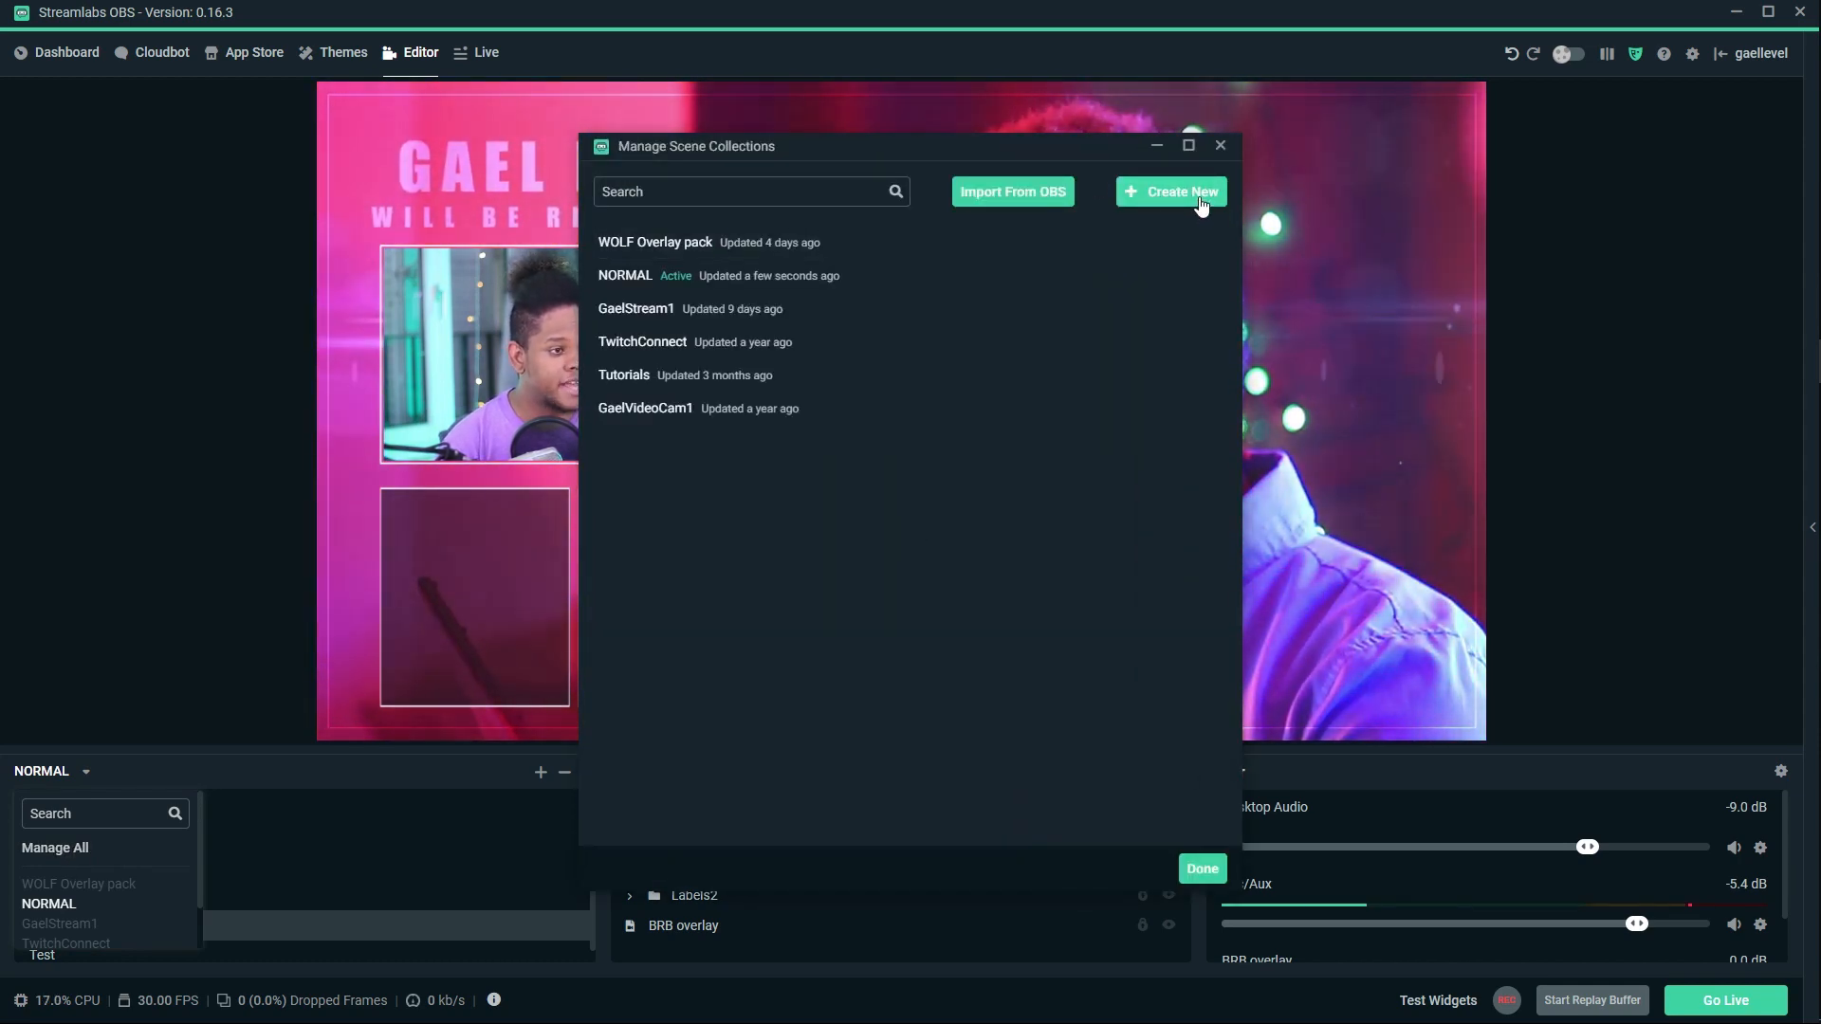
# Create a new scene collection named 'Sources Tutorial' and confirm it.
pyautogui.click(1172, 192)
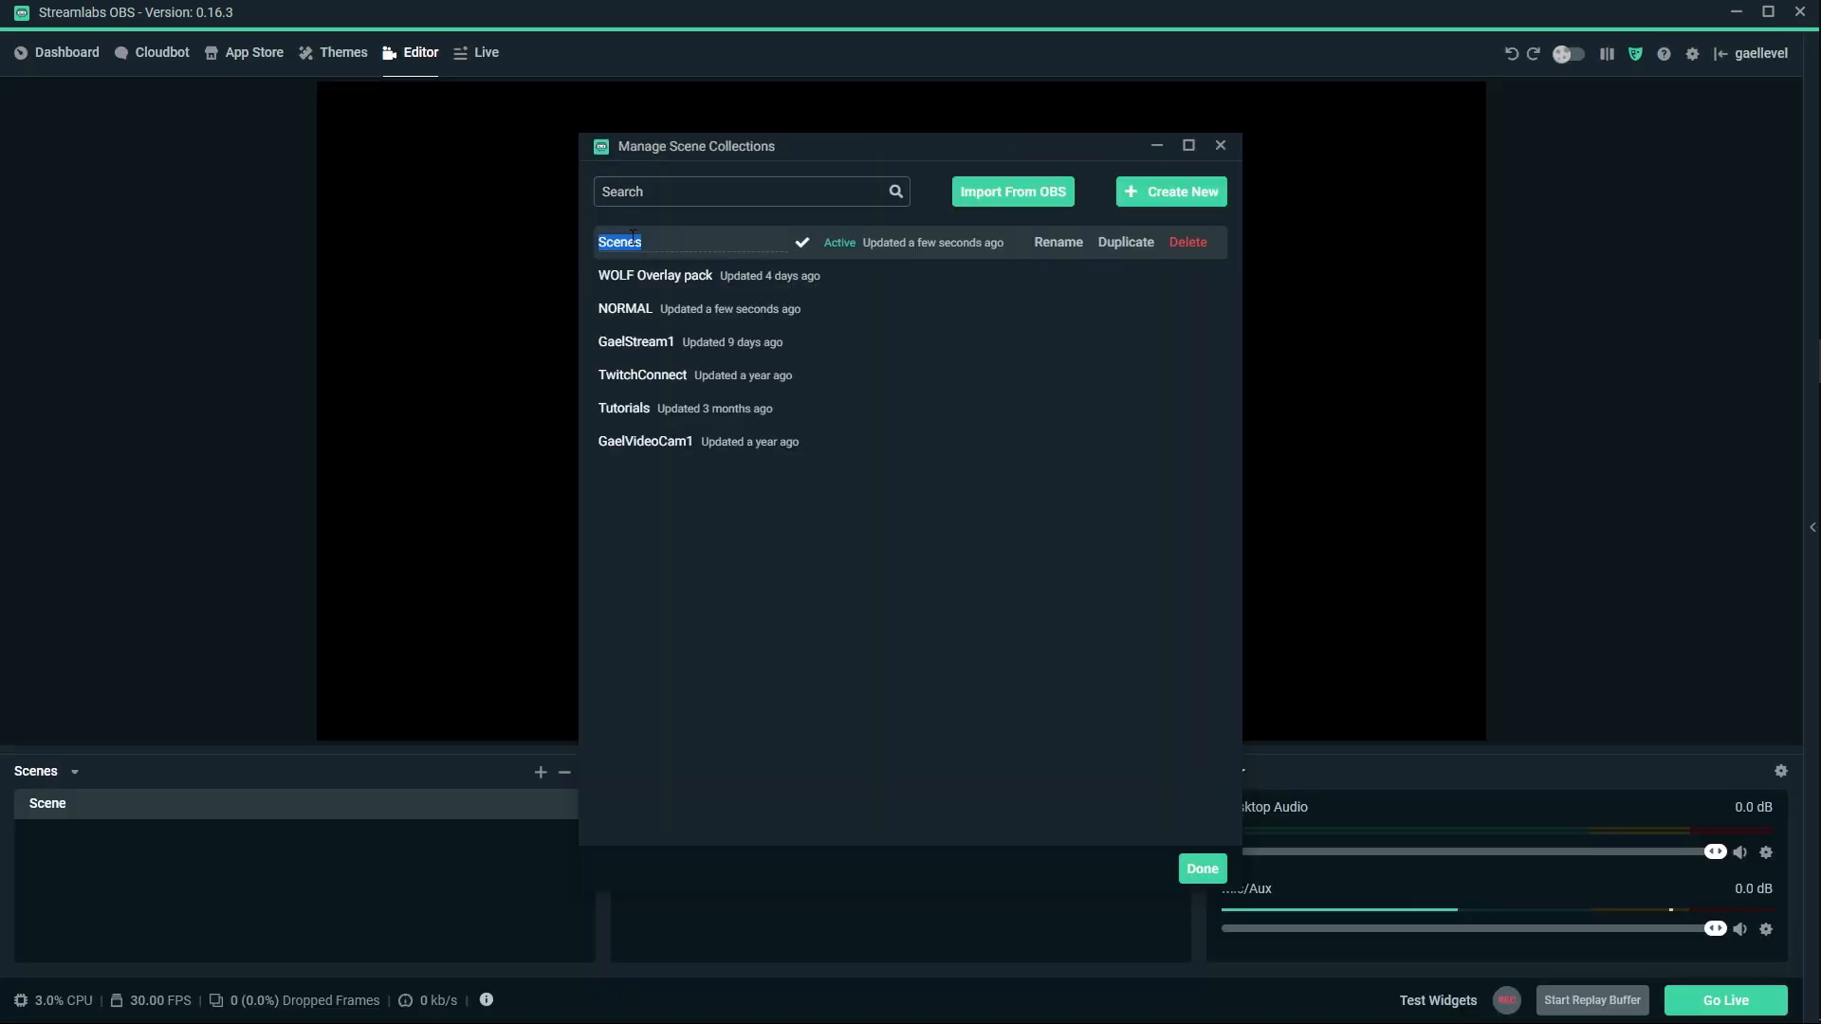
pyautogui.write('sources tut')
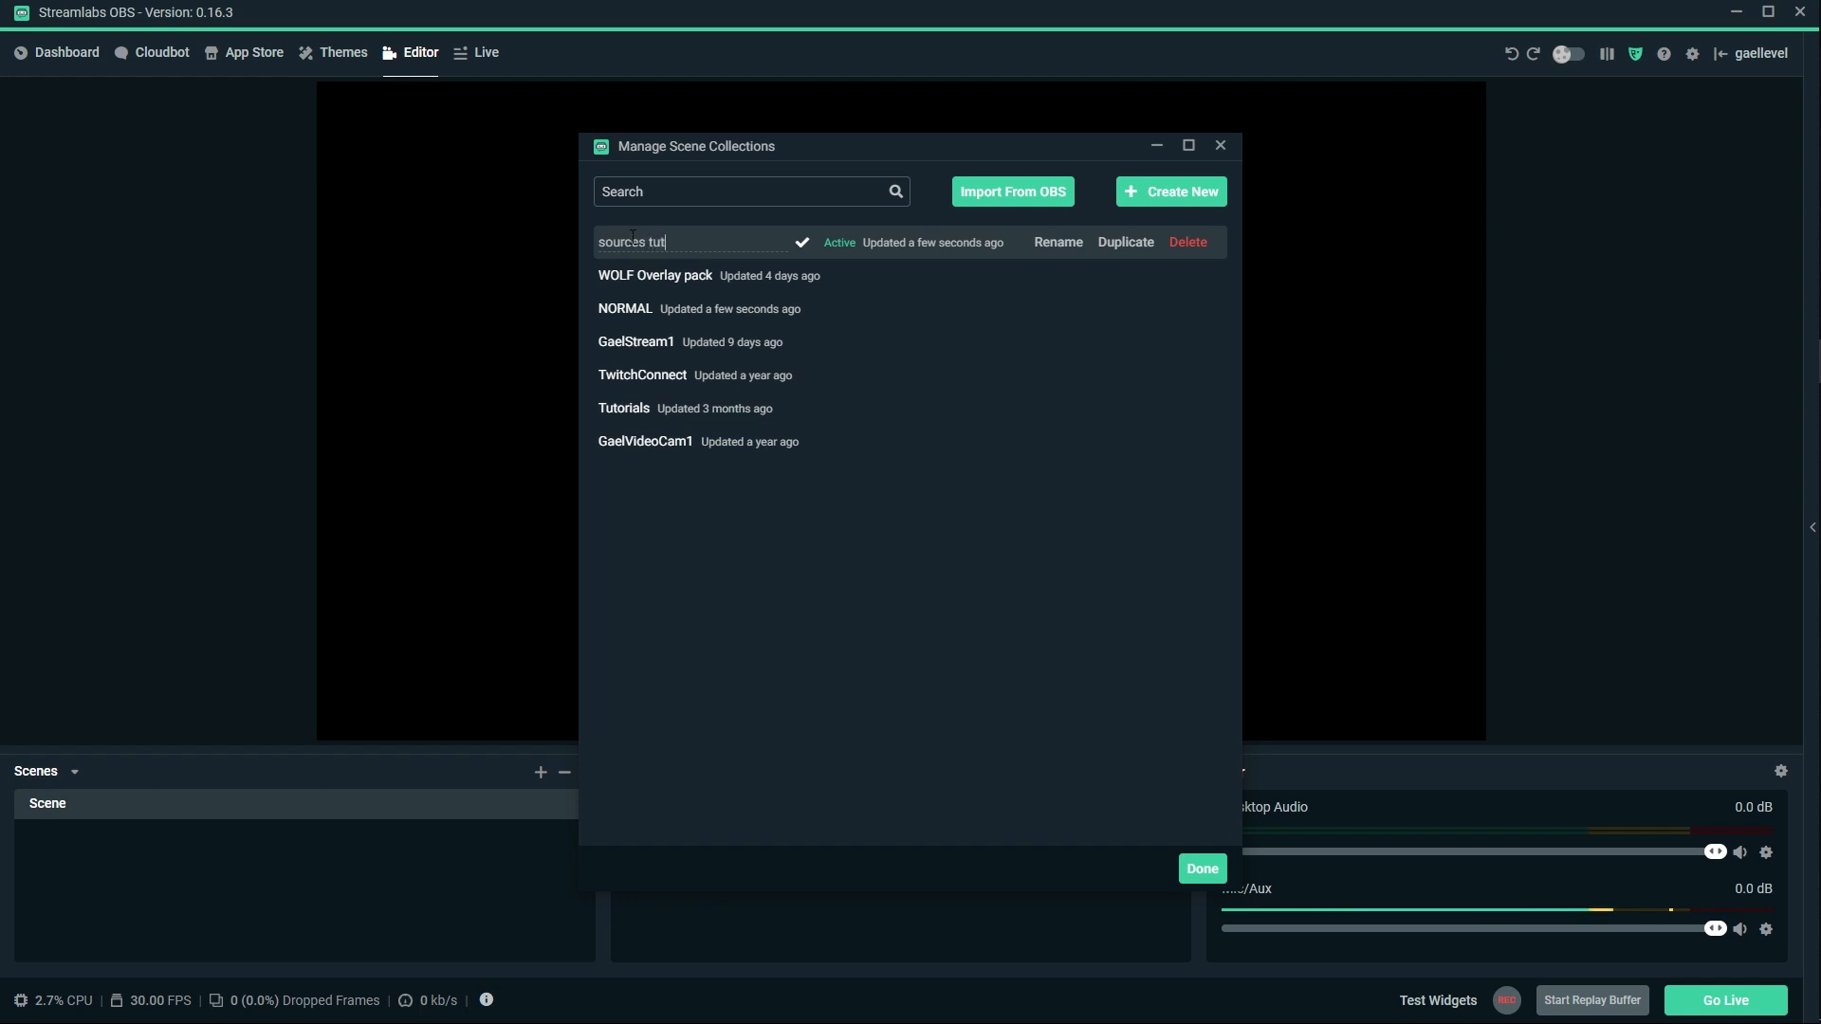
pyautogui.click(1202, 868)
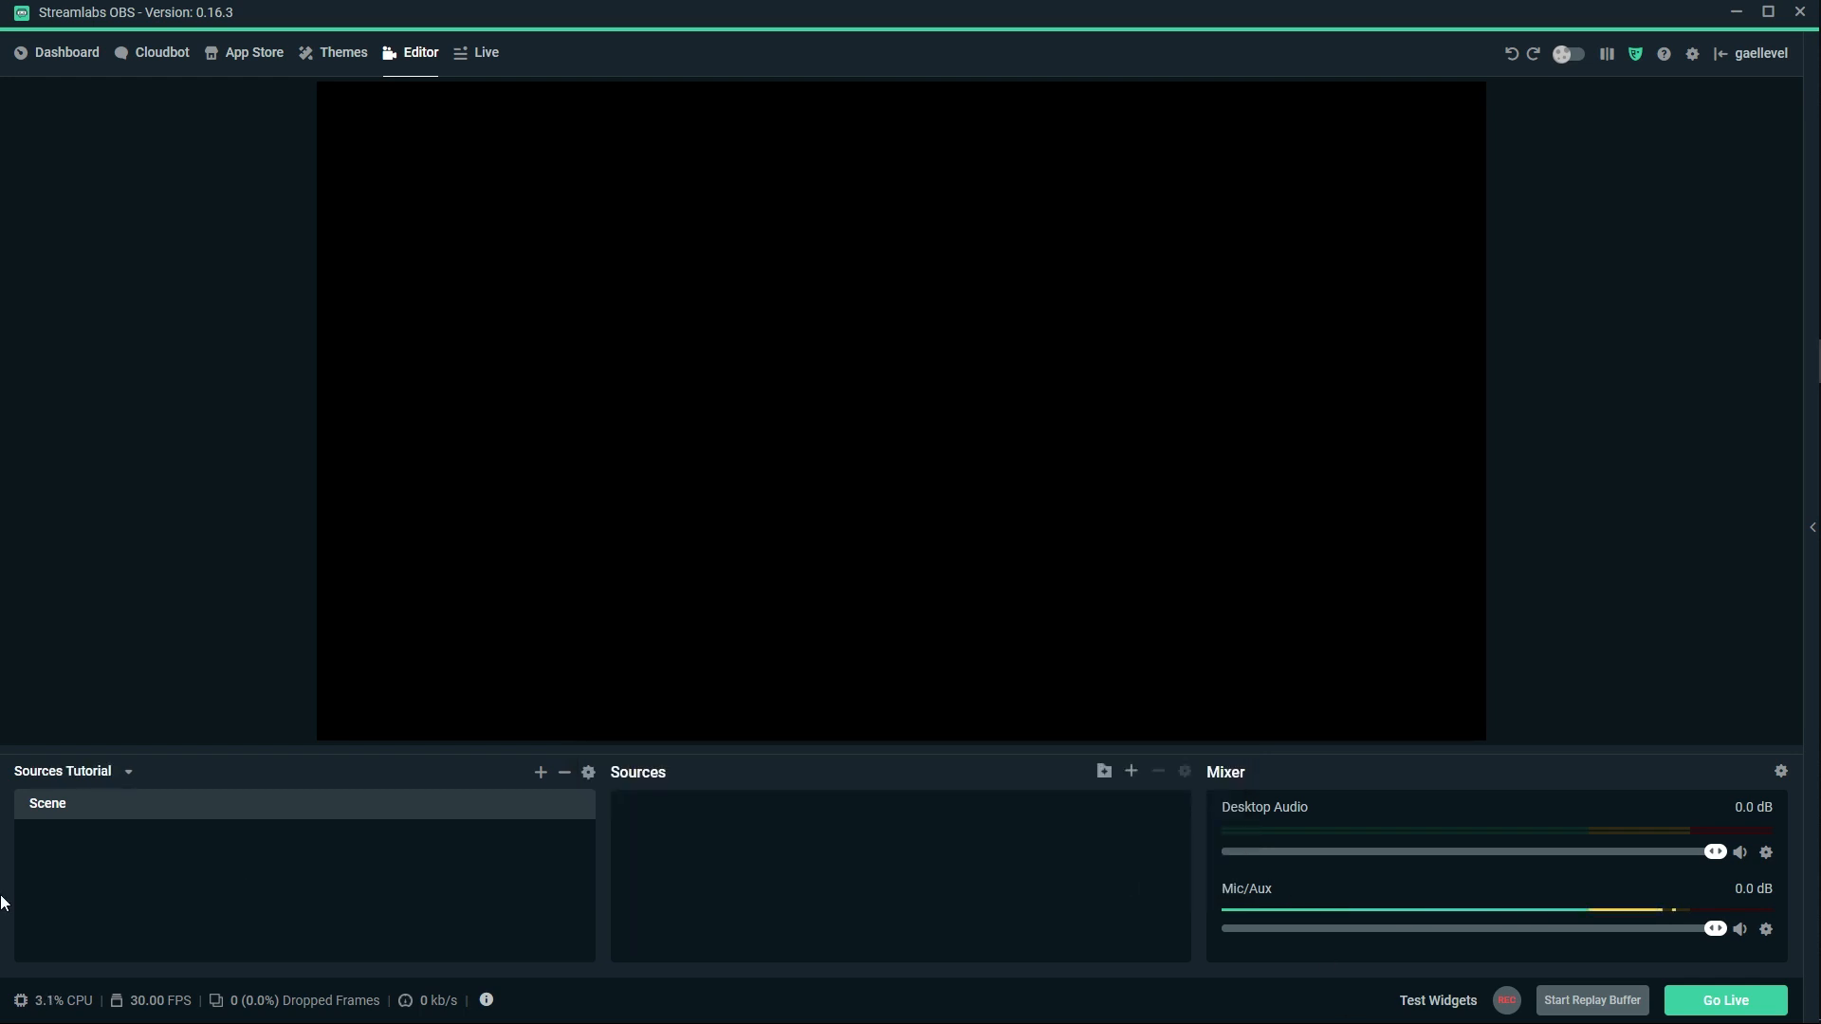
pyautogui.moveTo(704, 860)
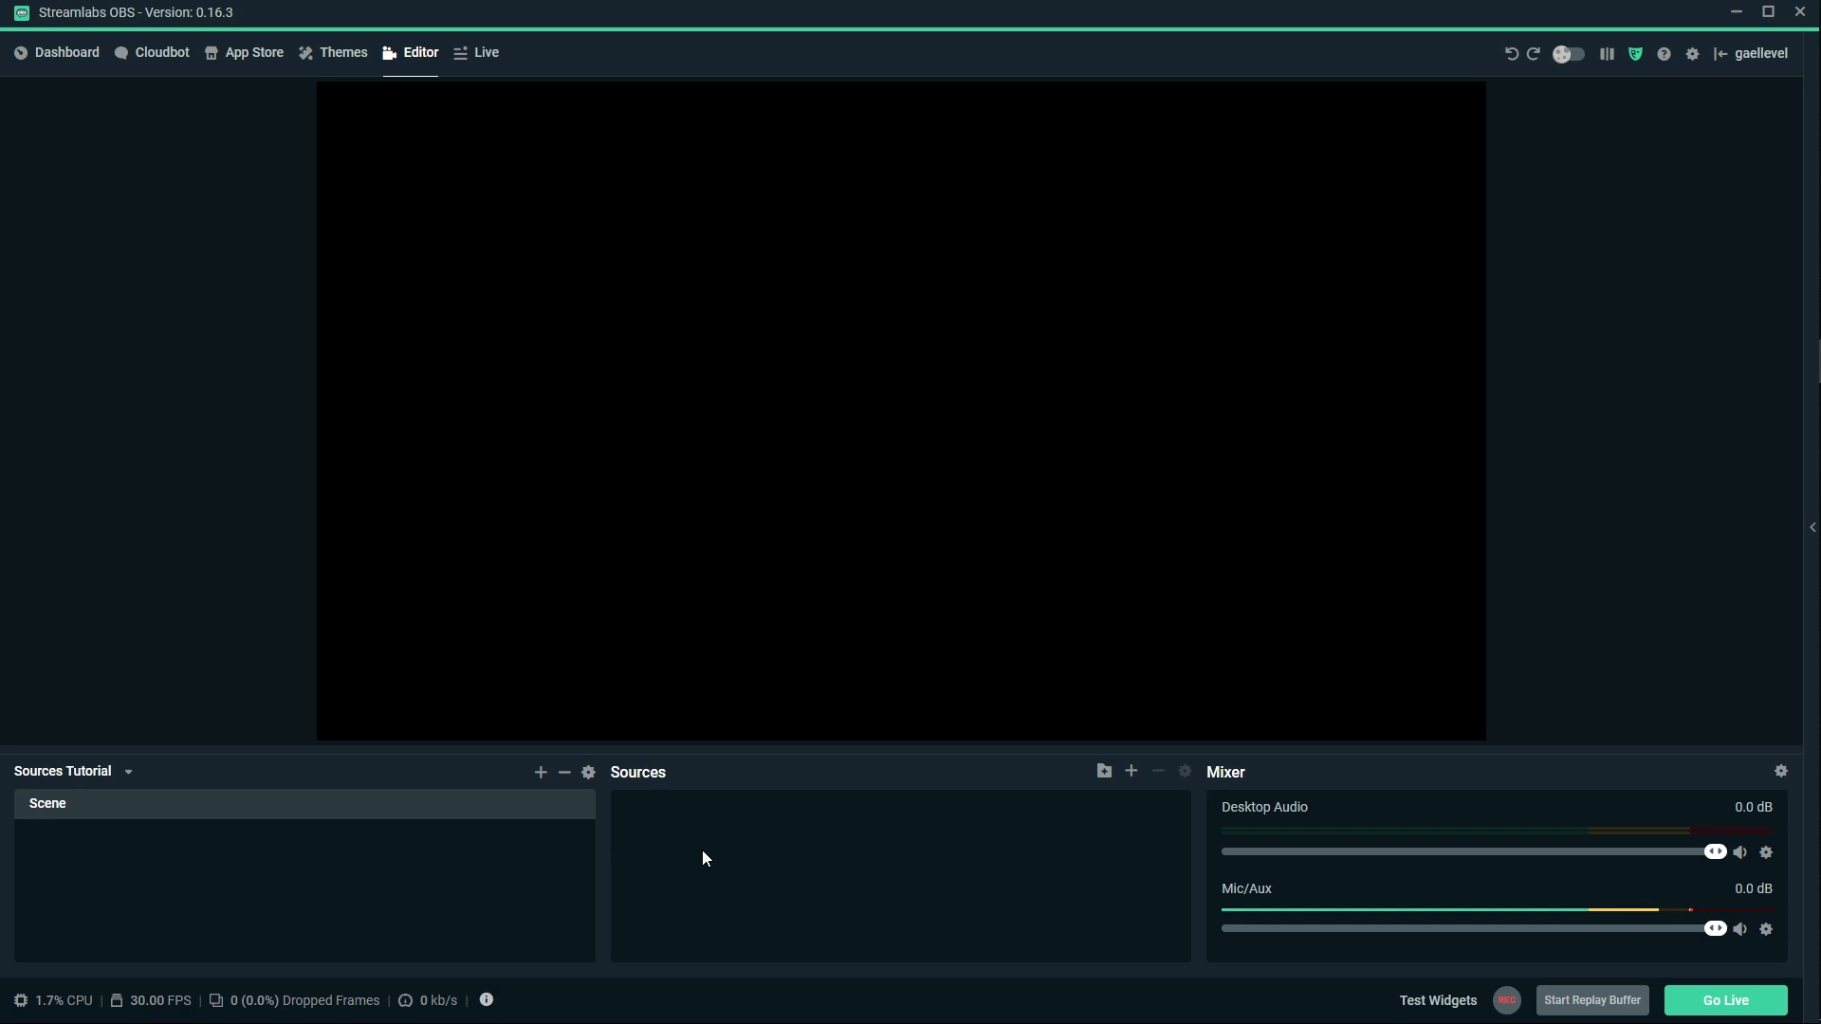
pyautogui.moveTo(759, 816)
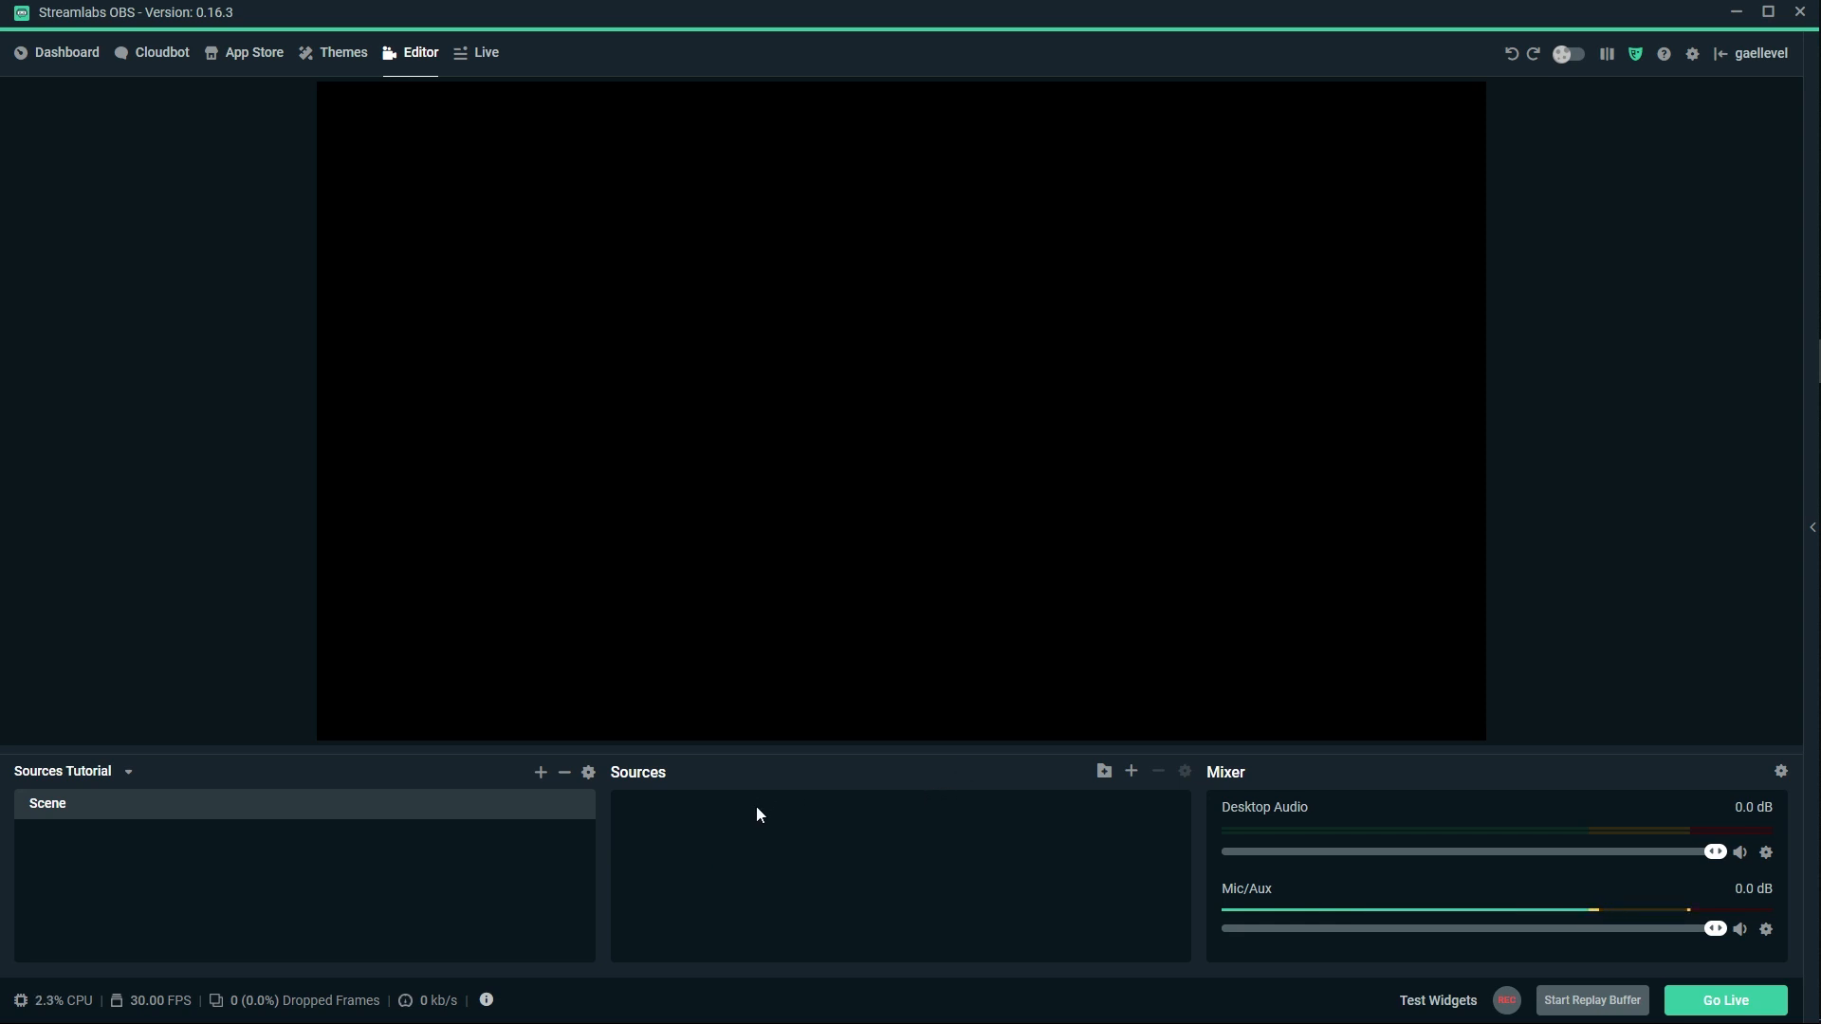
pyautogui.moveTo(399, 59)
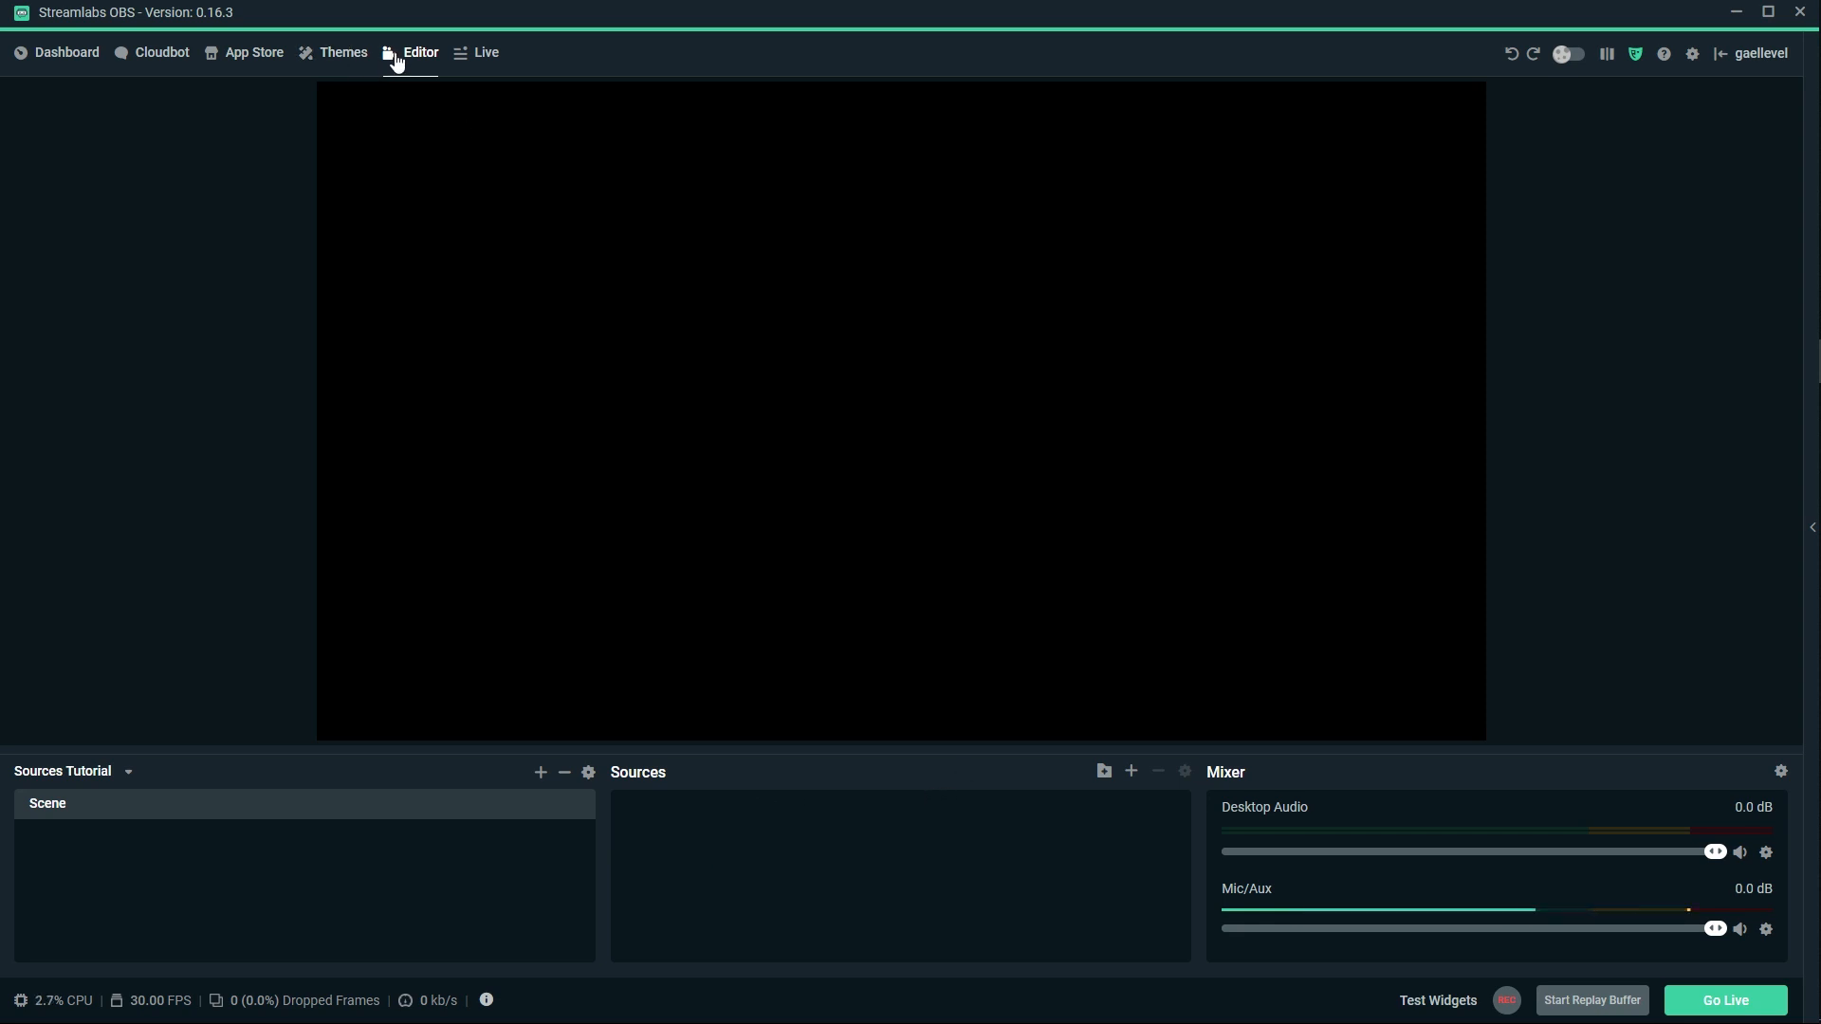
pyautogui.moveTo(1130, 770)
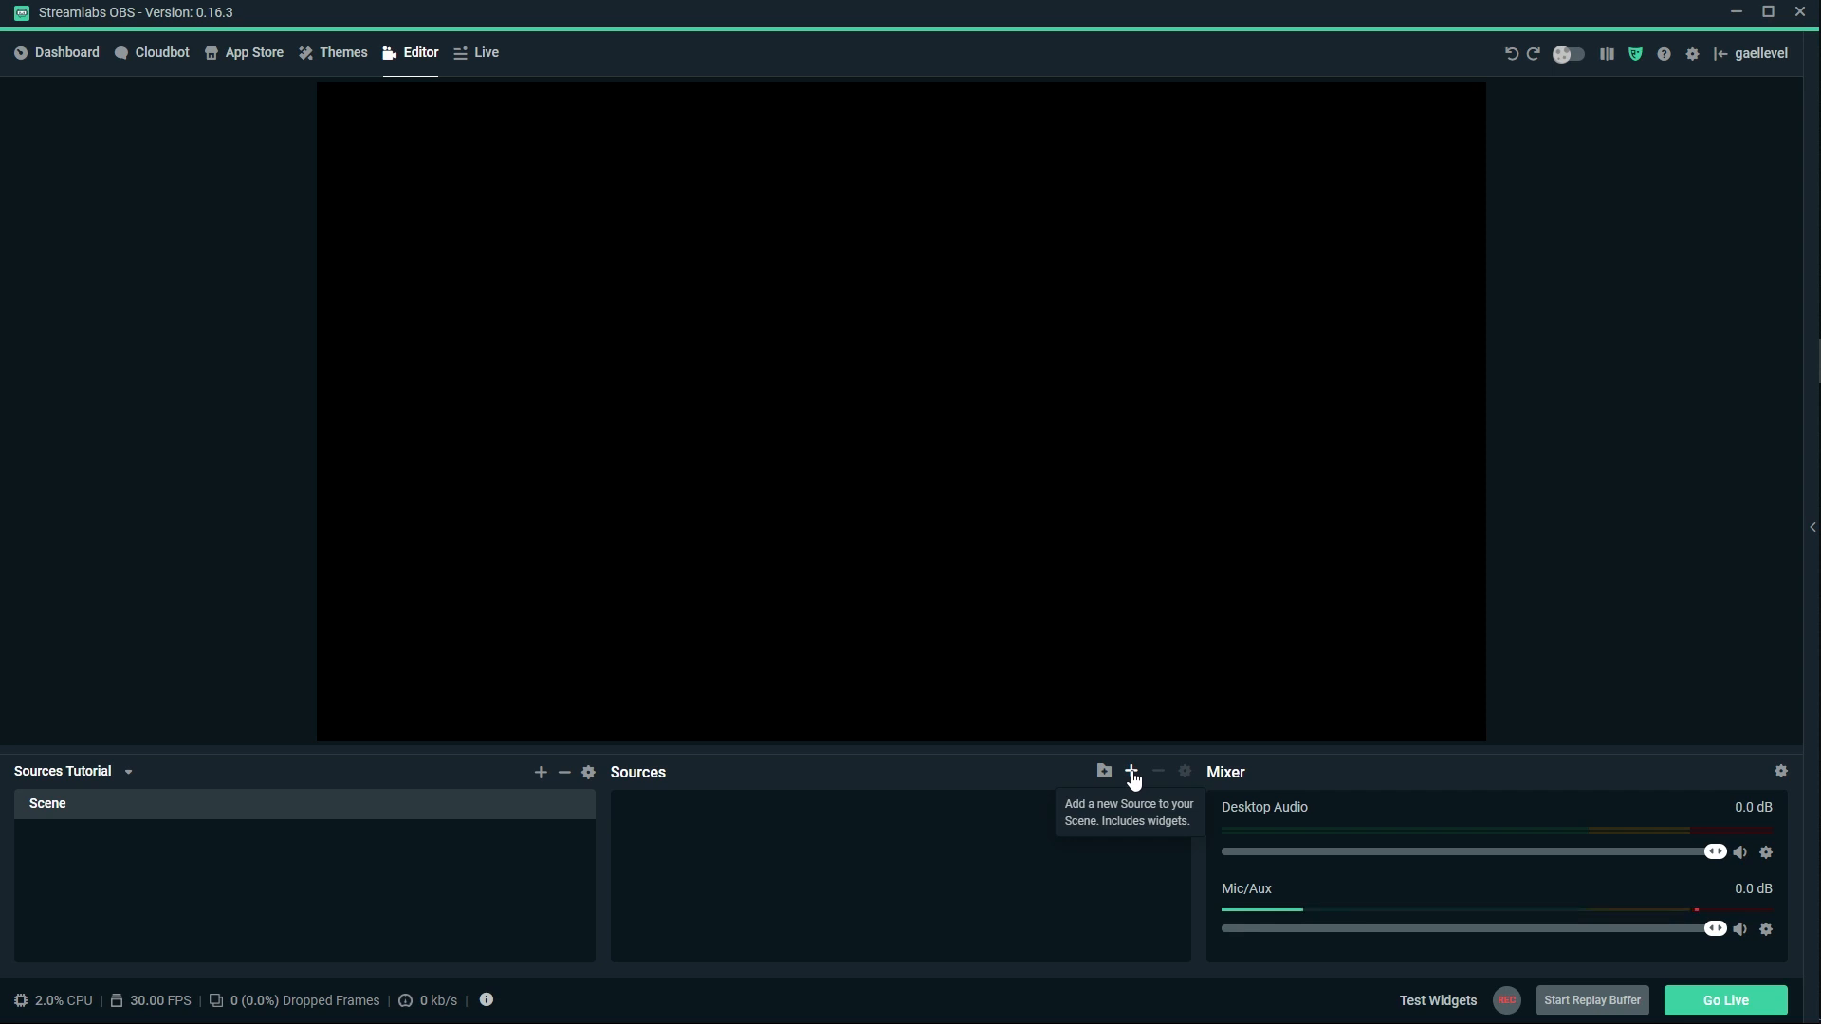
# Bring up the Add Source catalogue from the Sources panel.
pyautogui.click(1131, 770)
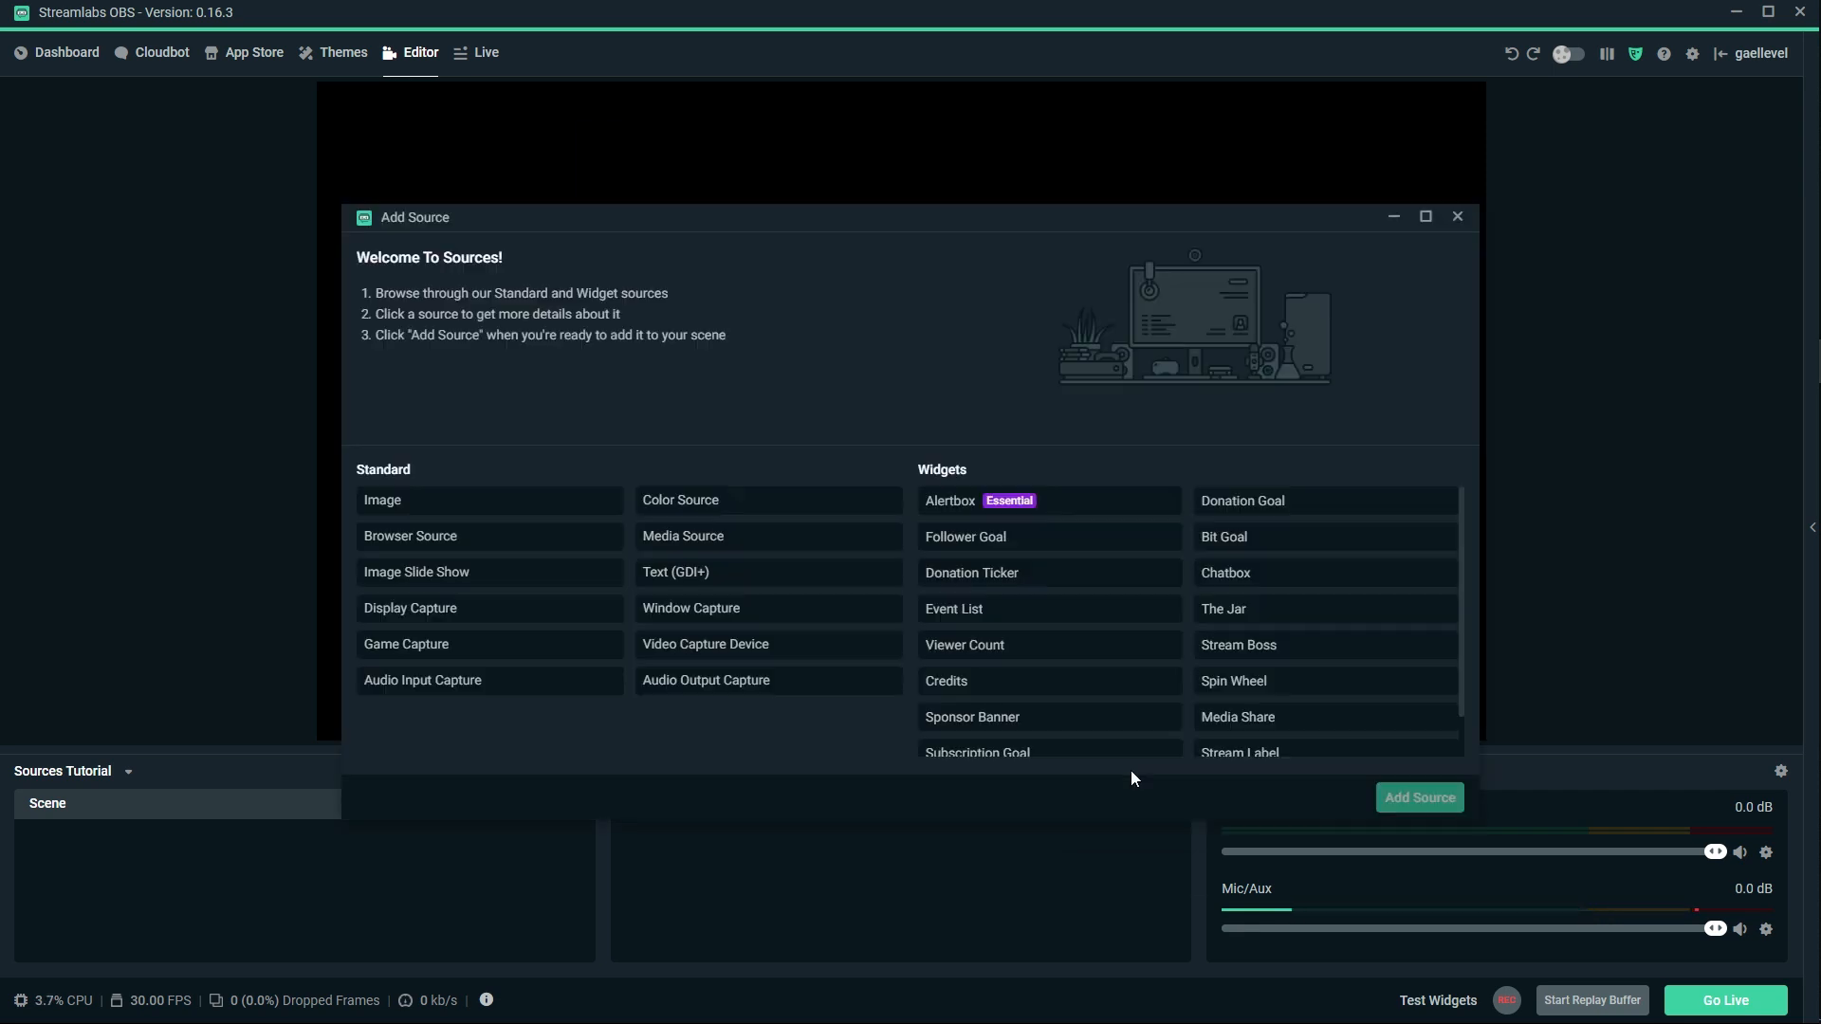
pyautogui.moveTo(1104, 779)
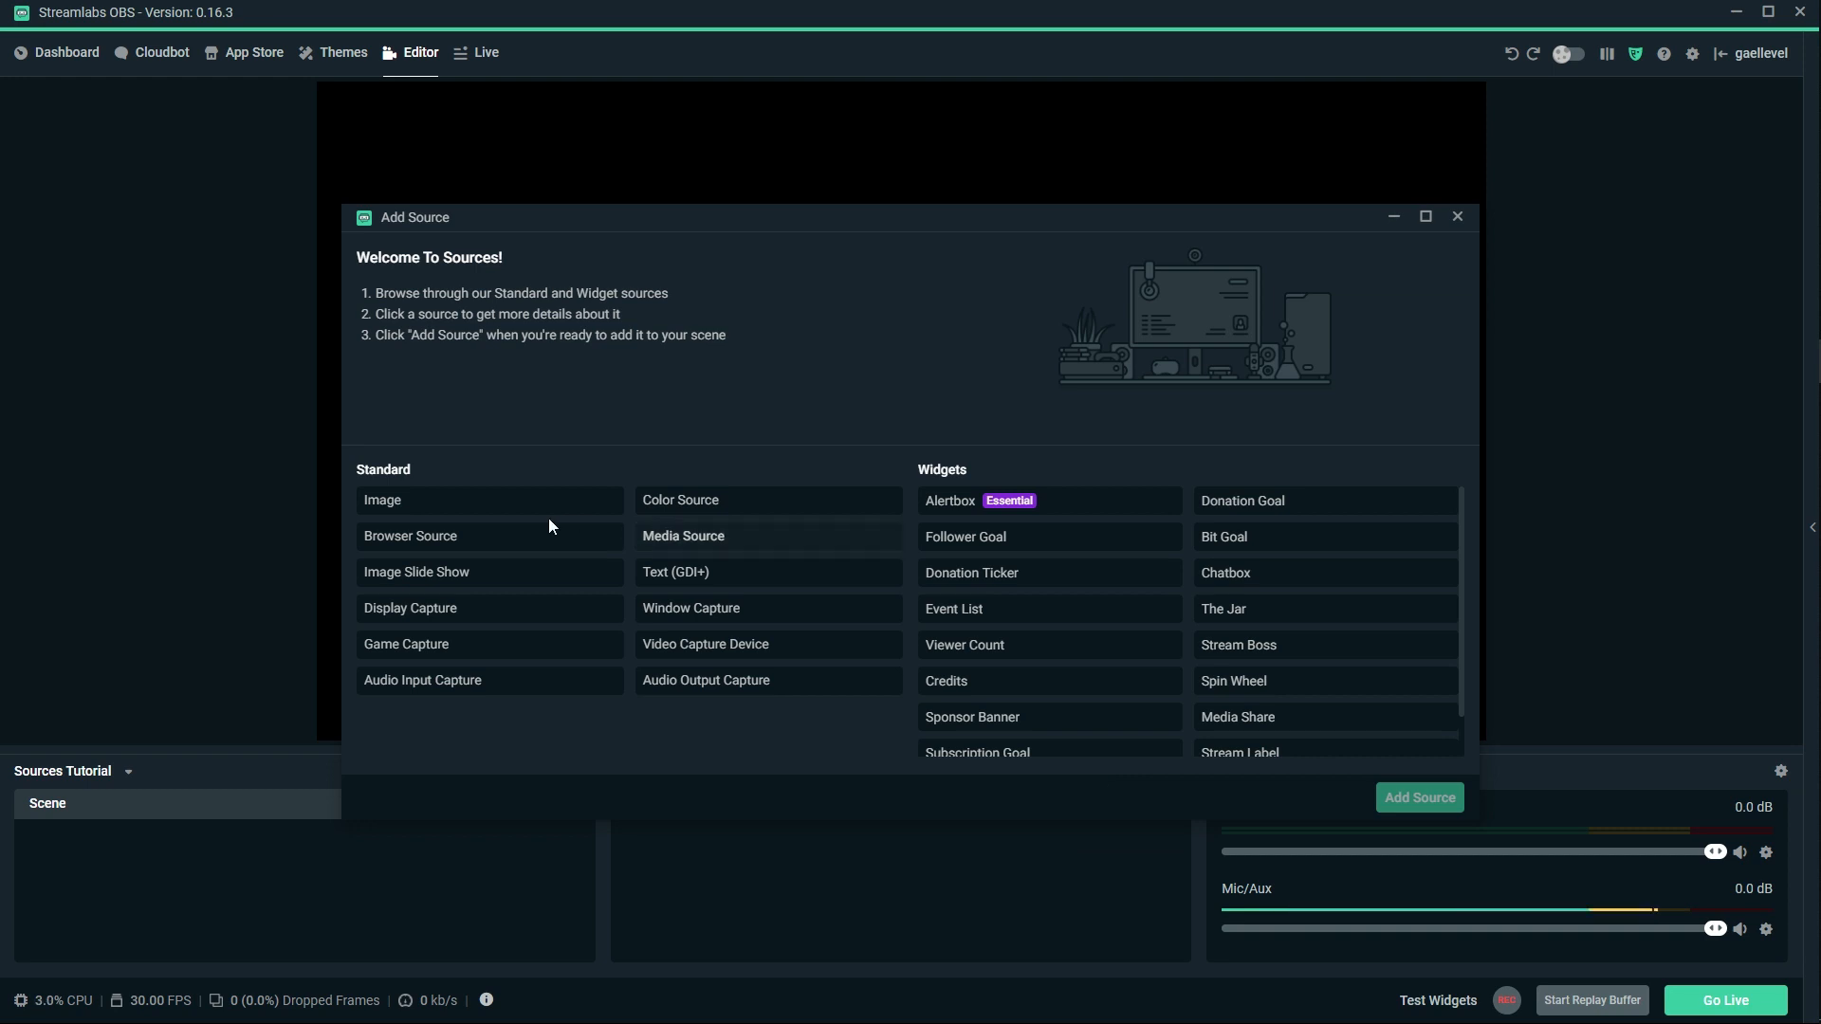
pyautogui.moveTo(799, 561)
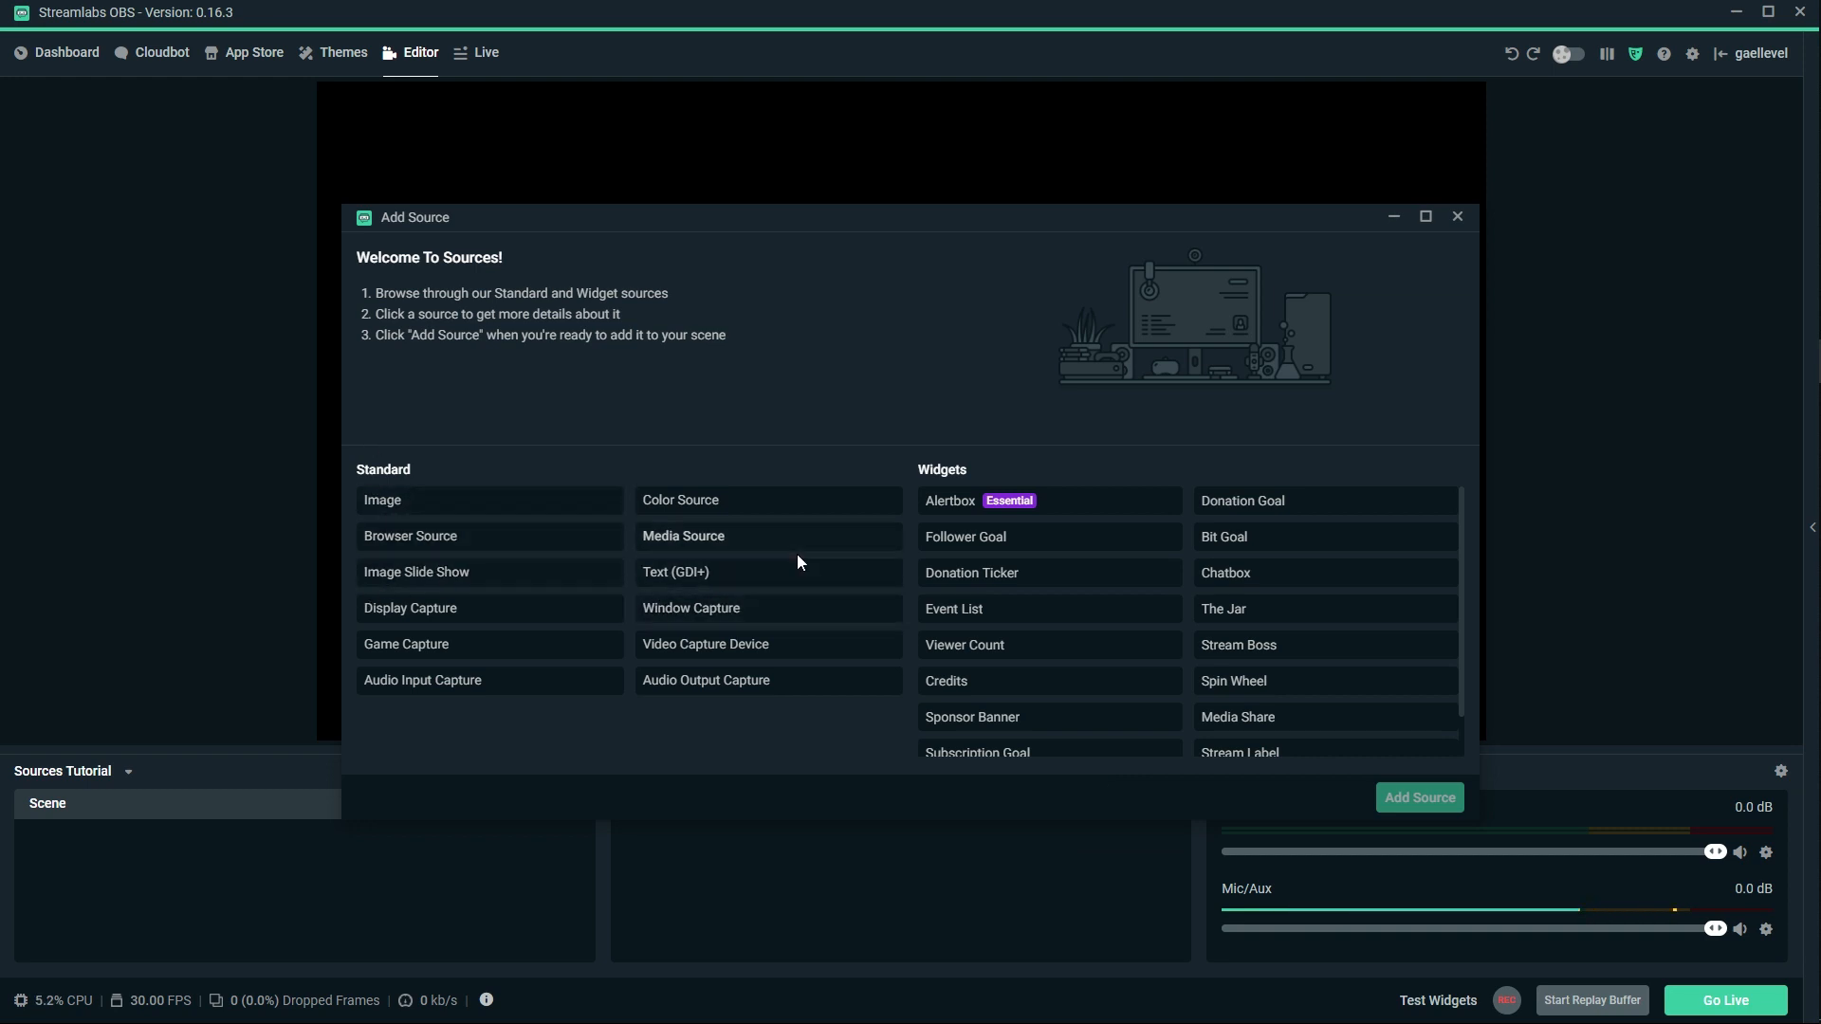
pyautogui.moveTo(956, 523)
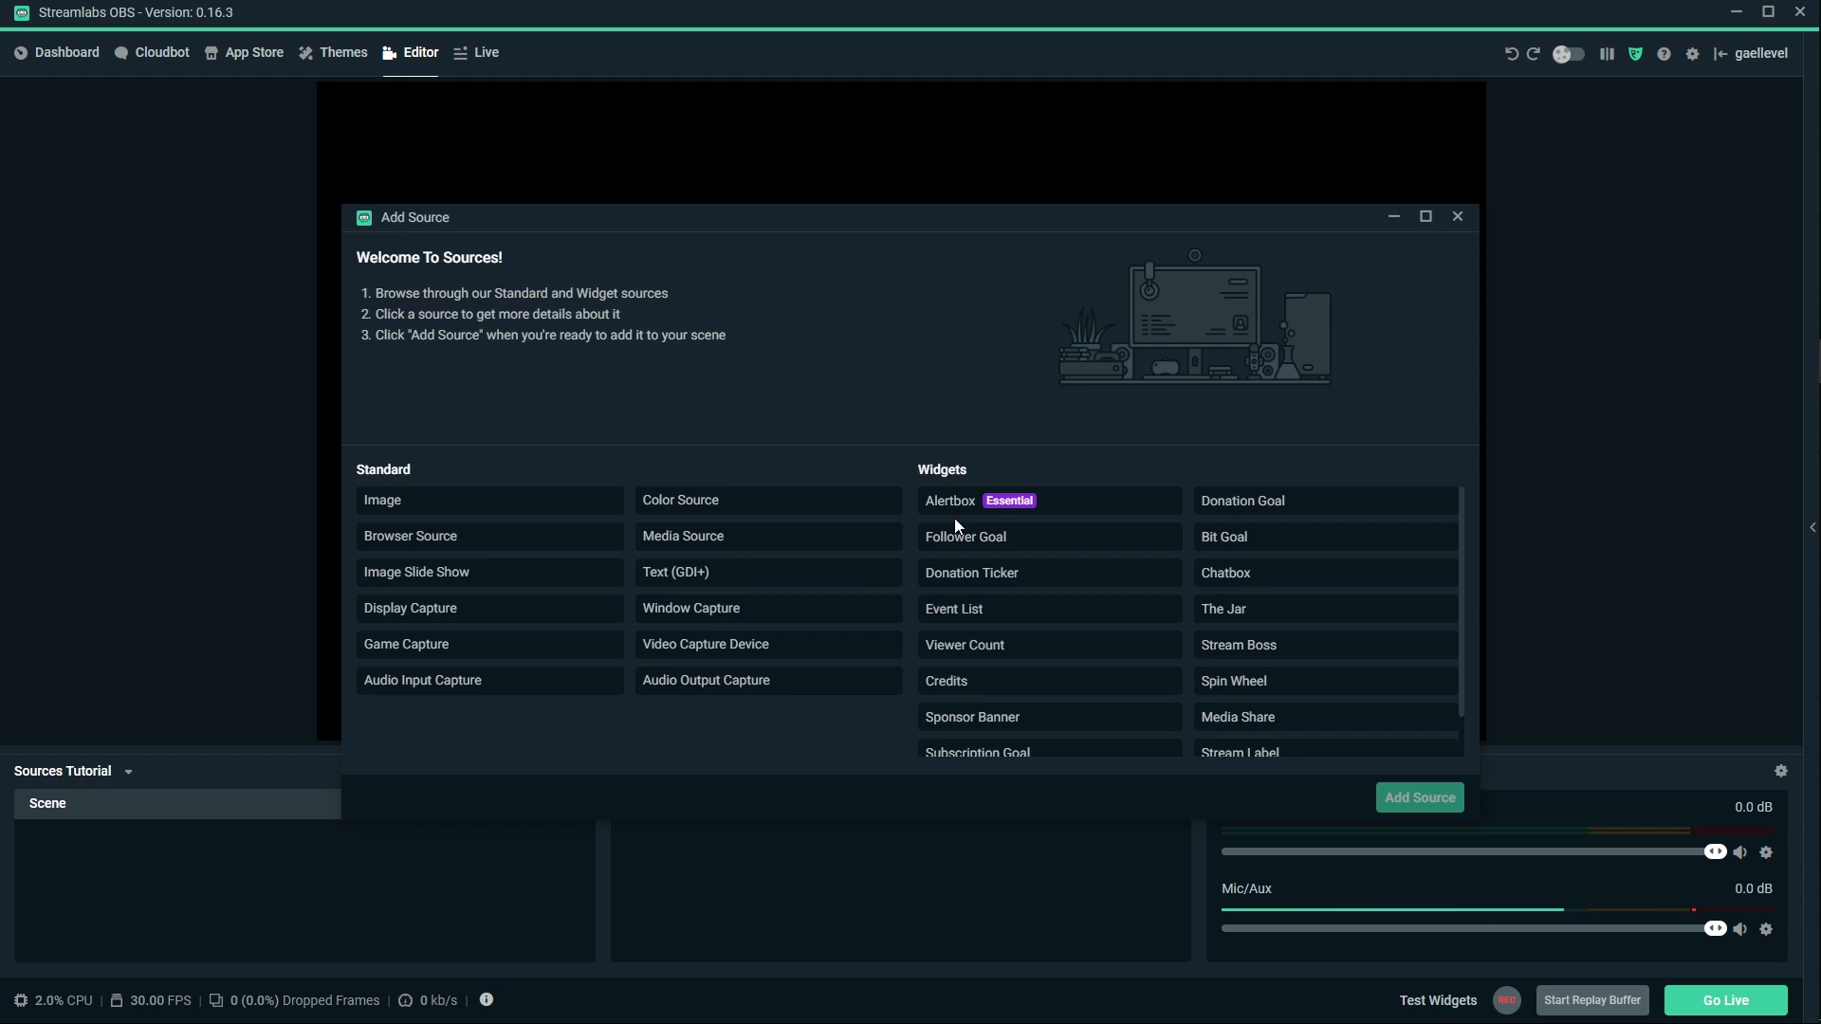
pyautogui.moveTo(597, 744)
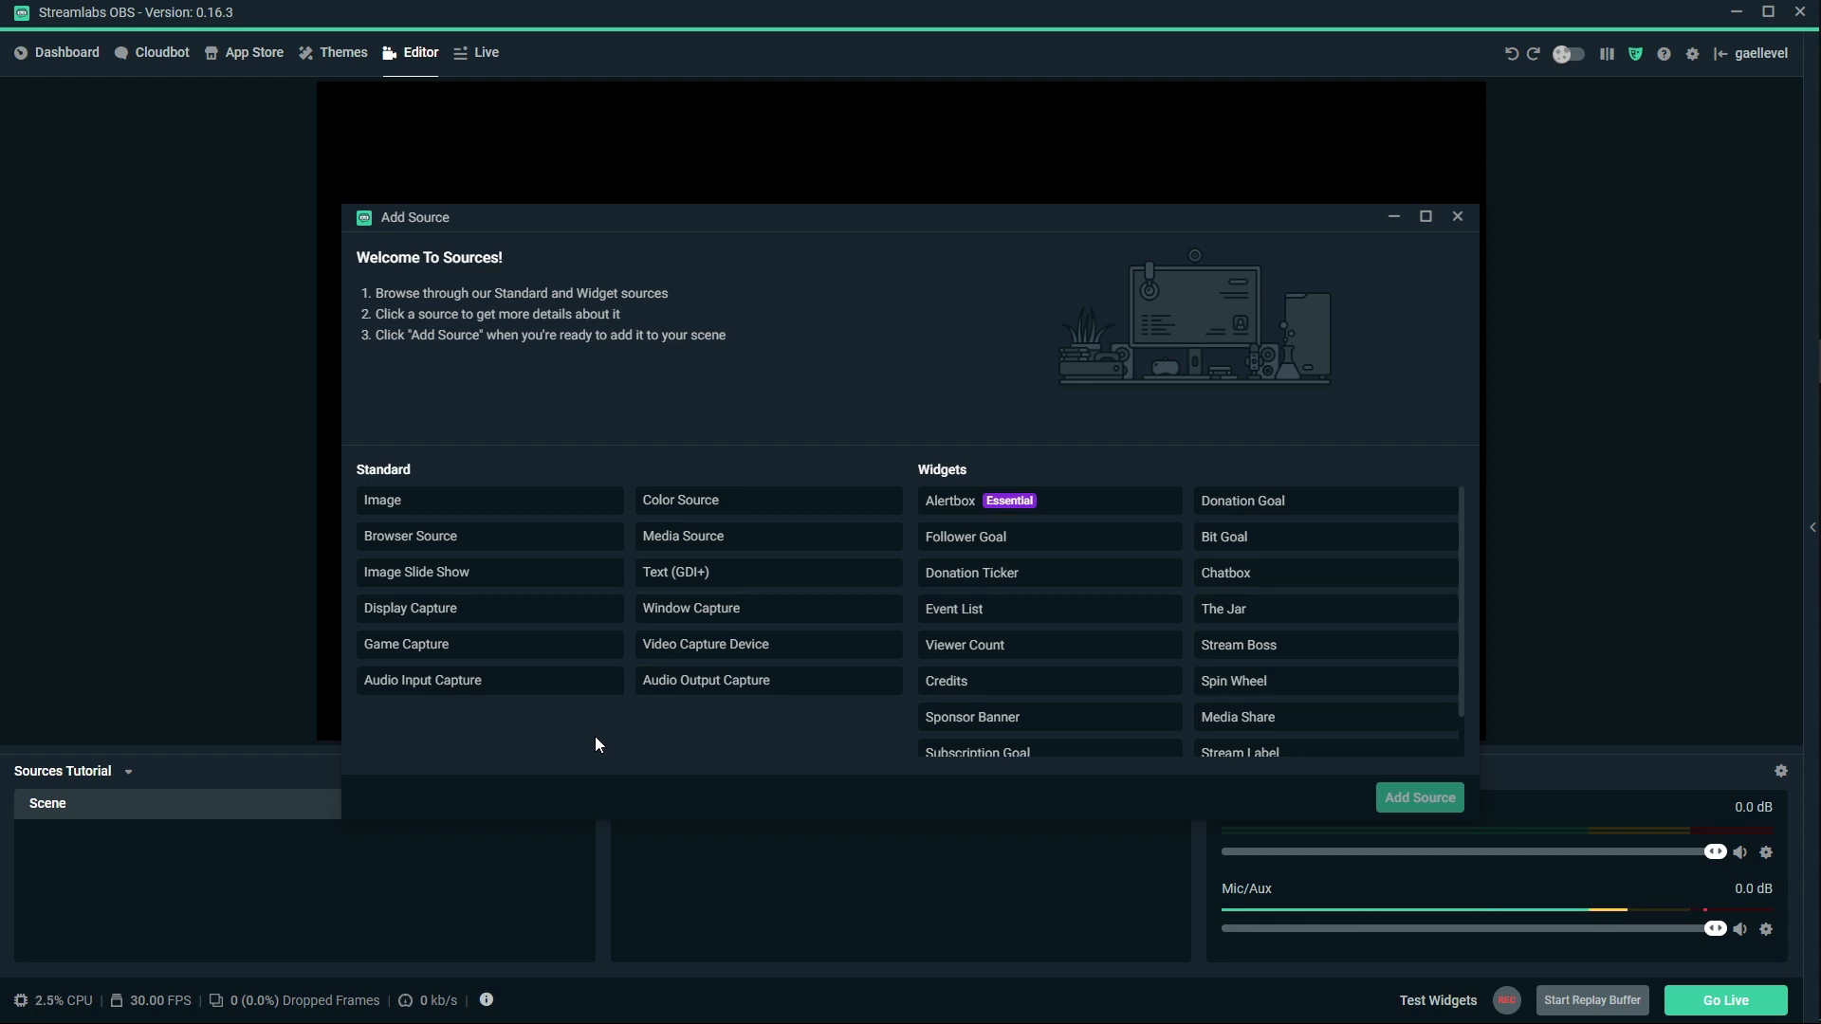
pyautogui.moveTo(1104, 489)
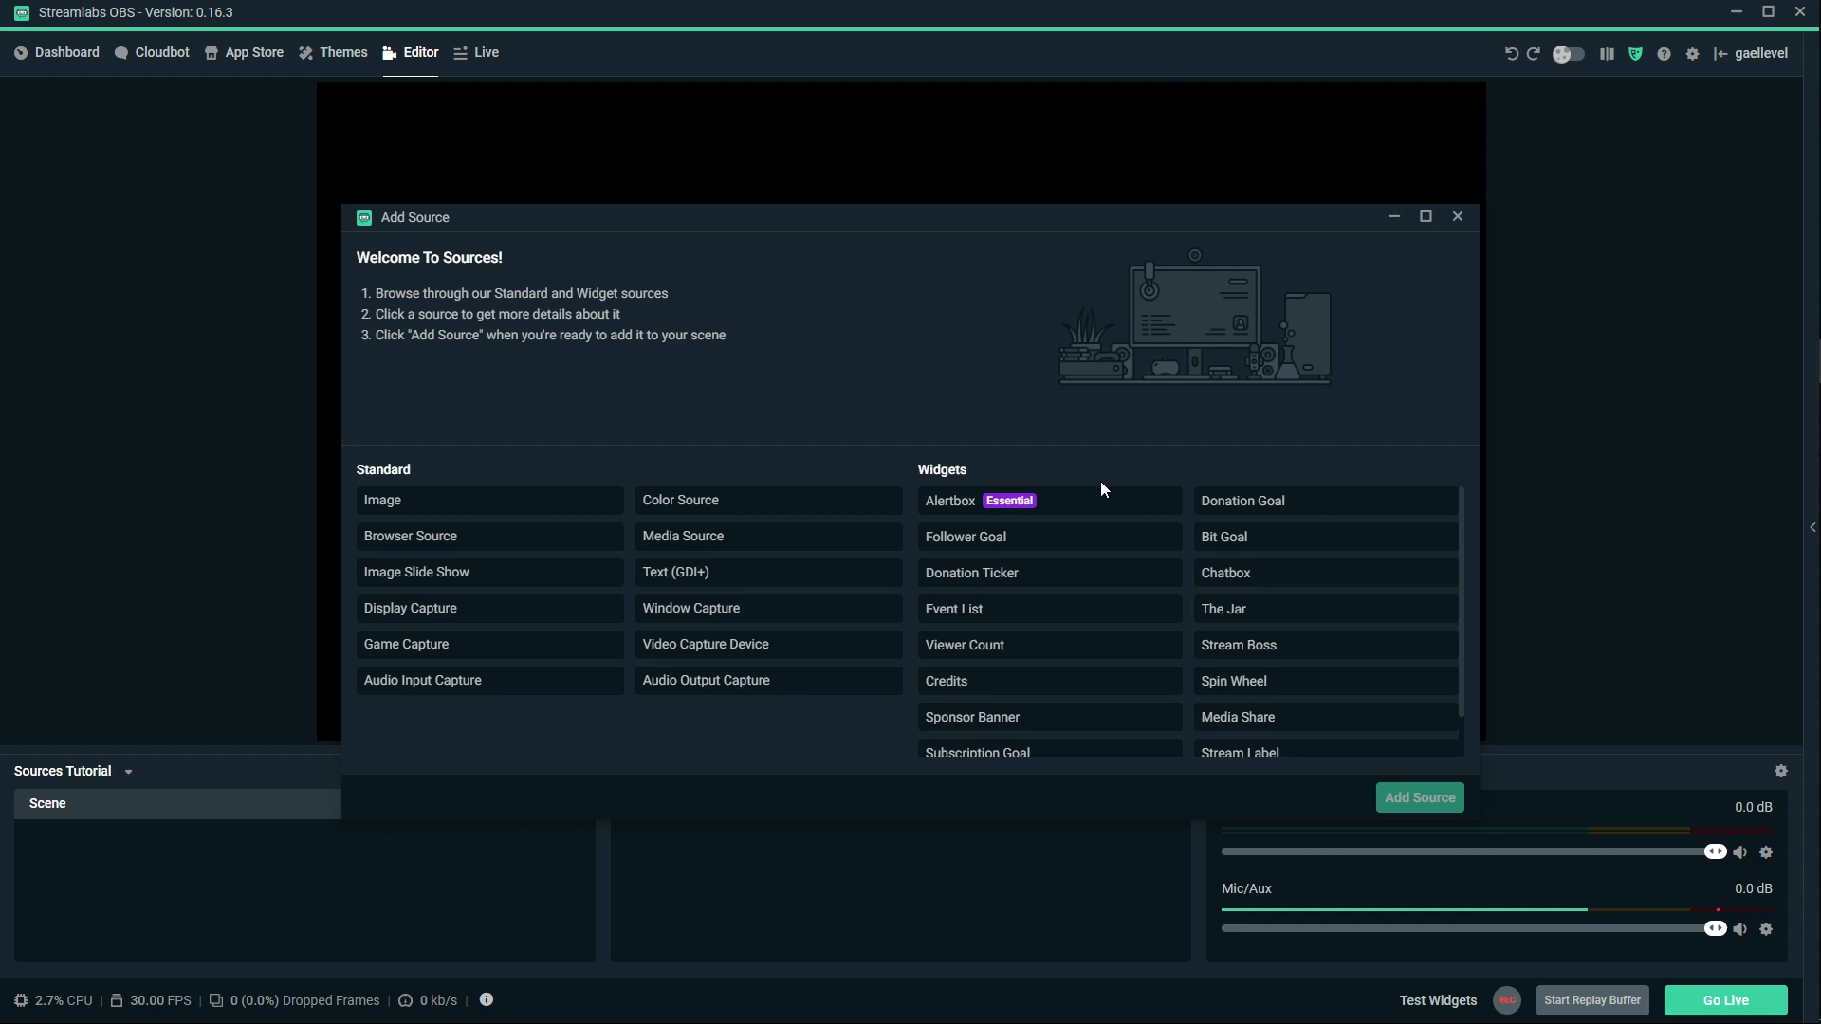
pyautogui.moveTo(459, 507)
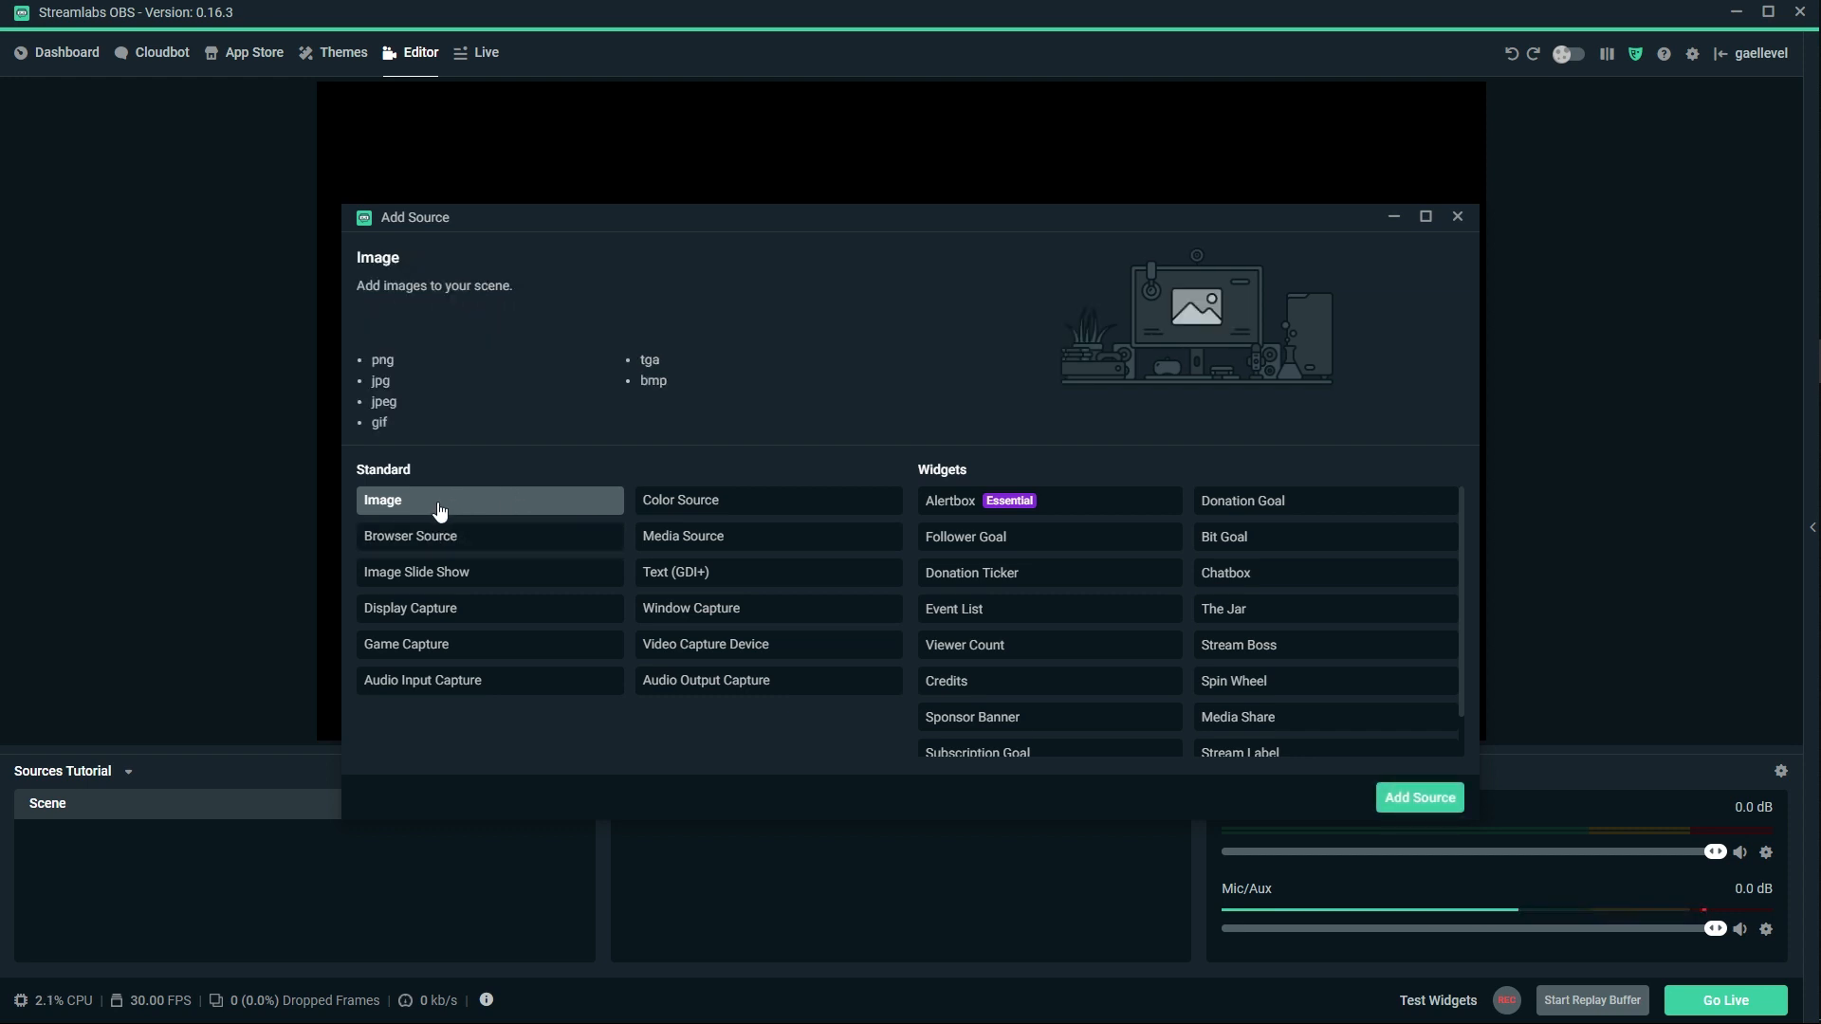
# Add an Image source named Image pointing to the Starting Soon PNG.
pyautogui.click(1419, 797)
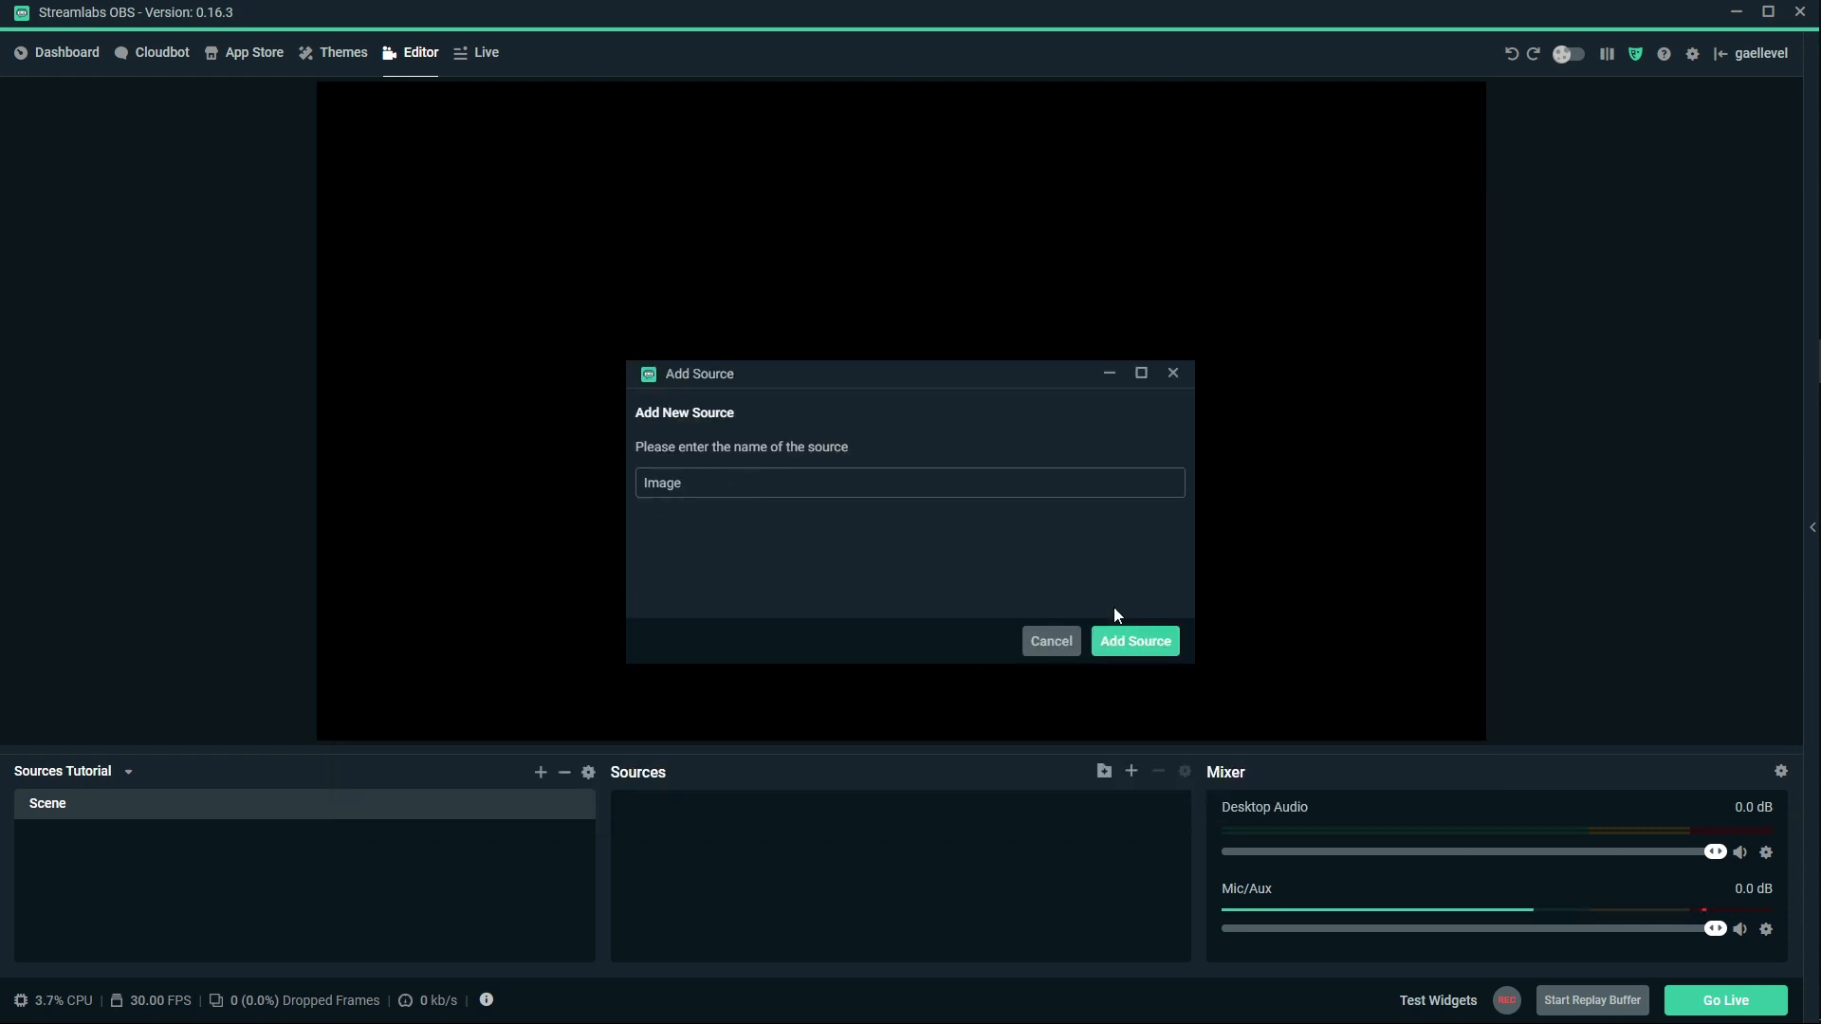
pyautogui.click(1135, 641)
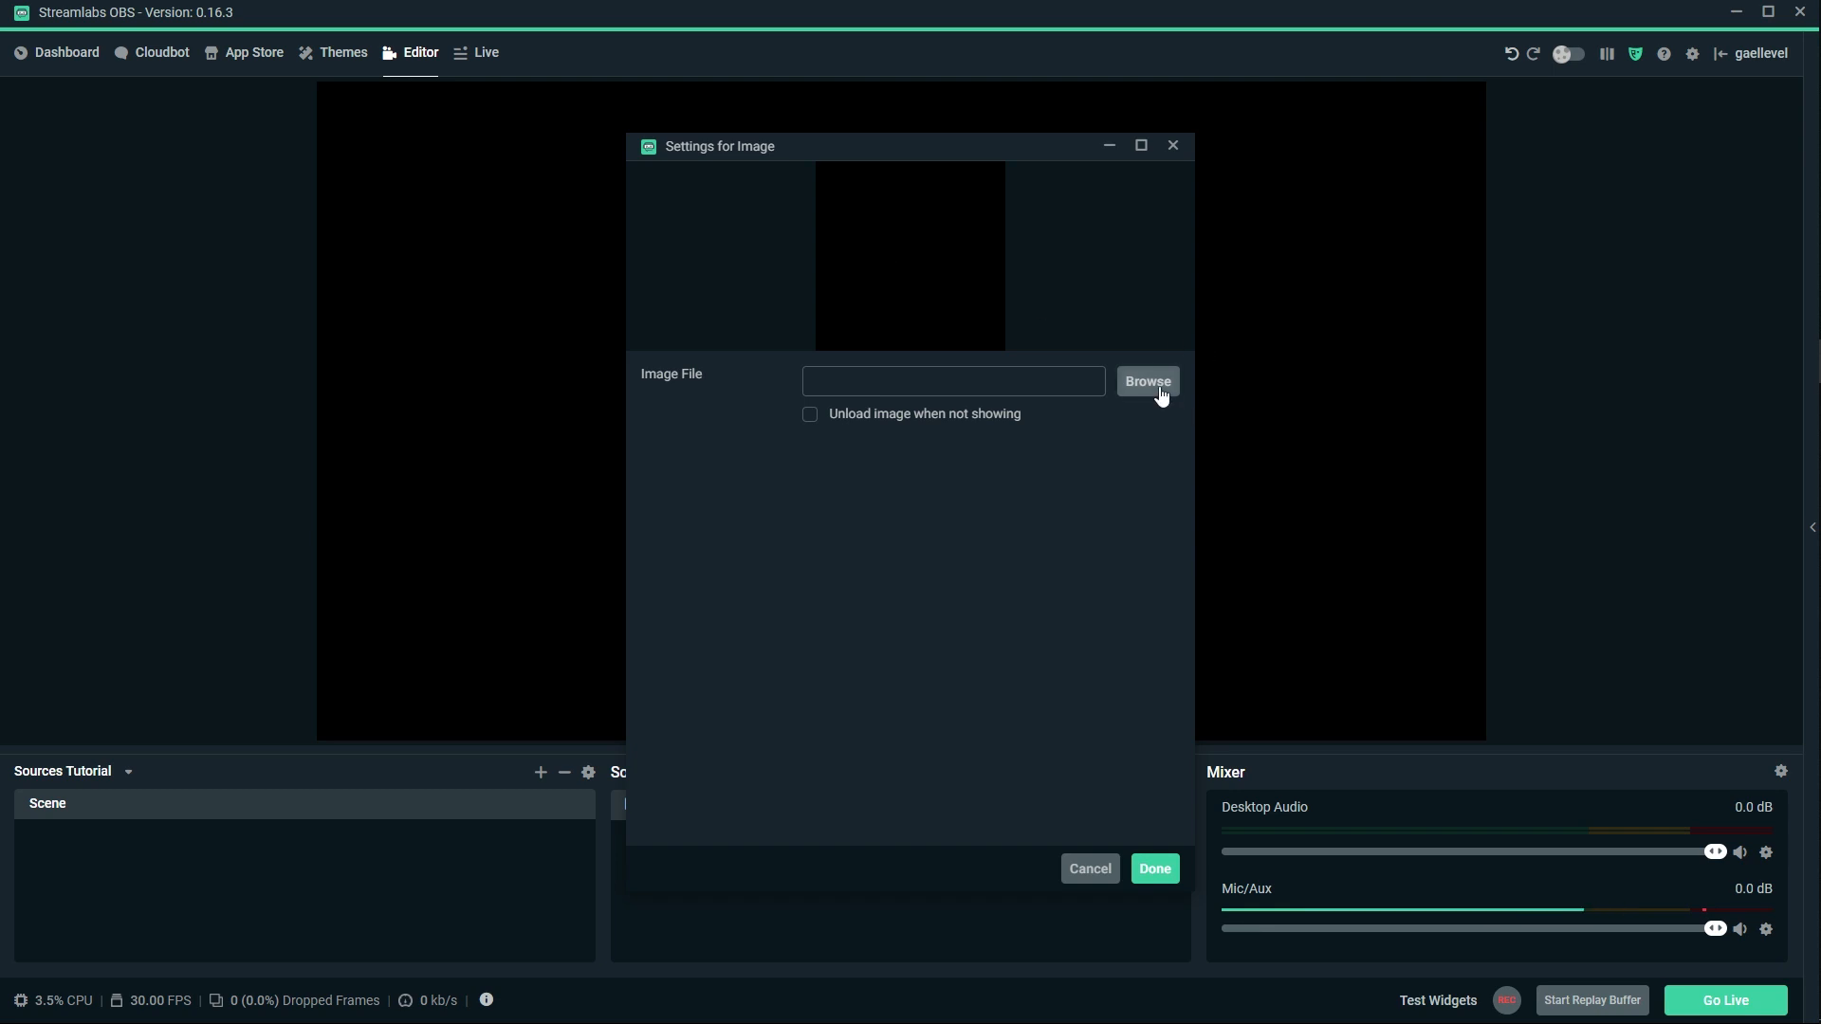
pyautogui.click(1148, 381)
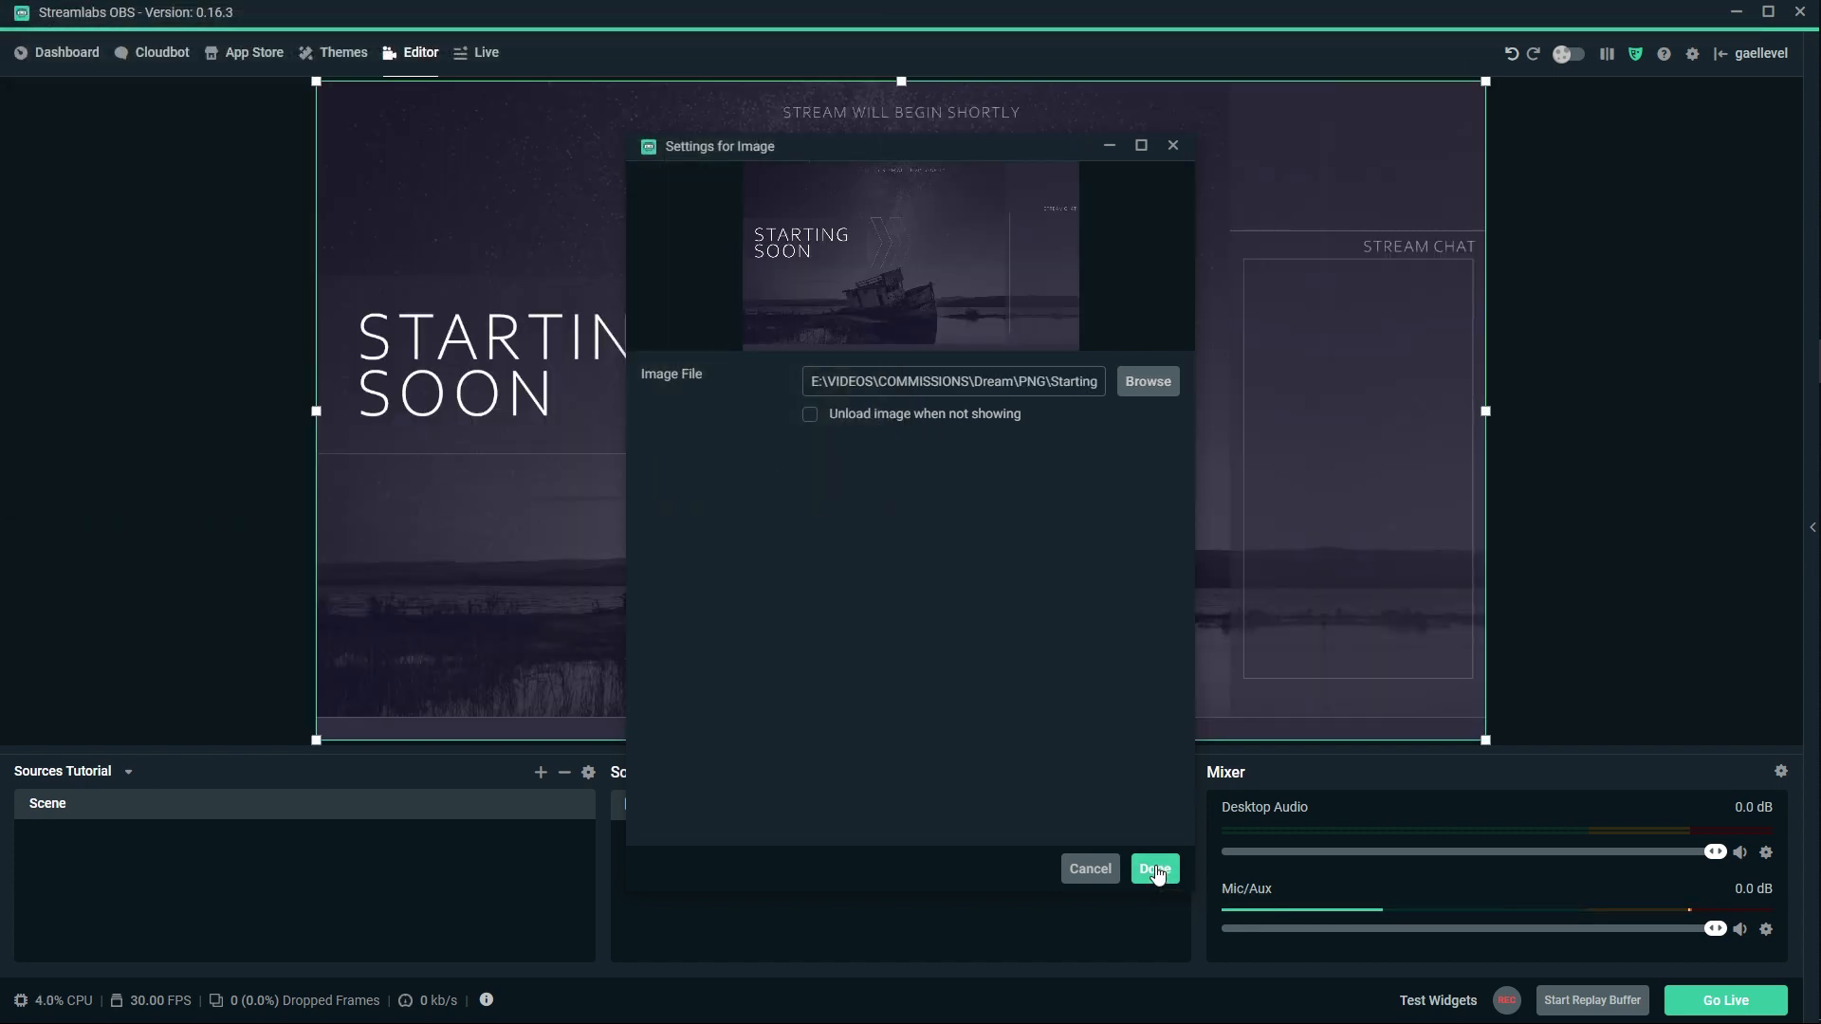
pyautogui.click(1153, 869)
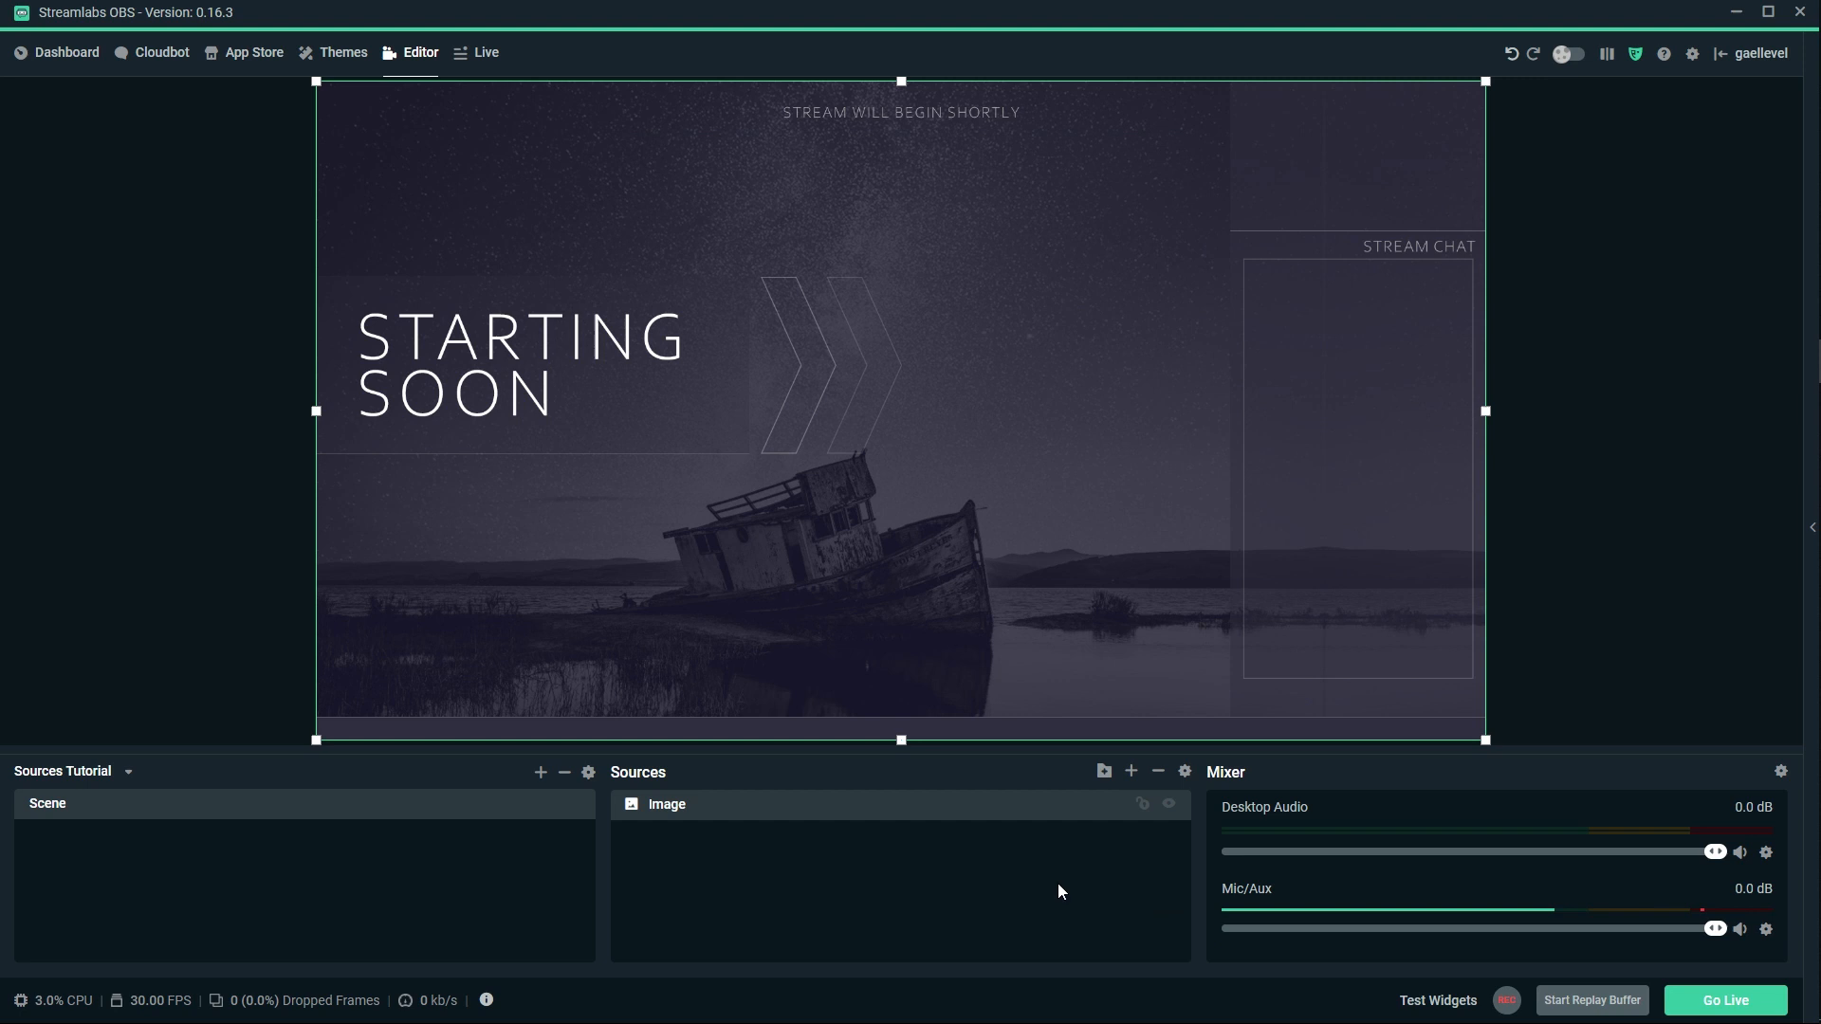
pyautogui.moveTo(789, 930)
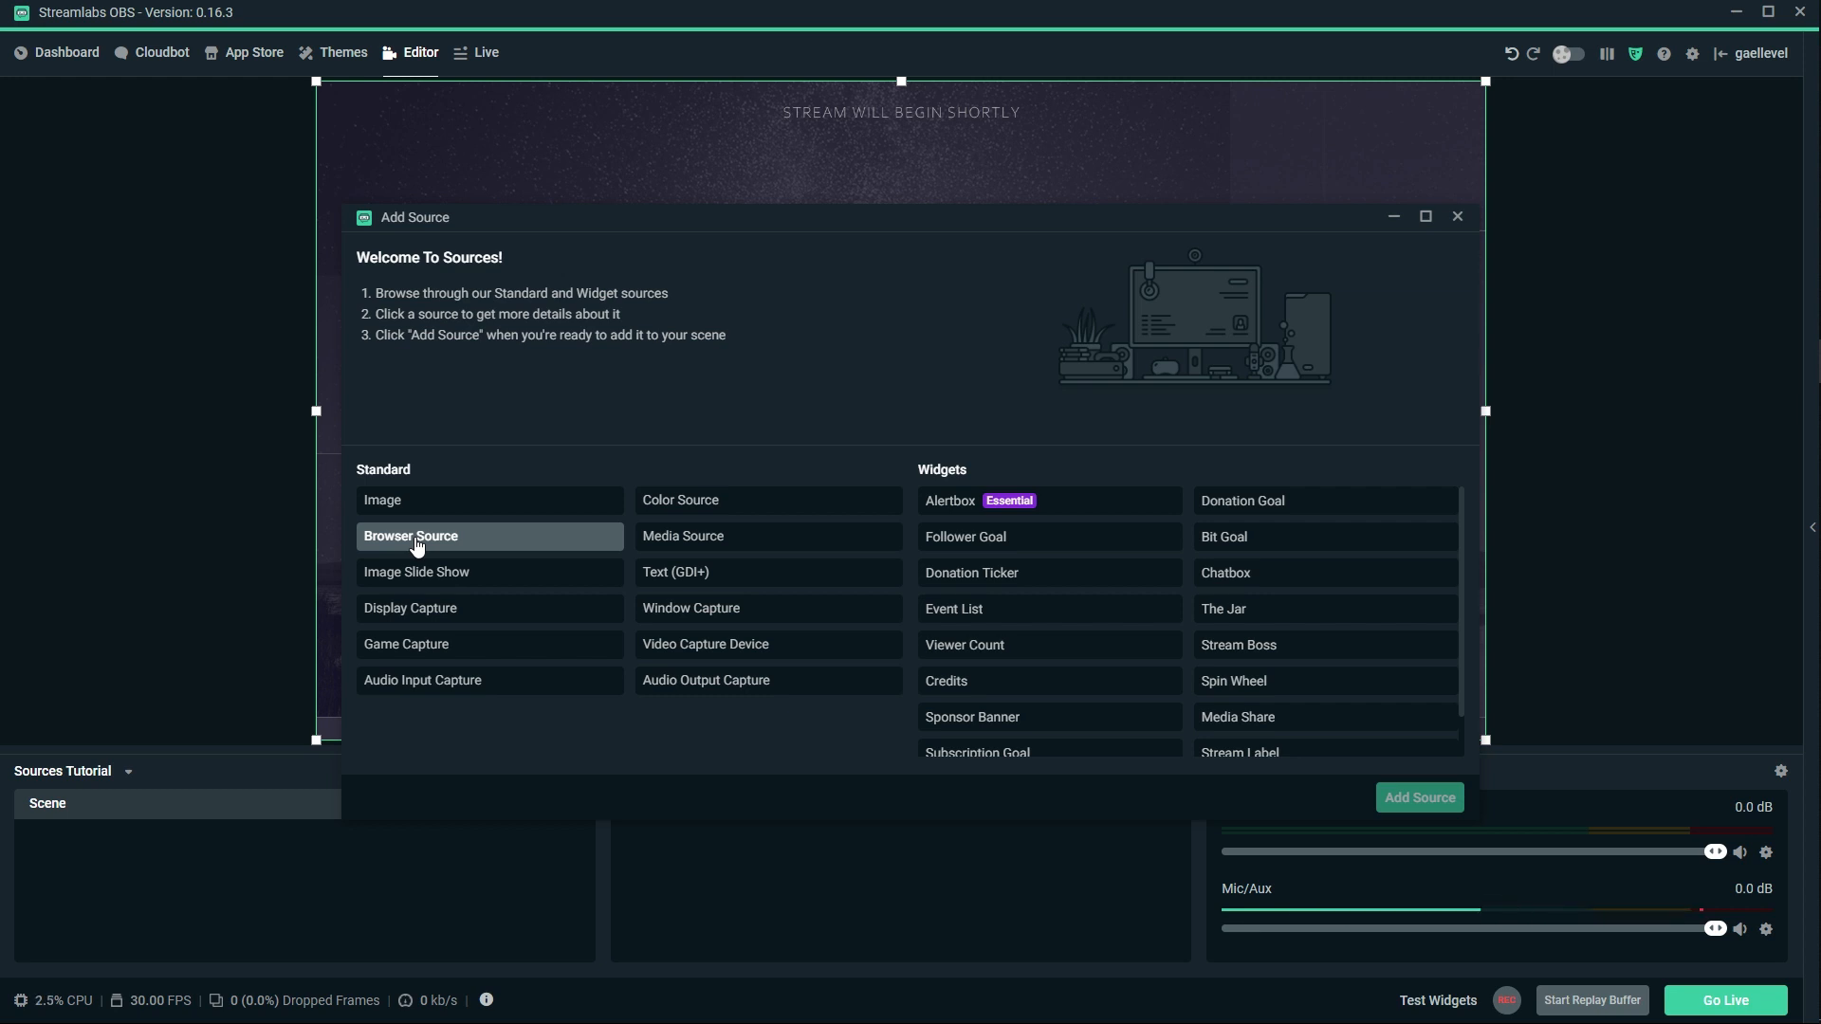
pyautogui.moveTo(937, 428)
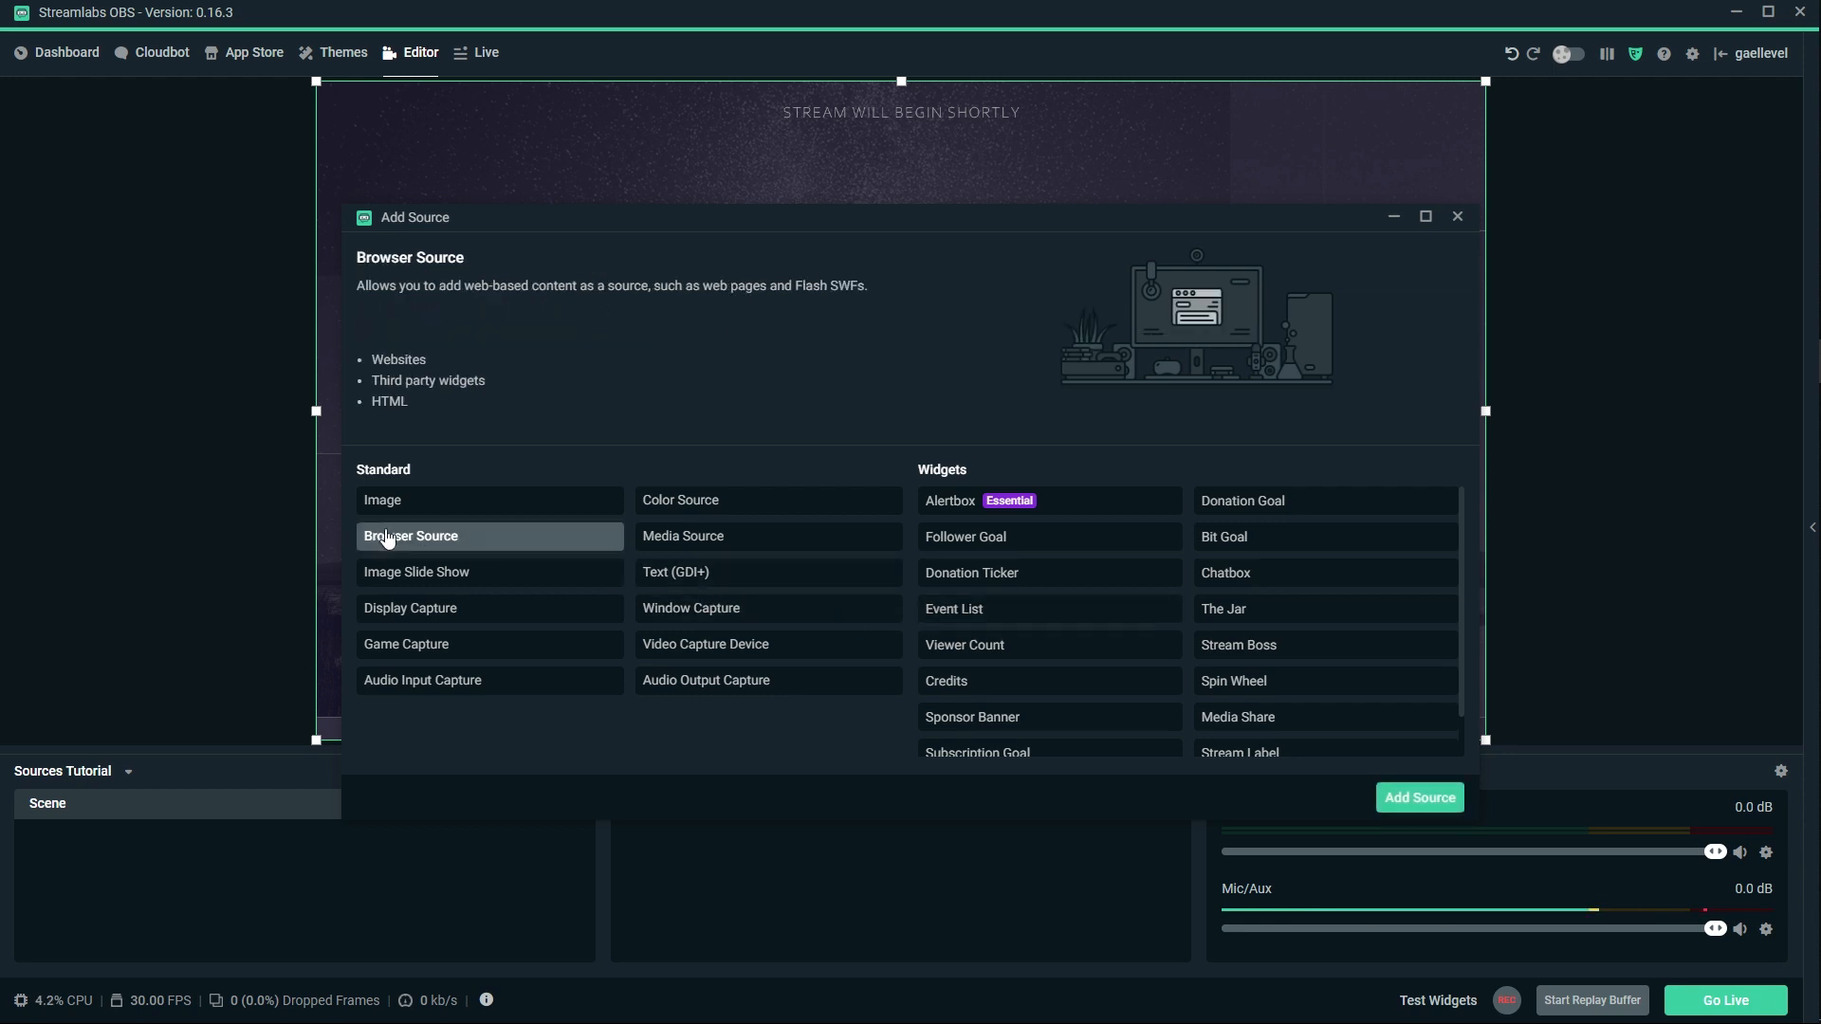
# Add a Browser Source with its default name, leaving its settings open.
pyautogui.click(1419, 797)
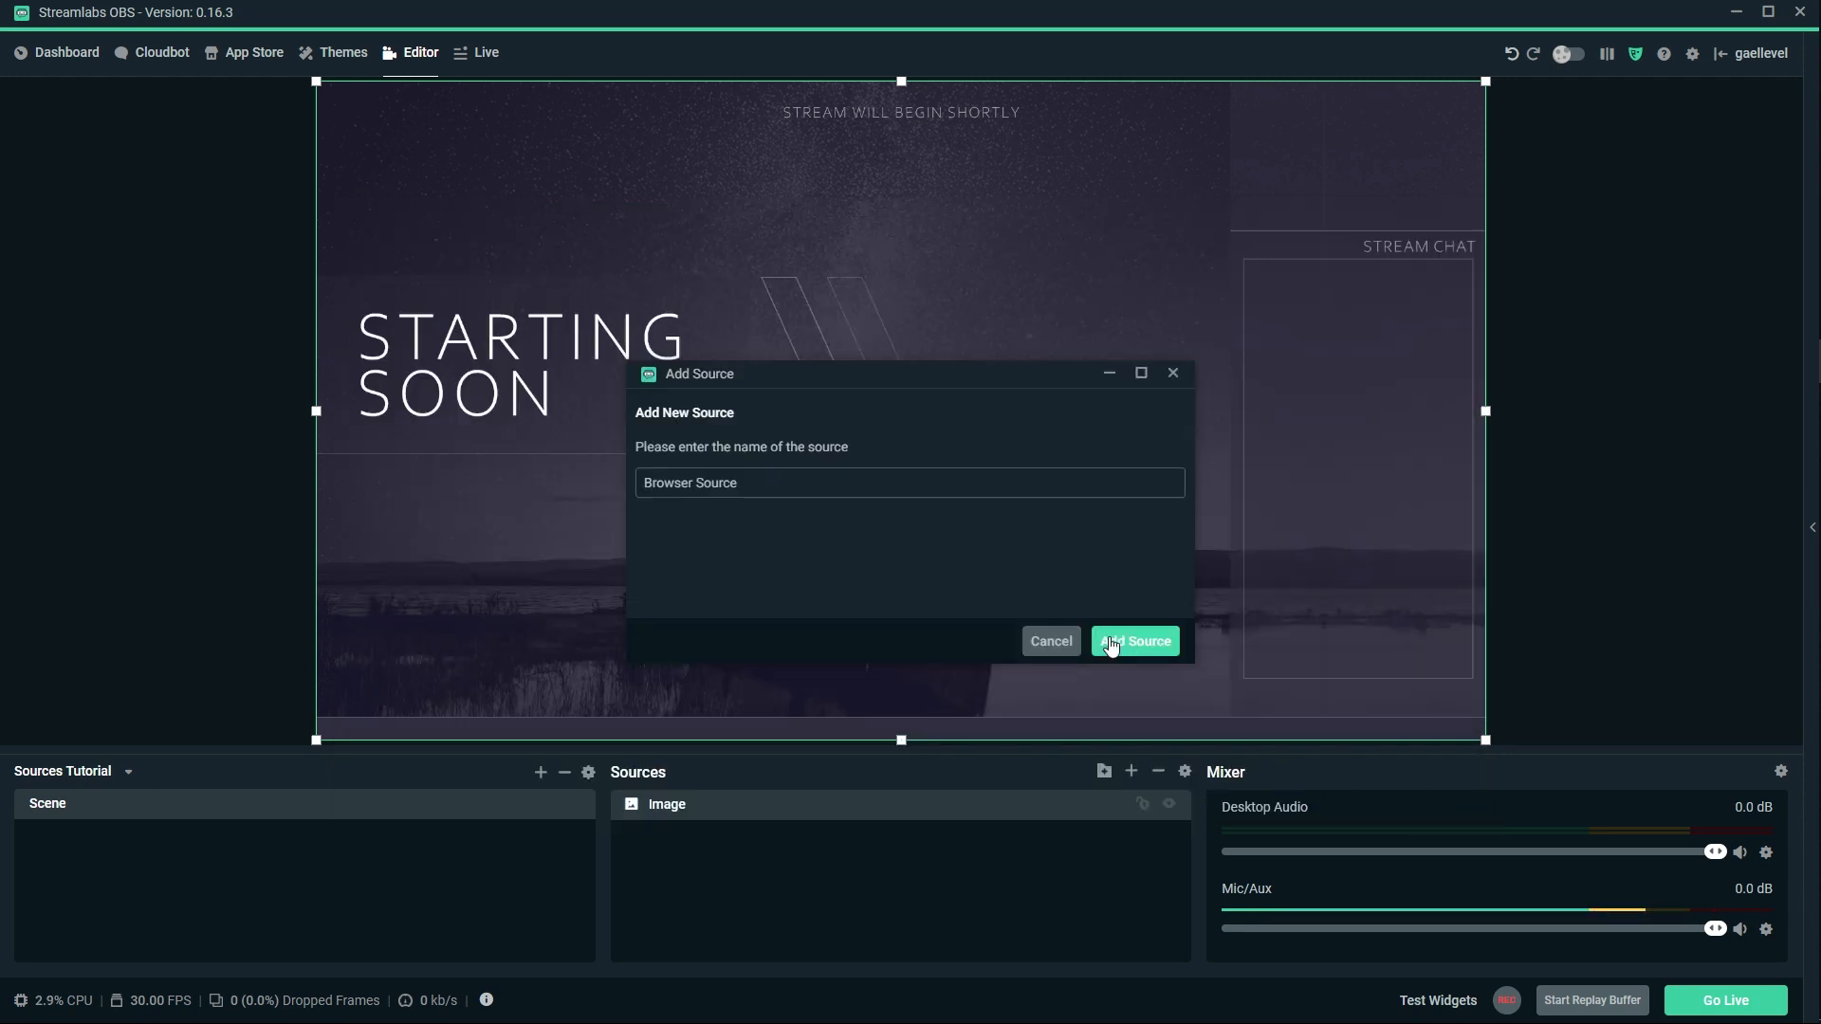
pyautogui.click(1136, 641)
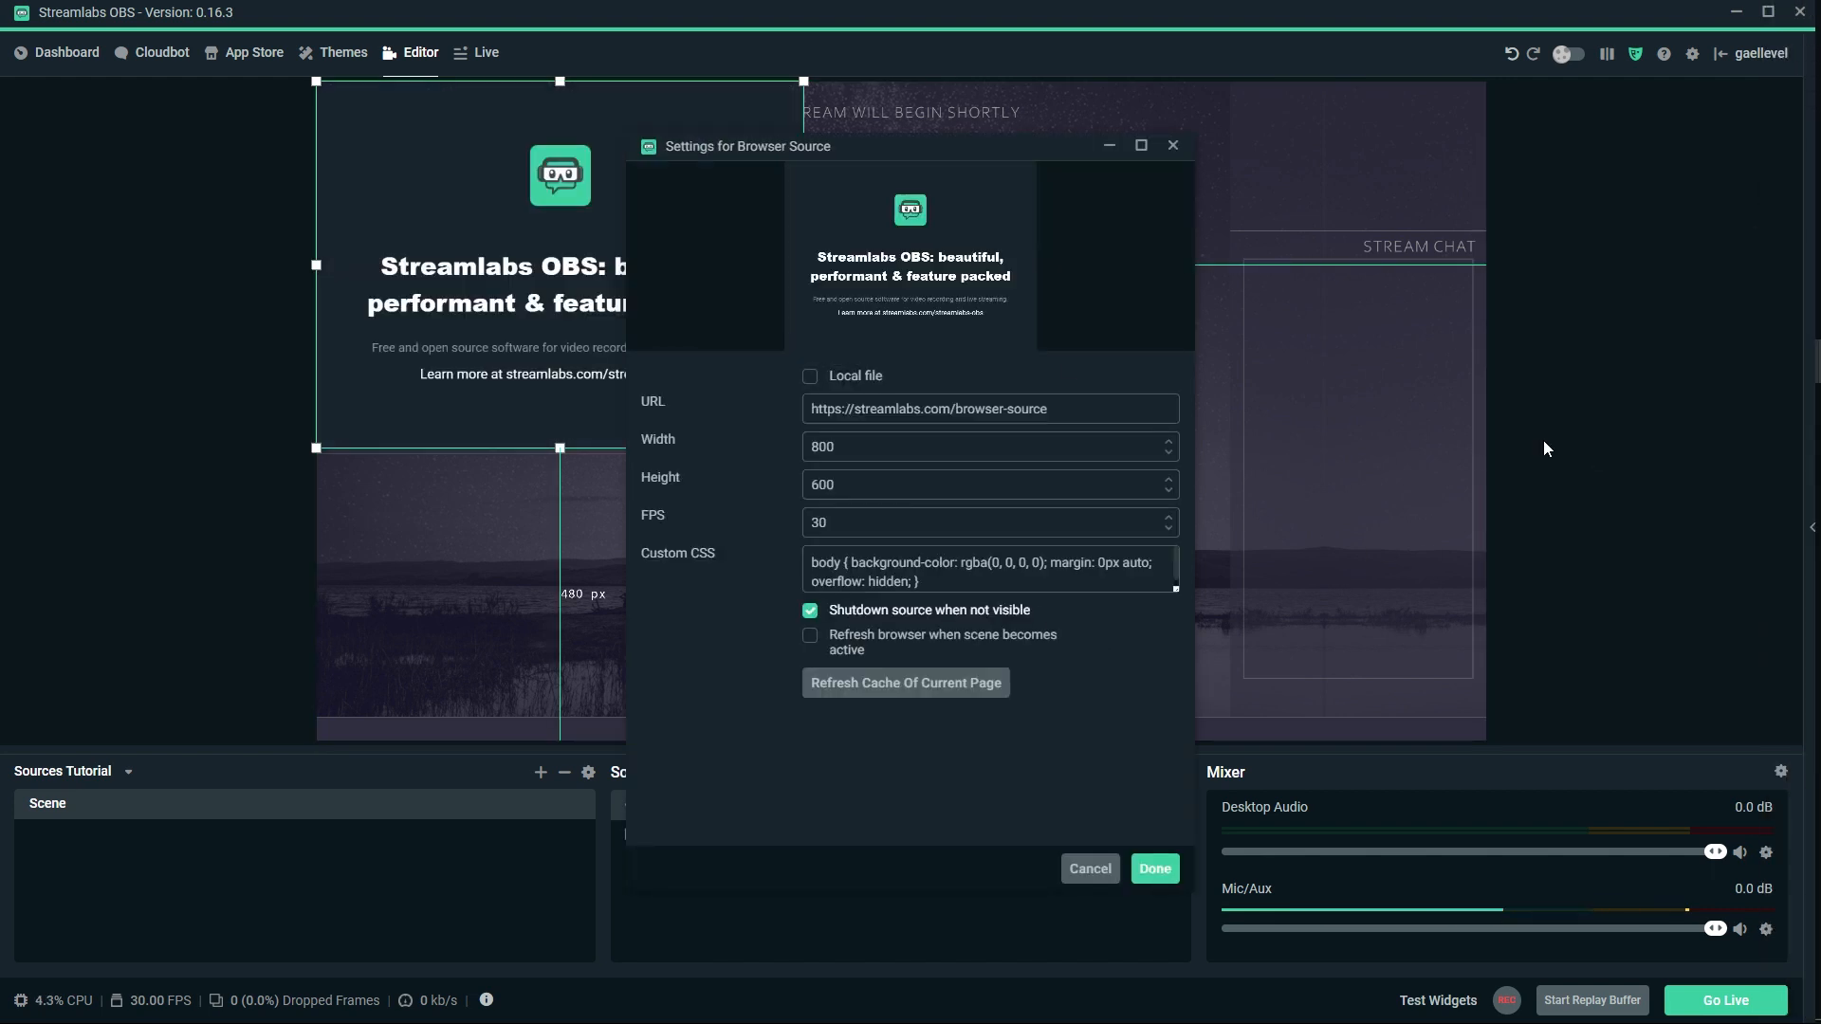
pyautogui.moveTo(1528, 449)
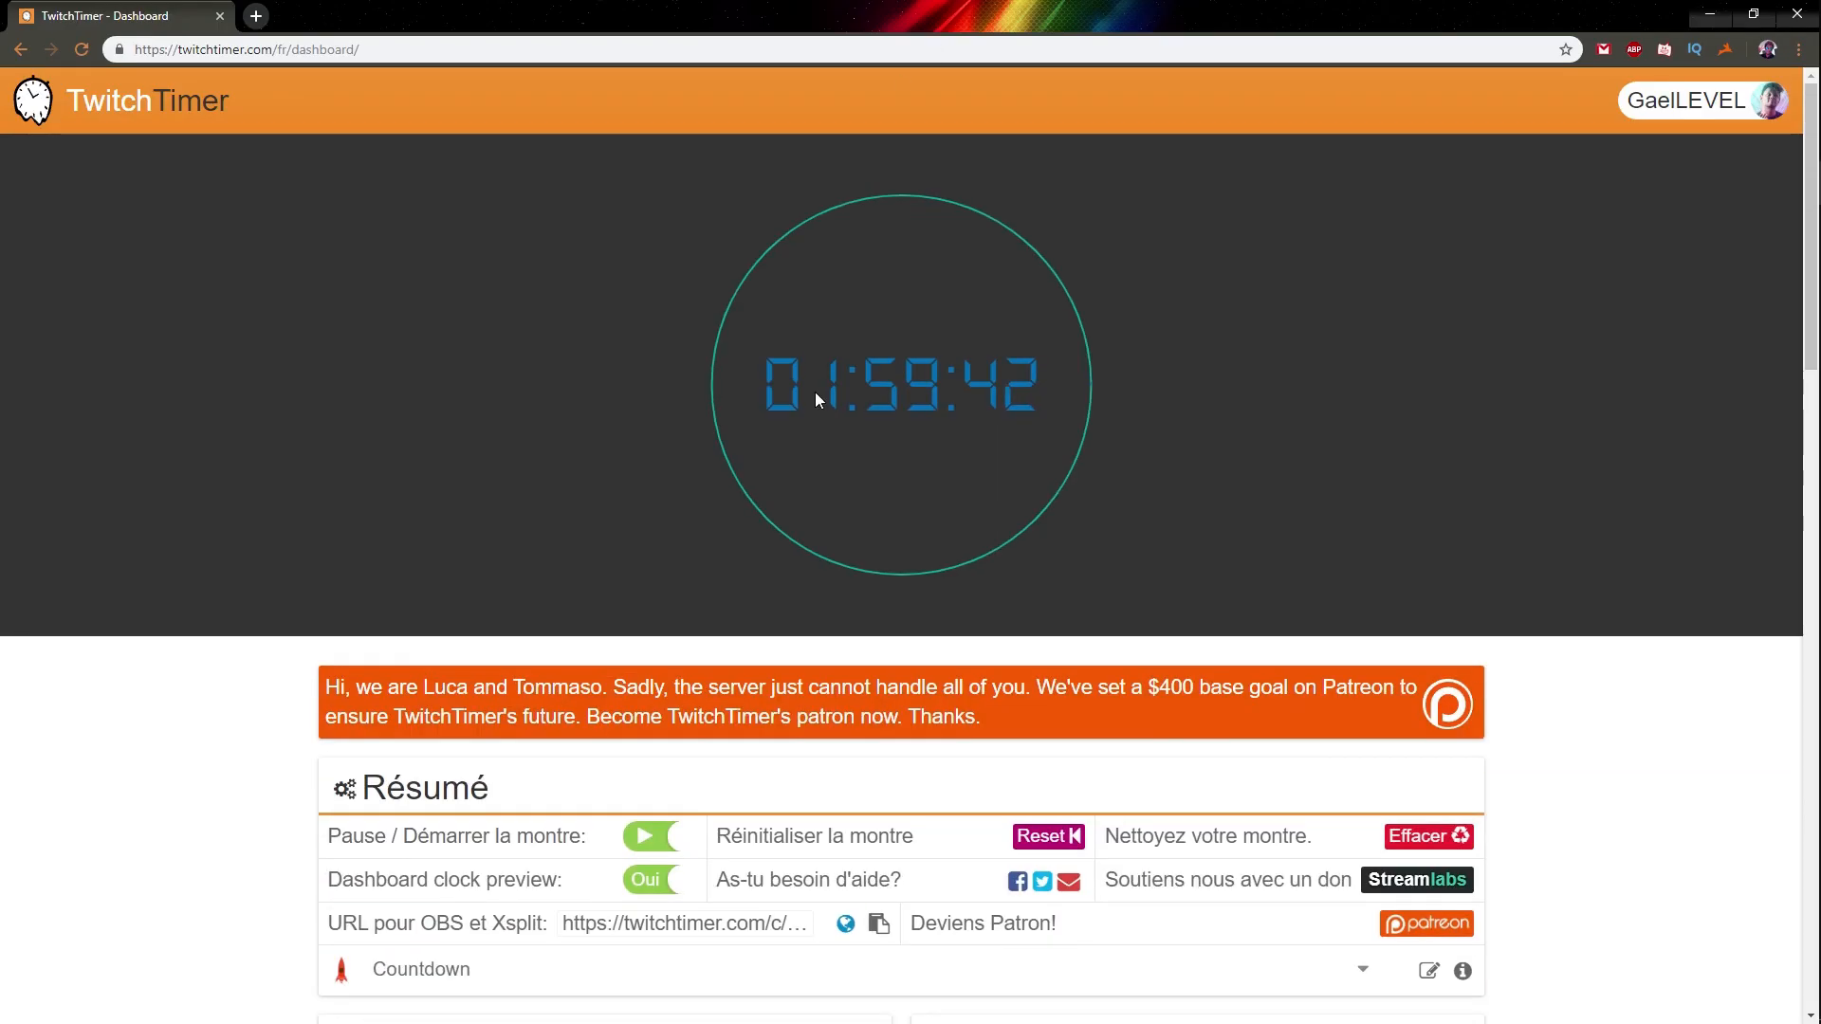
pyautogui.moveTo(827, 353)
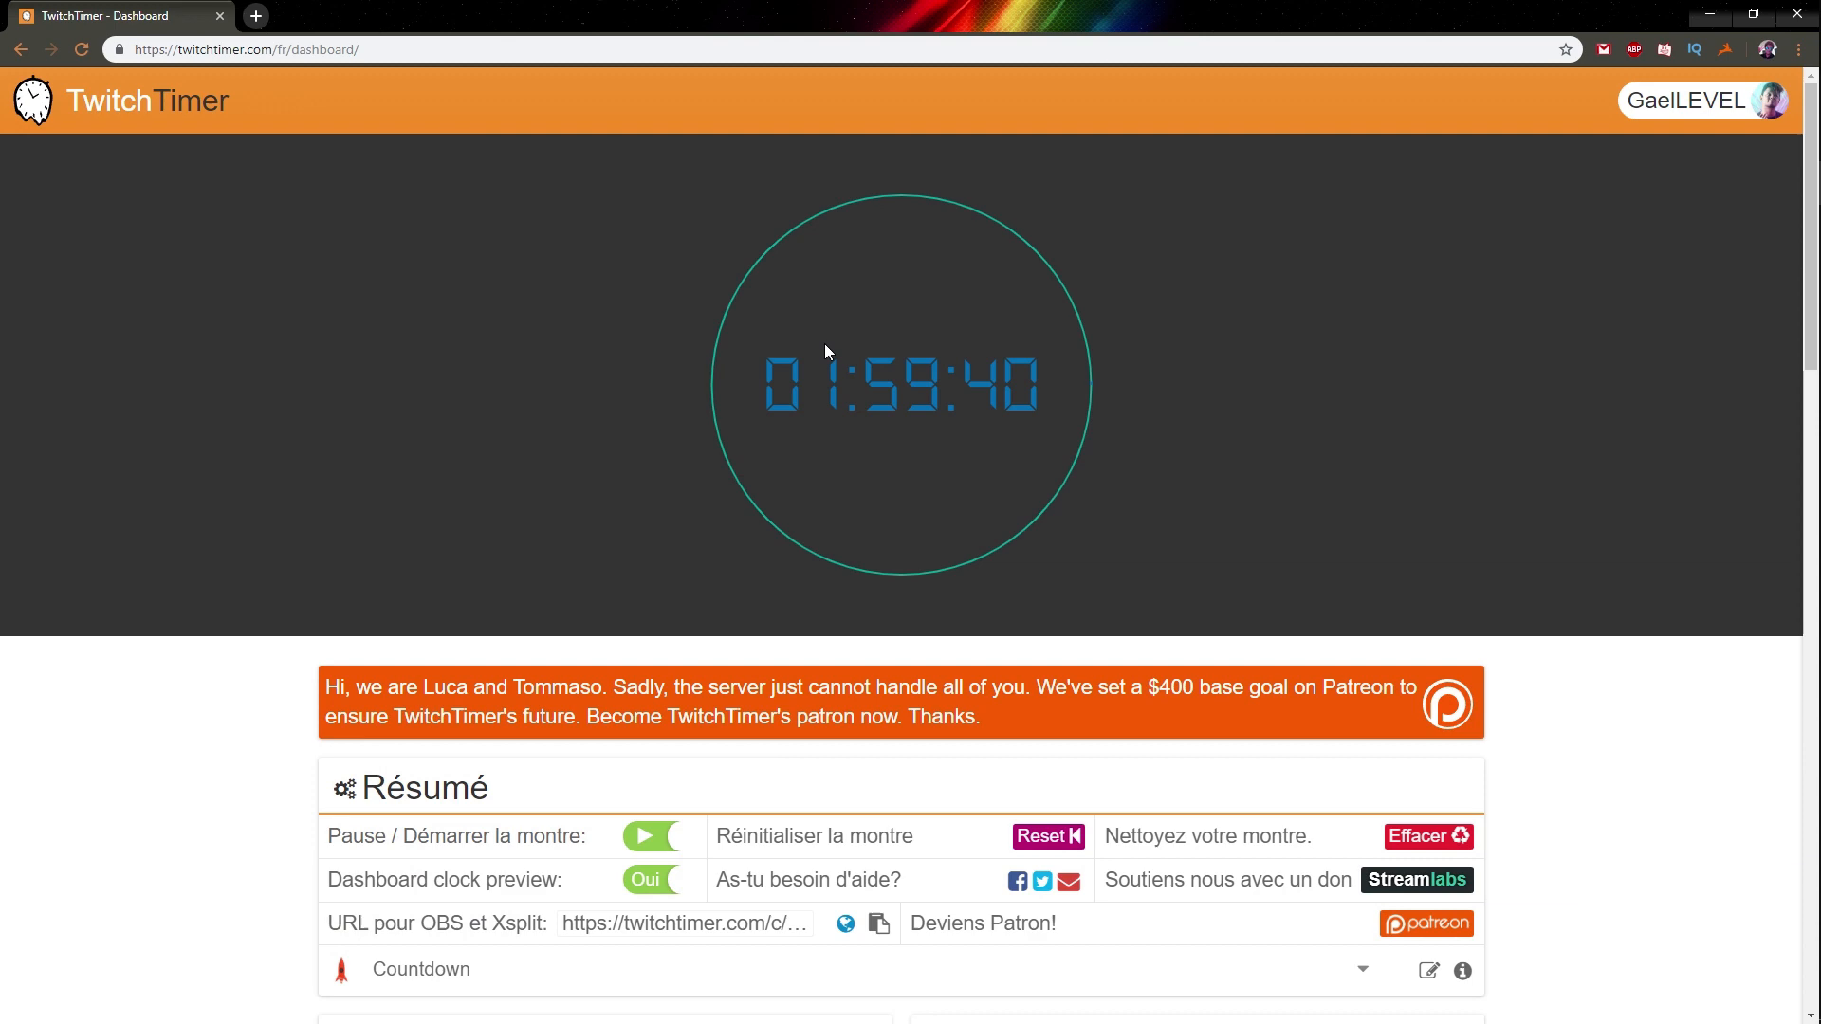
pyautogui.moveTo(478, 628)
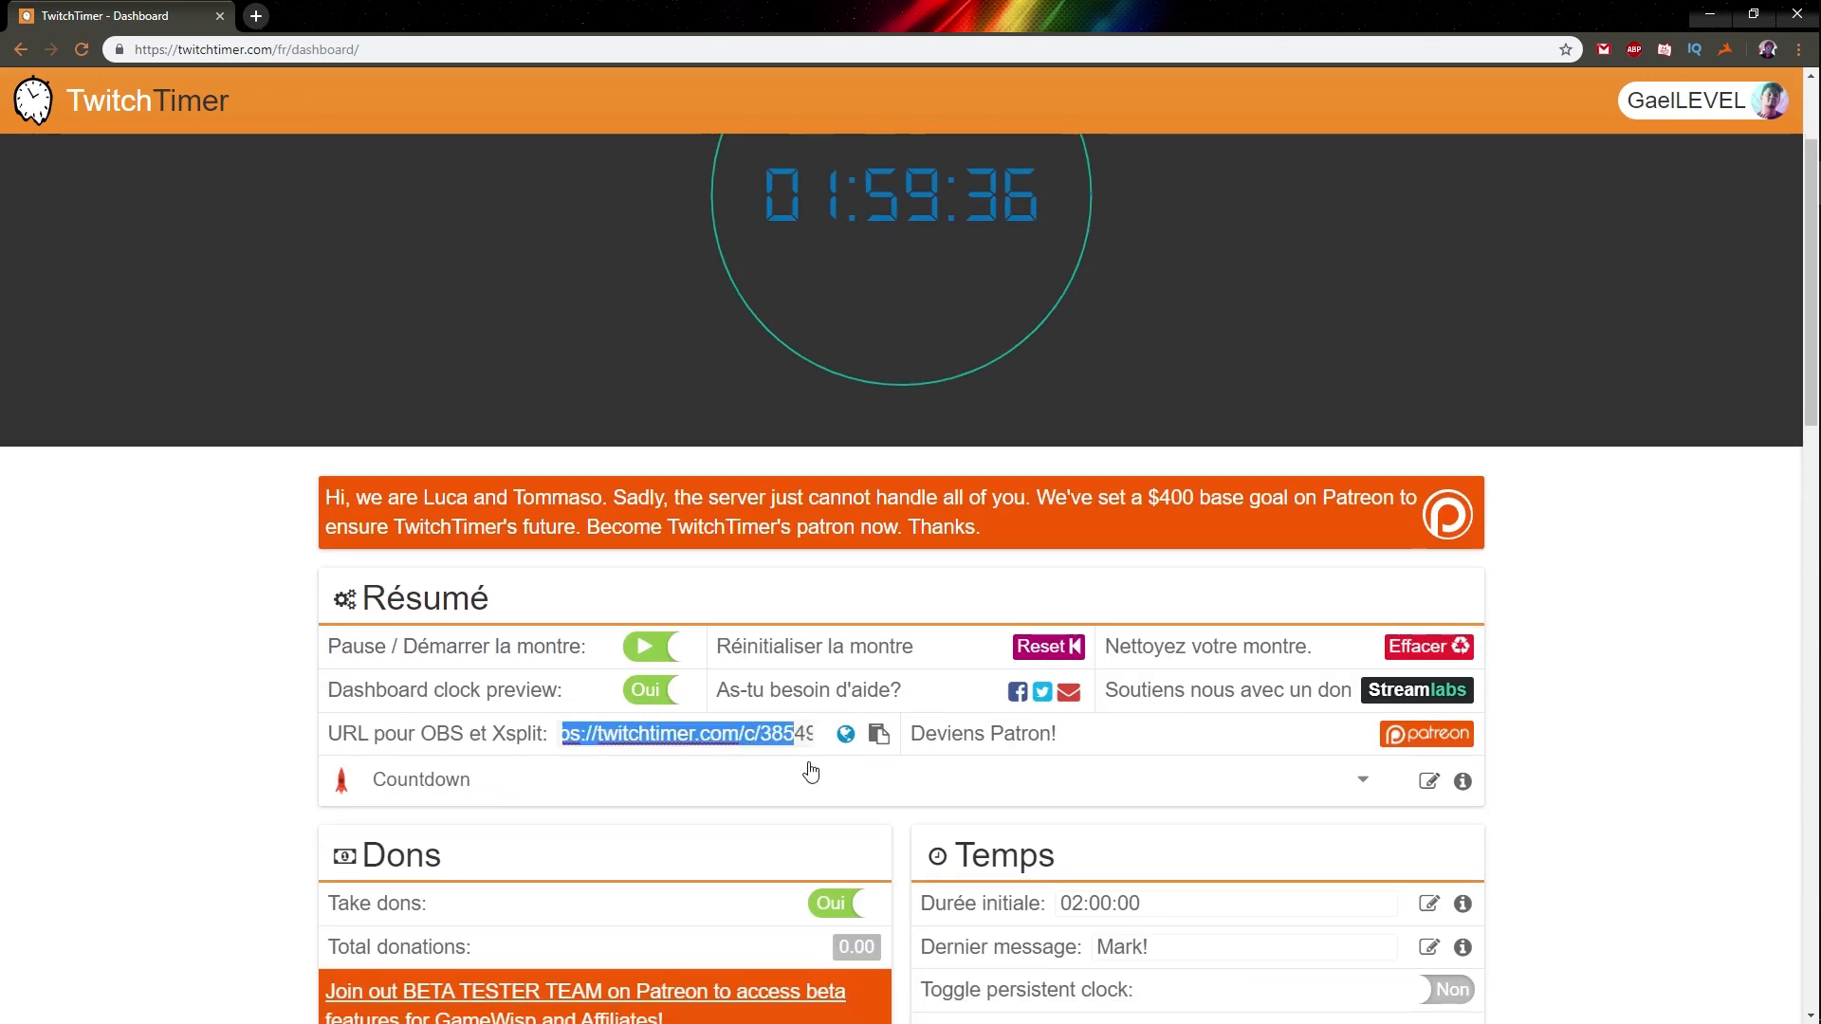
# Copy the 'URL pour OBS et Xsplit' countdown link from the TwitchTimer dashboard.
pyautogui.rightClick(675, 734)
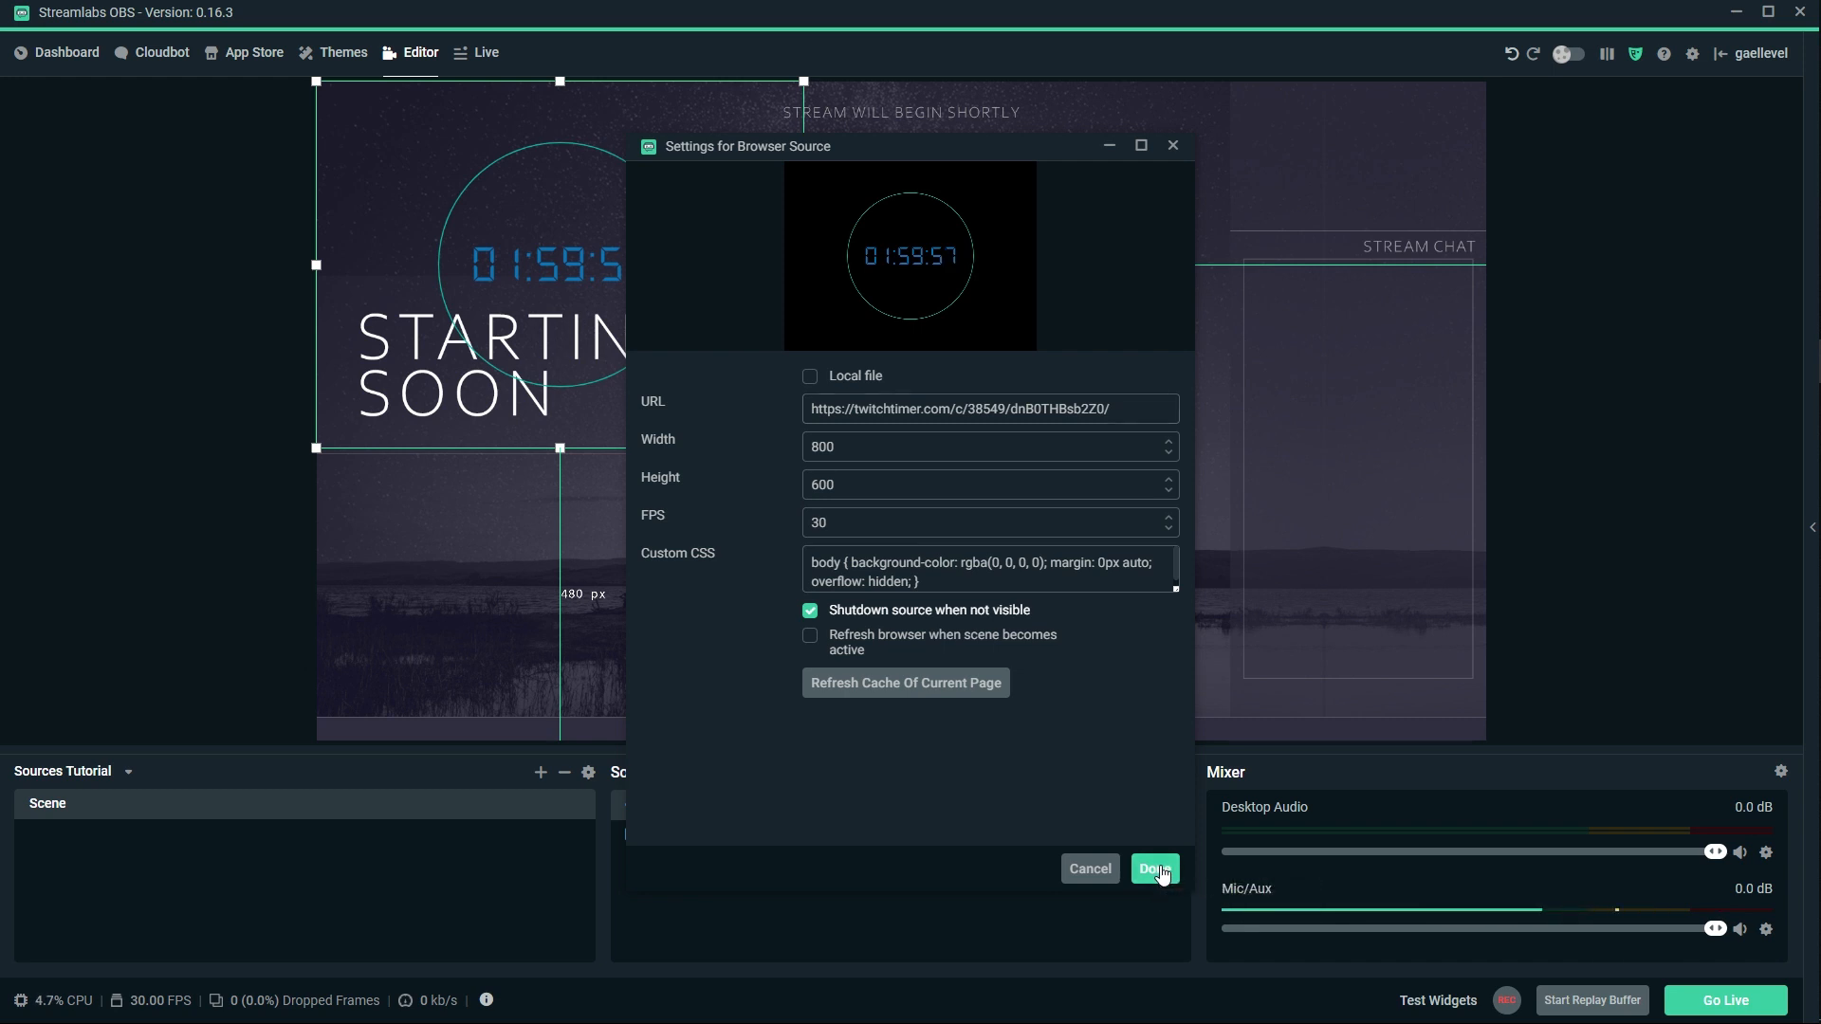
# Apply the TwitchTimer URL to the Browser Source so the countdown shows over Starting Soon.
pyautogui.click(1154, 869)
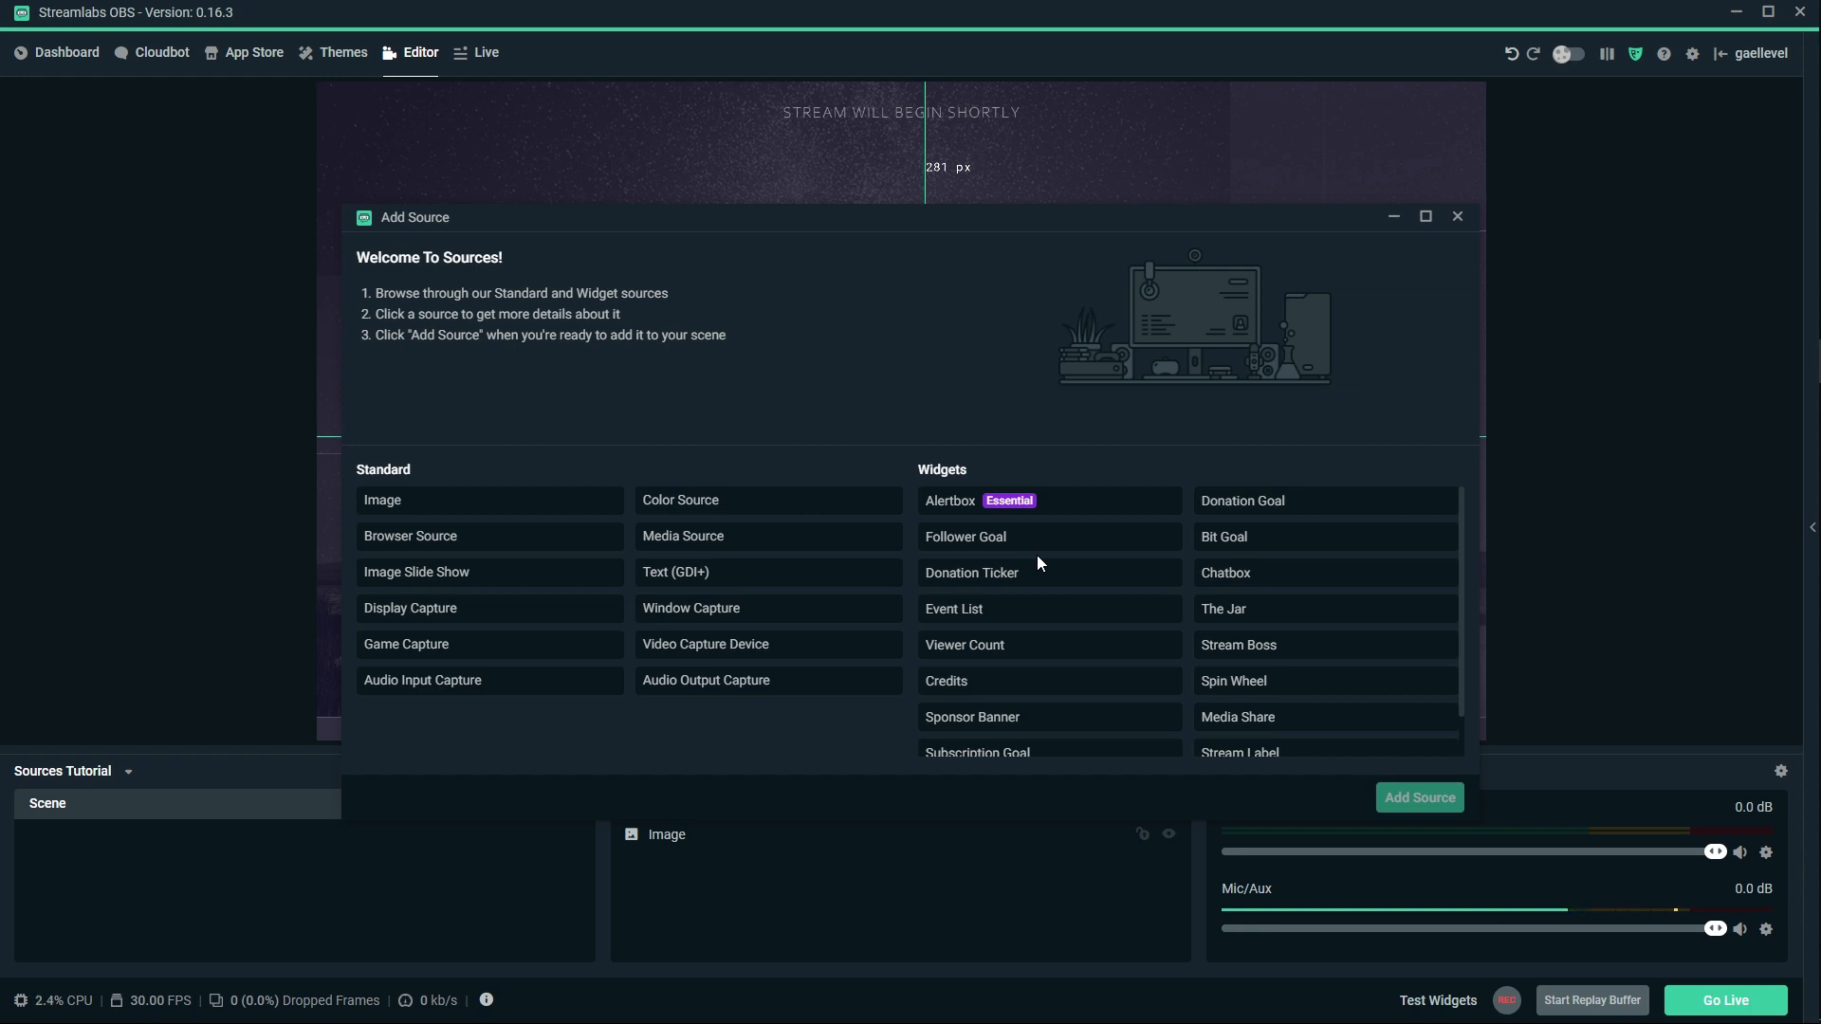
# Add an Image Slide Show source with its default name, leaving its settings open.
pyautogui.scroll(-3)
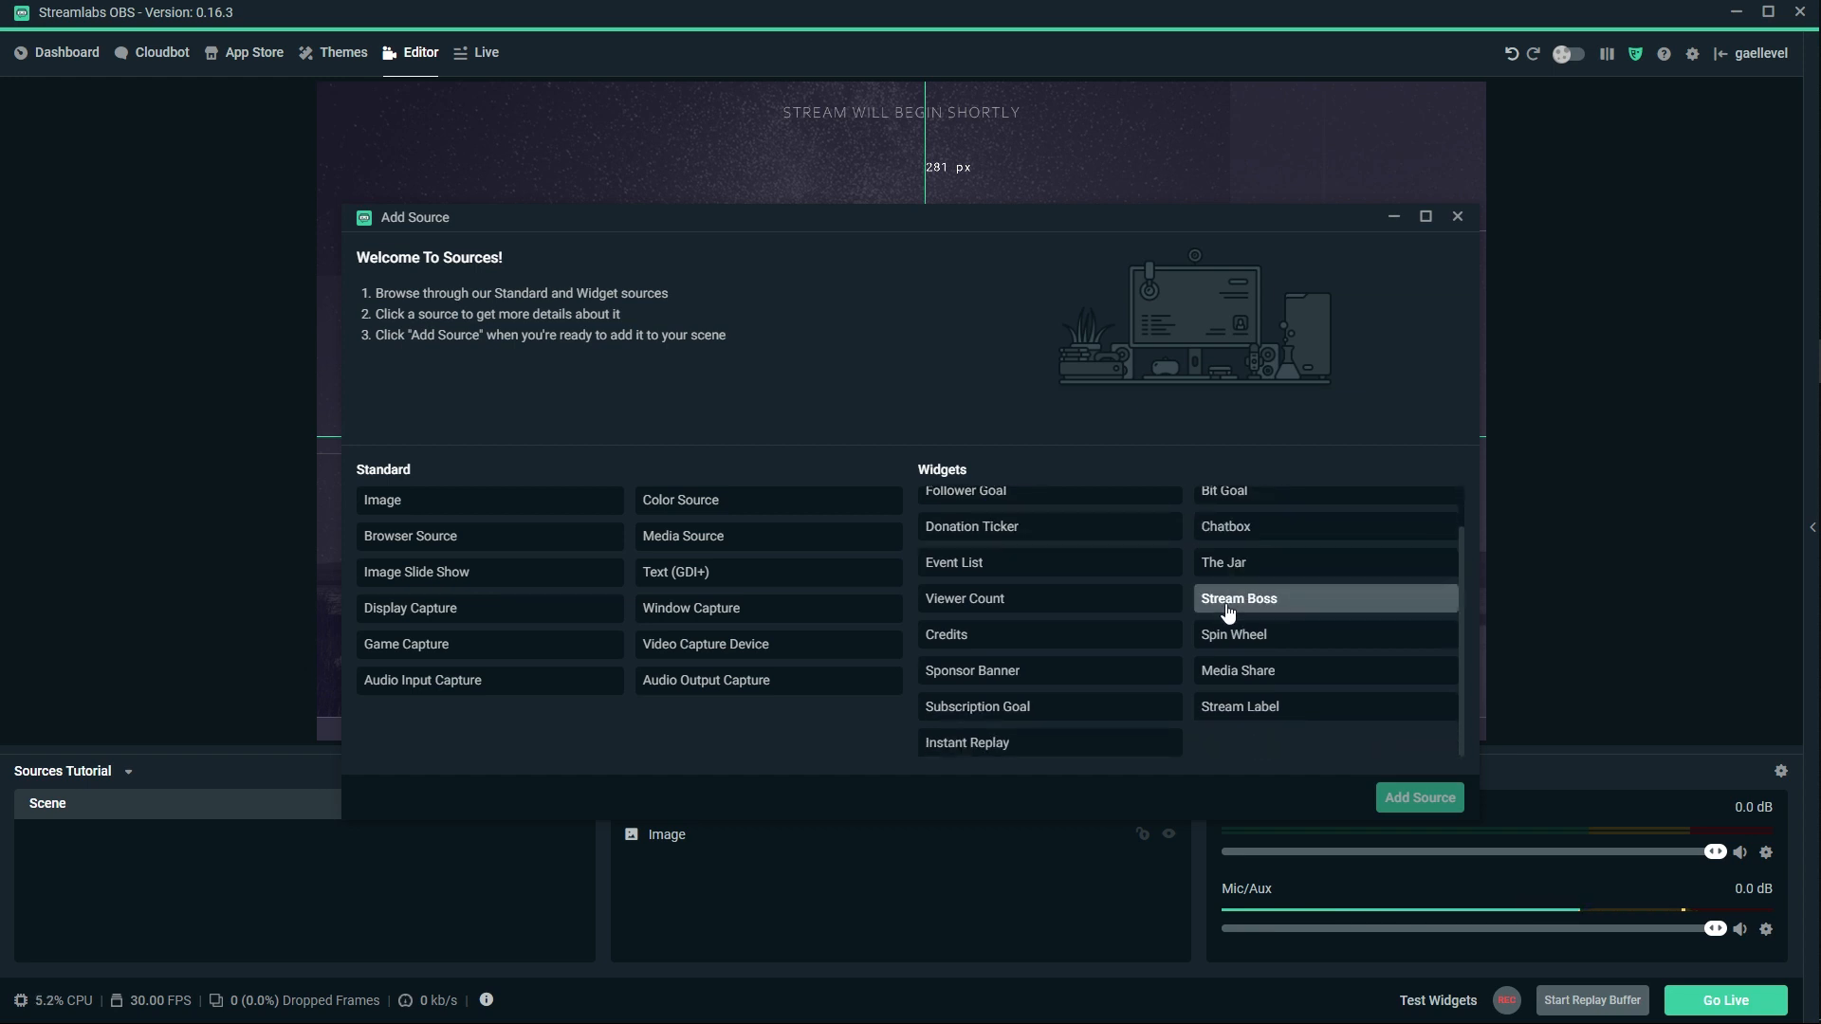
pyautogui.moveTo(1143, 660)
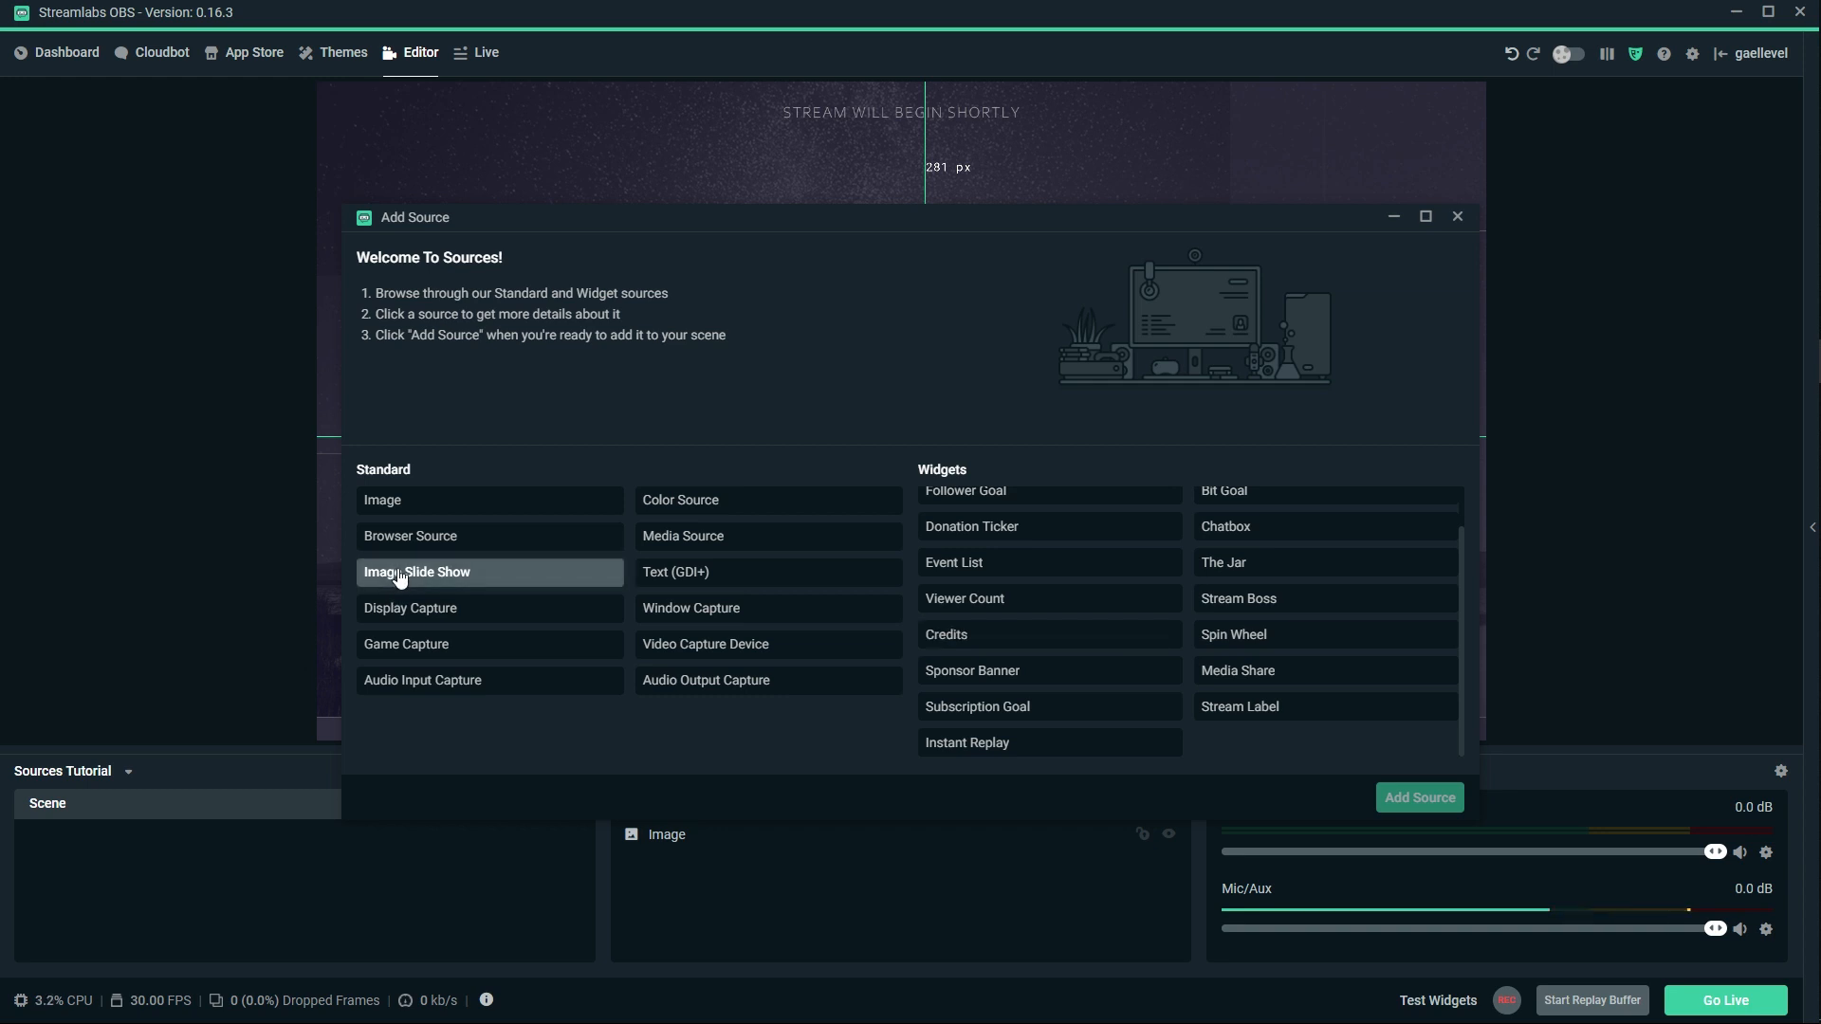
pyautogui.click(415, 573)
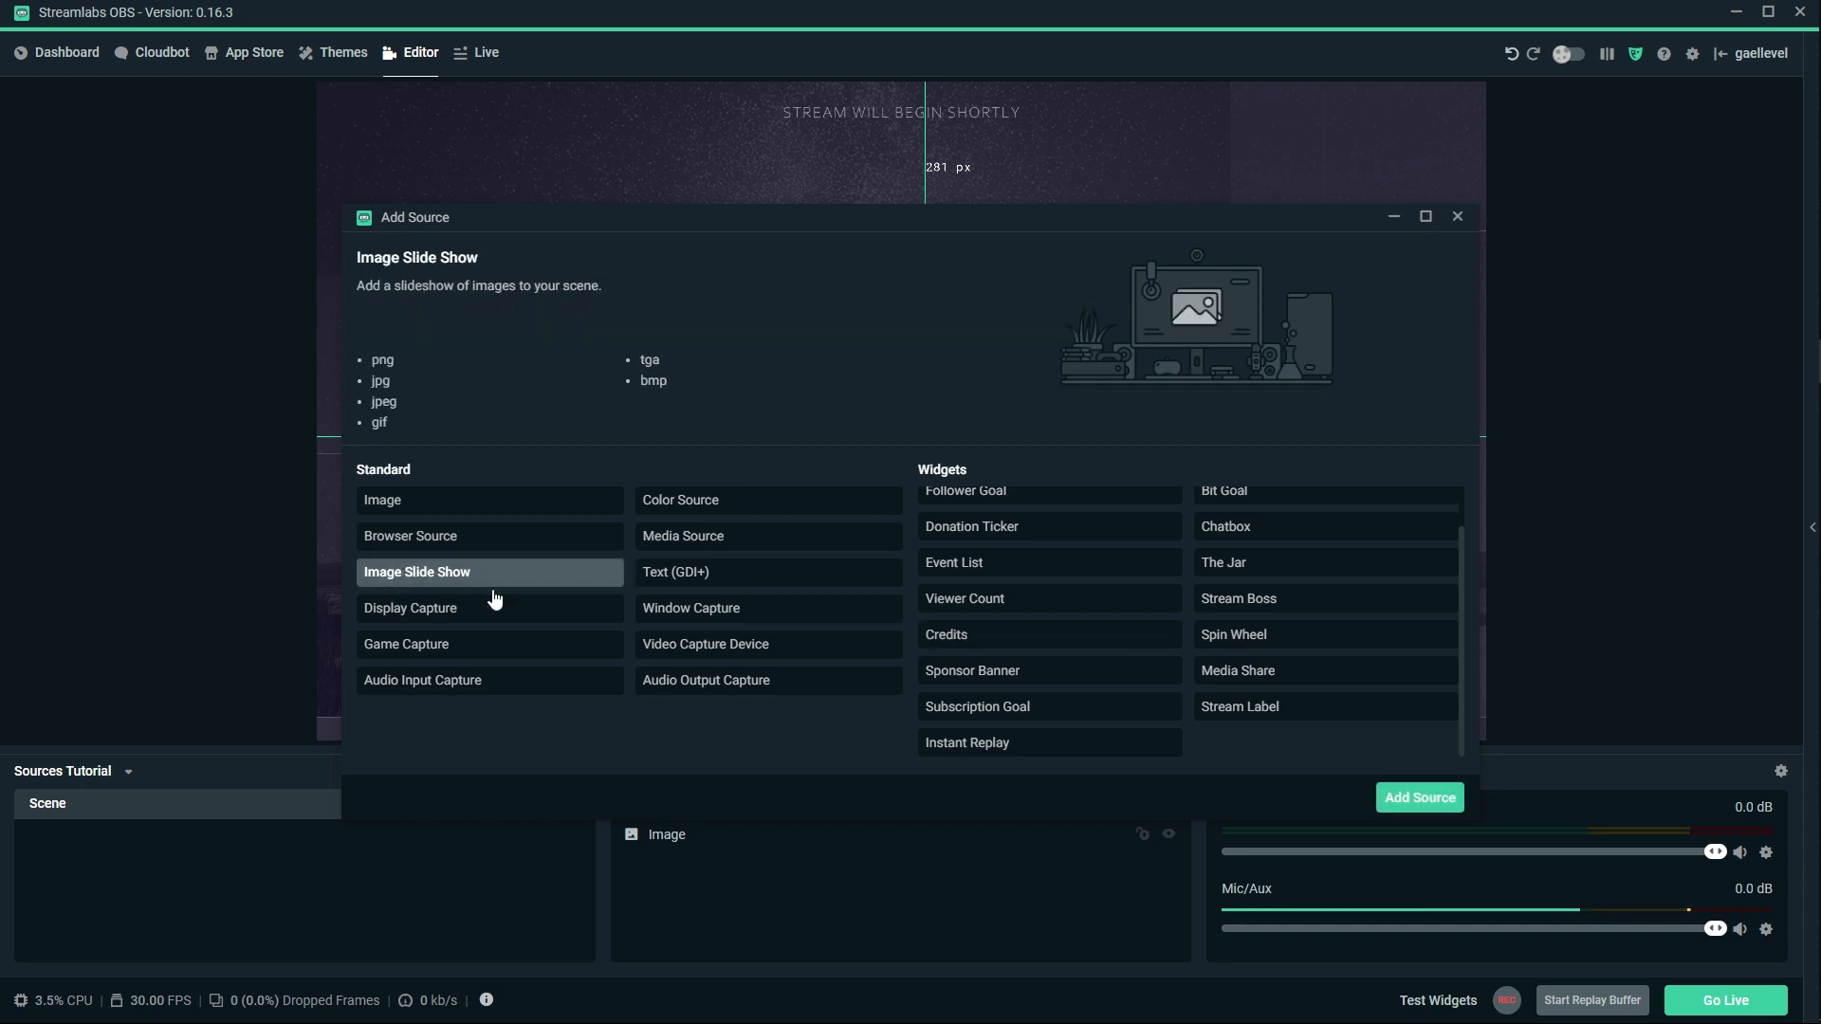
pyautogui.click(1419, 797)
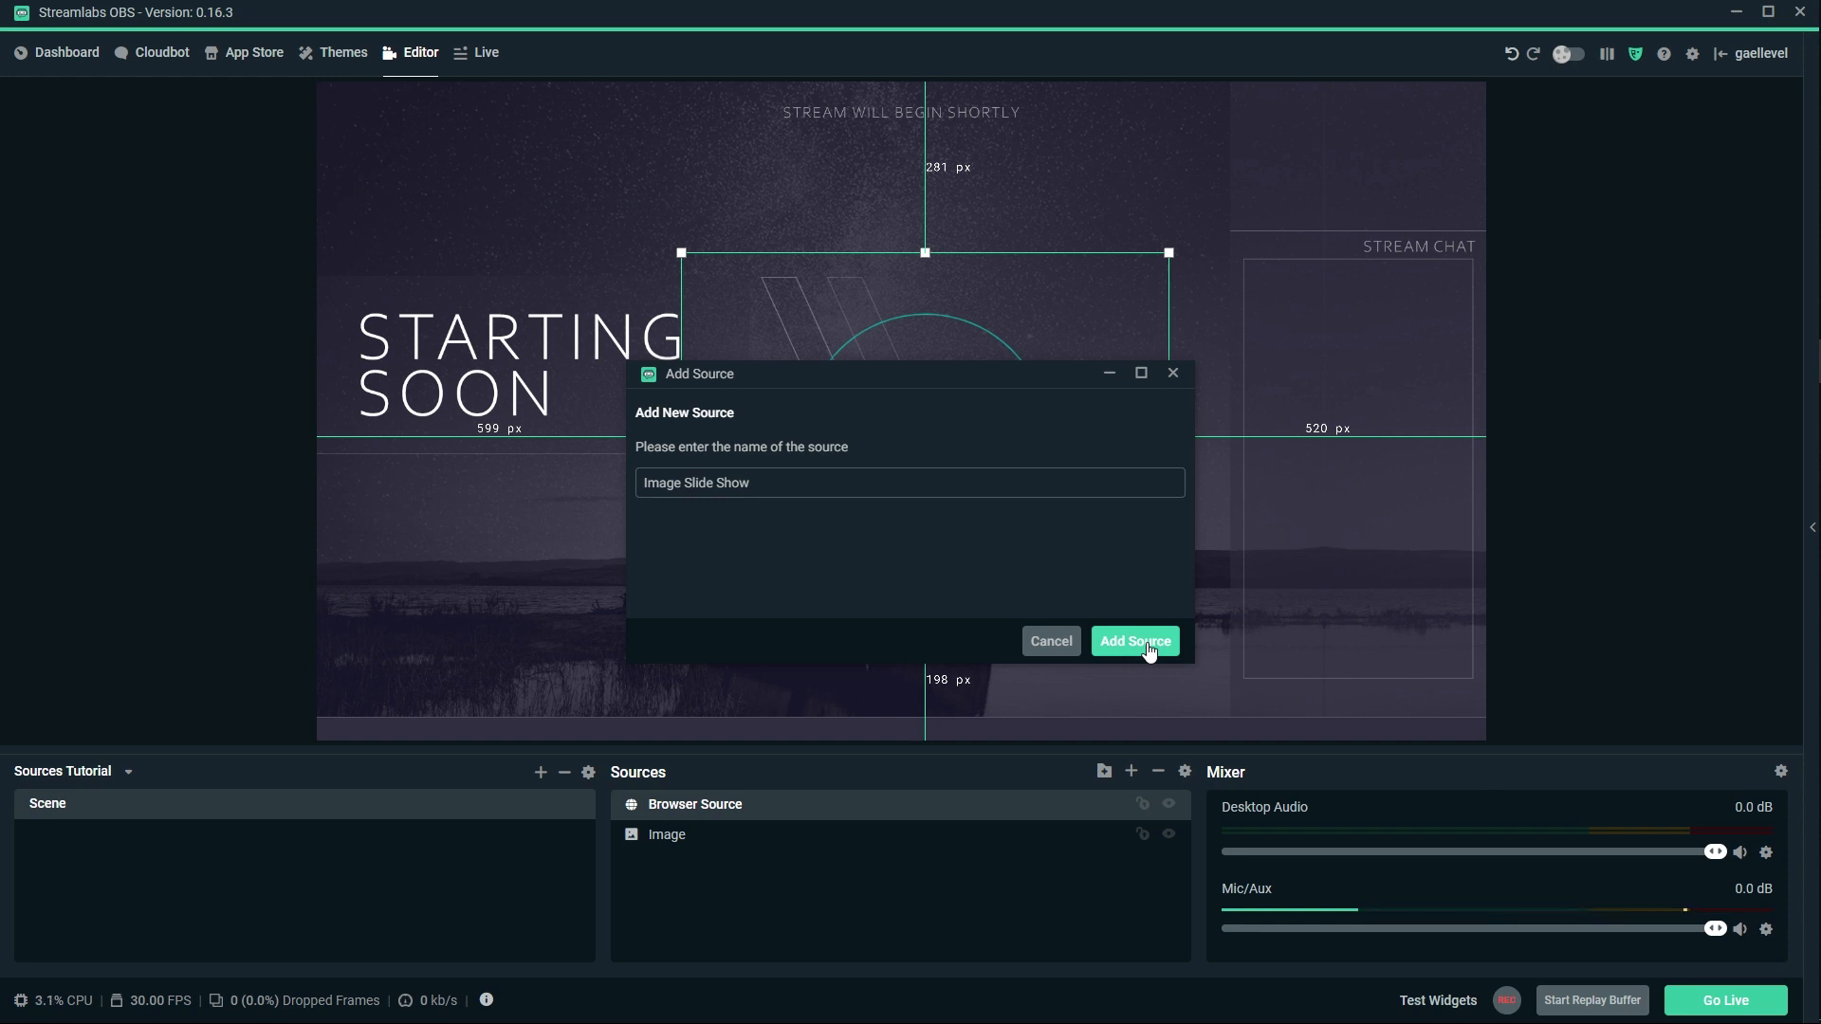
pyautogui.click(1135, 641)
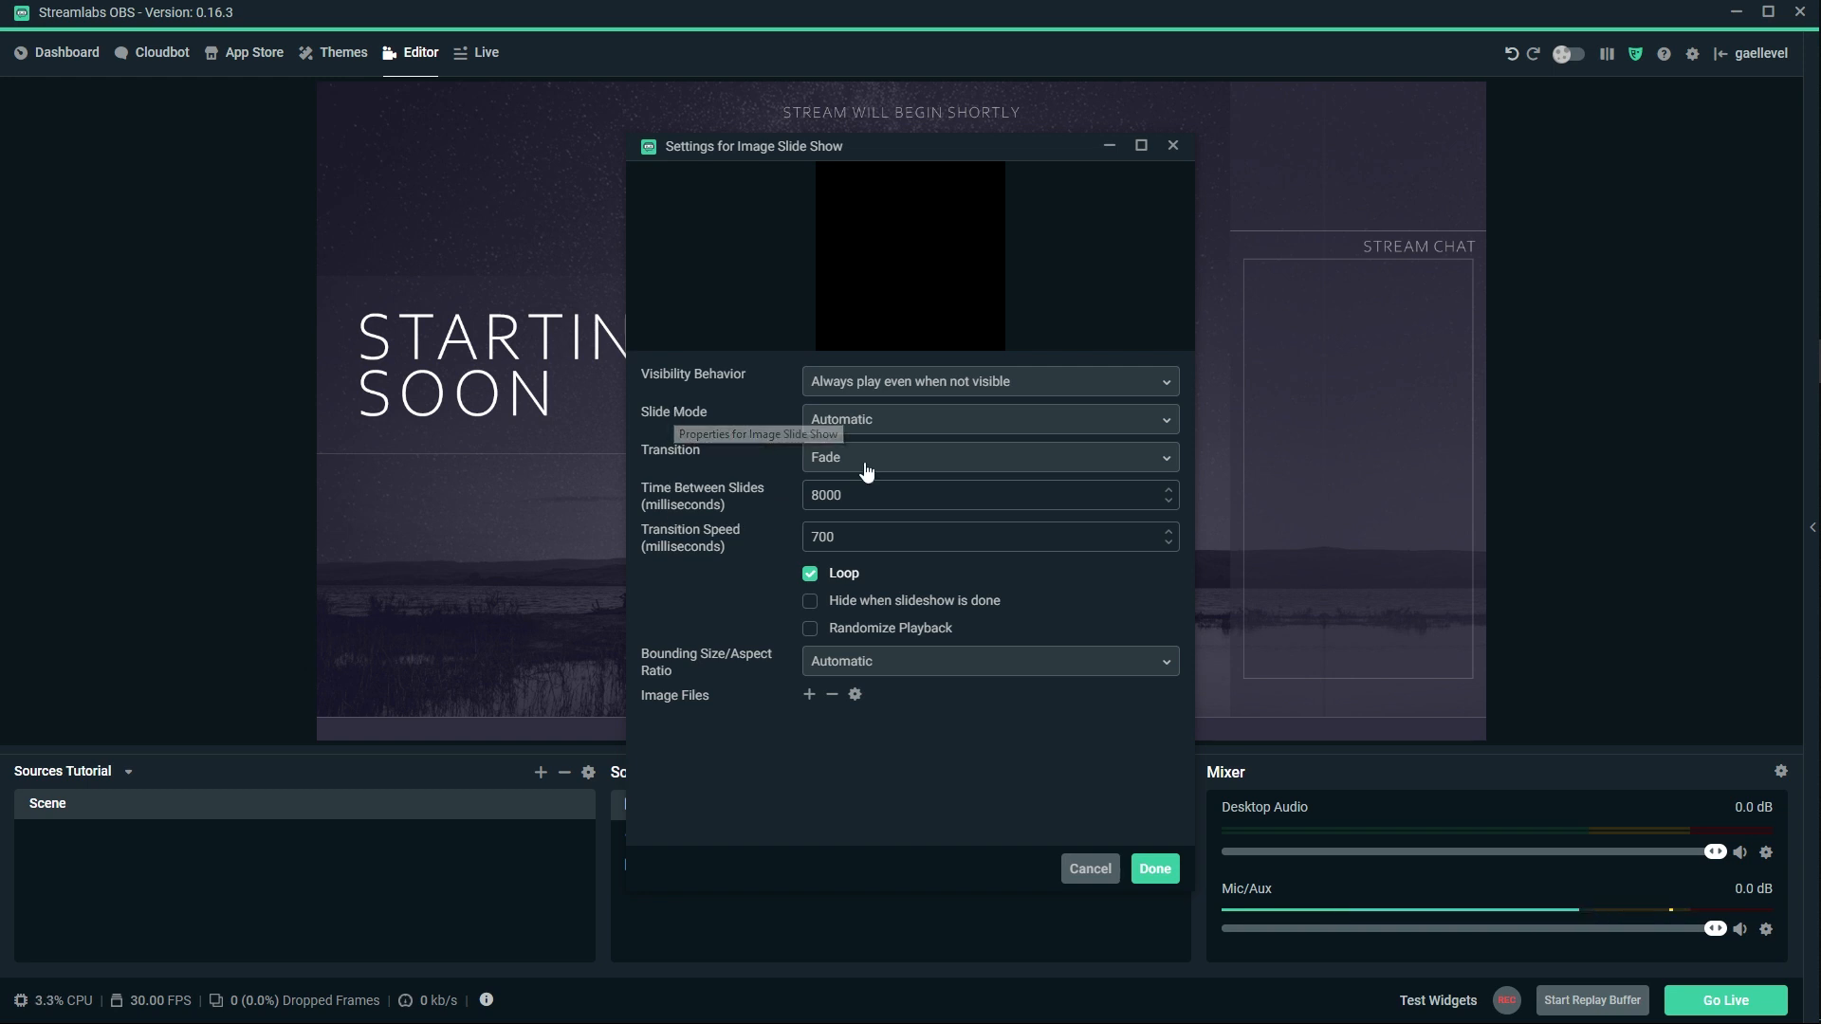
# Keep slide mode Automatic and bring up the Add Files / Add Directory choice.
pyautogui.click(991, 420)
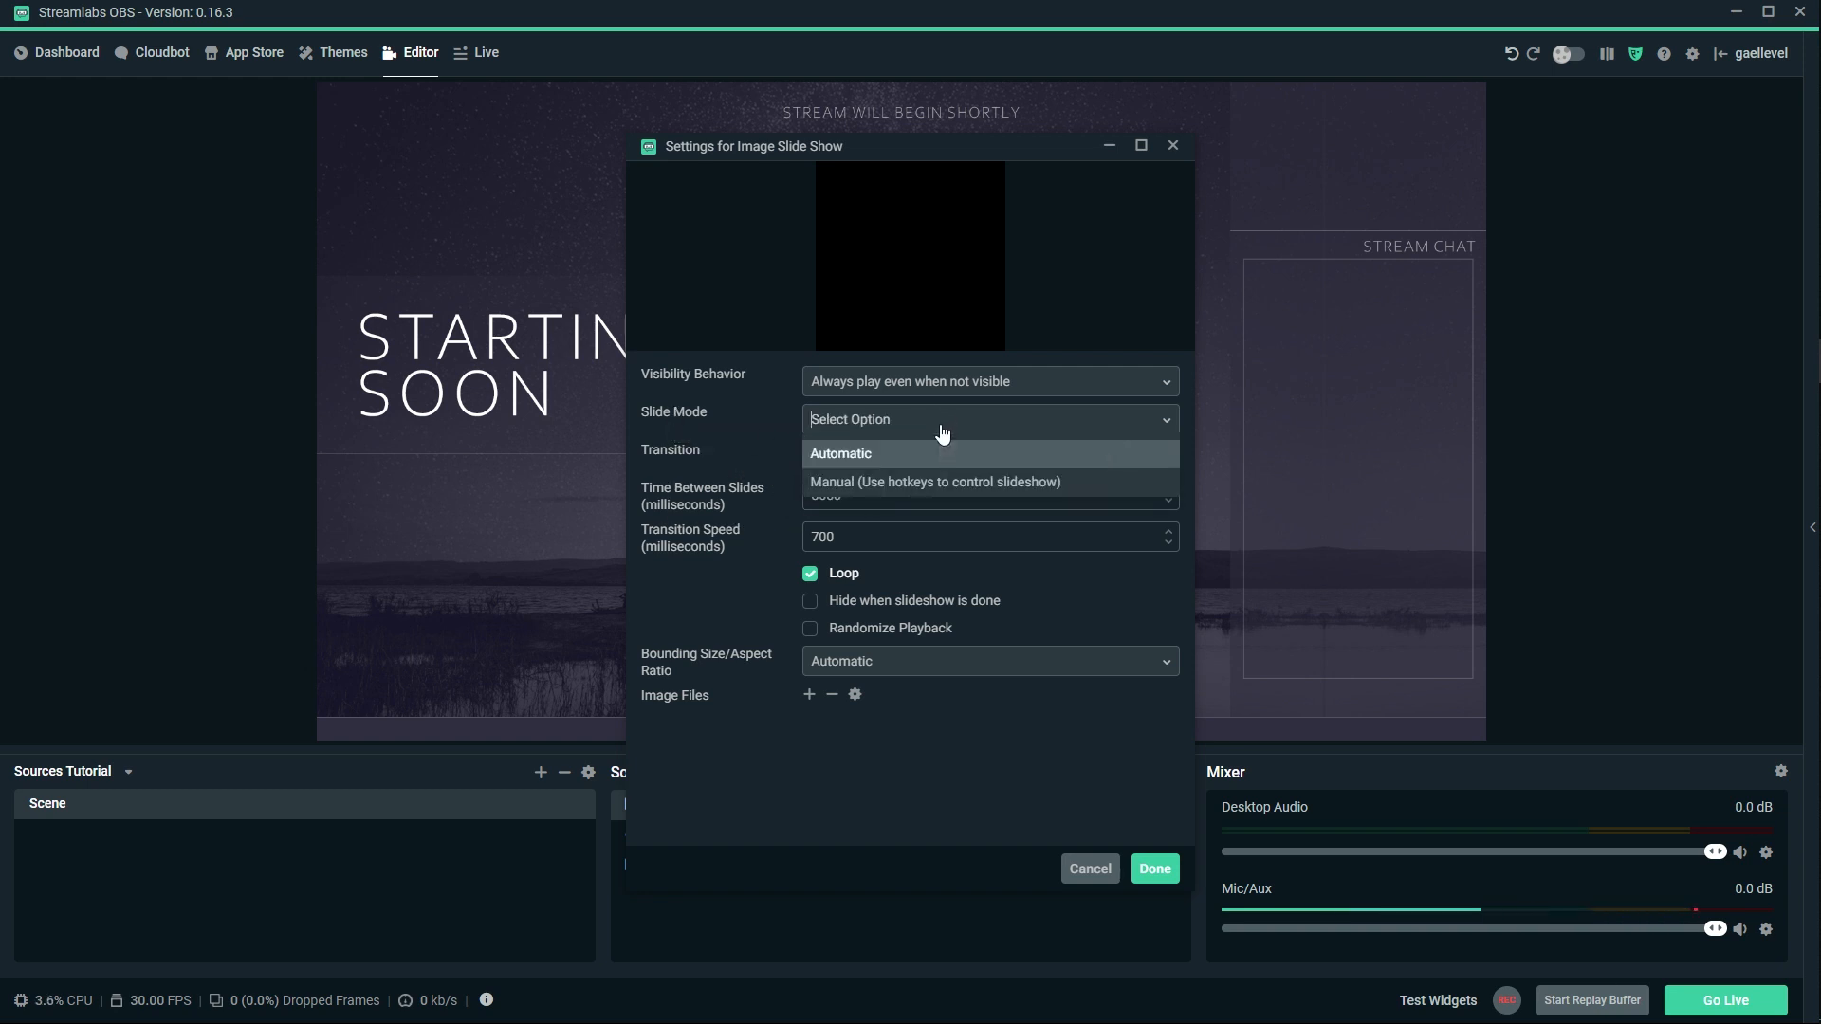
pyautogui.moveTo(837, 508)
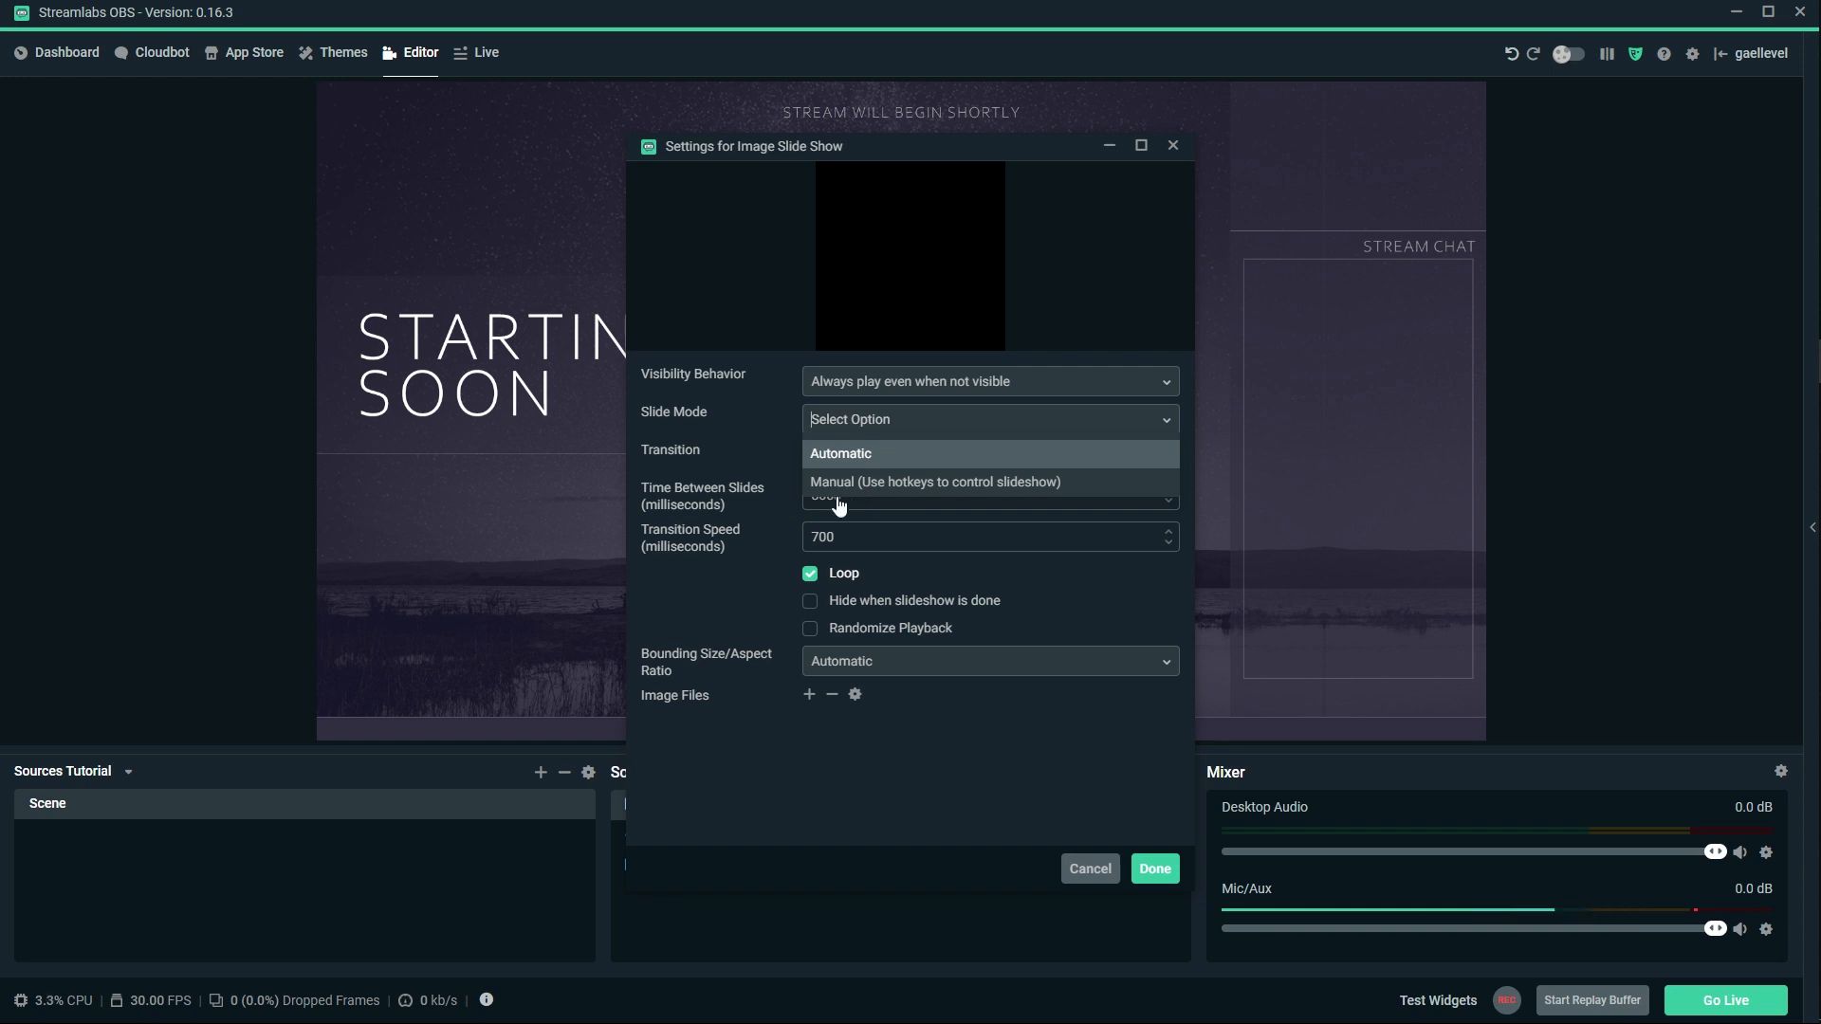
pyautogui.moveTo(676, 417)
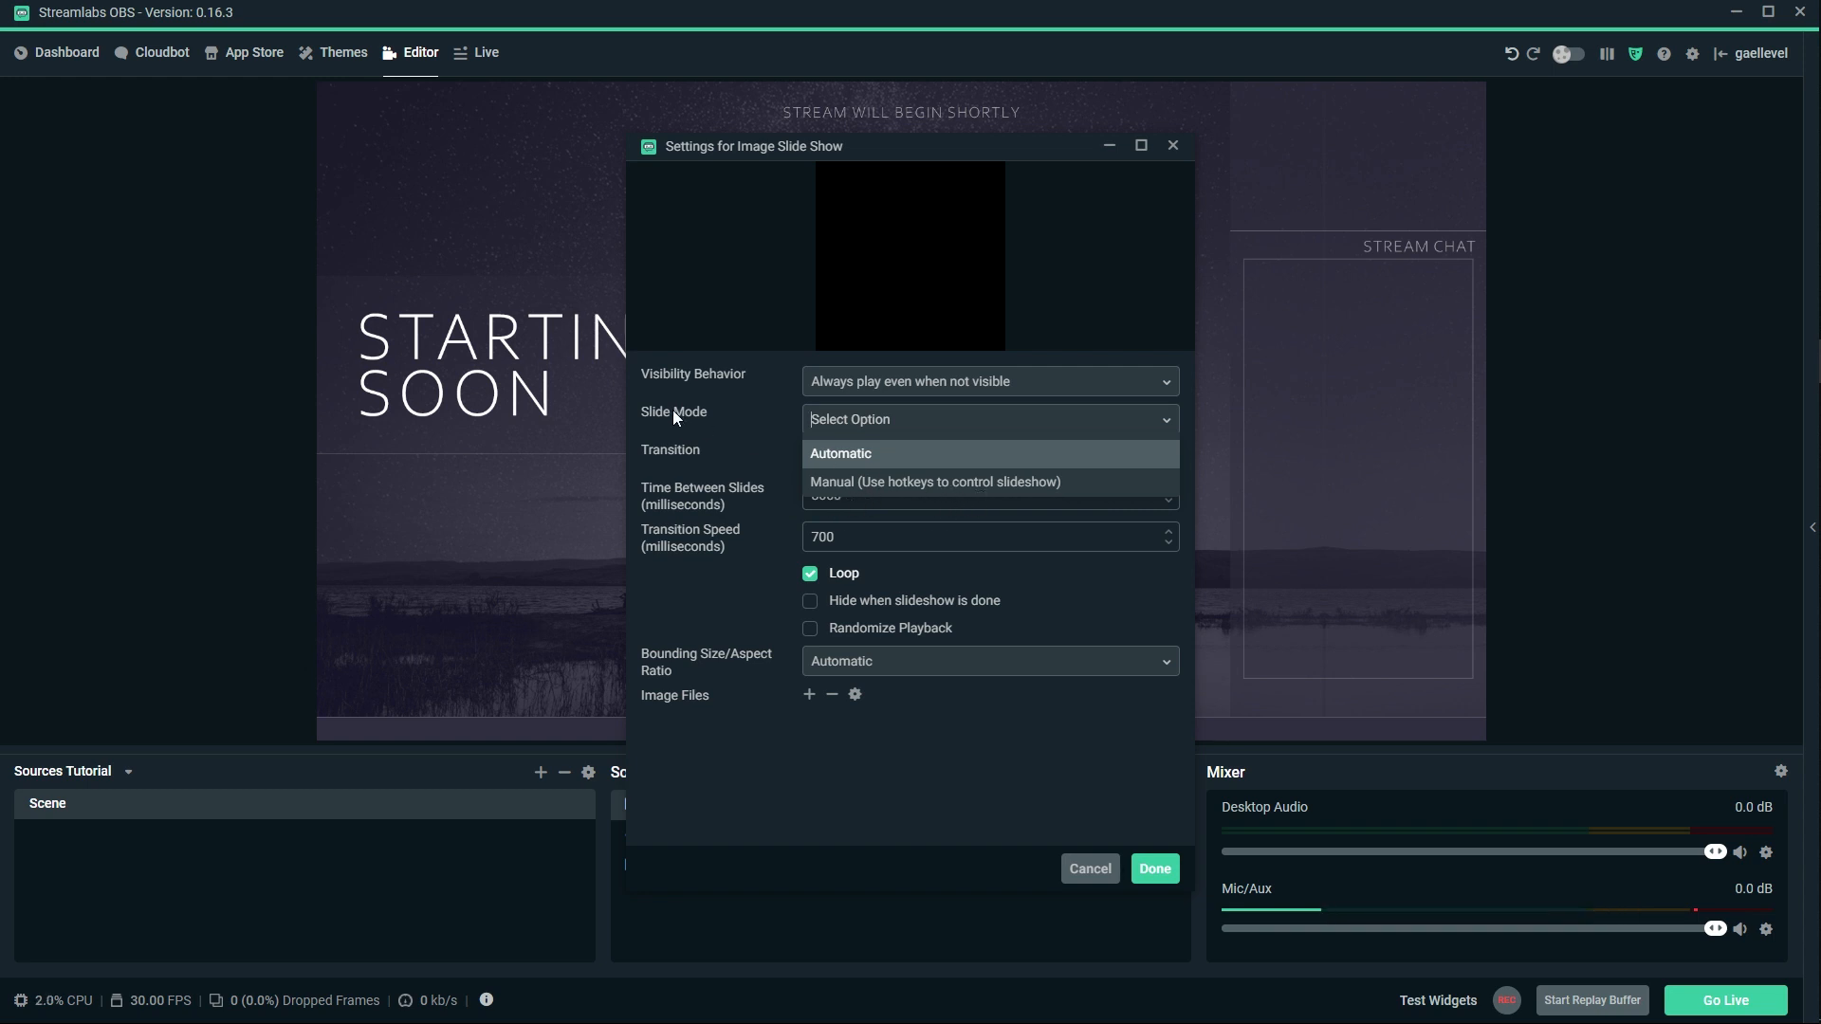
pyautogui.click(840, 453)
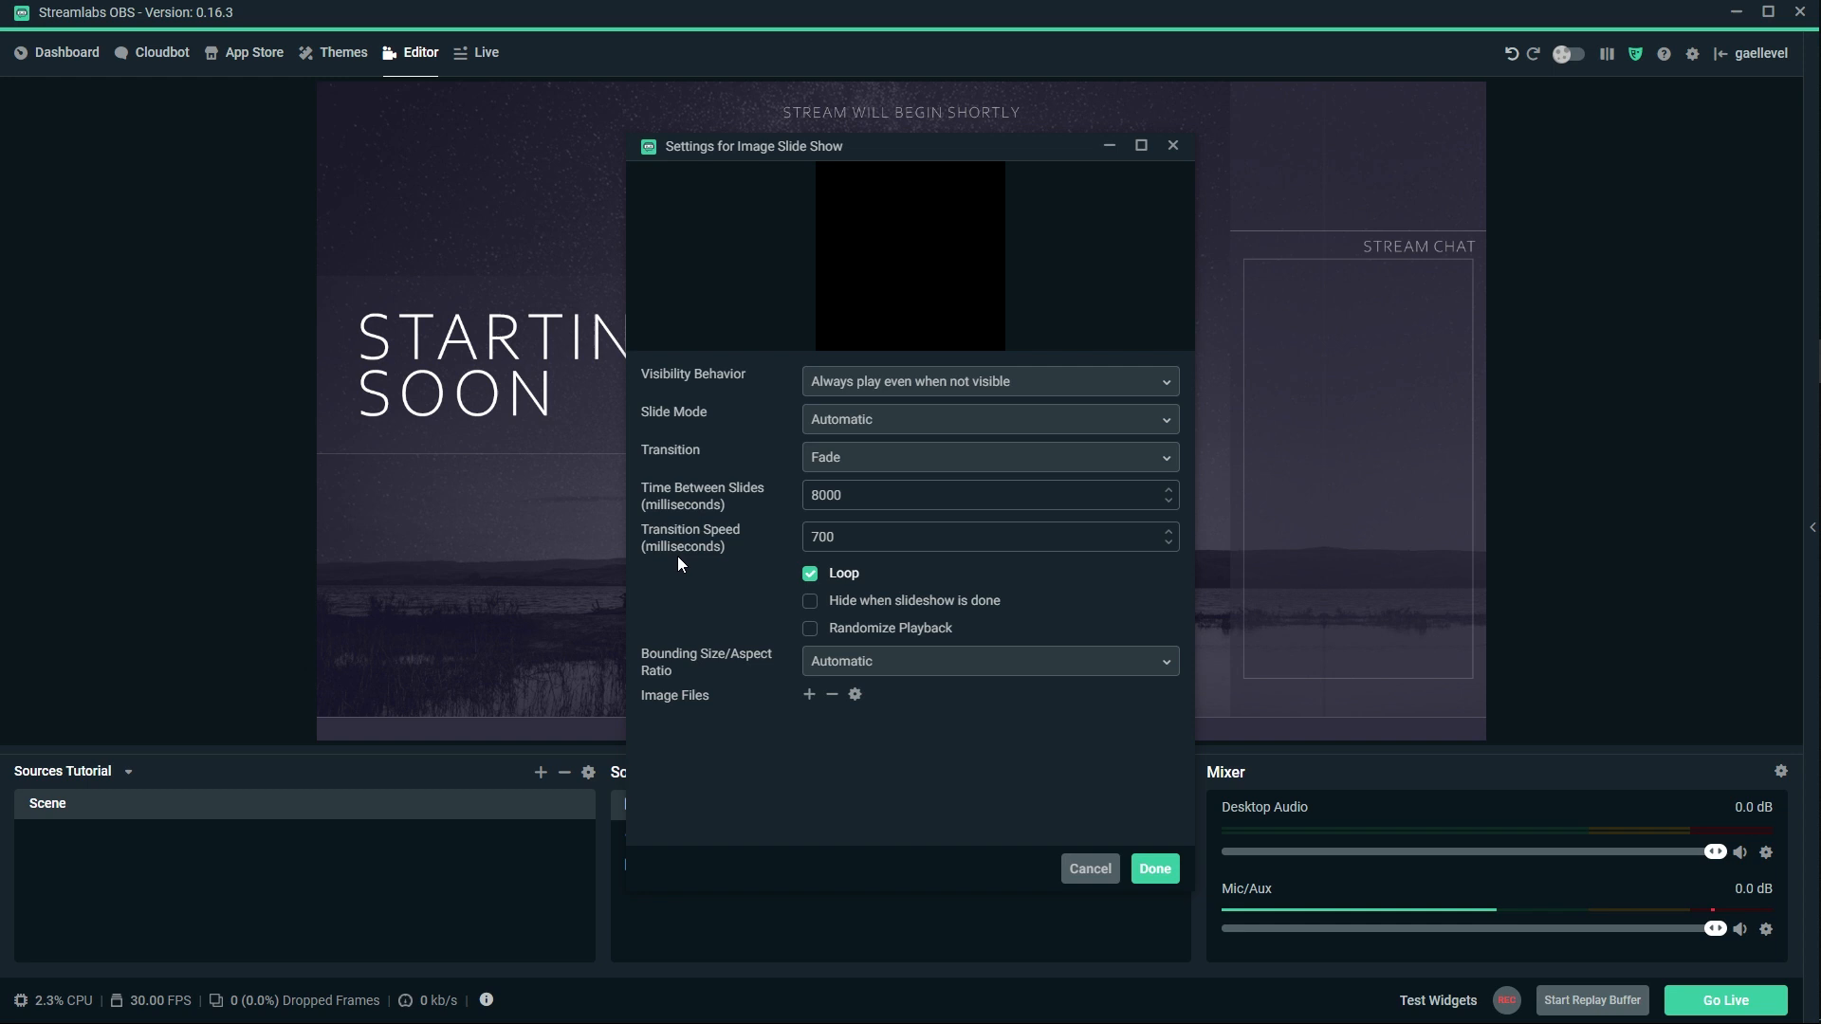
pyautogui.moveTo(789, 618)
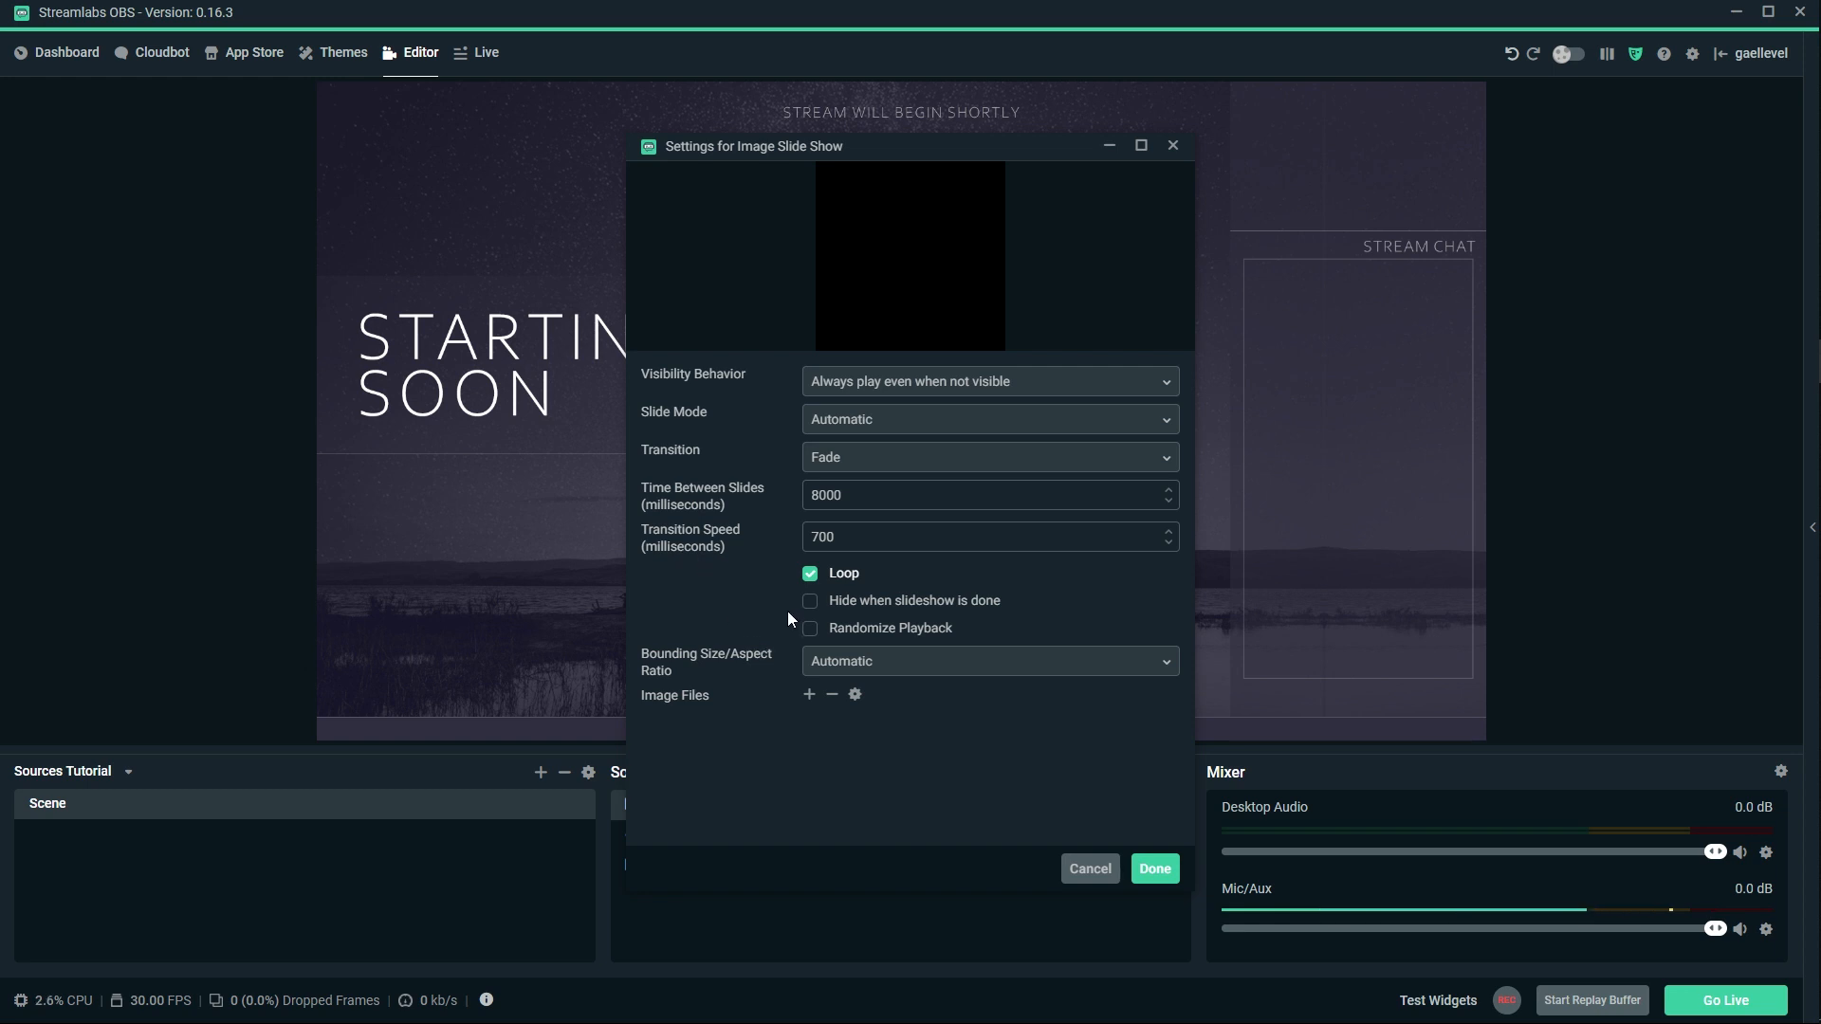
pyautogui.moveTo(808, 694)
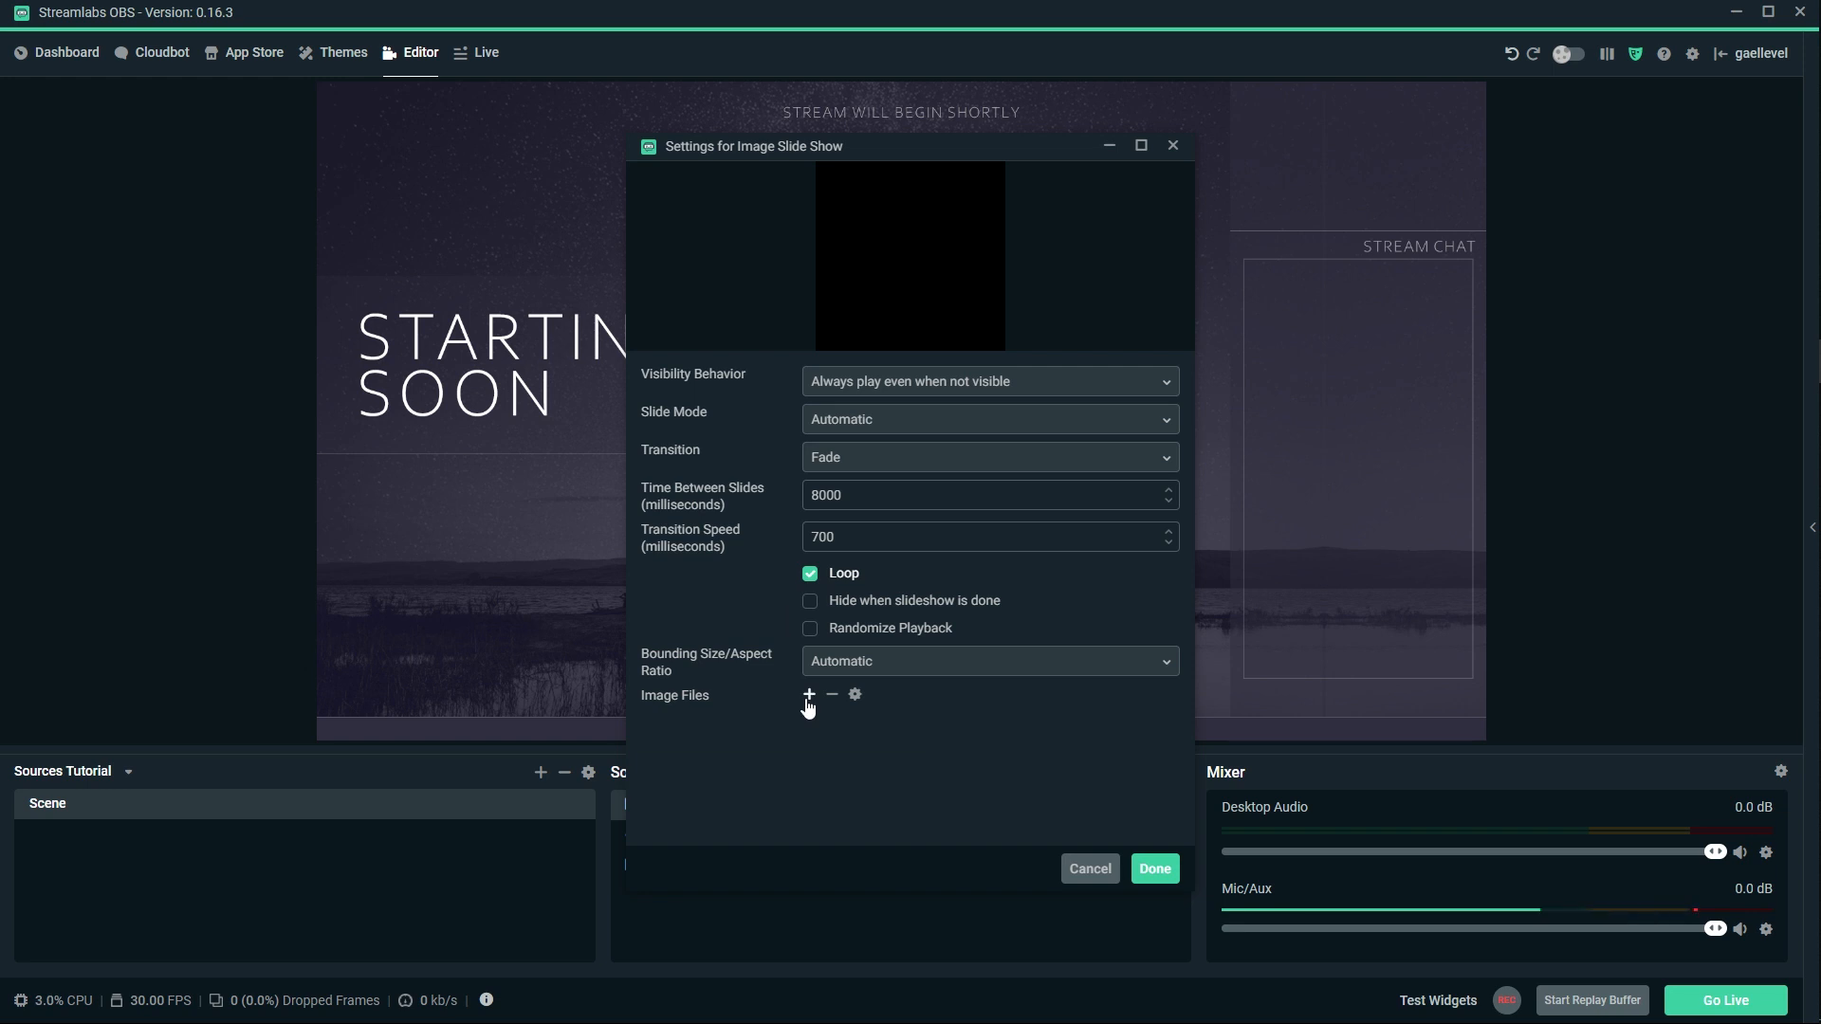
pyautogui.click(808, 695)
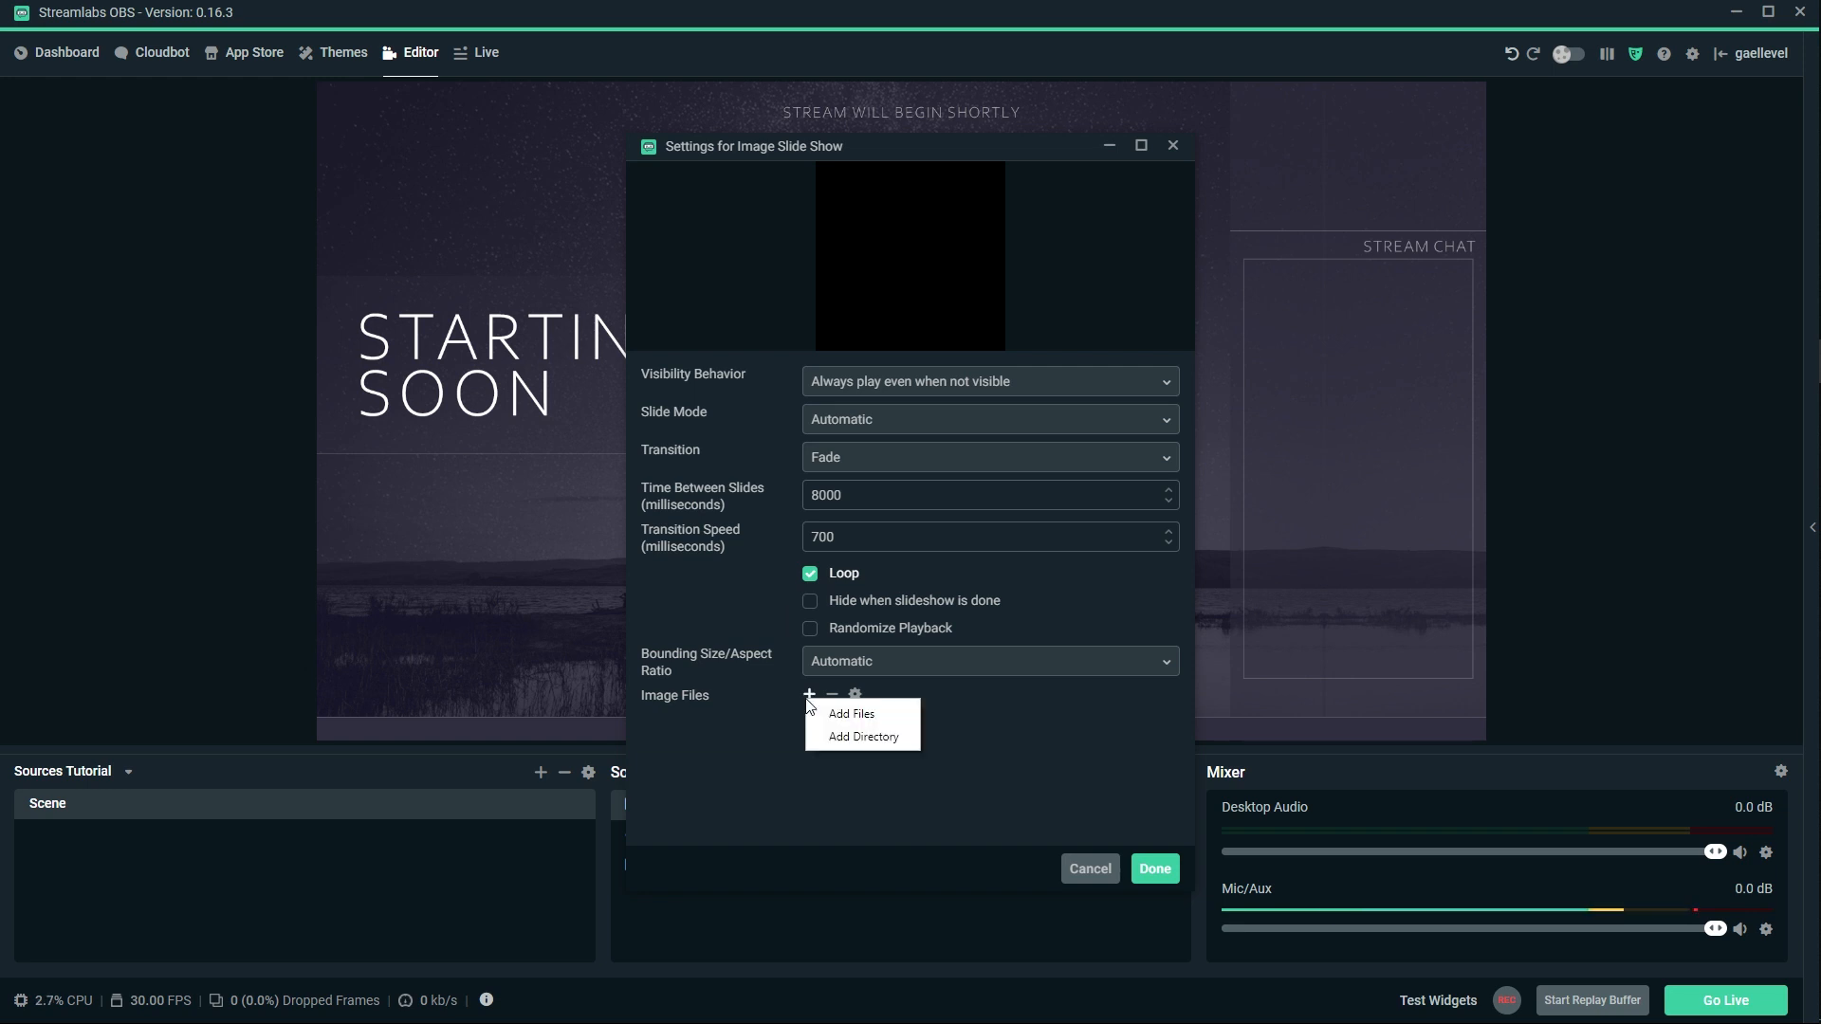
pyautogui.moveTo(853, 742)
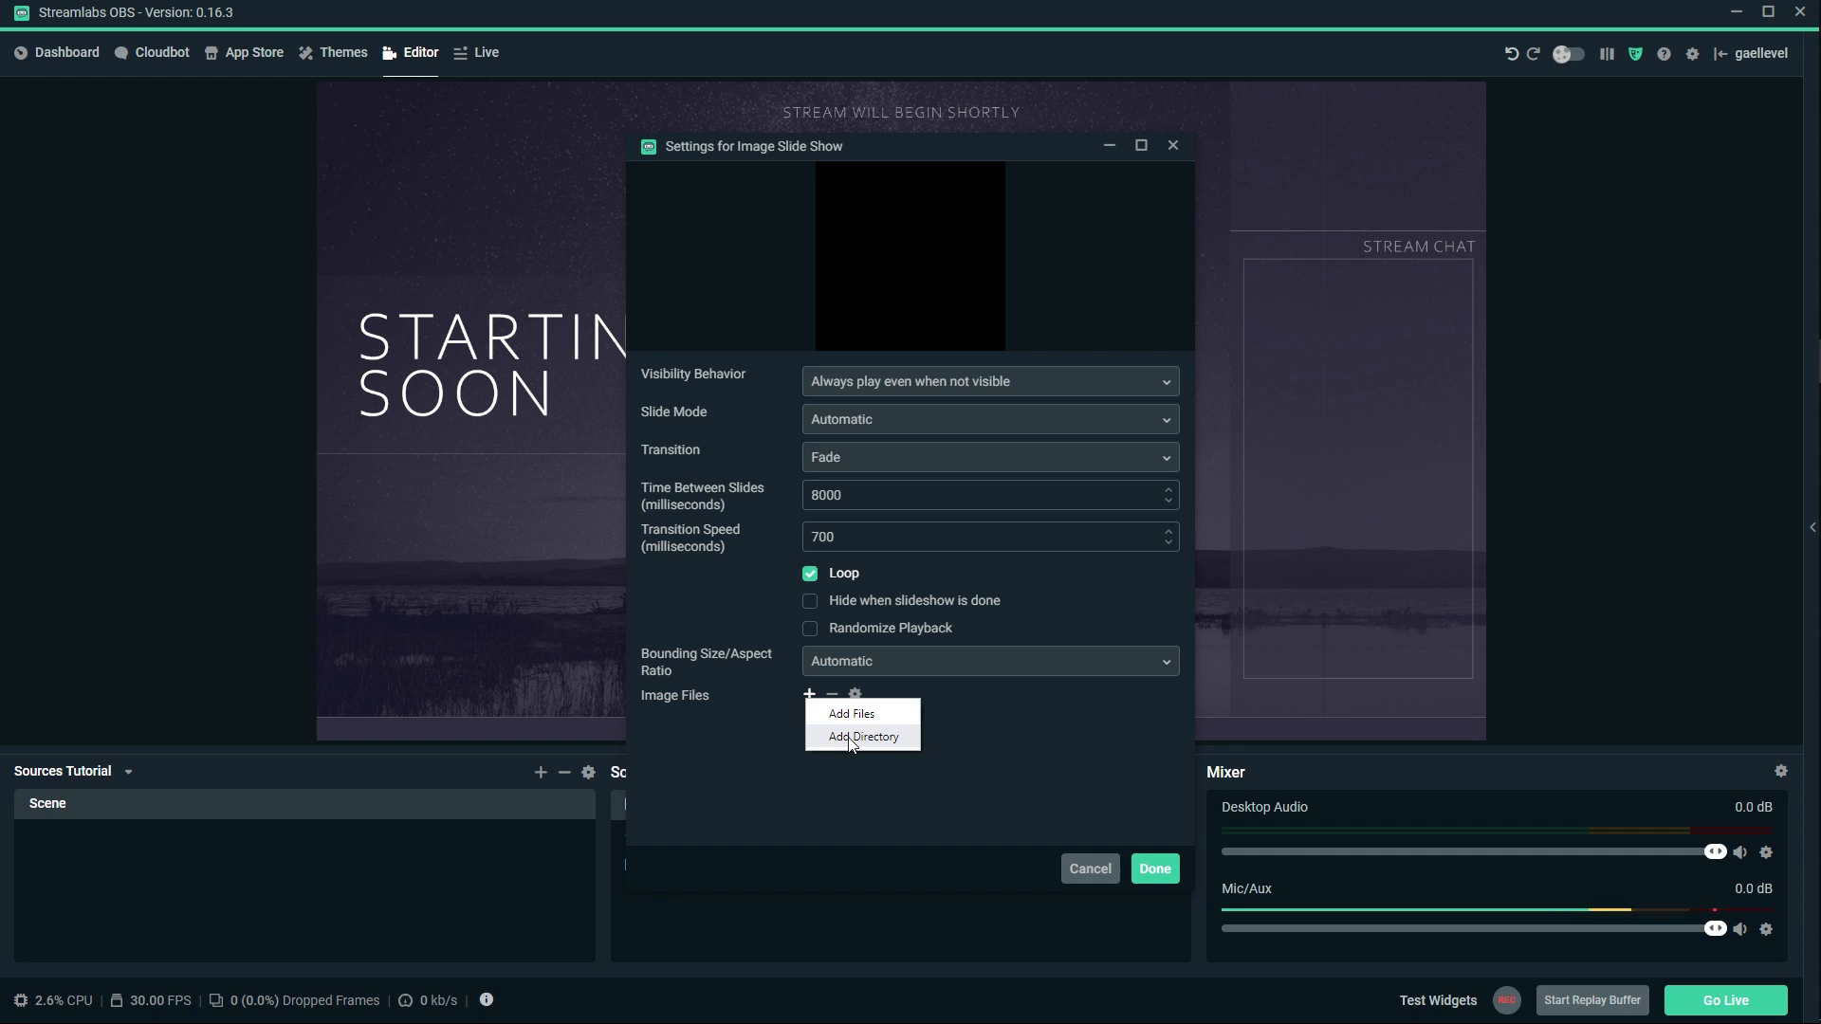
pyautogui.moveTo(854, 758)
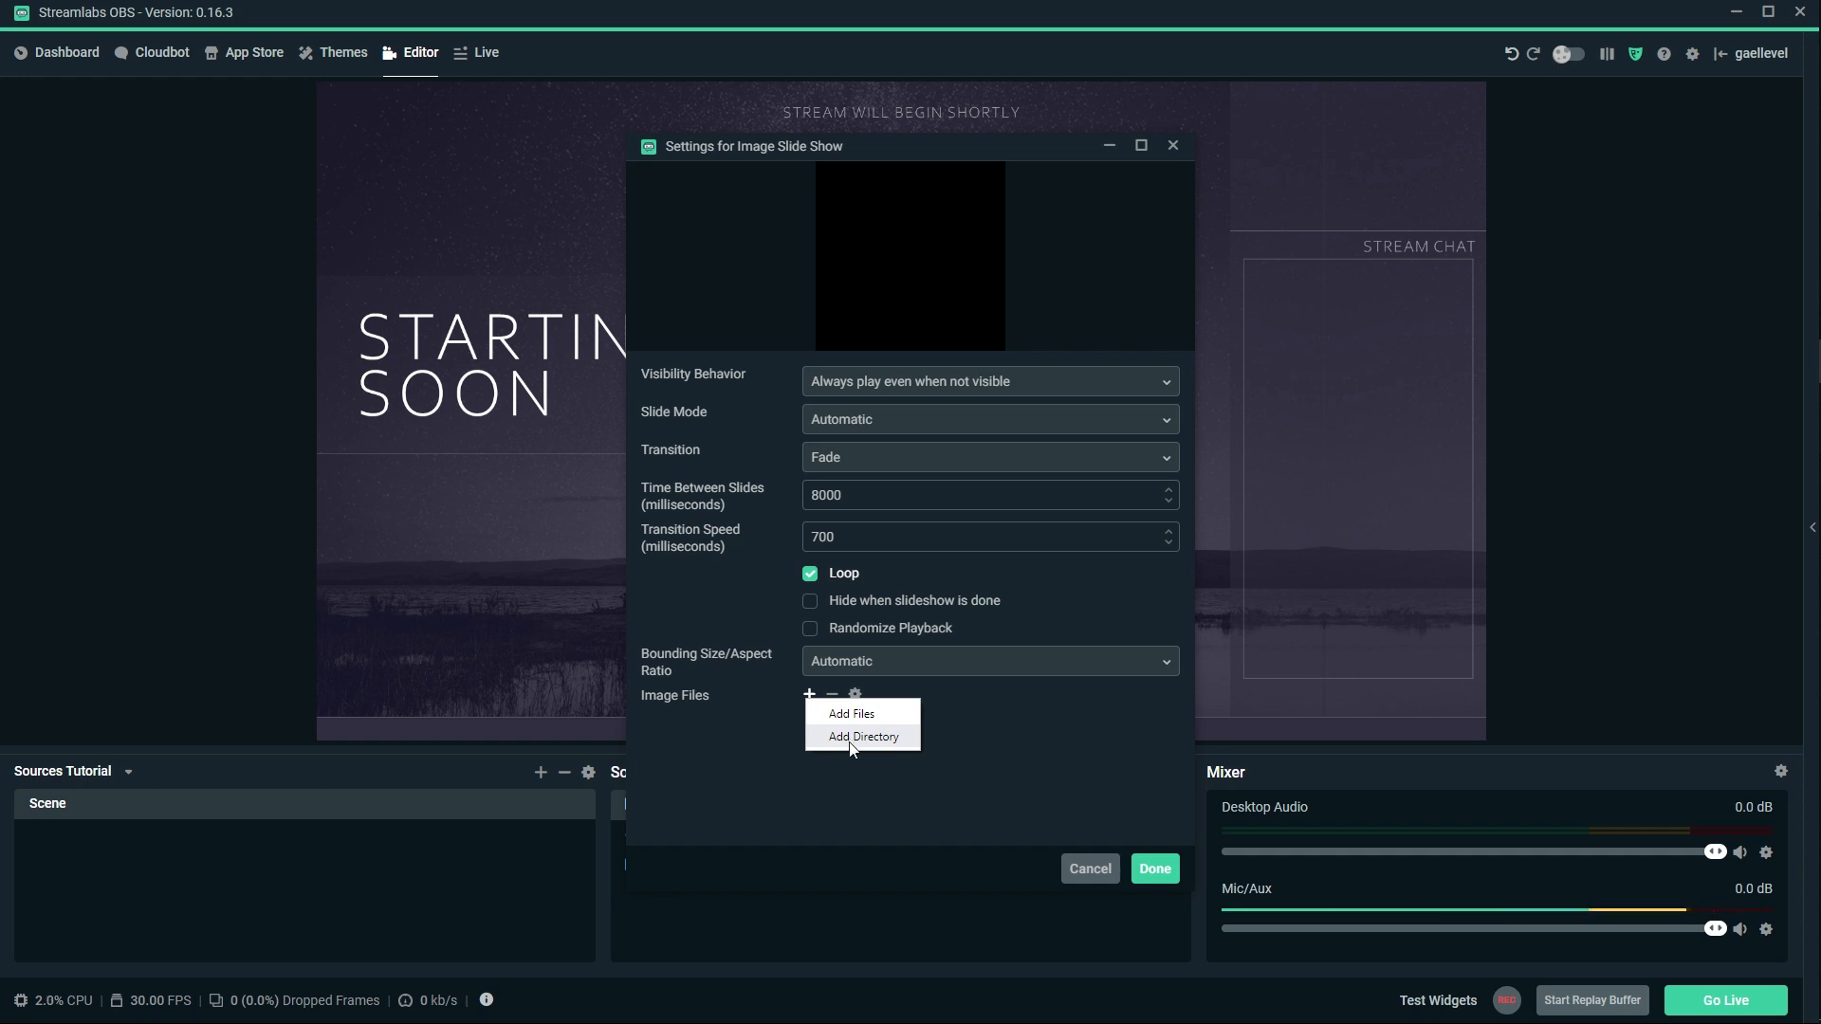
# Use the Panels folder as the slide show's image directory.
pyautogui.click(861, 736)
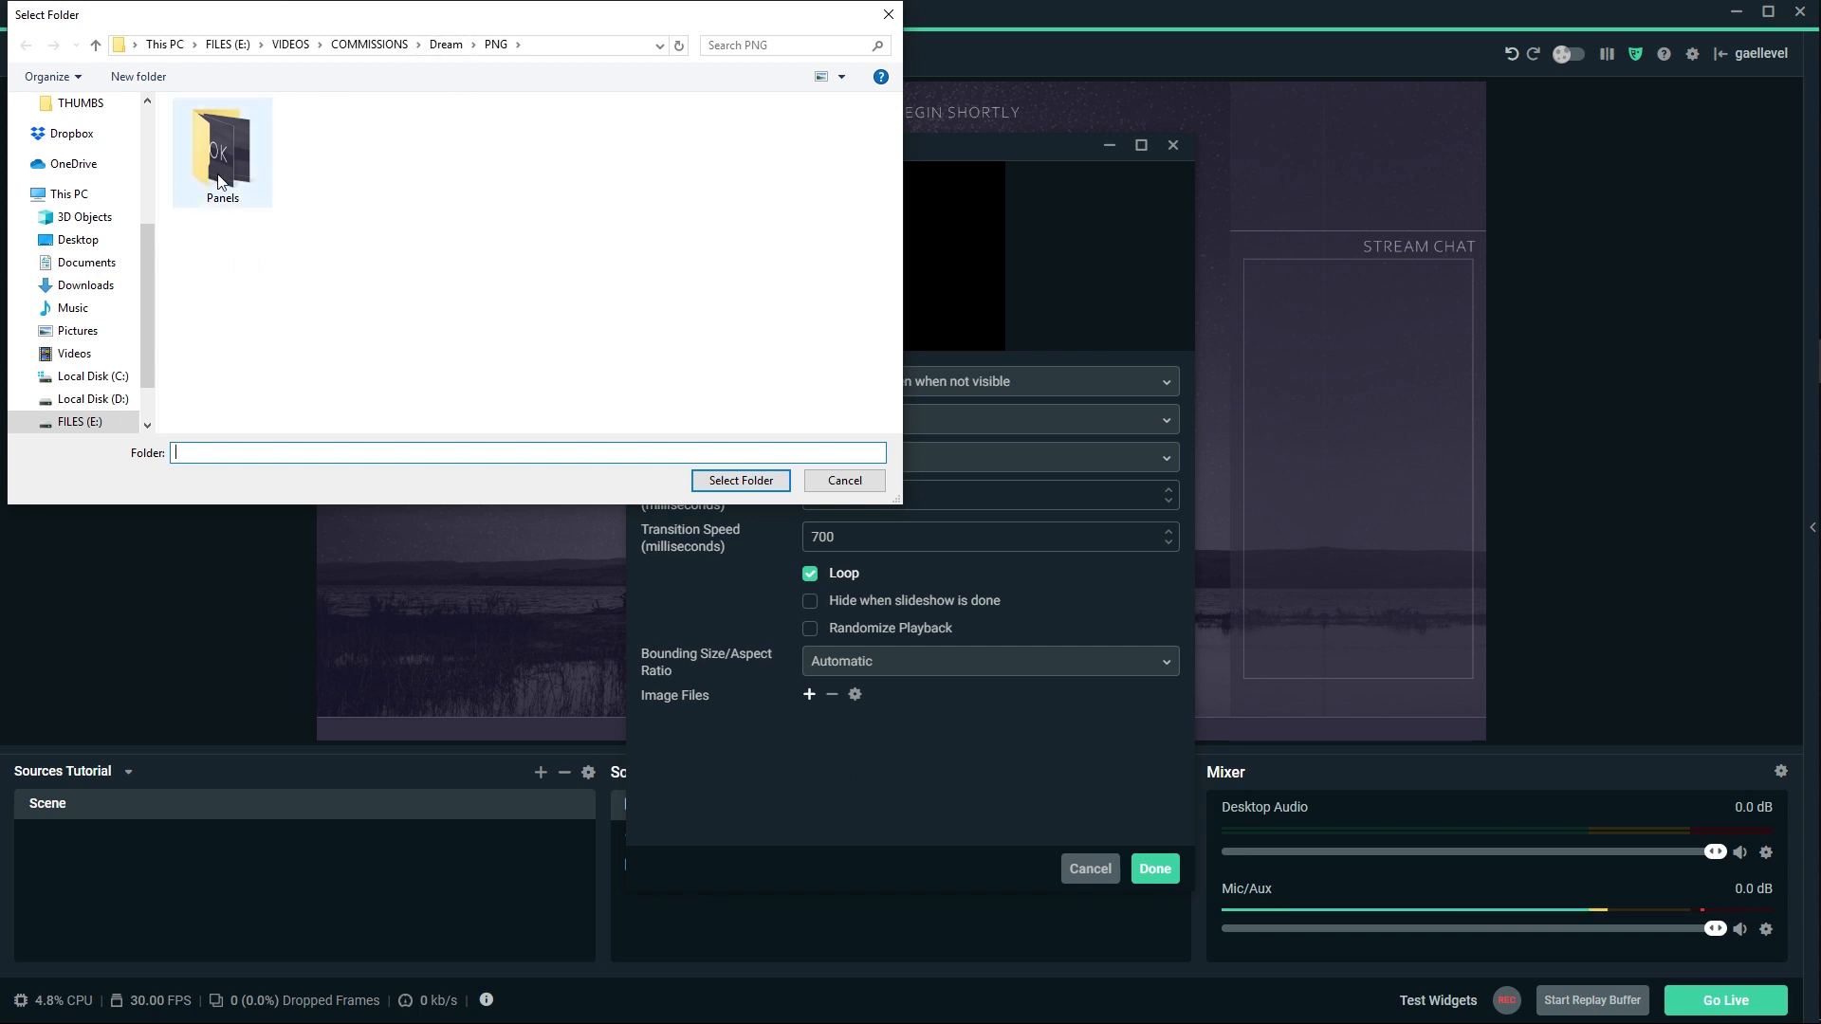
pyautogui.doubleClick(222, 152)
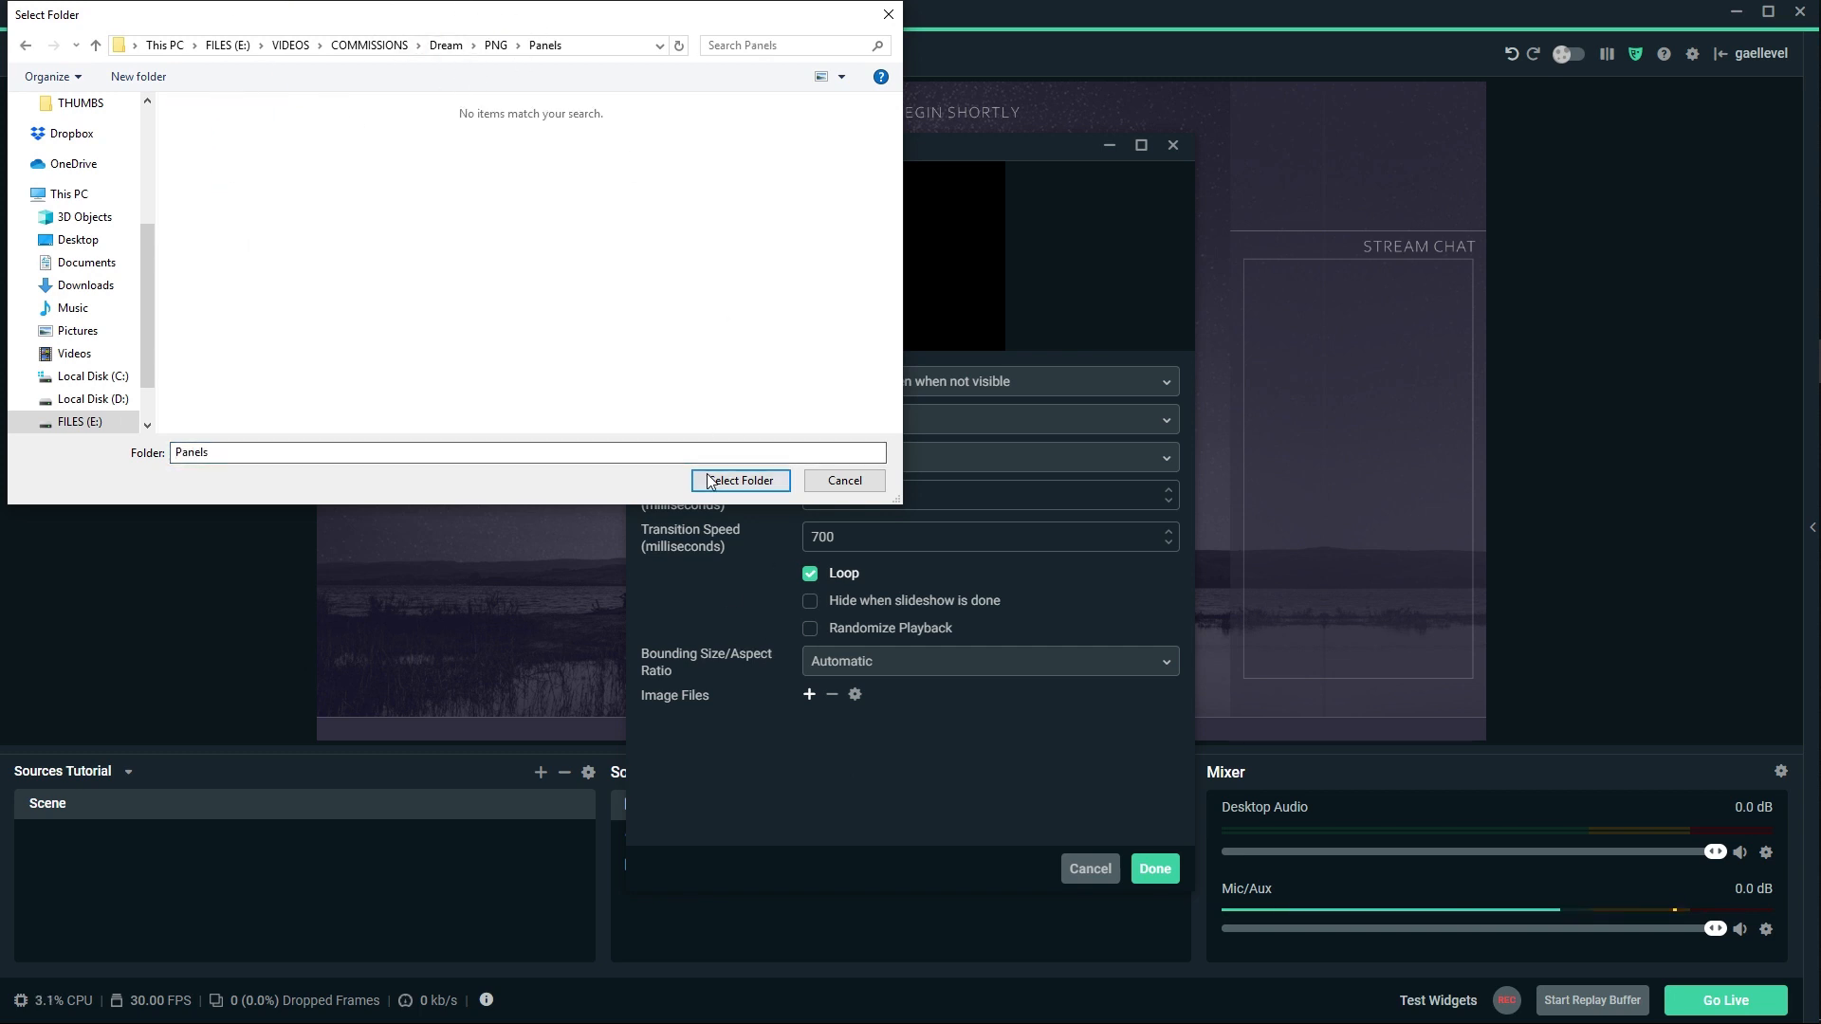
pyautogui.click(739, 480)
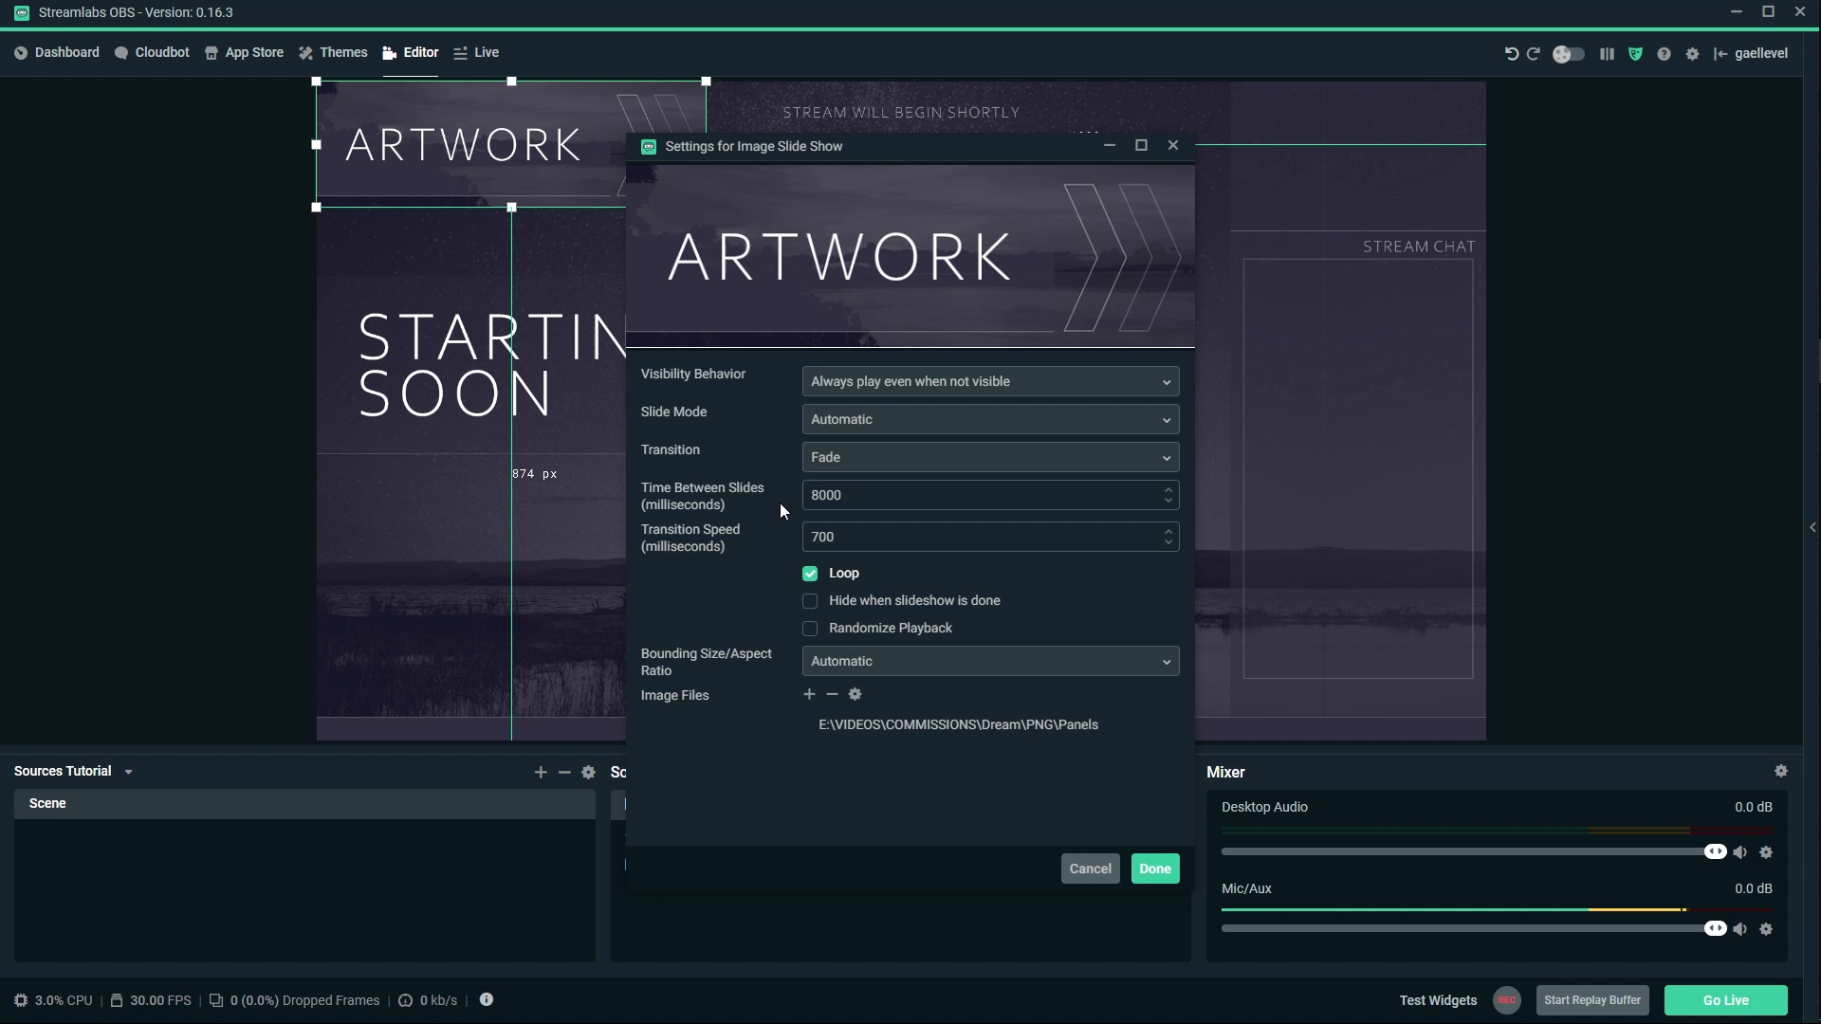
# Set the slide show transition to Slide and close its settings.
pyautogui.click(990, 457)
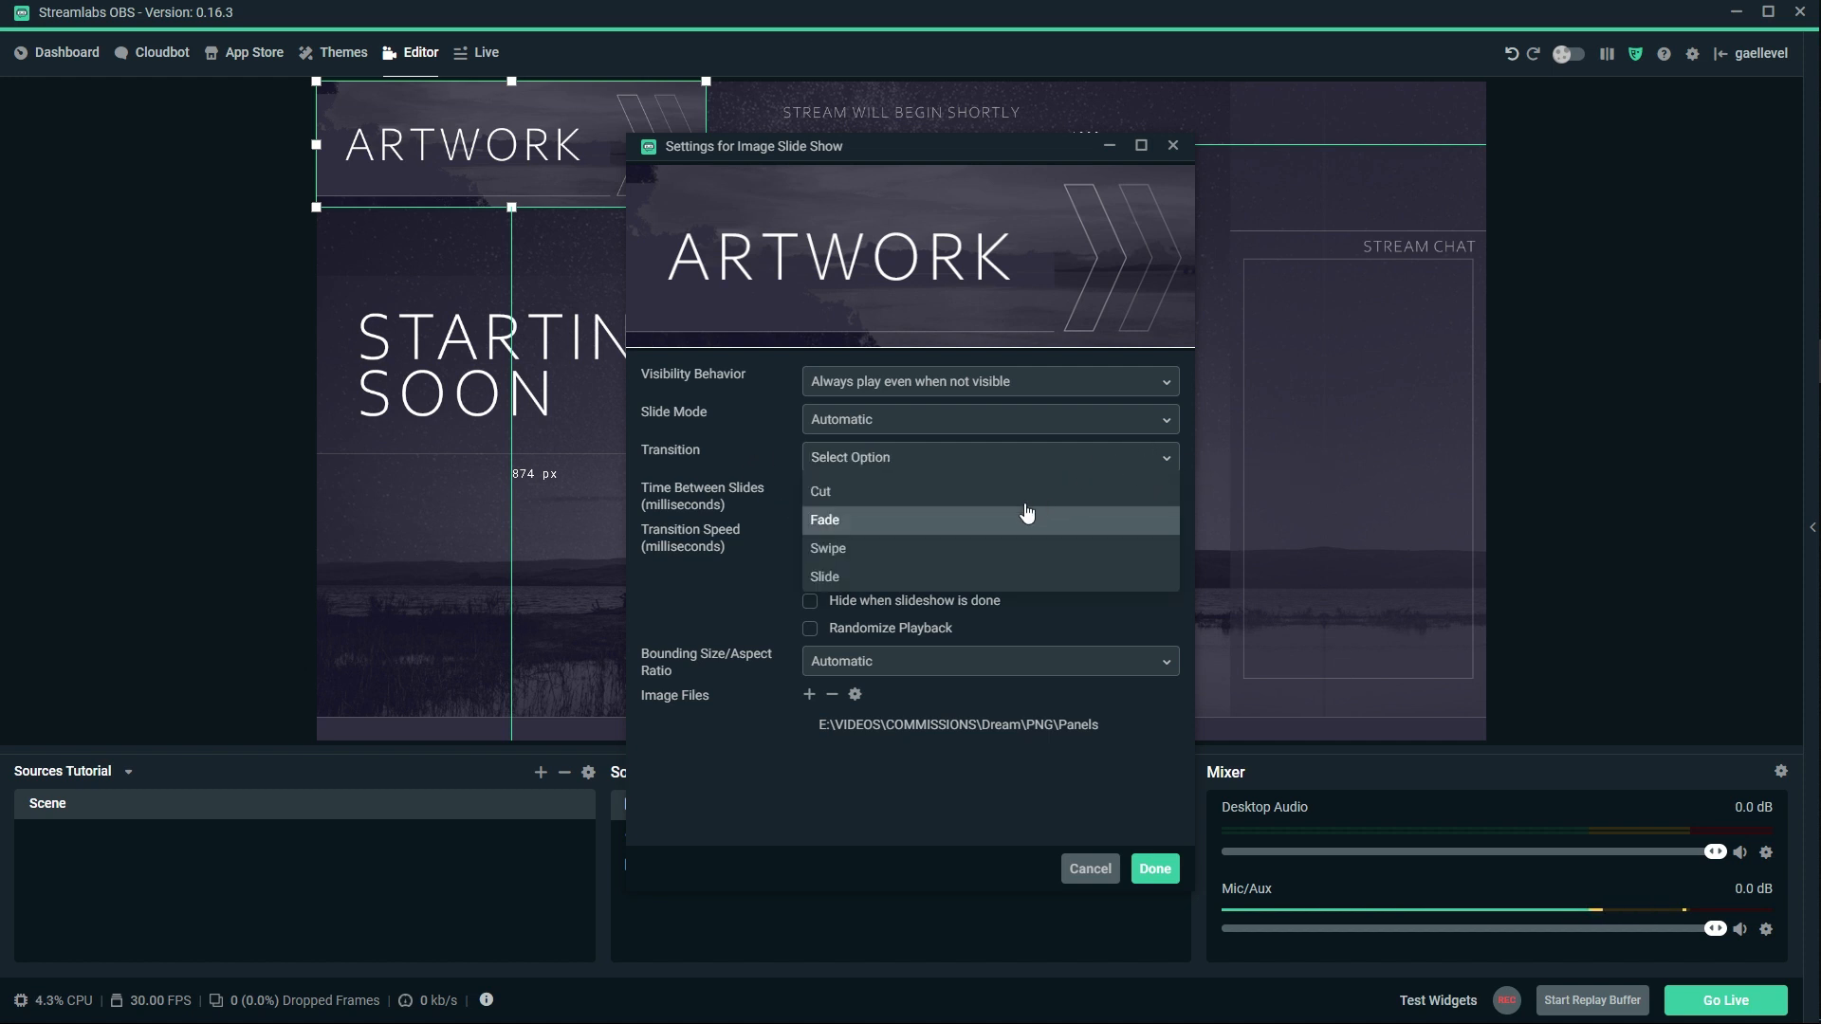
pyautogui.click(823, 577)
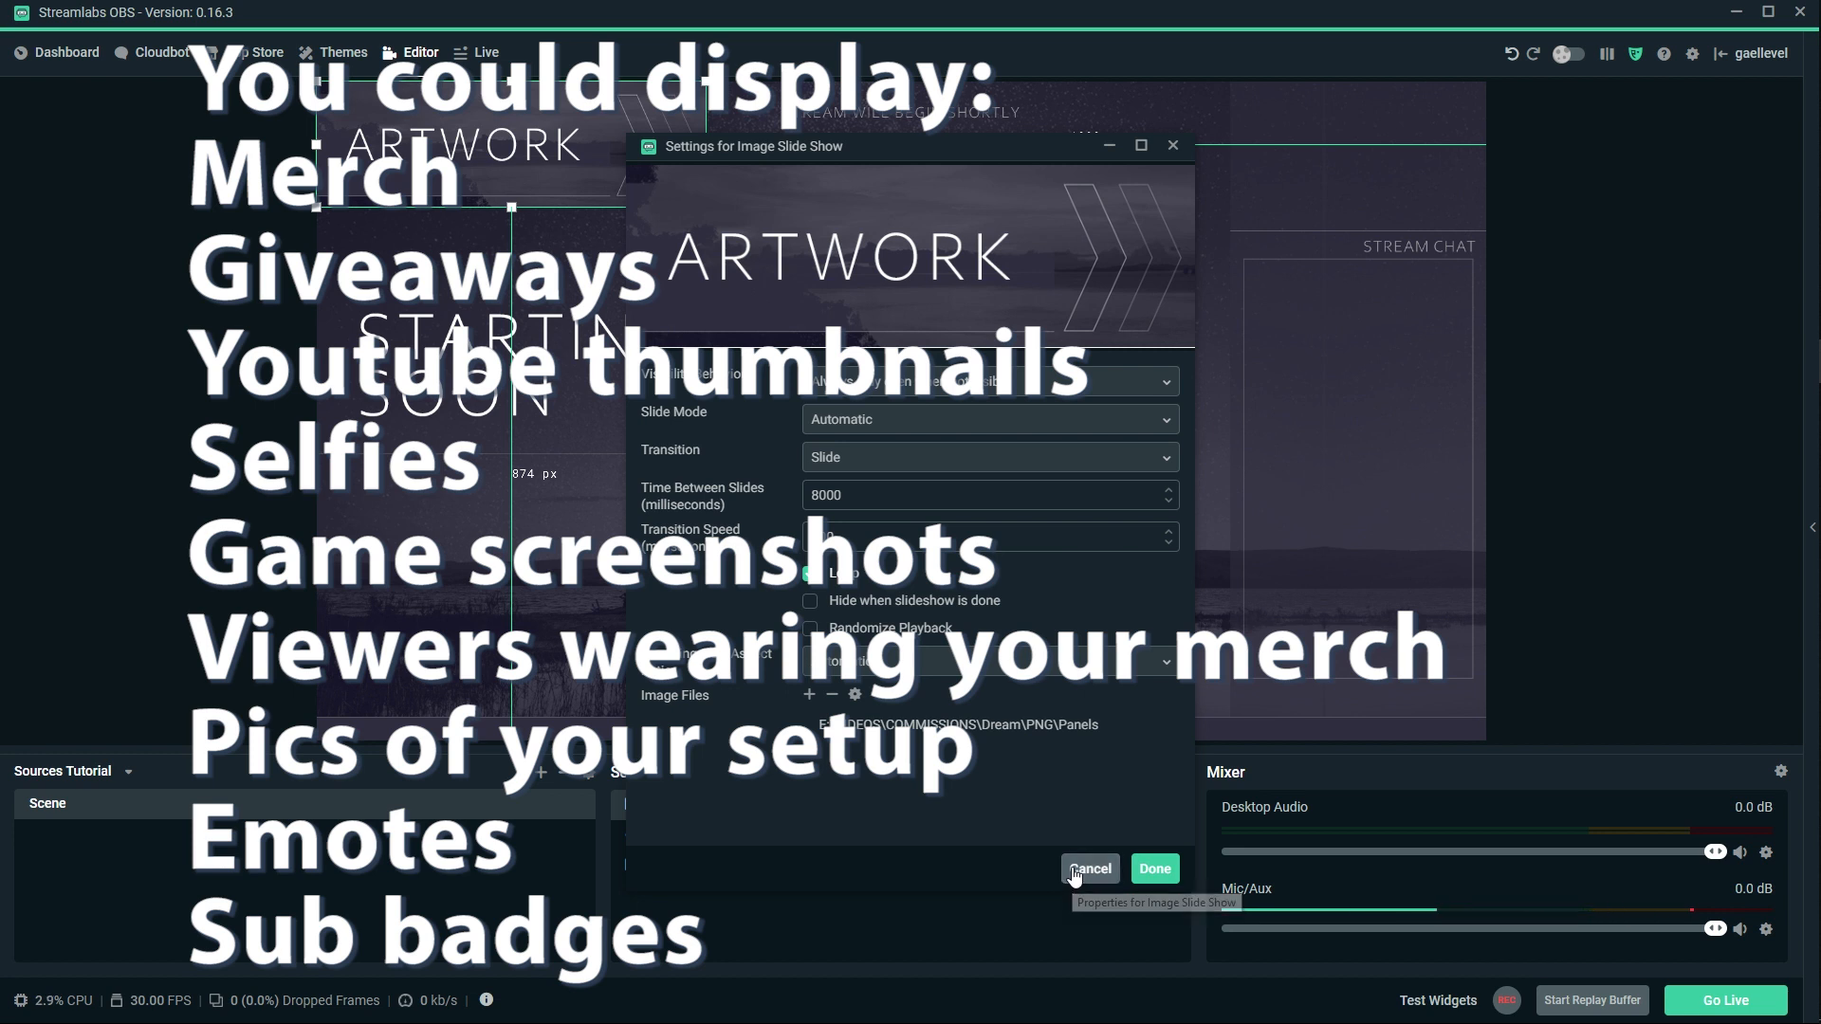
pyautogui.click(1091, 869)
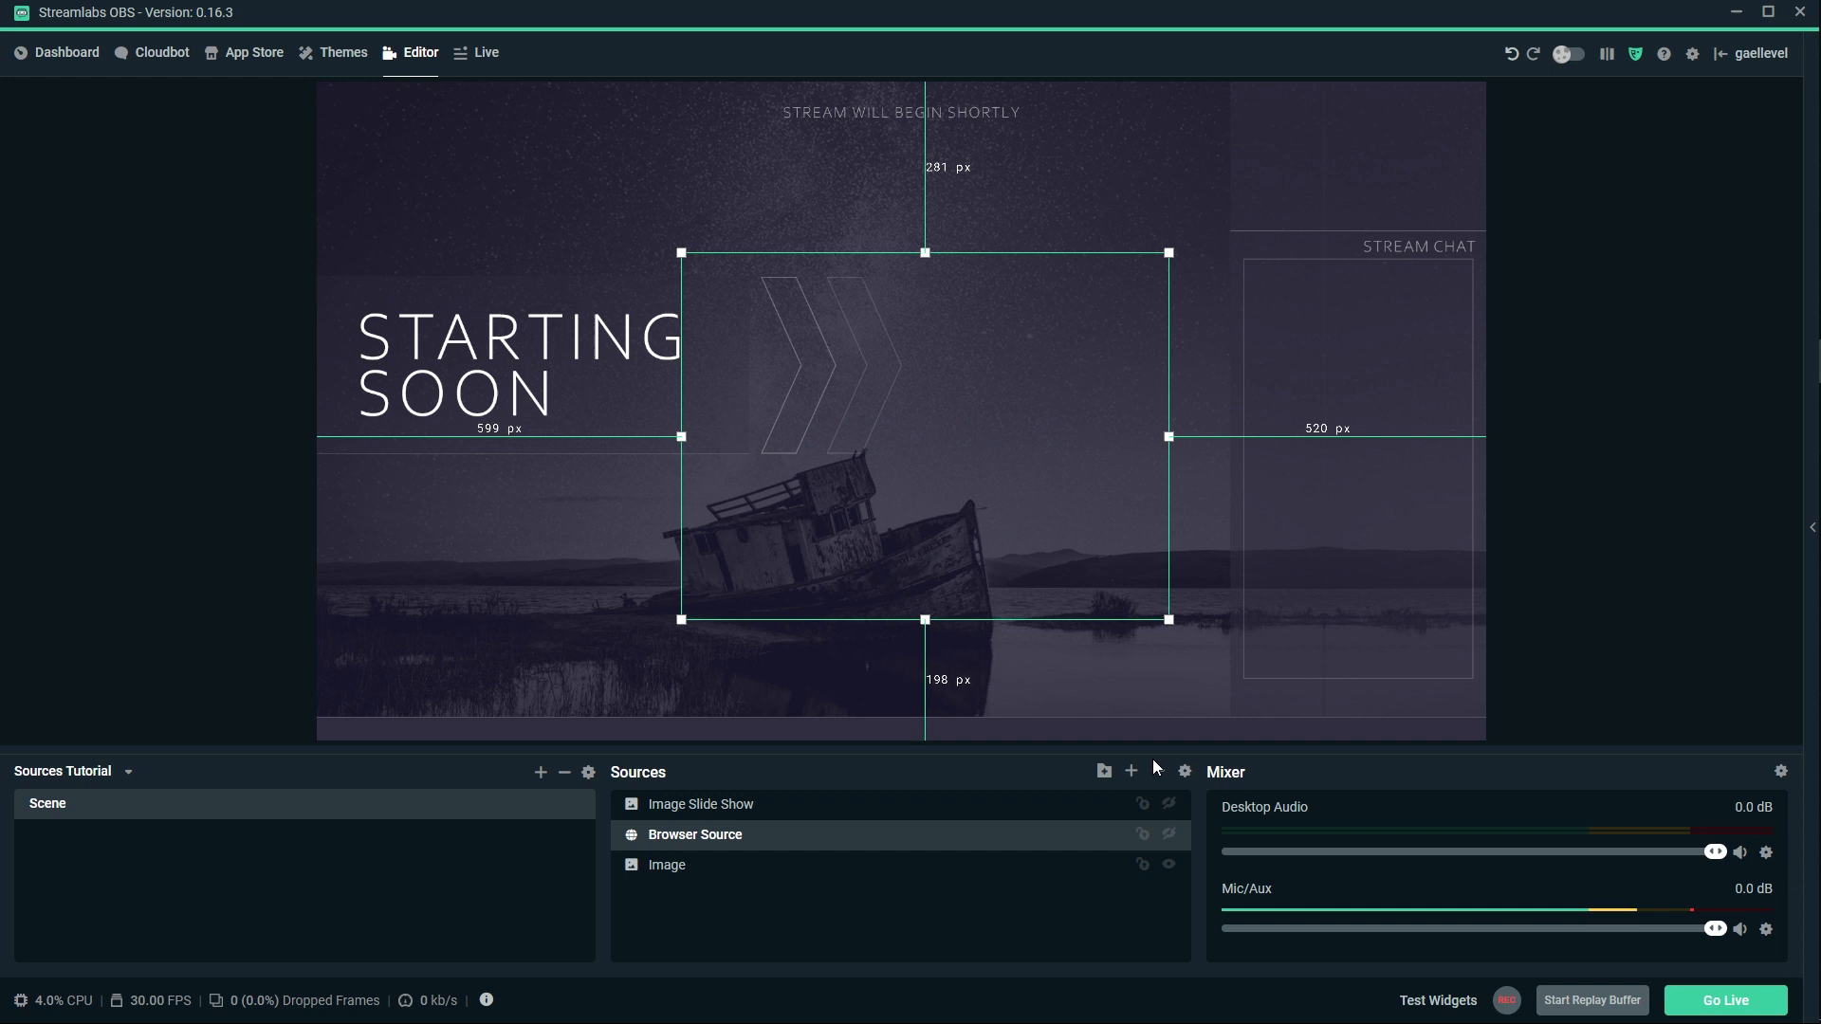
# Add a Display Capture source to the scene with its default settings.
pyautogui.click(1131, 770)
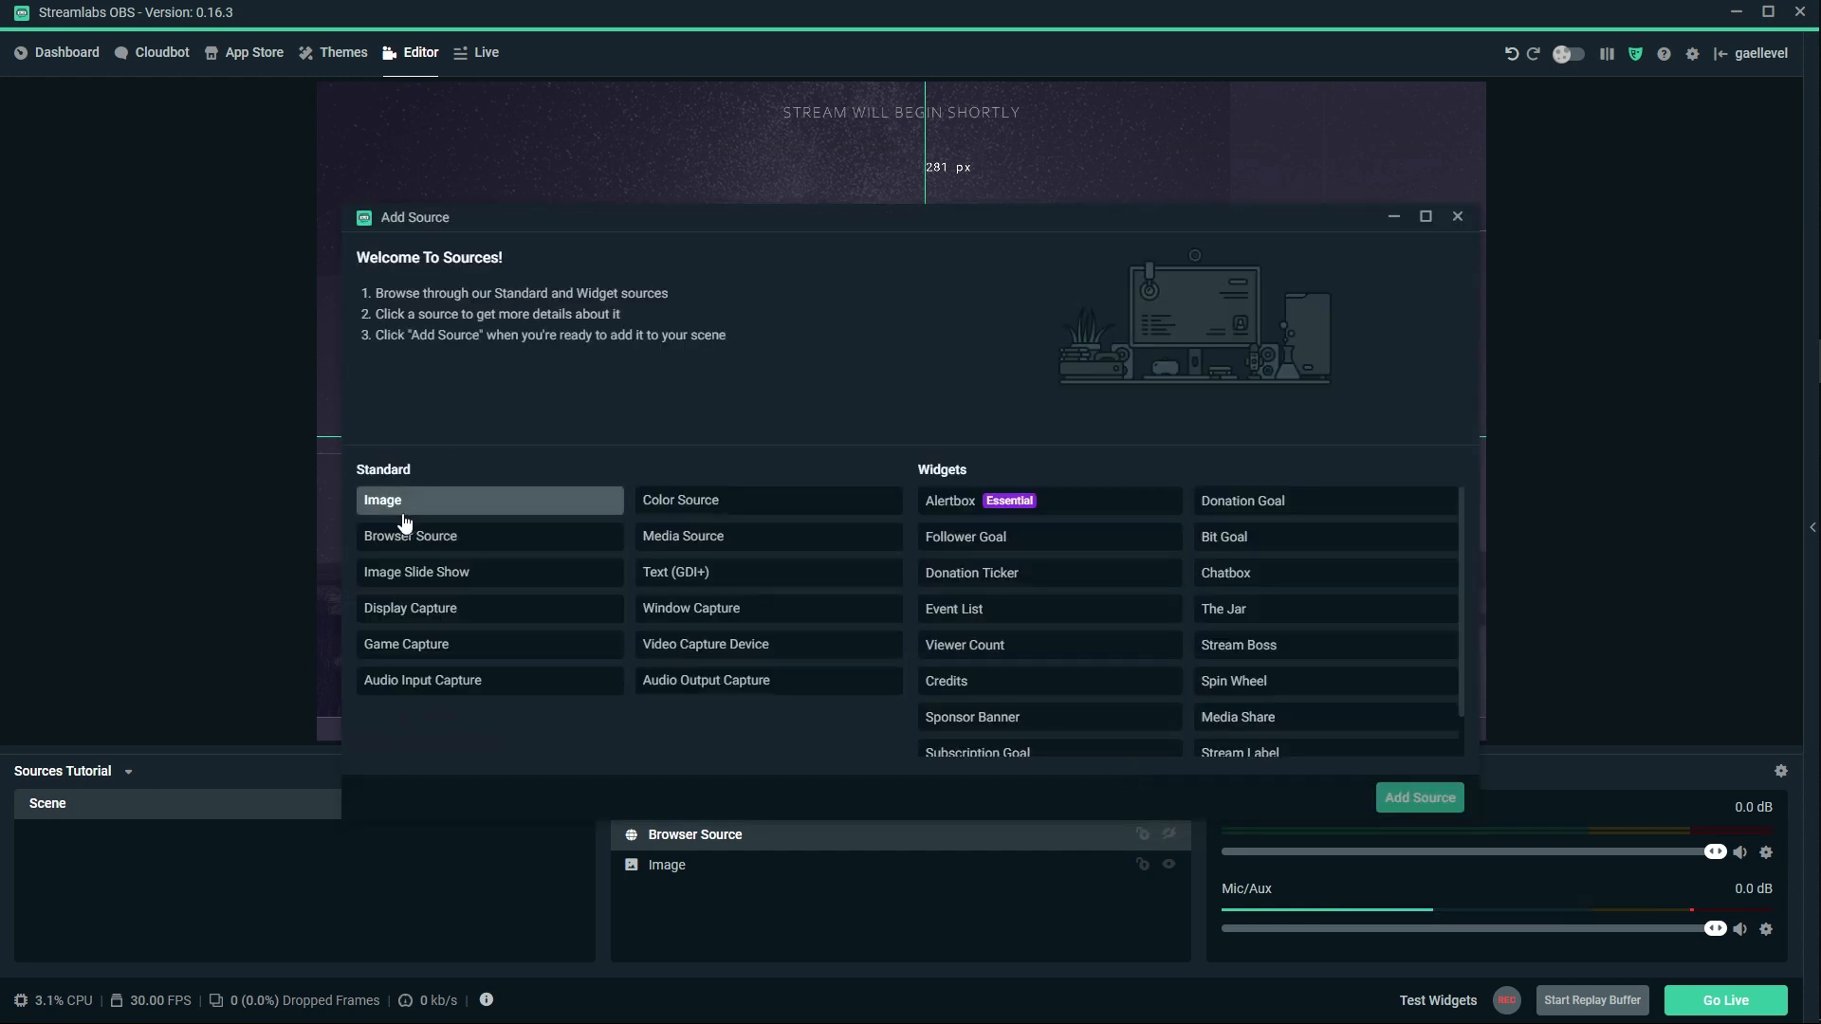
pyautogui.moveTo(406, 617)
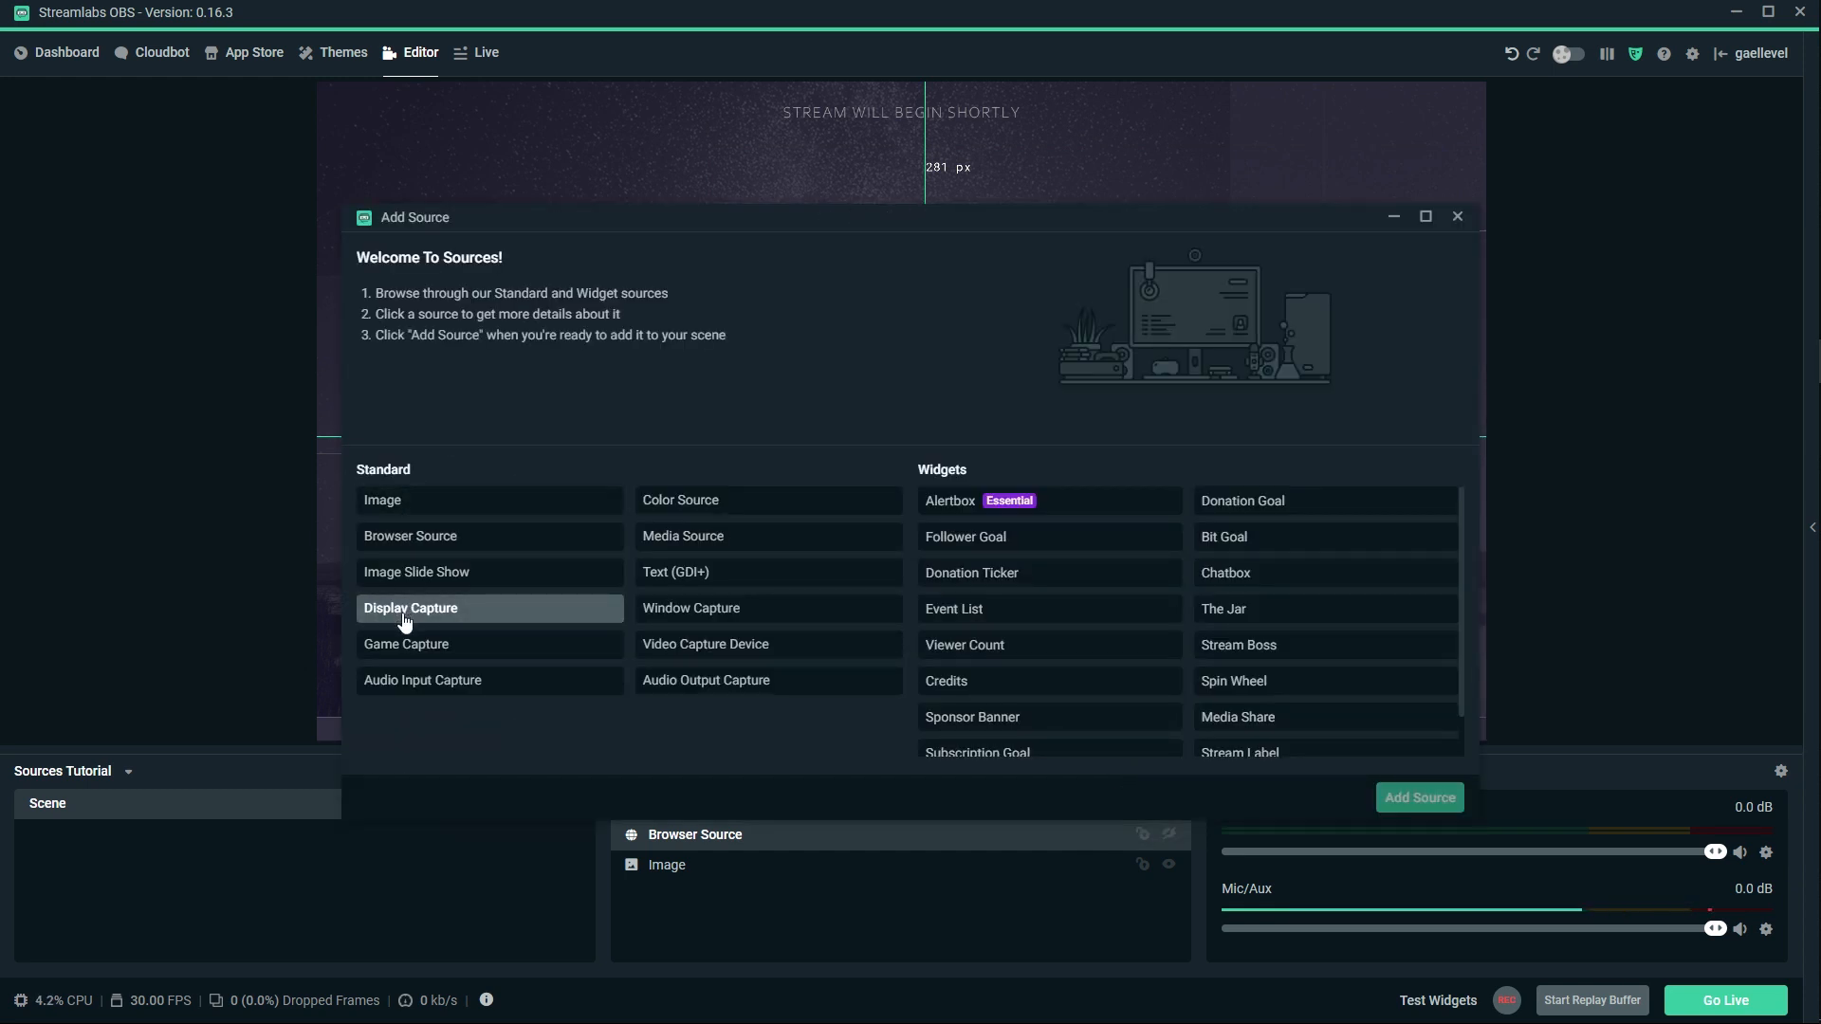
pyautogui.click(1419, 797)
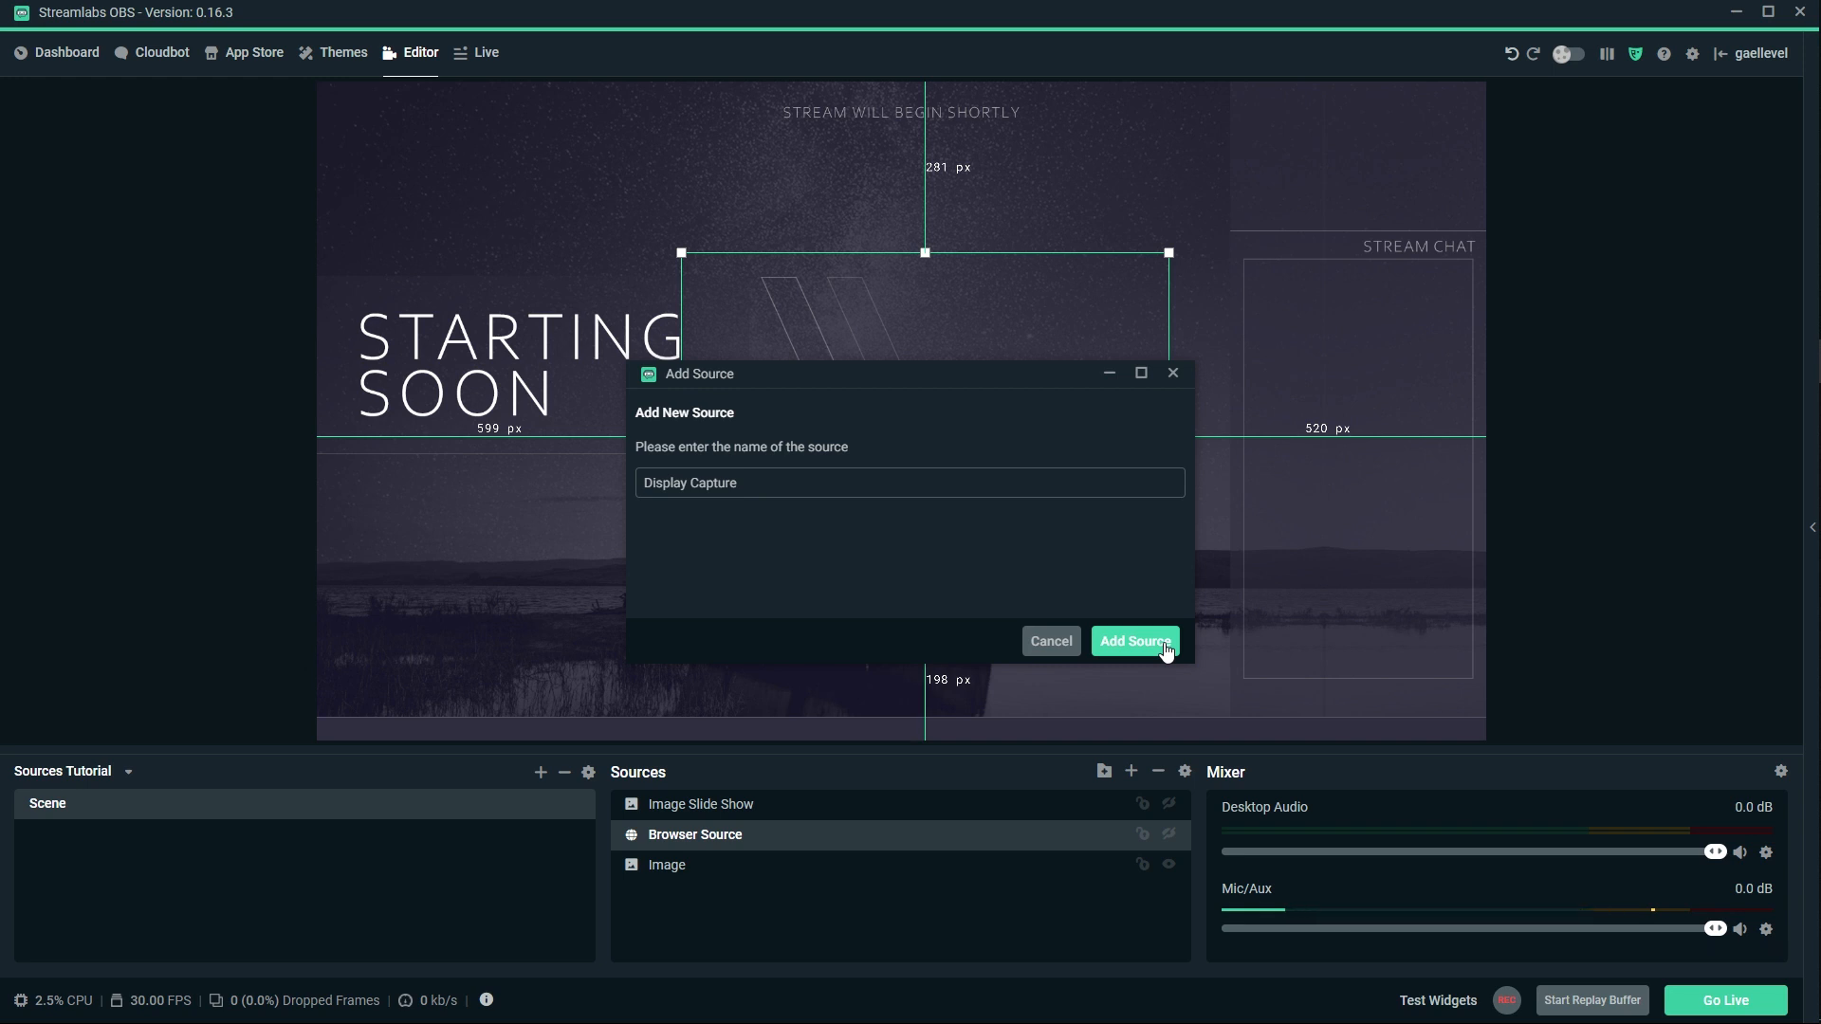
pyautogui.click(1134, 641)
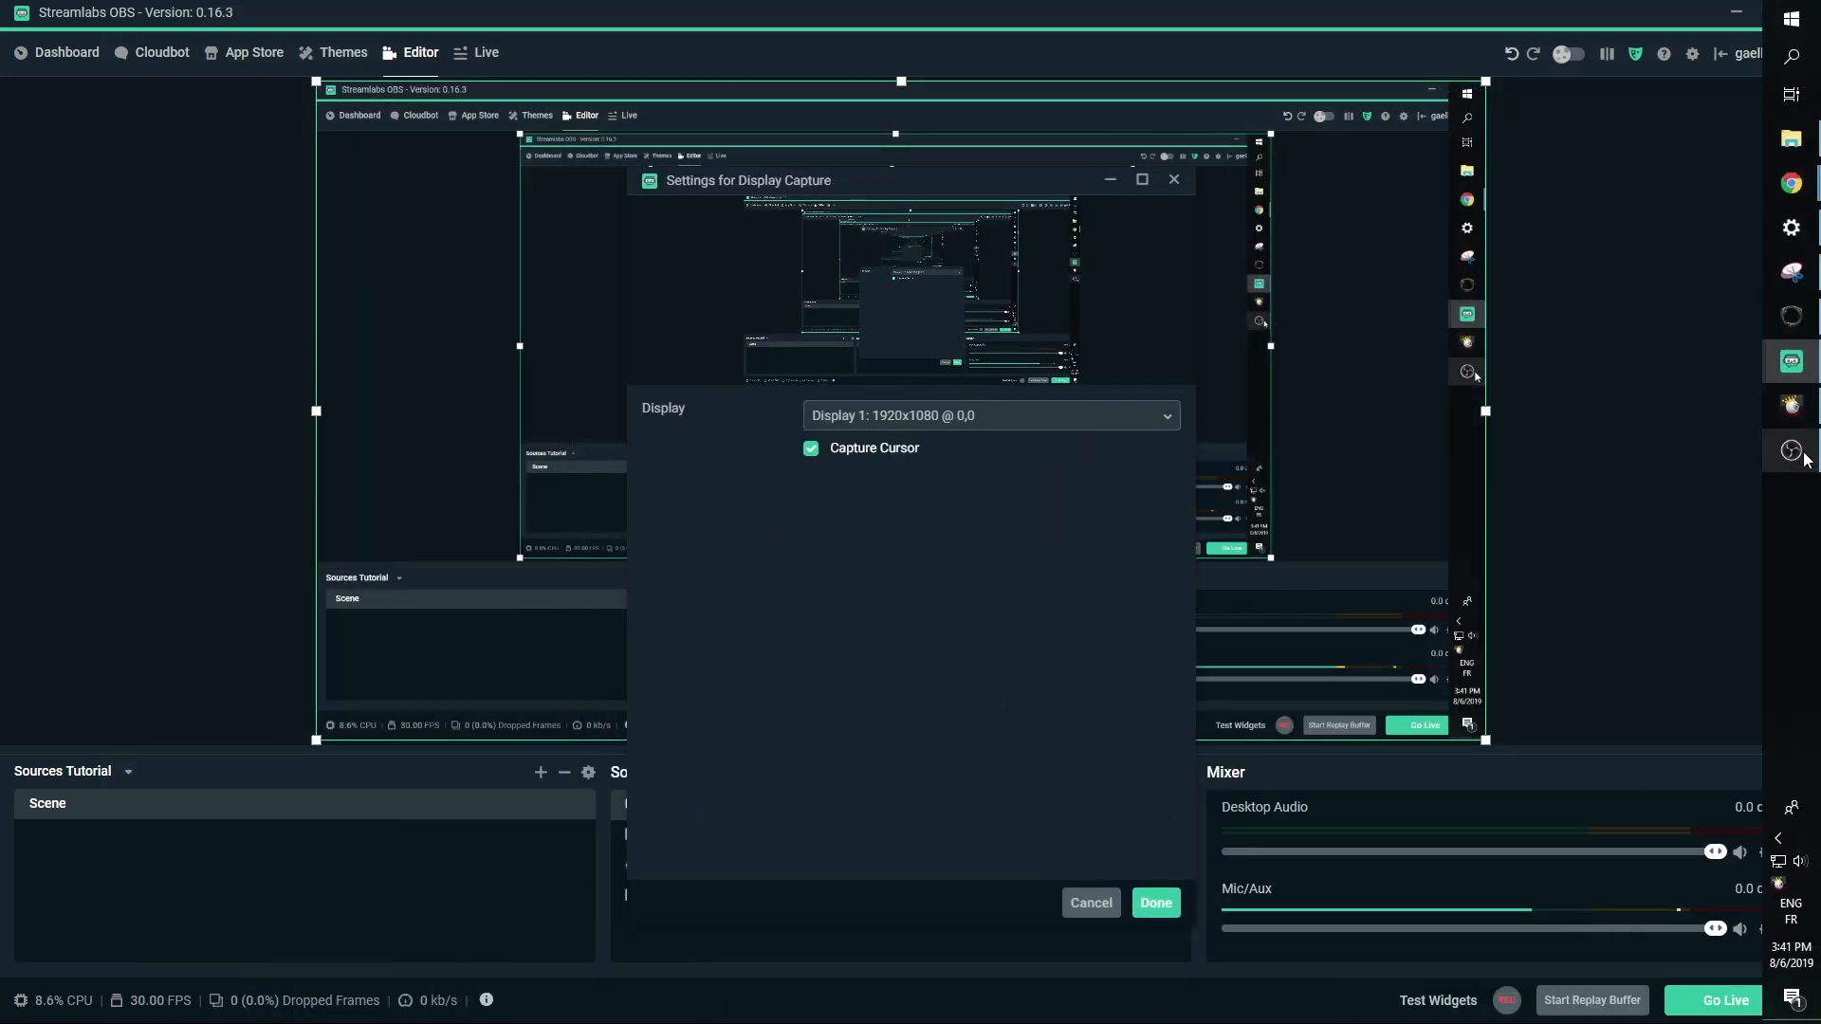
pyautogui.click(1157, 903)
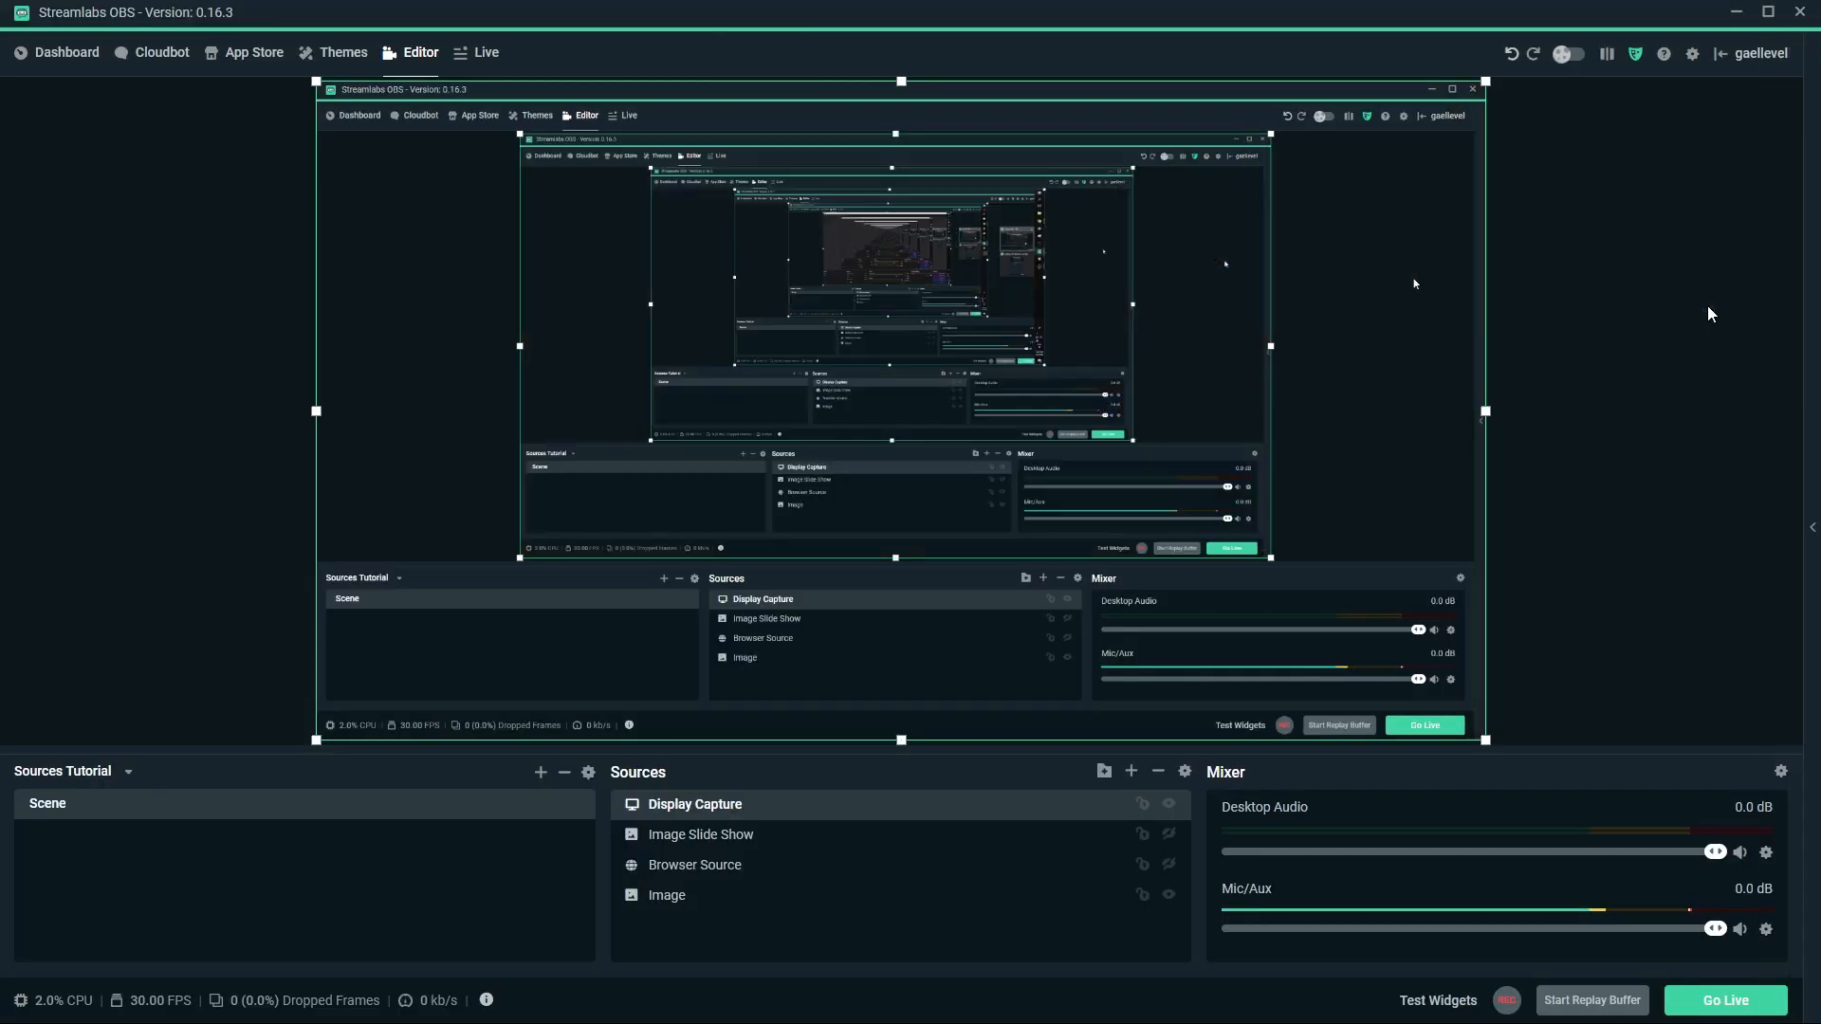
# Set the Display Capture to show Display 1 with Capture Cursor turned off.
pyautogui.doubleClick(695, 804)
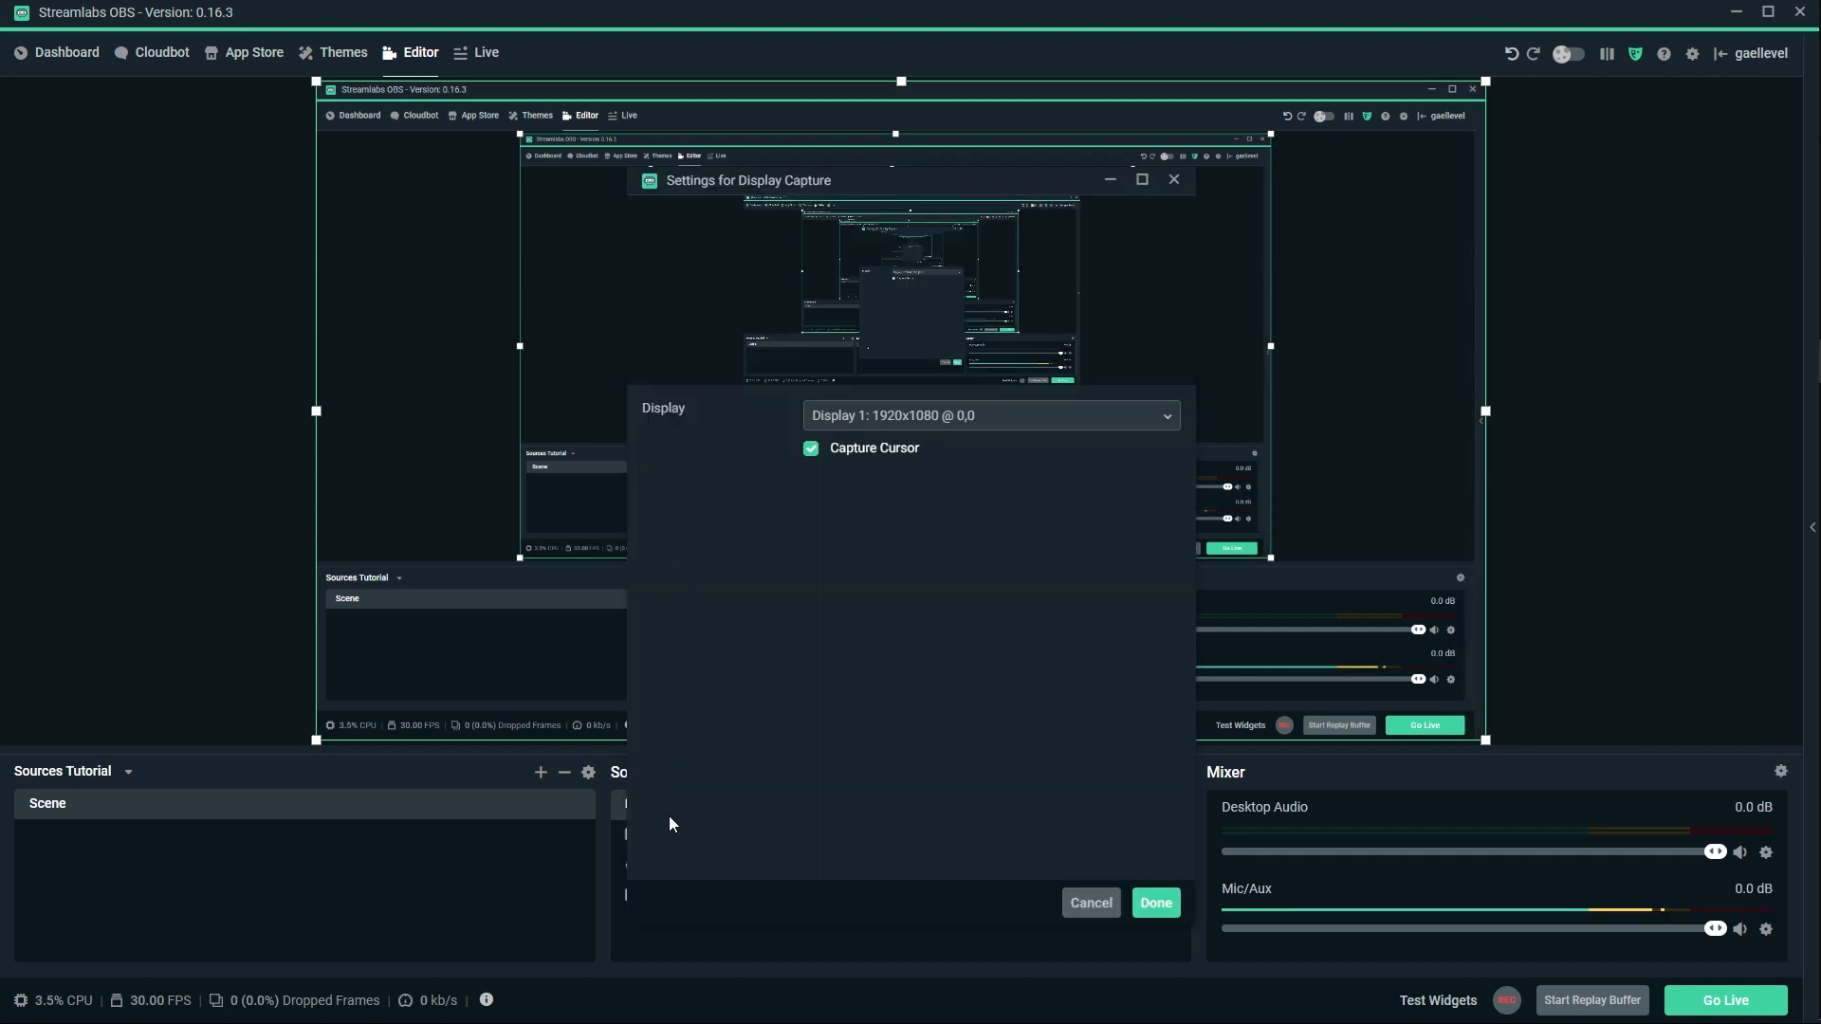
pyautogui.moveTo(1183, 446)
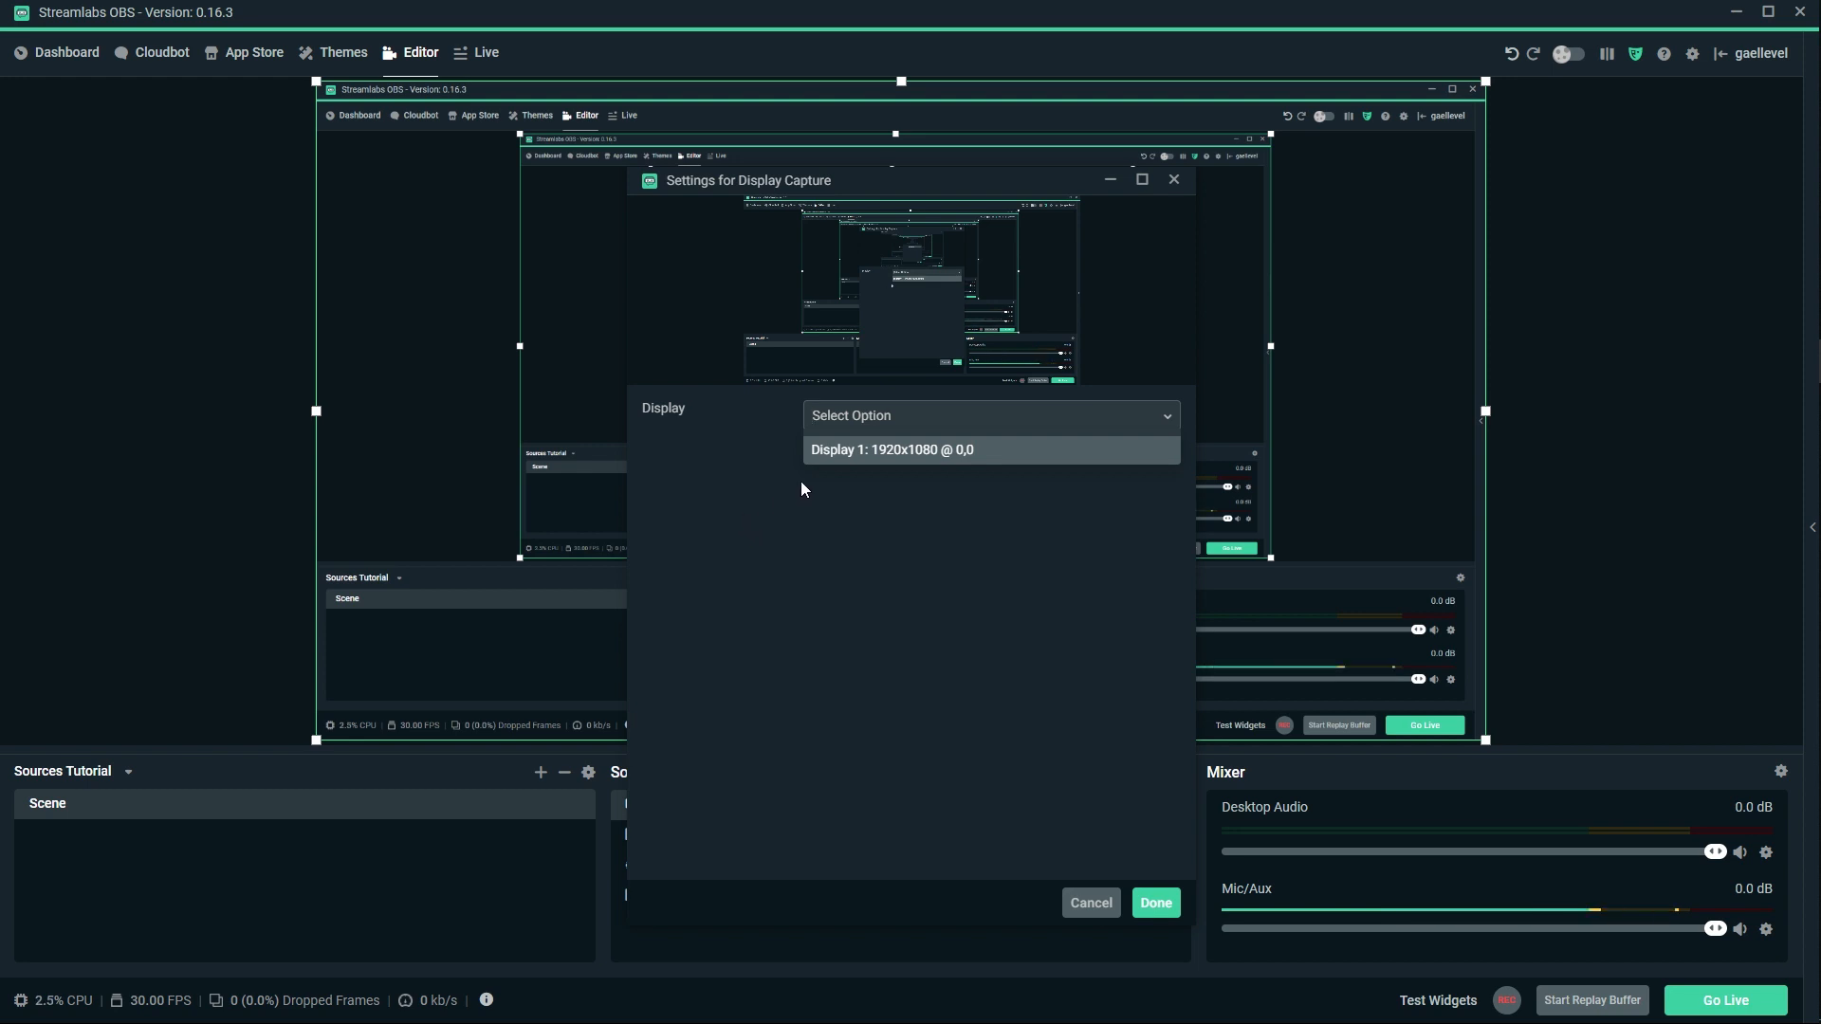
pyautogui.moveTo(804, 481)
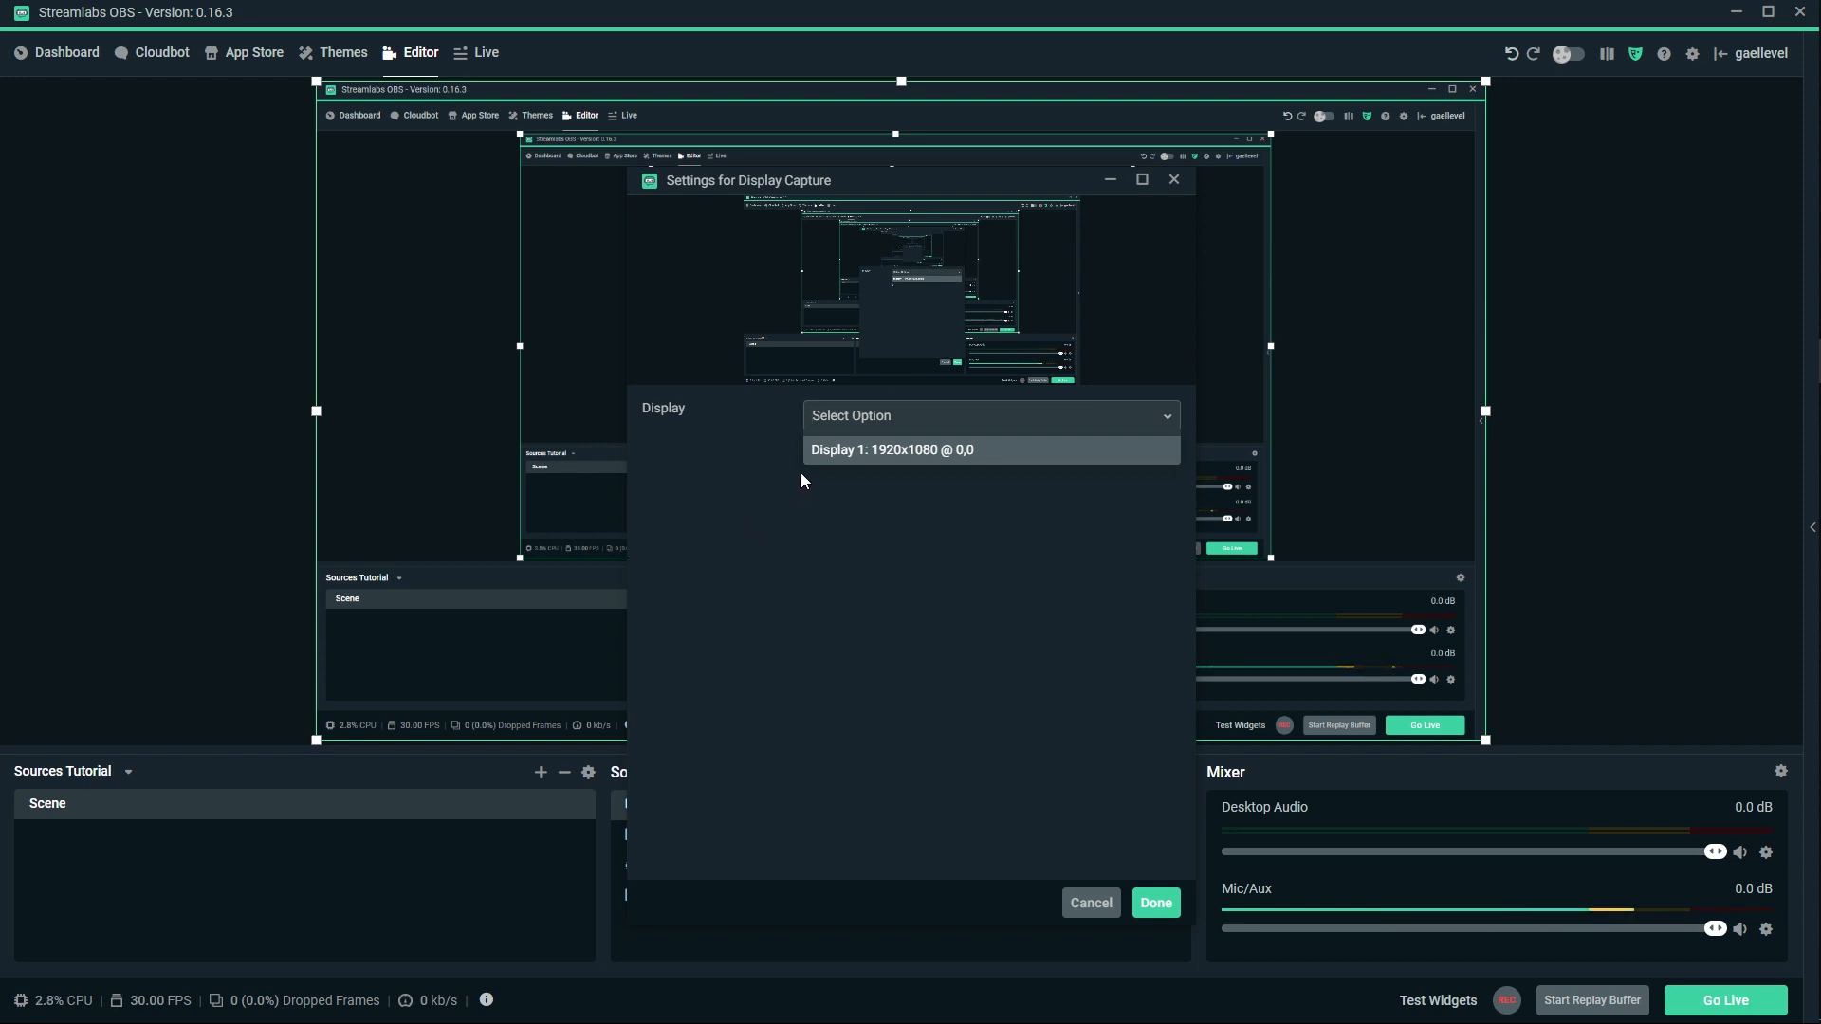
pyautogui.moveTo(834, 490)
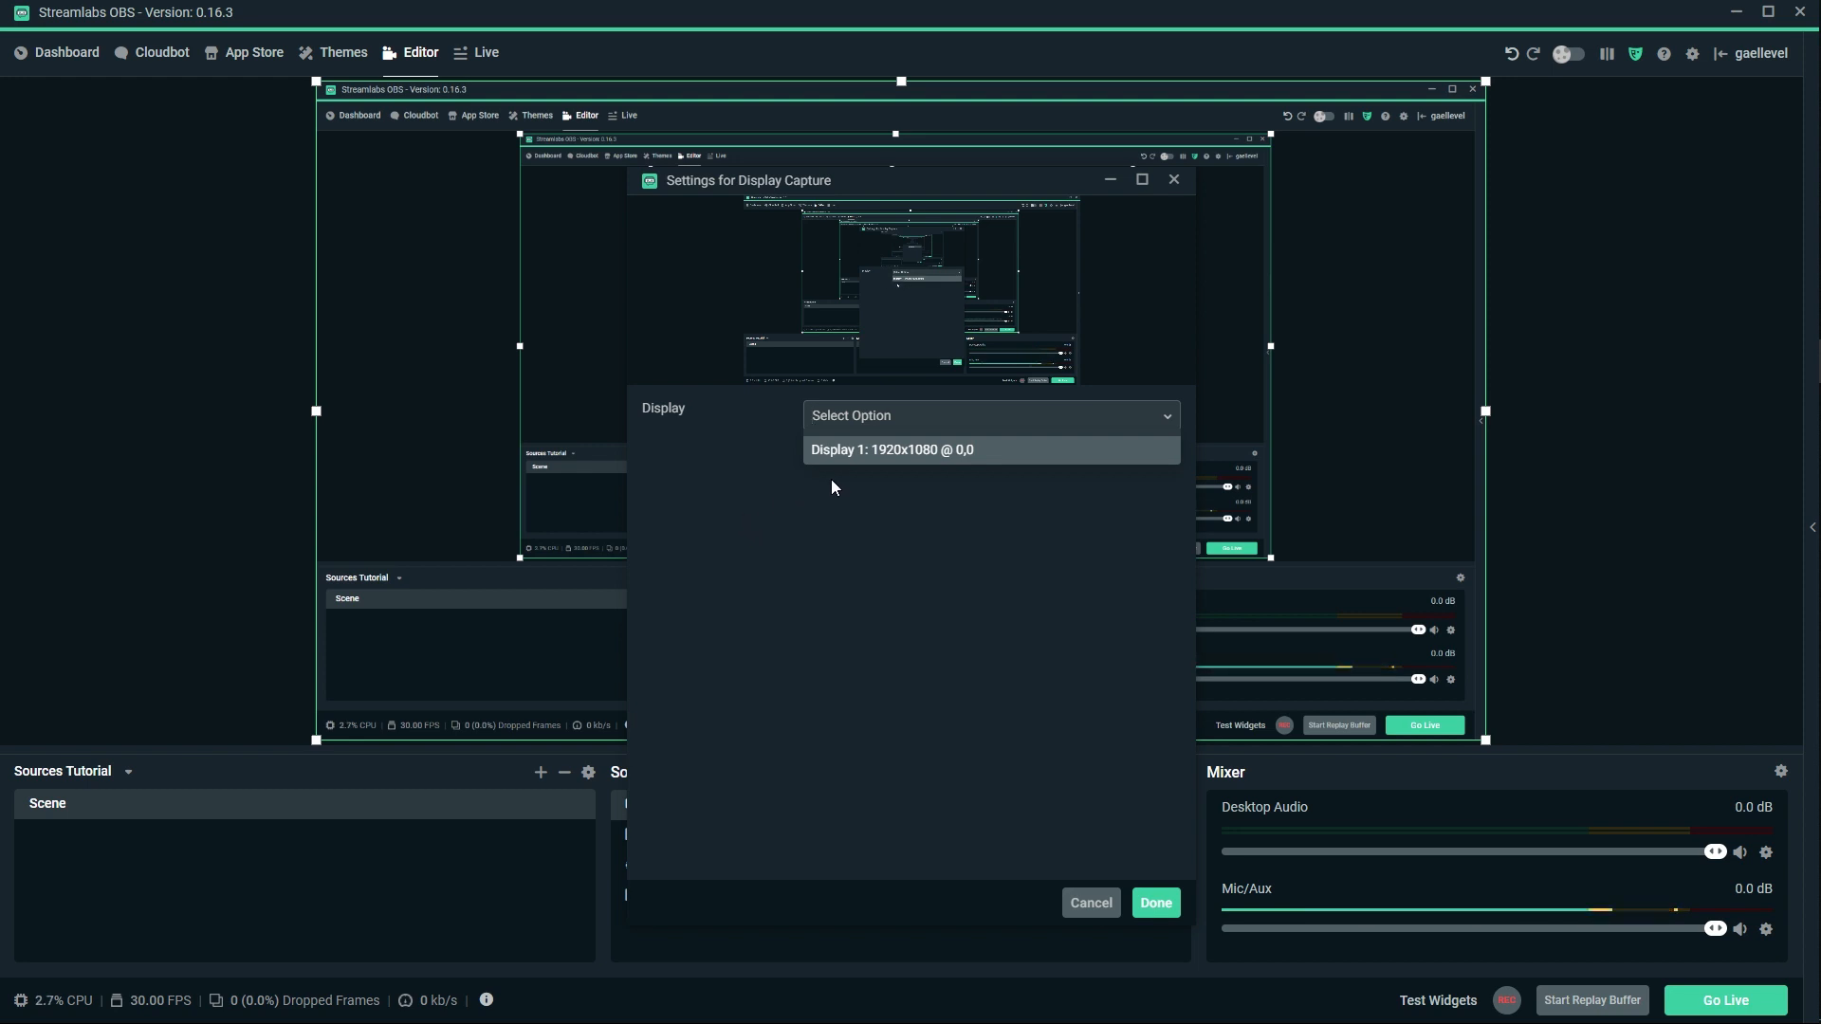
pyautogui.click(891, 449)
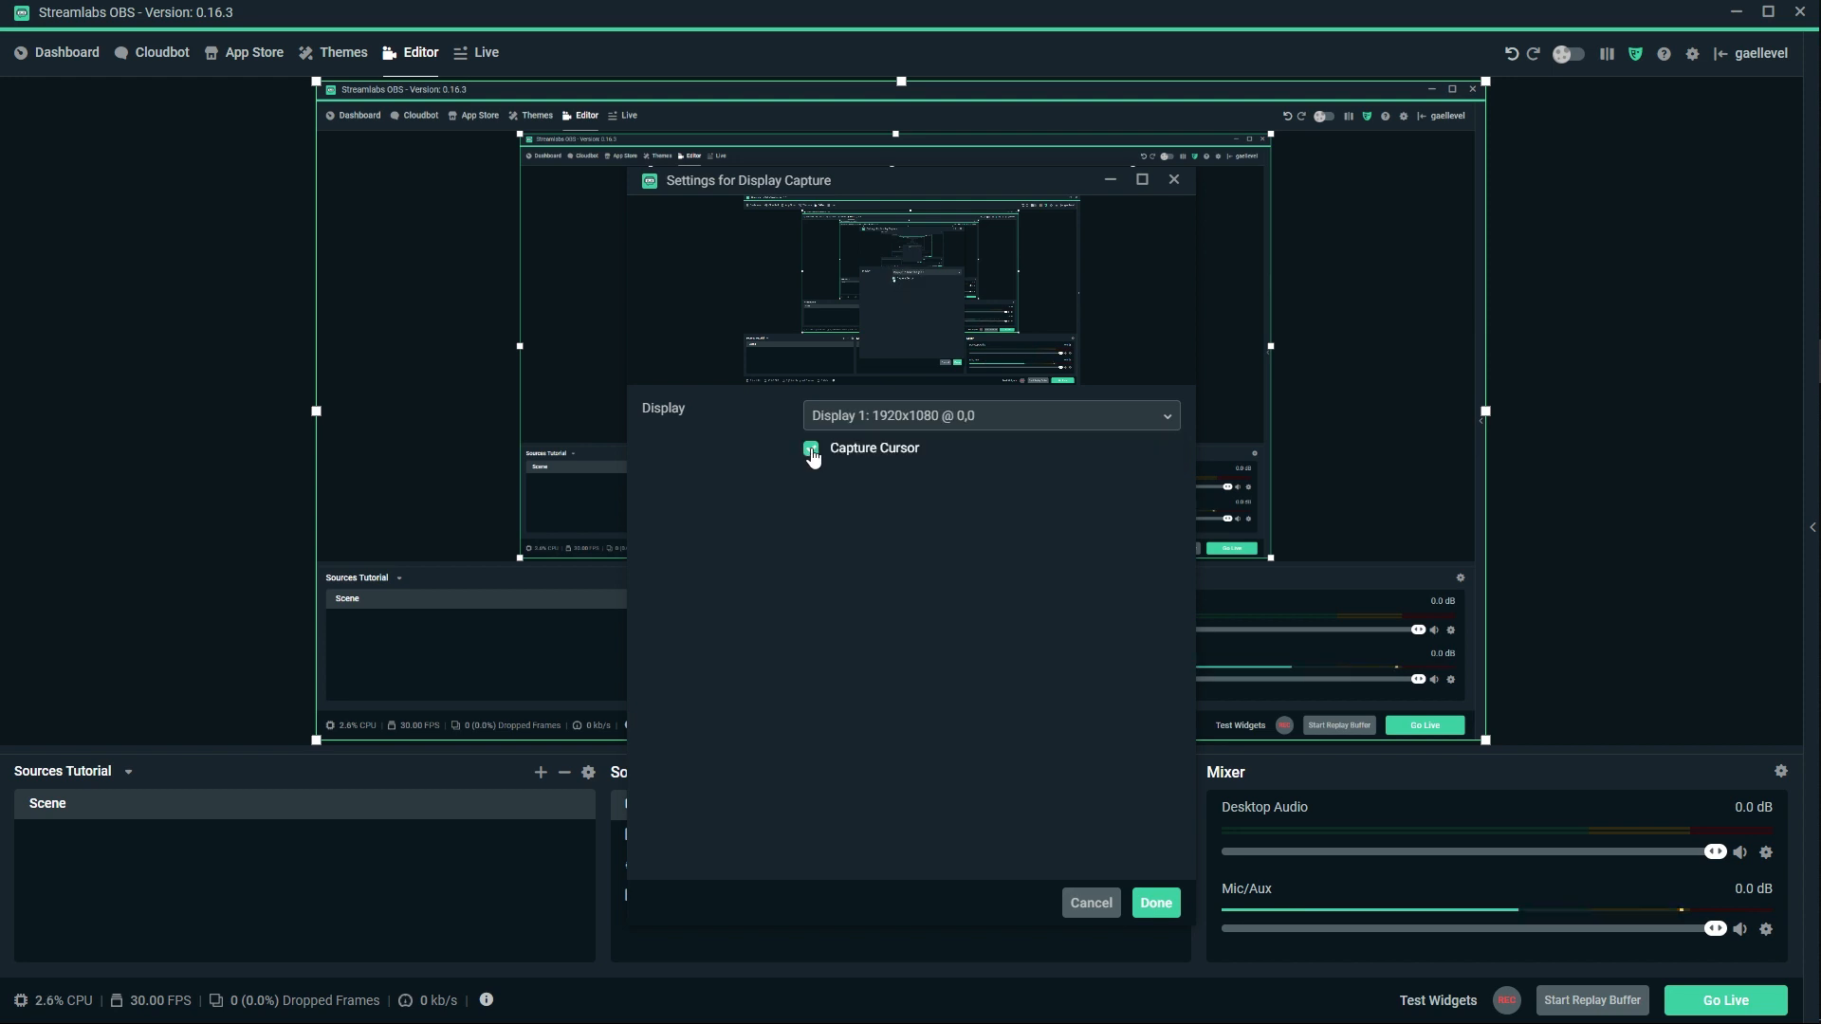
pyautogui.click(811, 448)
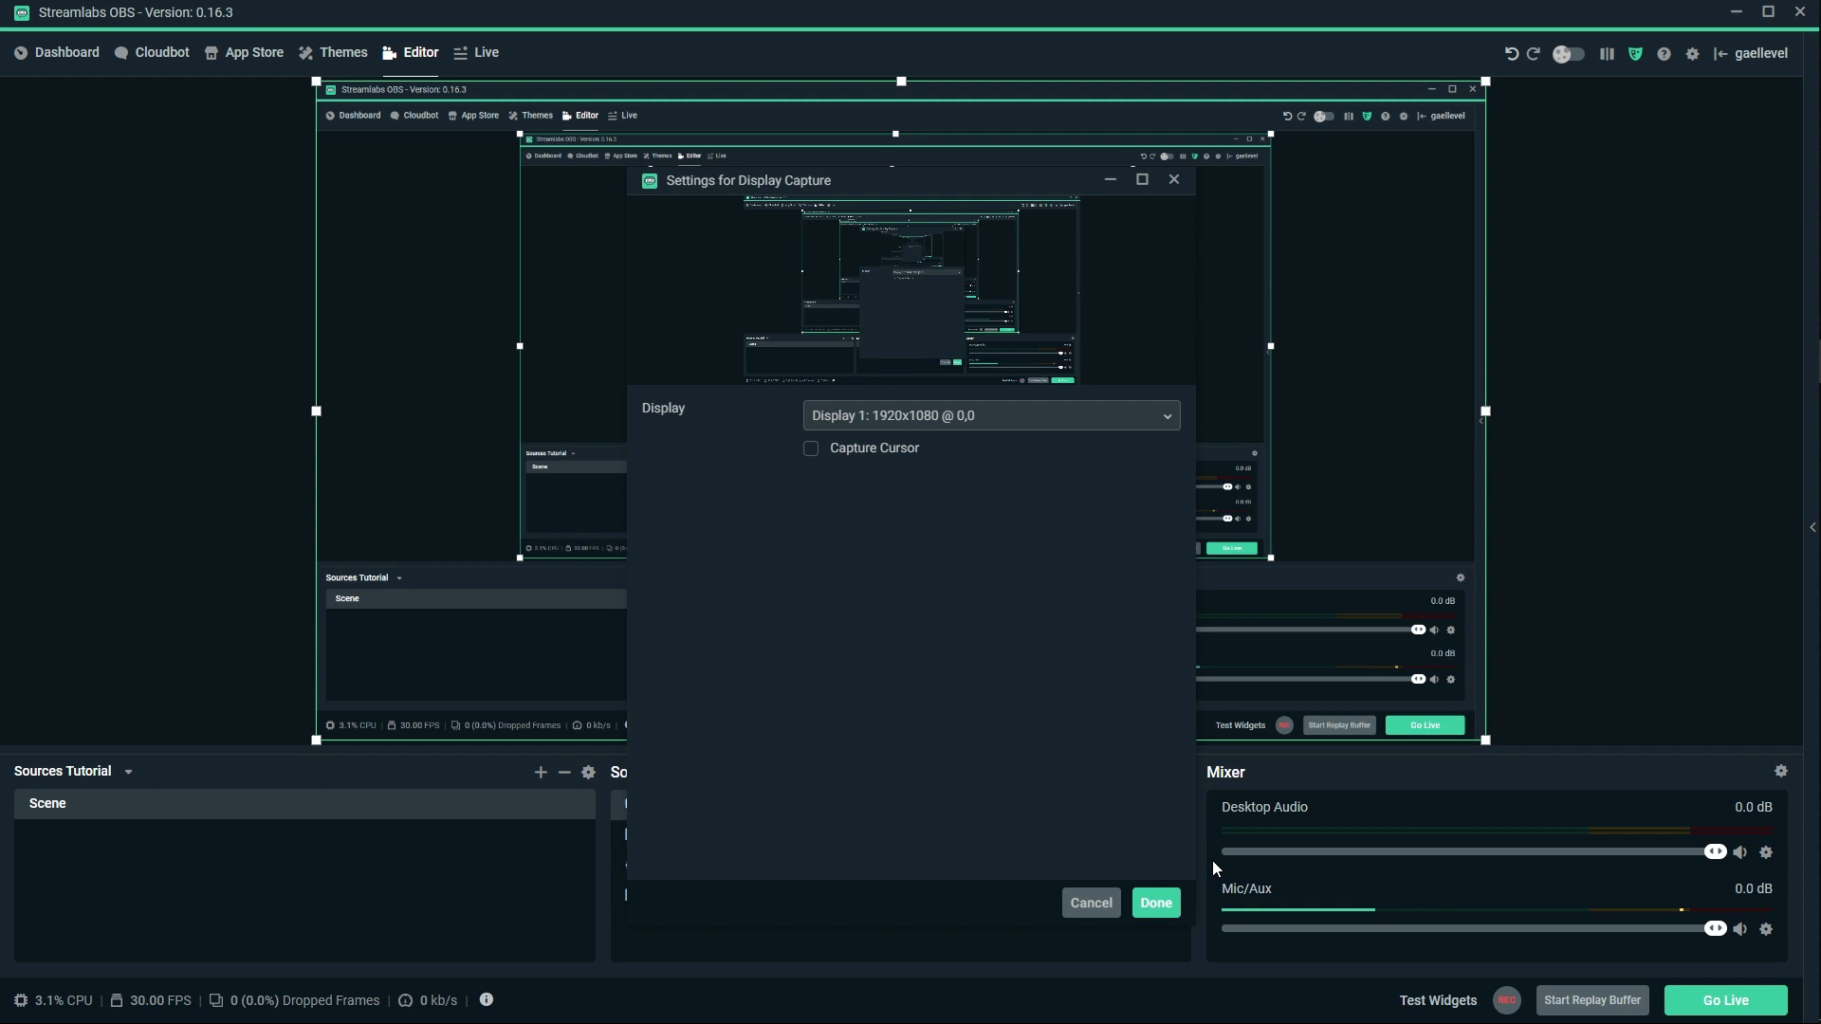
pyautogui.click(1155, 903)
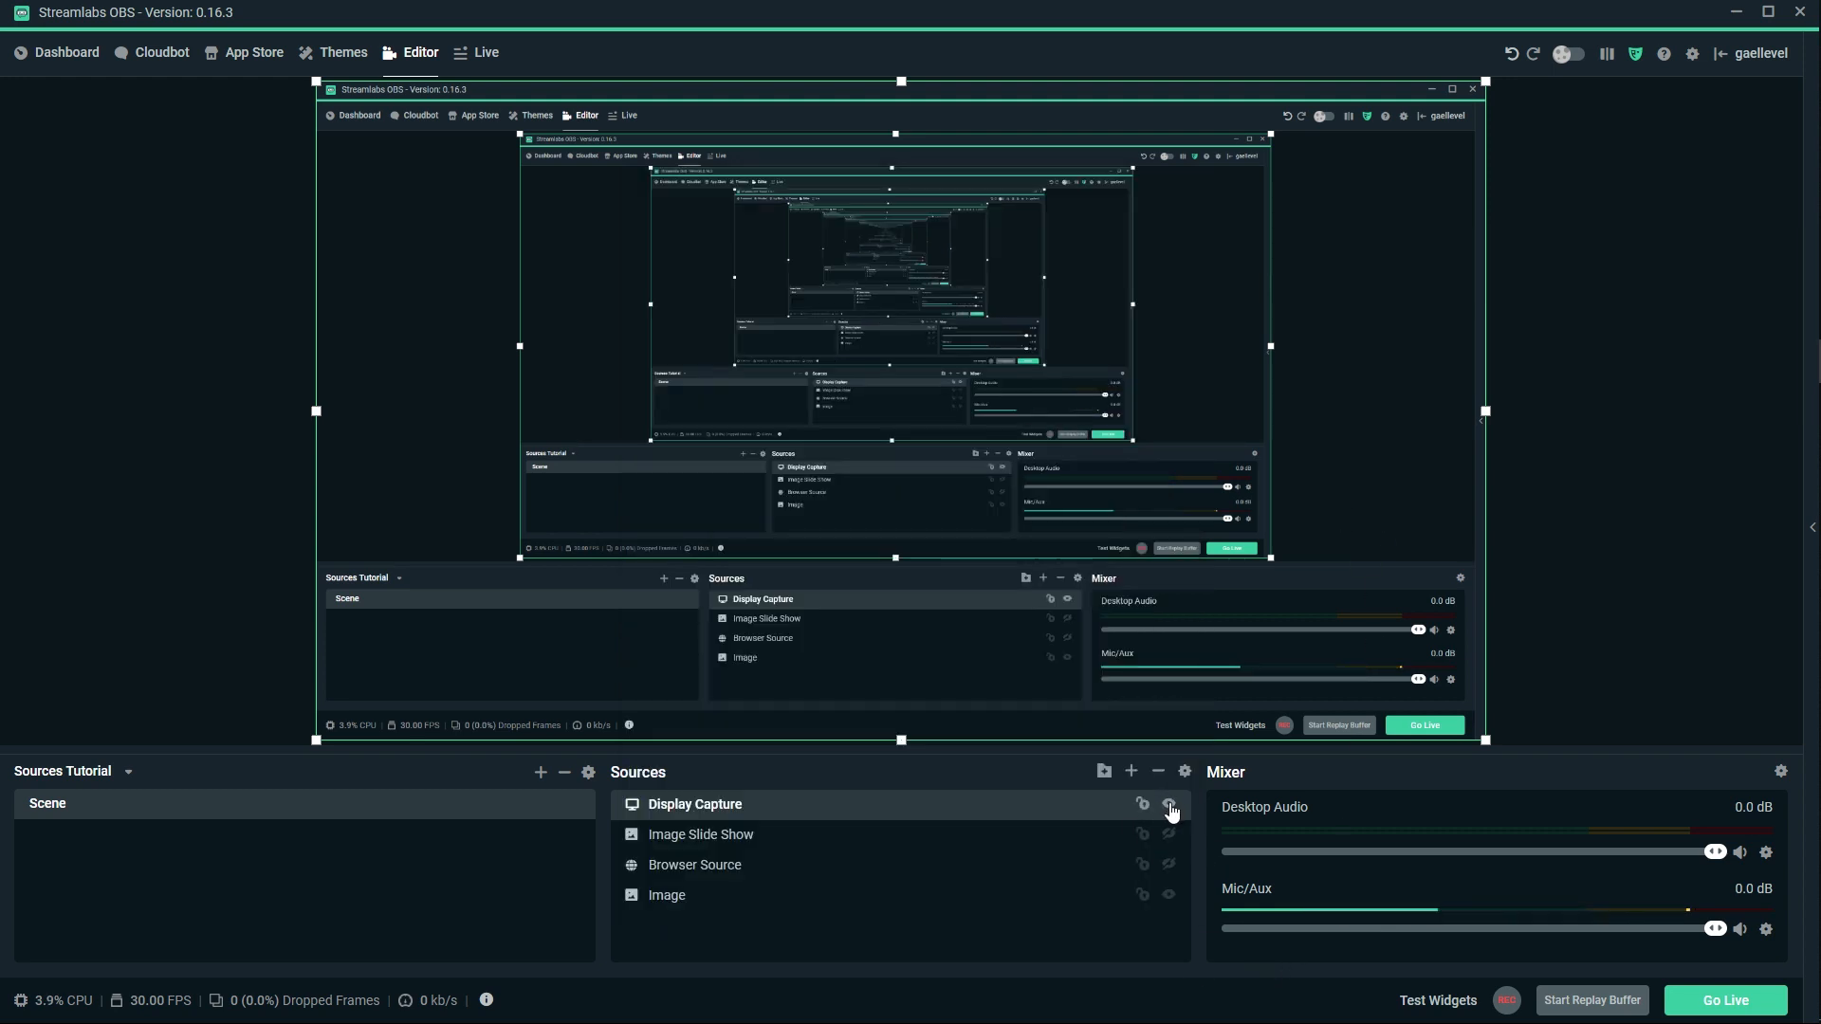
# Add a Game Capture source with its mode set to capture a specific window.
pyautogui.click(1130, 770)
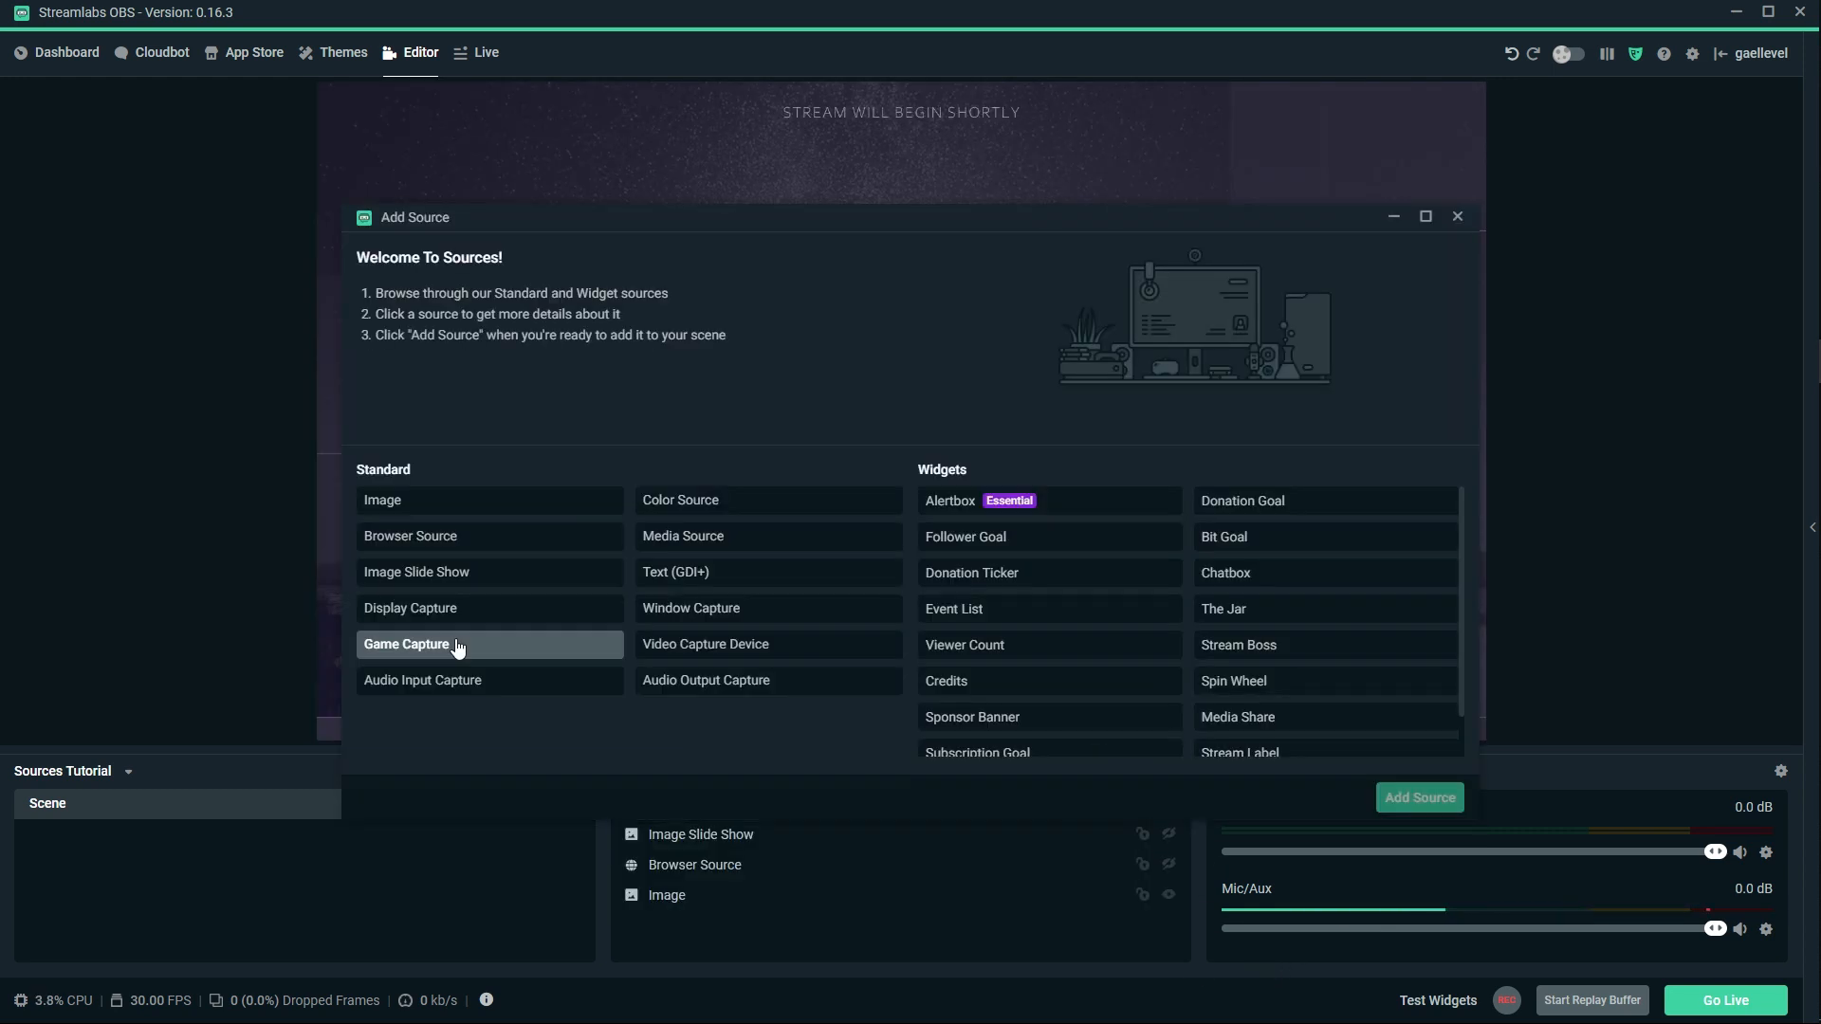
pyautogui.click(1419, 796)
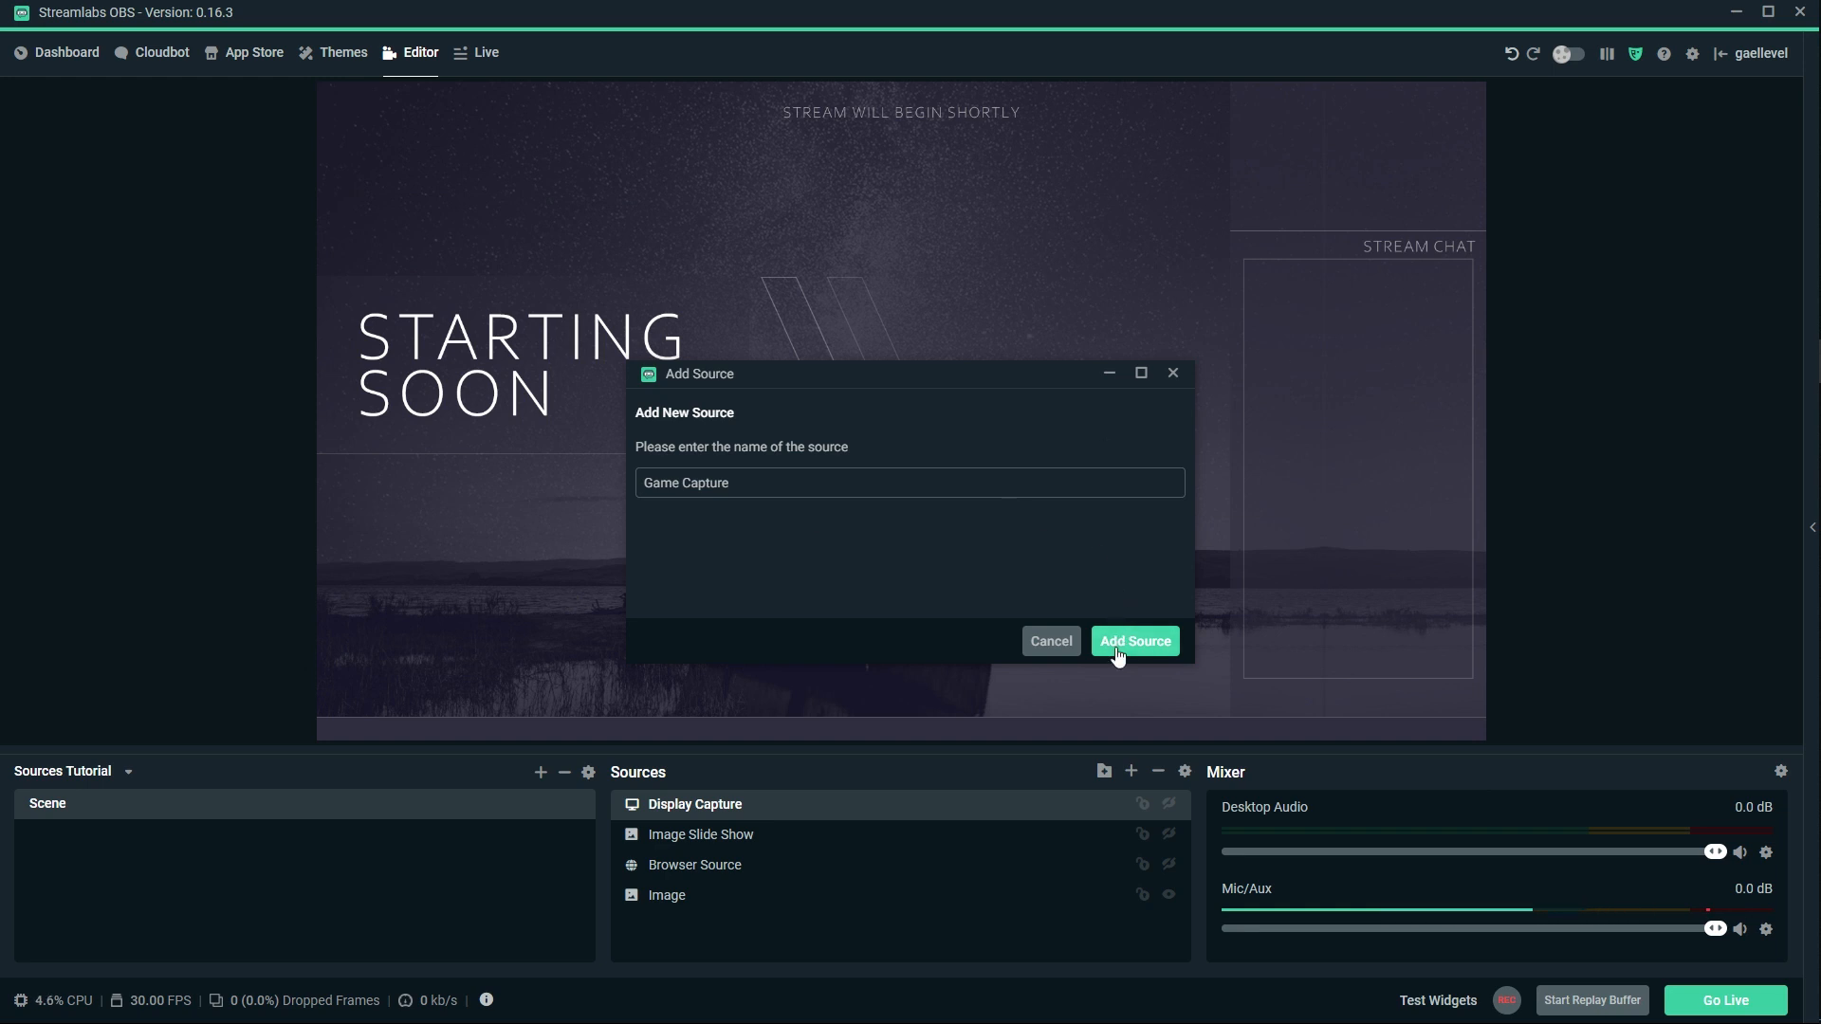
pyautogui.click(1134, 641)
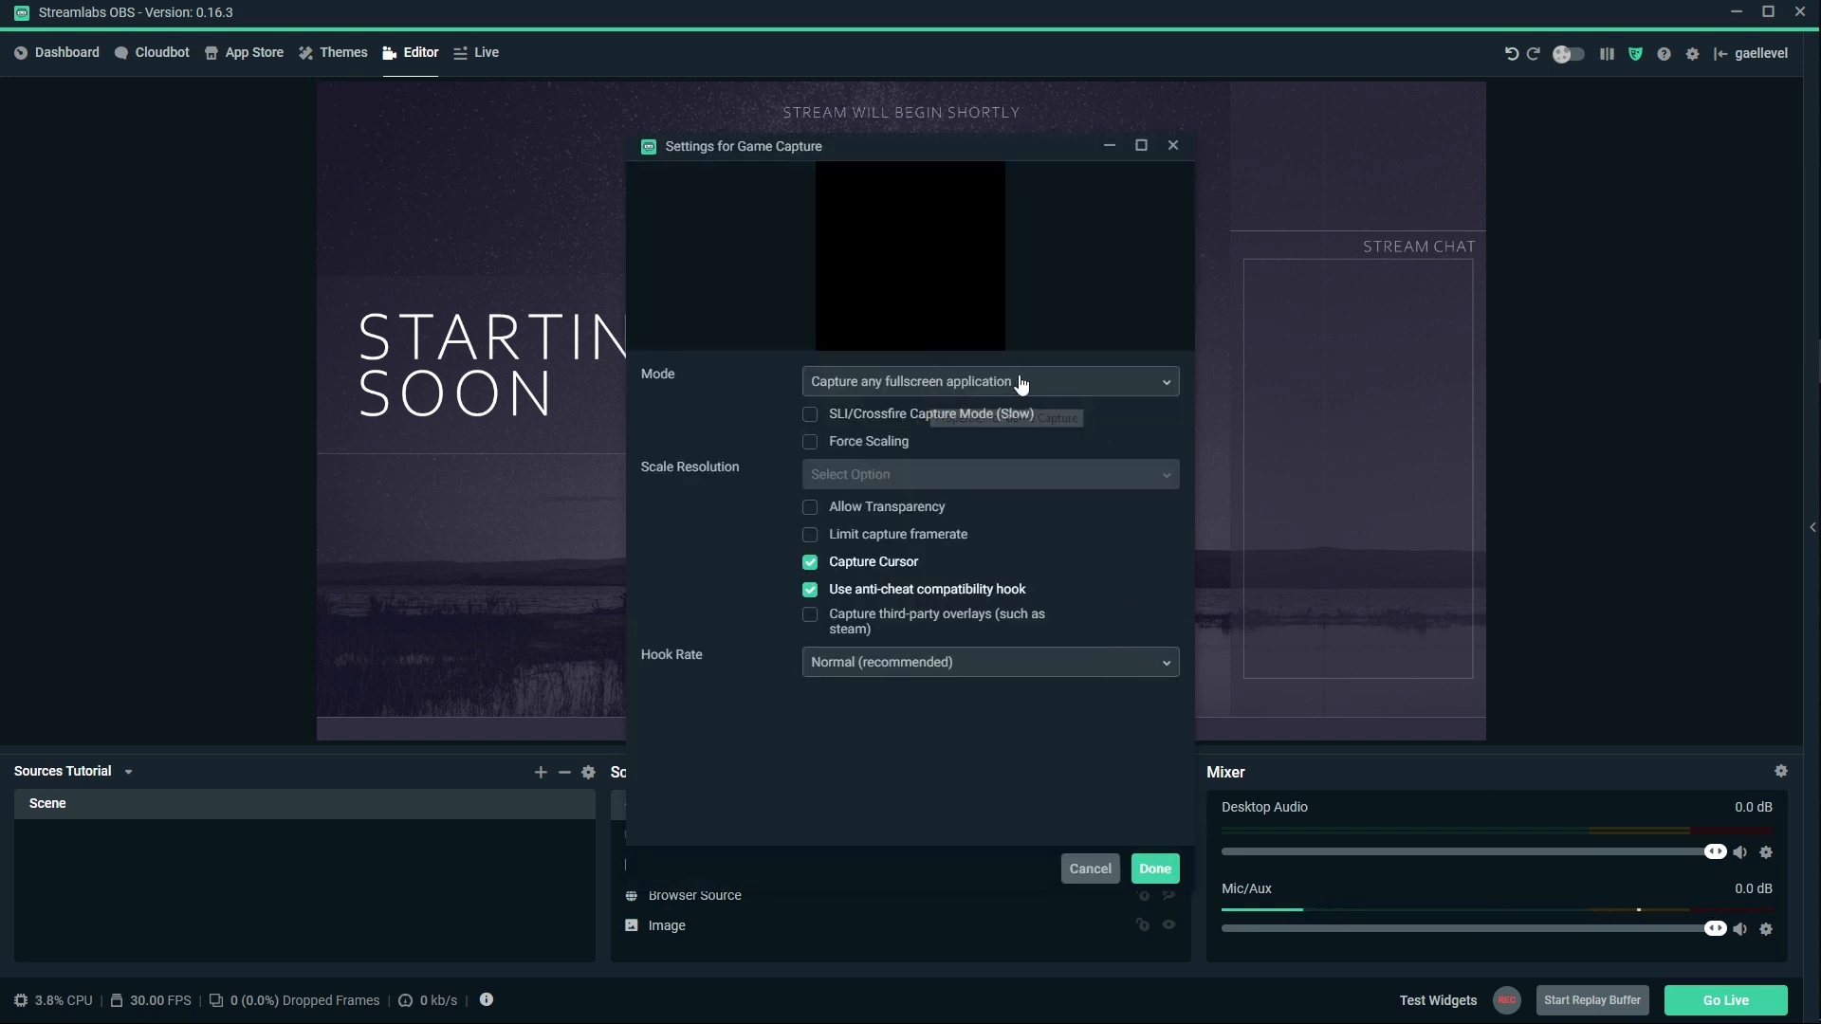
pyautogui.moveTo(1020, 379)
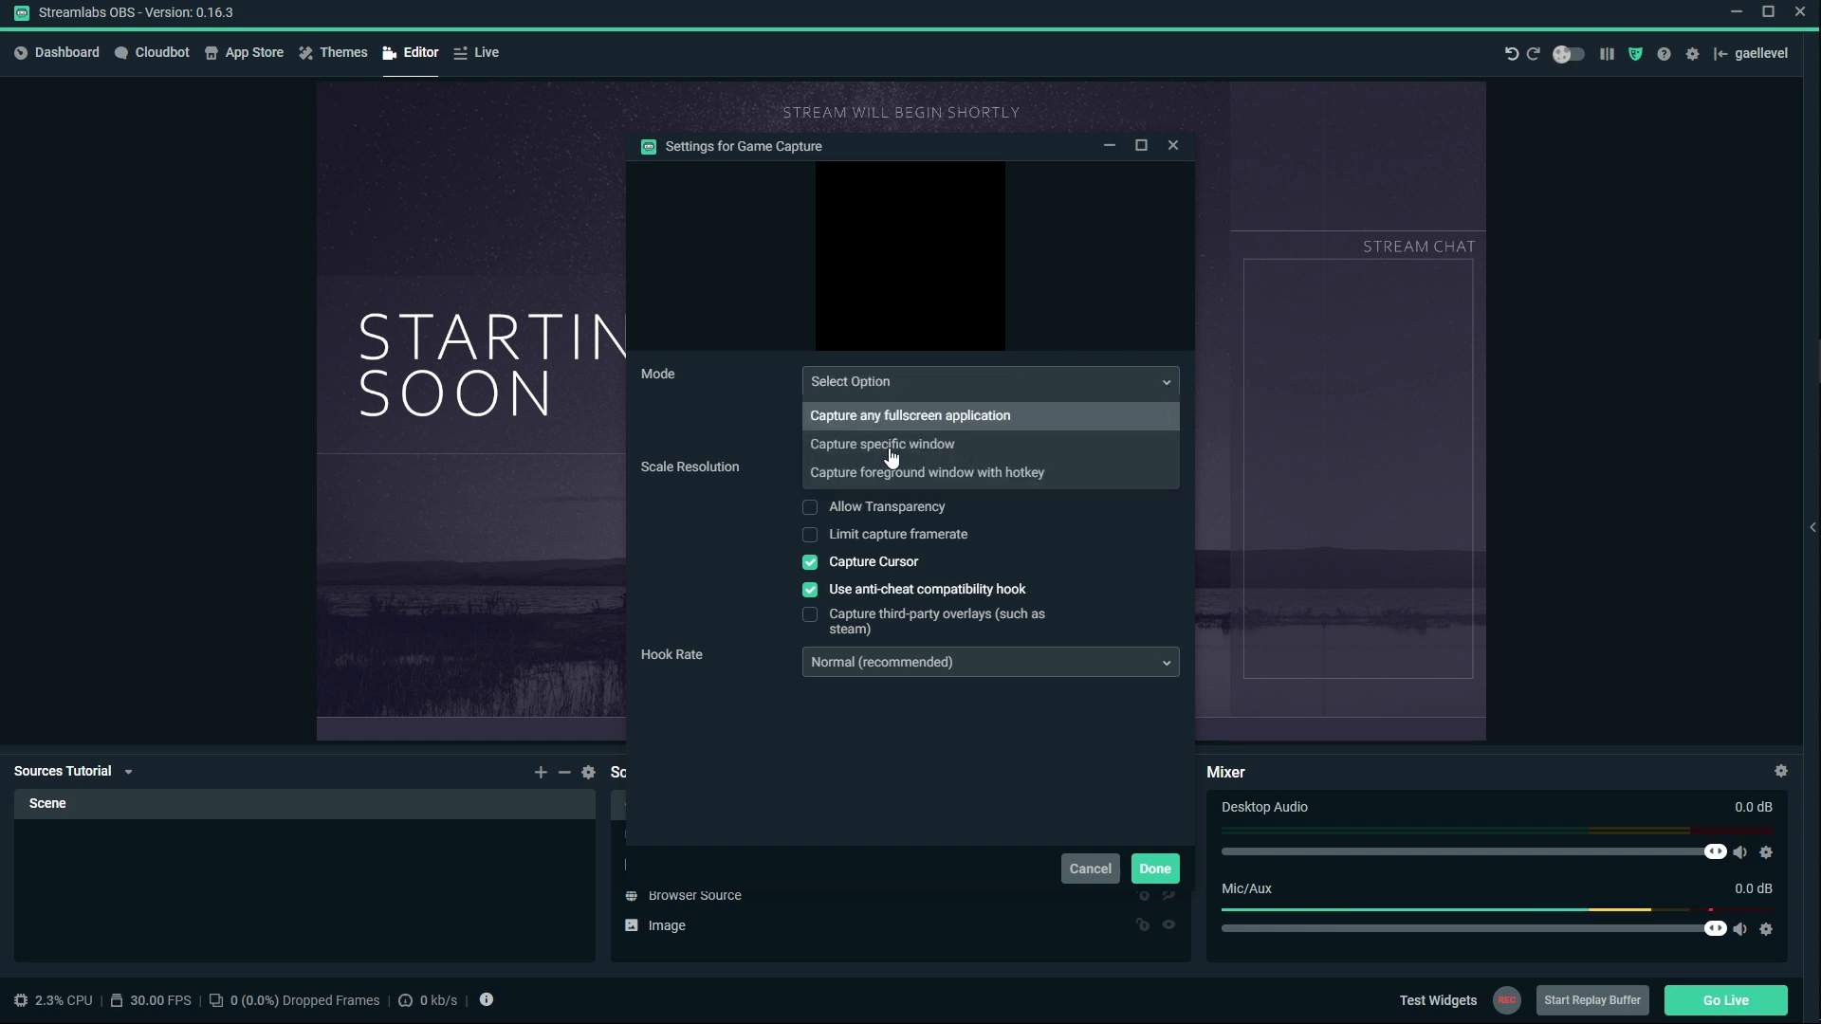
pyautogui.click(882, 444)
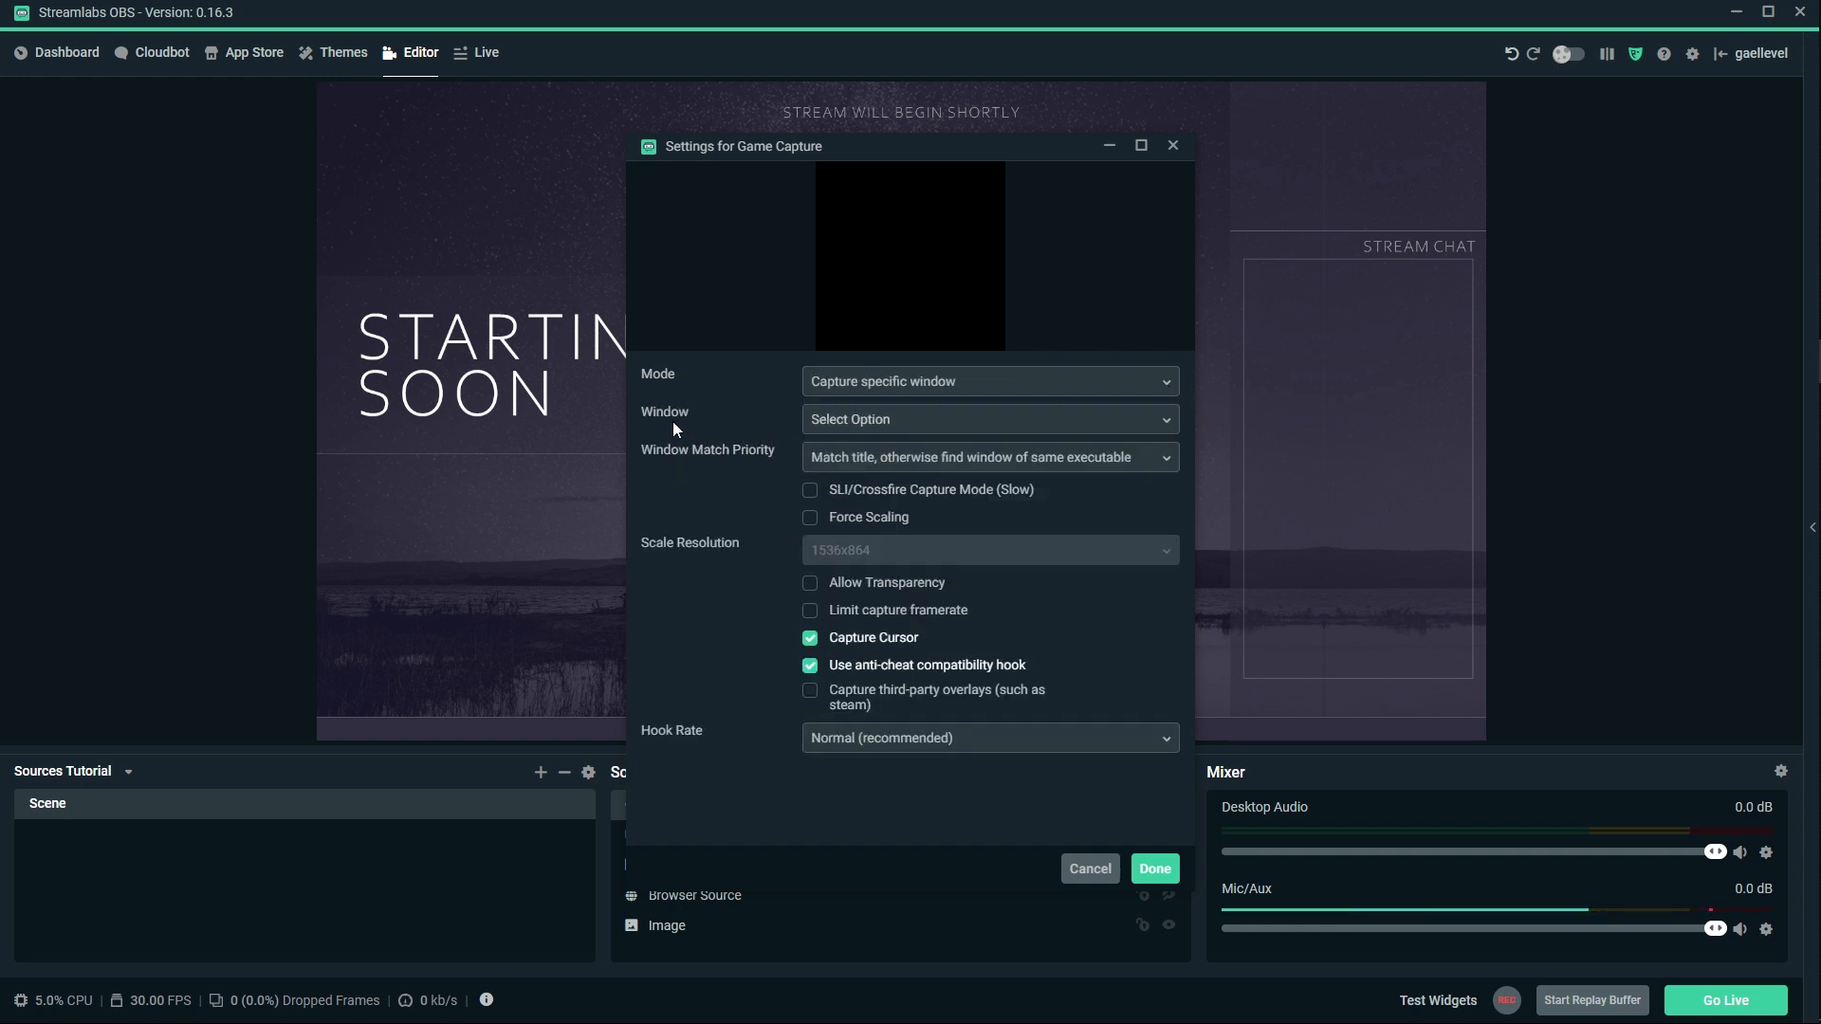
# Review the list of capturable windows without choosing one and confirm the Game Capture settings.
pyautogui.click(990, 419)
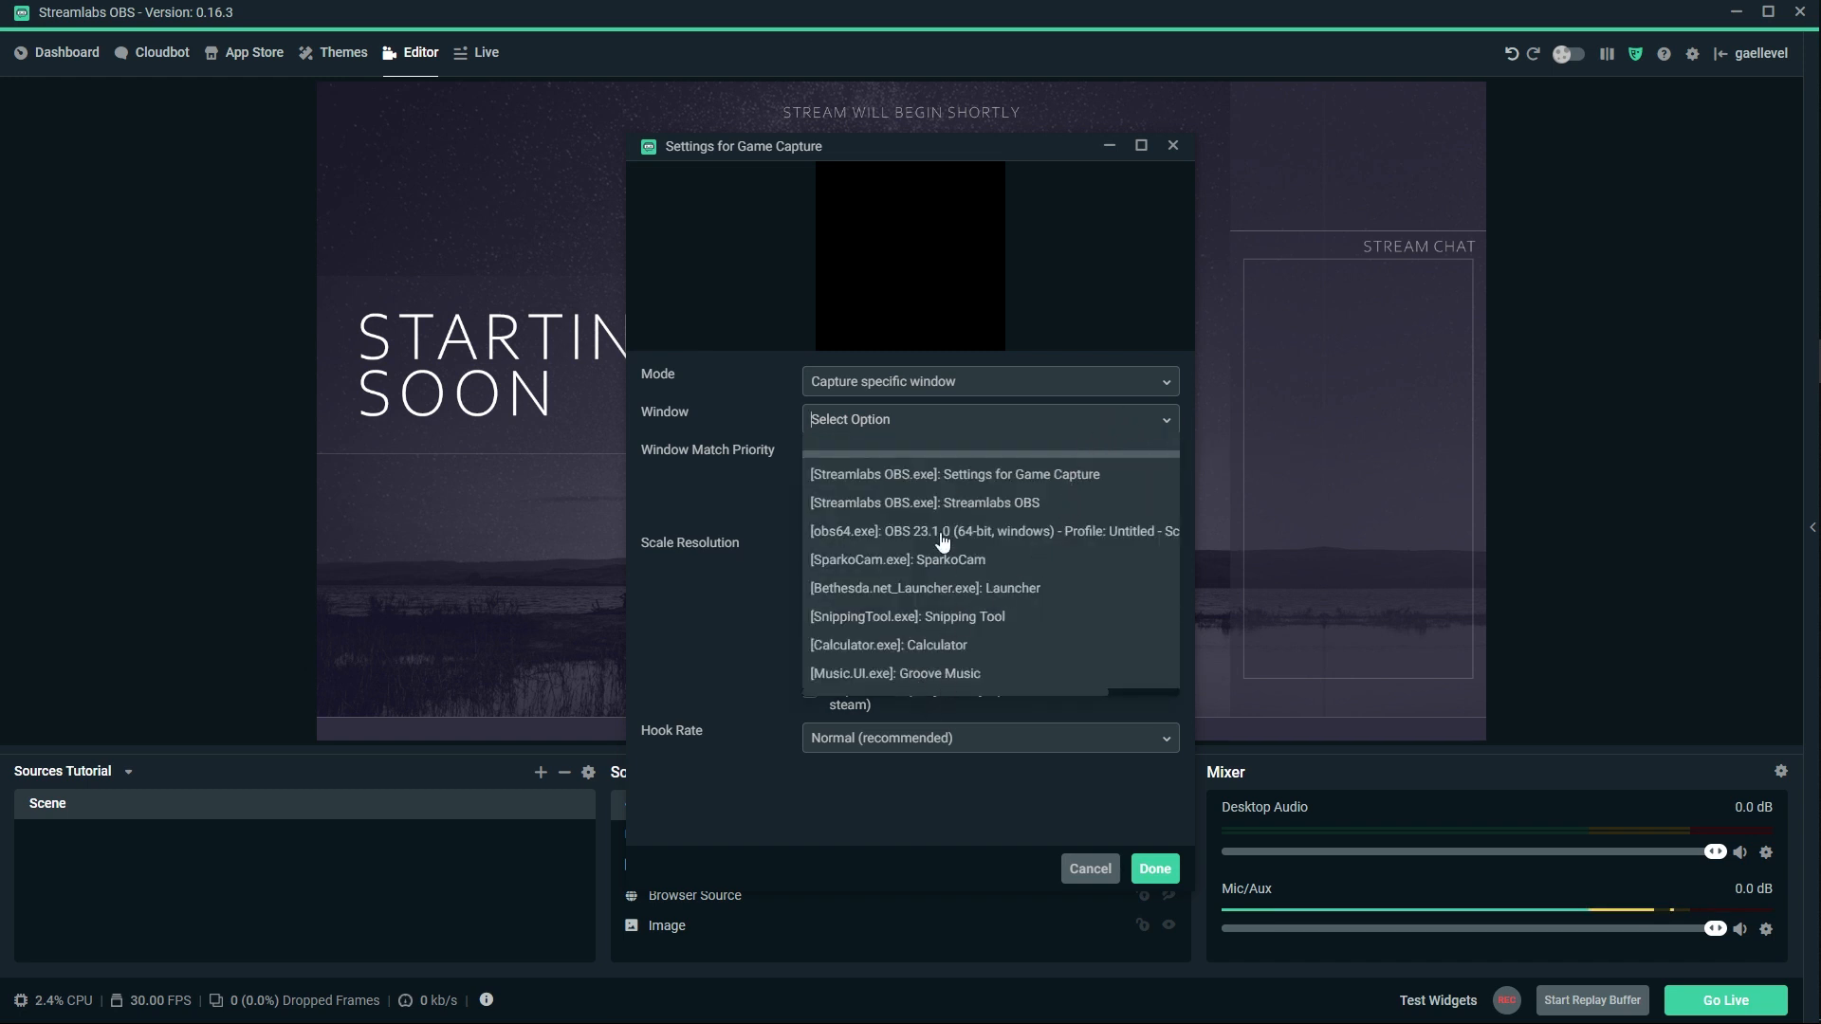
pyautogui.moveTo(694, 421)
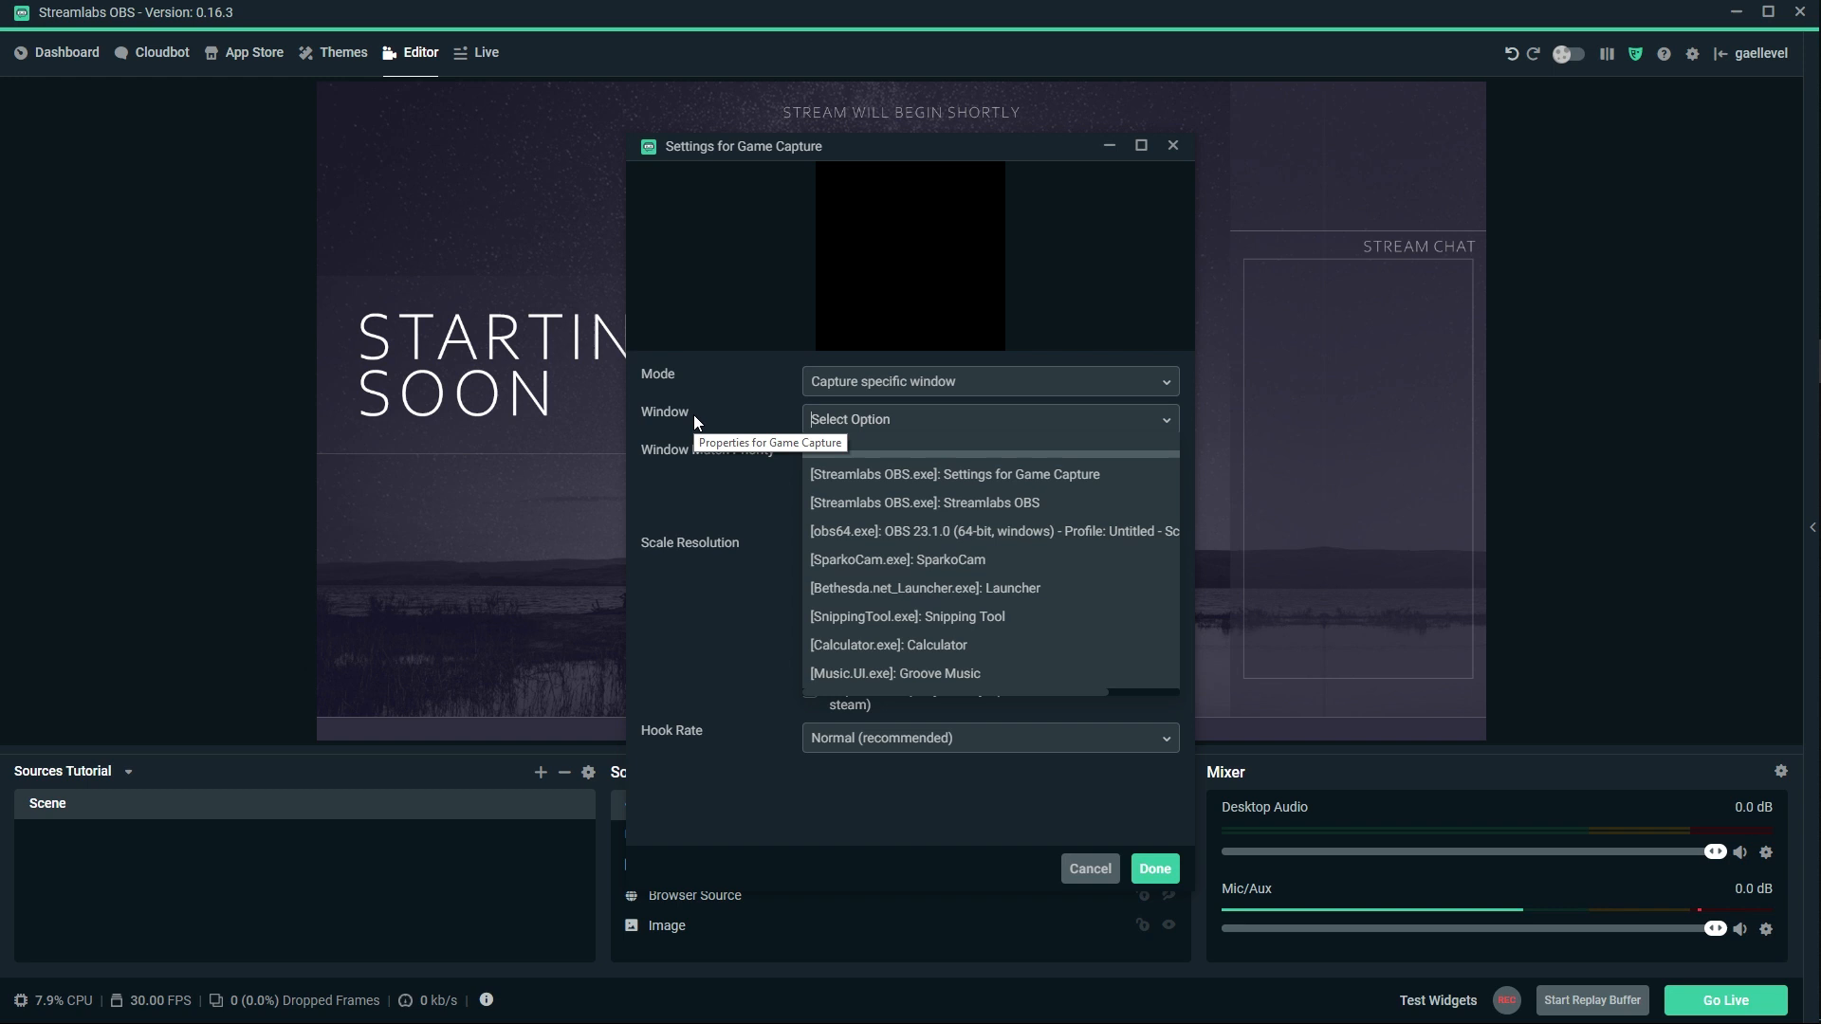
pyautogui.click(990, 419)
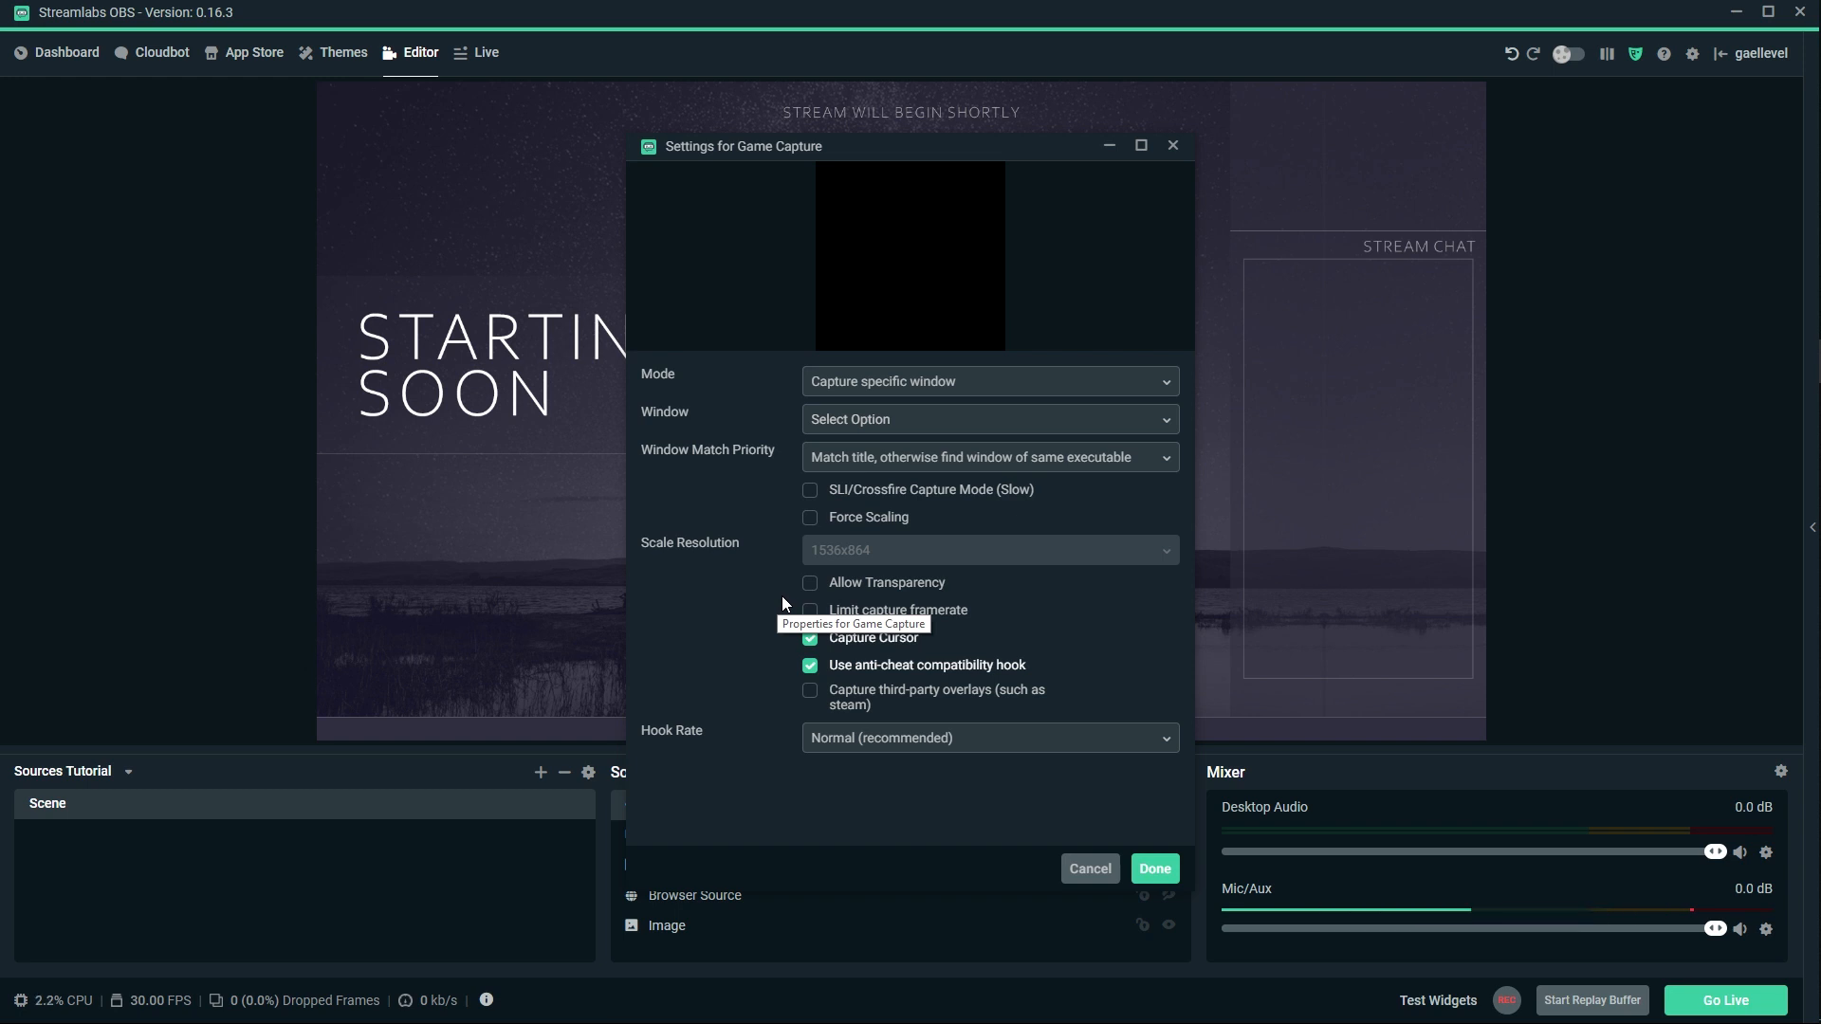
pyautogui.click(1153, 869)
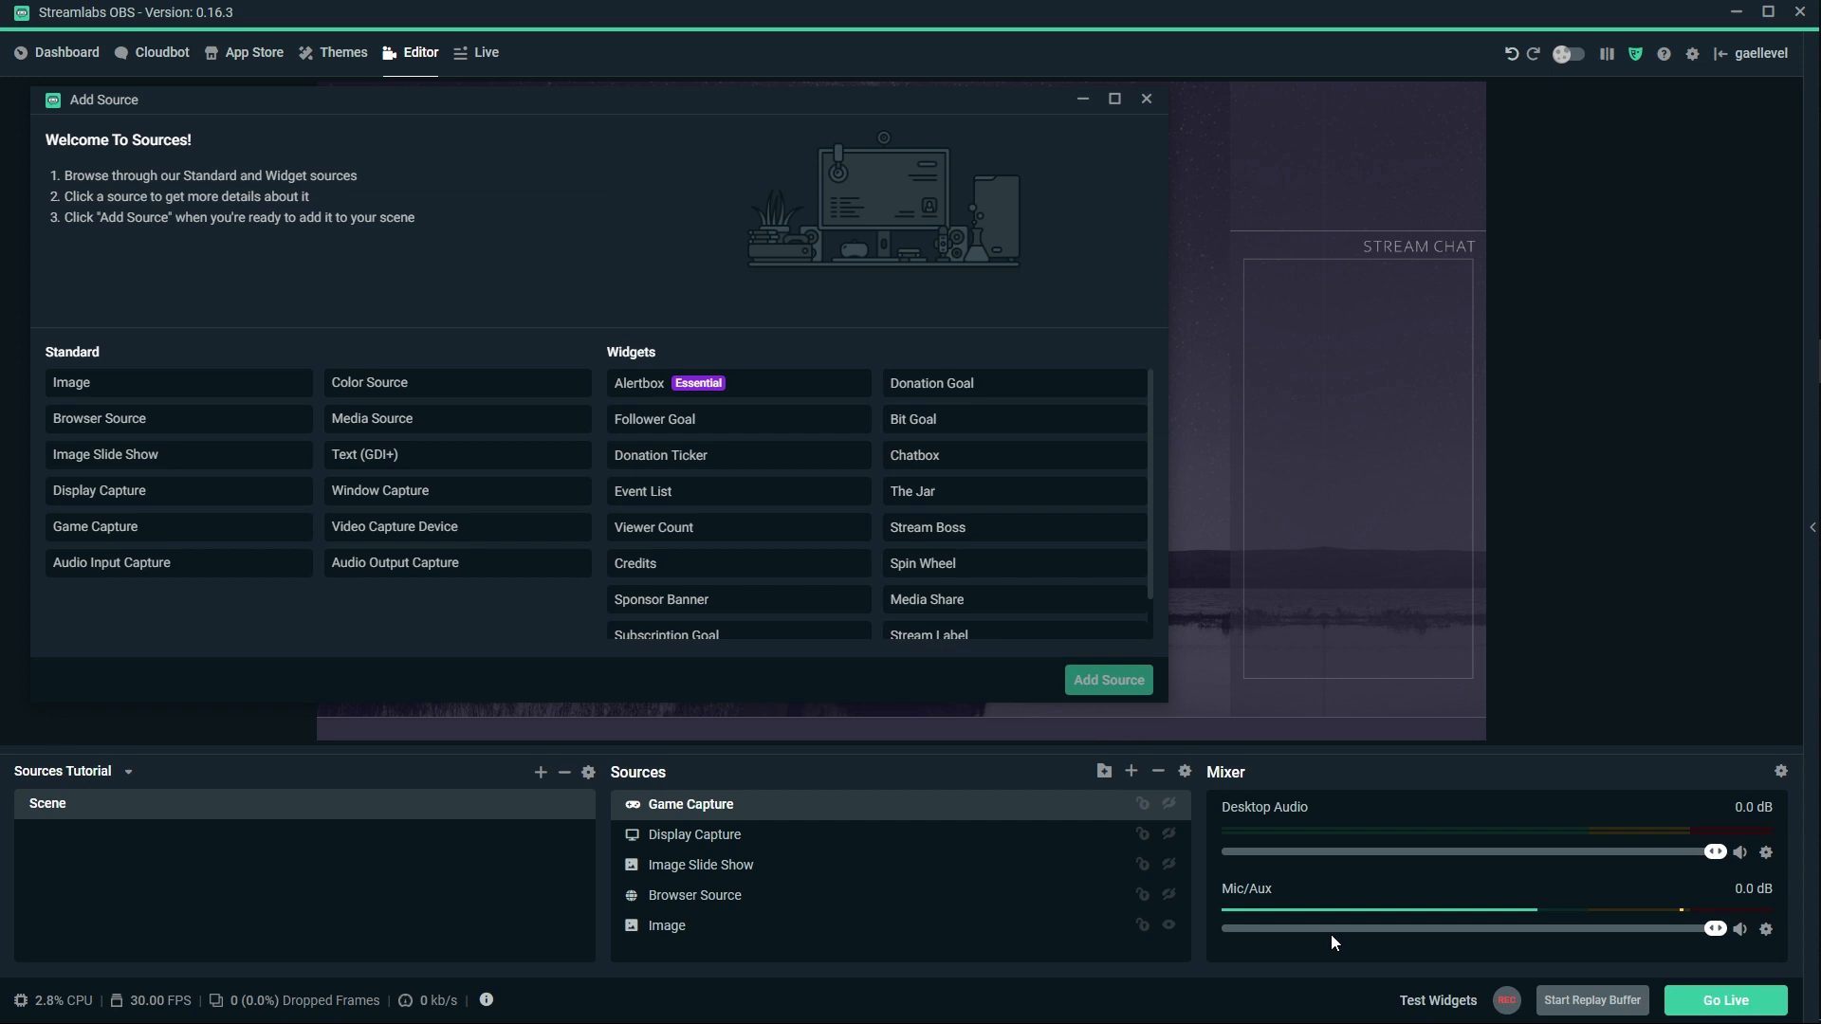
# Add an Audio Input Capture source using the Microphone (2- High Definition Audio Device).
pyautogui.click(1146, 99)
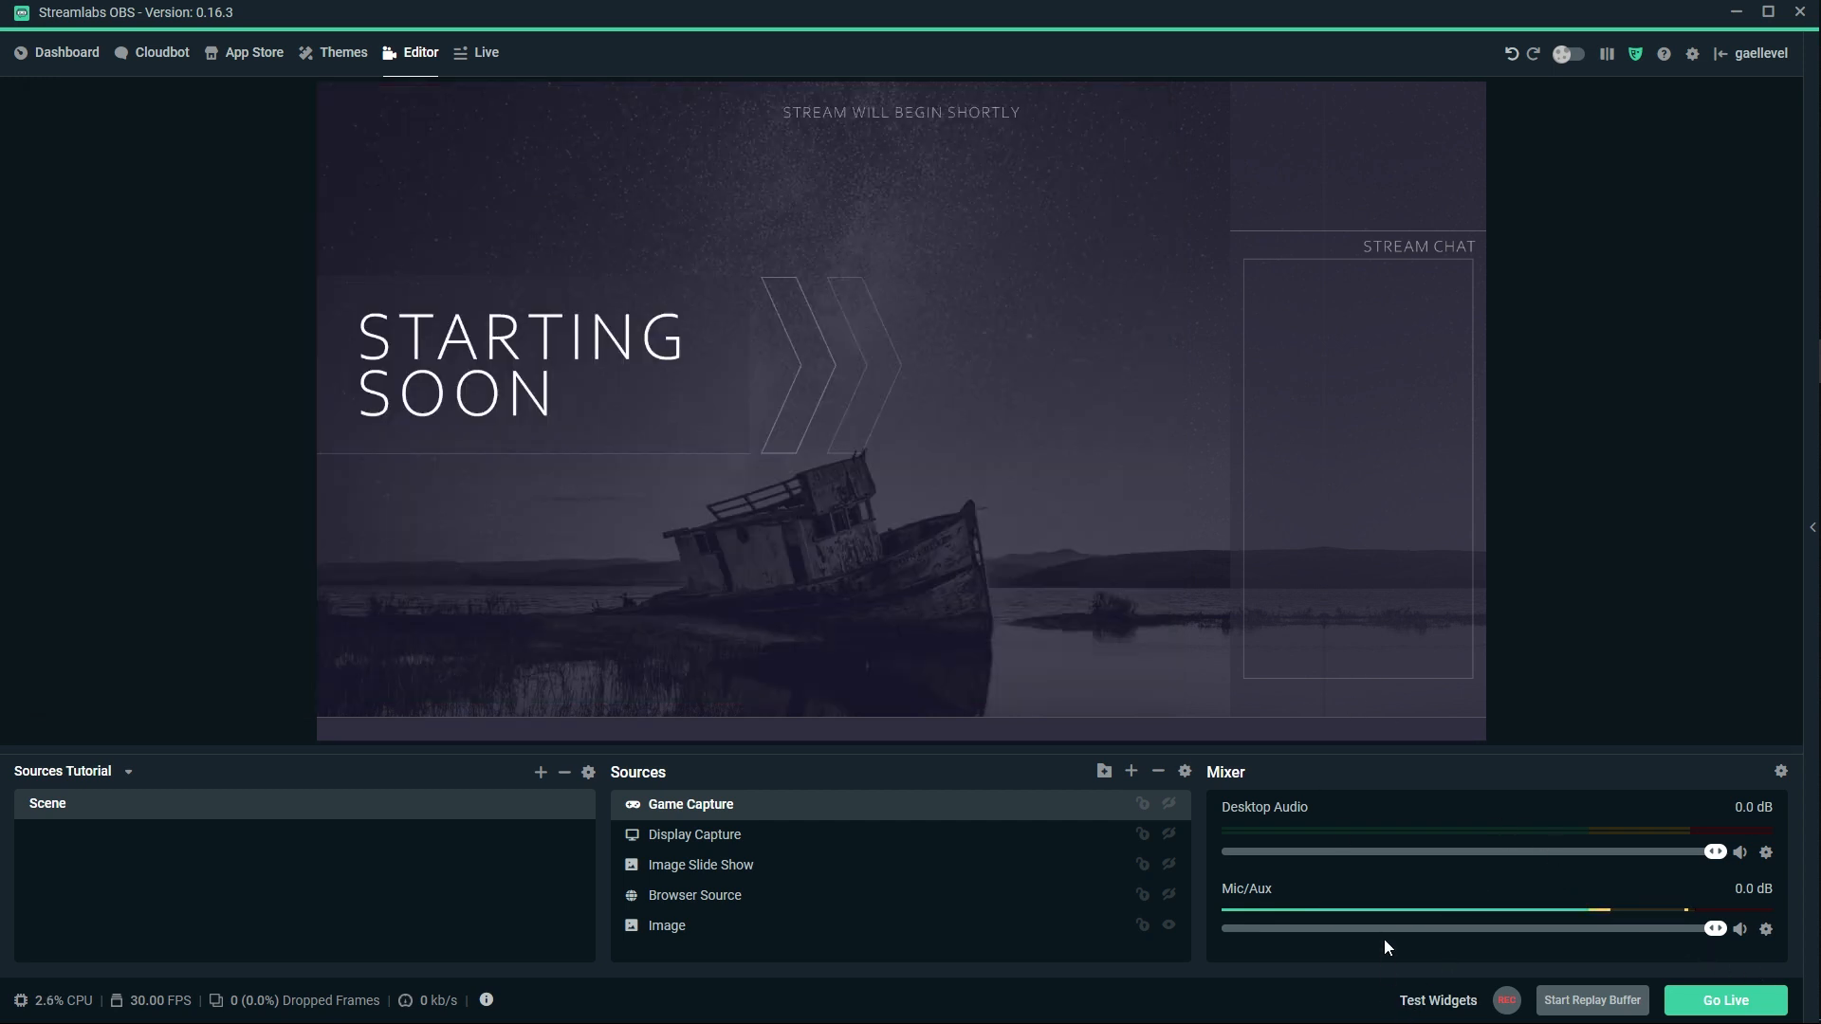
pyautogui.moveTo(1130, 770)
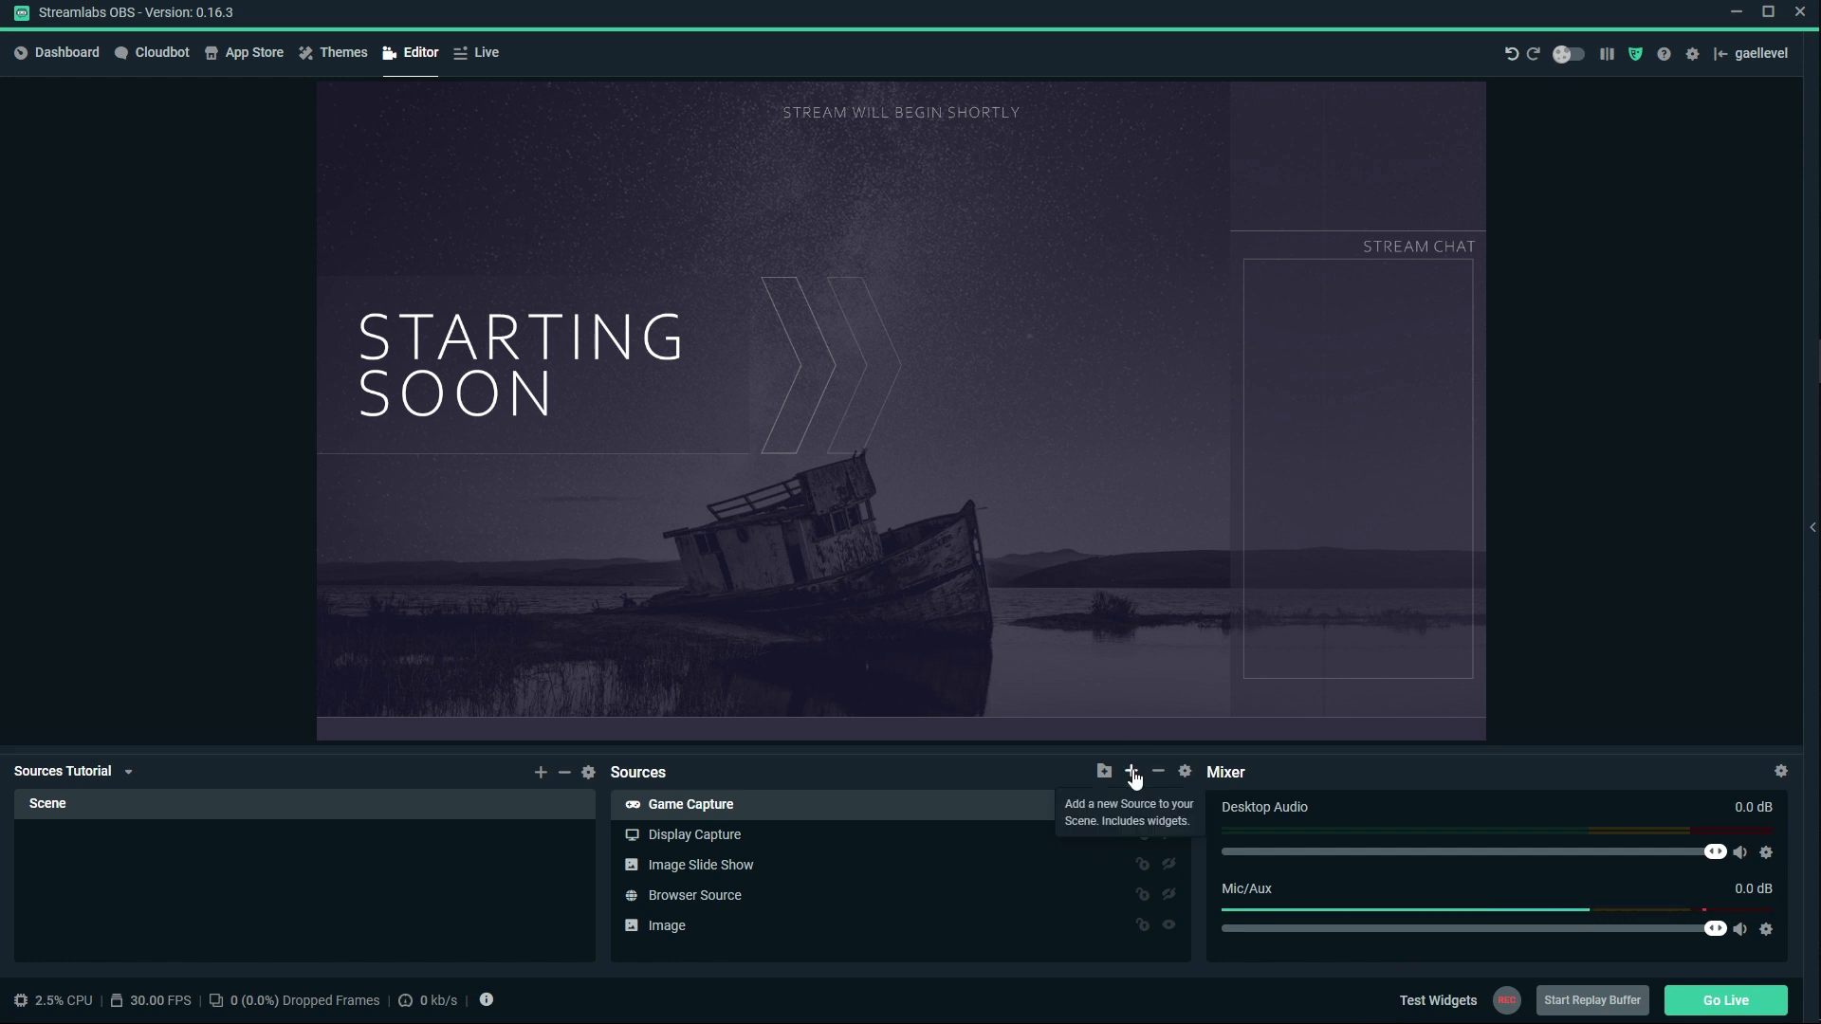
pyautogui.click(1131, 770)
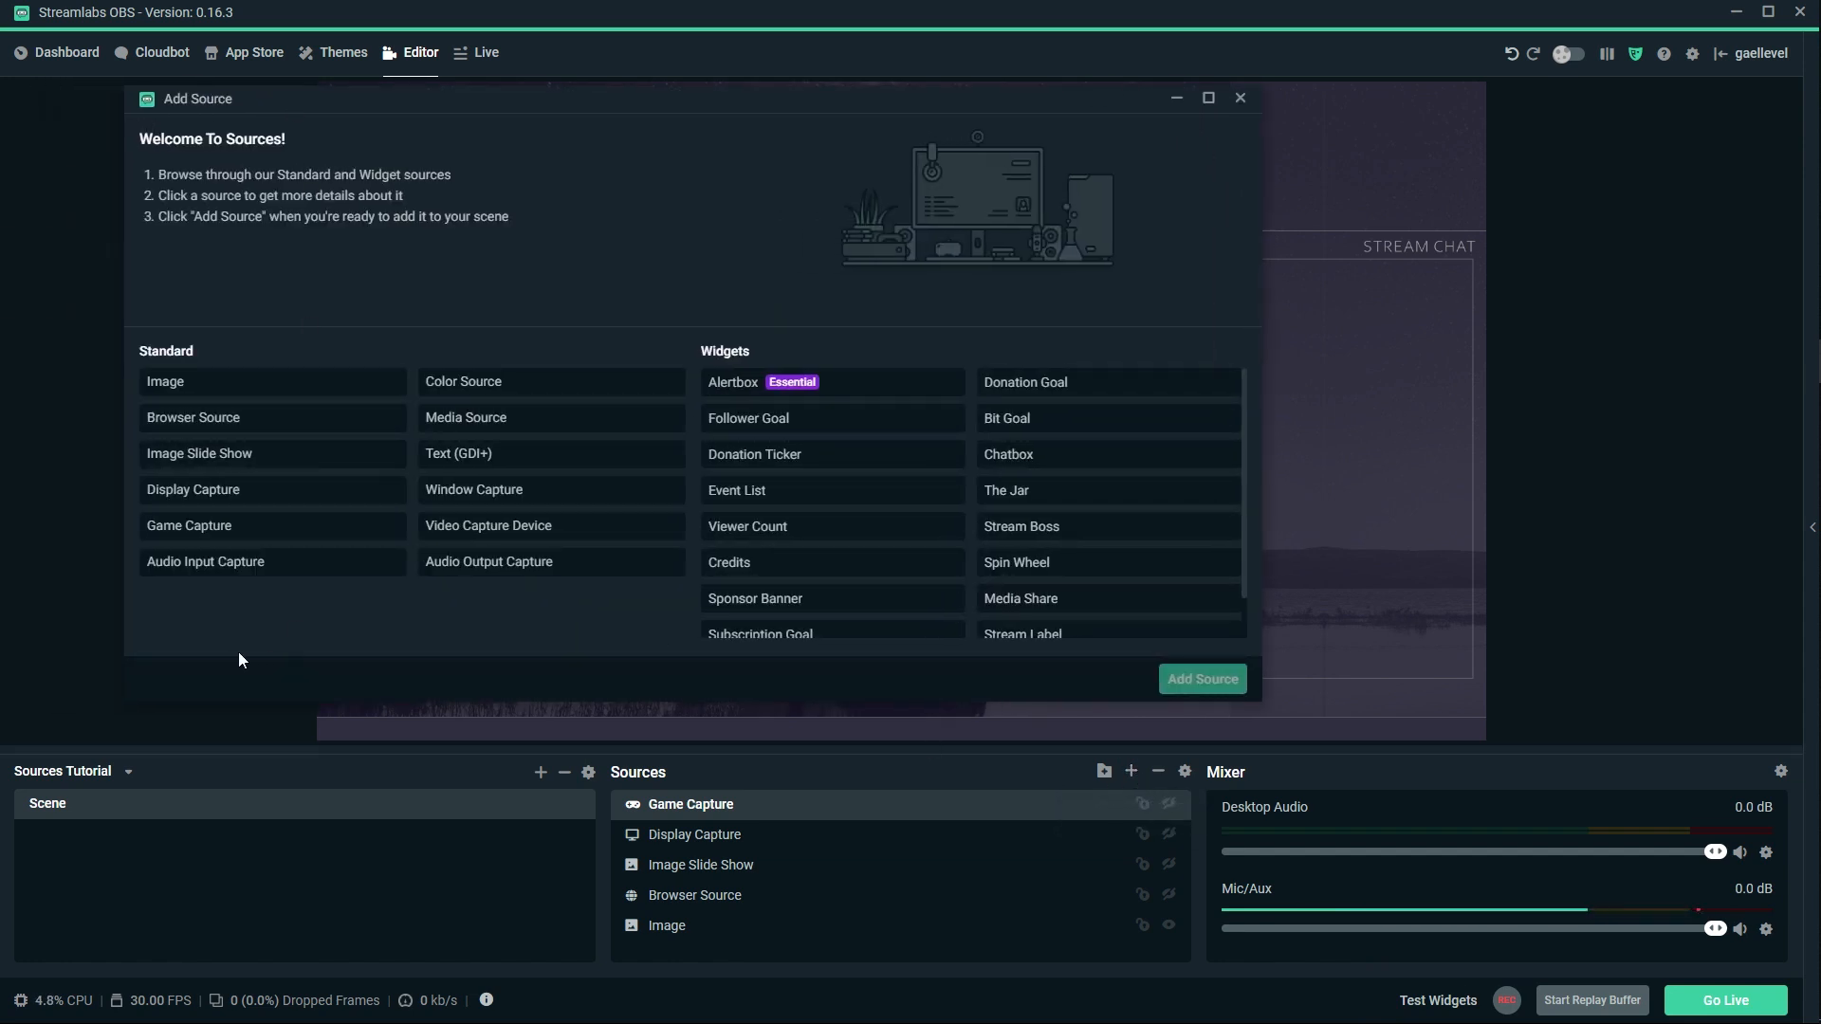
pyautogui.moveTo(262, 632)
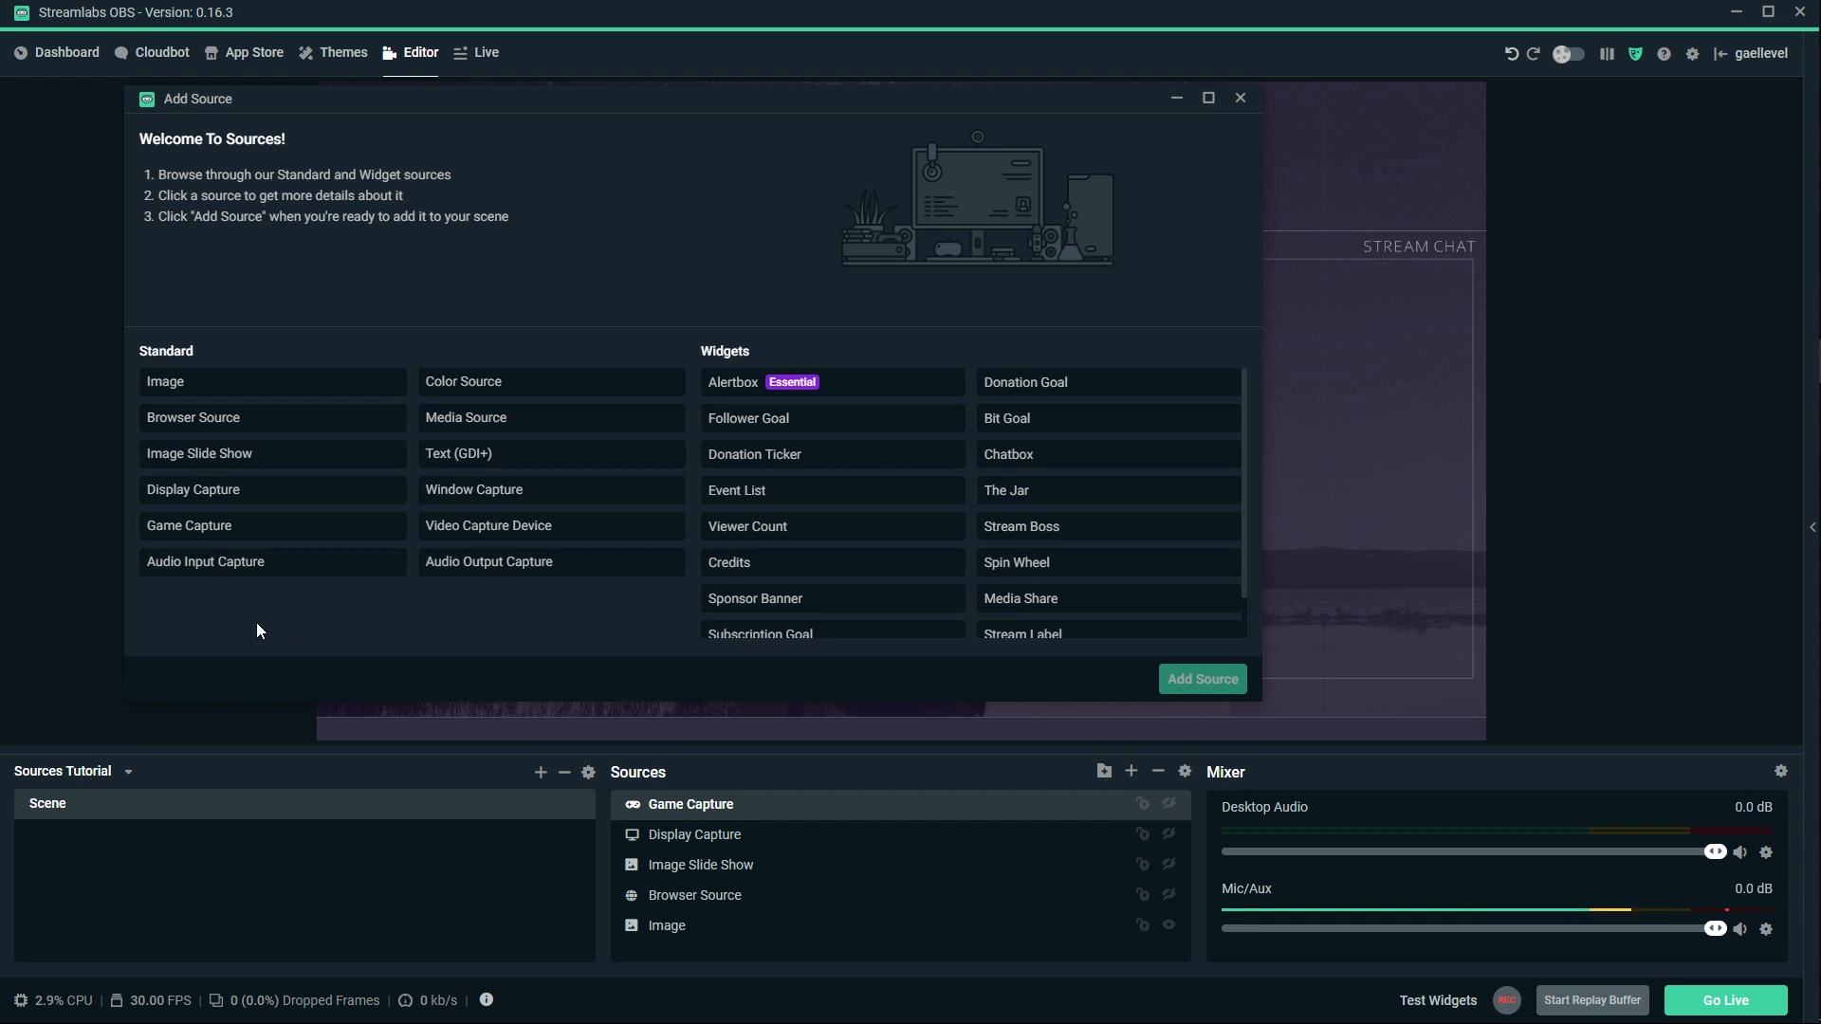
pyautogui.click(205, 561)
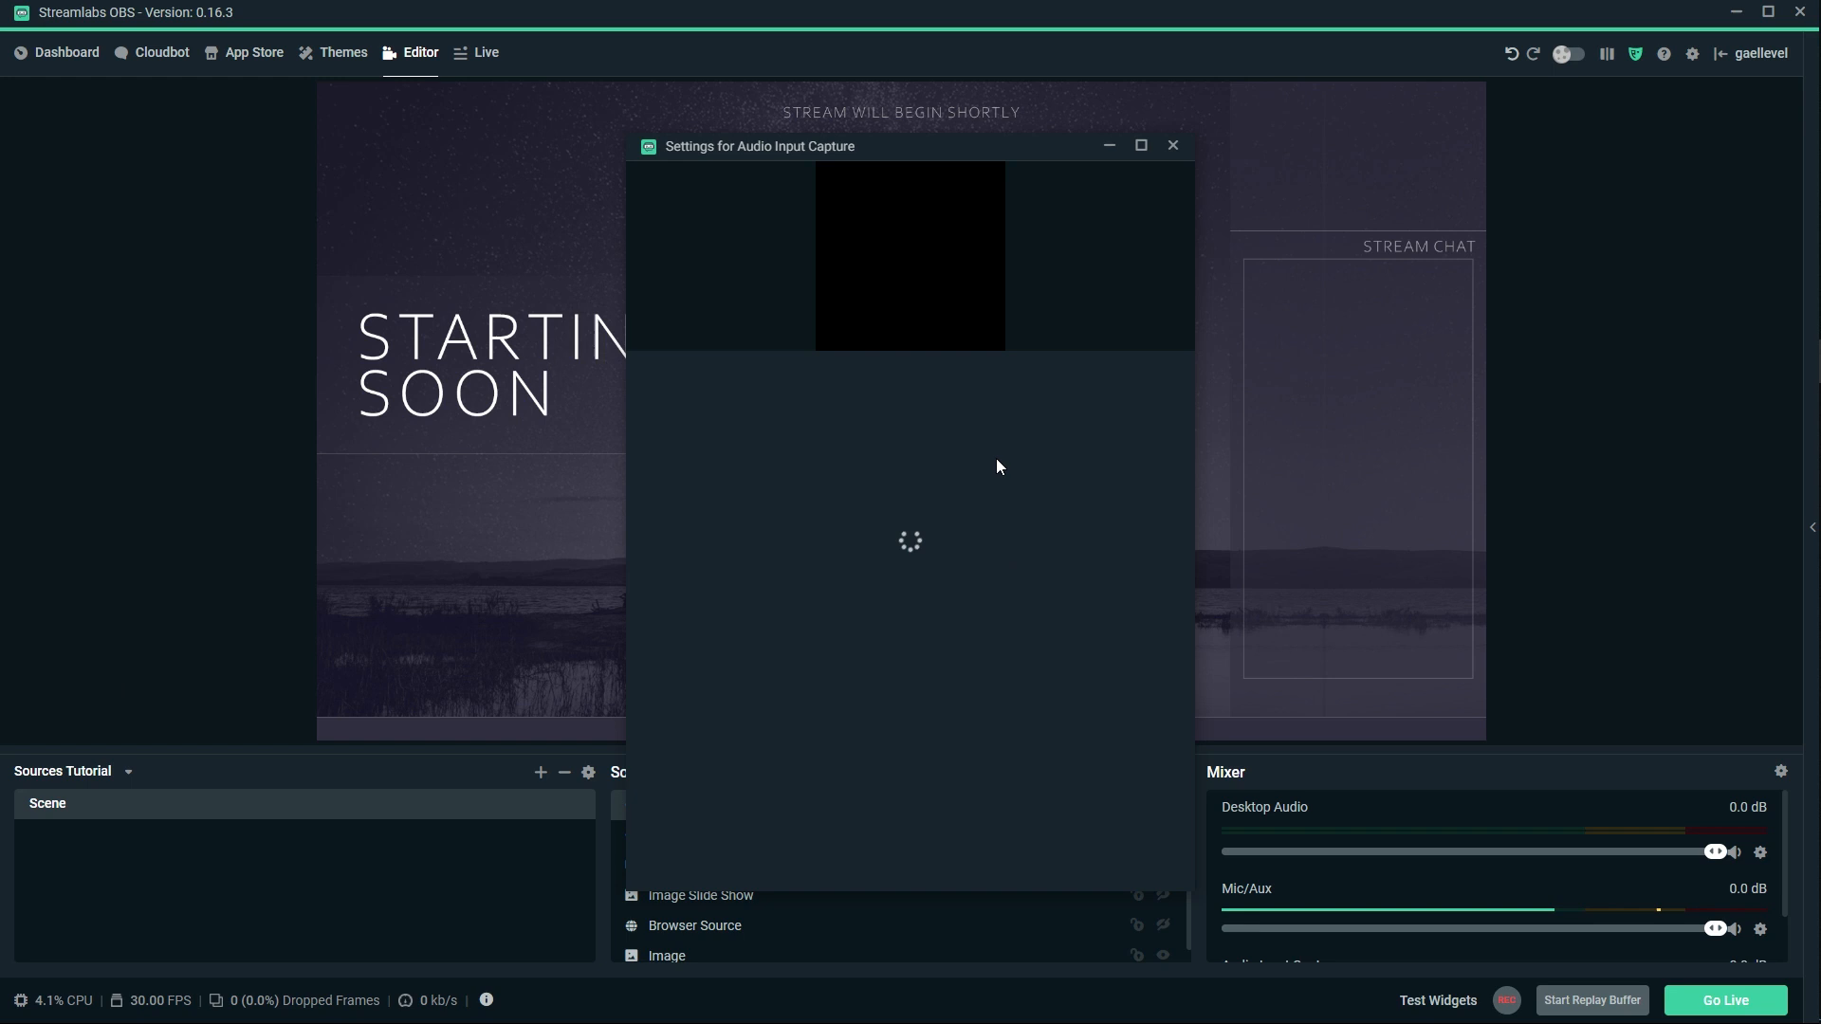
pyautogui.click(988, 382)
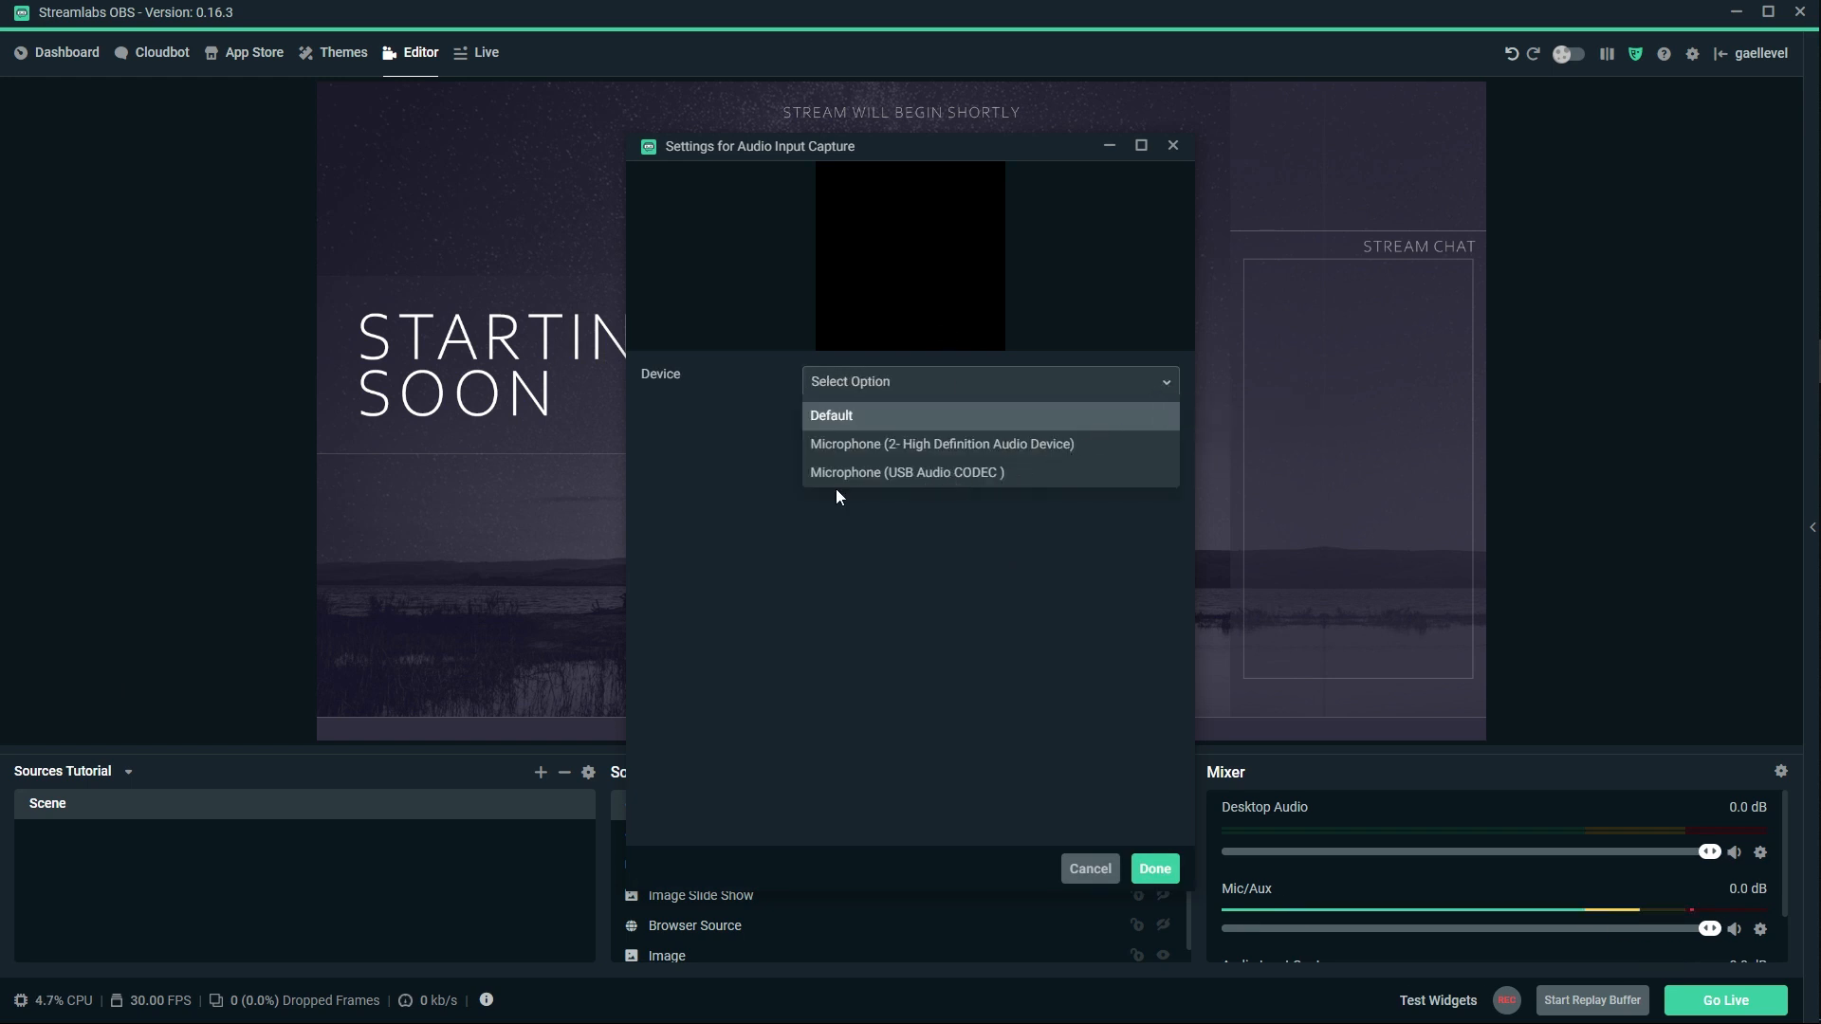
pyautogui.moveTo(877, 459)
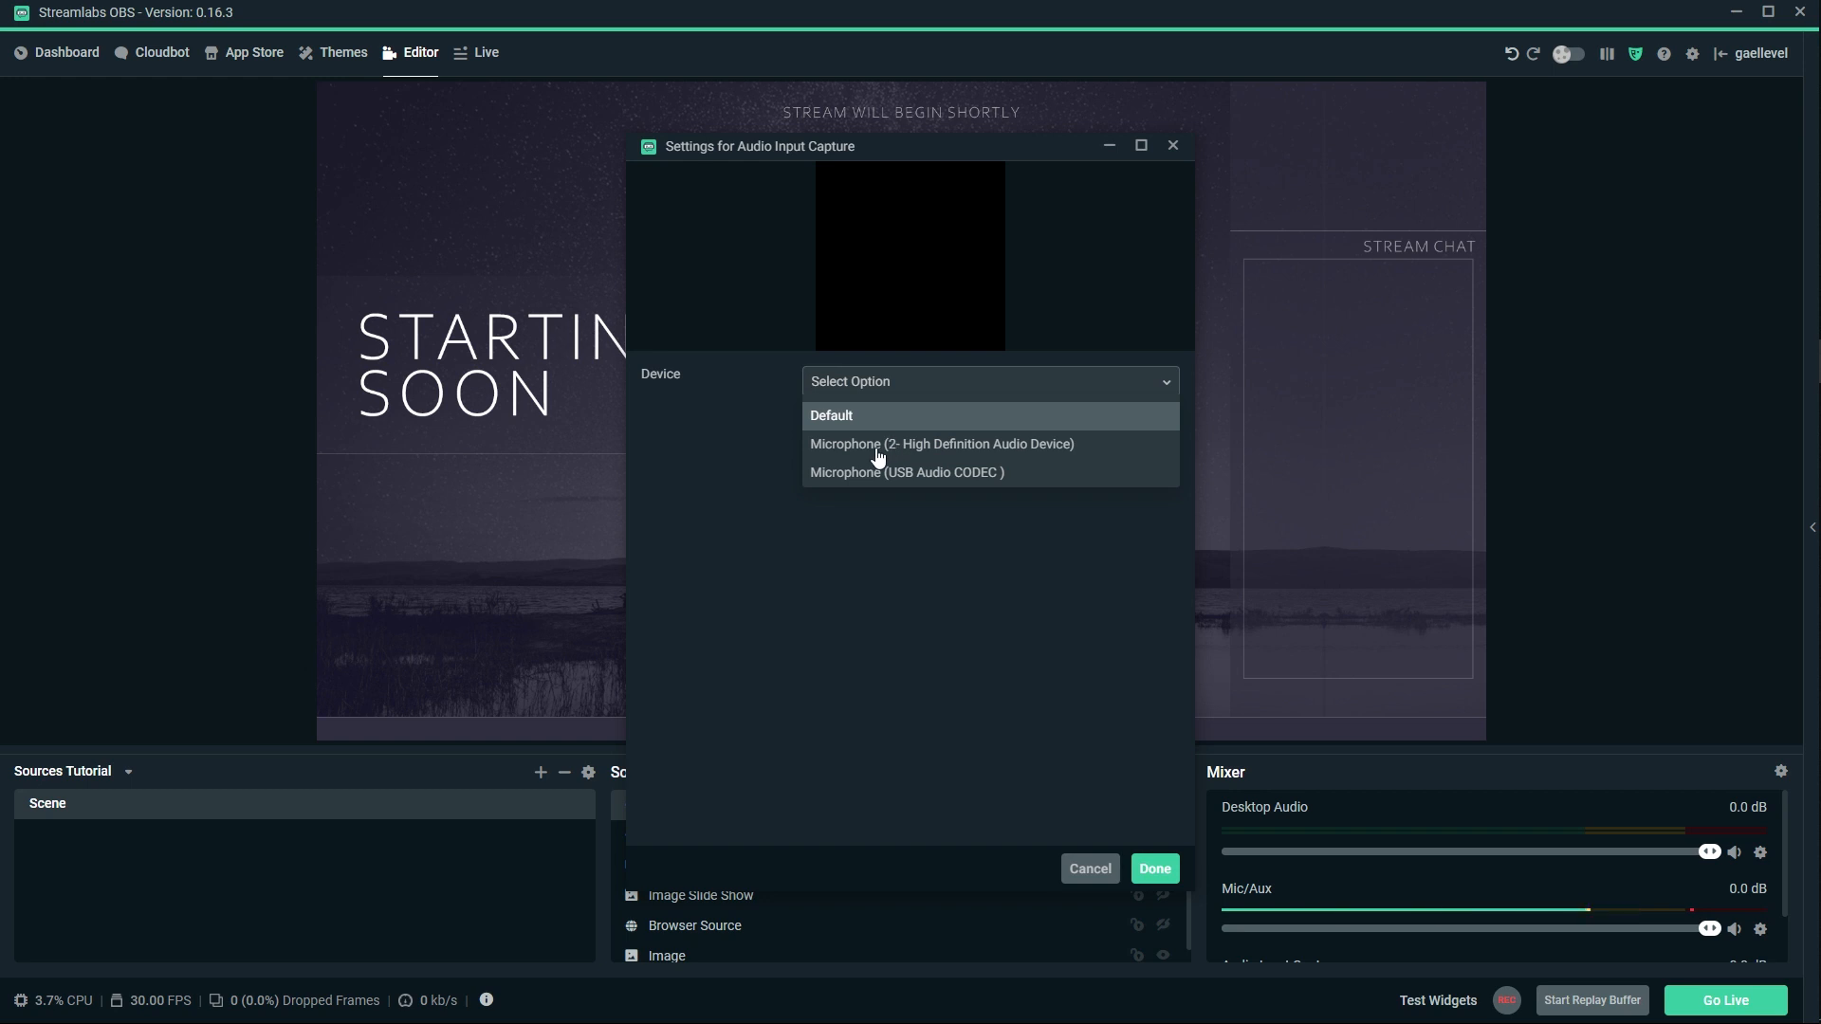
pyautogui.click(941, 444)
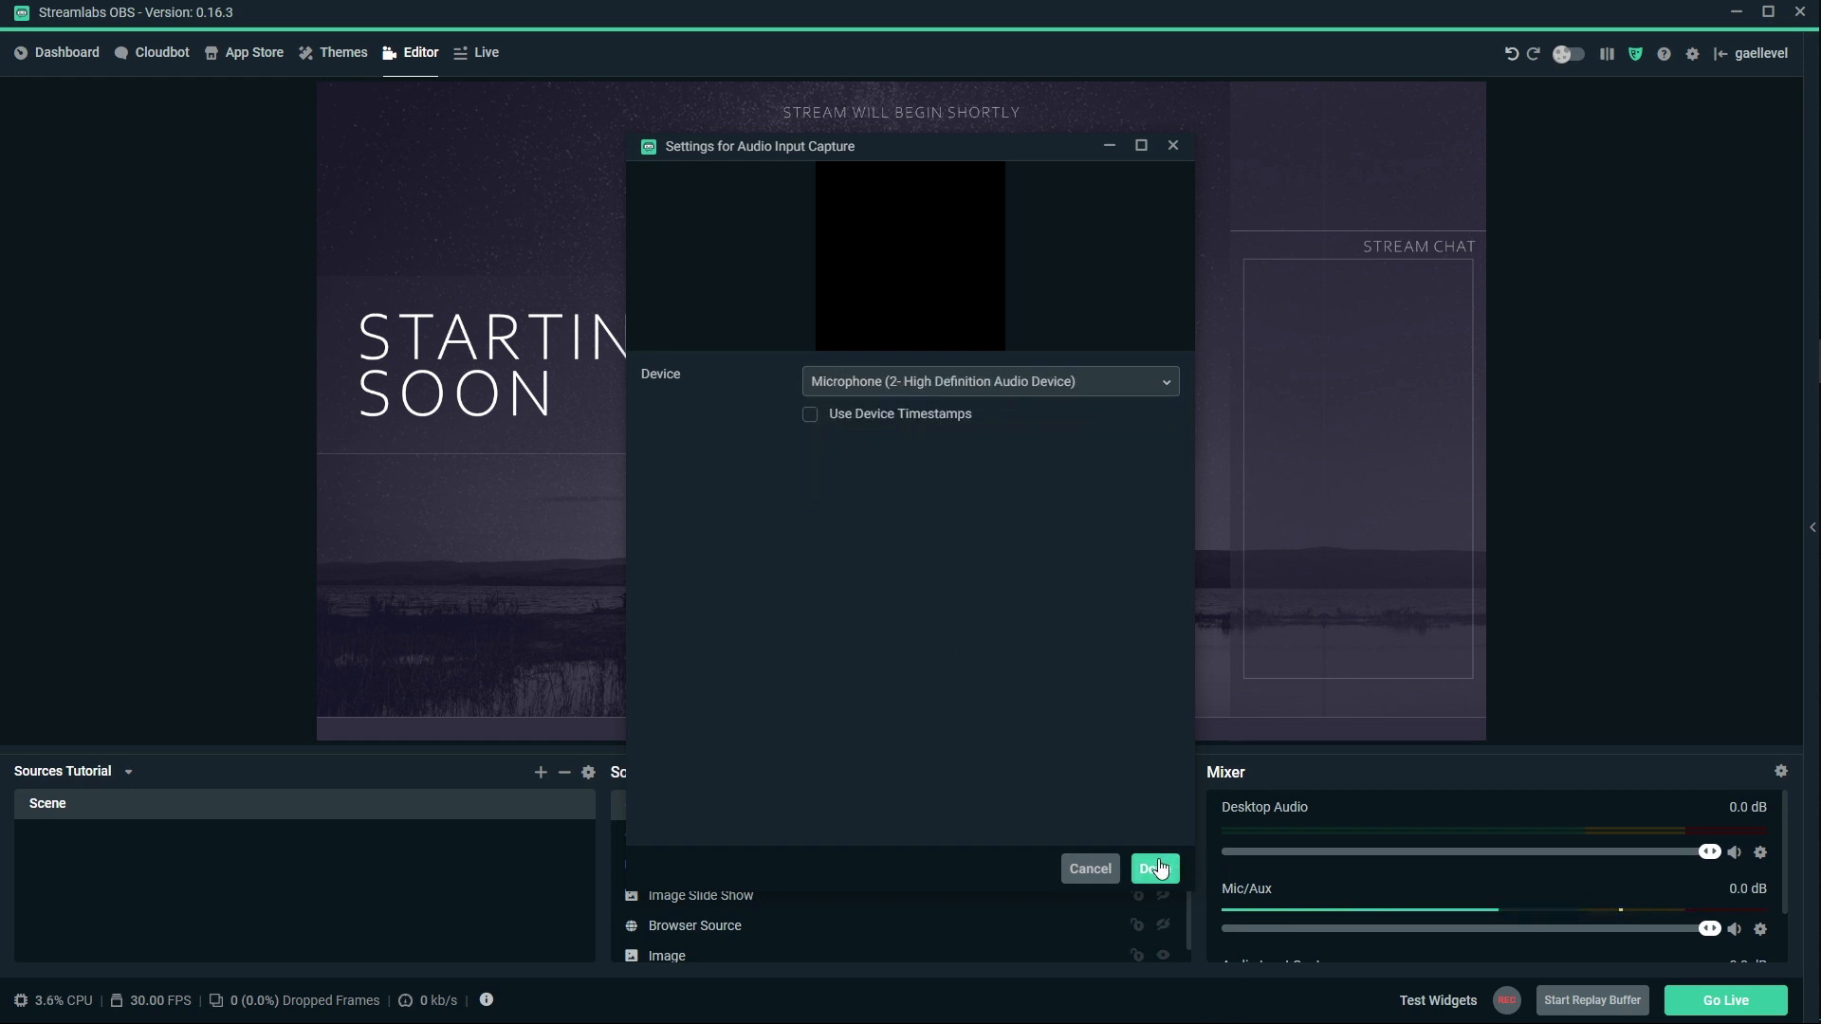
pyautogui.click(1153, 869)
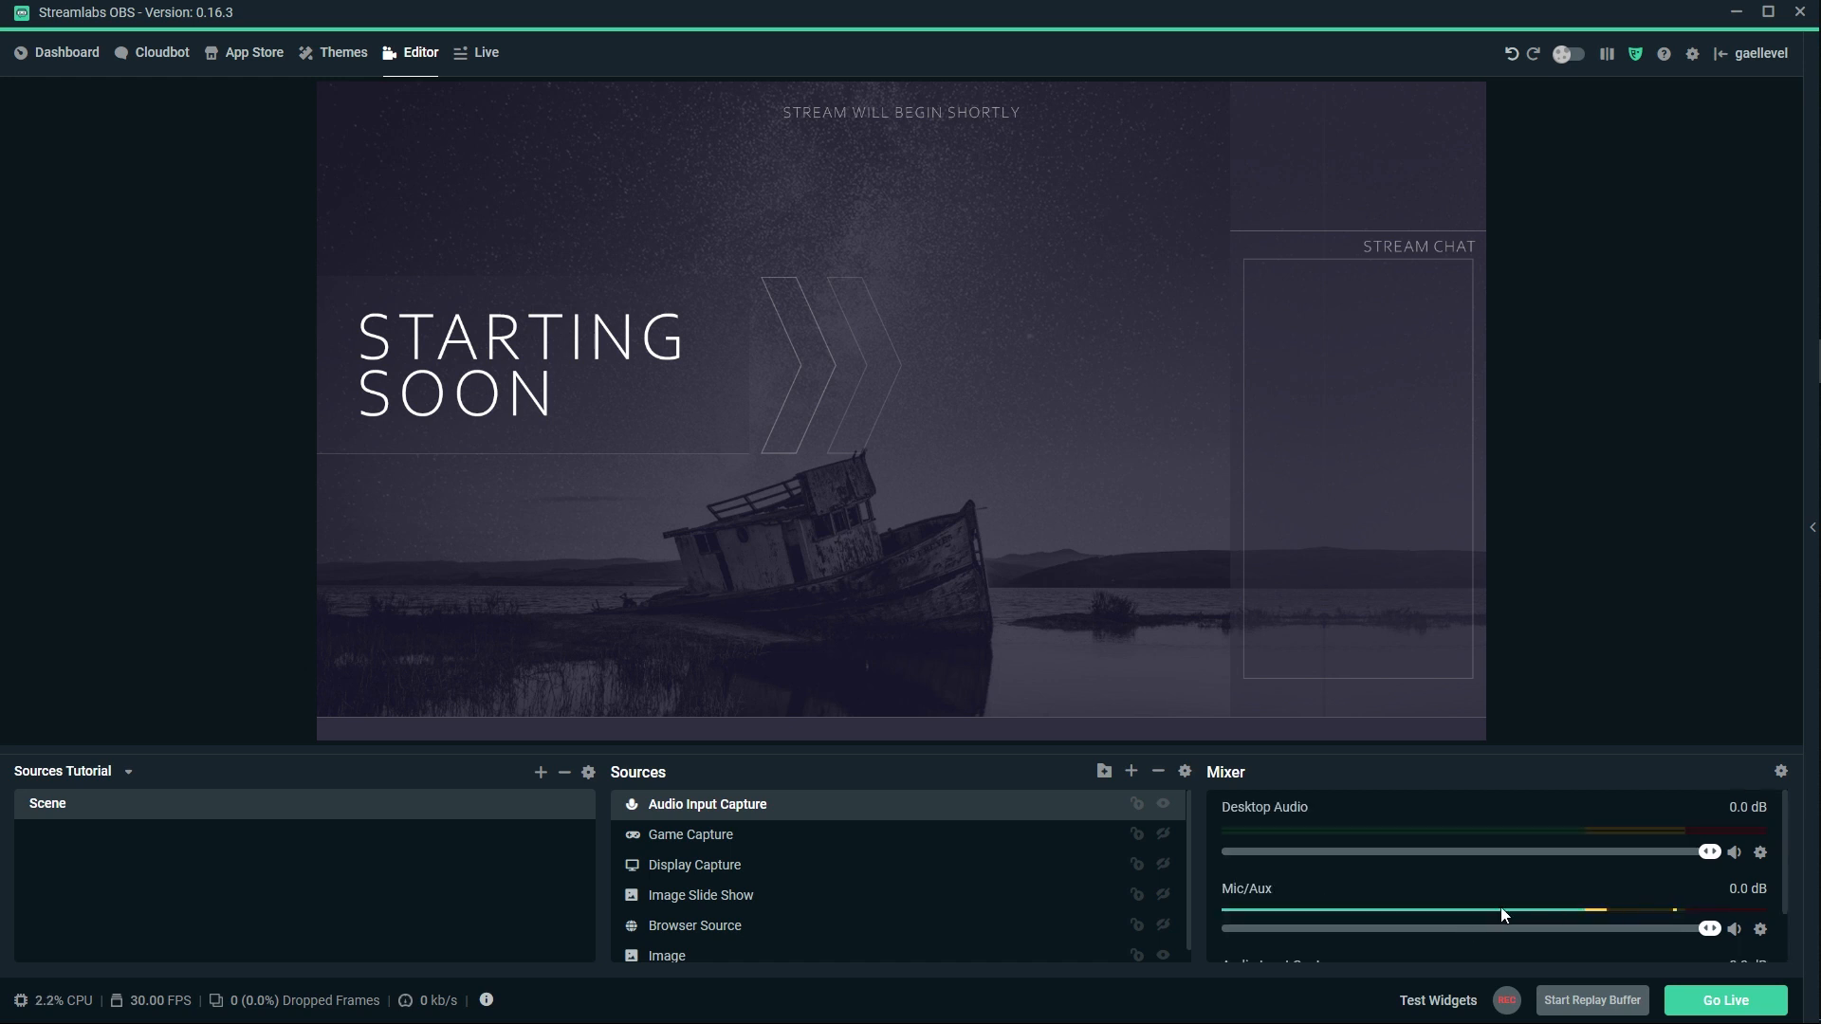
pyautogui.scroll(-3)
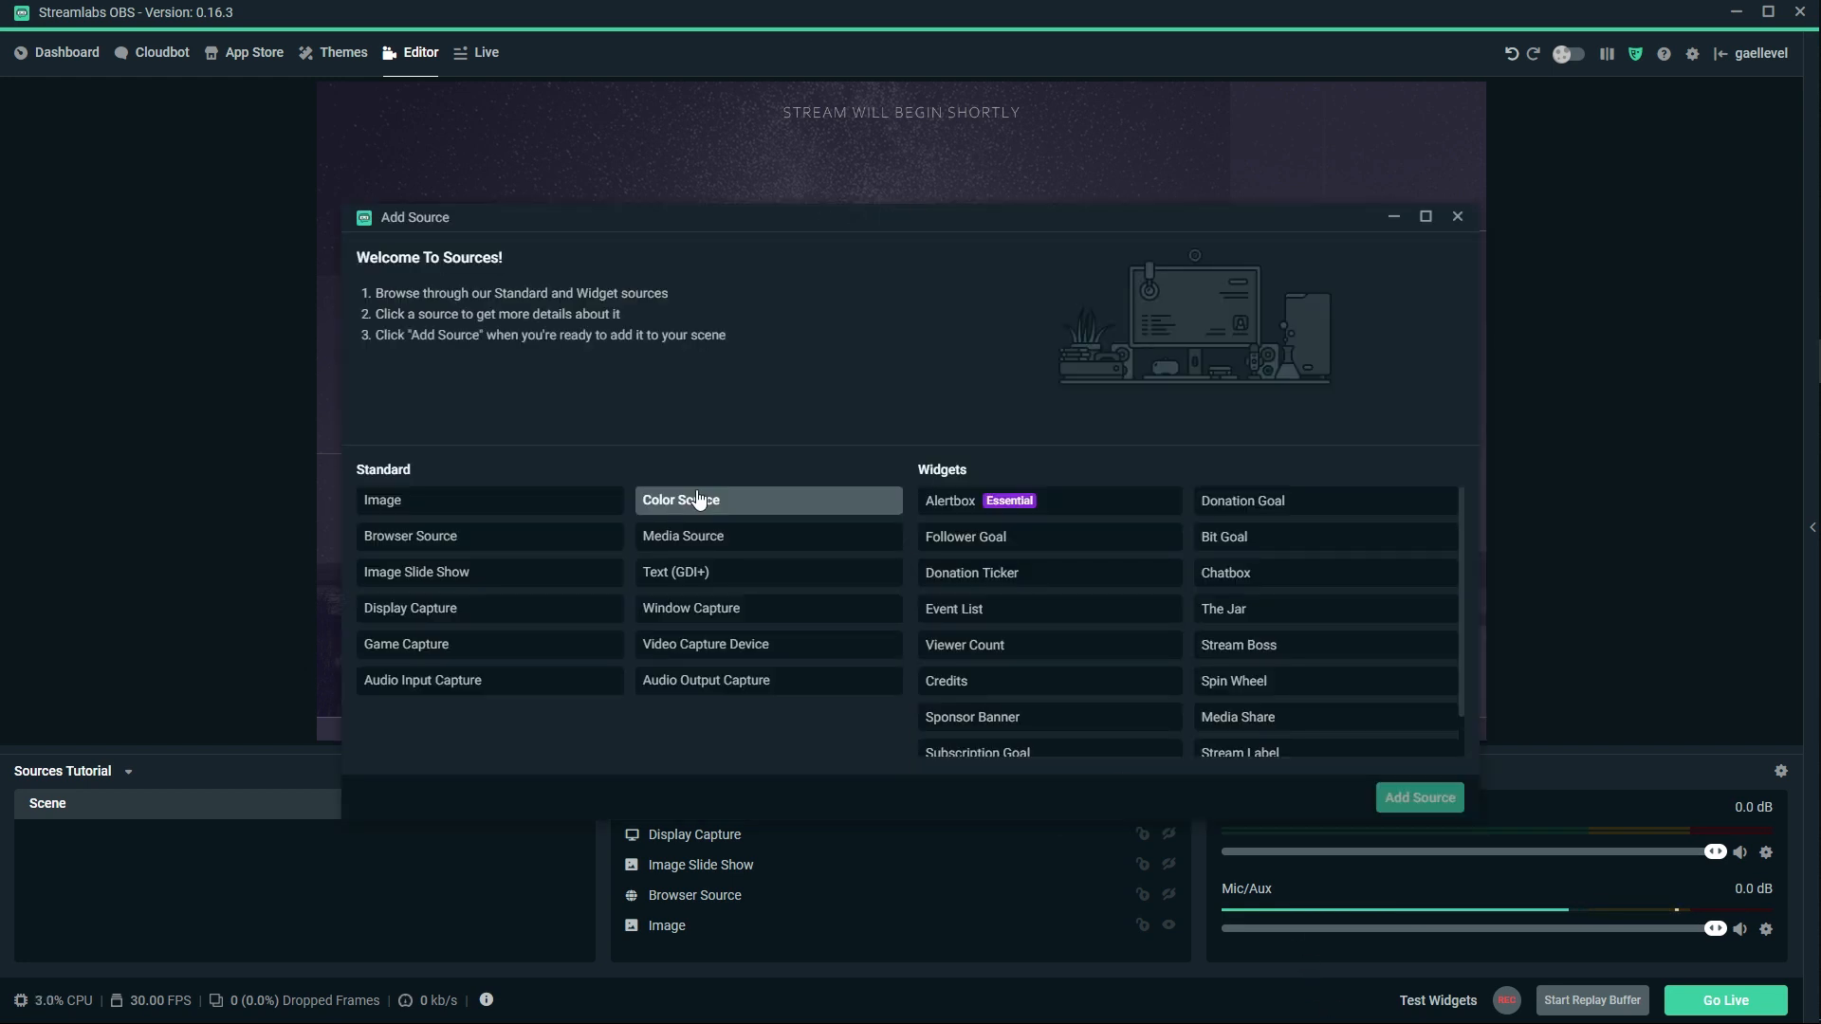
# Add a 400×400 Color Source under its default name and recolour it from white to teal.
pyautogui.click(698, 500)
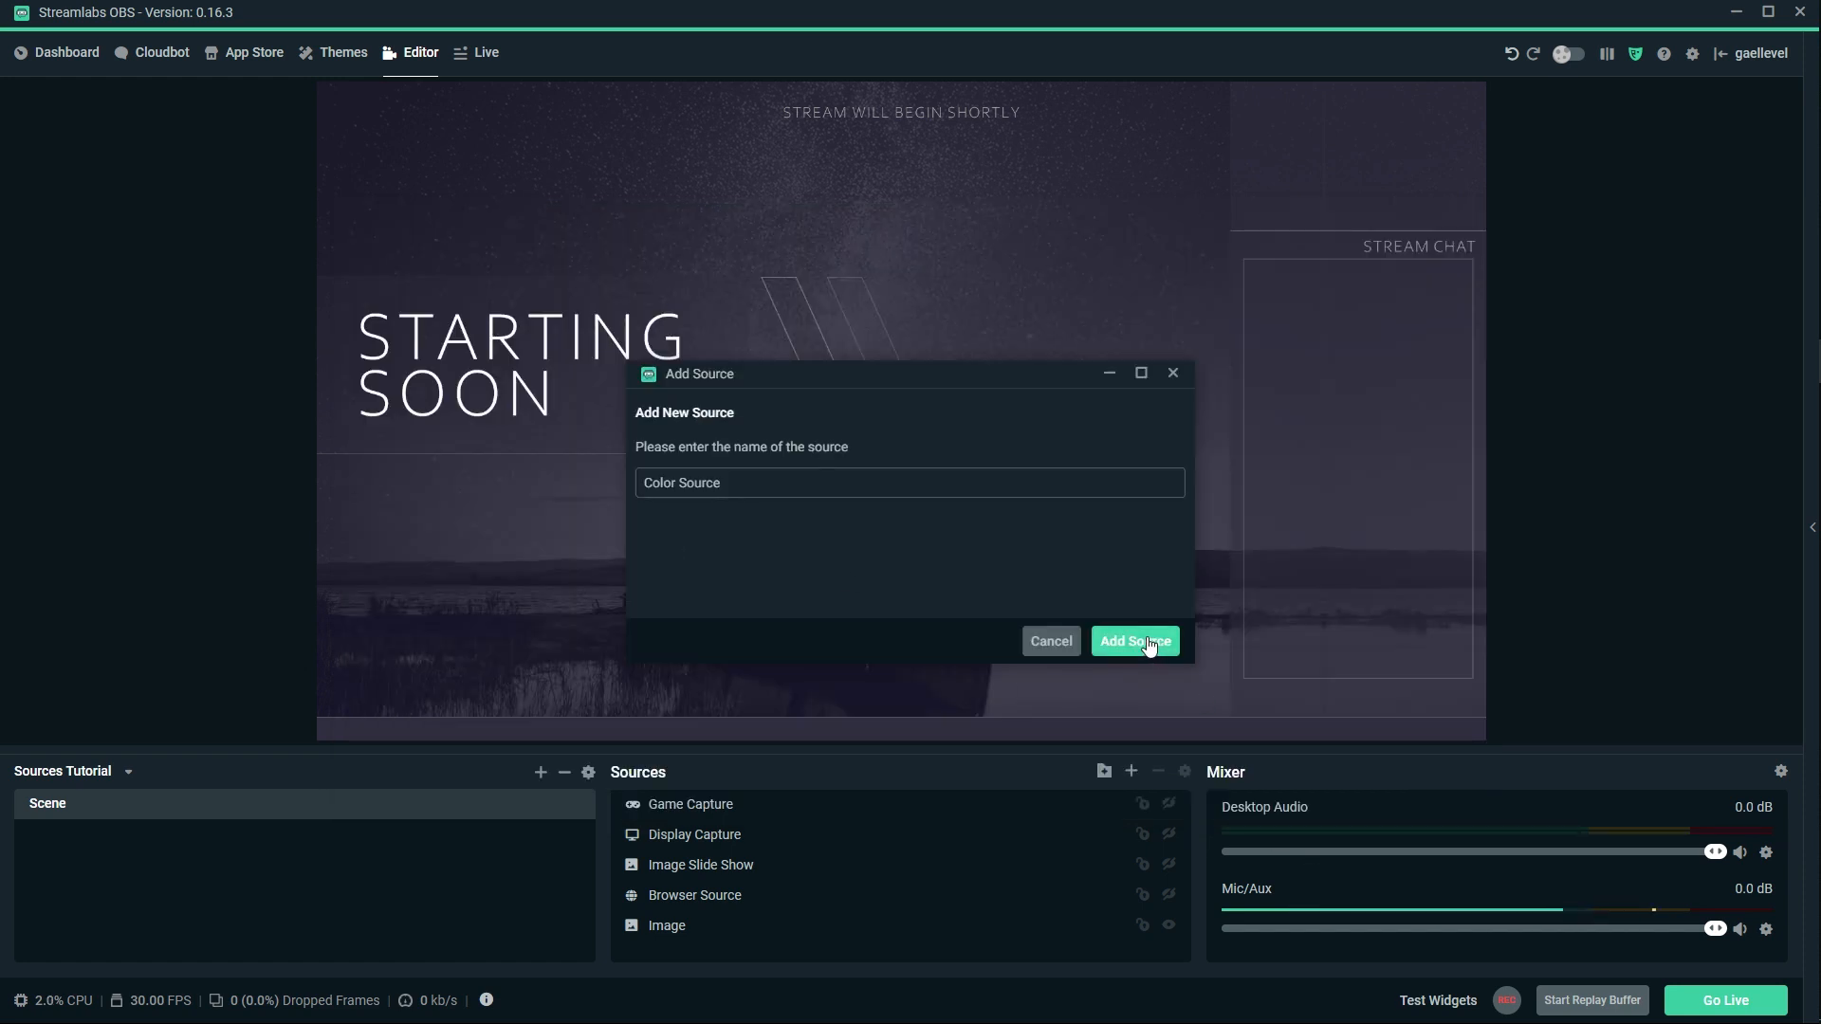
pyautogui.click(1134, 641)
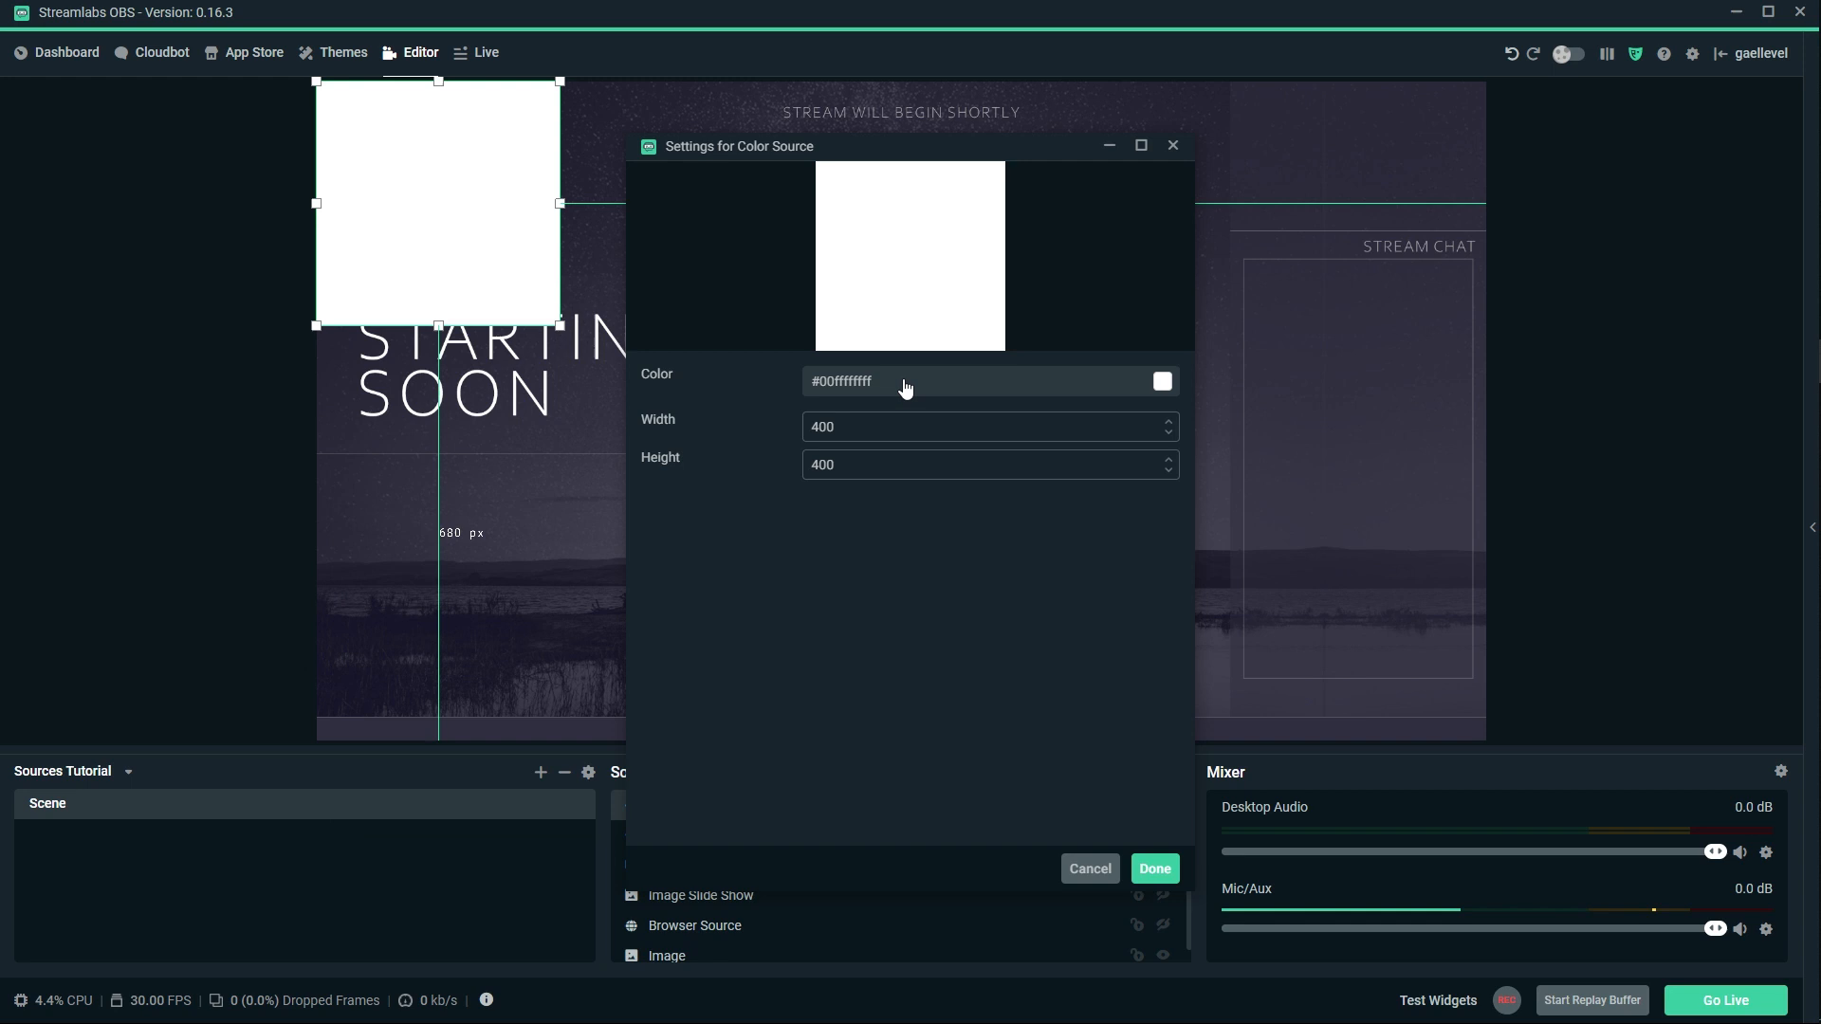
pyautogui.moveTo(1161, 385)
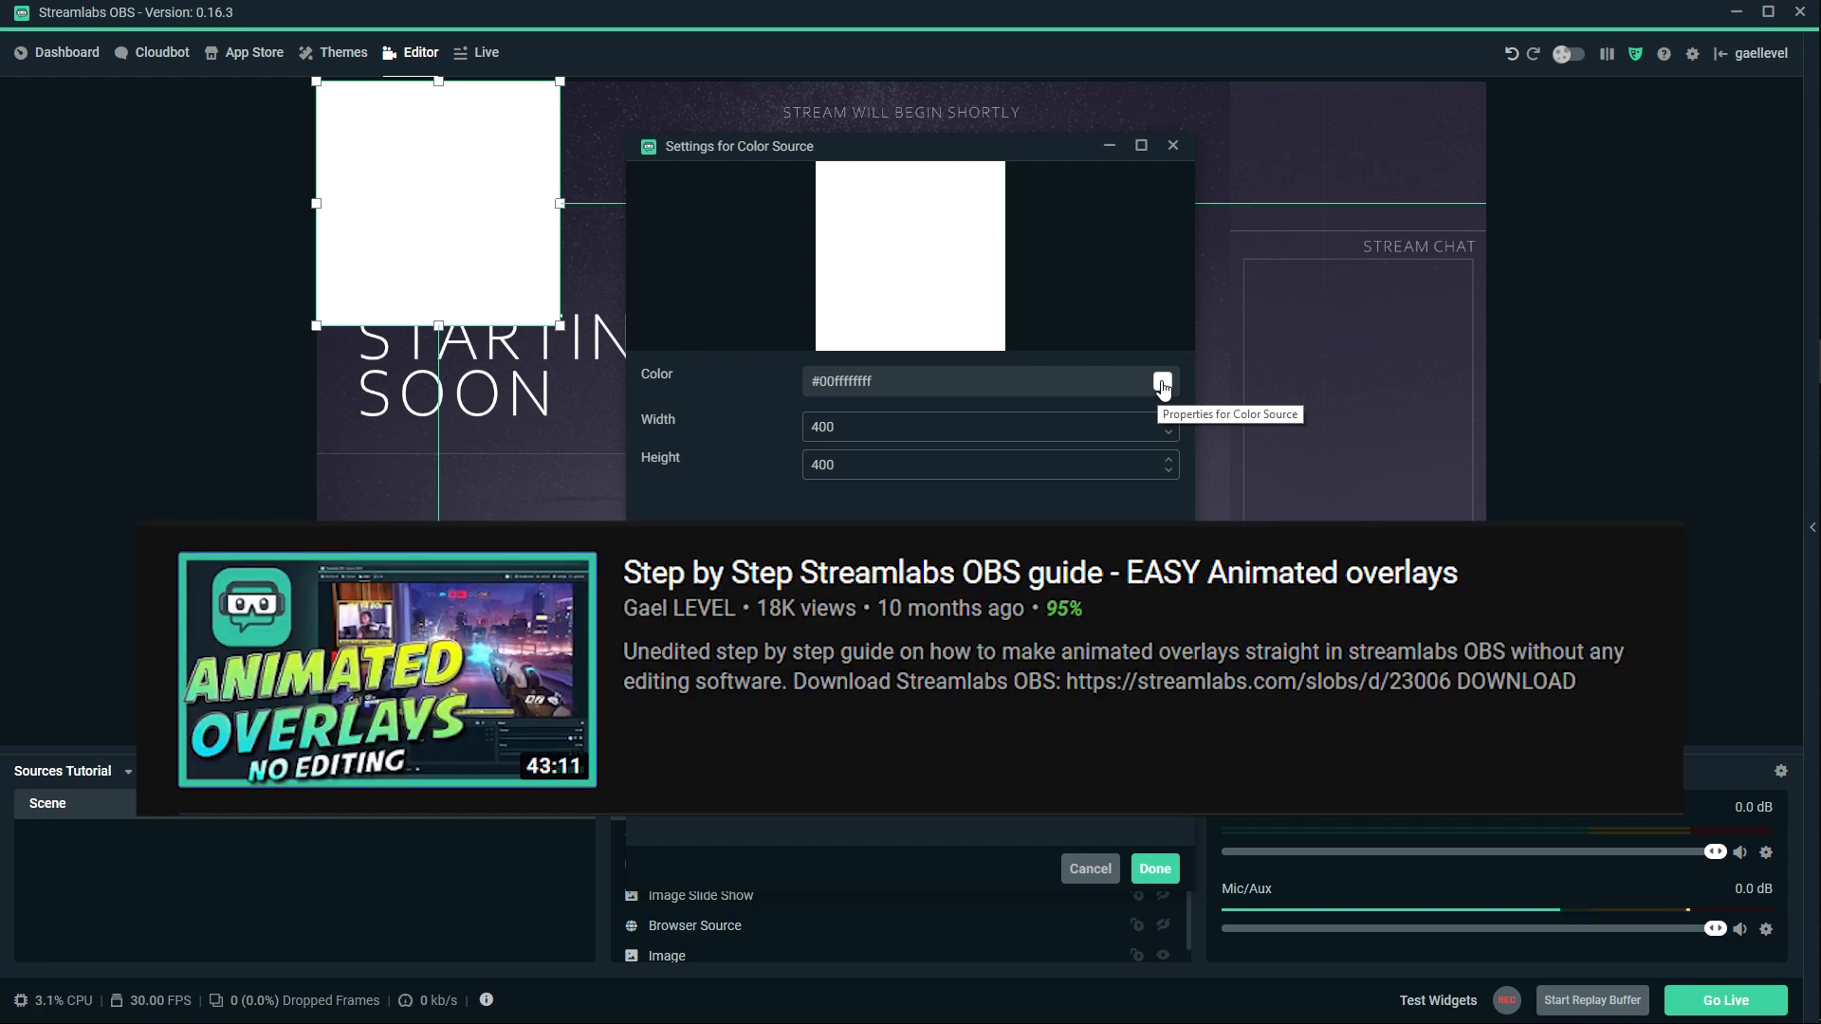
pyautogui.click(1161, 381)
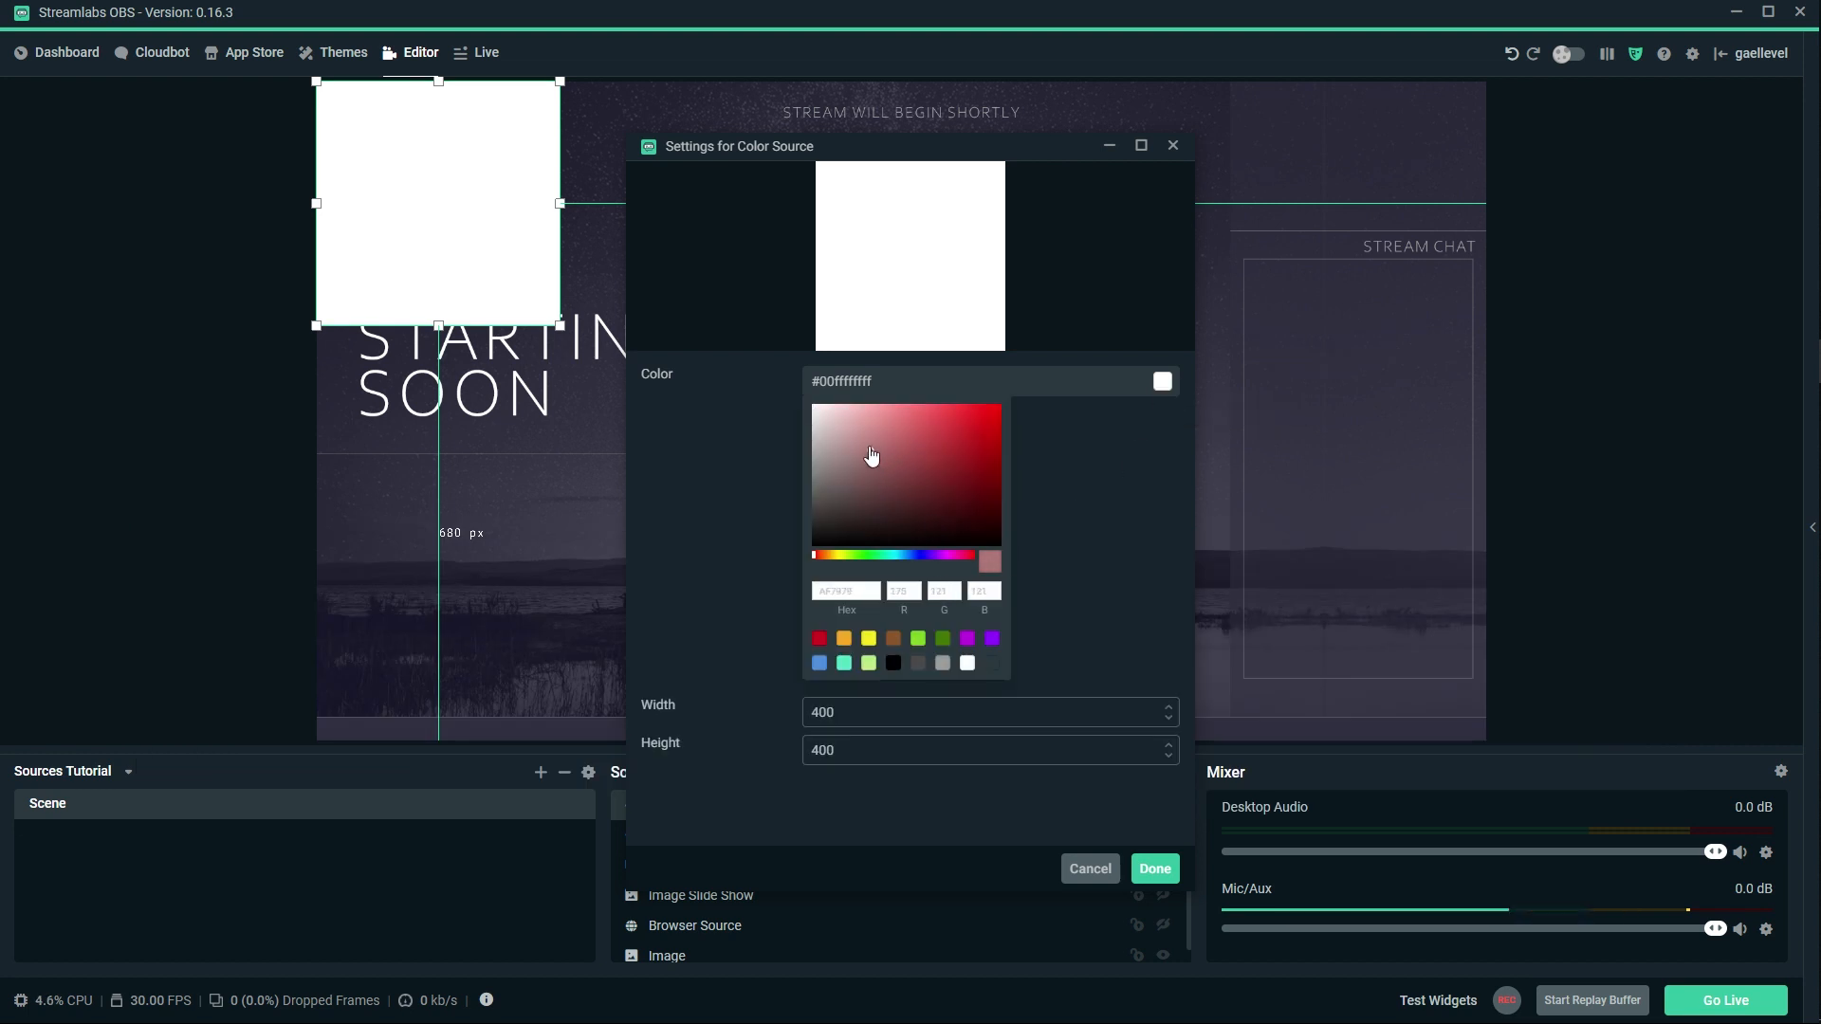
pyautogui.click(857, 433)
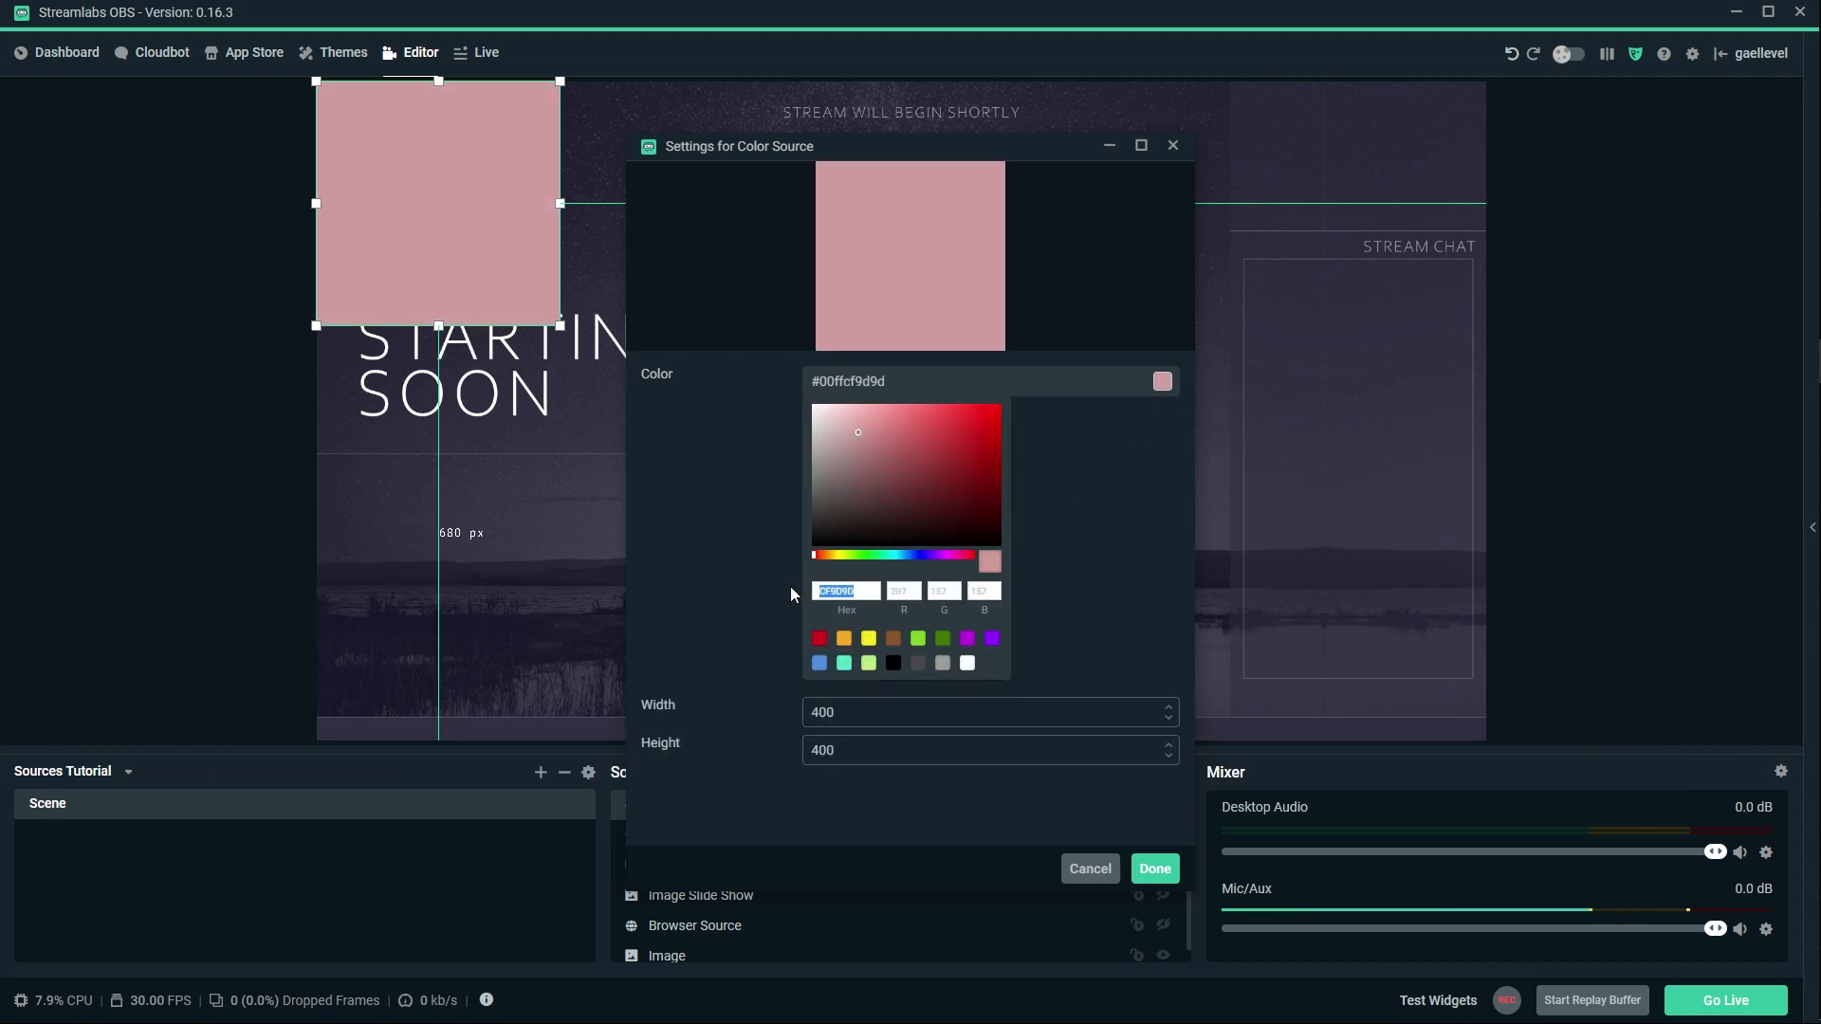
pyautogui.click(1155, 868)
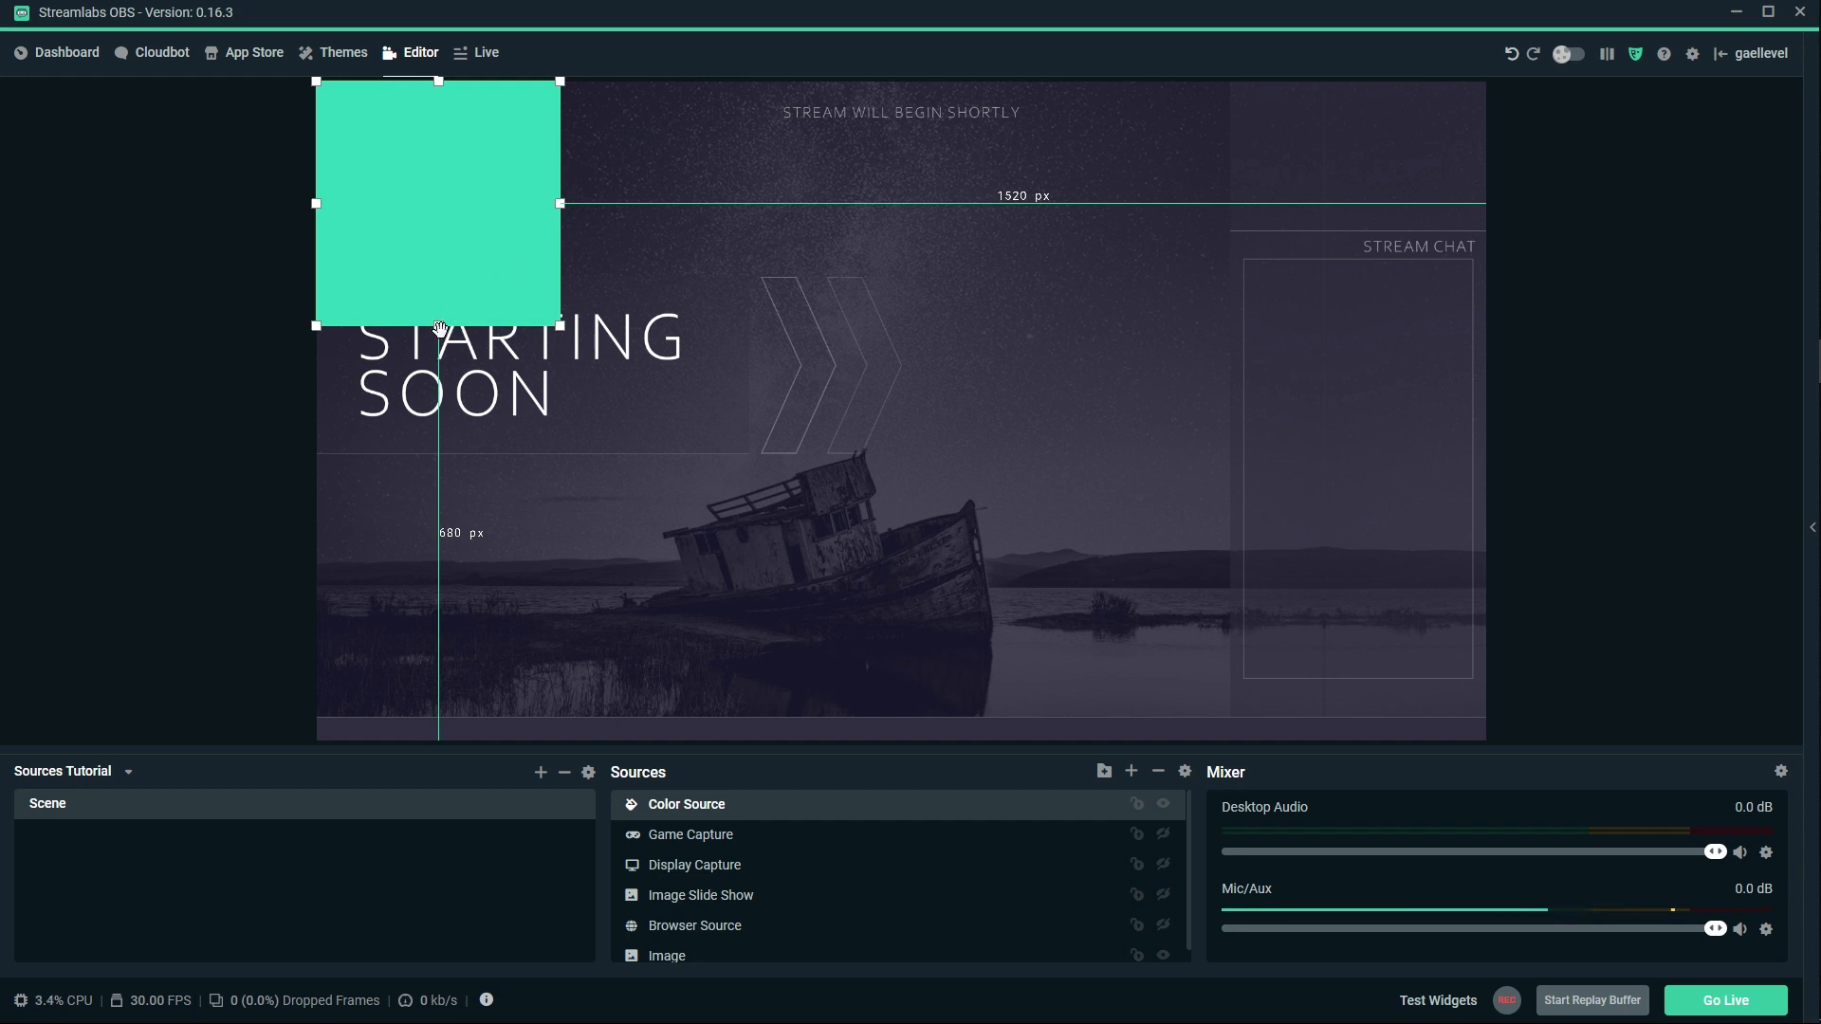
# Reshape the teal square into a thin full-width bar along the scene's bottom edge, then hide it.
pyautogui.moveTo(438, 328); pyautogui.dragTo(439, 286)
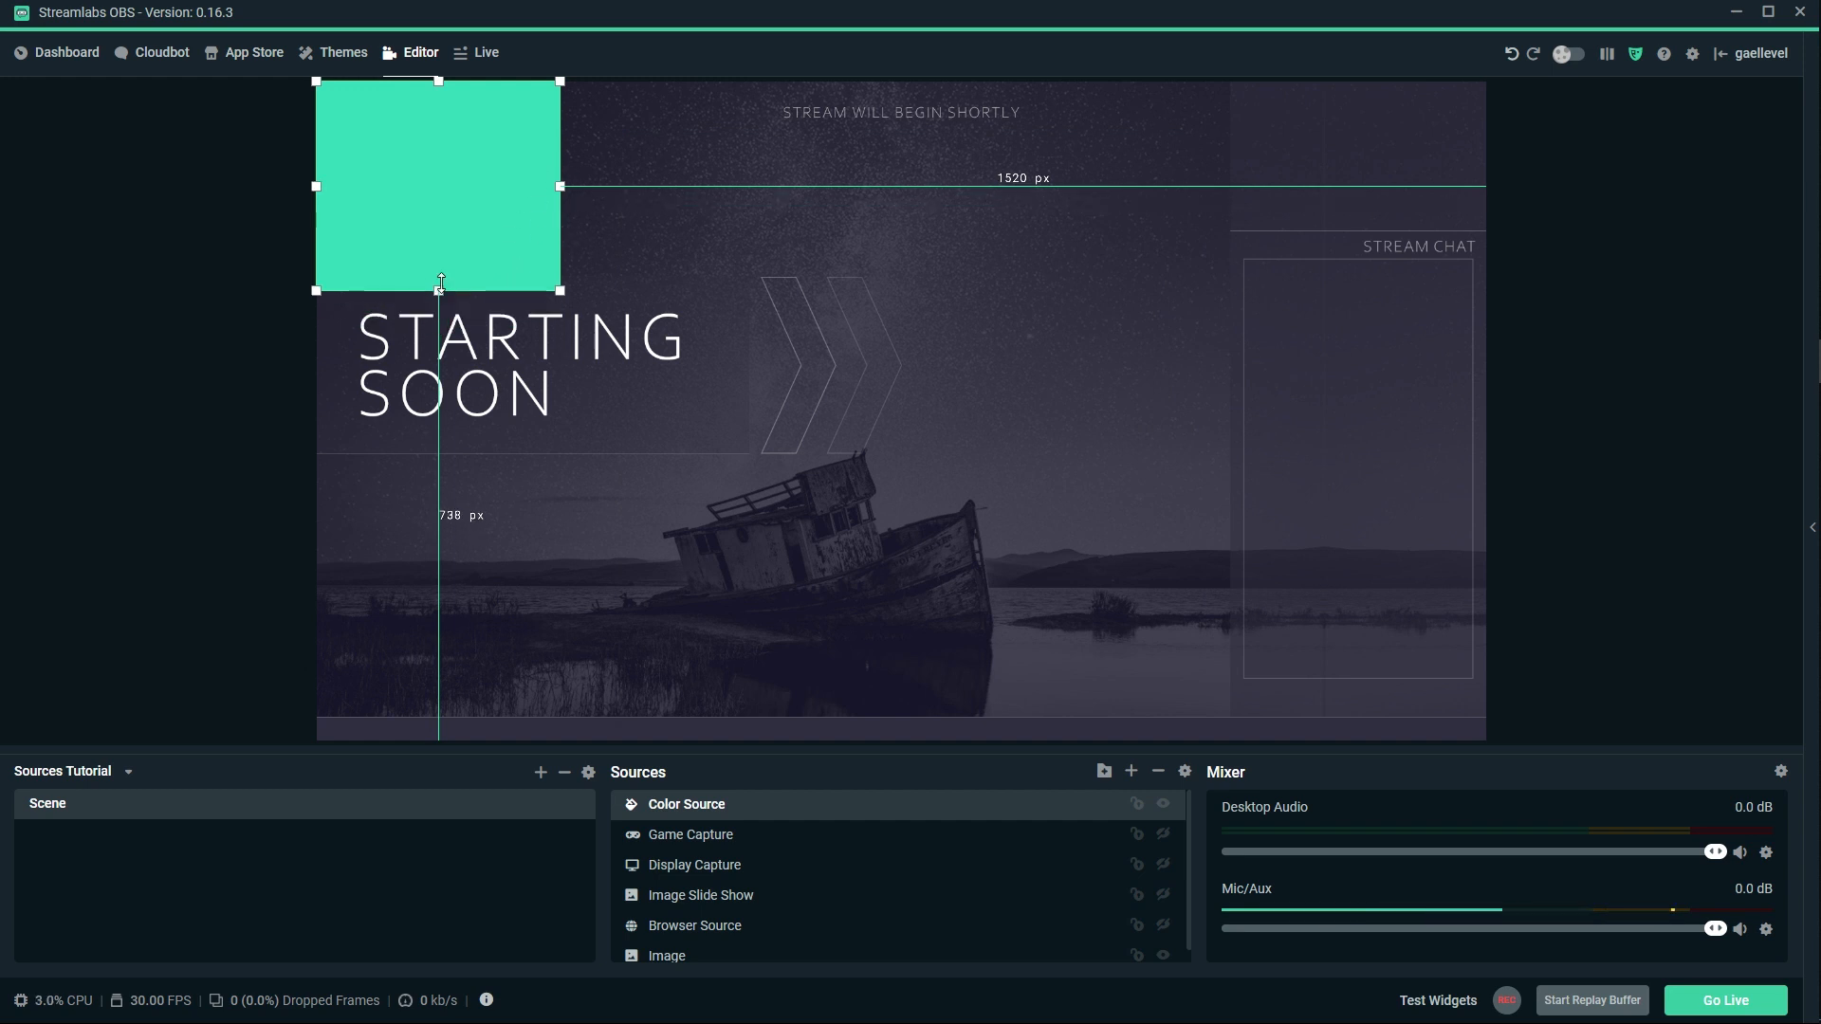
pyautogui.moveTo(440, 287); pyautogui.dragTo(438, 110)
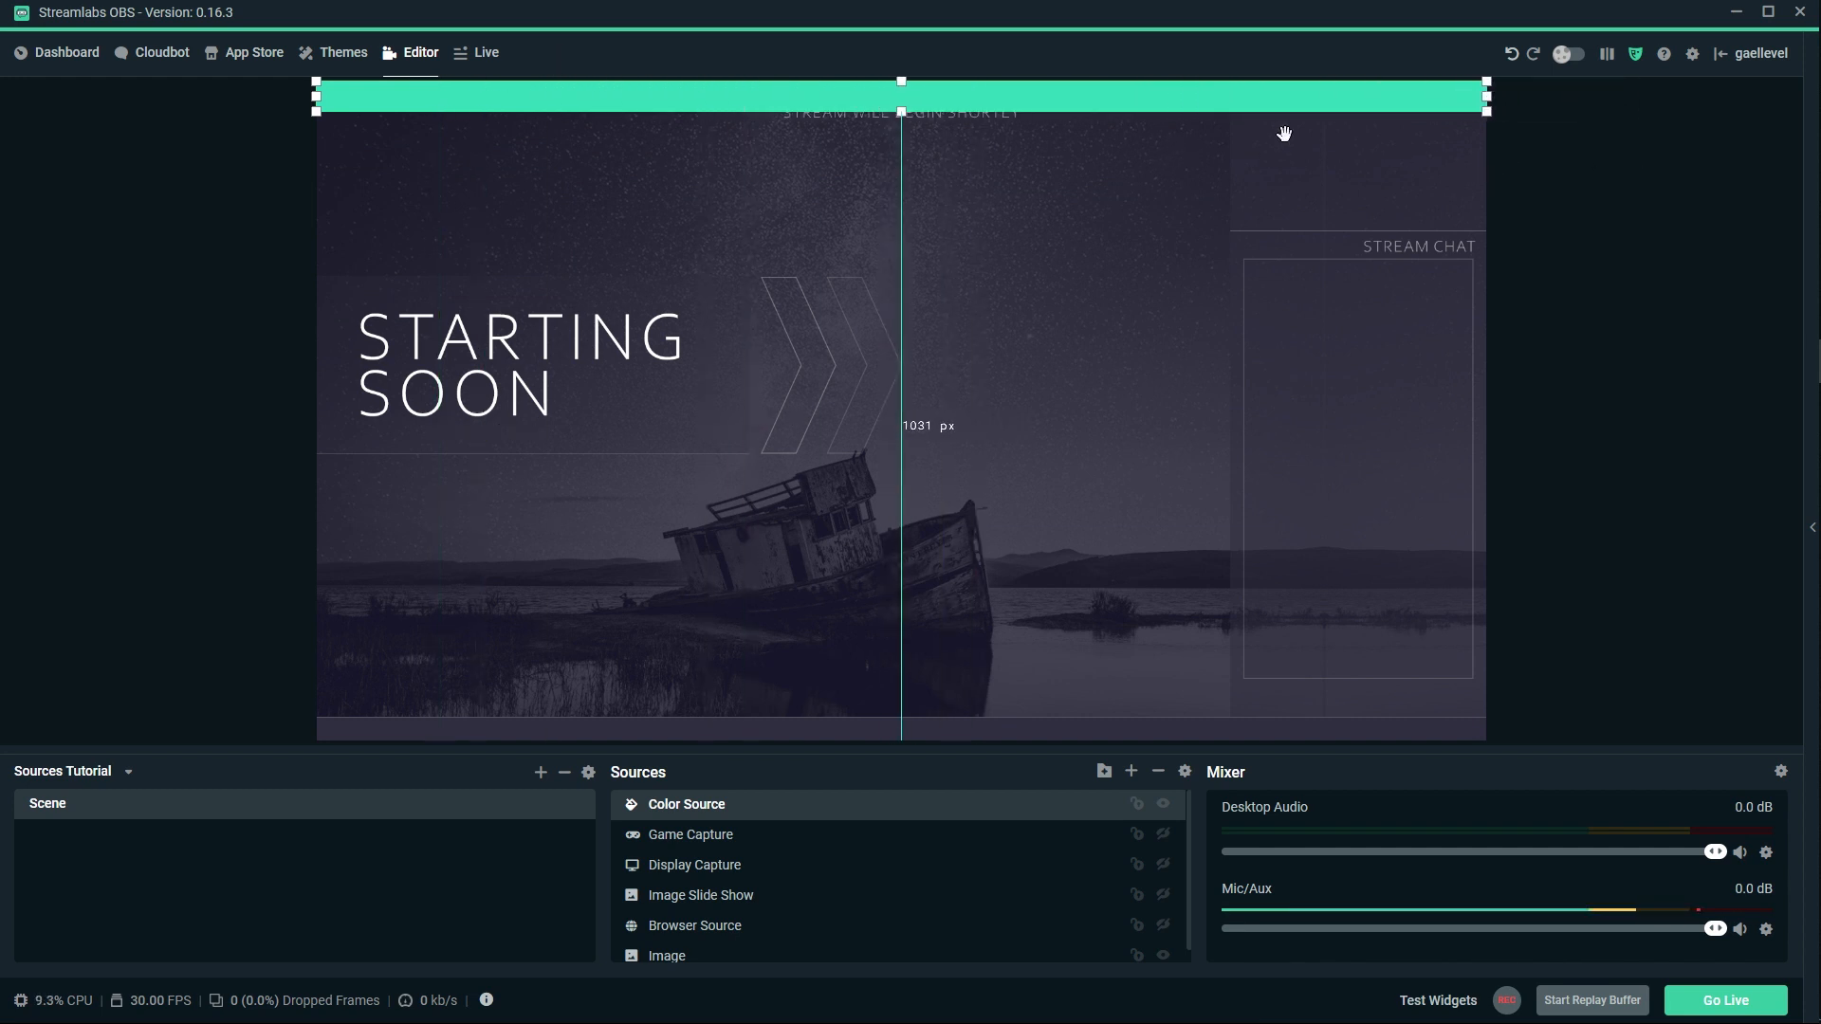
pyautogui.moveTo(899, 96); pyautogui.dragTo(899, 725)
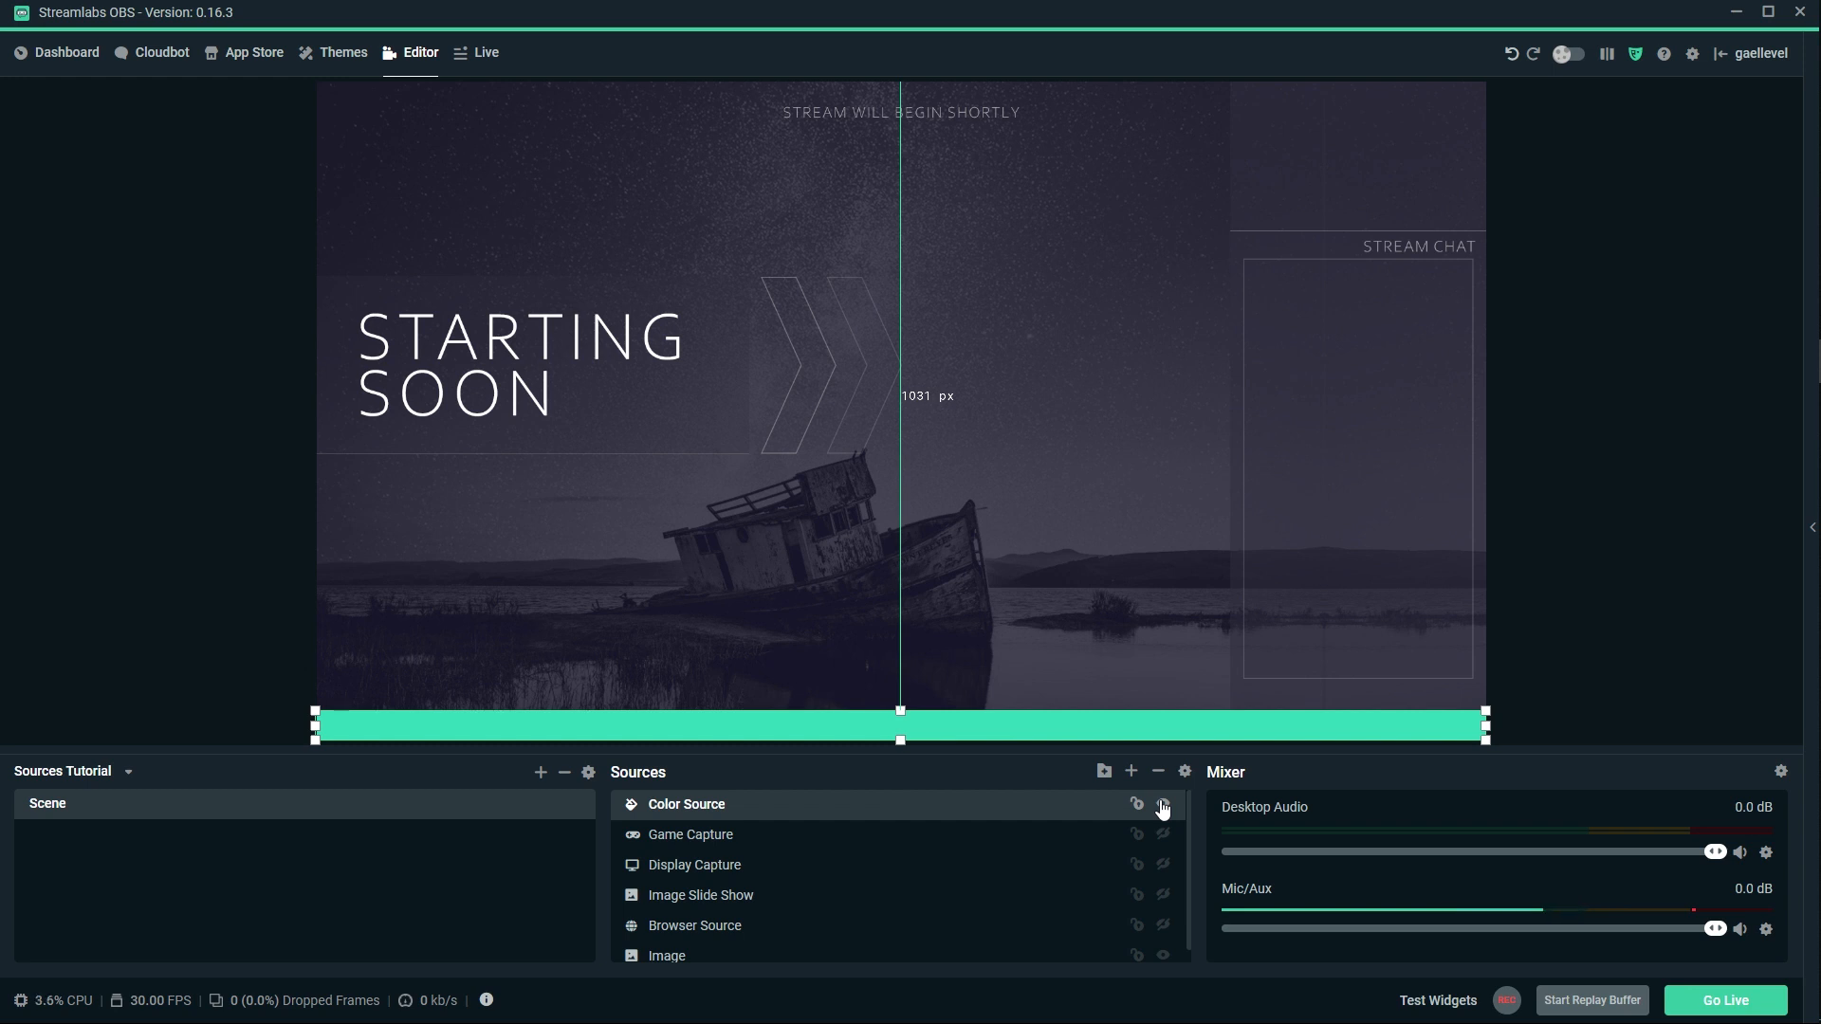
pyautogui.click(1131, 770)
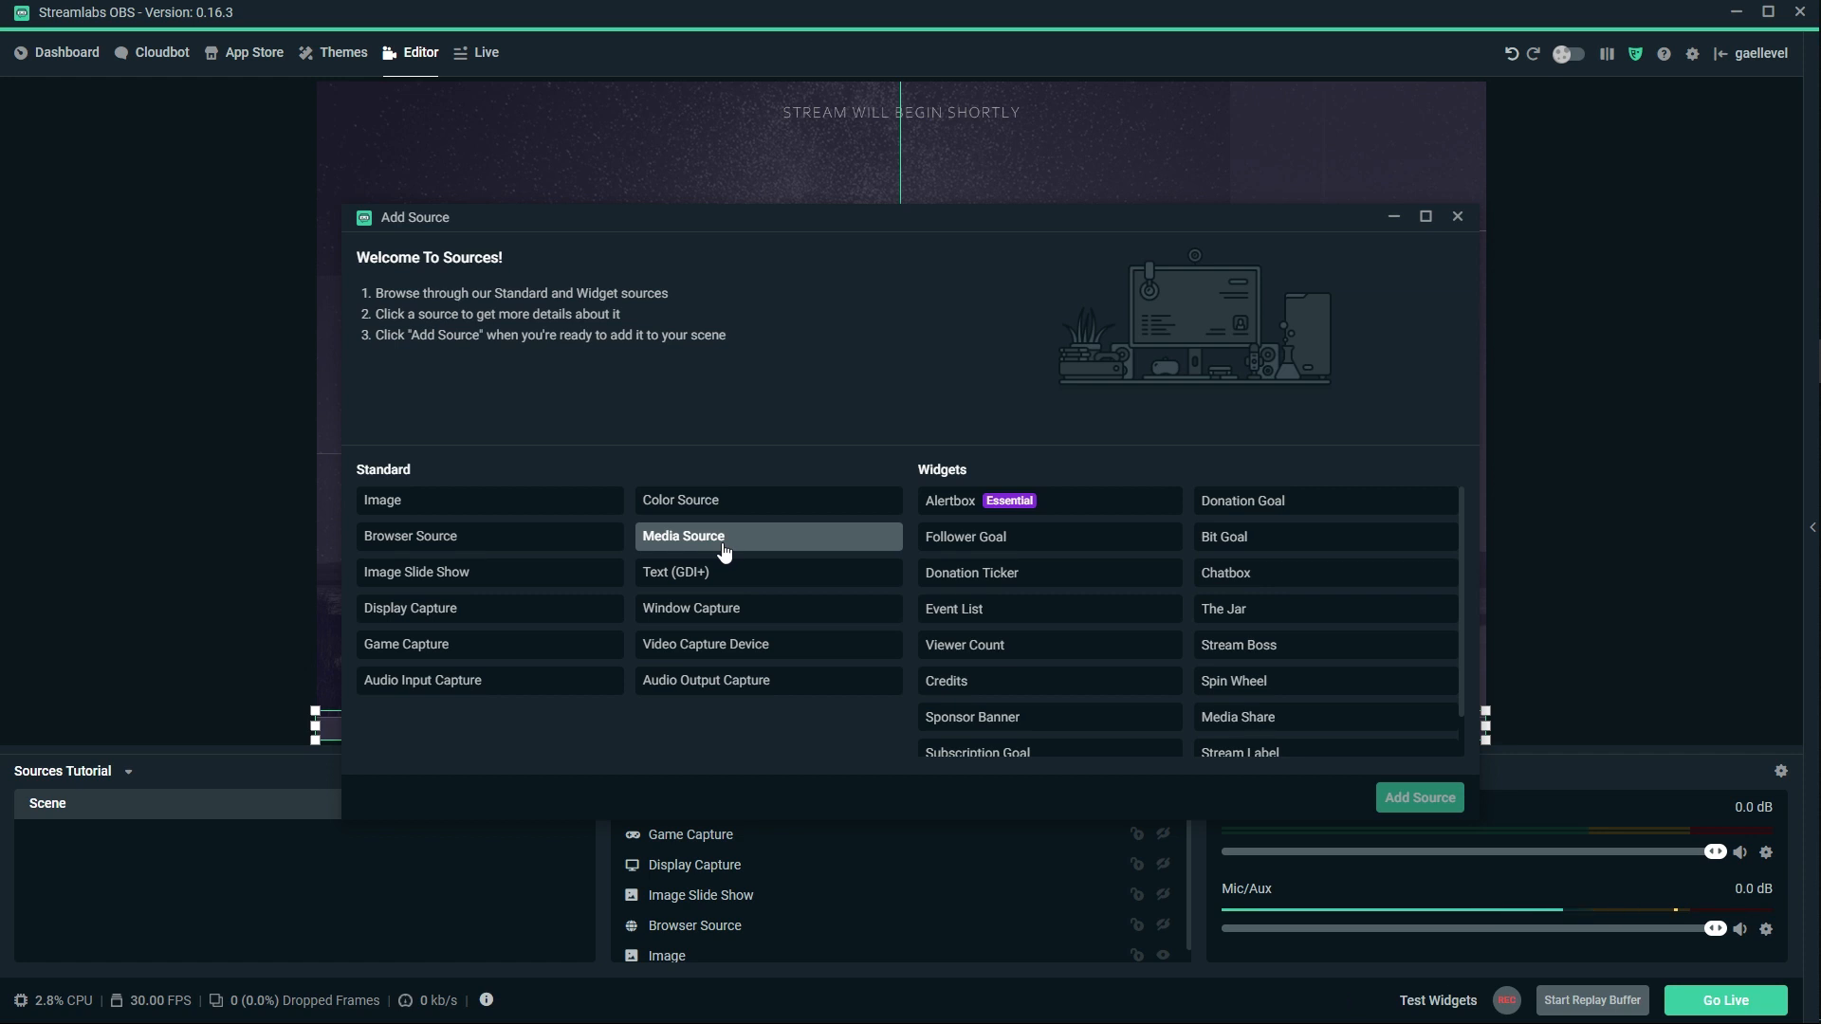
# Add a Media Source under its default name and browse the COMMISSIONS/WOLF folders for its video.
pyautogui.click(720, 535)
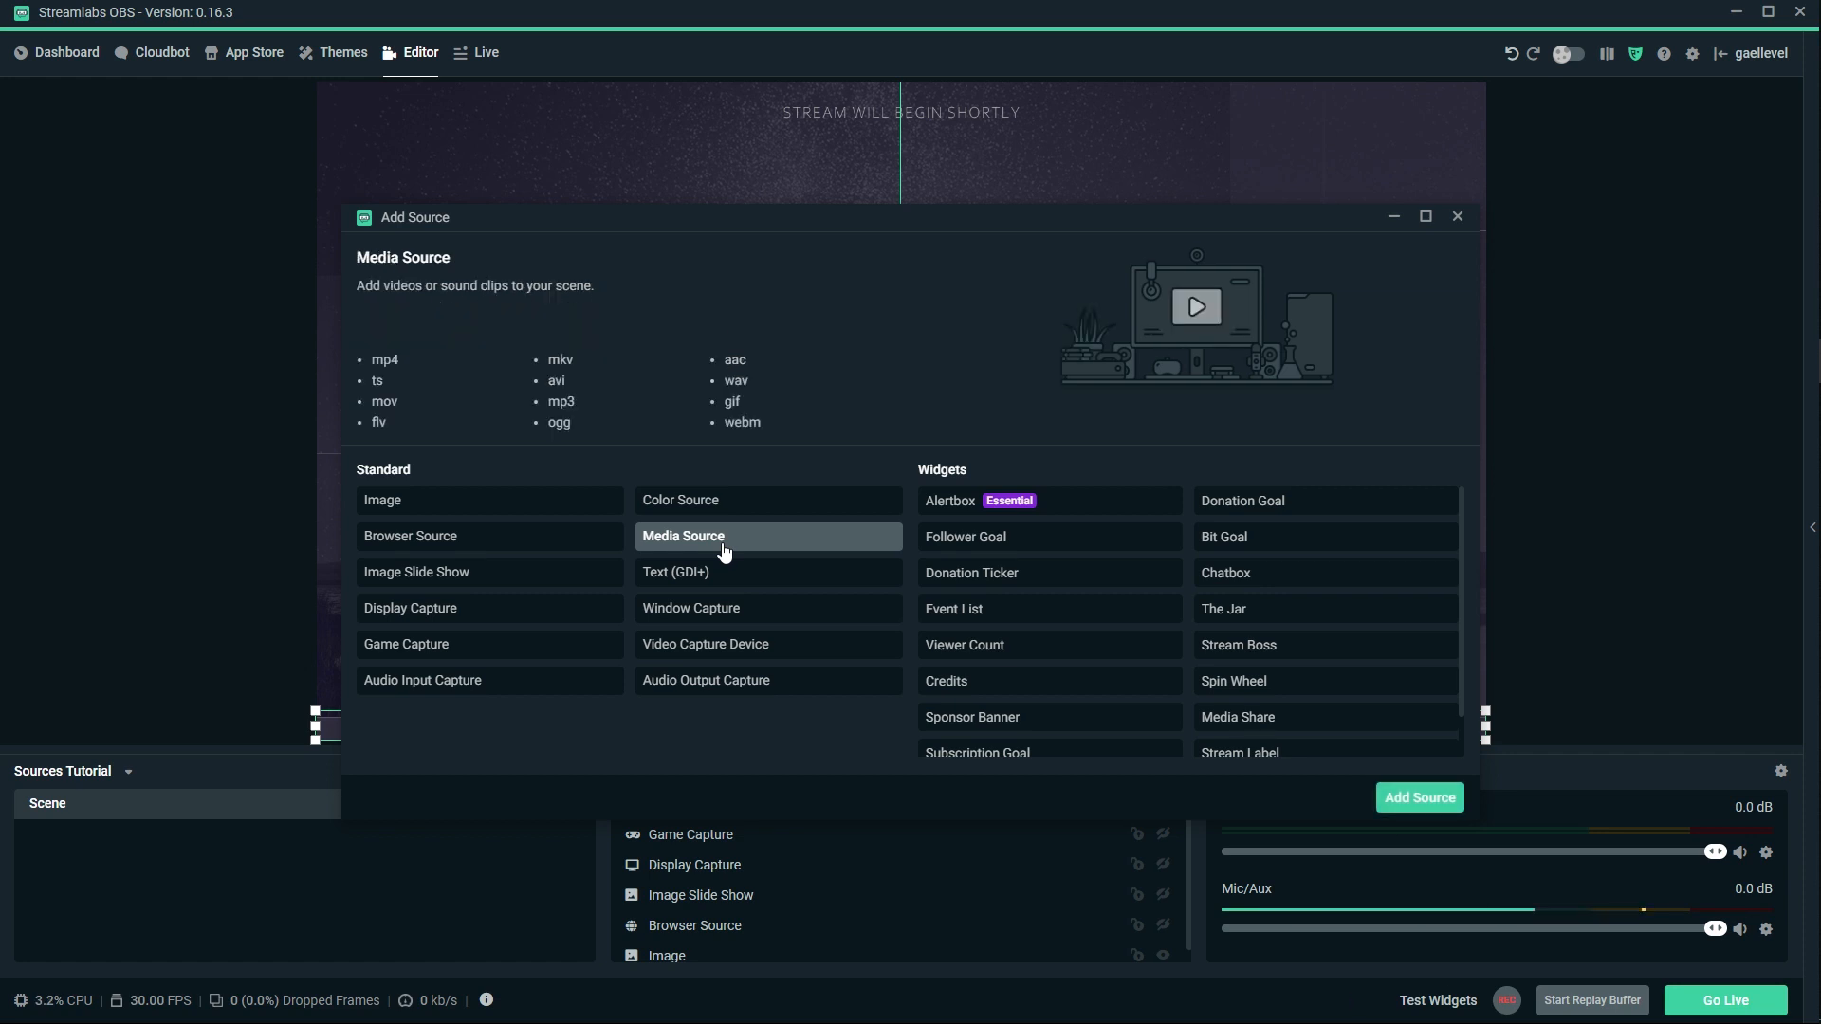
pyautogui.click(1418, 797)
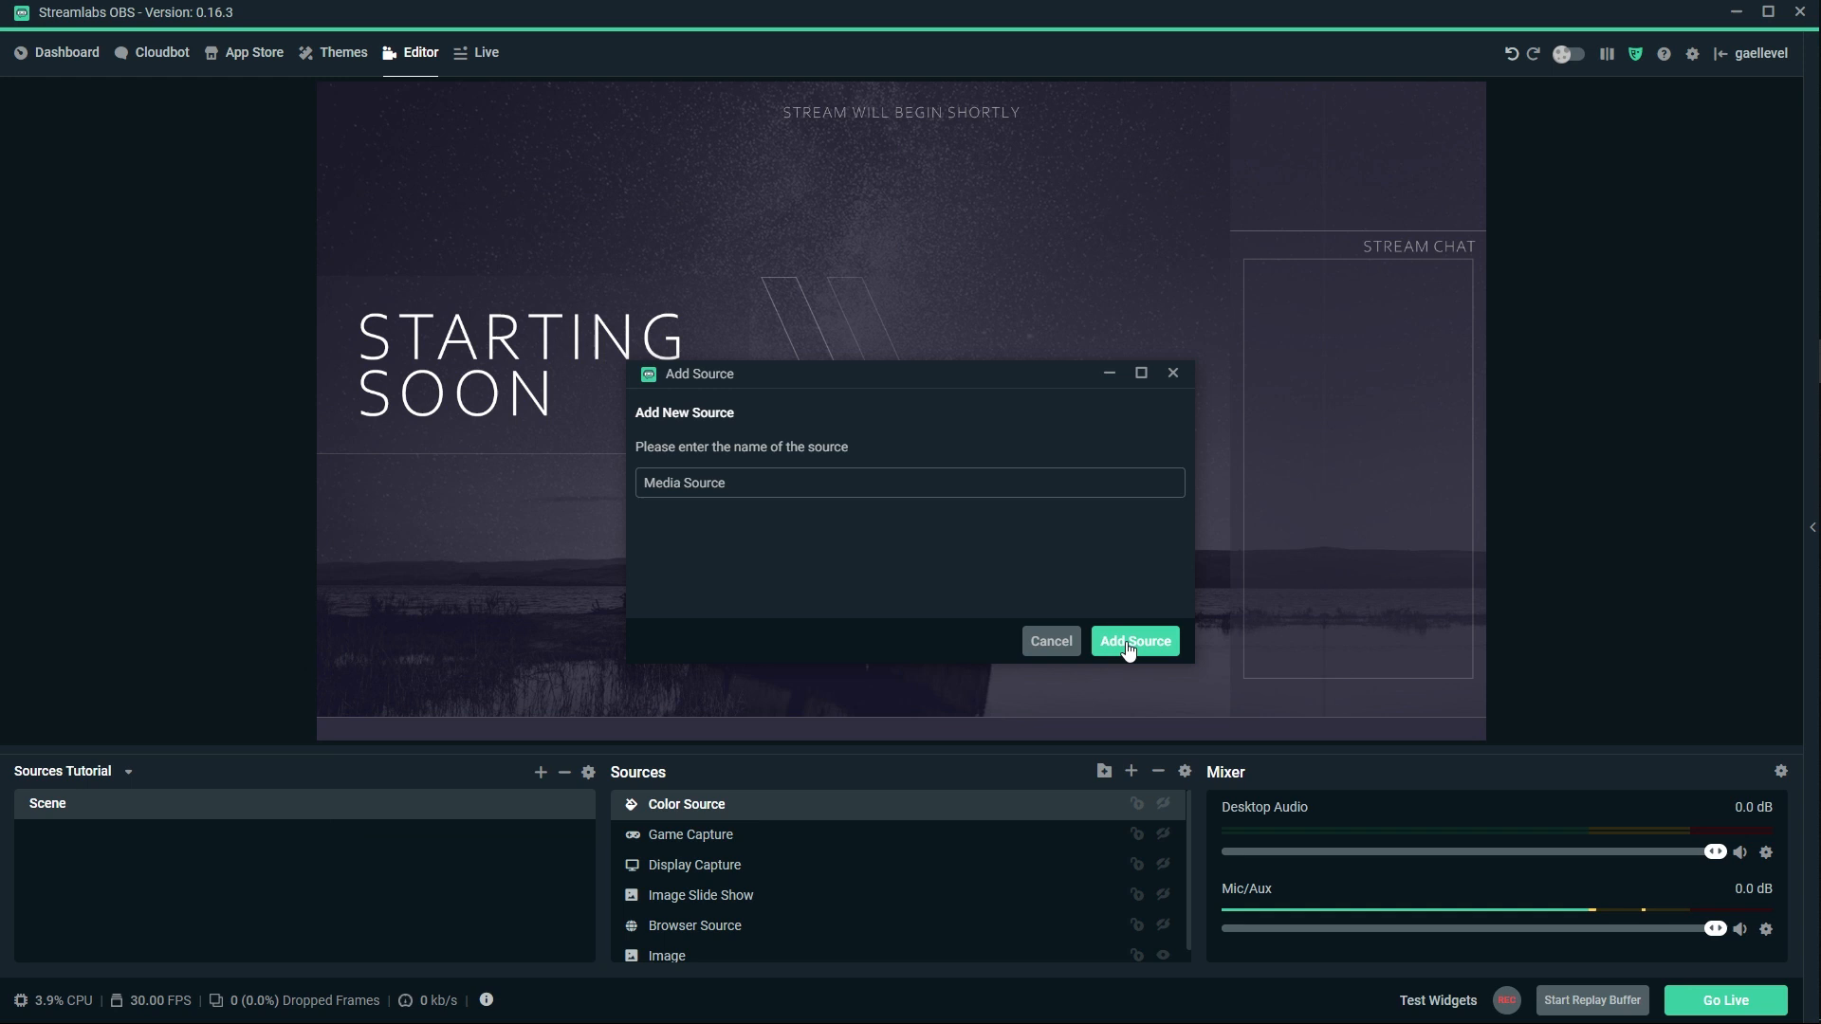
pyautogui.click(1134, 641)
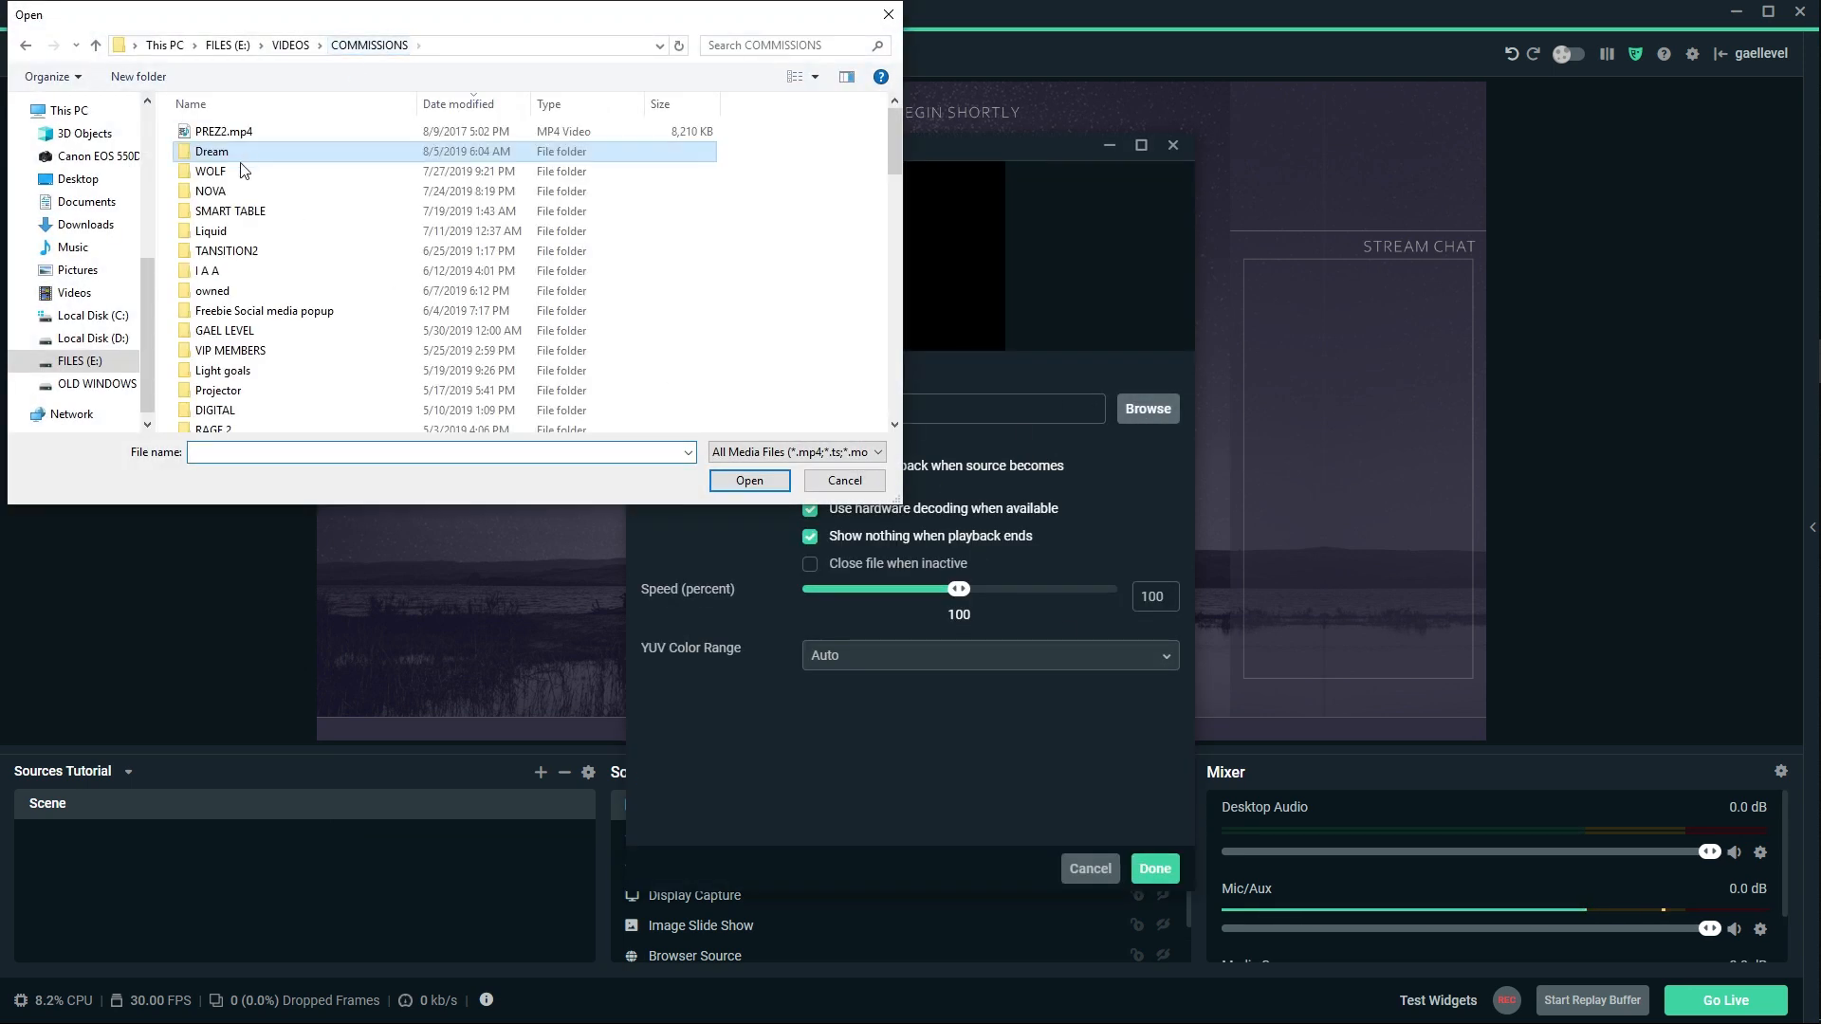
pyautogui.doubleClick(208, 171)
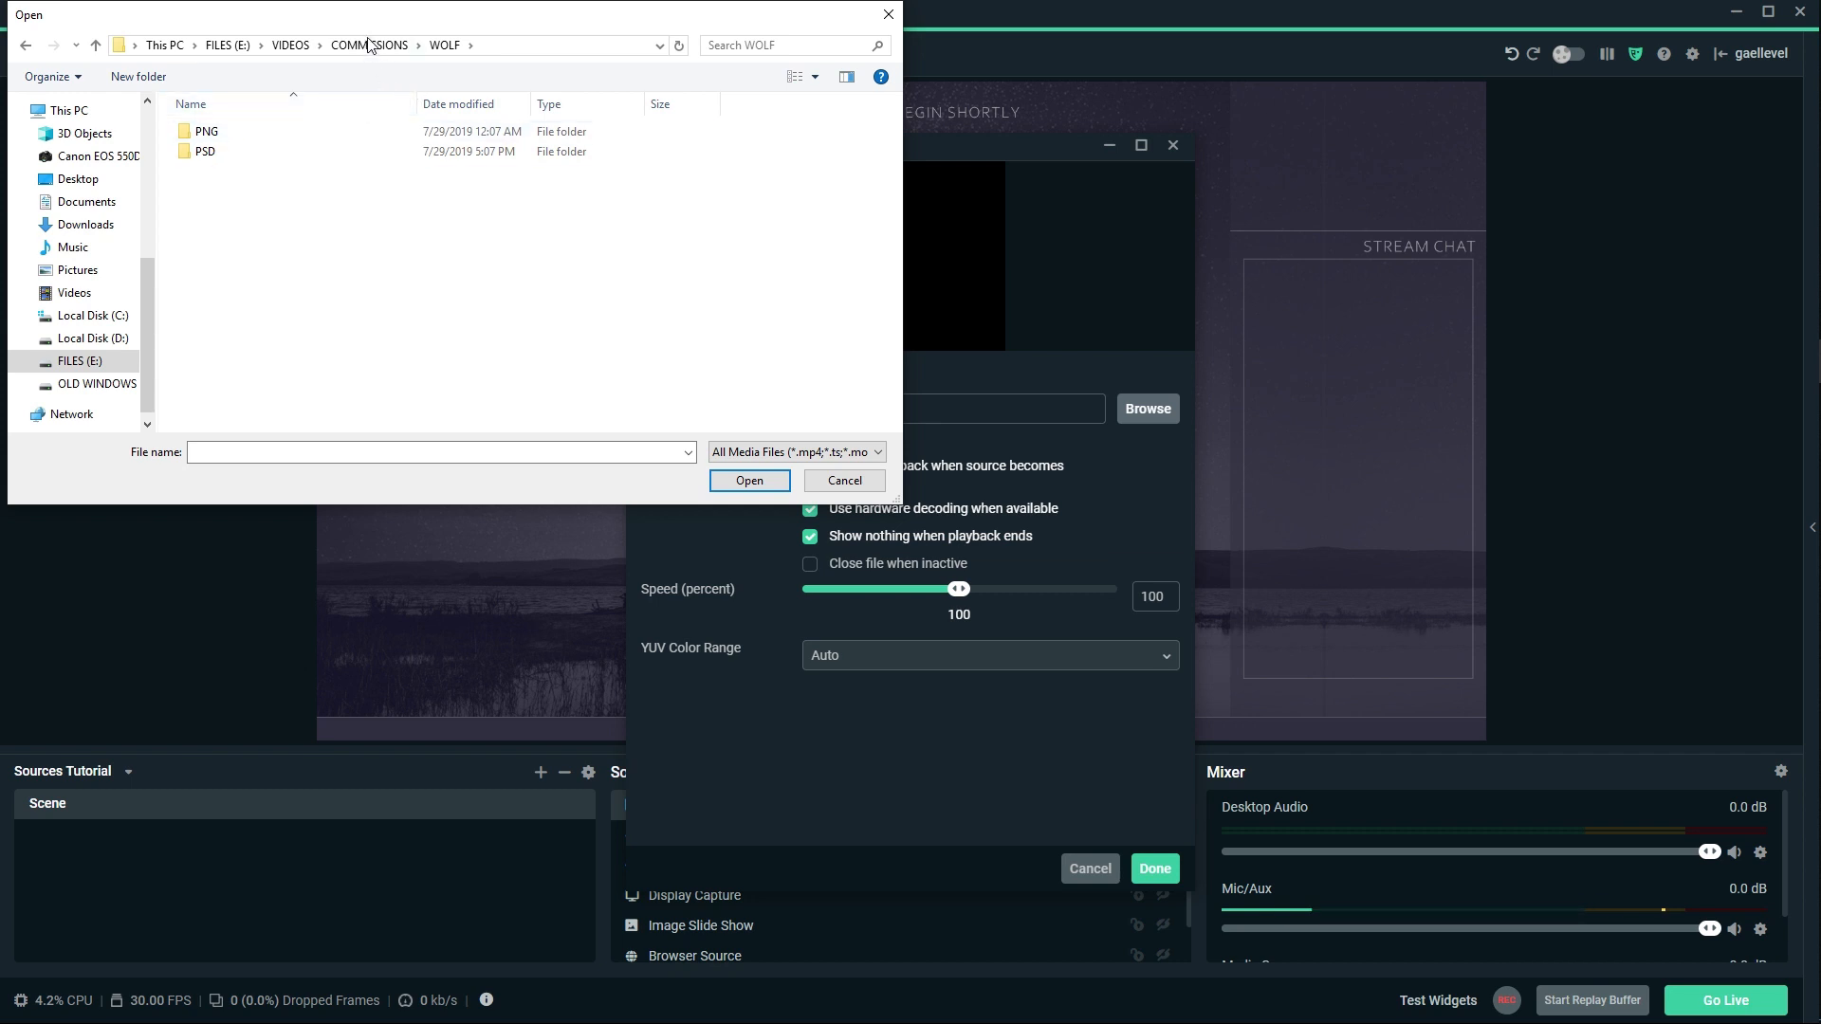
pyautogui.click(368, 45)
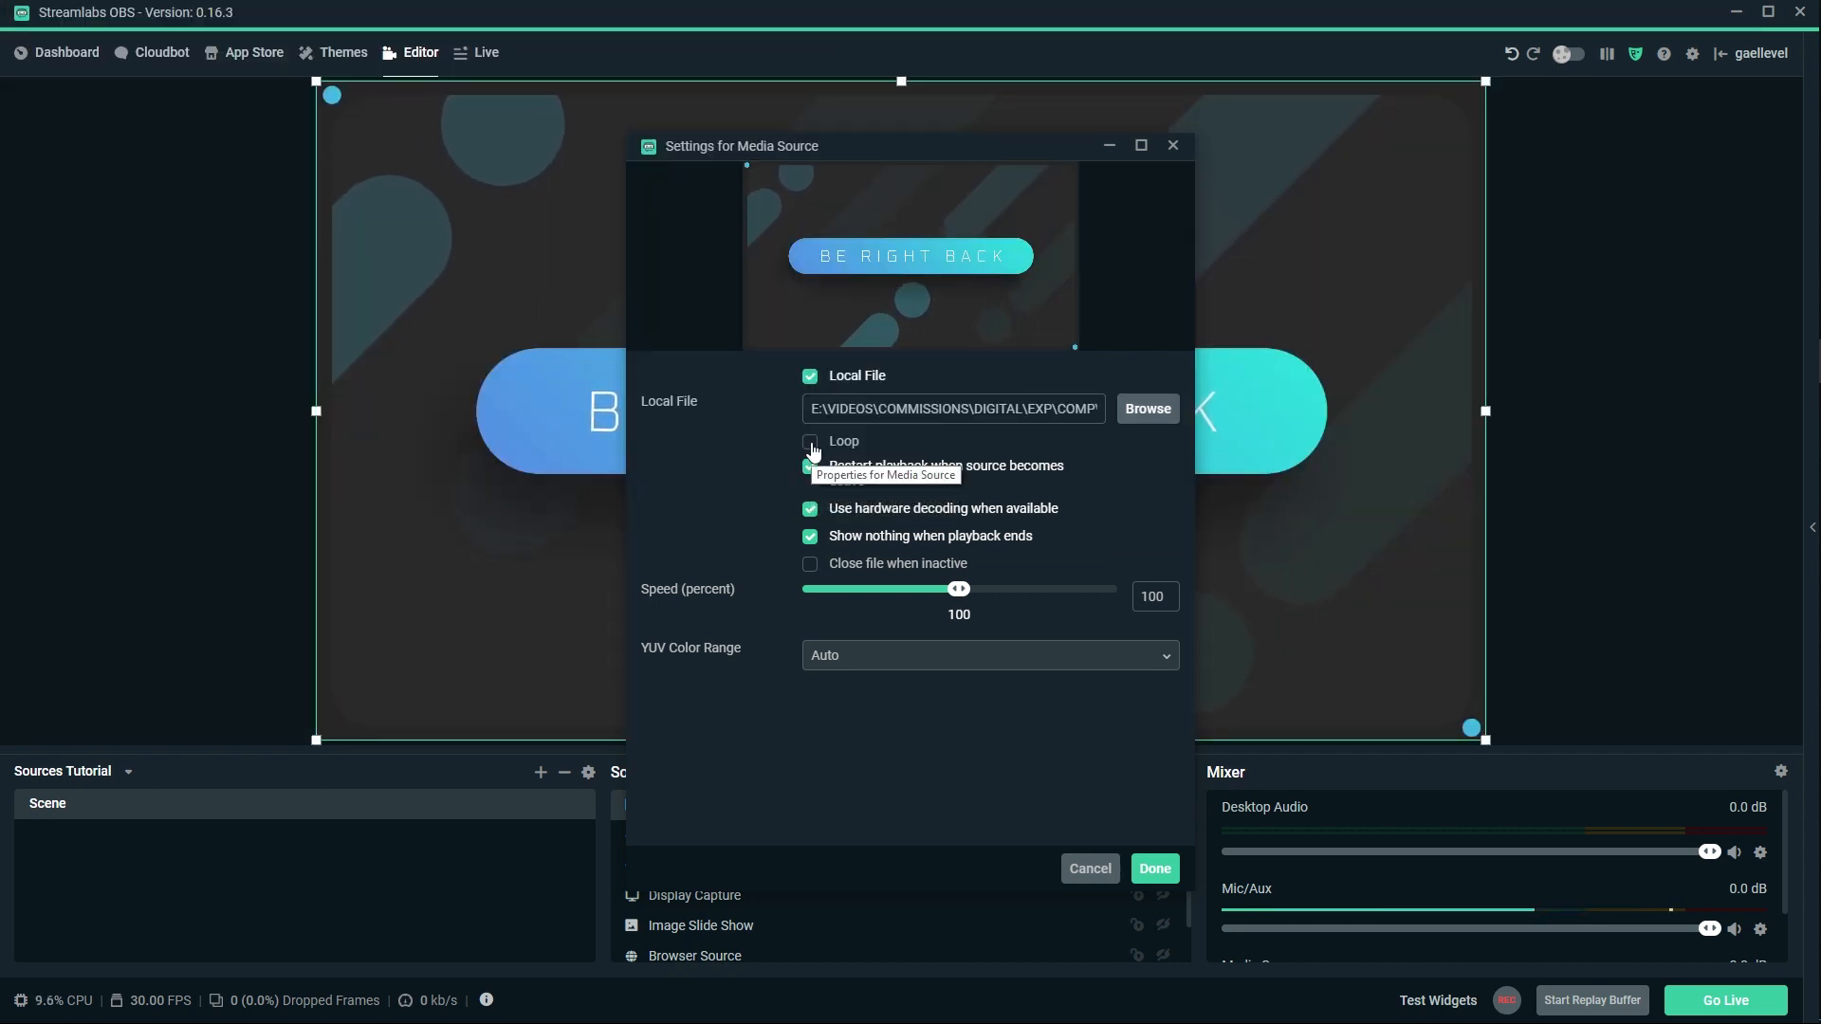
# Enable Loop on the Be Right Back video and confirm the media source settings.
pyautogui.click(810, 442)
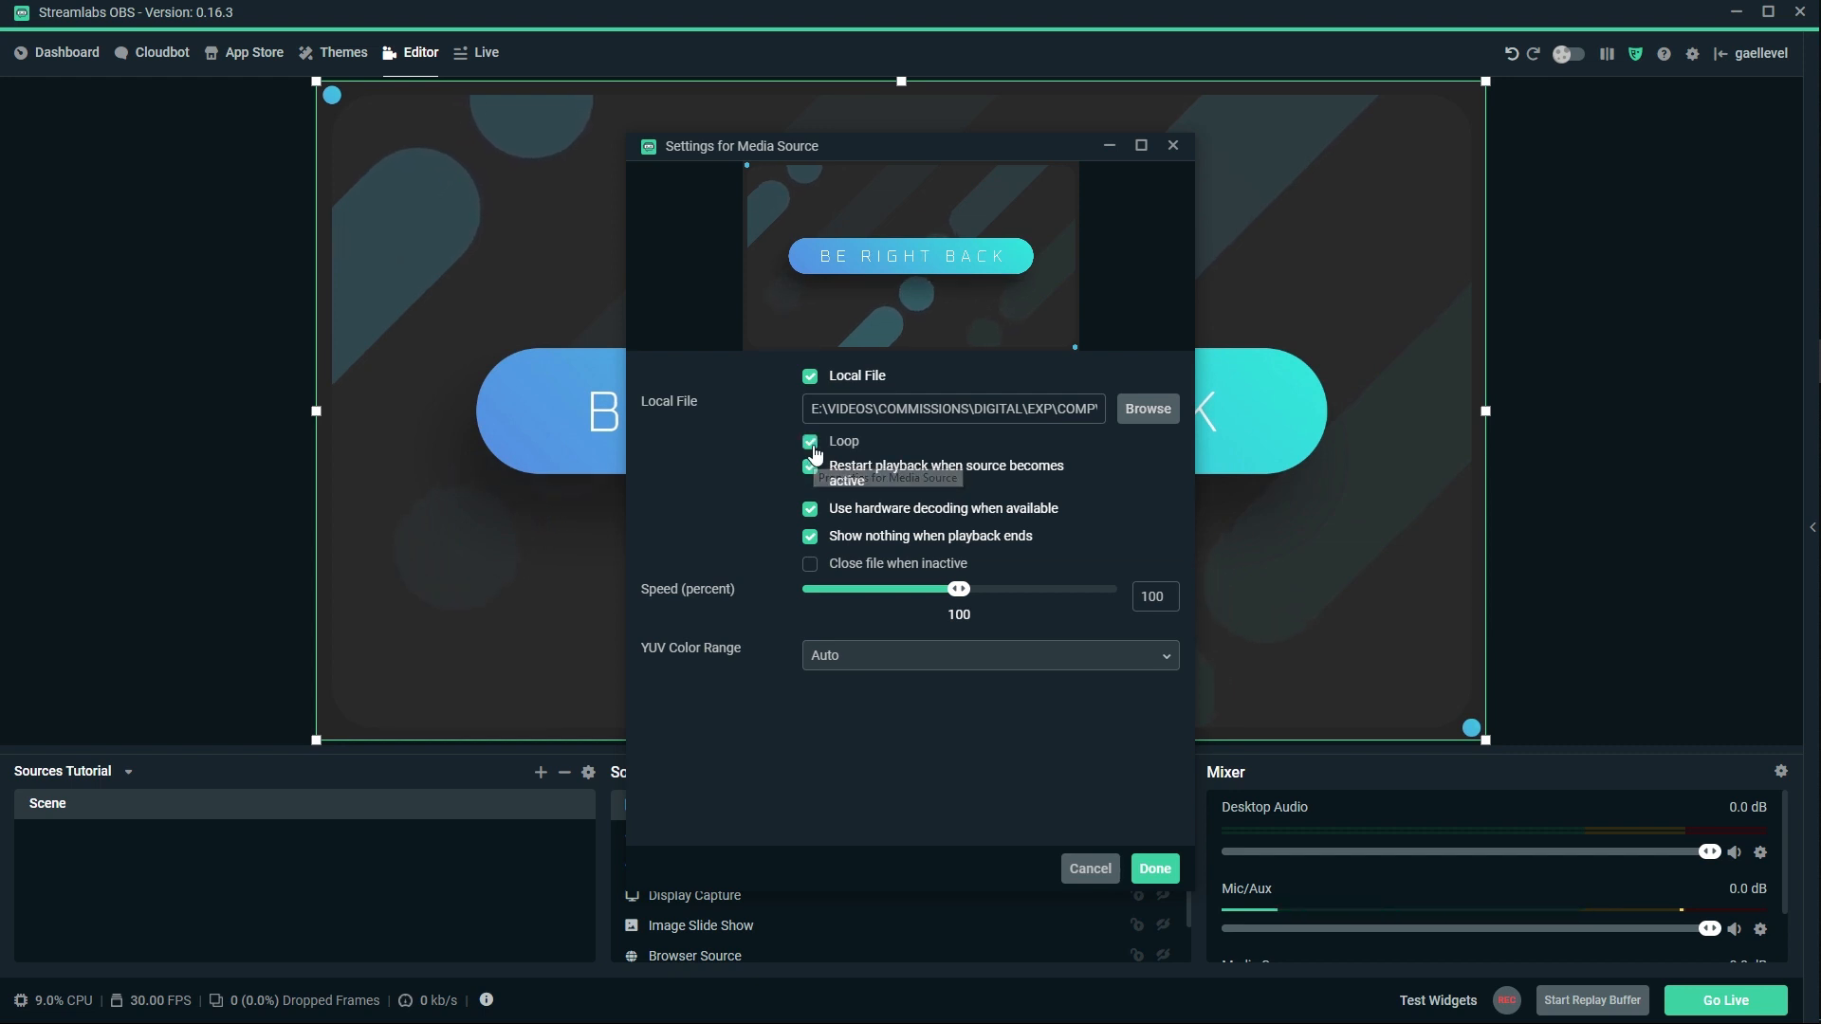
pyautogui.click(1154, 868)
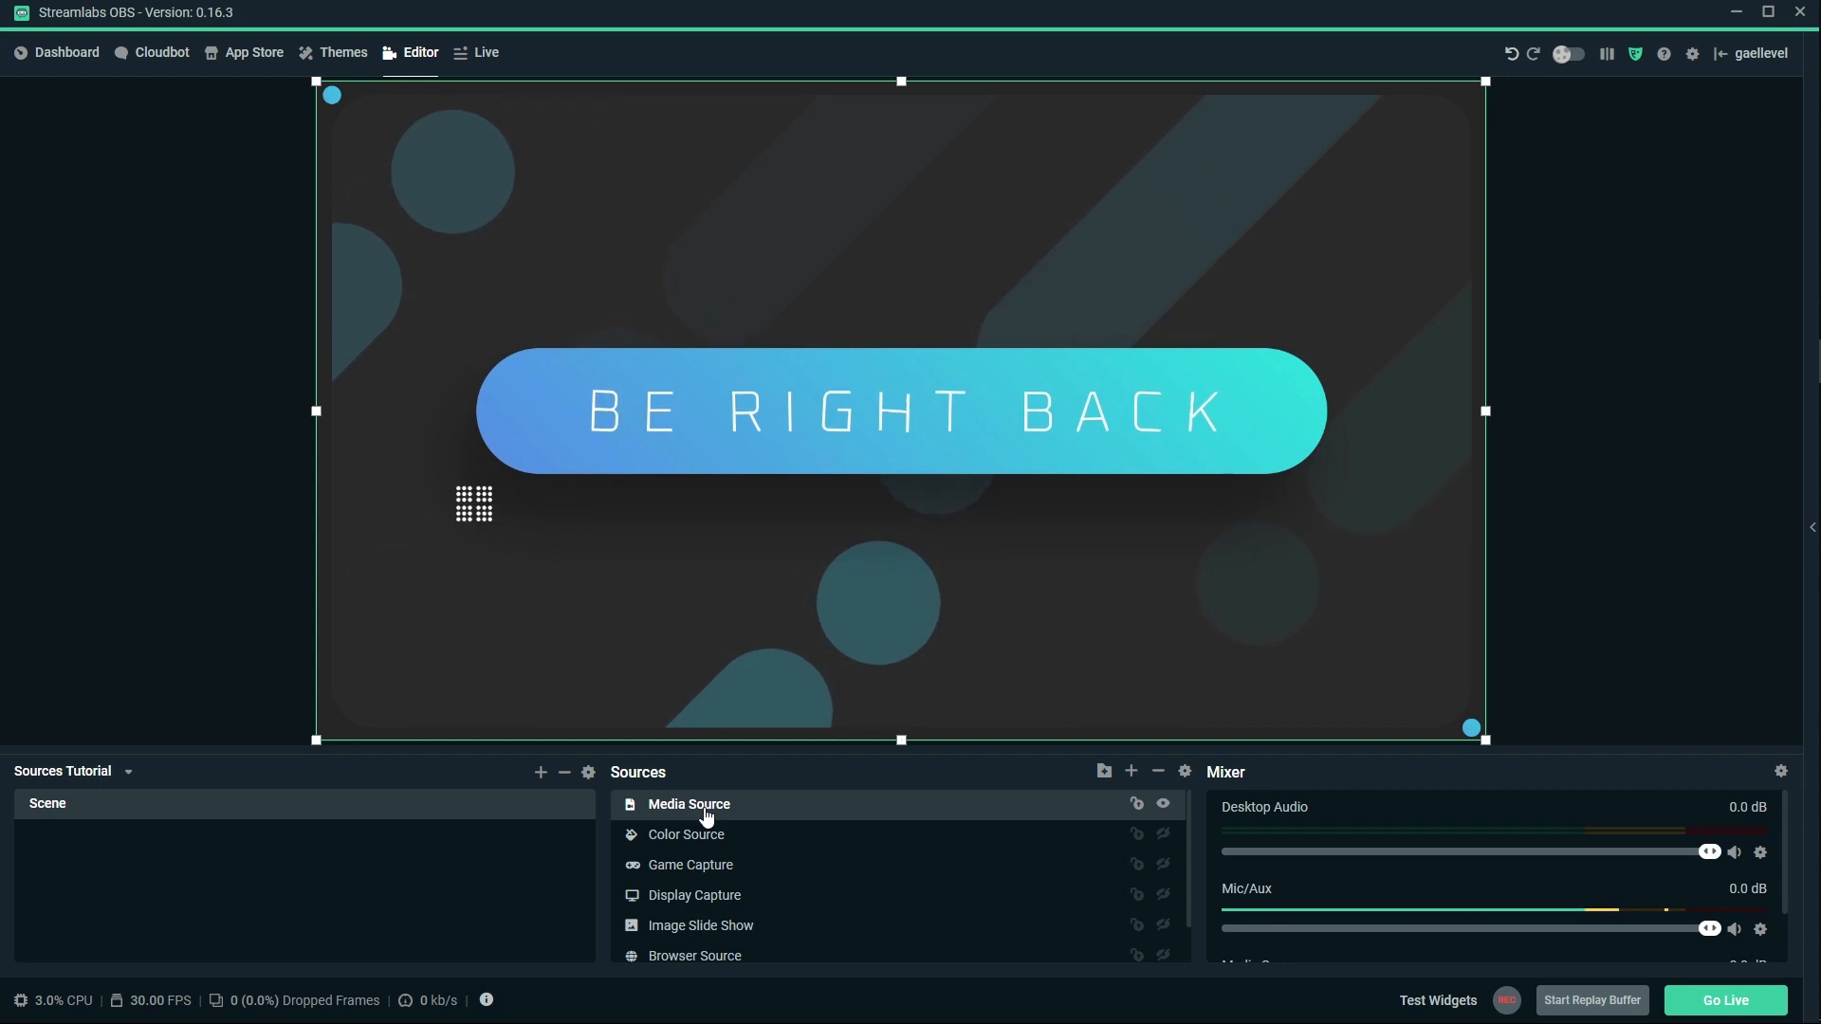
# Replace the media source's video with the LabelsBar follower/subscriber/cheerer/donator banner and reopen its settings.
pyautogui.doubleClick(688, 804)
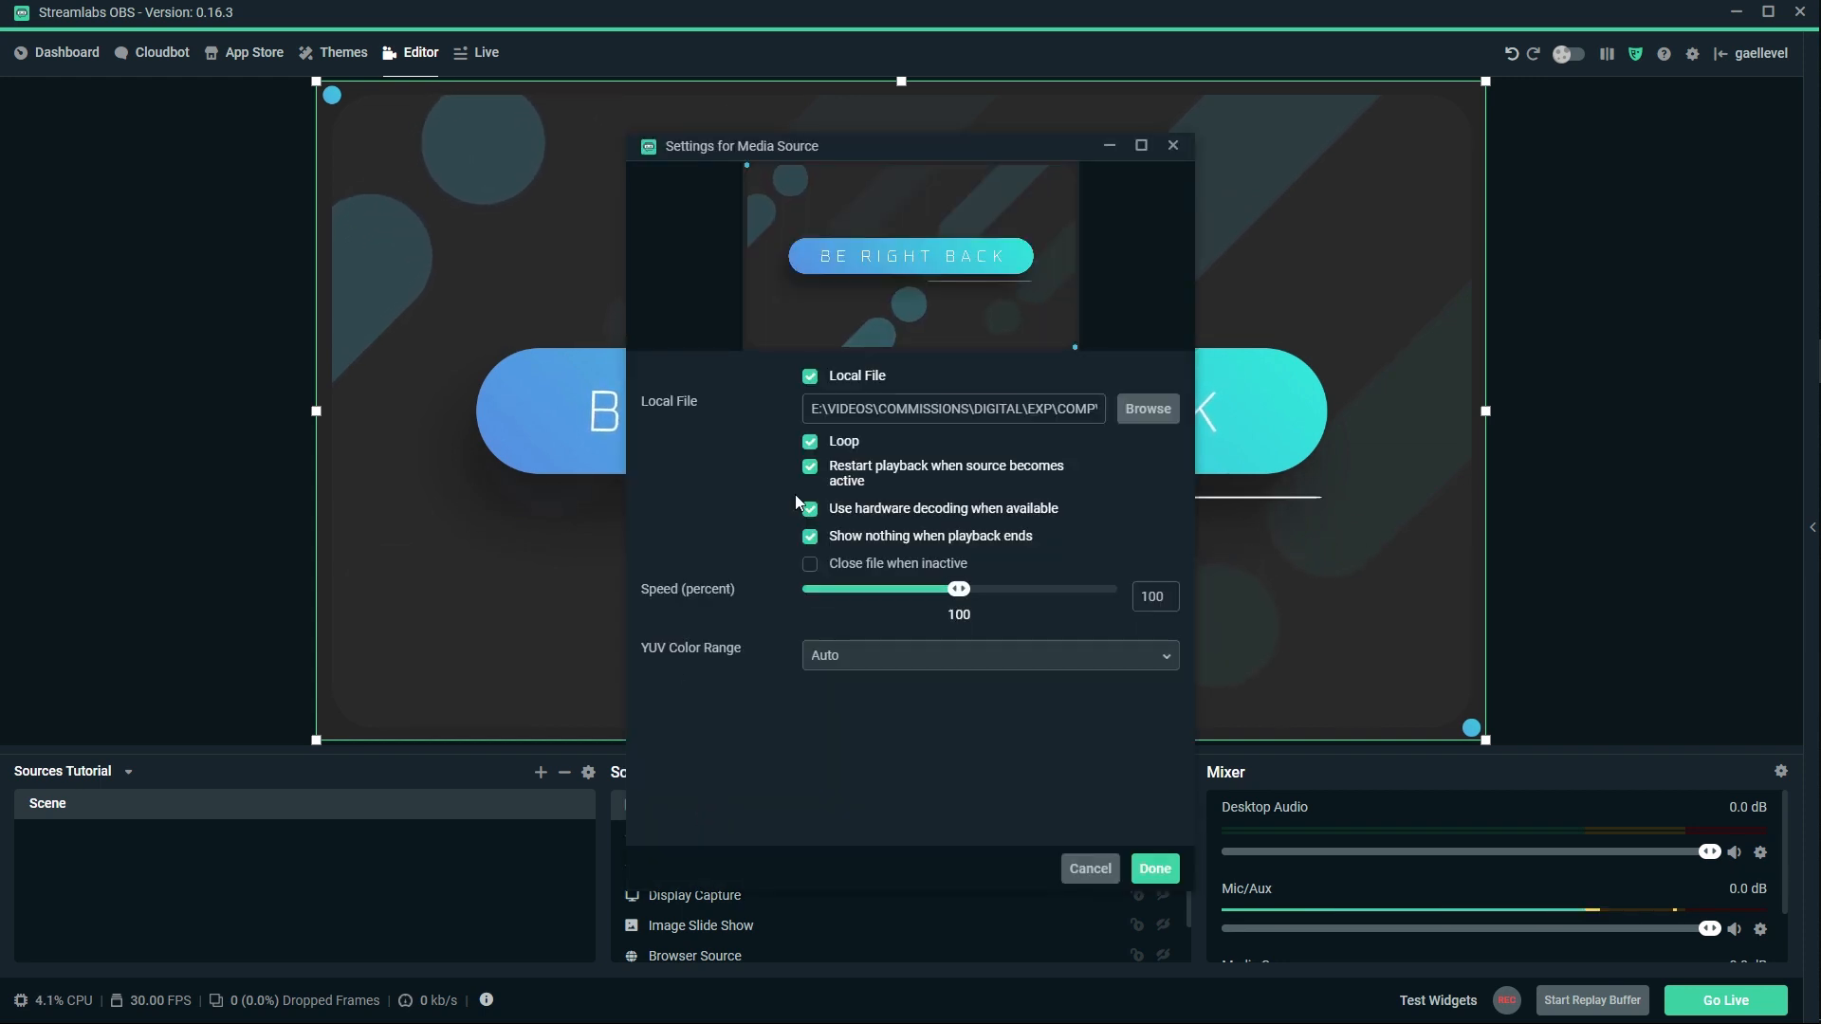
pyautogui.moveTo(1154, 409)
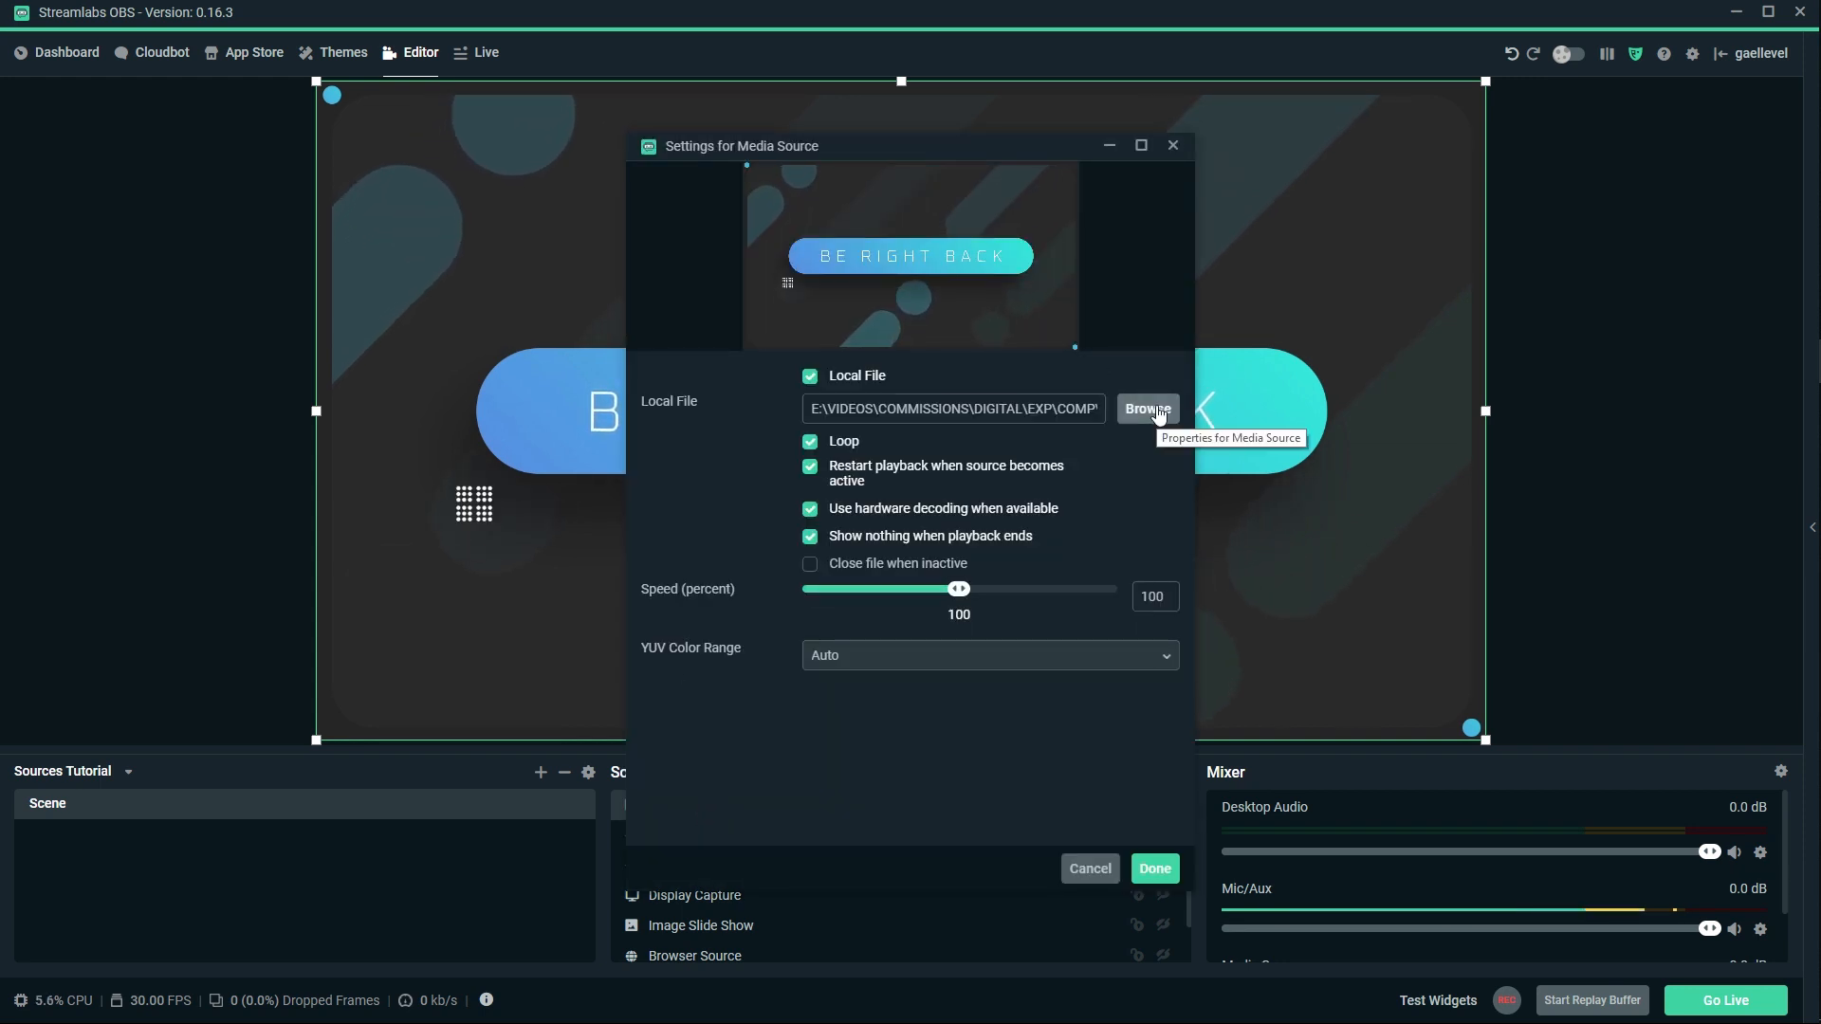
pyautogui.click(1147, 410)
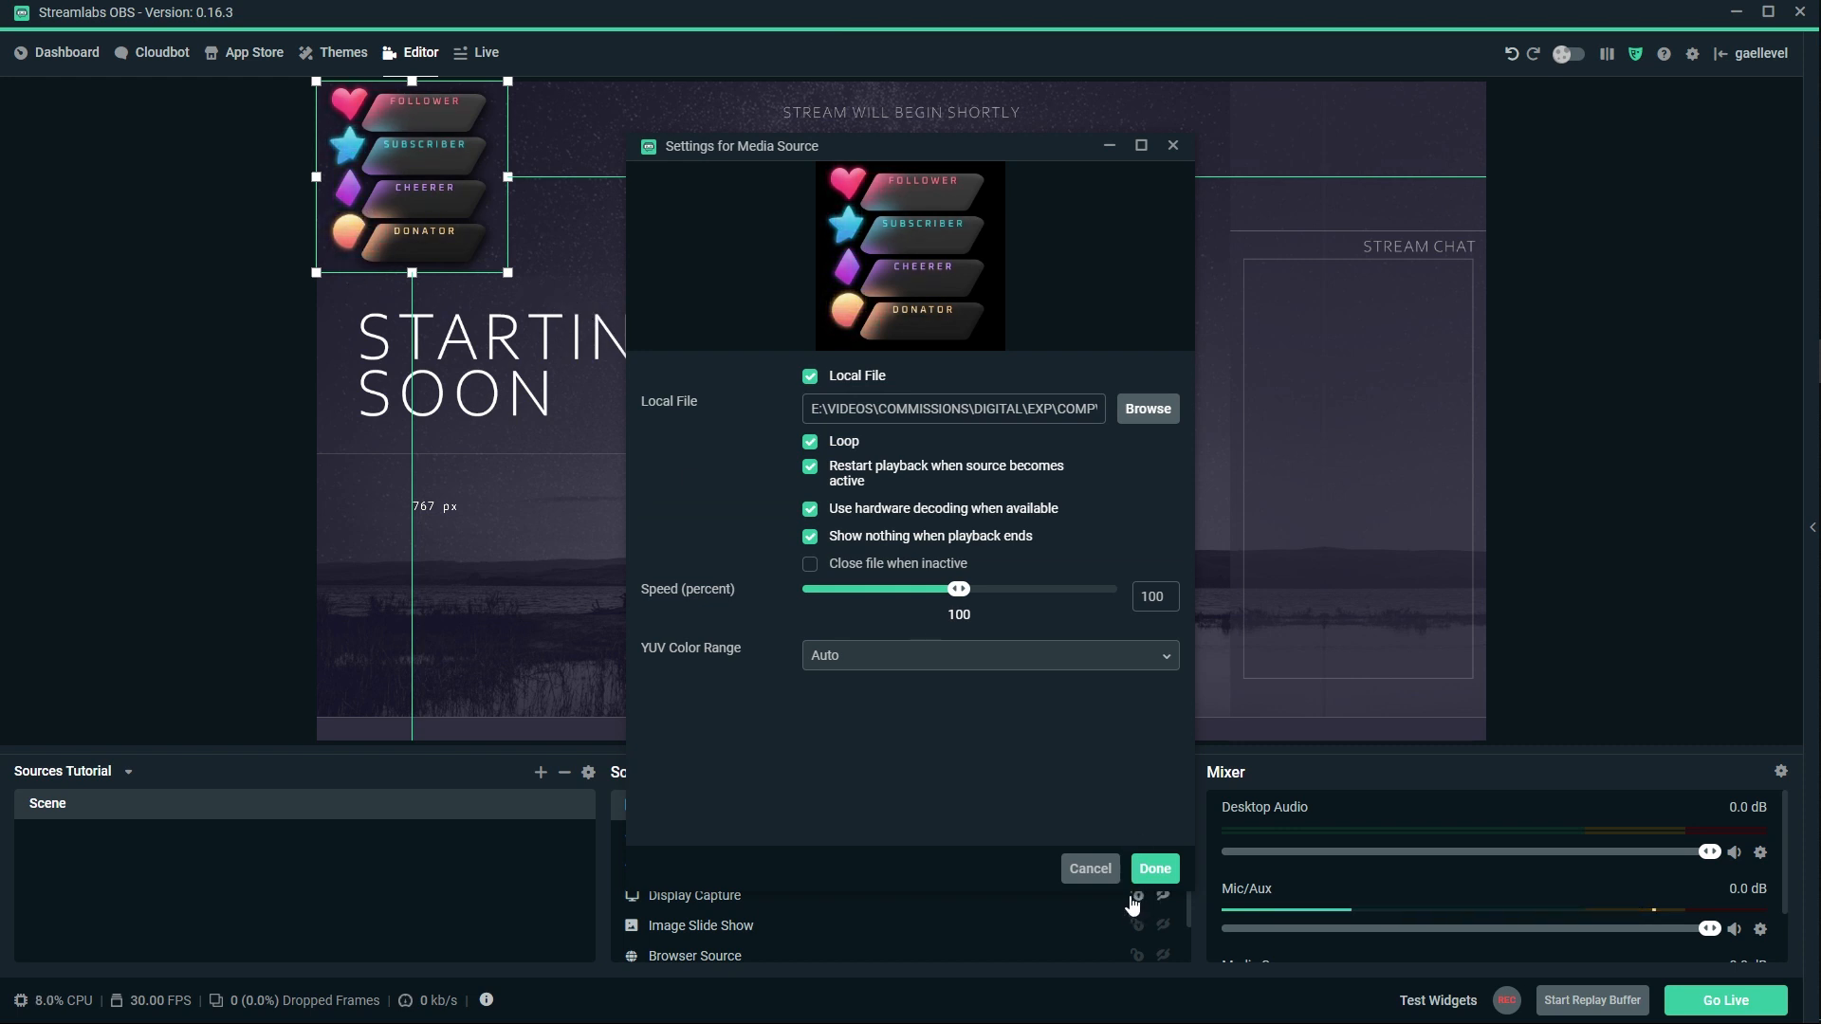
pyautogui.moveTo(1100, 871)
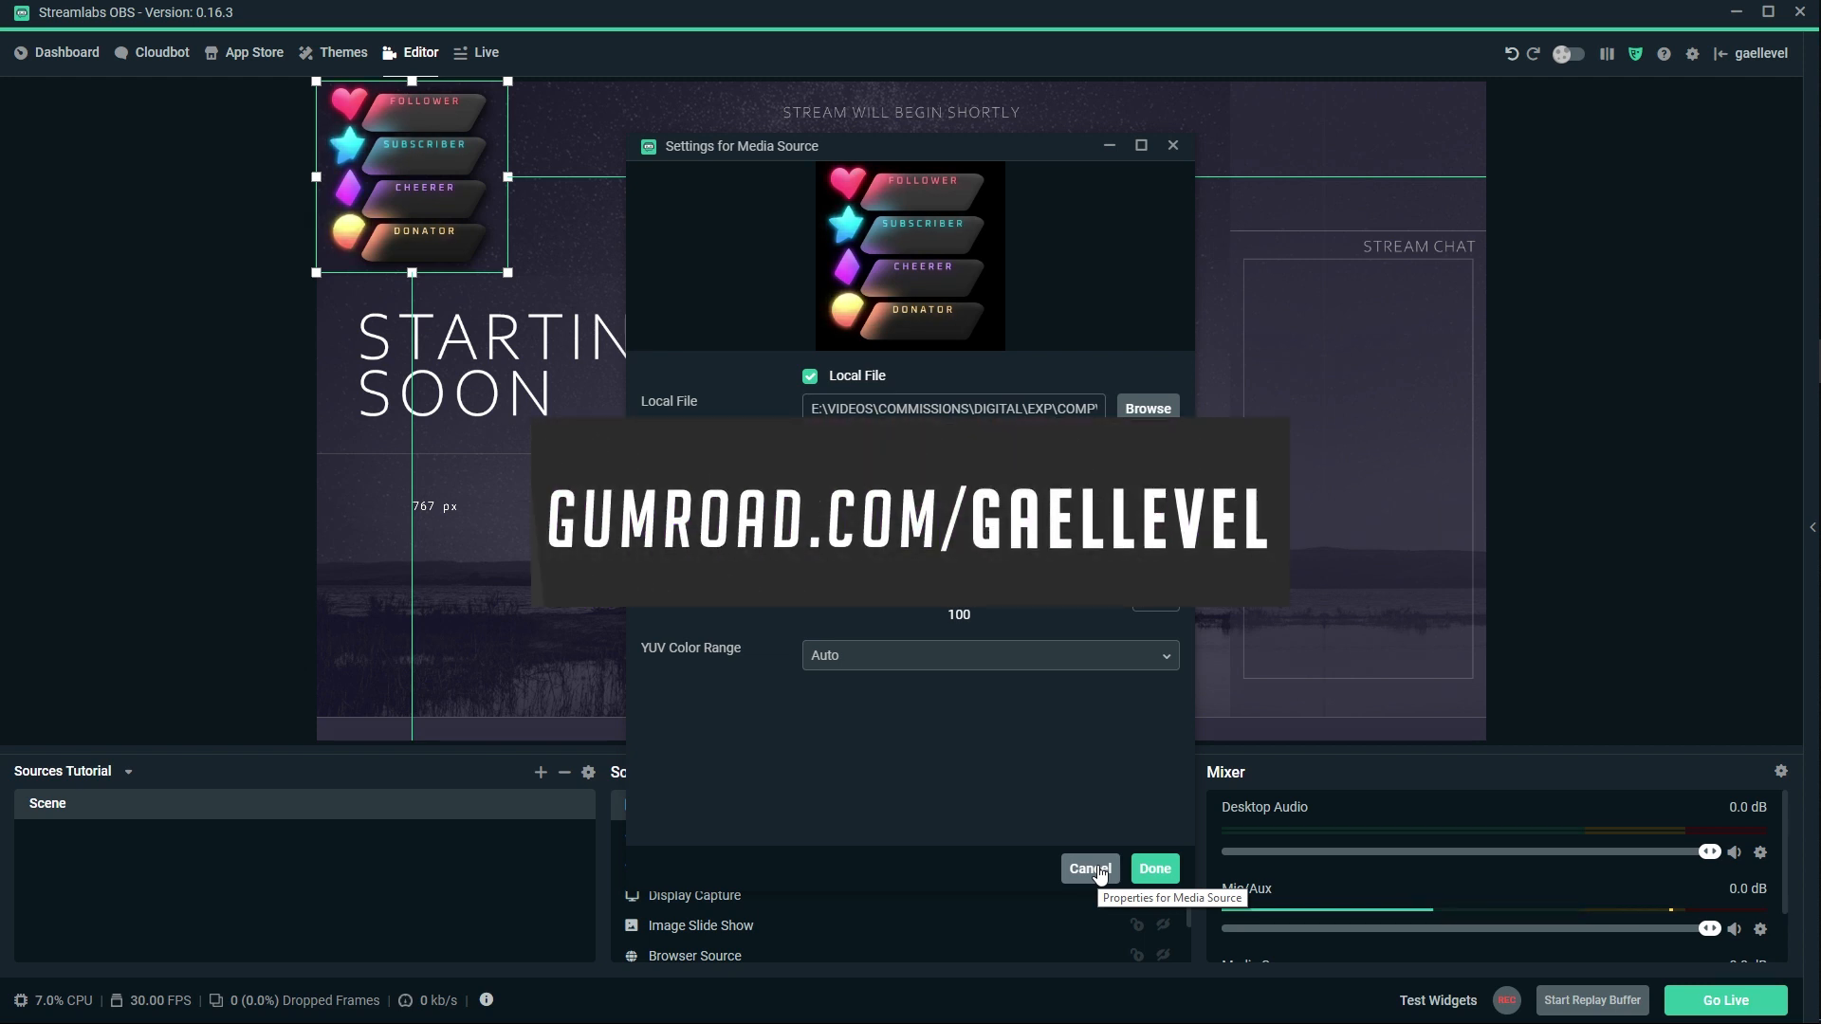
pyautogui.moveTo(1130, 399)
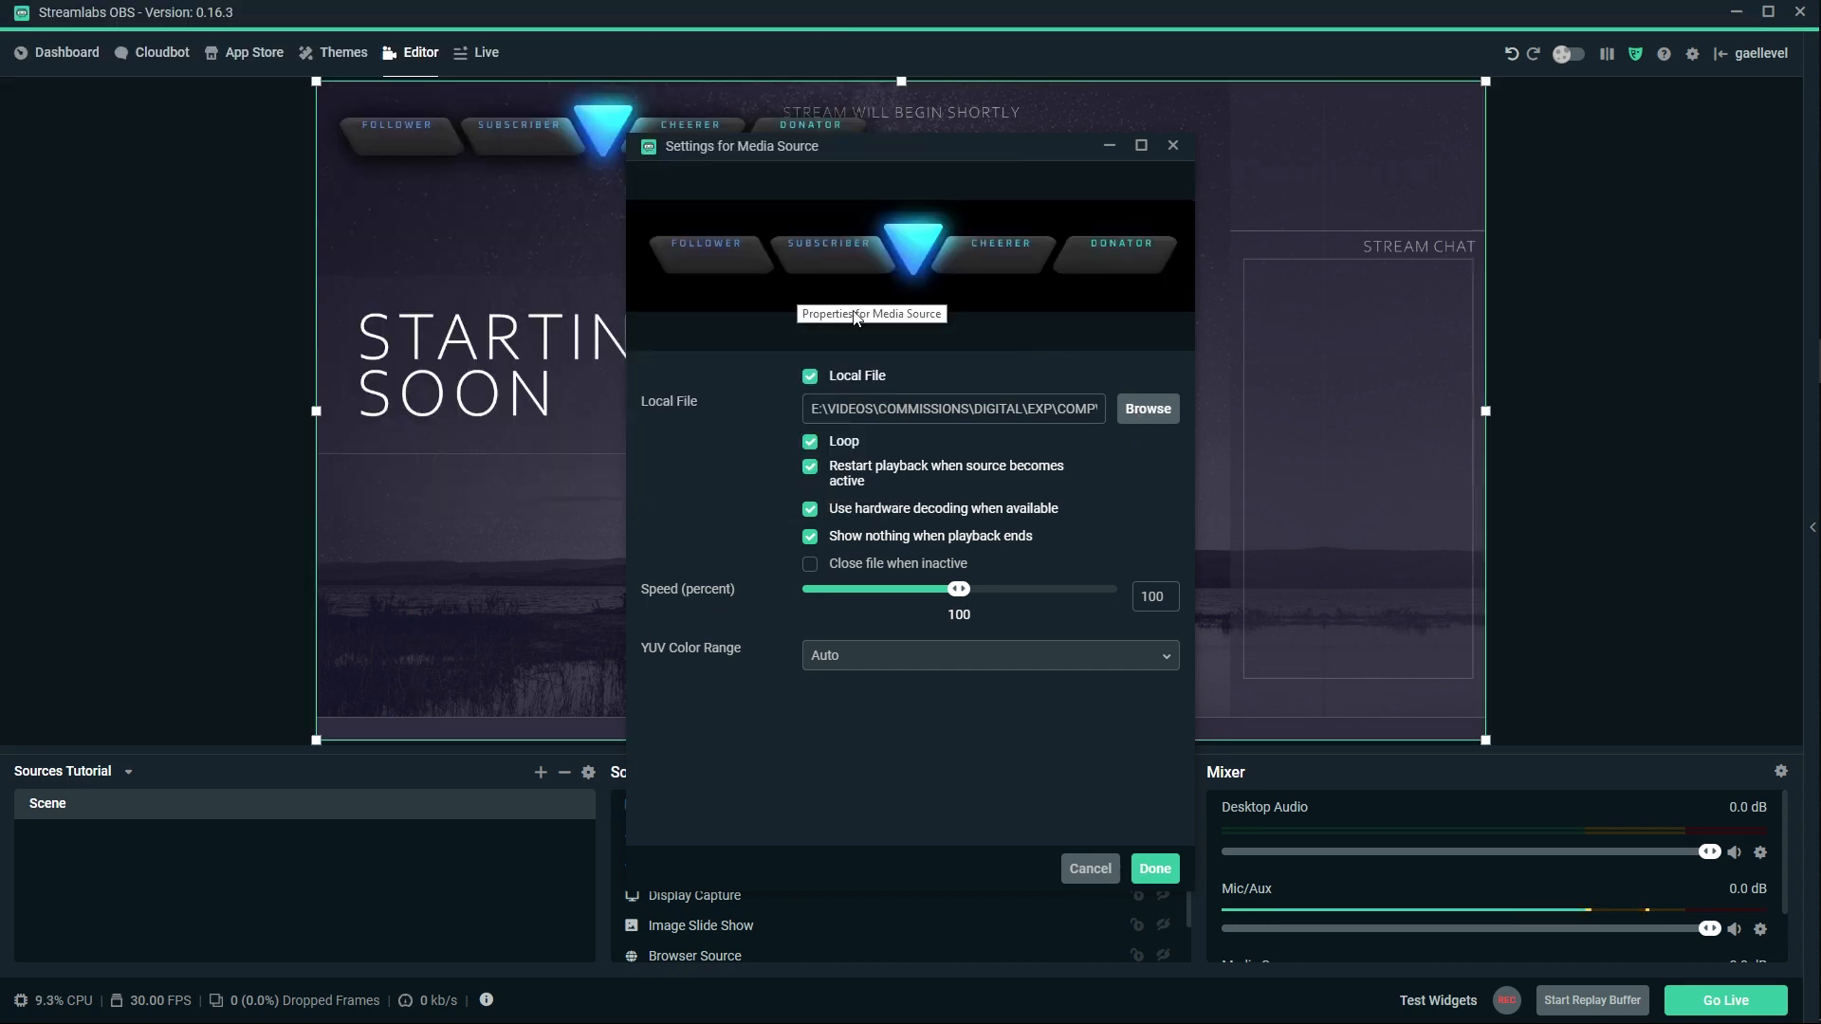
pyautogui.moveTo(1127, 929)
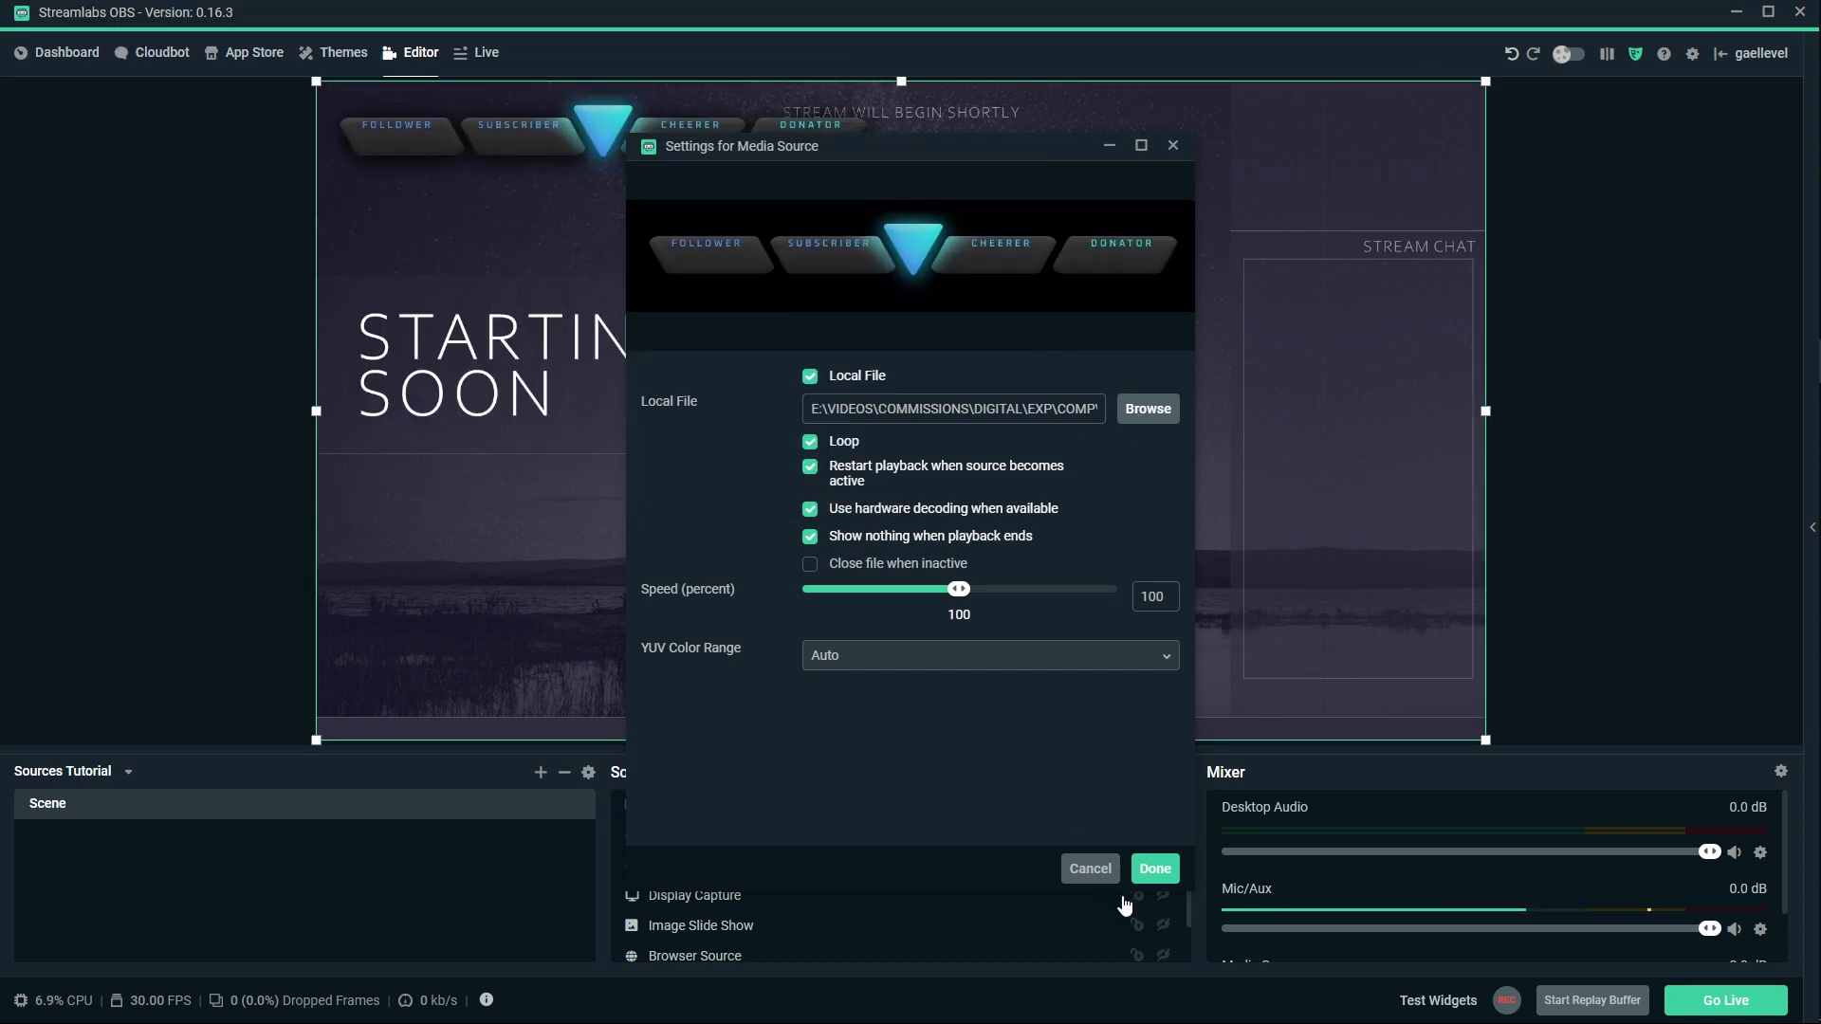
pyautogui.click(1154, 869)
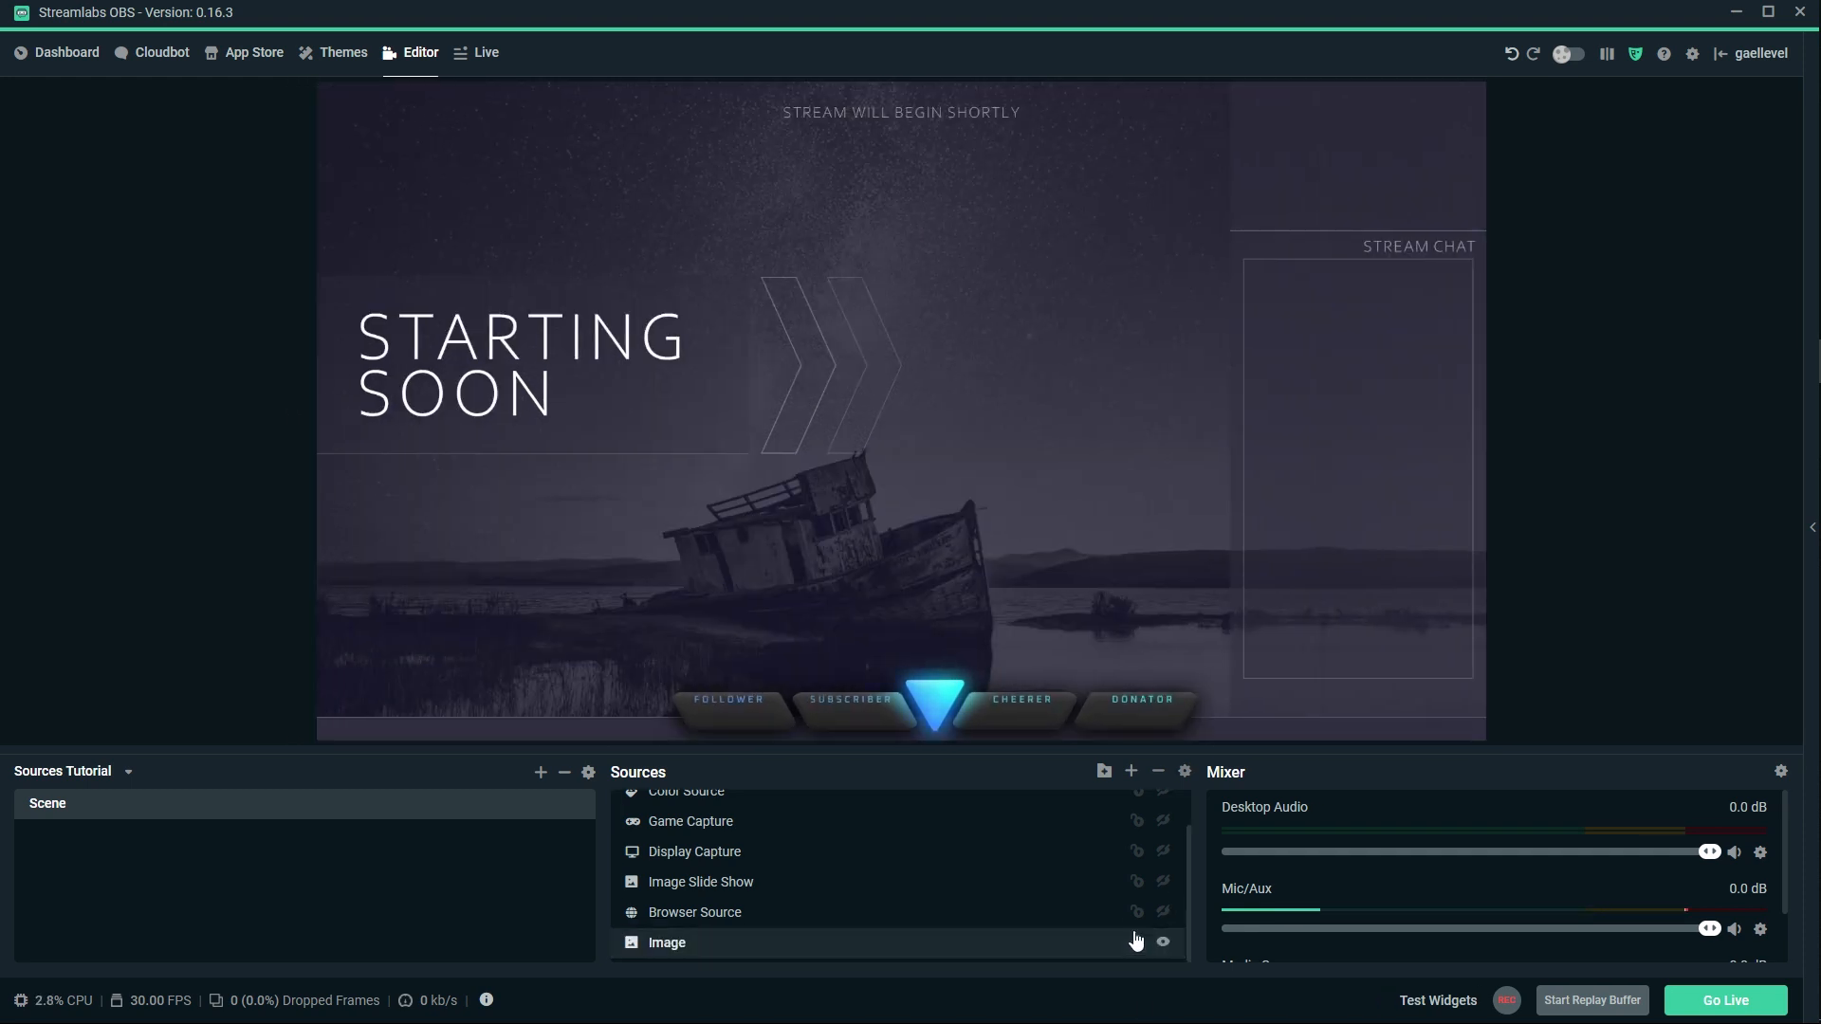
pyautogui.click(702, 882)
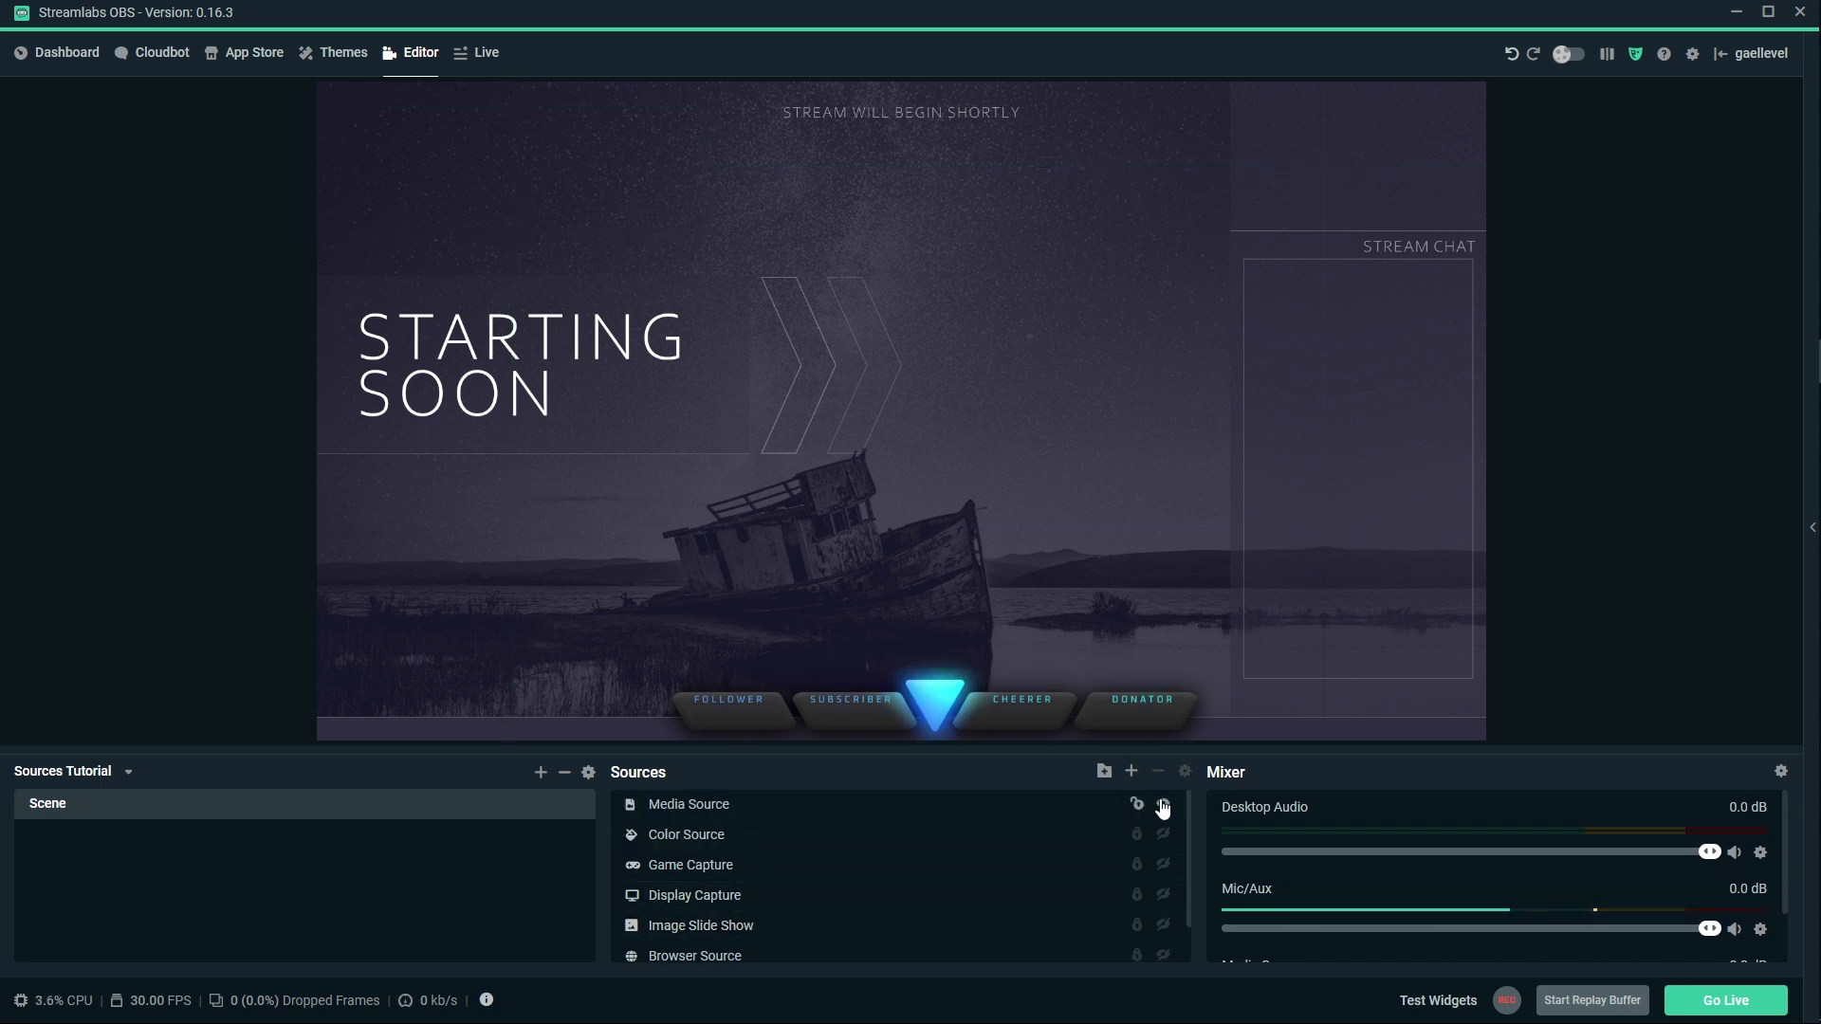
pyautogui.click(1162, 808)
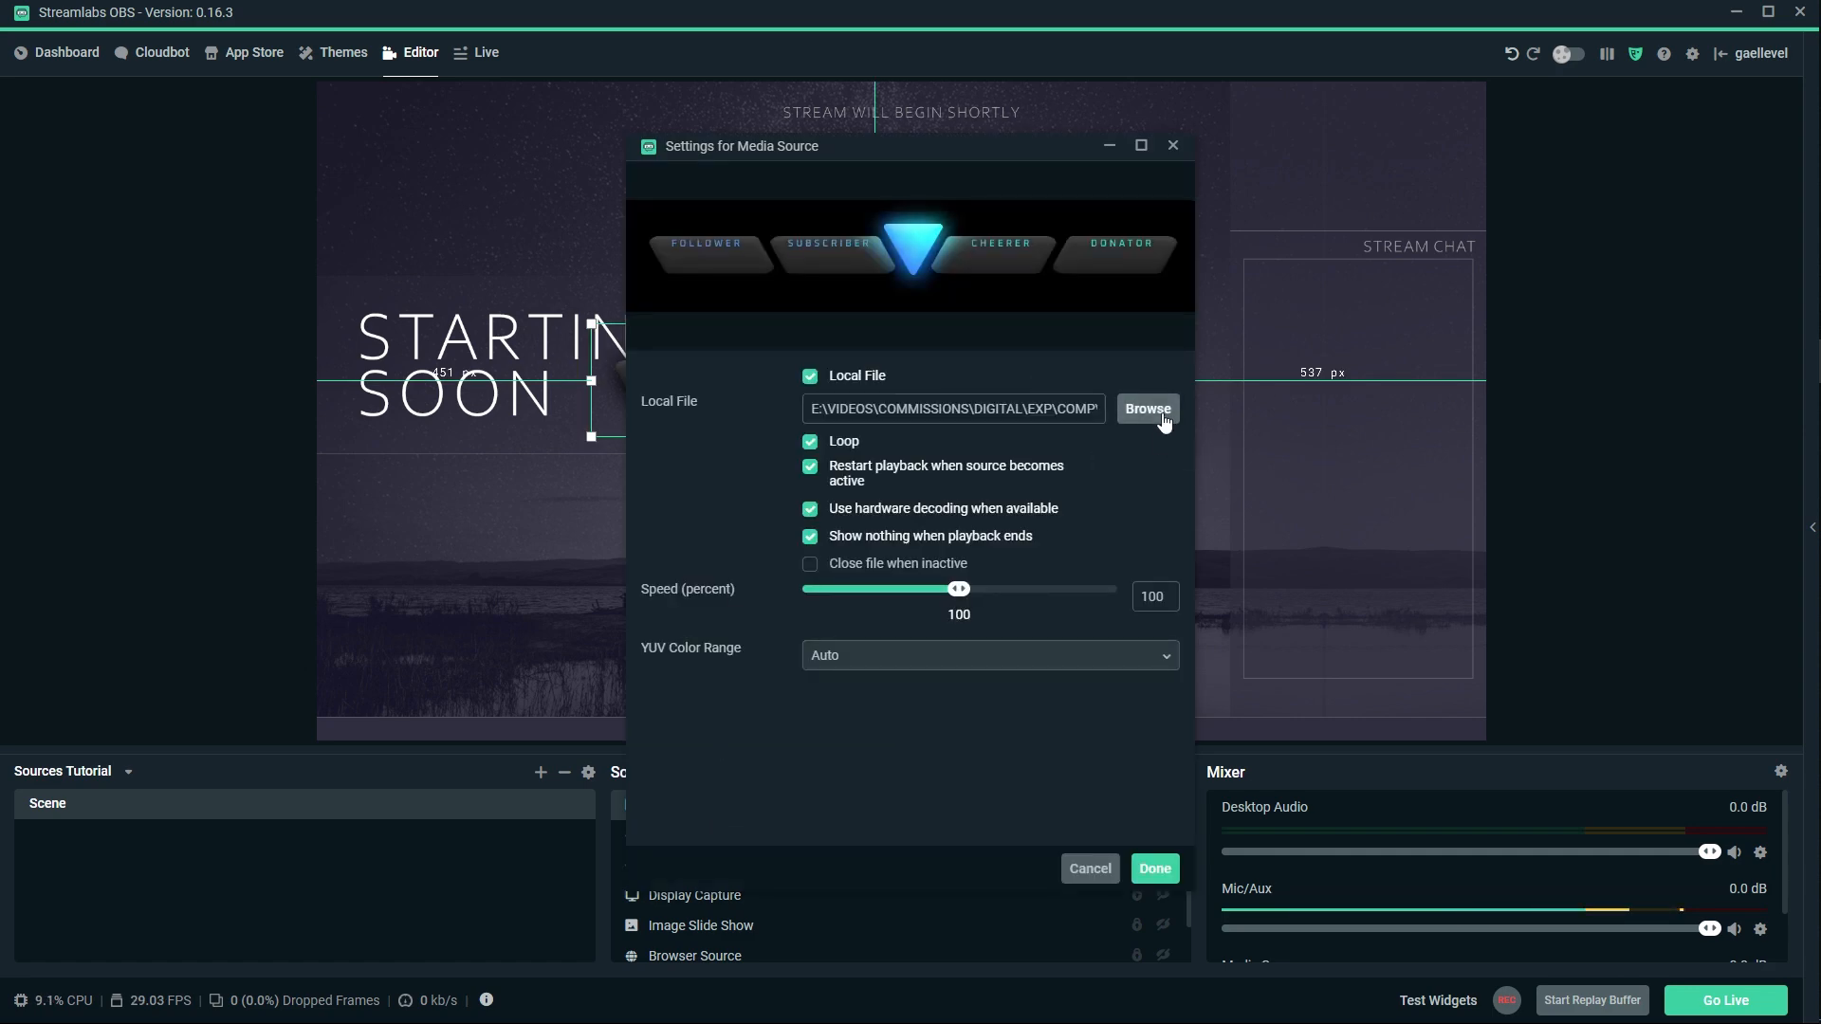
# Load a different meme-compilation clip from the Desktop into the media source.
pyautogui.click(1147, 410)
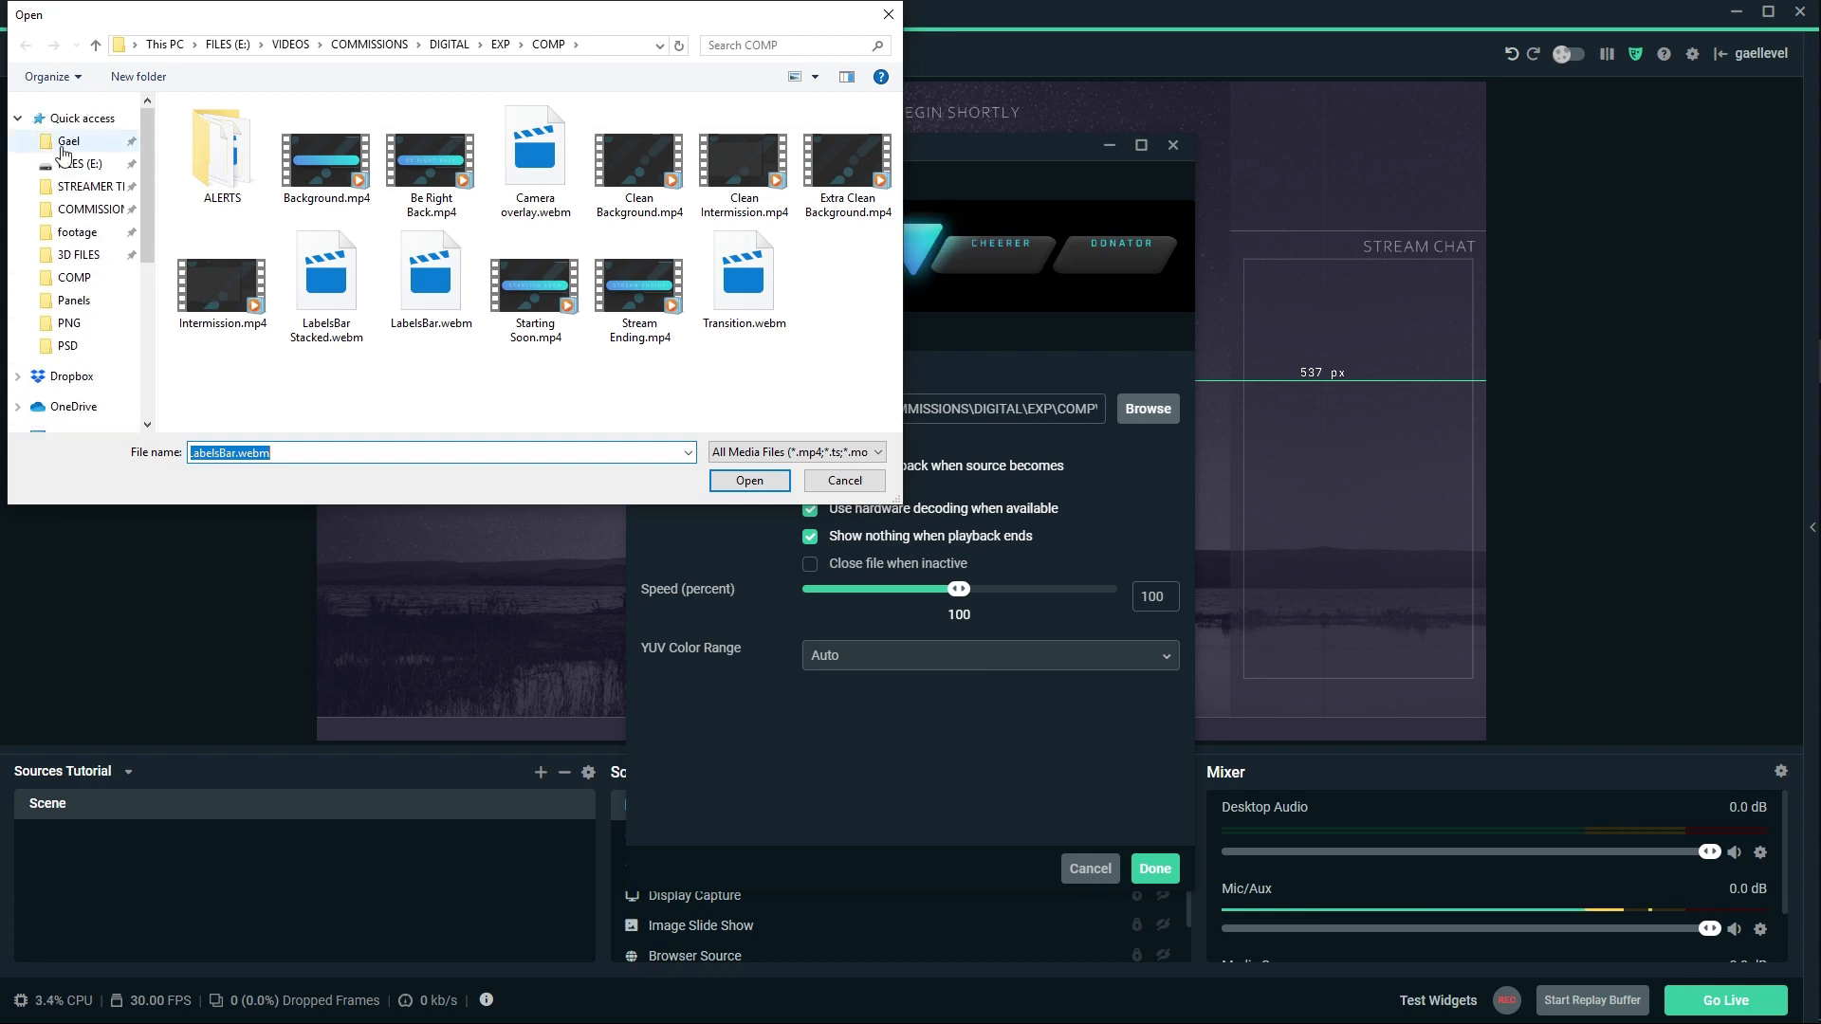
pyautogui.click(64, 141)
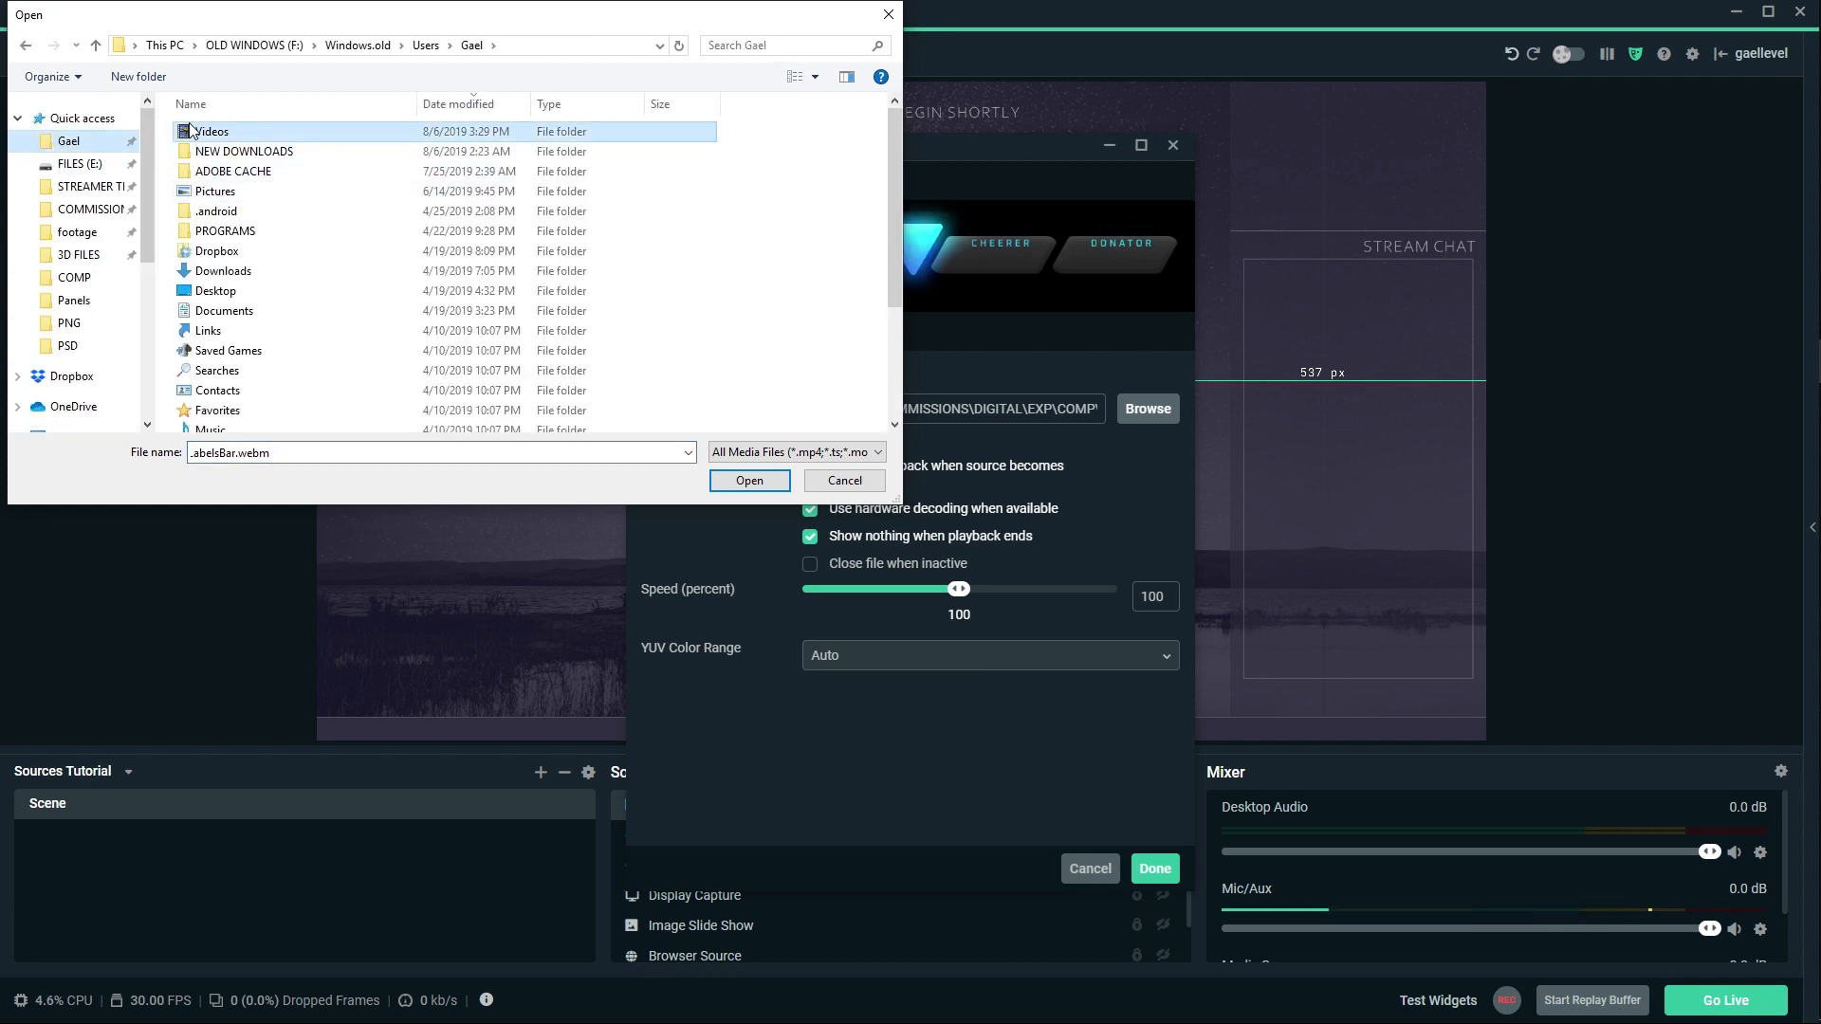
pyautogui.click(749, 480)
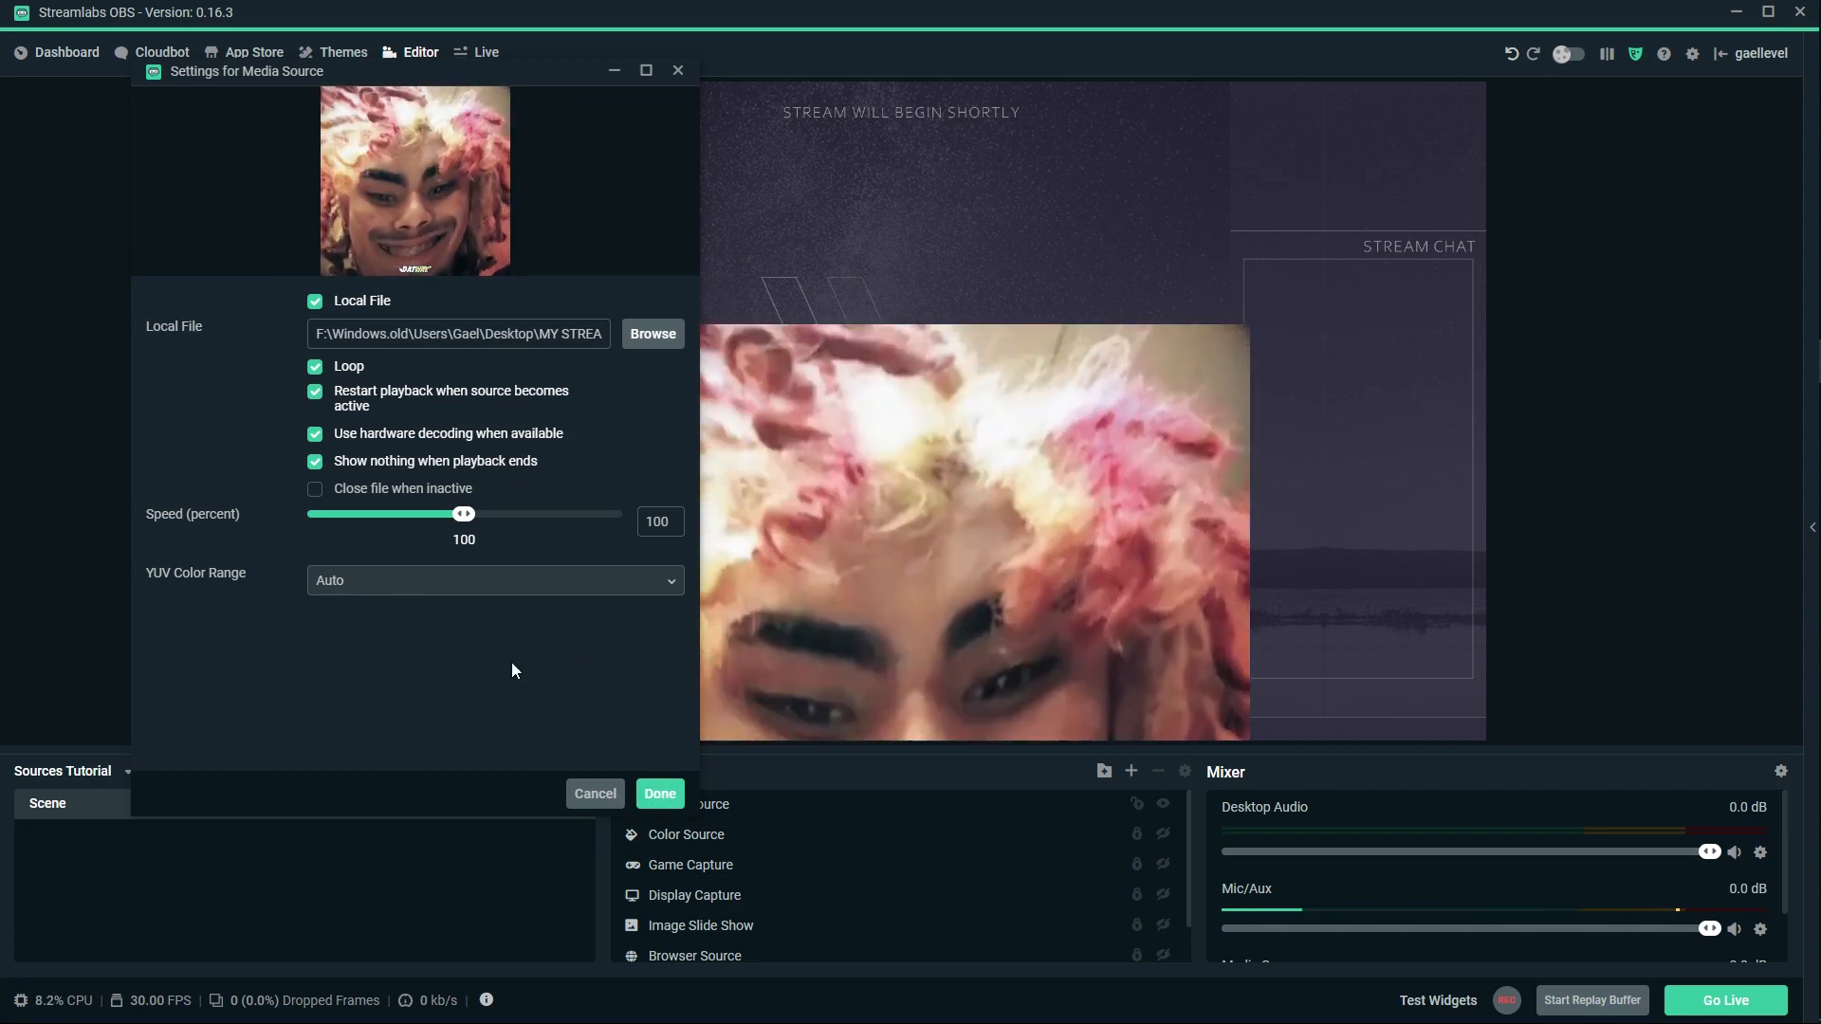
# Set the clip's playback speed to 104 percent and confirm the media source settings.
pyautogui.moveTo(463, 514); pyautogui.dragTo(558, 514)
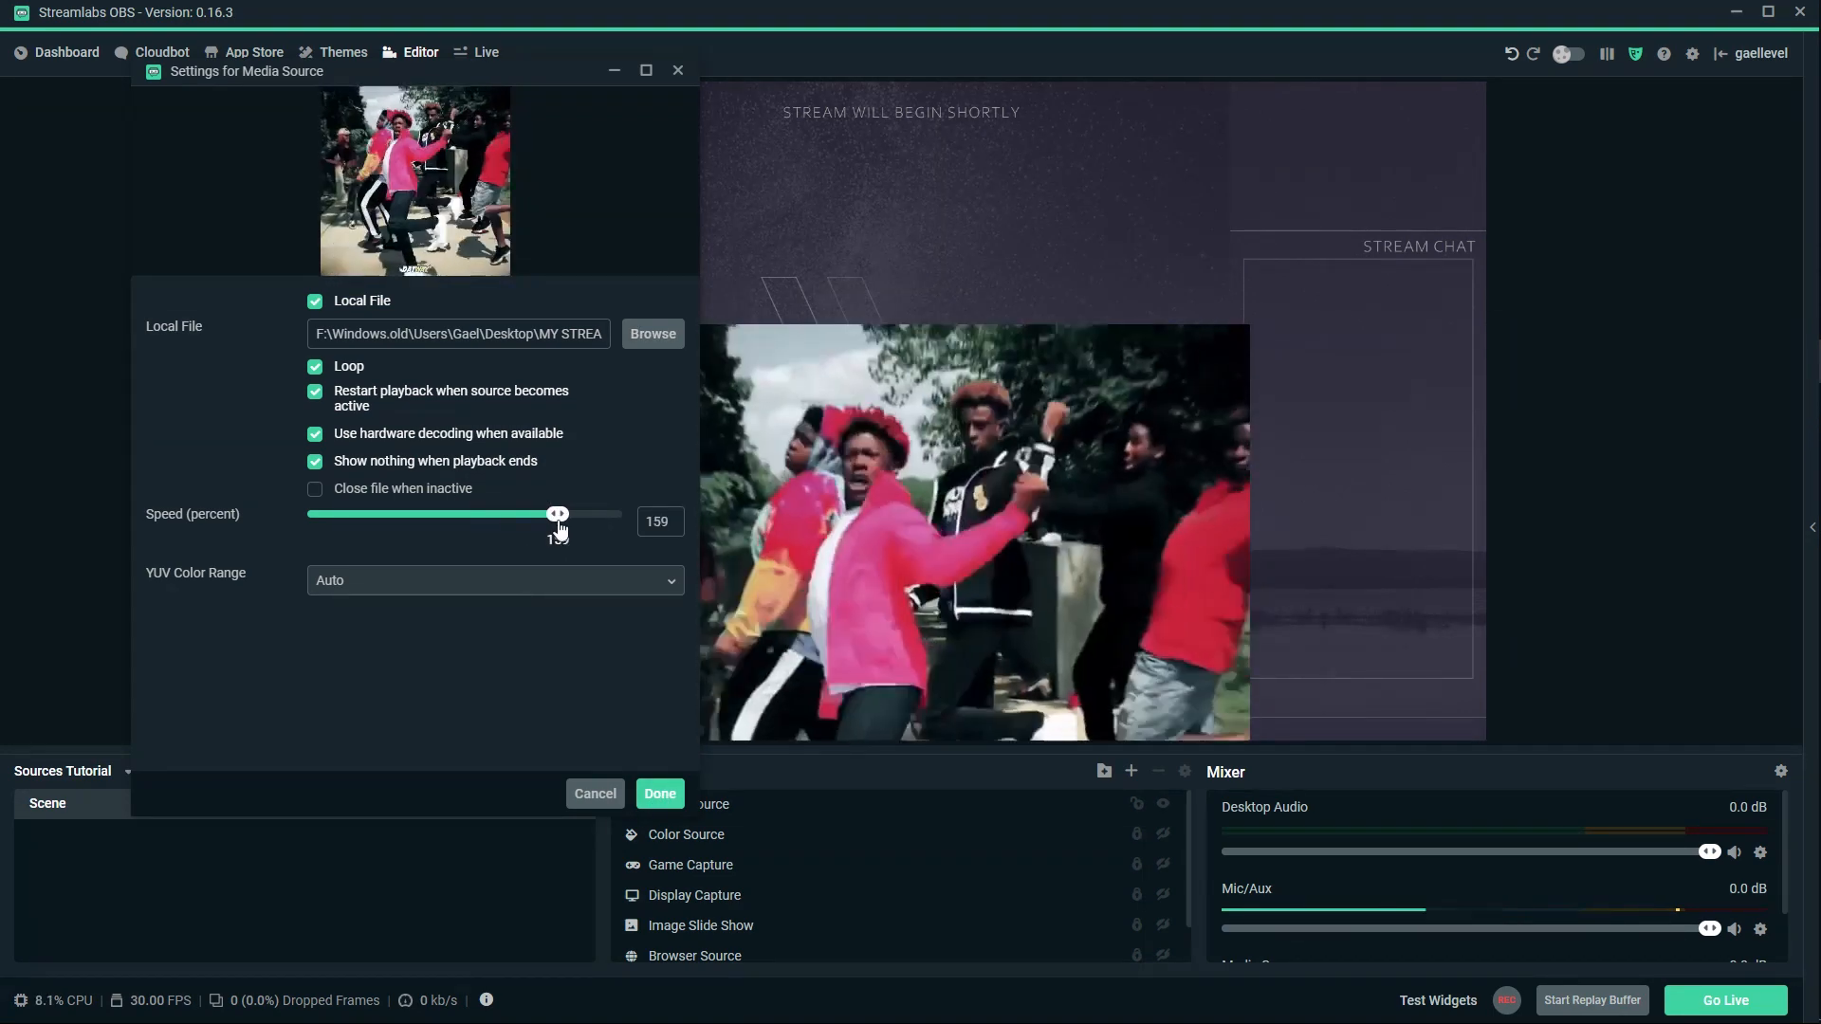
pyautogui.moveTo(558, 514); pyautogui.dragTo(470, 514)
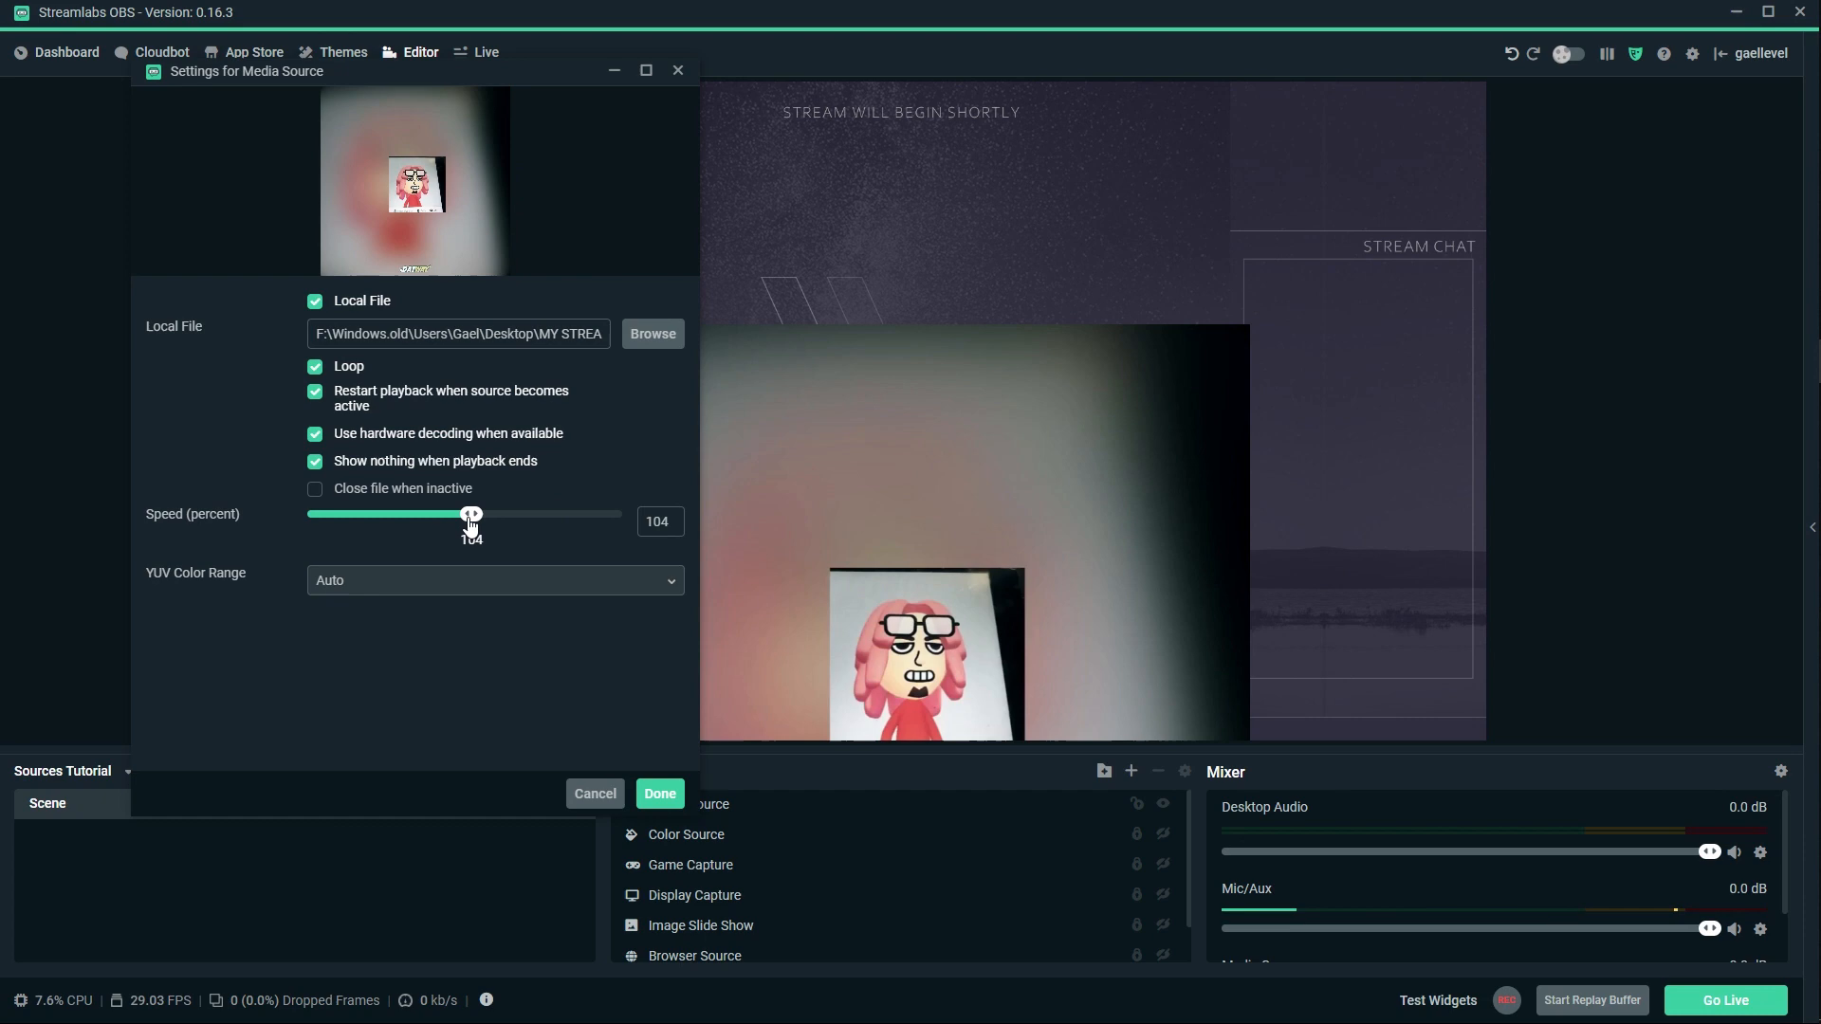
pyautogui.click(660, 793)
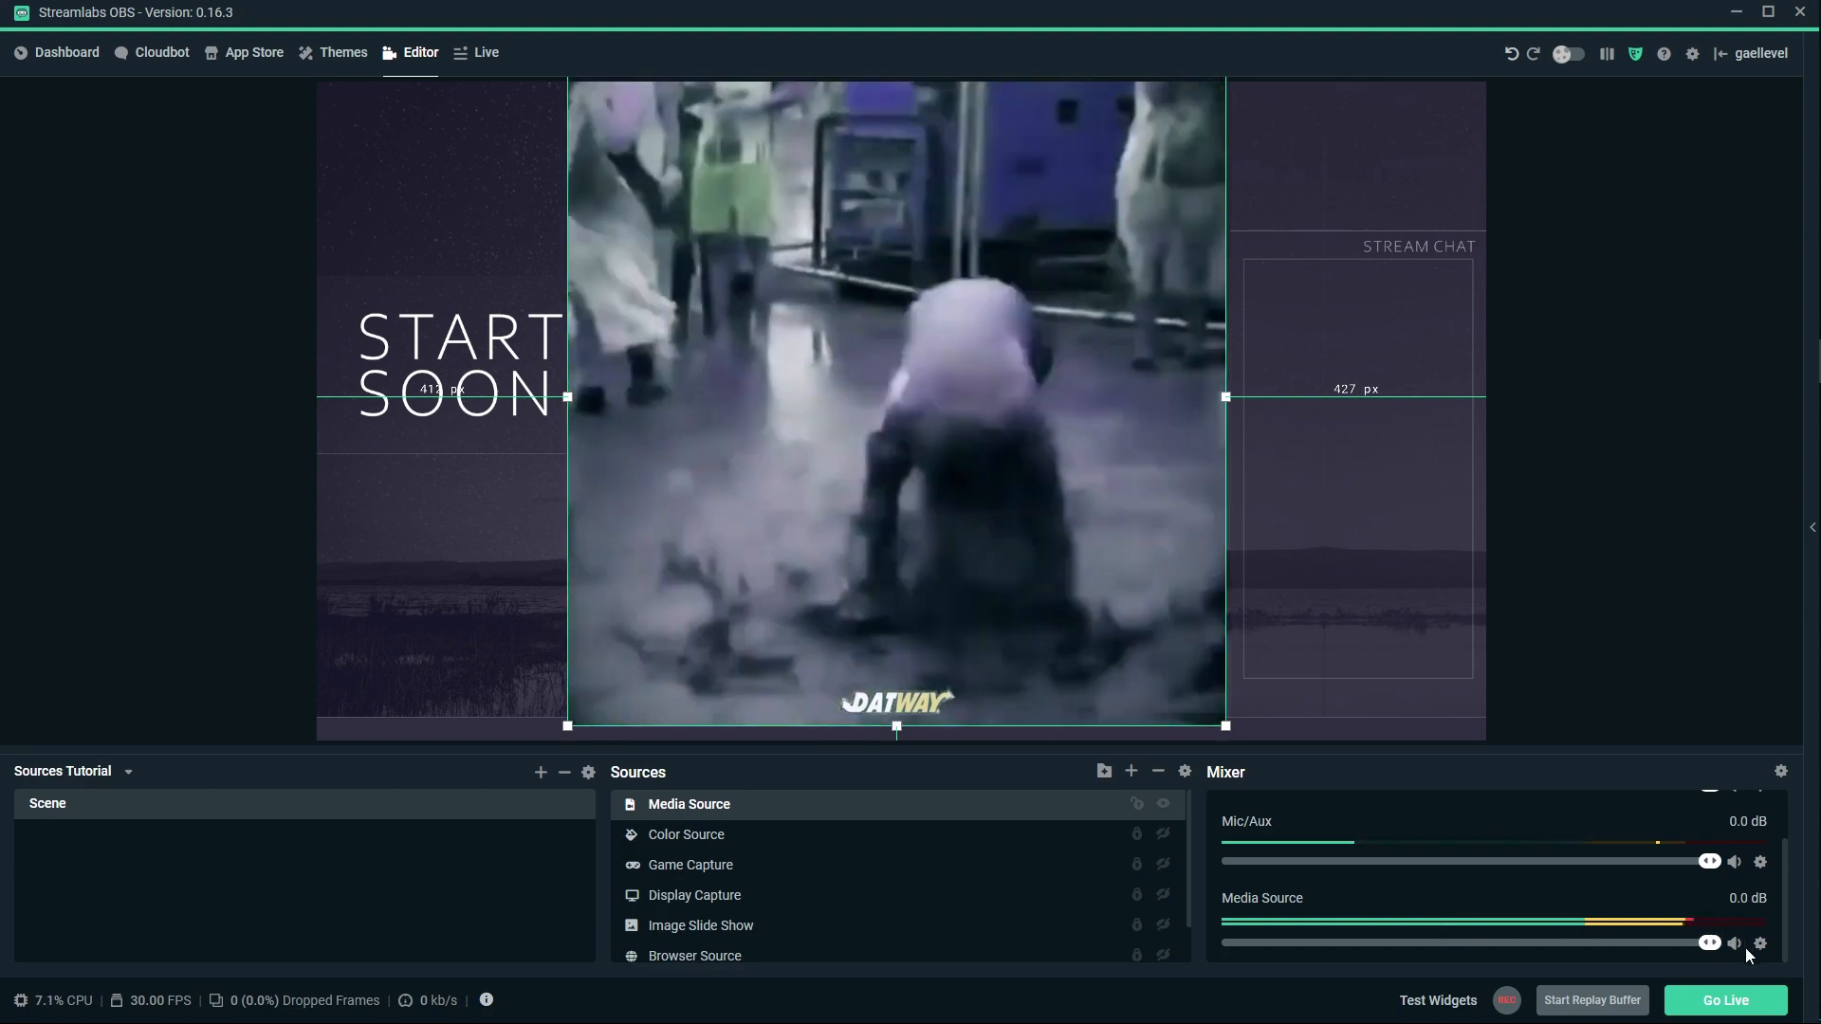
# Lower the Media Source fader in the Mixer to -22 dB and hide the clip from the scene.
pyautogui.moveTo(1707, 943); pyautogui.dragTo(1447, 943)
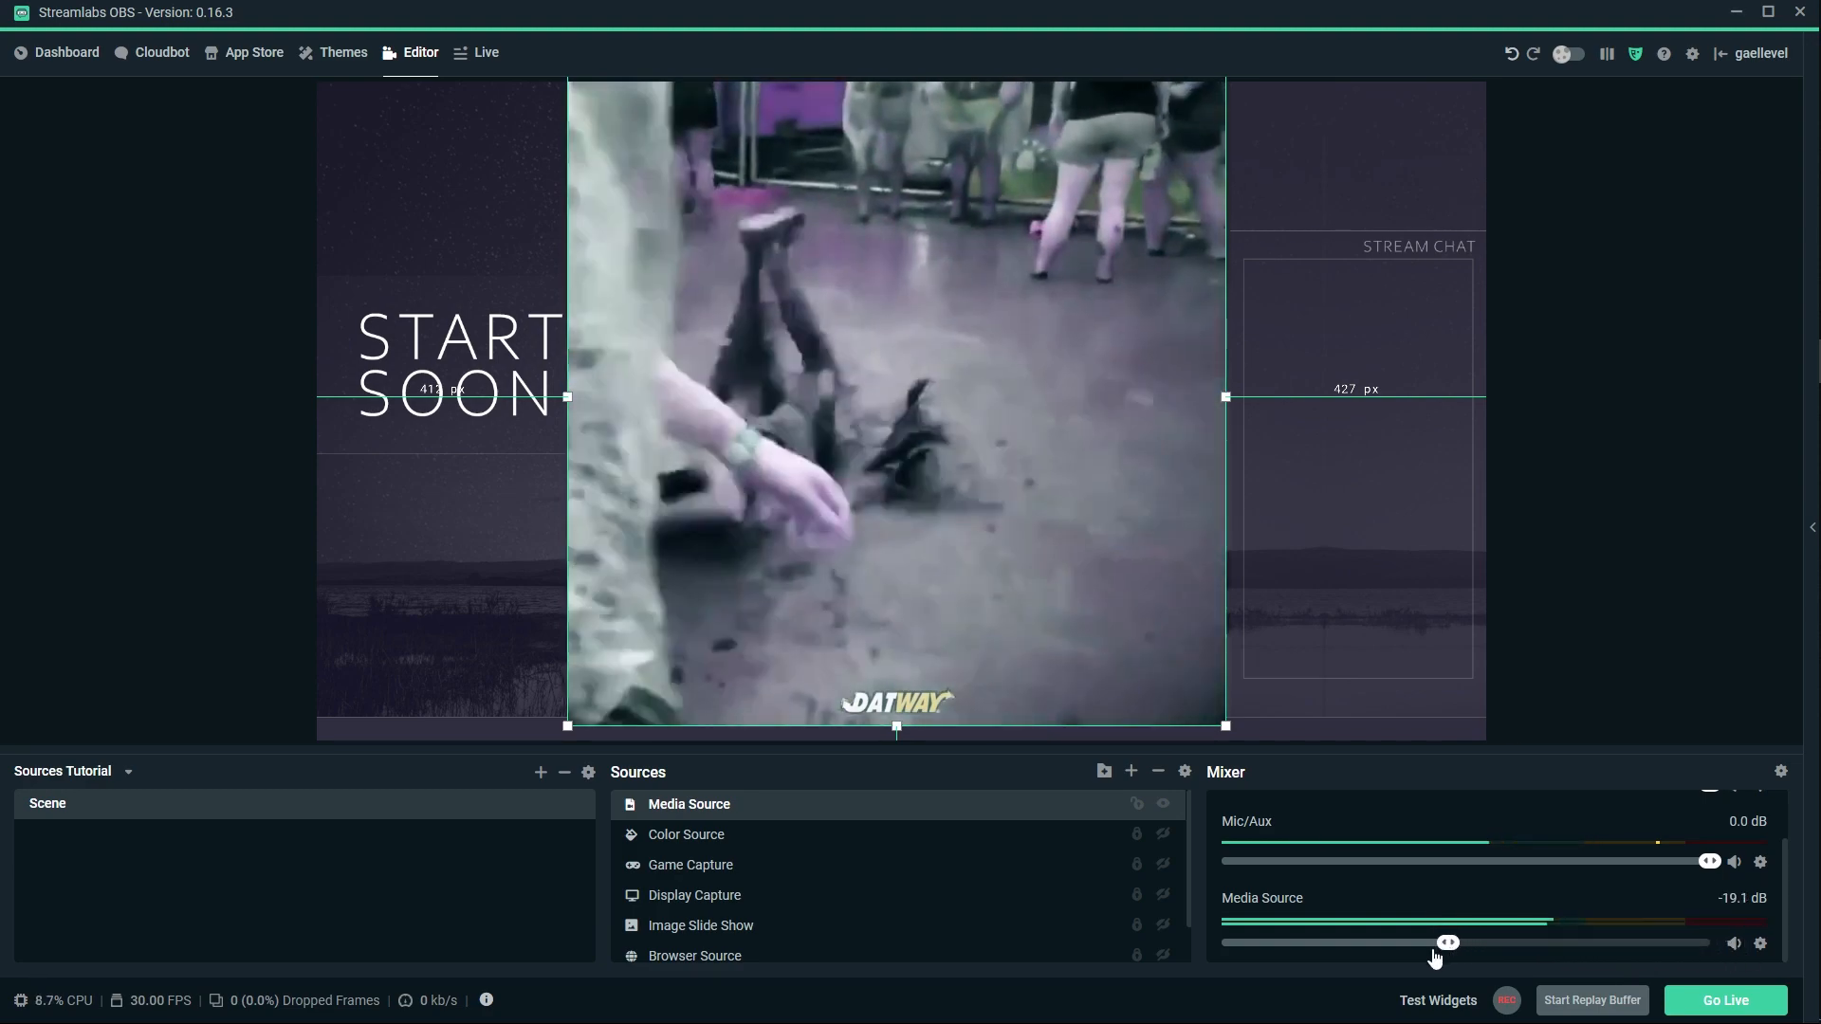
pyautogui.moveTo(1447, 943); pyautogui.dragTo(1445, 943)
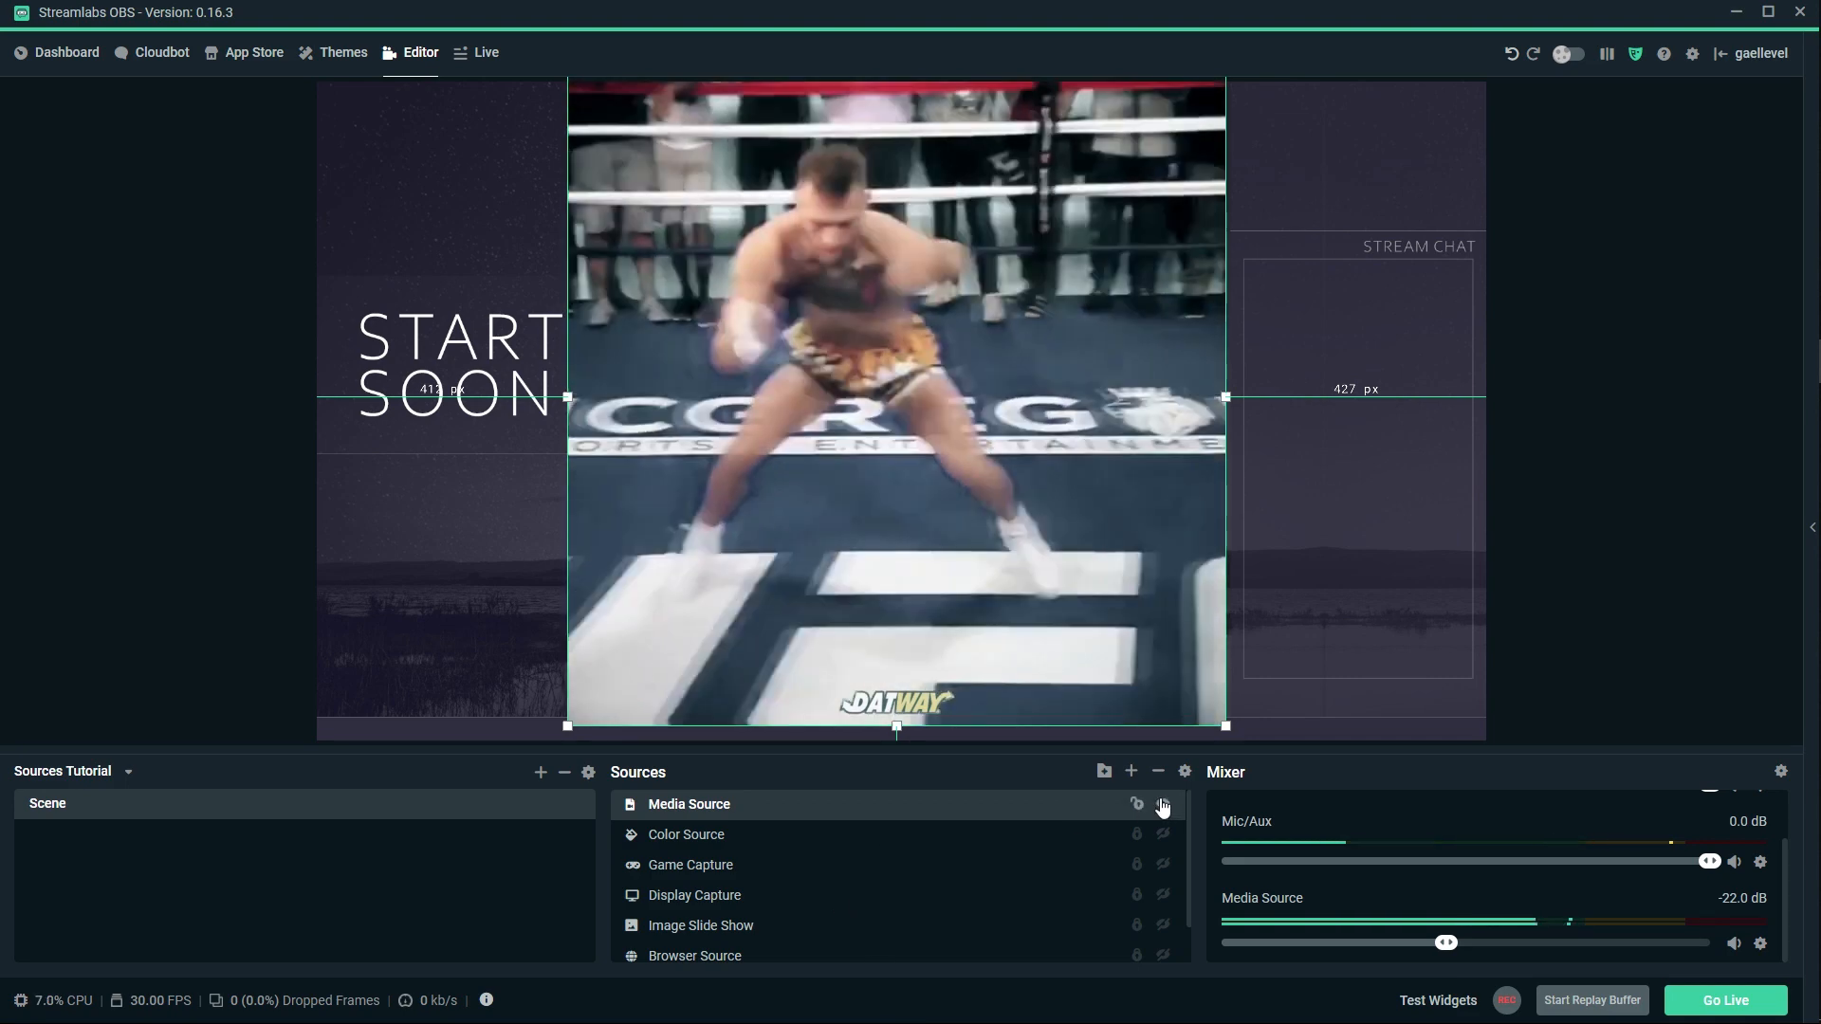
pyautogui.click(1162, 804)
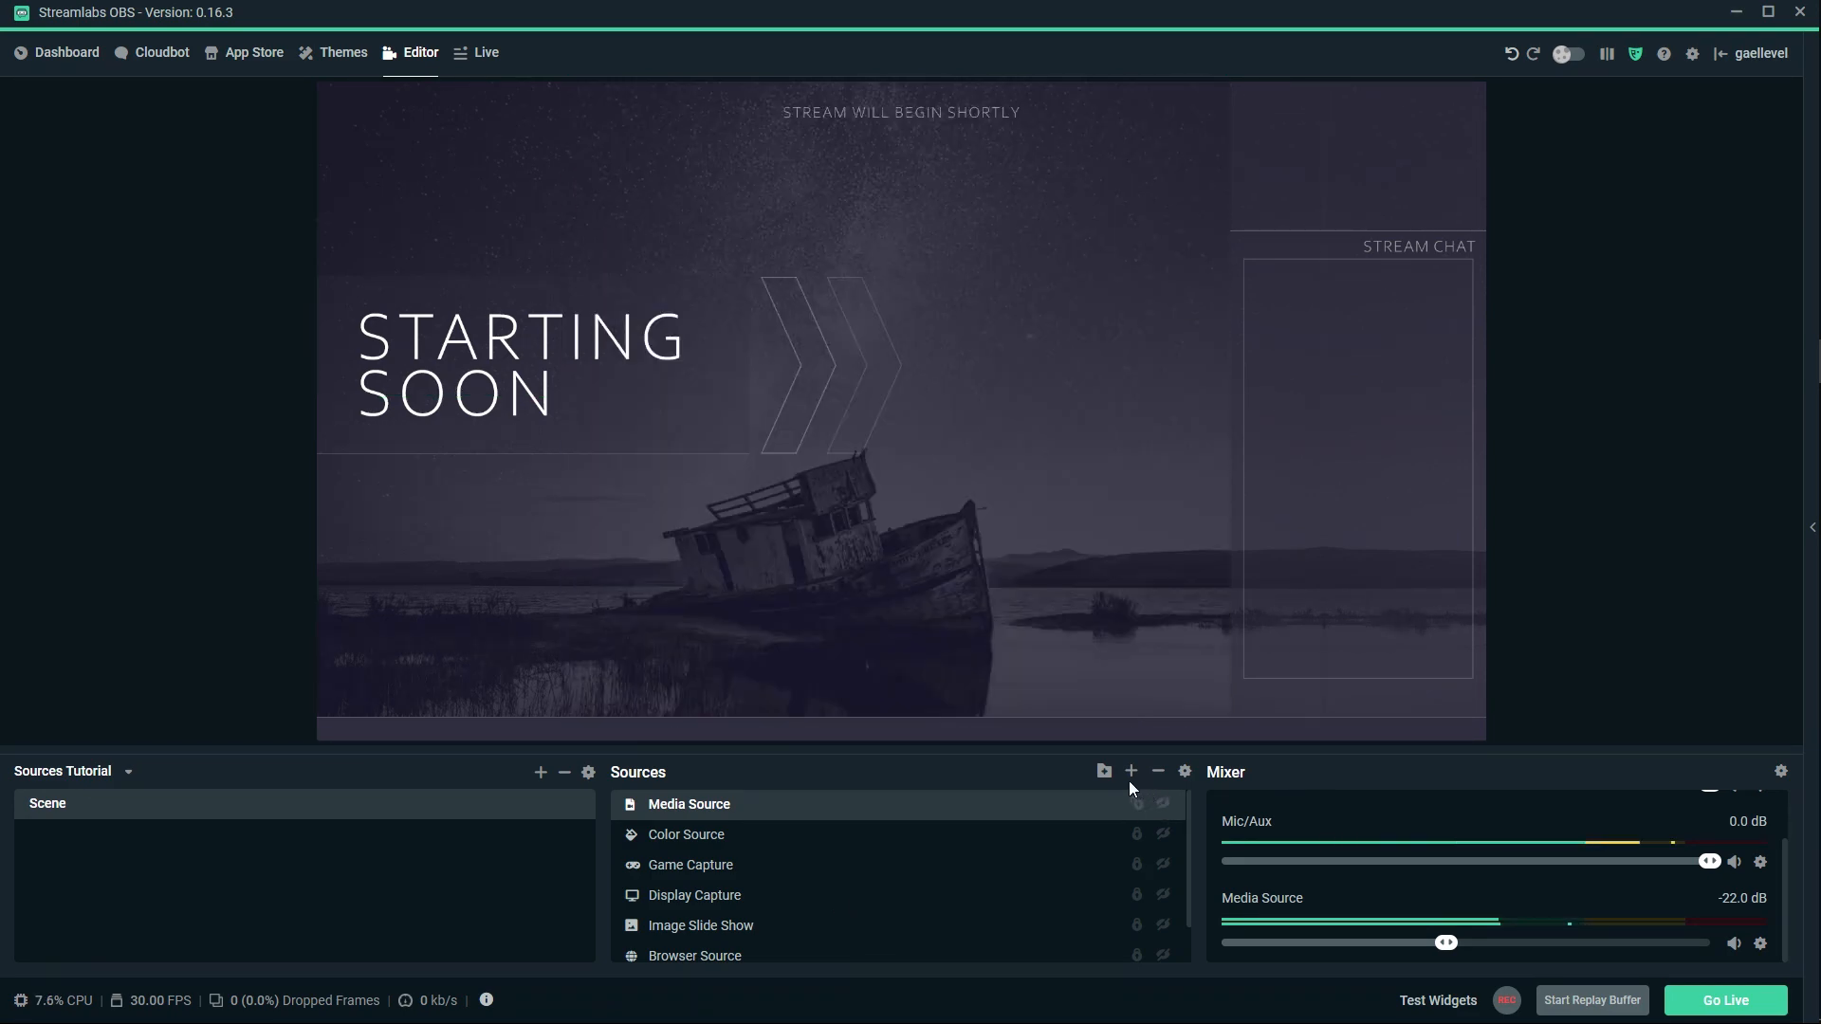
pyautogui.moveTo(1131, 770)
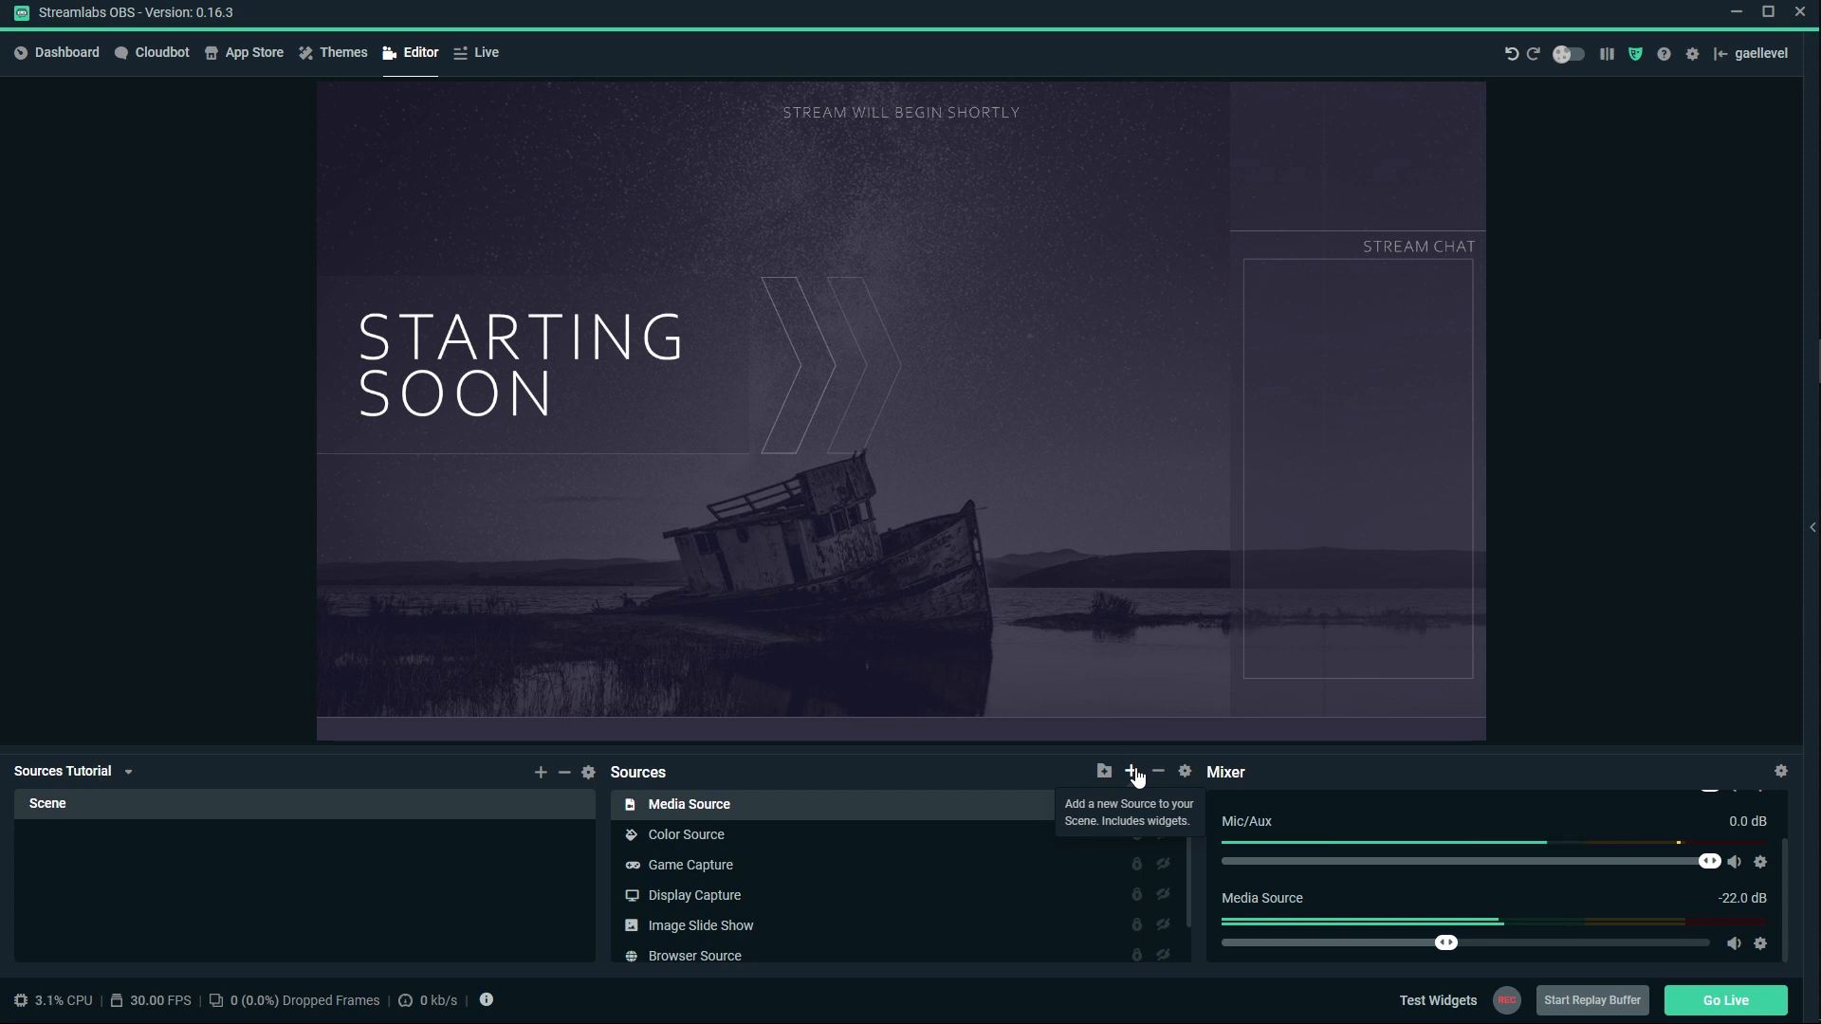
# Add a Text (GDI+) source and set its font family to Funk Machine Outline.
pyautogui.click(1130, 770)
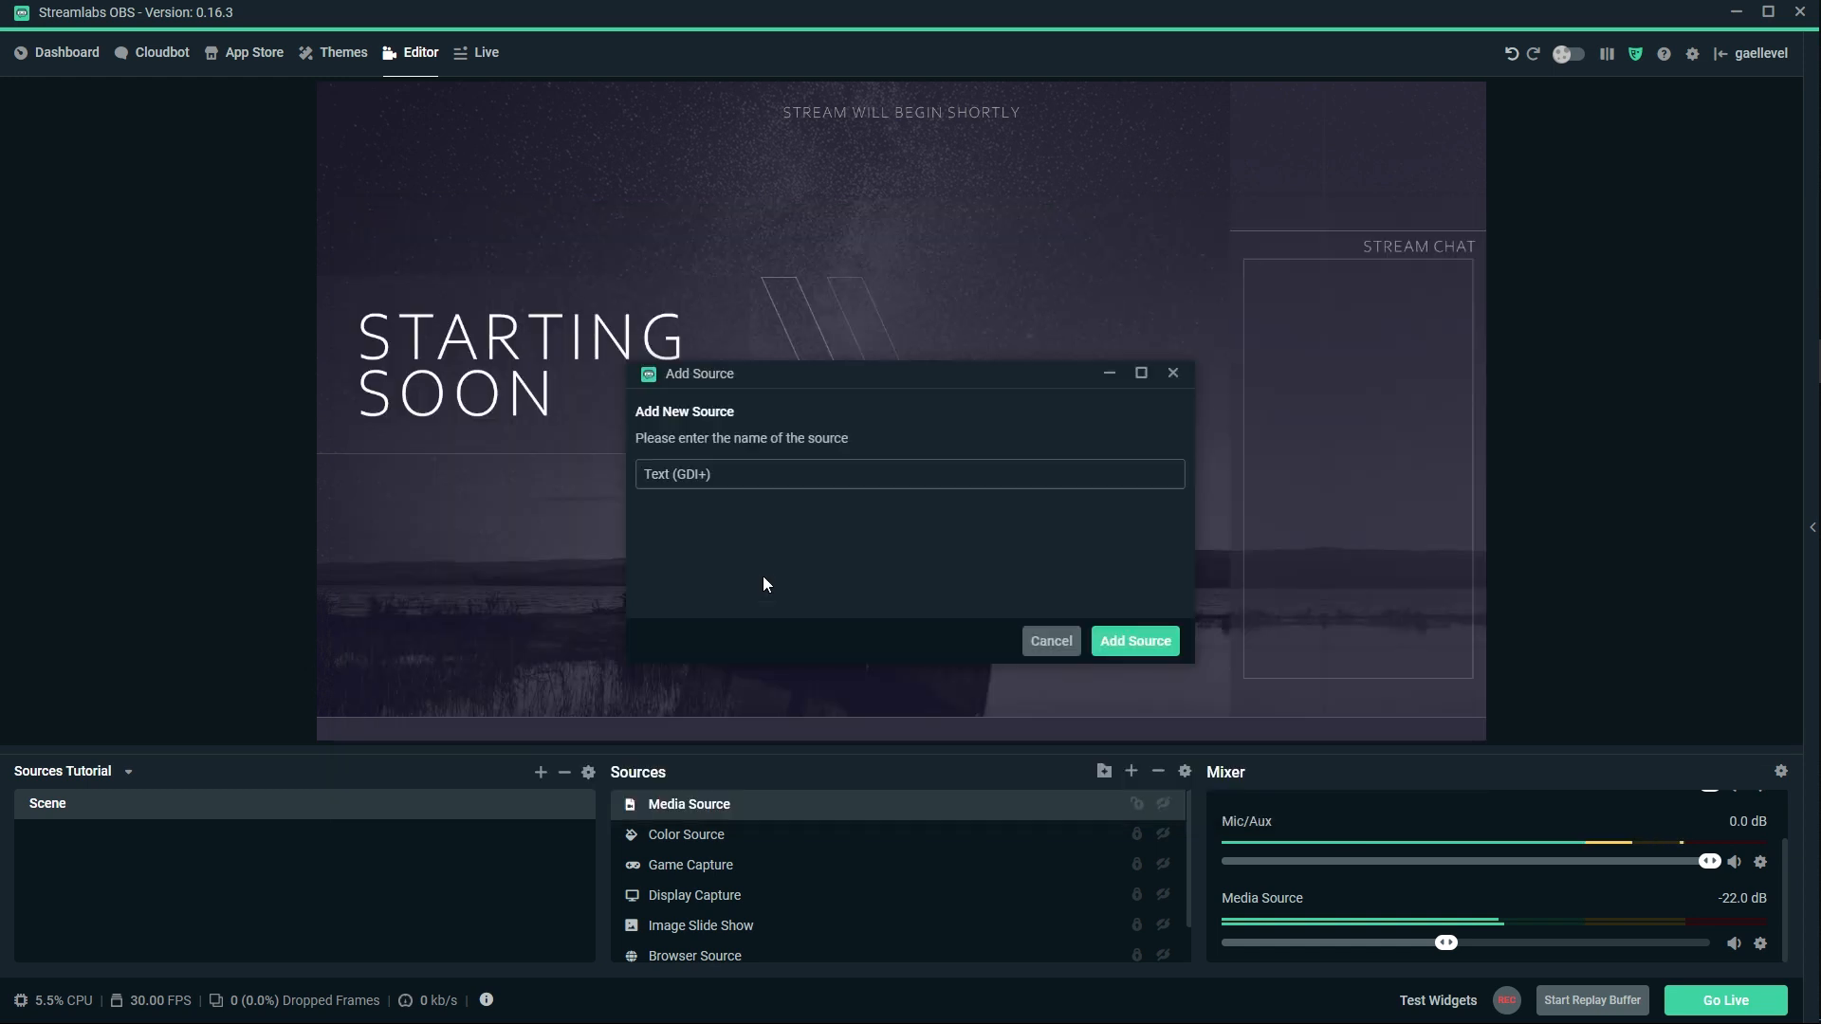
pyautogui.click(1134, 641)
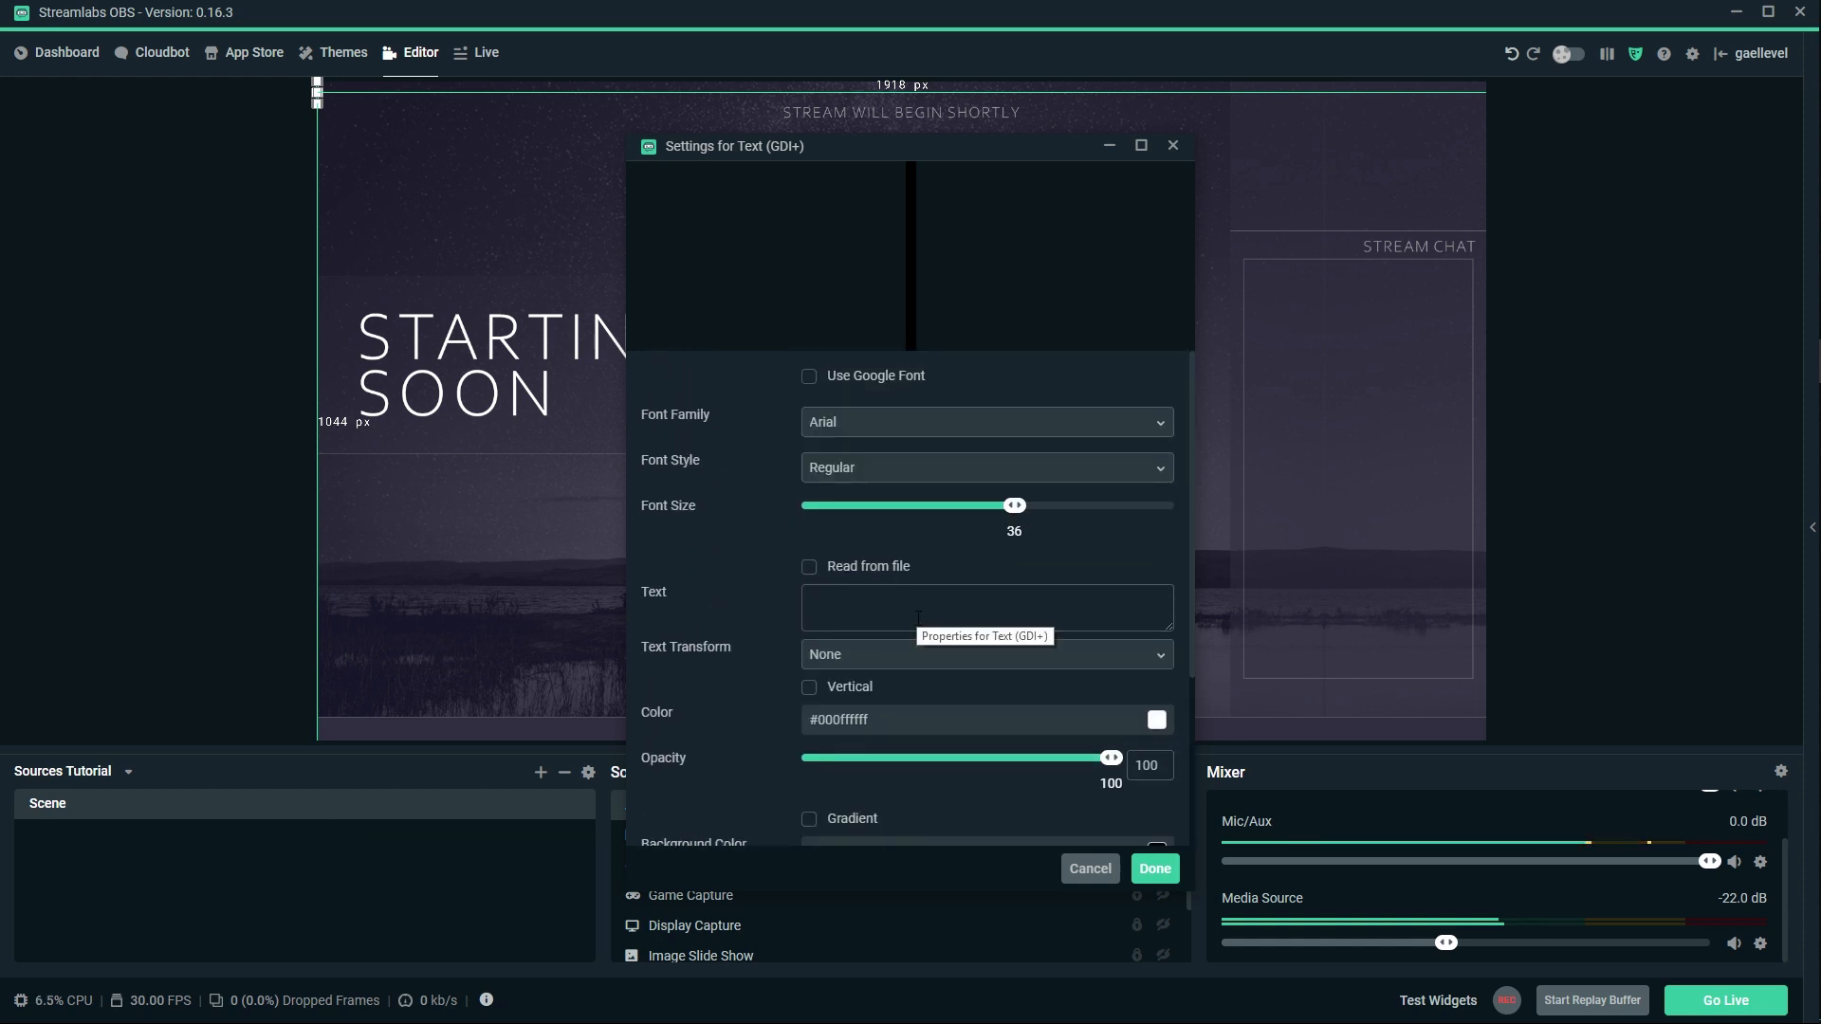
pyautogui.moveTo(732, 542)
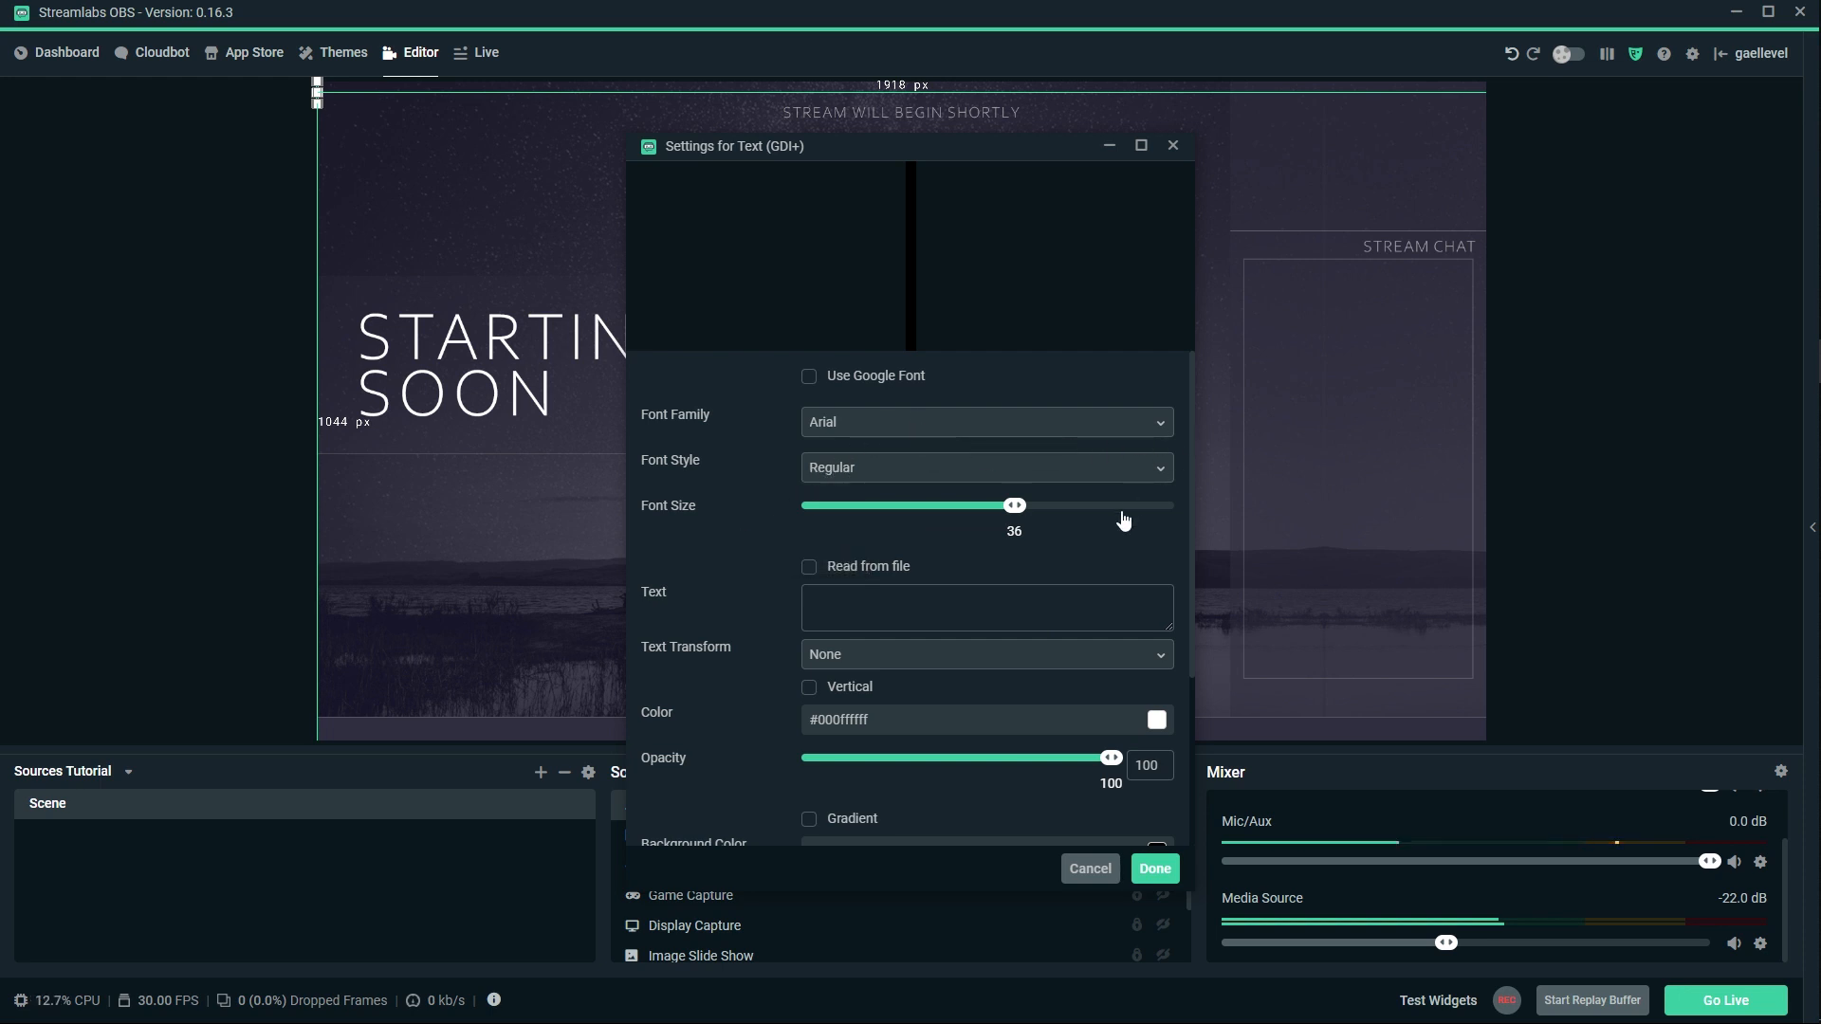
pyautogui.click(986, 421)
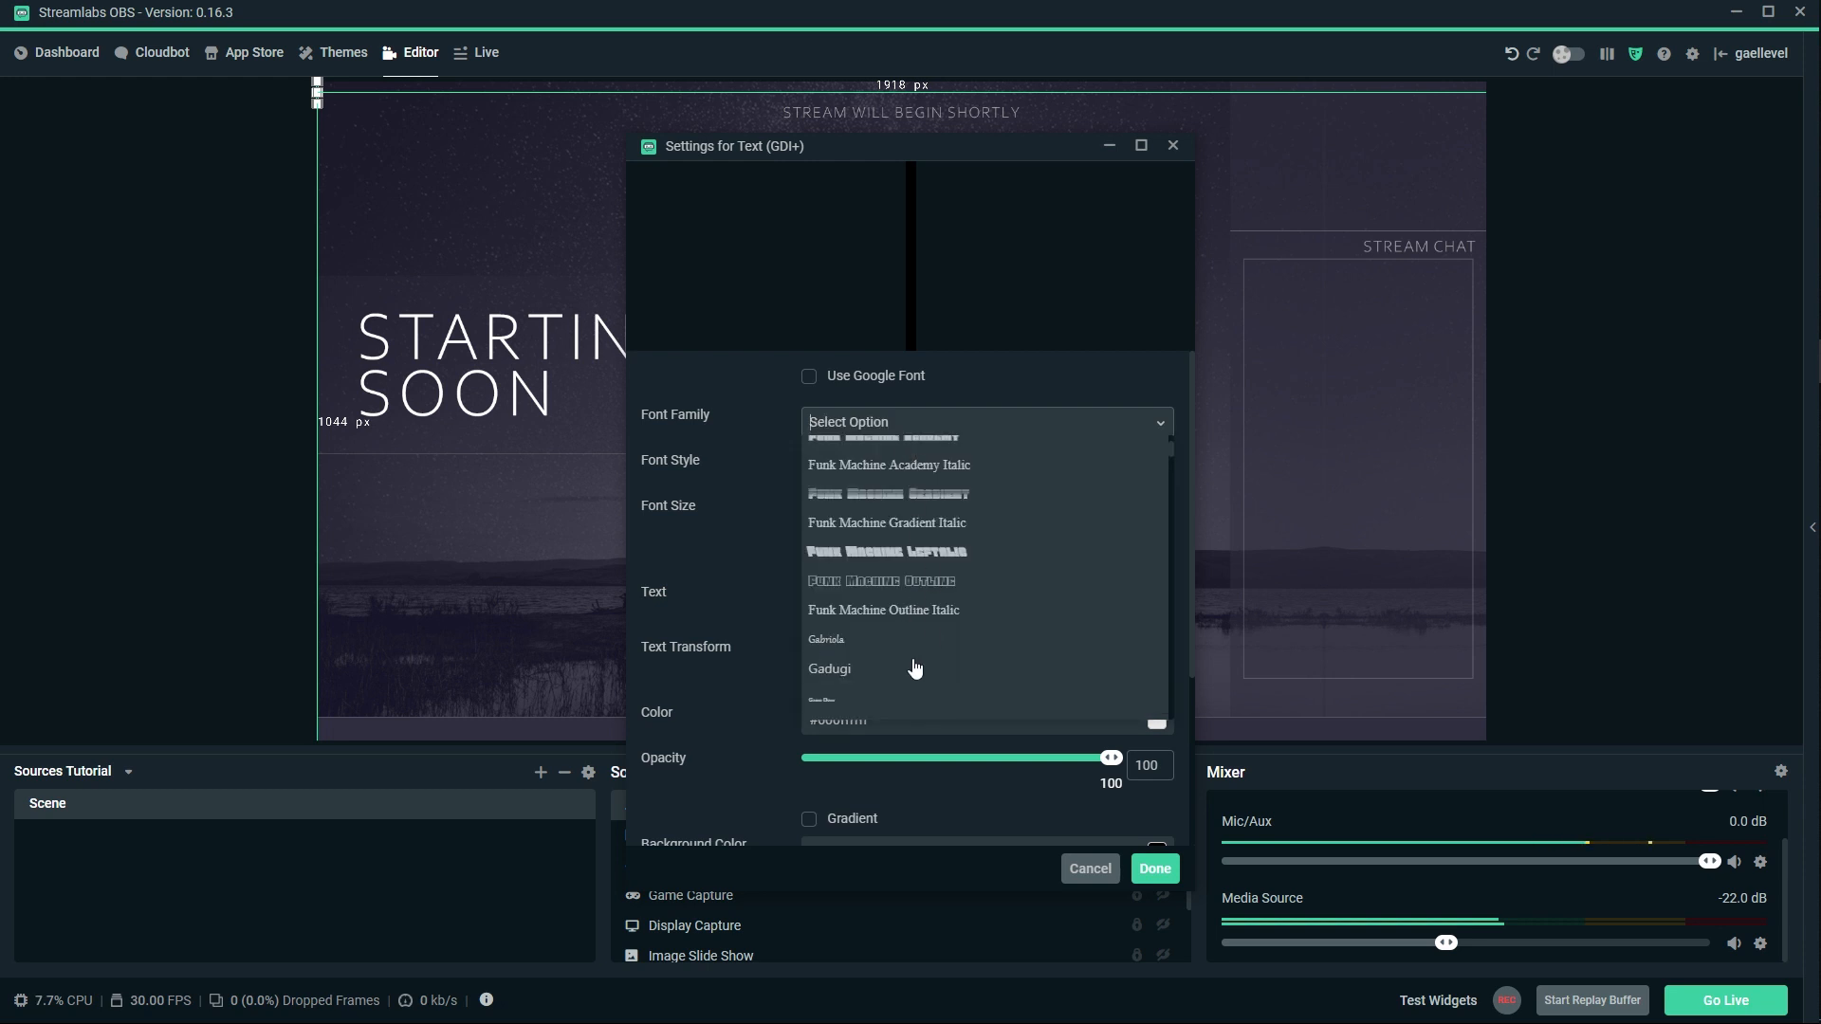
pyautogui.click(880, 580)
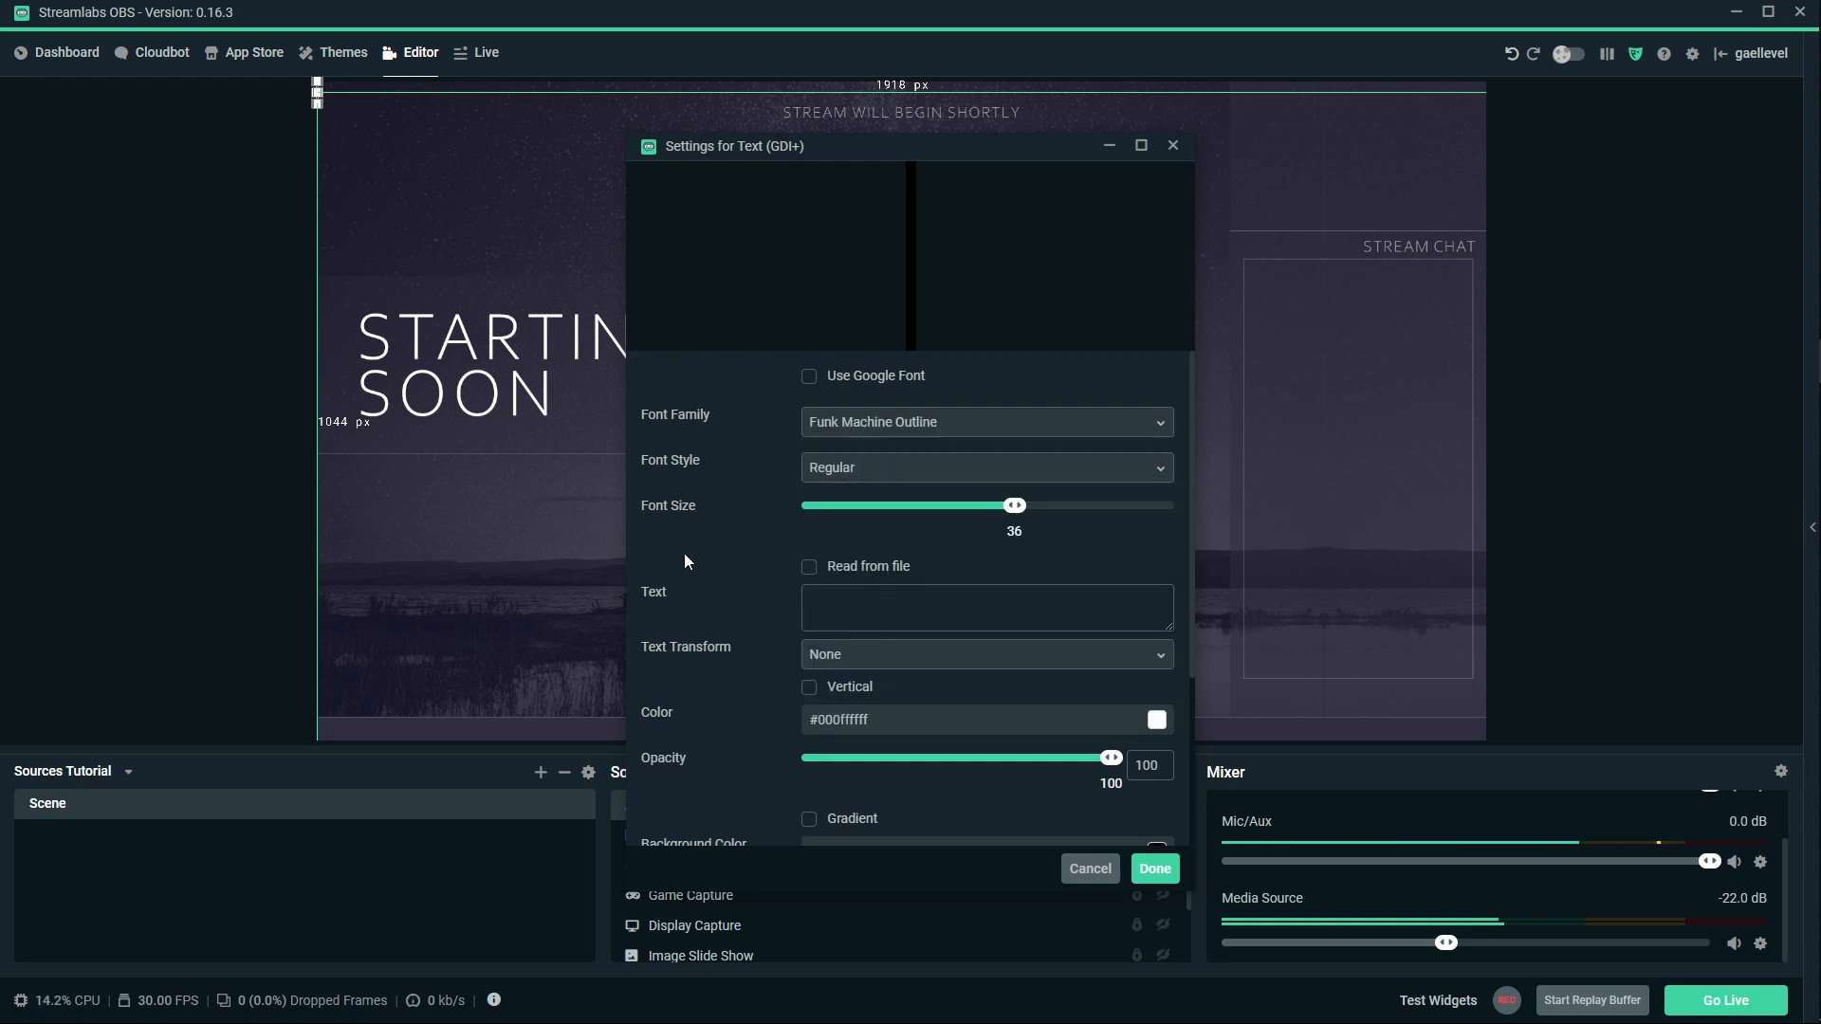
# Enter the text ANYTHING HERE and raise the font size to 288.
pyautogui.click(937, 609)
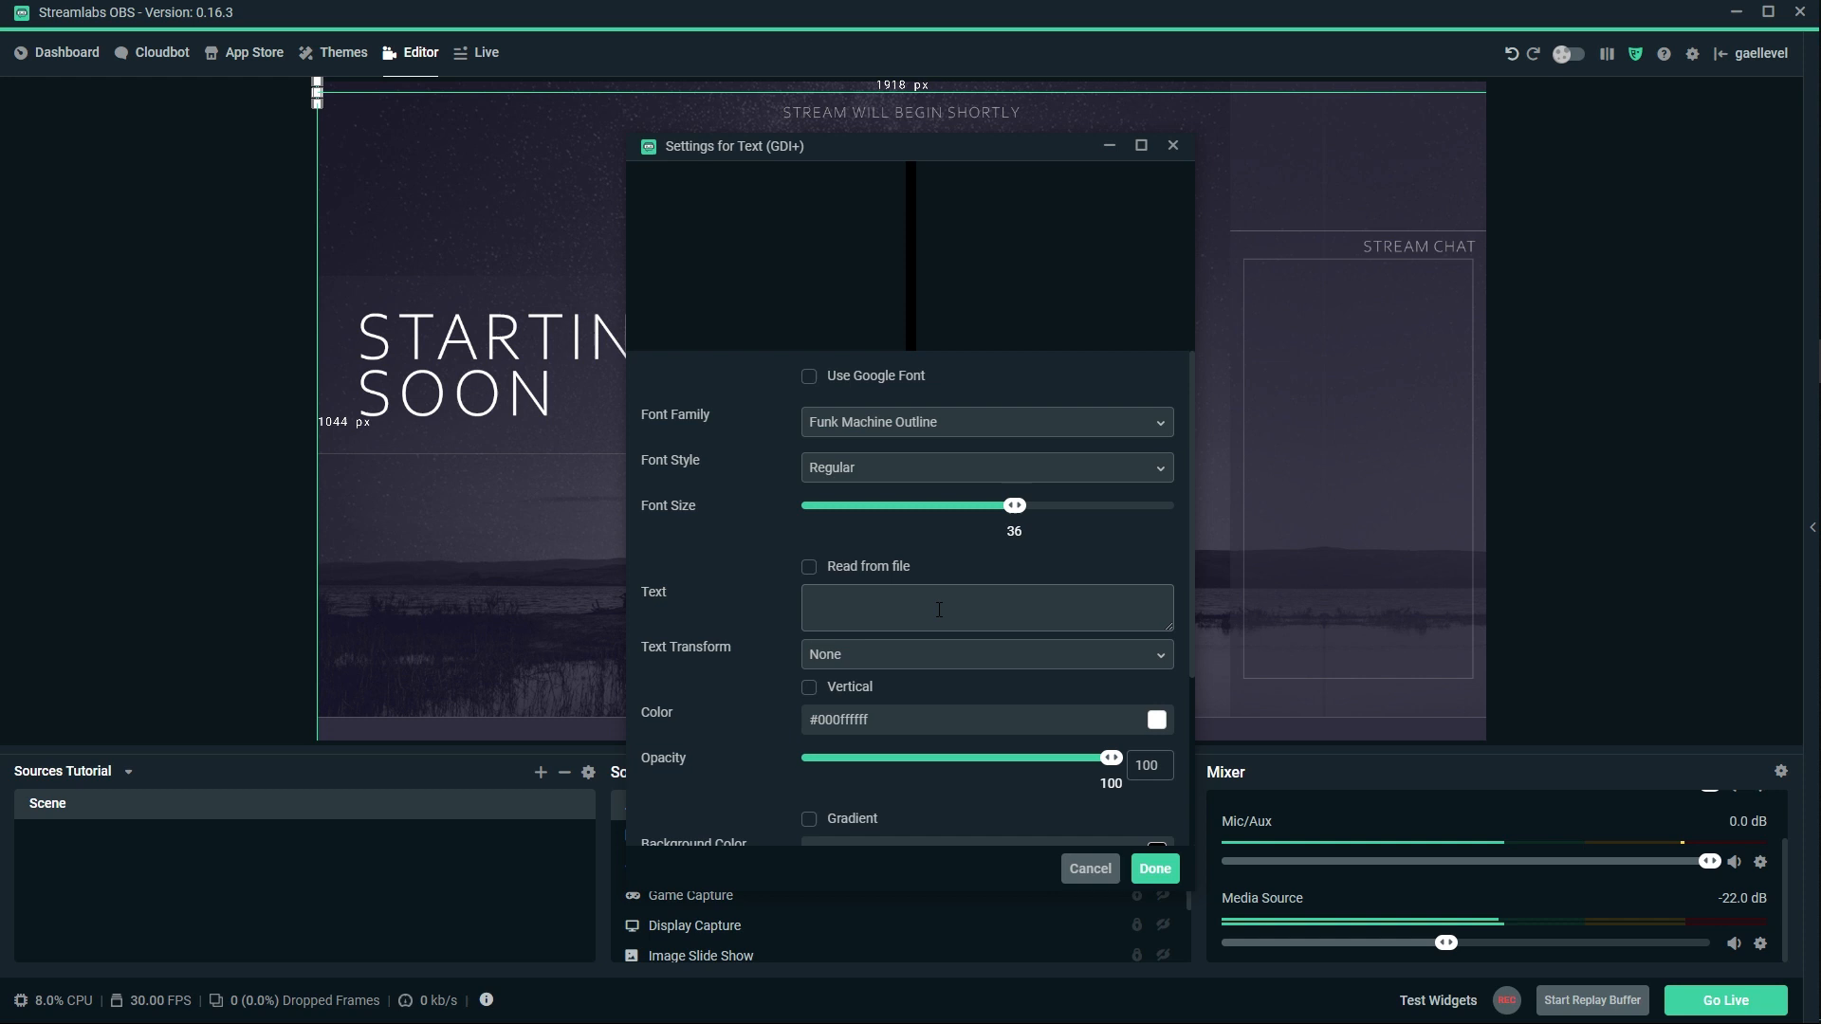
pyautogui.write('ANYTHING HERE')
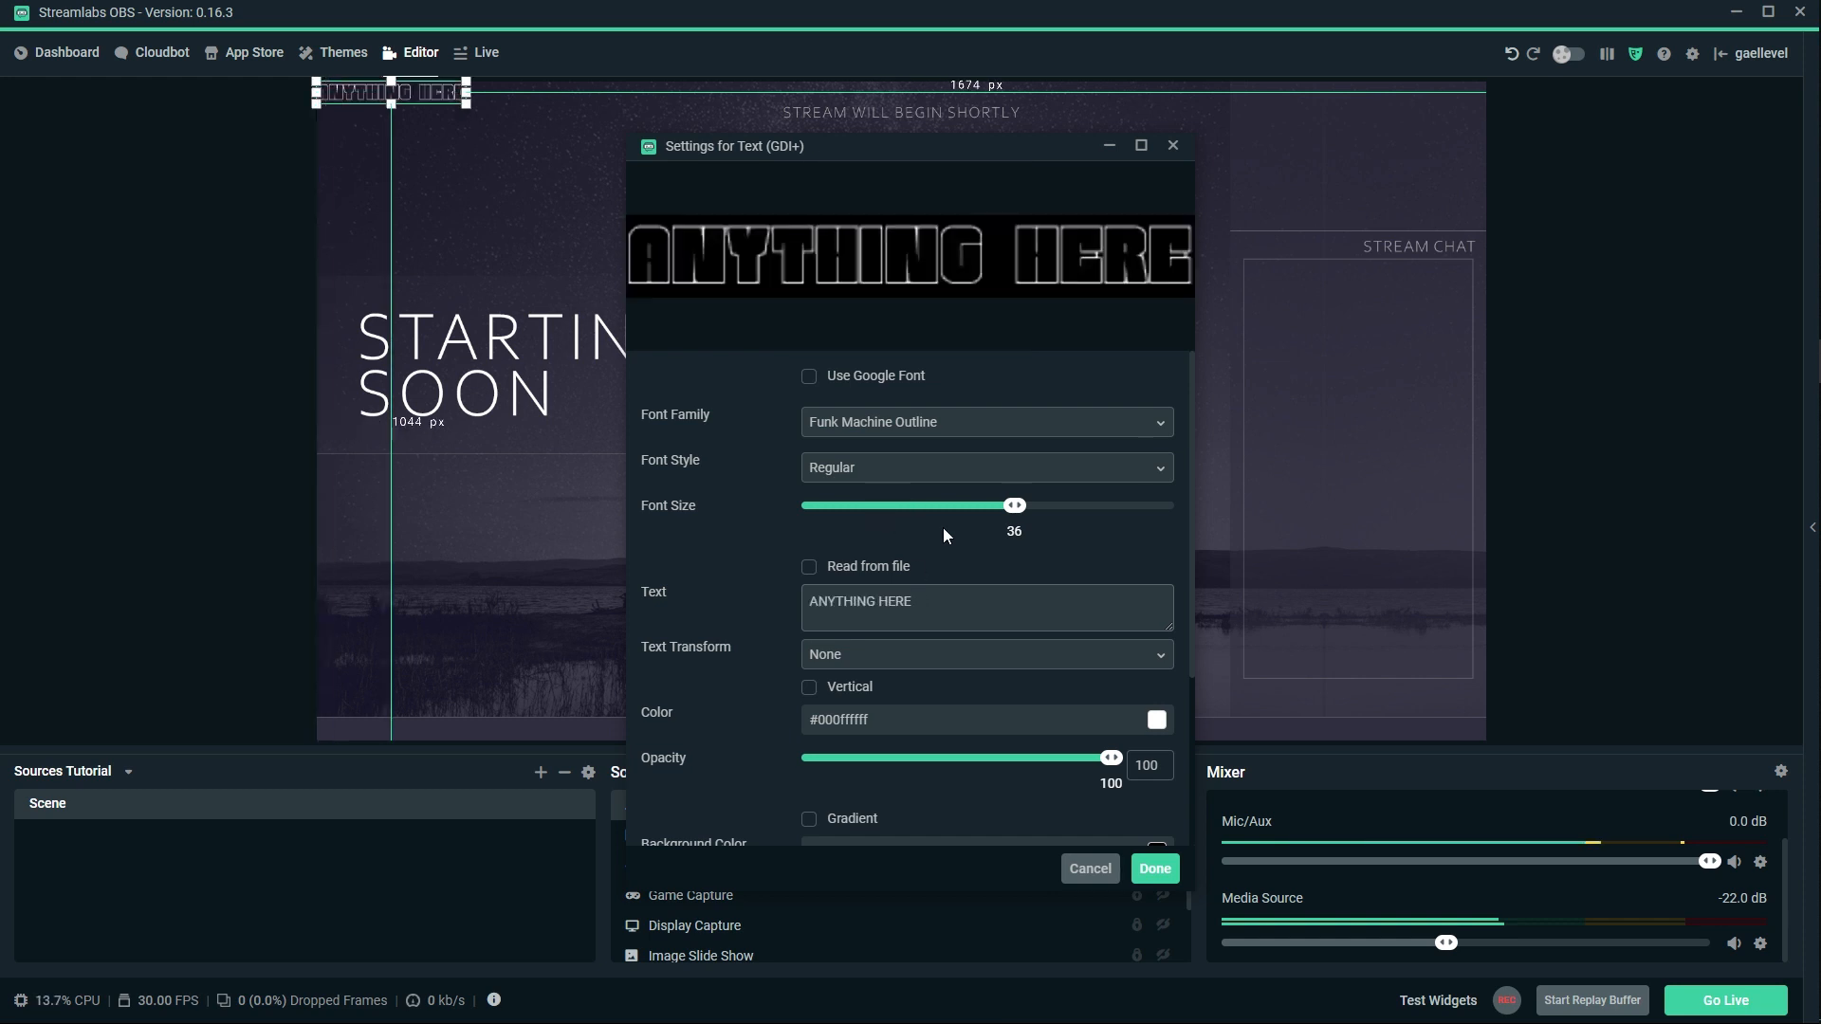
pyautogui.moveTo(1013, 505); pyautogui.dragTo(1157, 504)
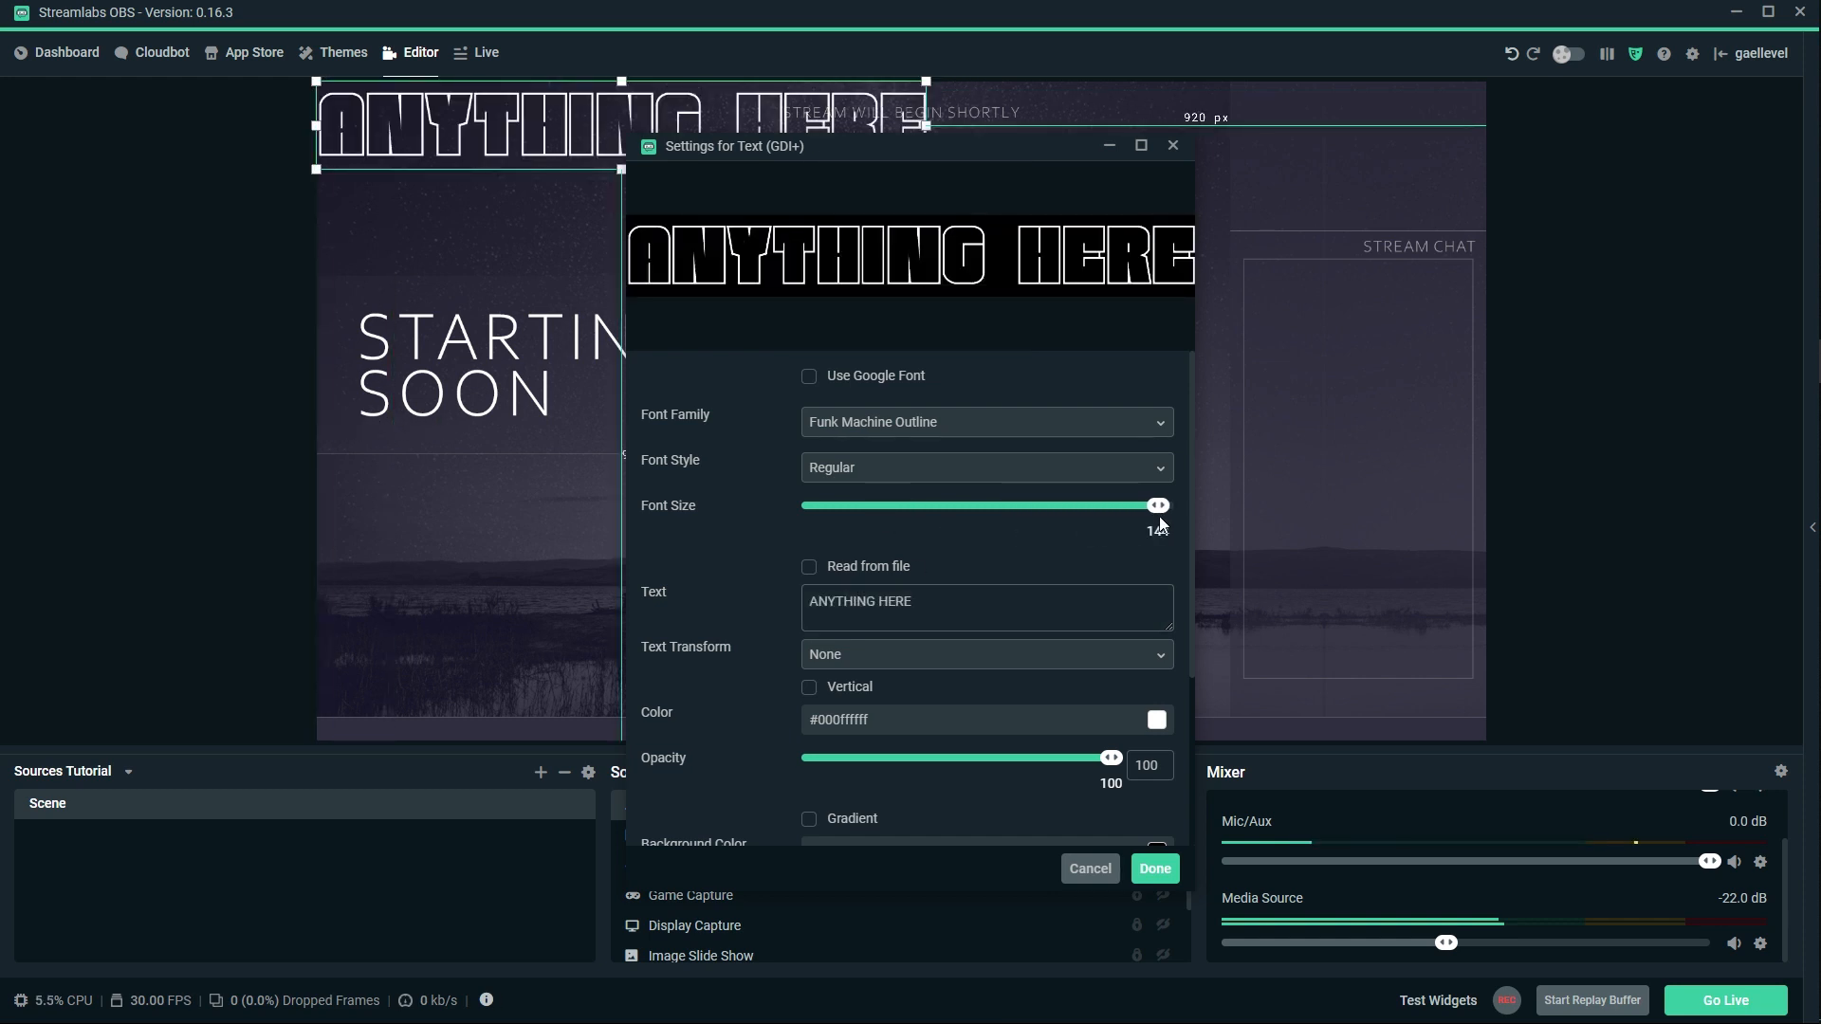
pyautogui.moveTo(1157, 505); pyautogui.dragTo(1148, 505)
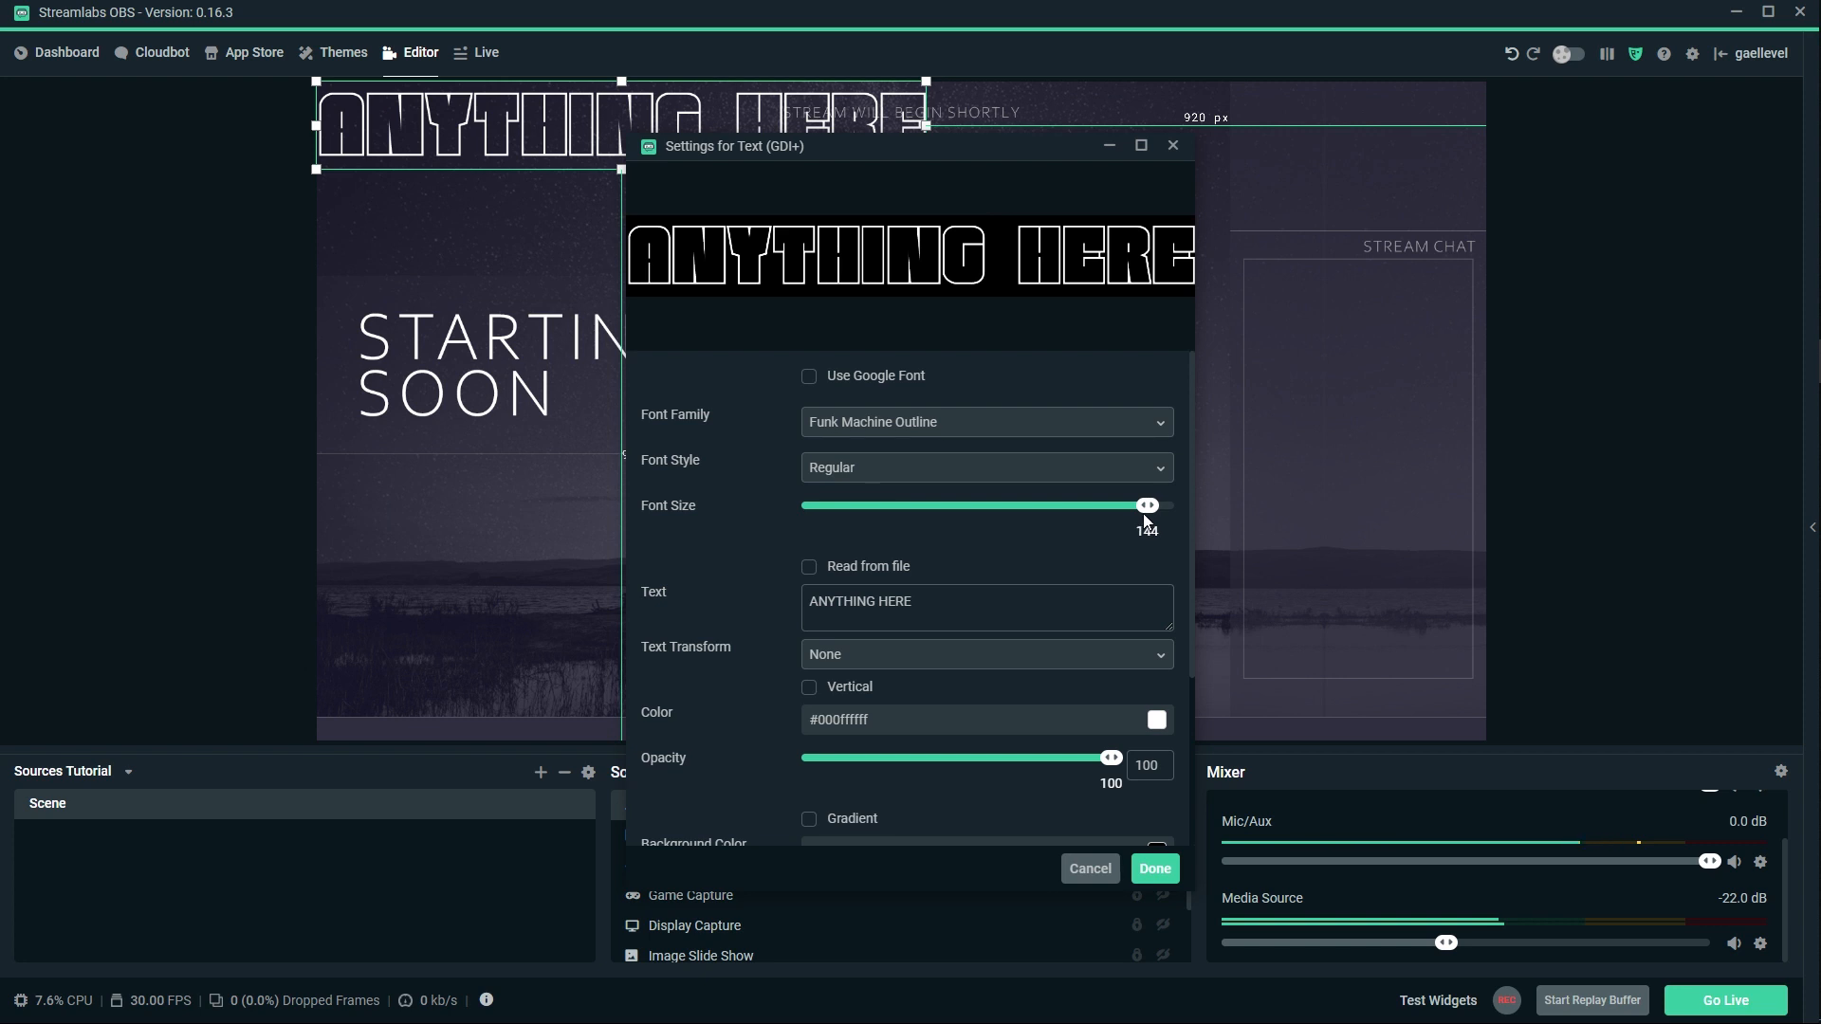
pyautogui.moveTo(1145, 505); pyautogui.dragTo(1174, 505)
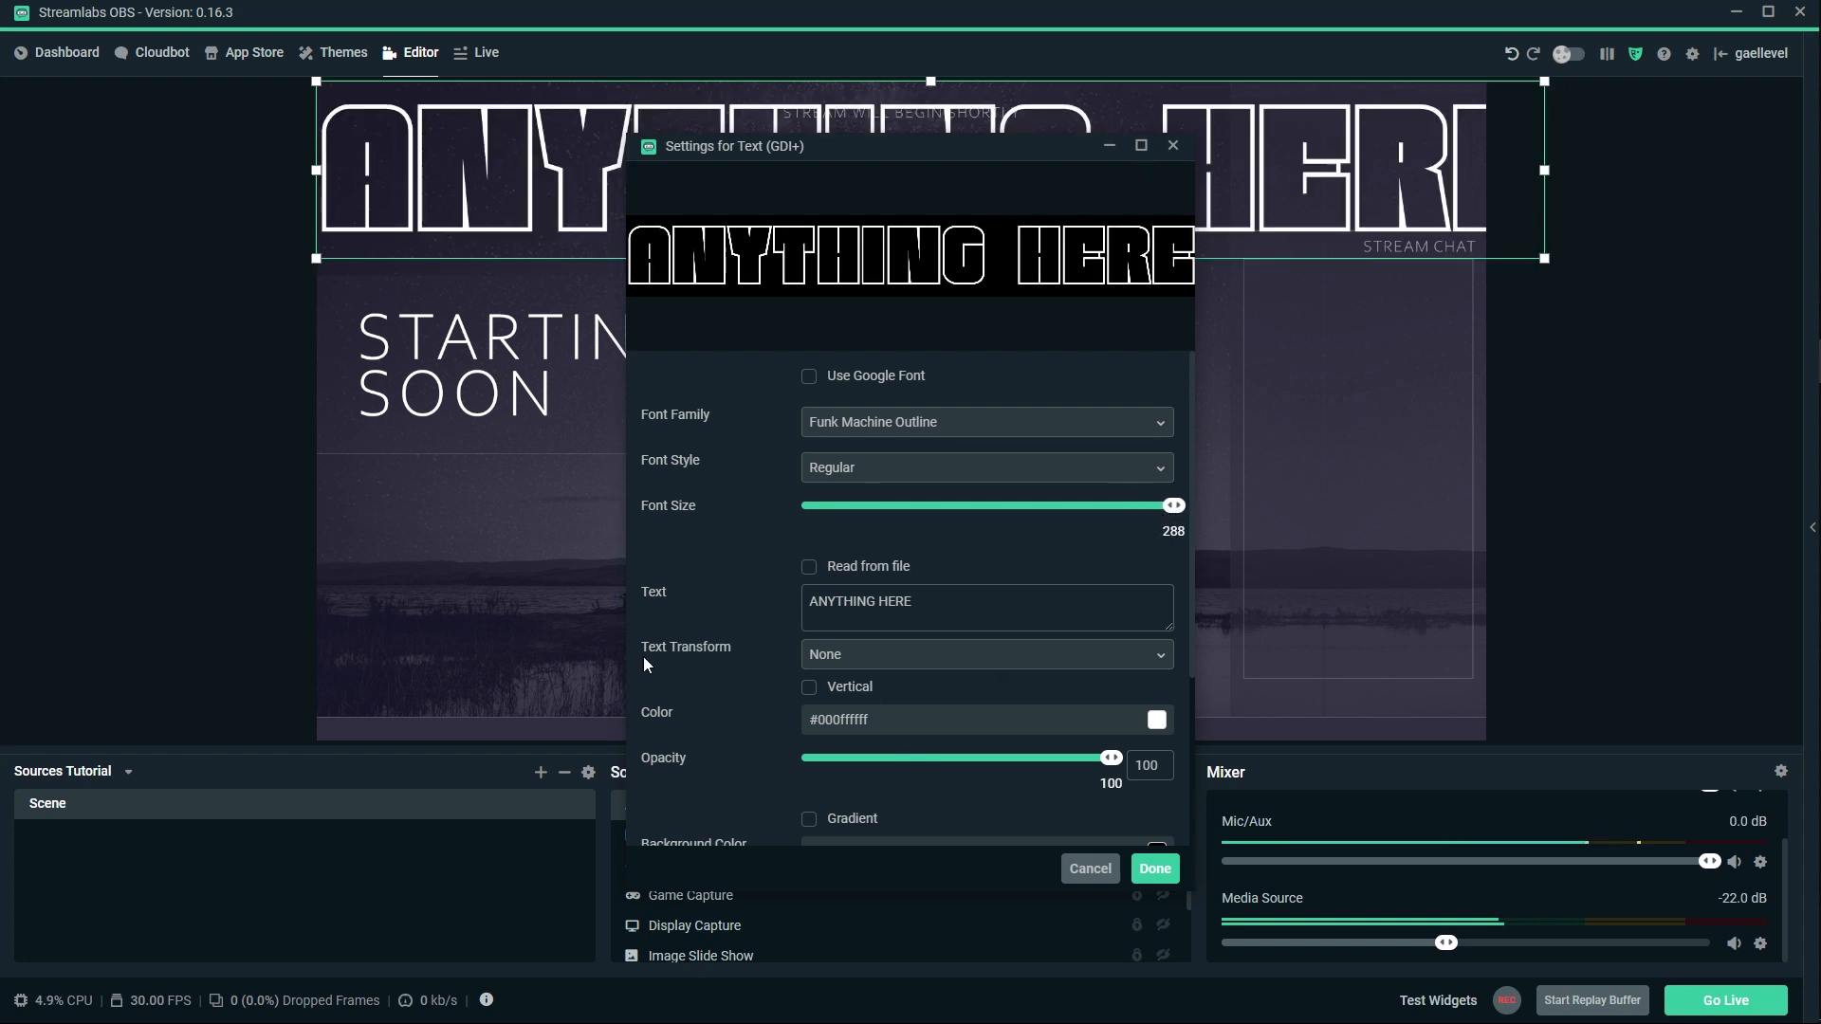
pyautogui.moveTo(751, 594)
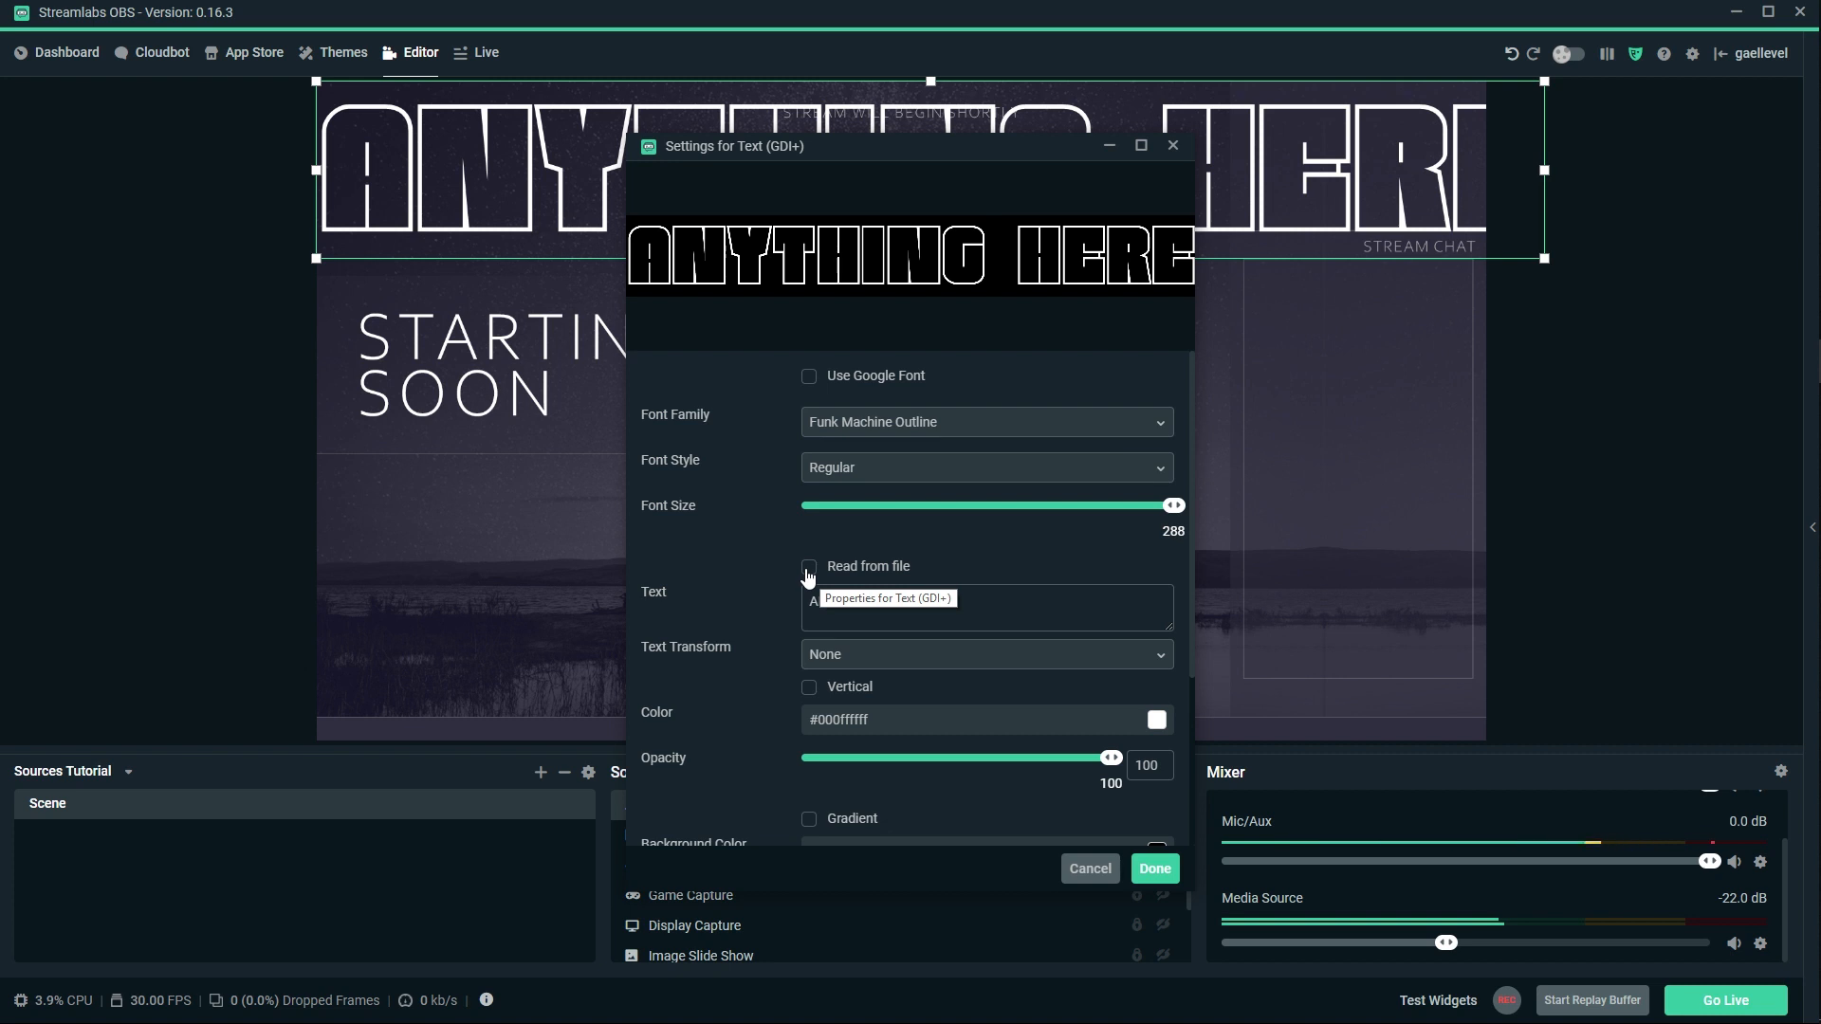
# Set the text to read from a file, browse for one, then cancel without choosing a file.
pyautogui.click(808, 565)
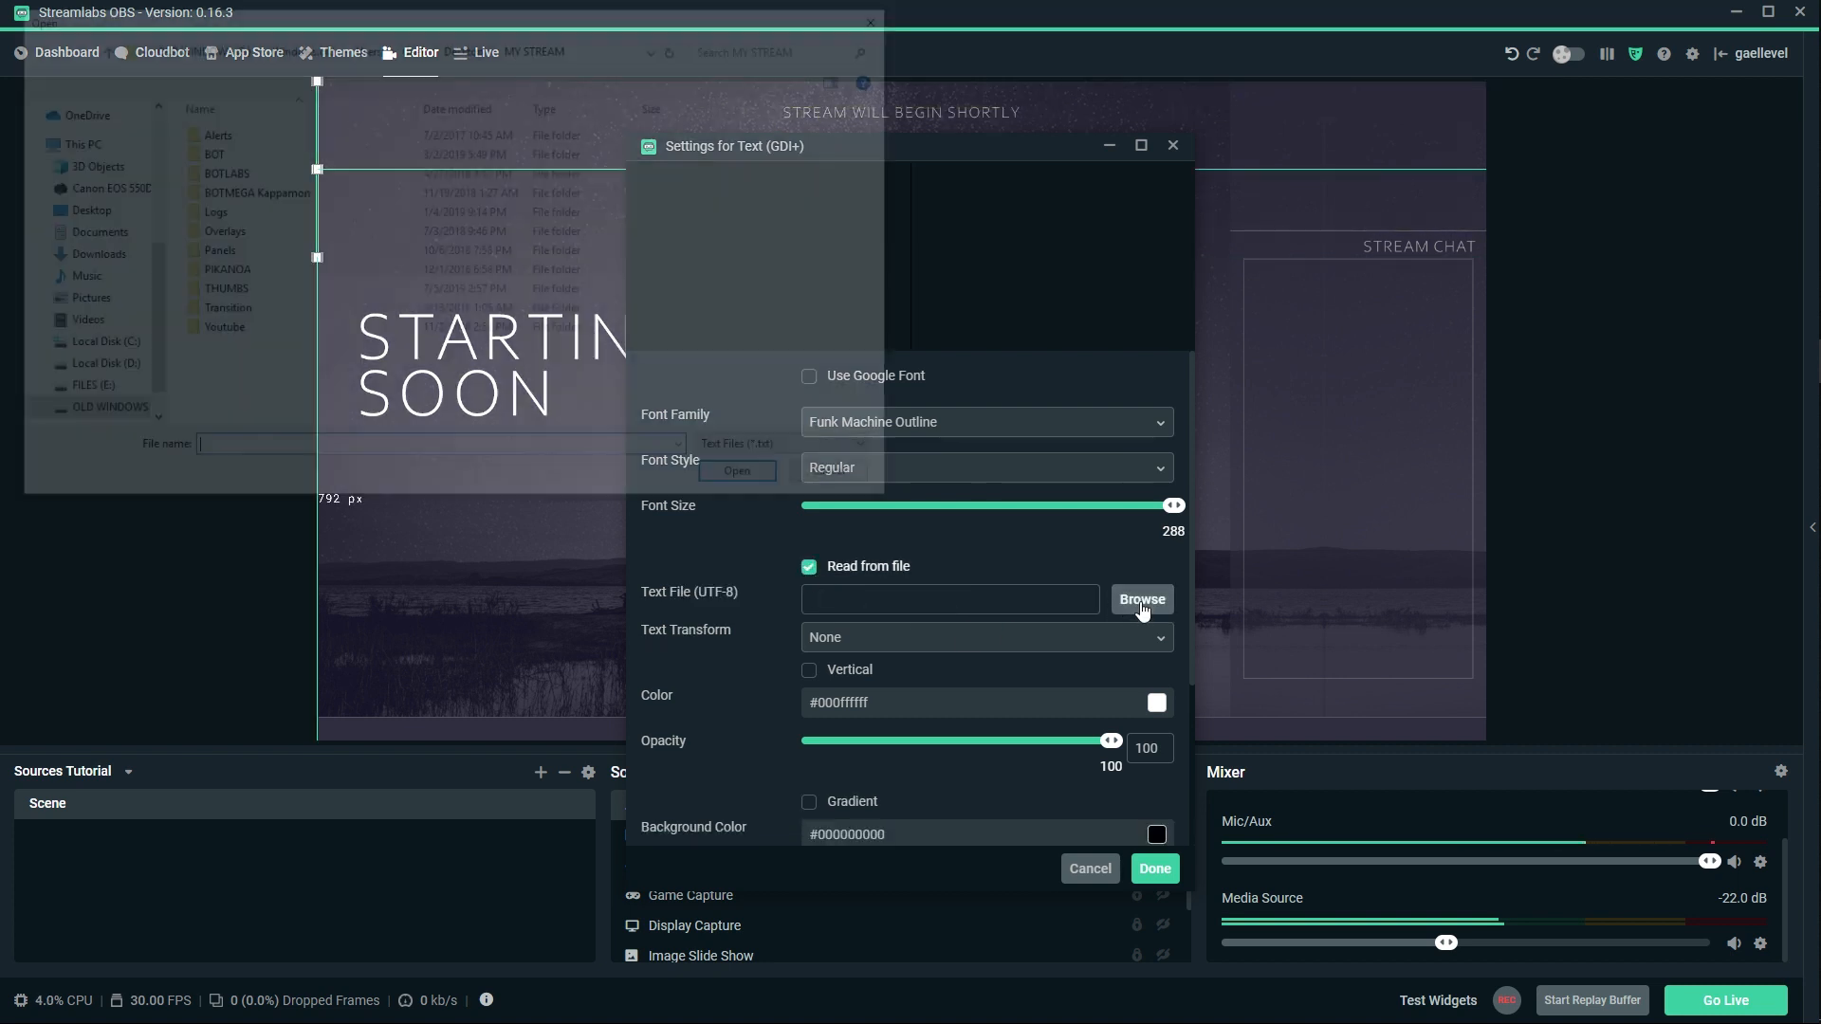
pyautogui.click(1142, 597)
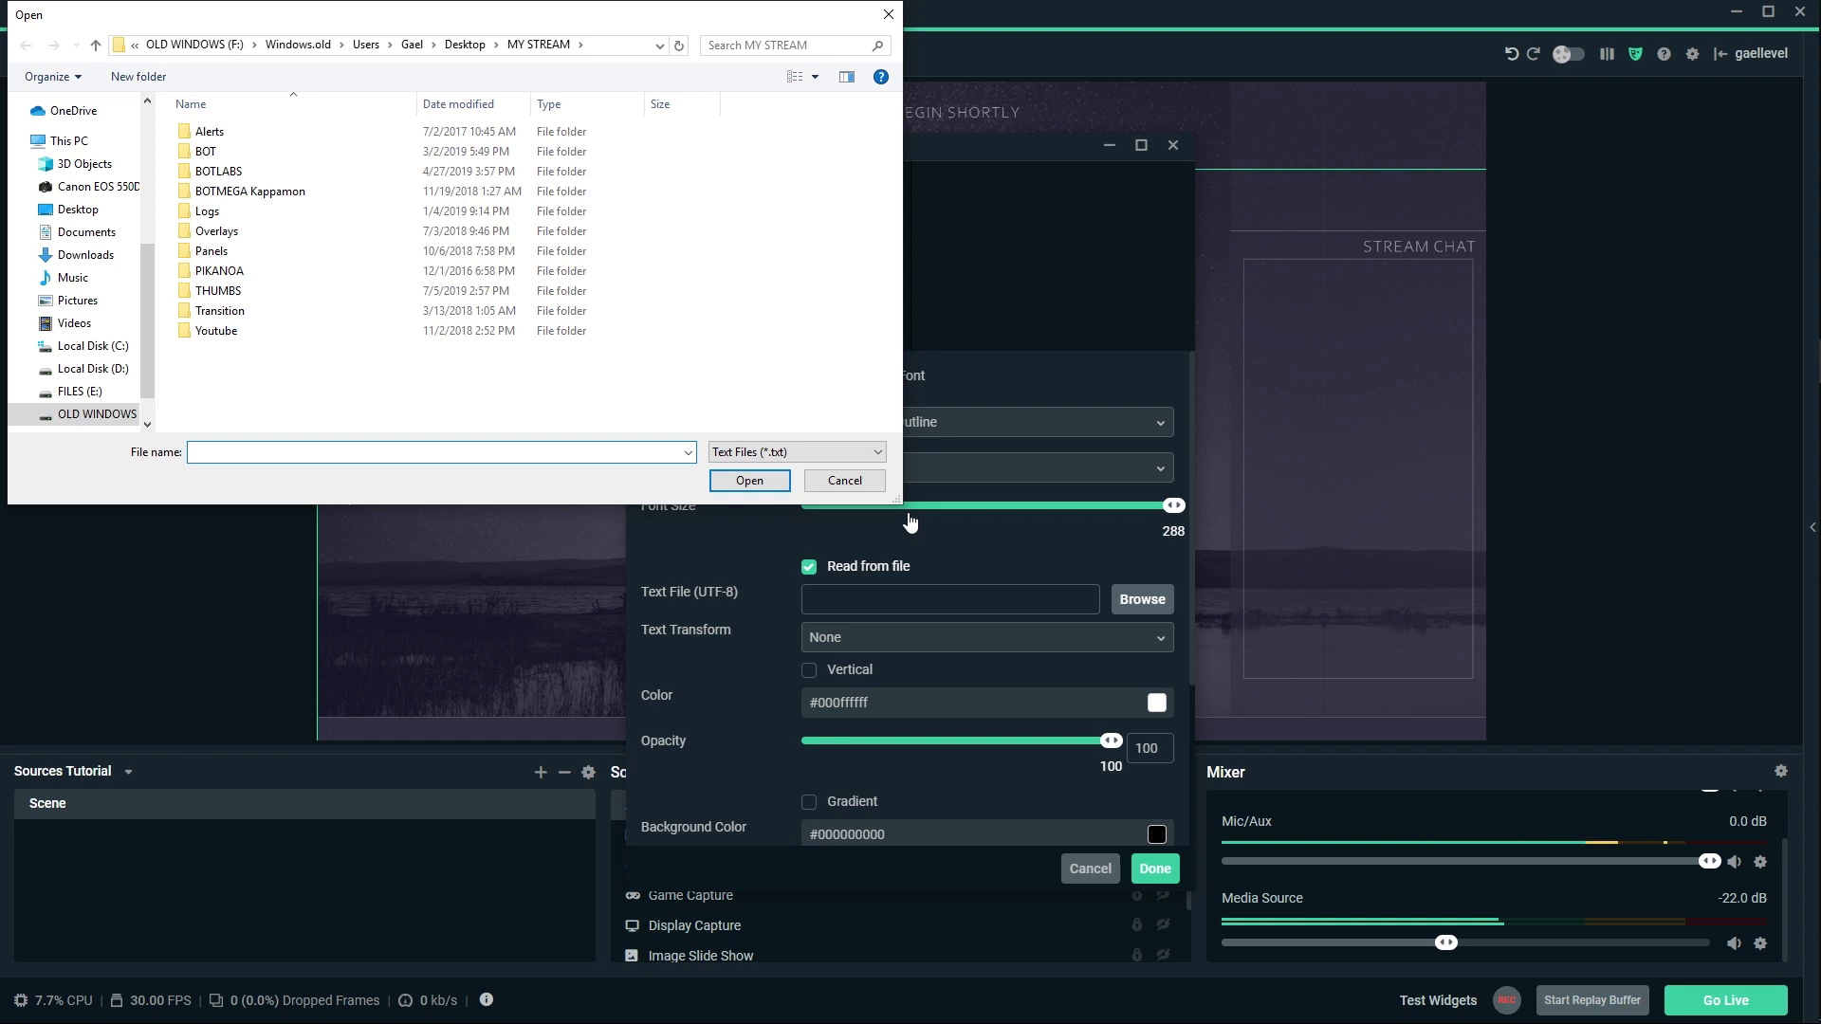
pyautogui.moveTo(844, 482)
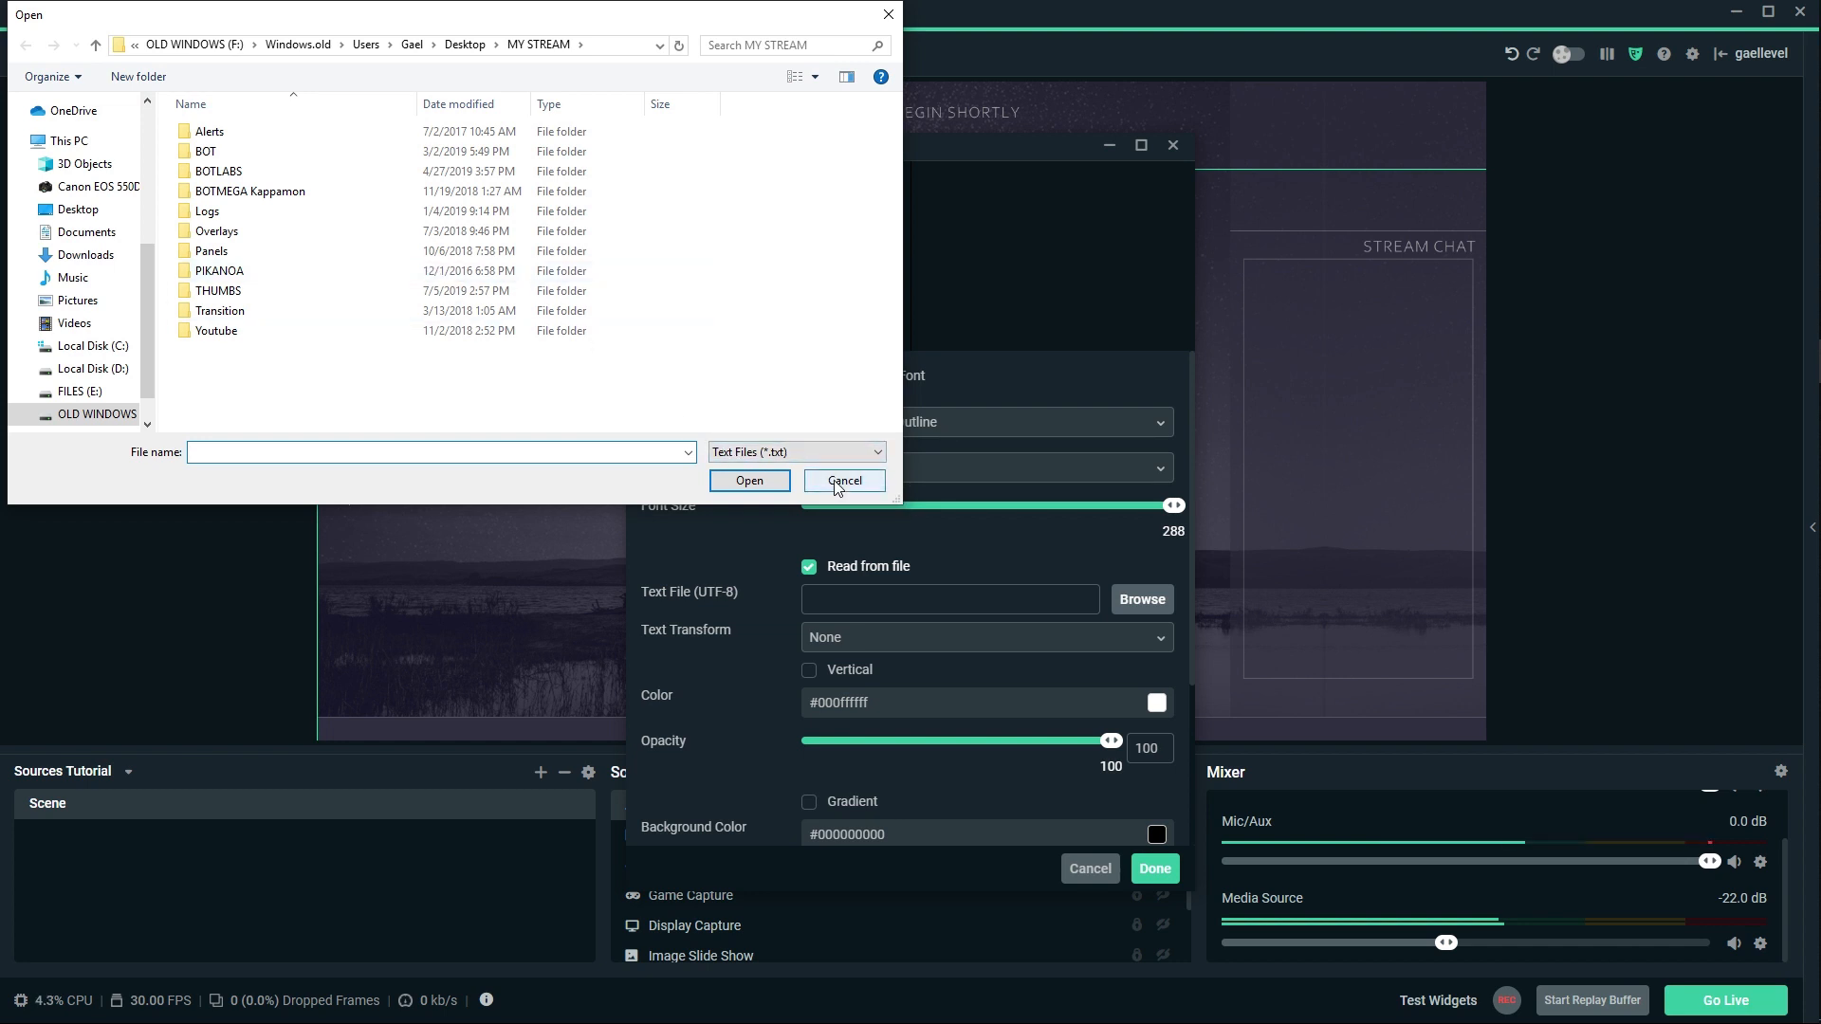
pyautogui.click(842, 482)
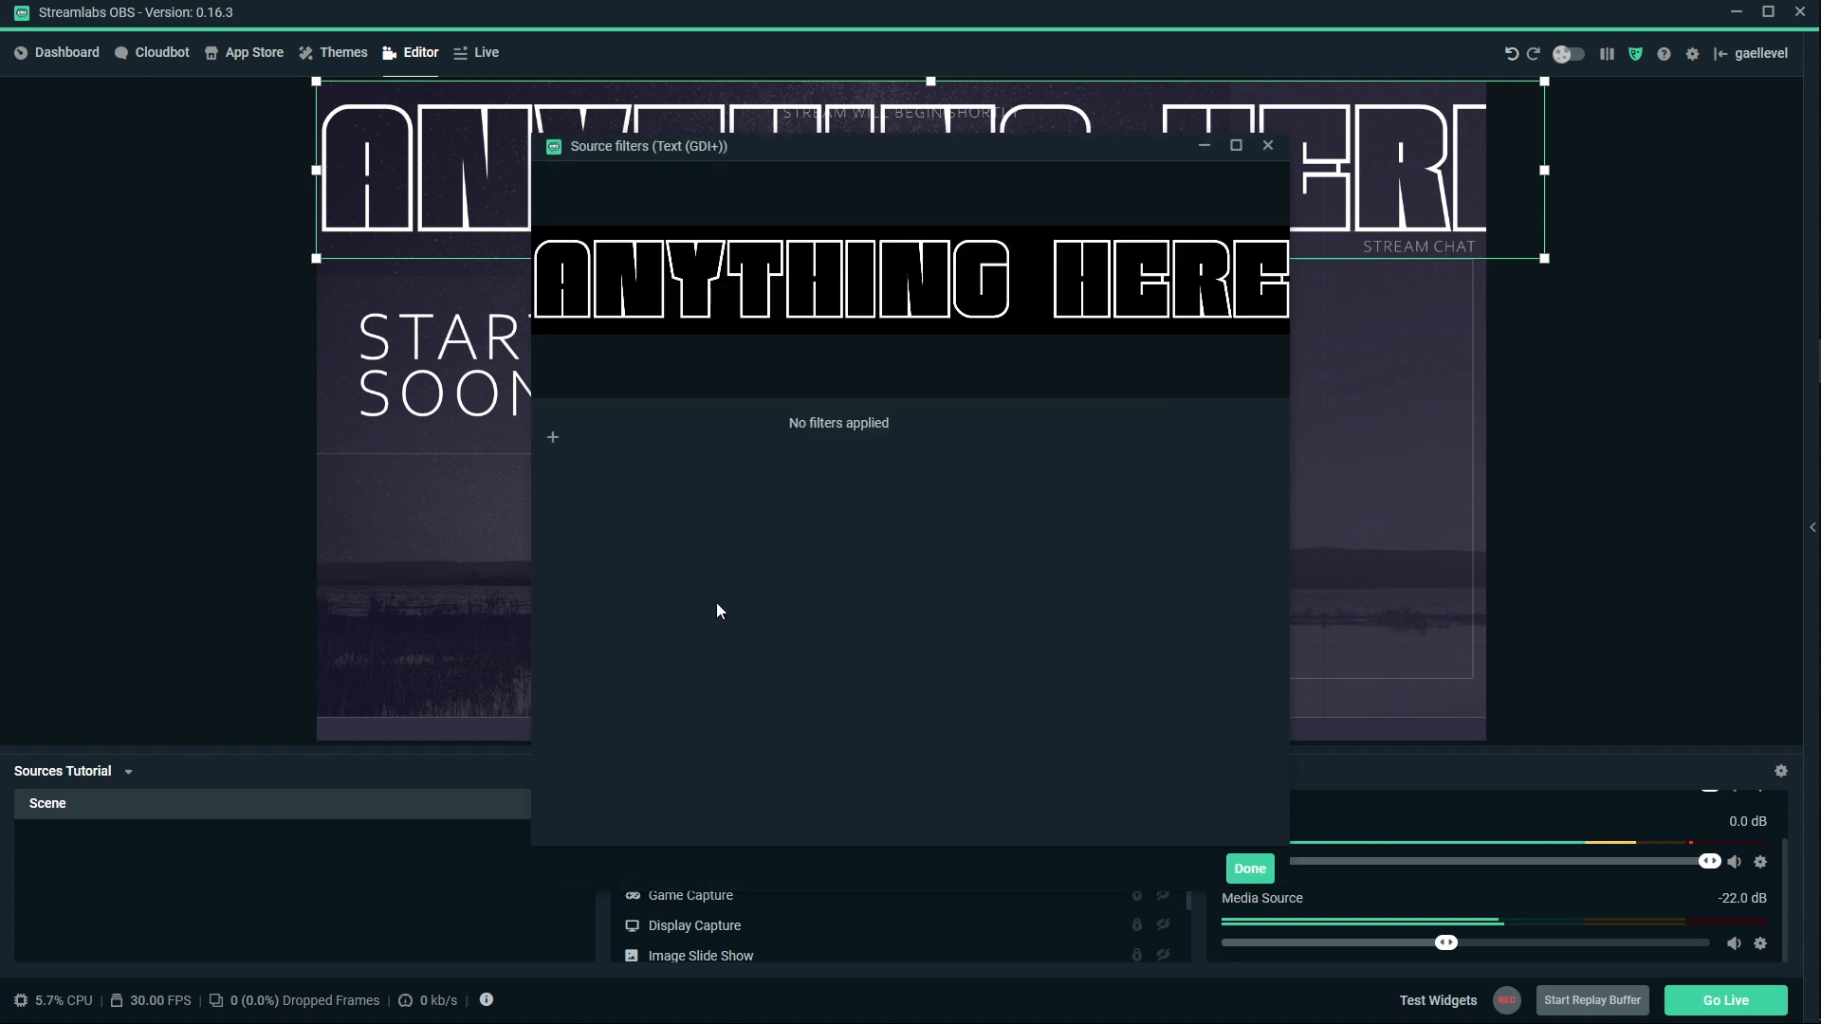
# Add a Scroll filter to the text with horizontal speed 118 and vertical speed 90.
pyautogui.click(554, 436)
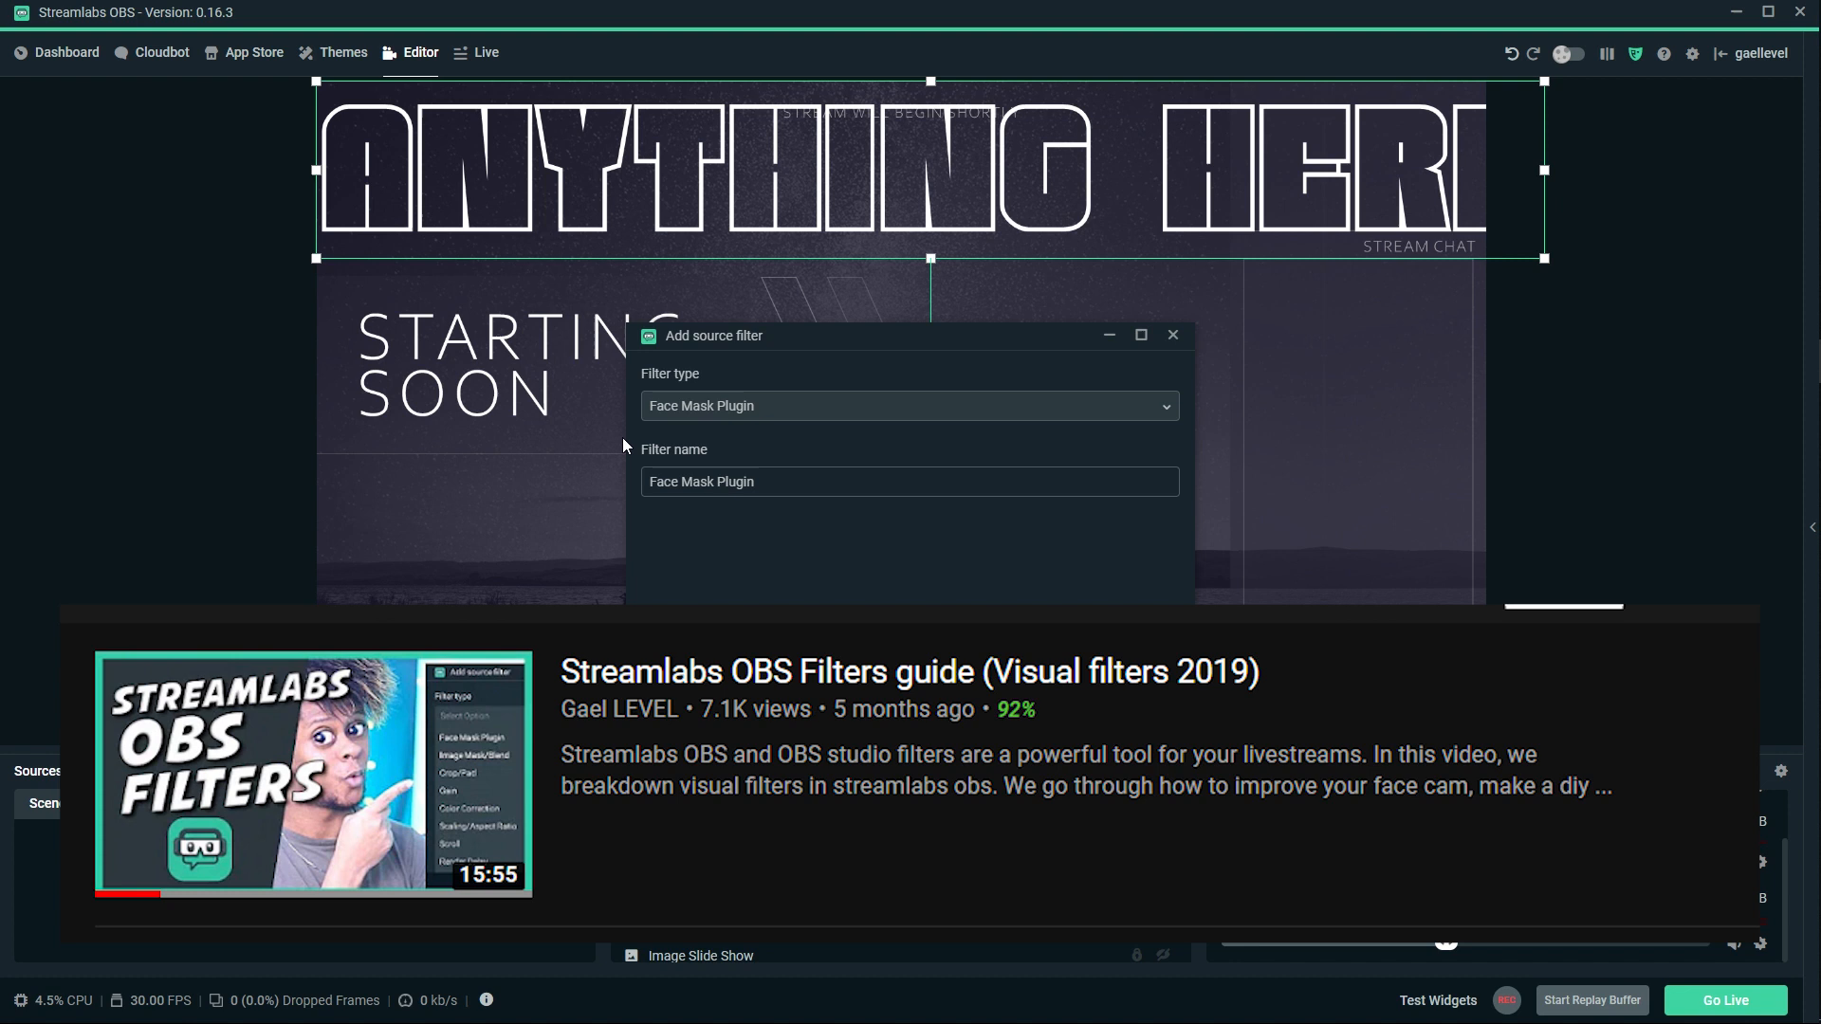
pyautogui.click(909, 406)
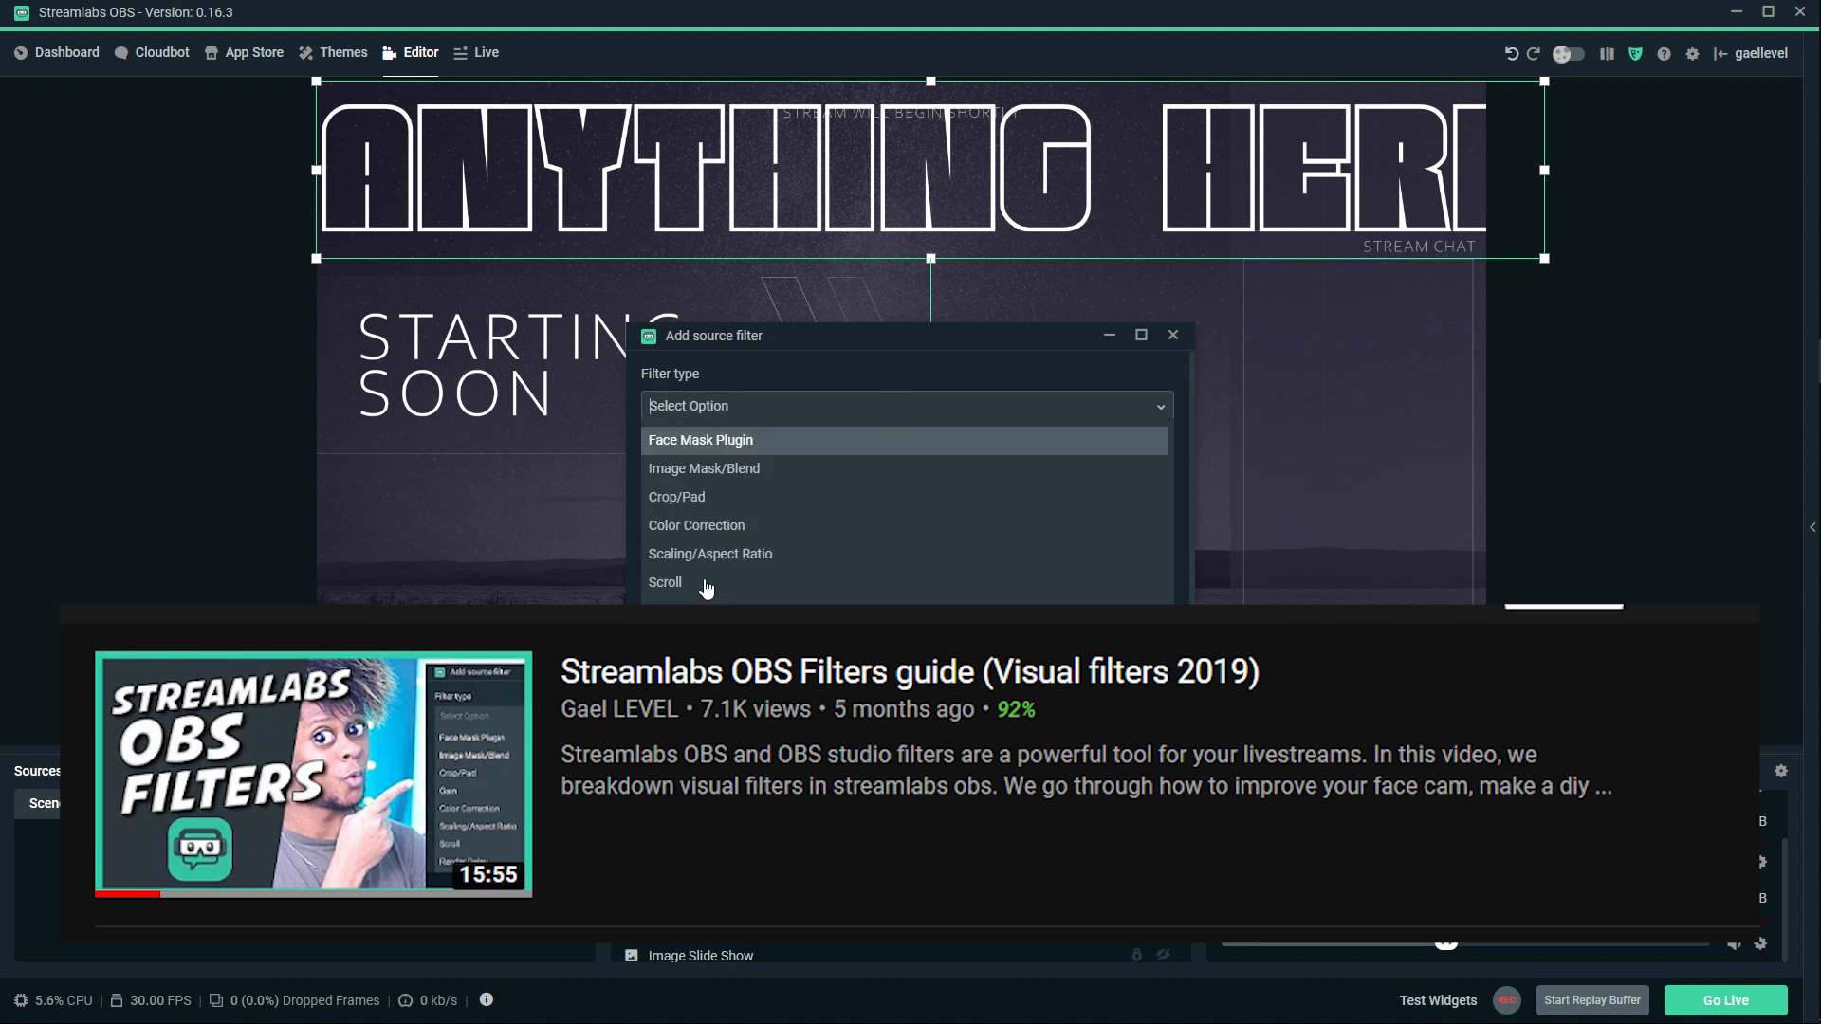
pyautogui.click(664, 582)
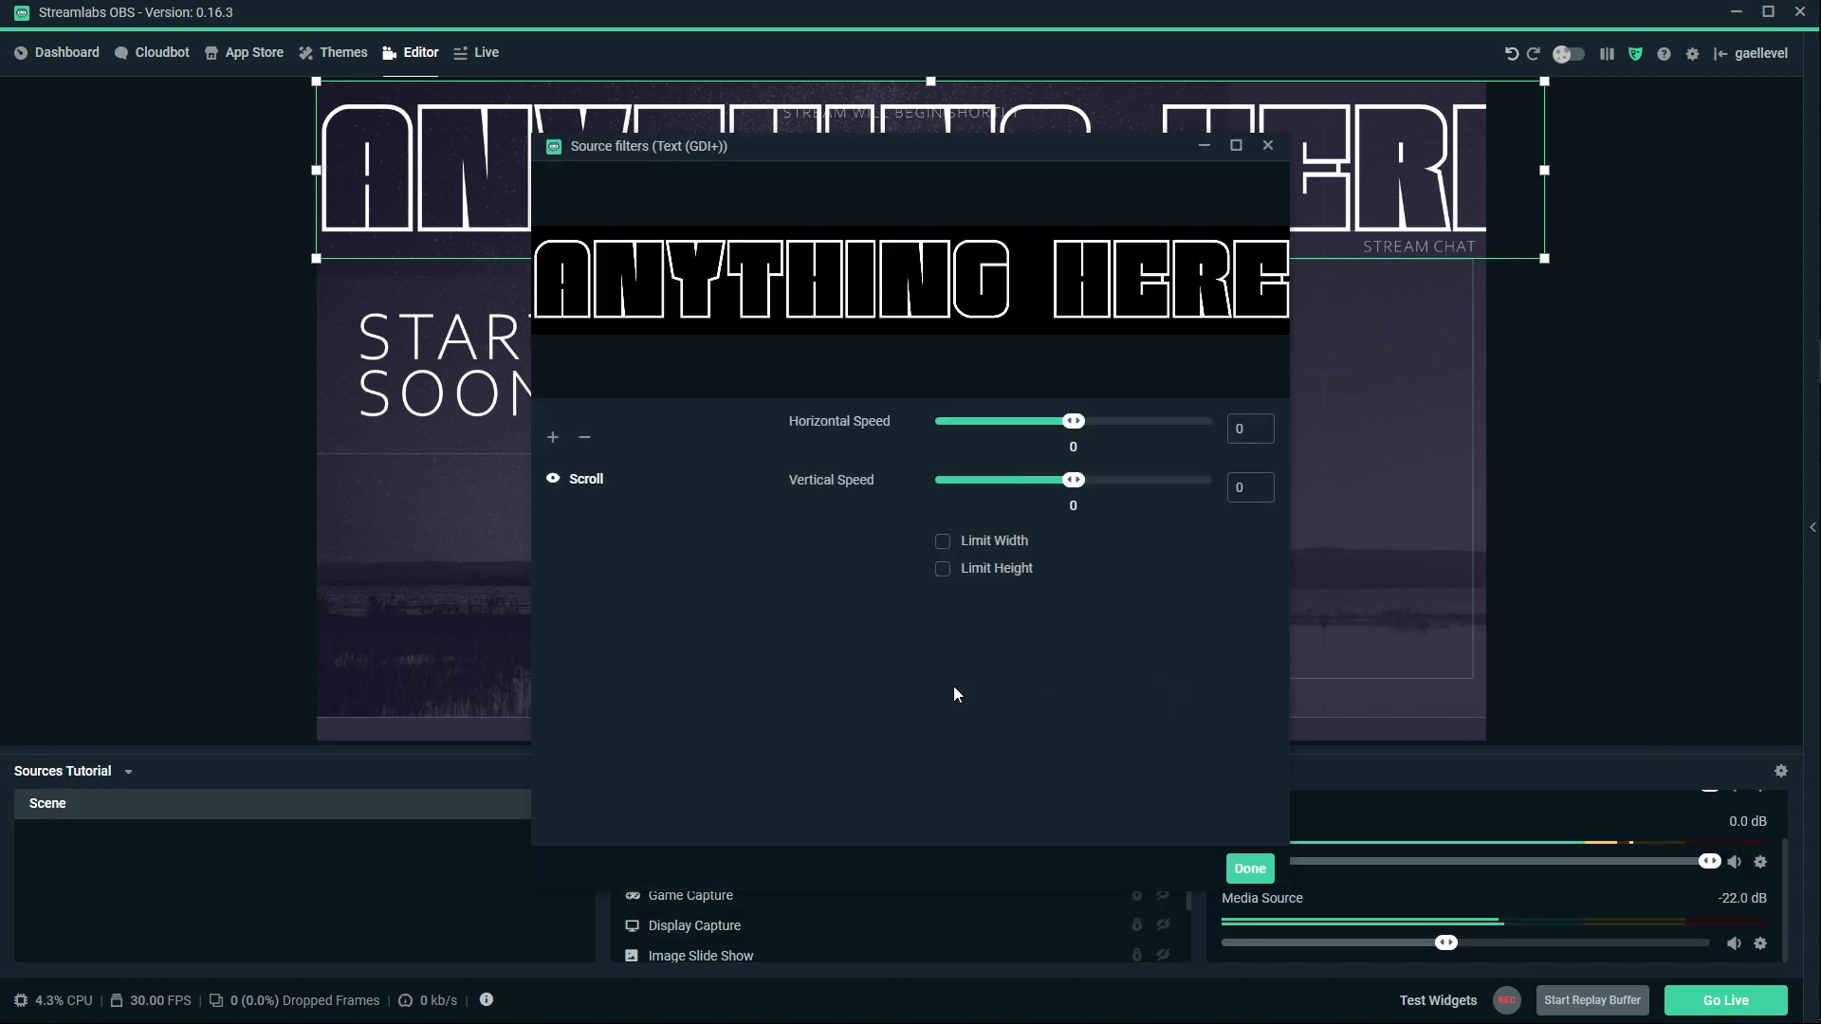
pyautogui.moveTo(1074, 421); pyautogui.dragTo(1106, 421)
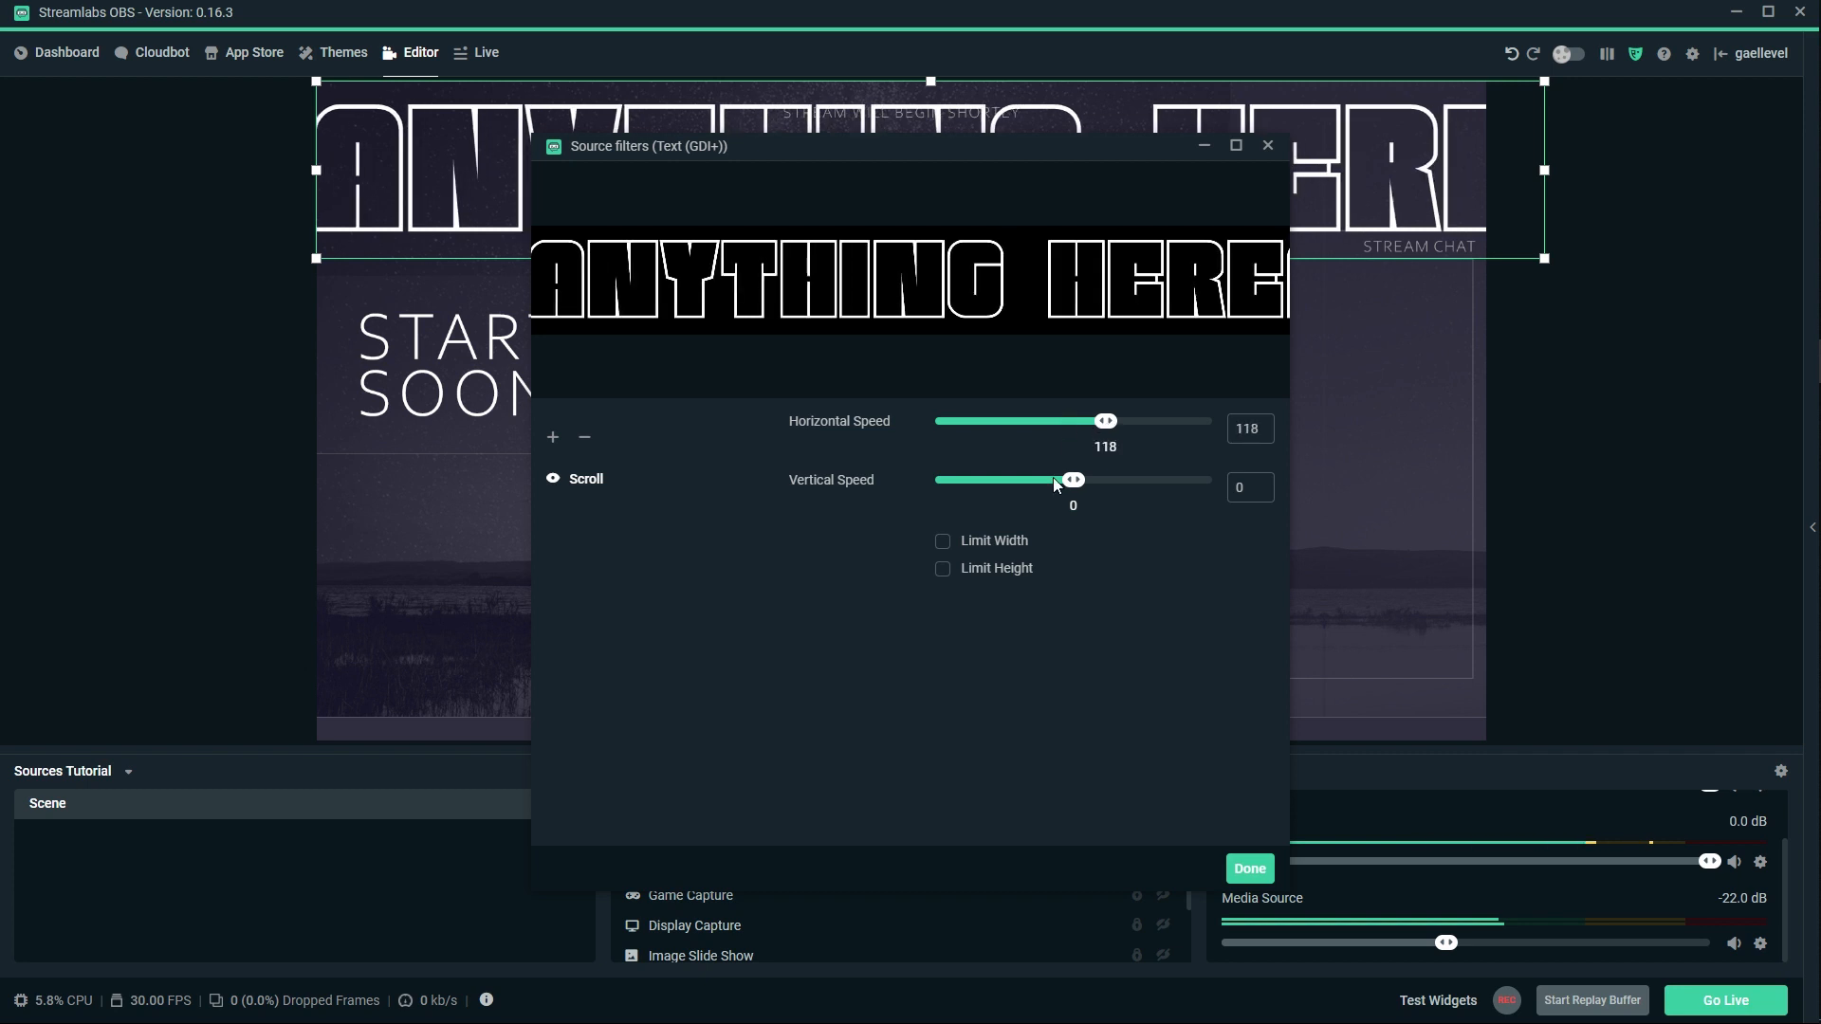
pyautogui.moveTo(1070, 480); pyautogui.dragTo(1098, 480)
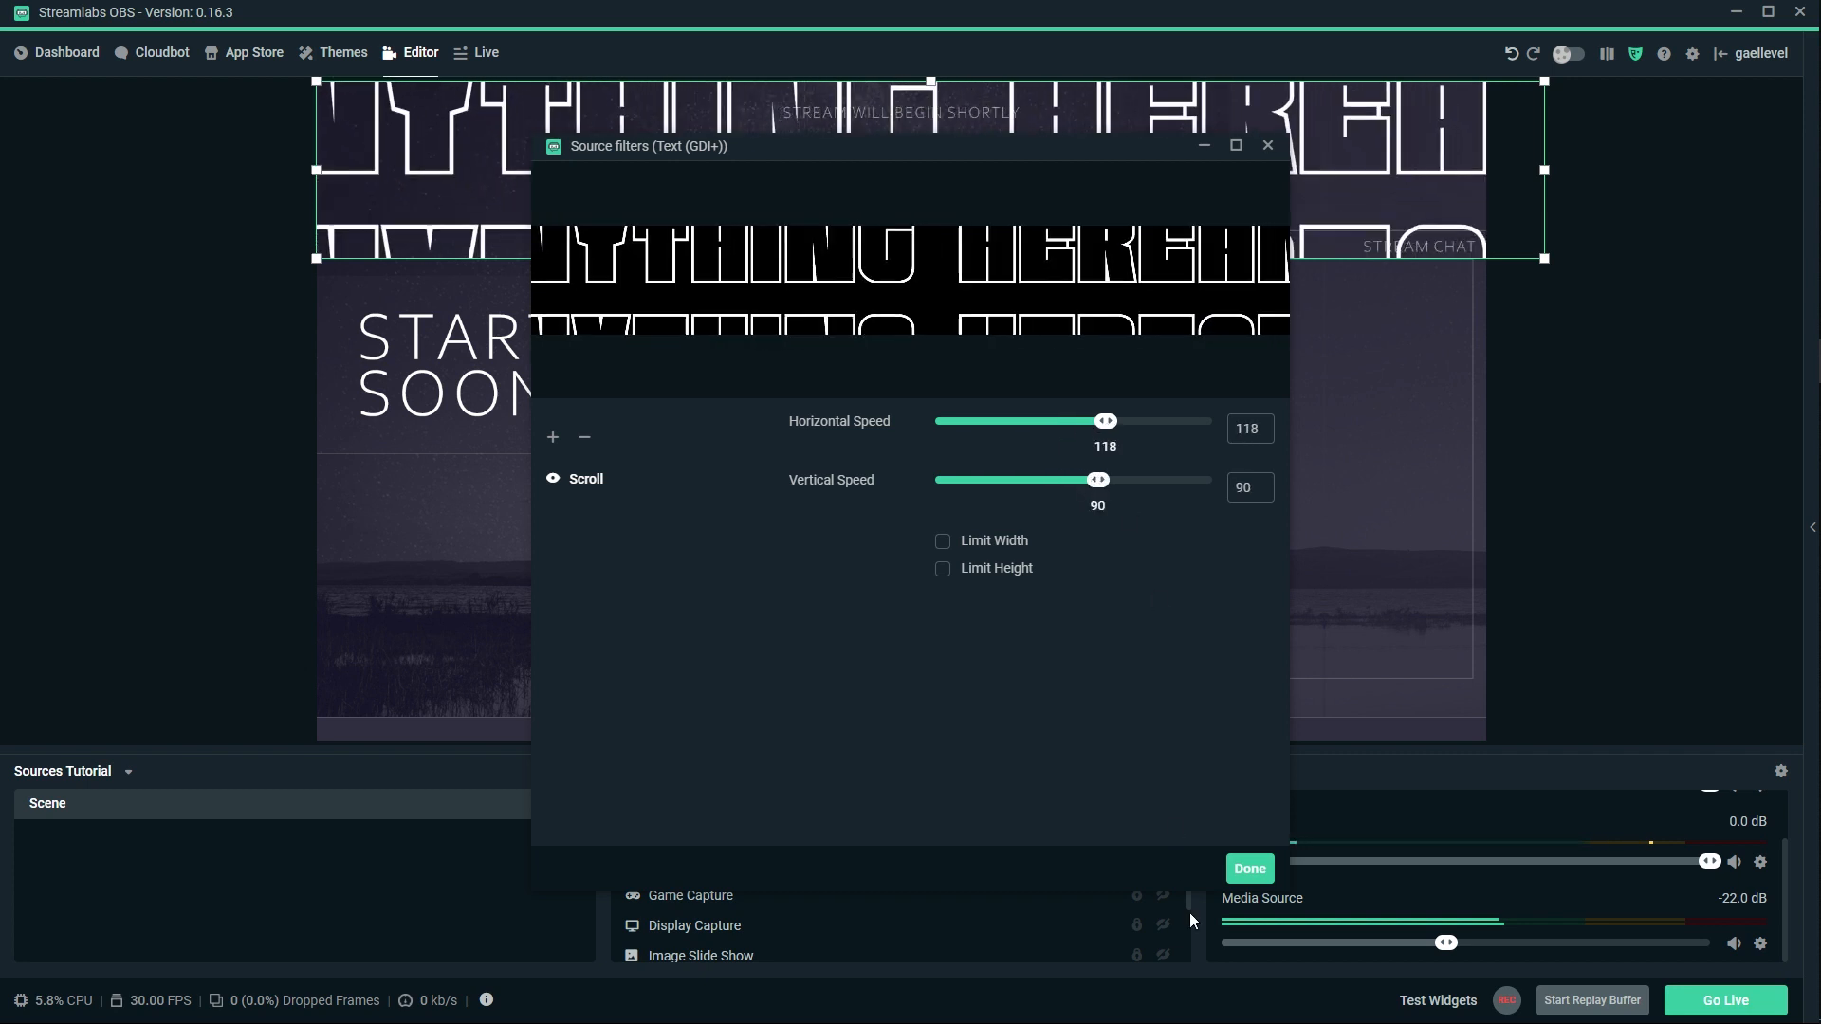
pyautogui.click(1250, 869)
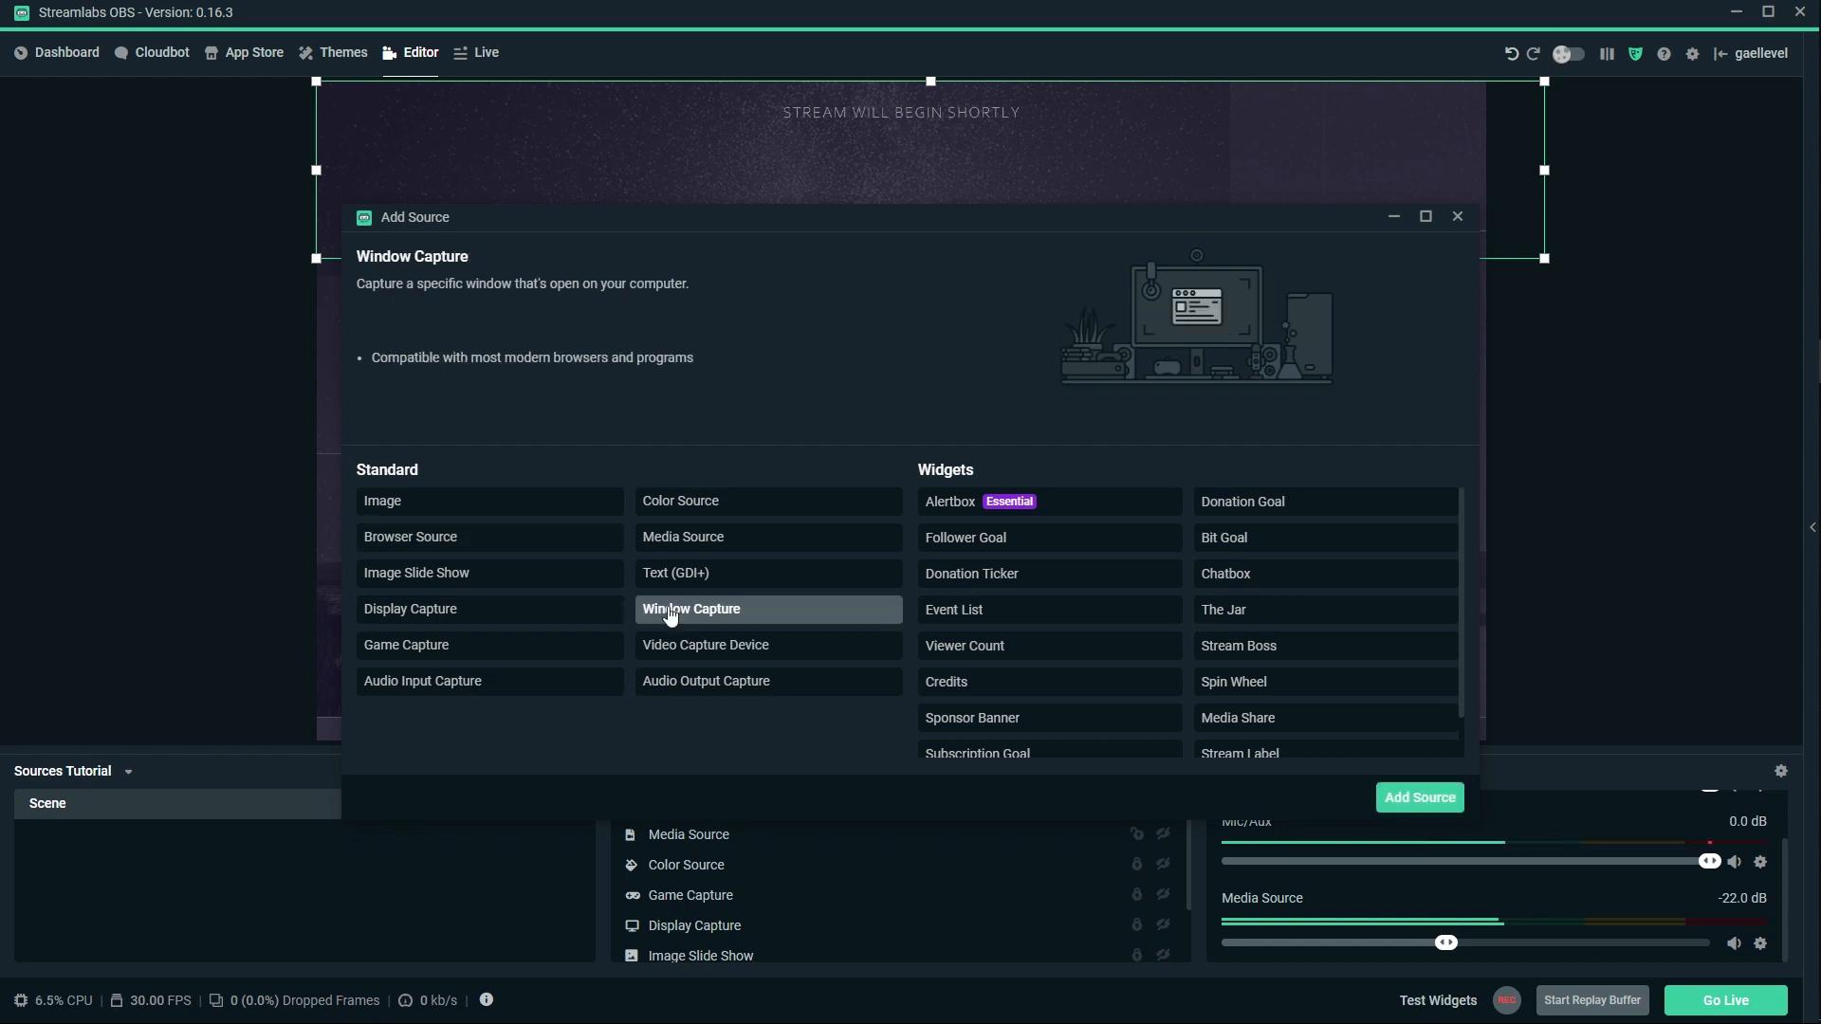
# Add a Window Capture source with cursor capture off and multi-adapter compatibility on.
pyautogui.click(1418, 797)
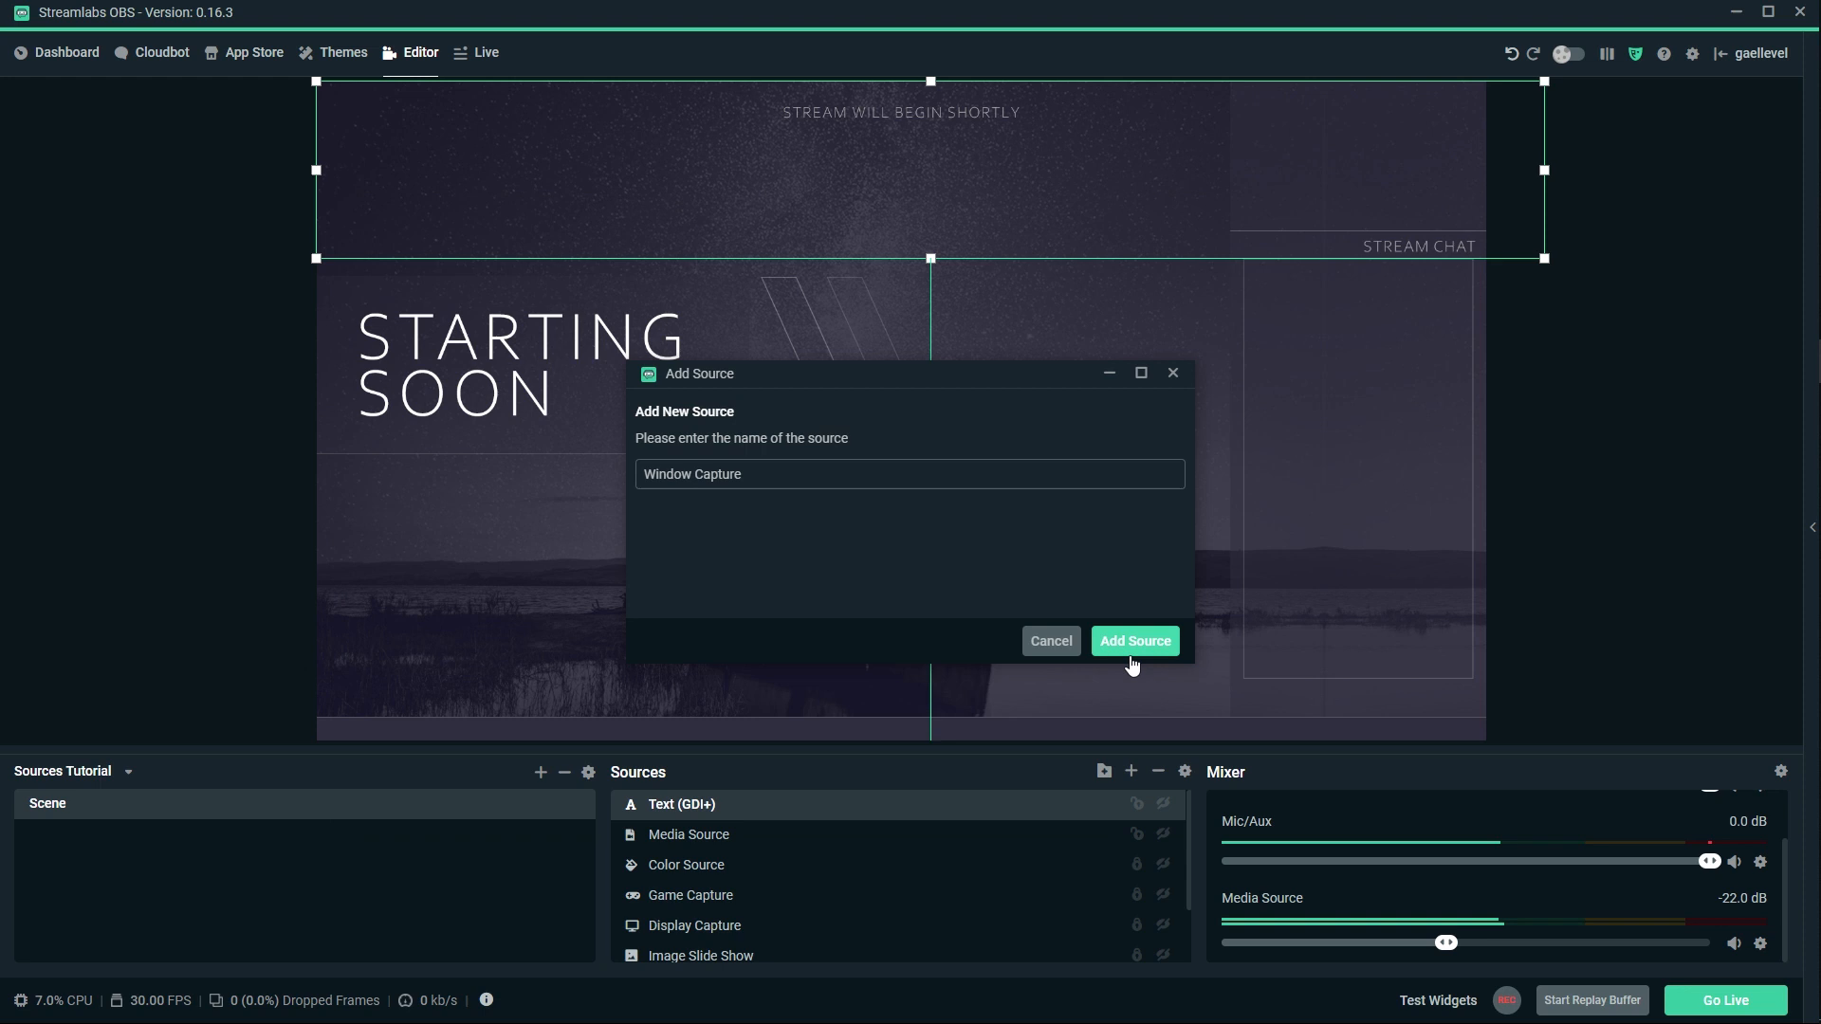
pyautogui.click(1134, 641)
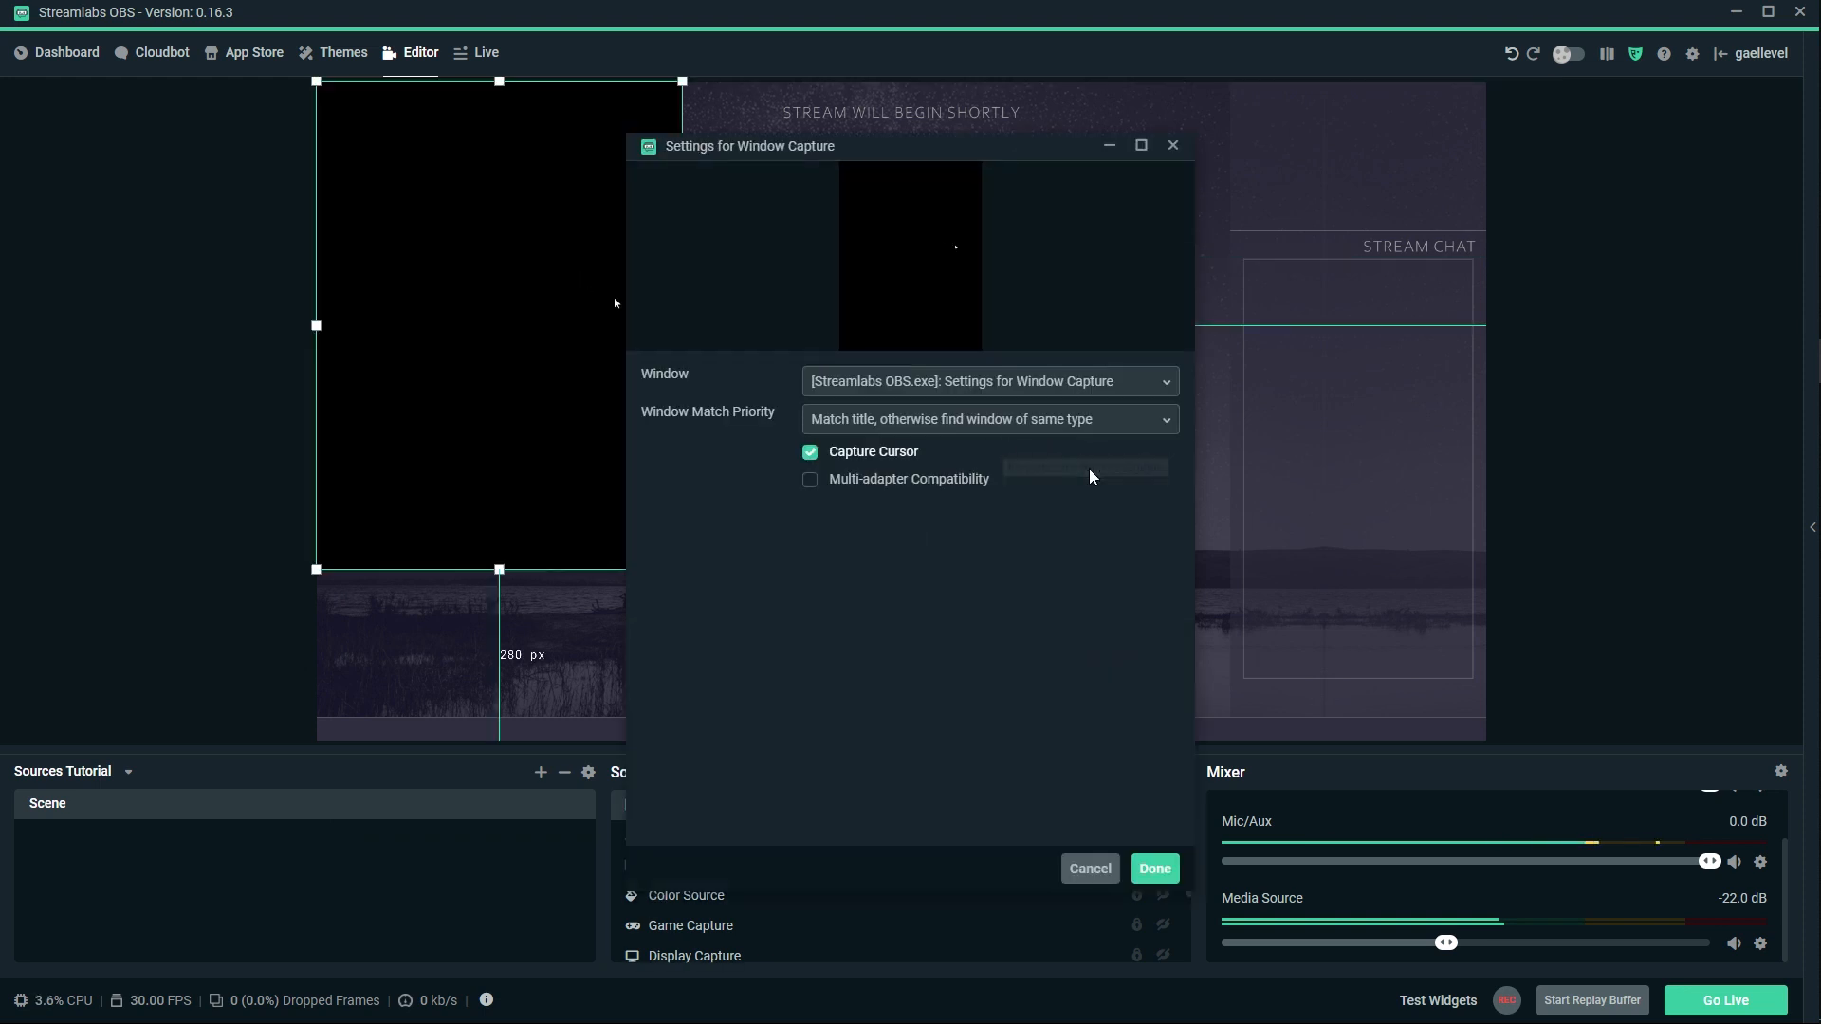
pyautogui.click(808, 451)
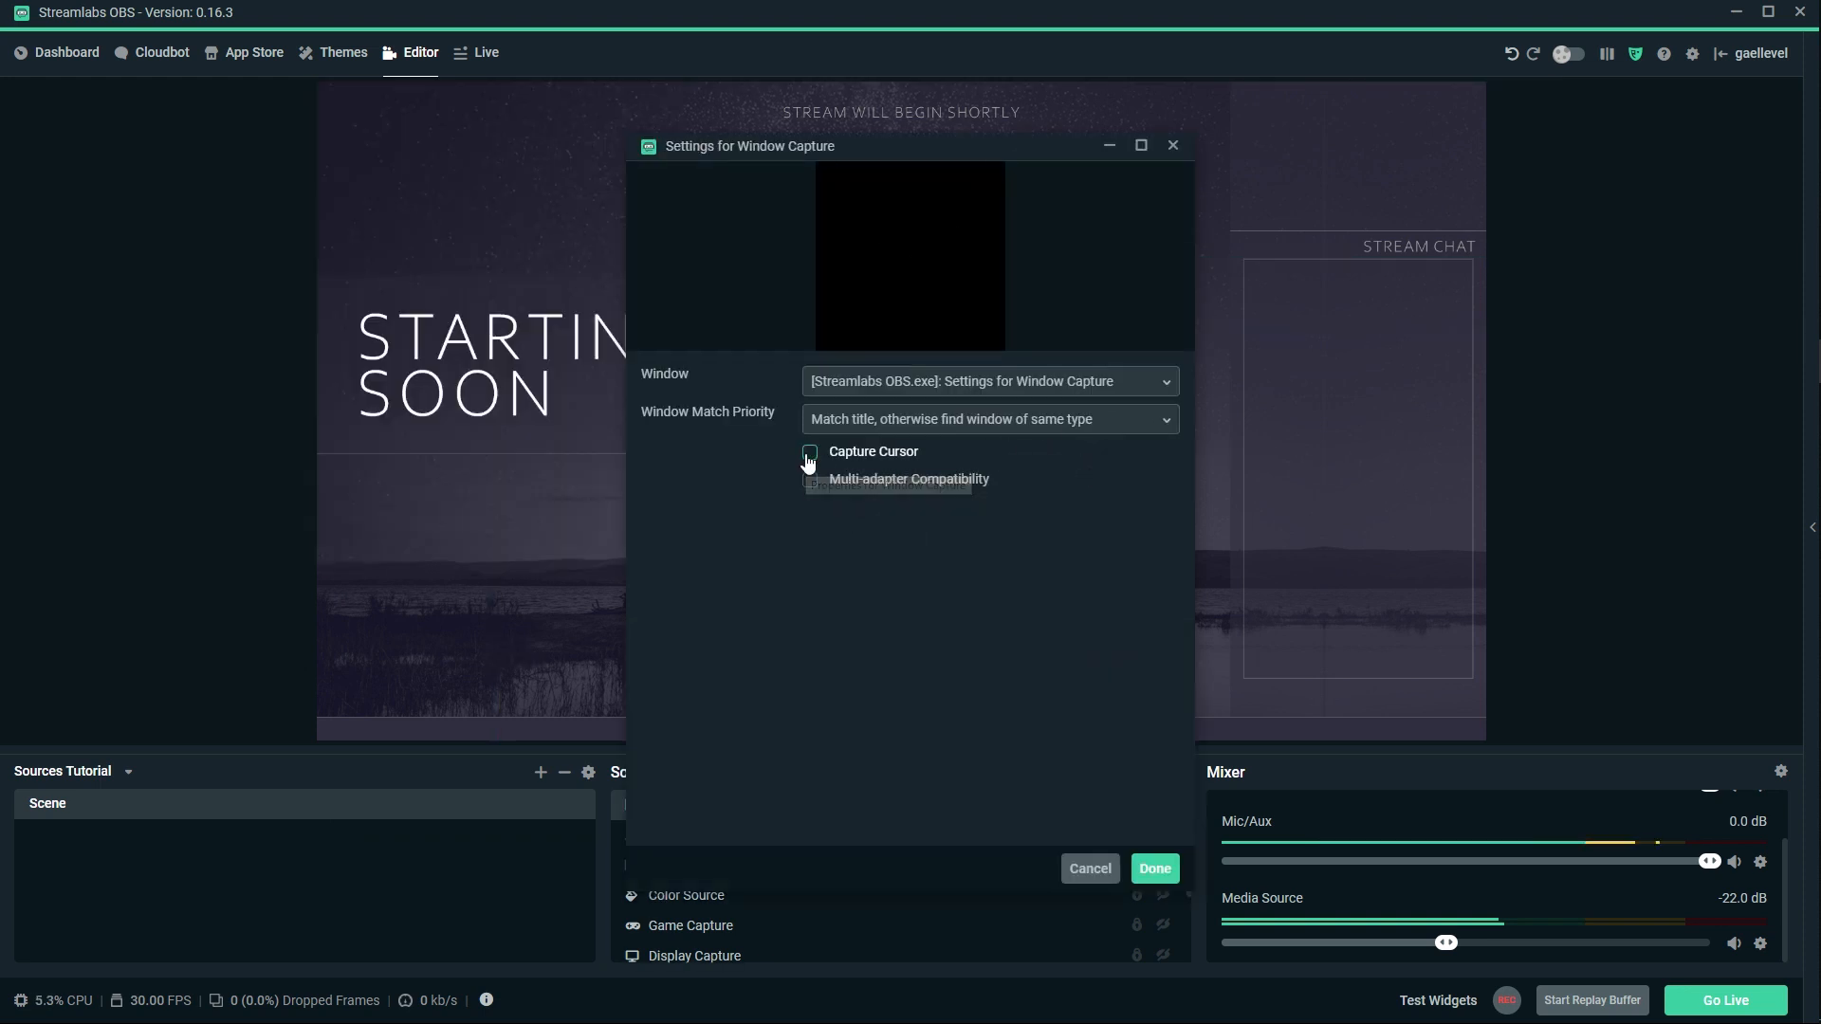
pyautogui.click(808, 452)
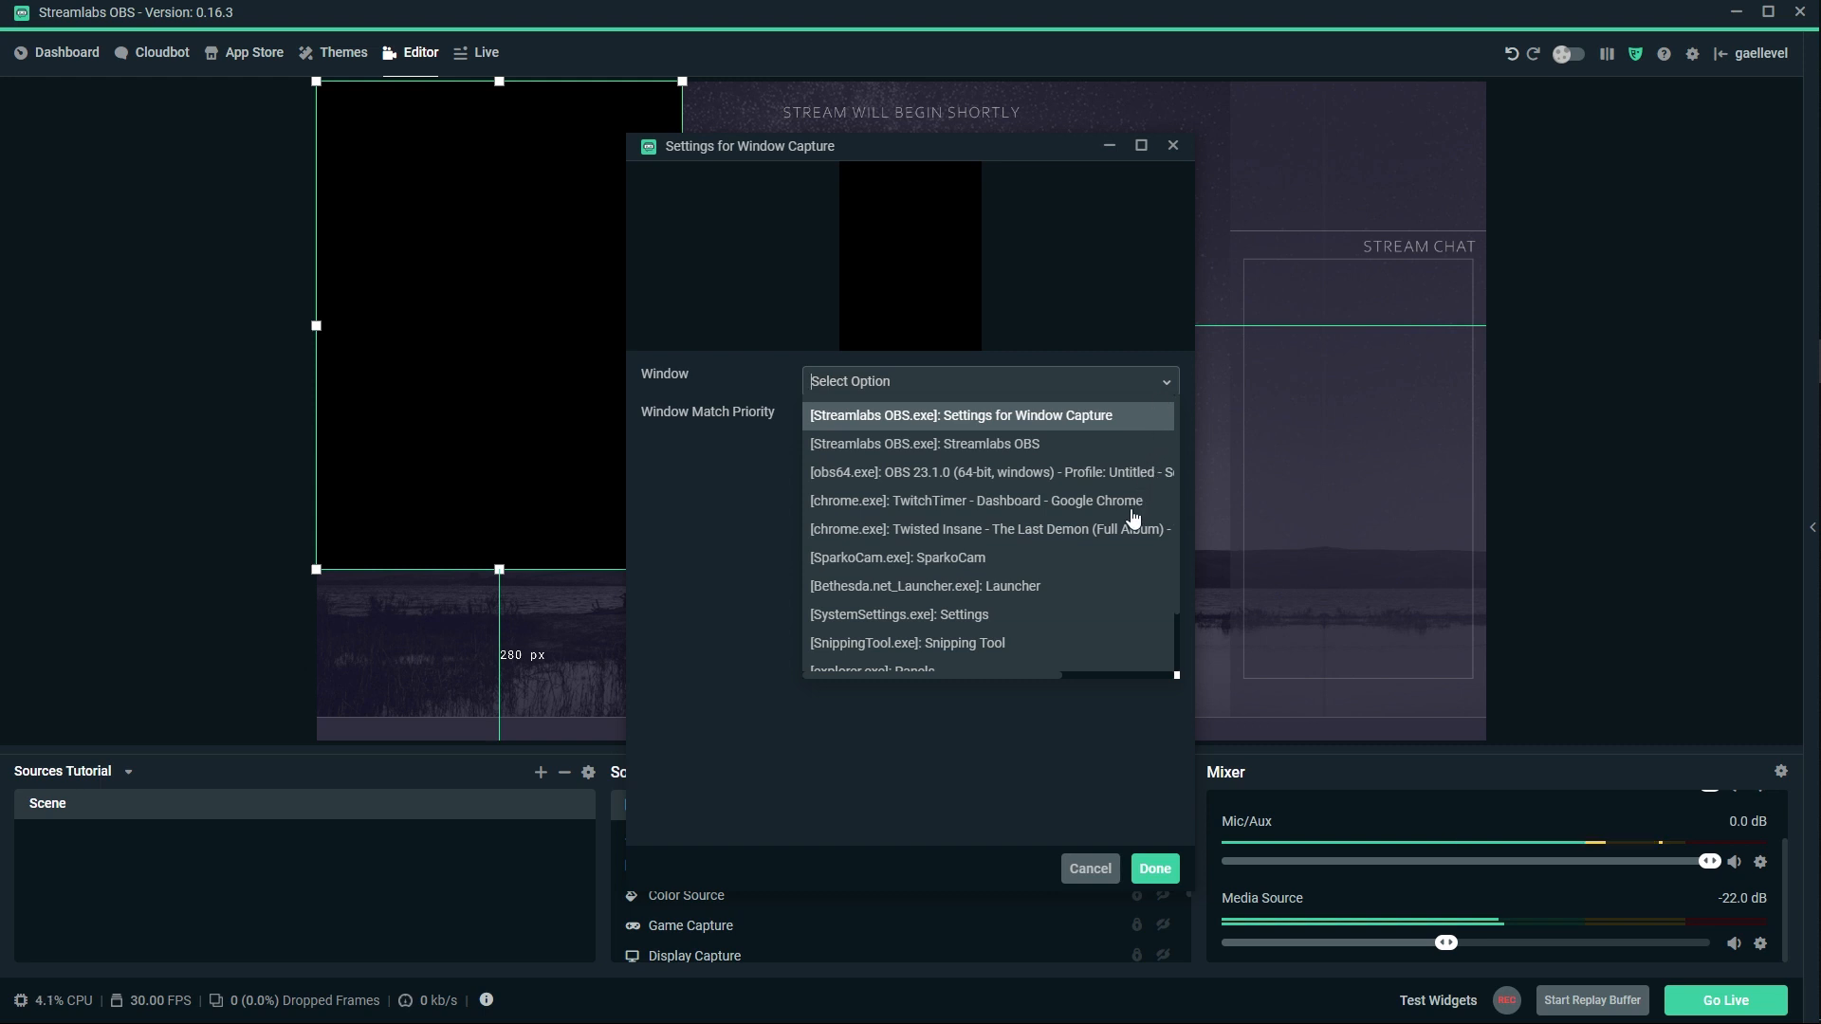
# Choose the Snipping Tool window as the window to capture.
pyautogui.click(961, 415)
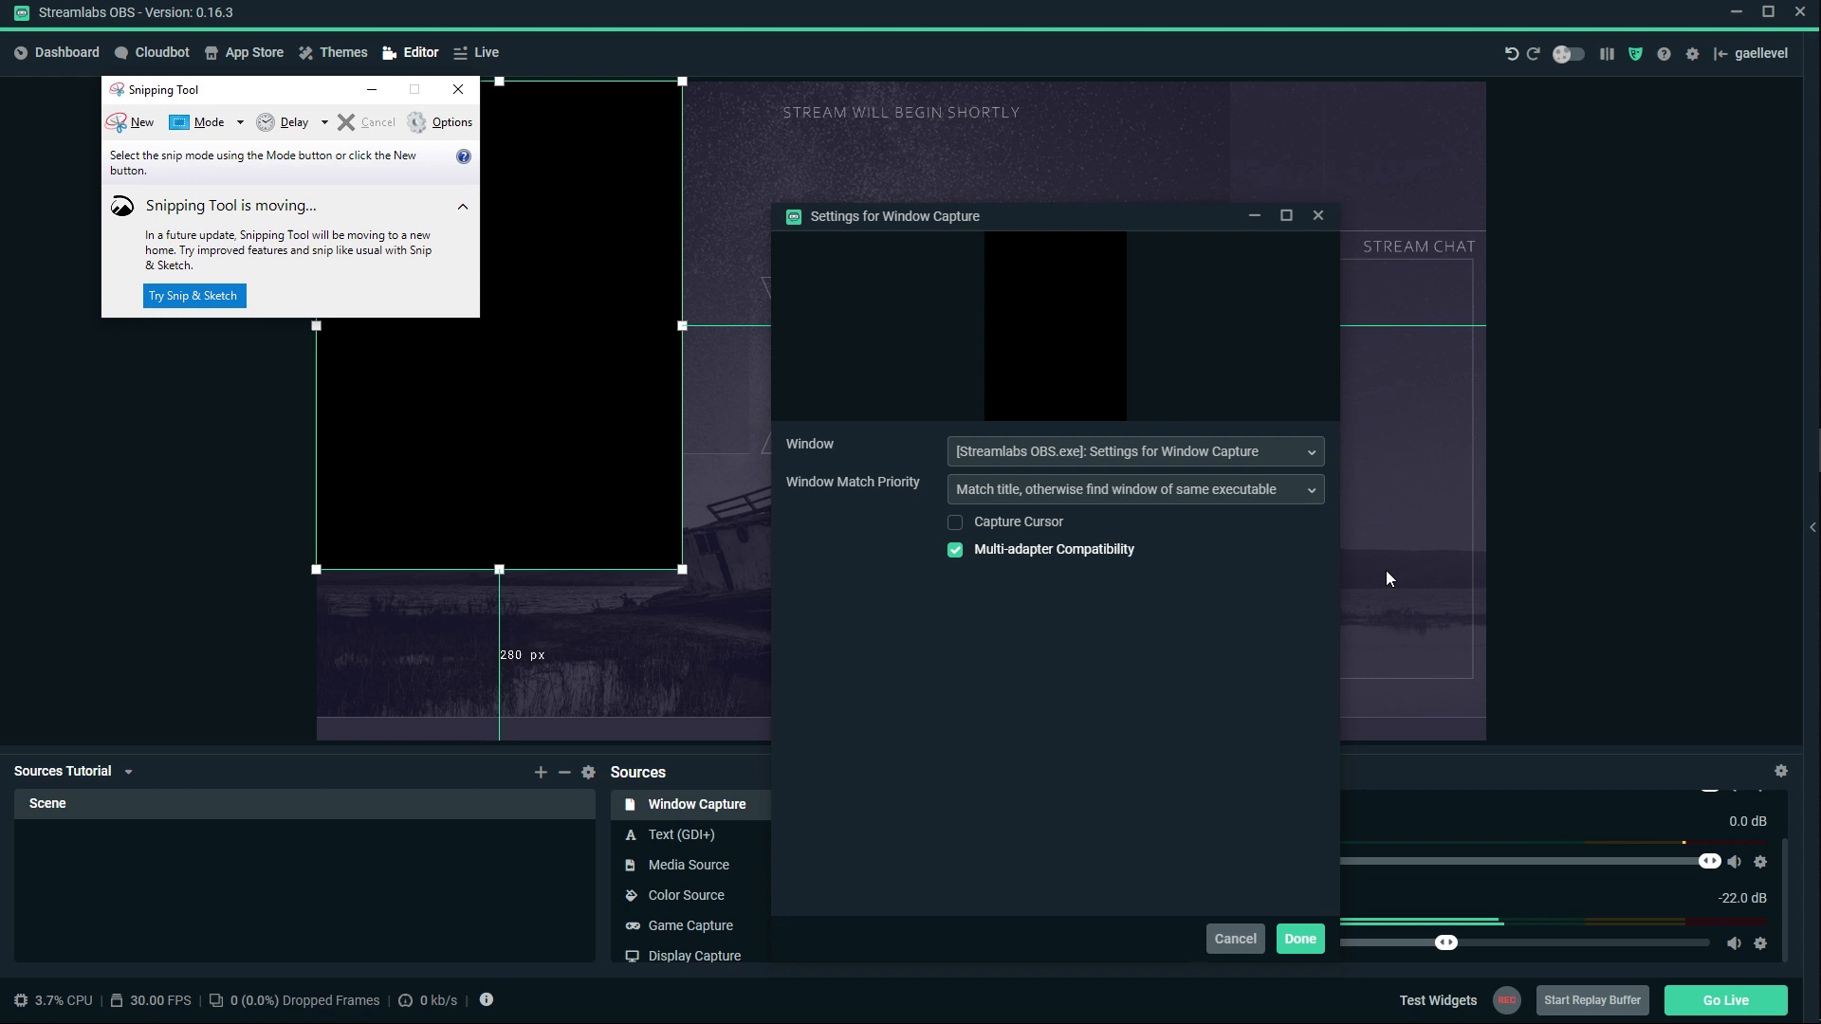
pyautogui.click(1134, 452)
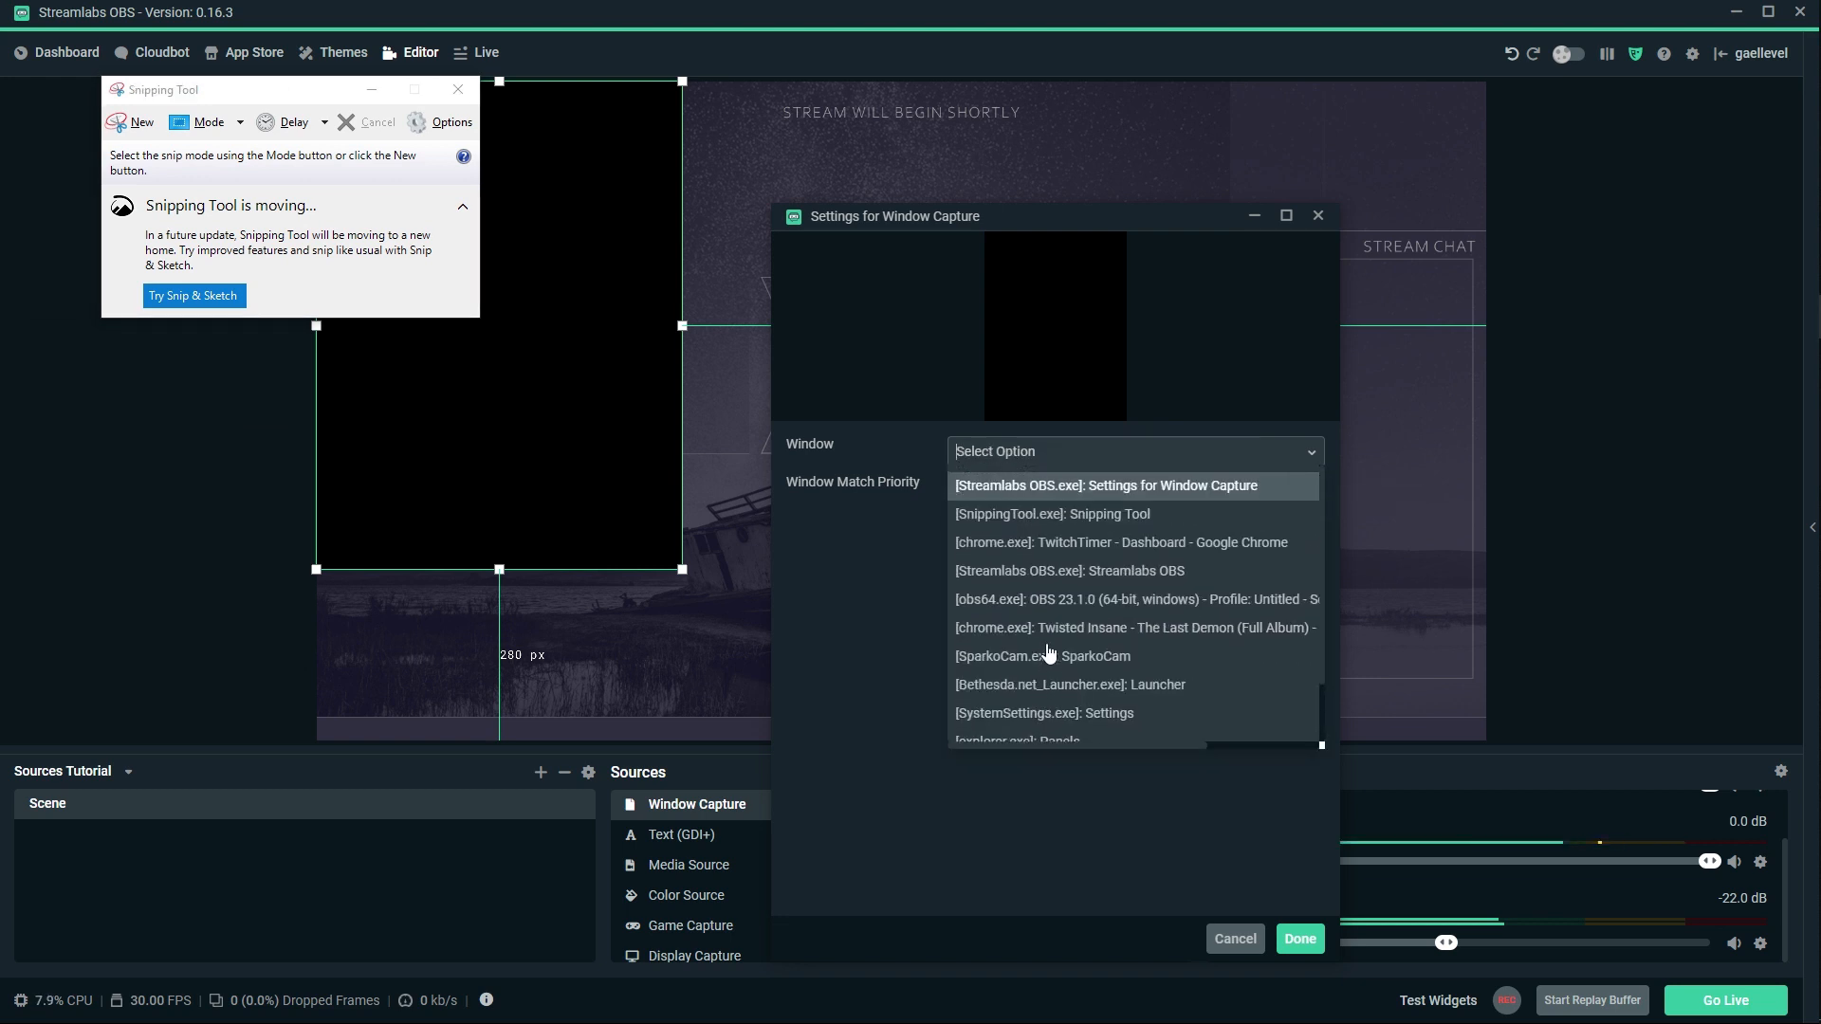
pyautogui.click(1051, 514)
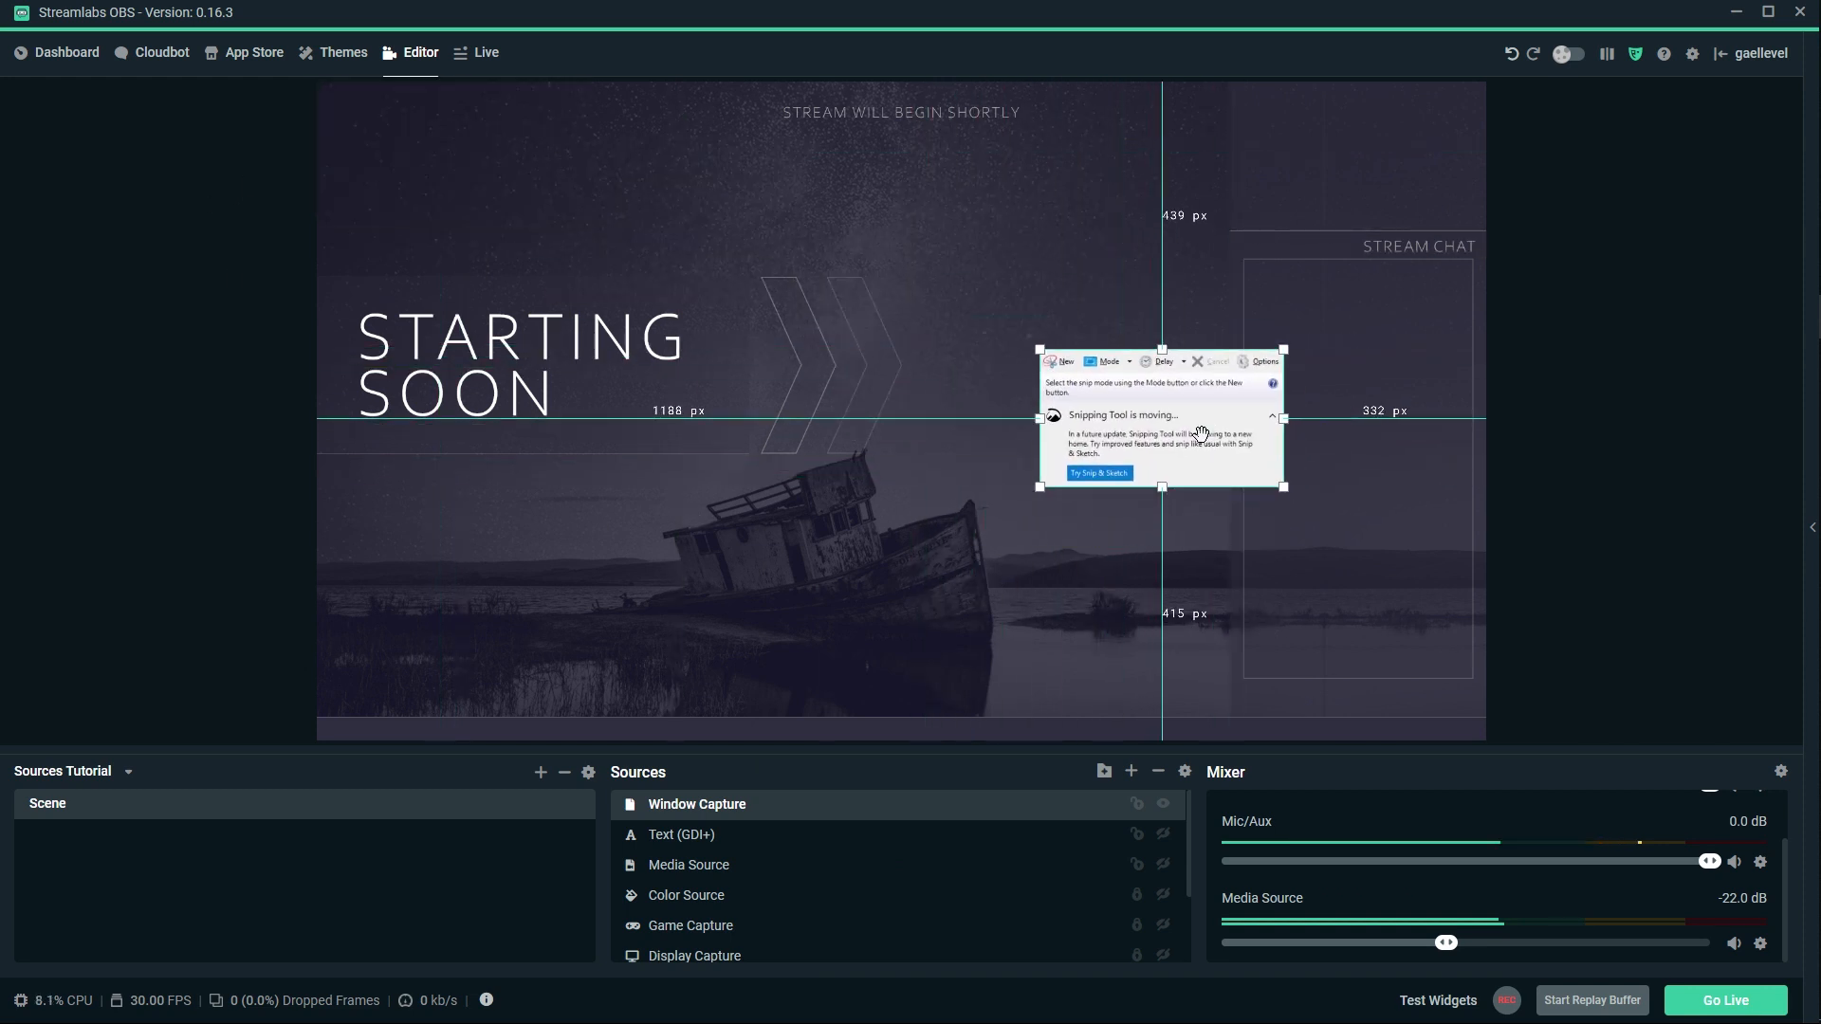
pyautogui.moveTo(855, 600)
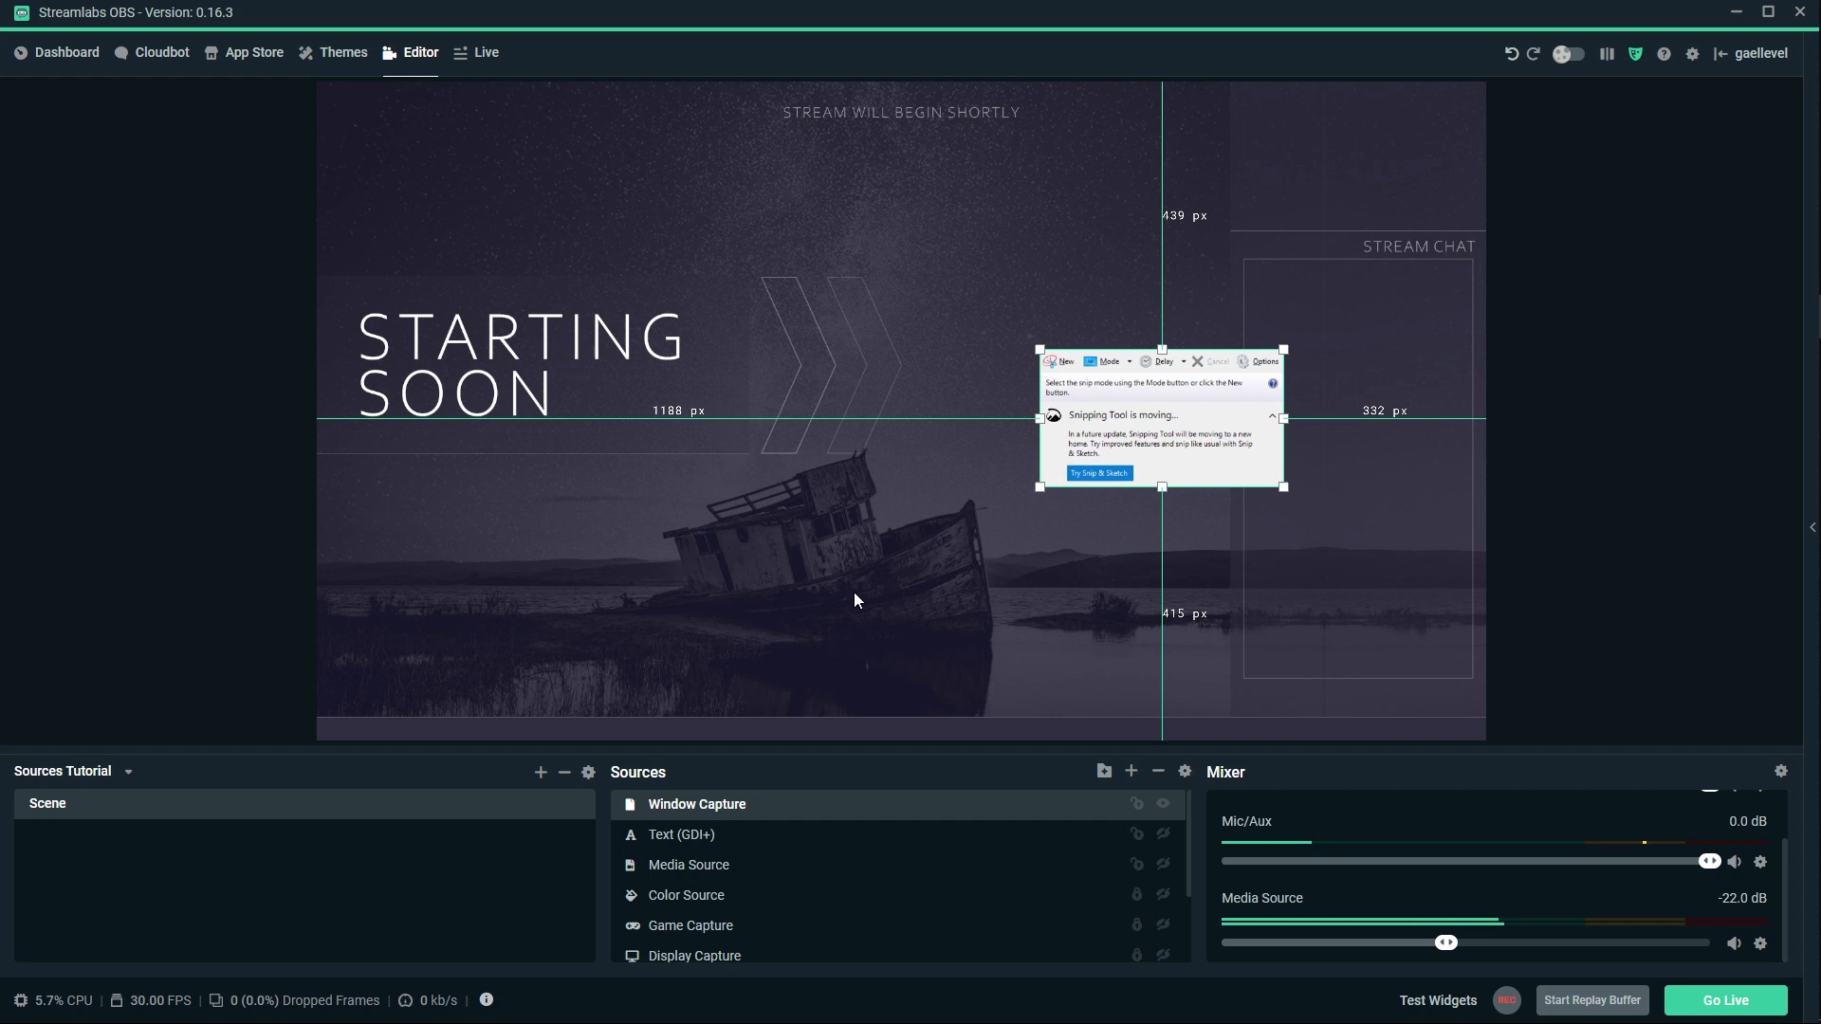
pyautogui.moveTo(819, 565)
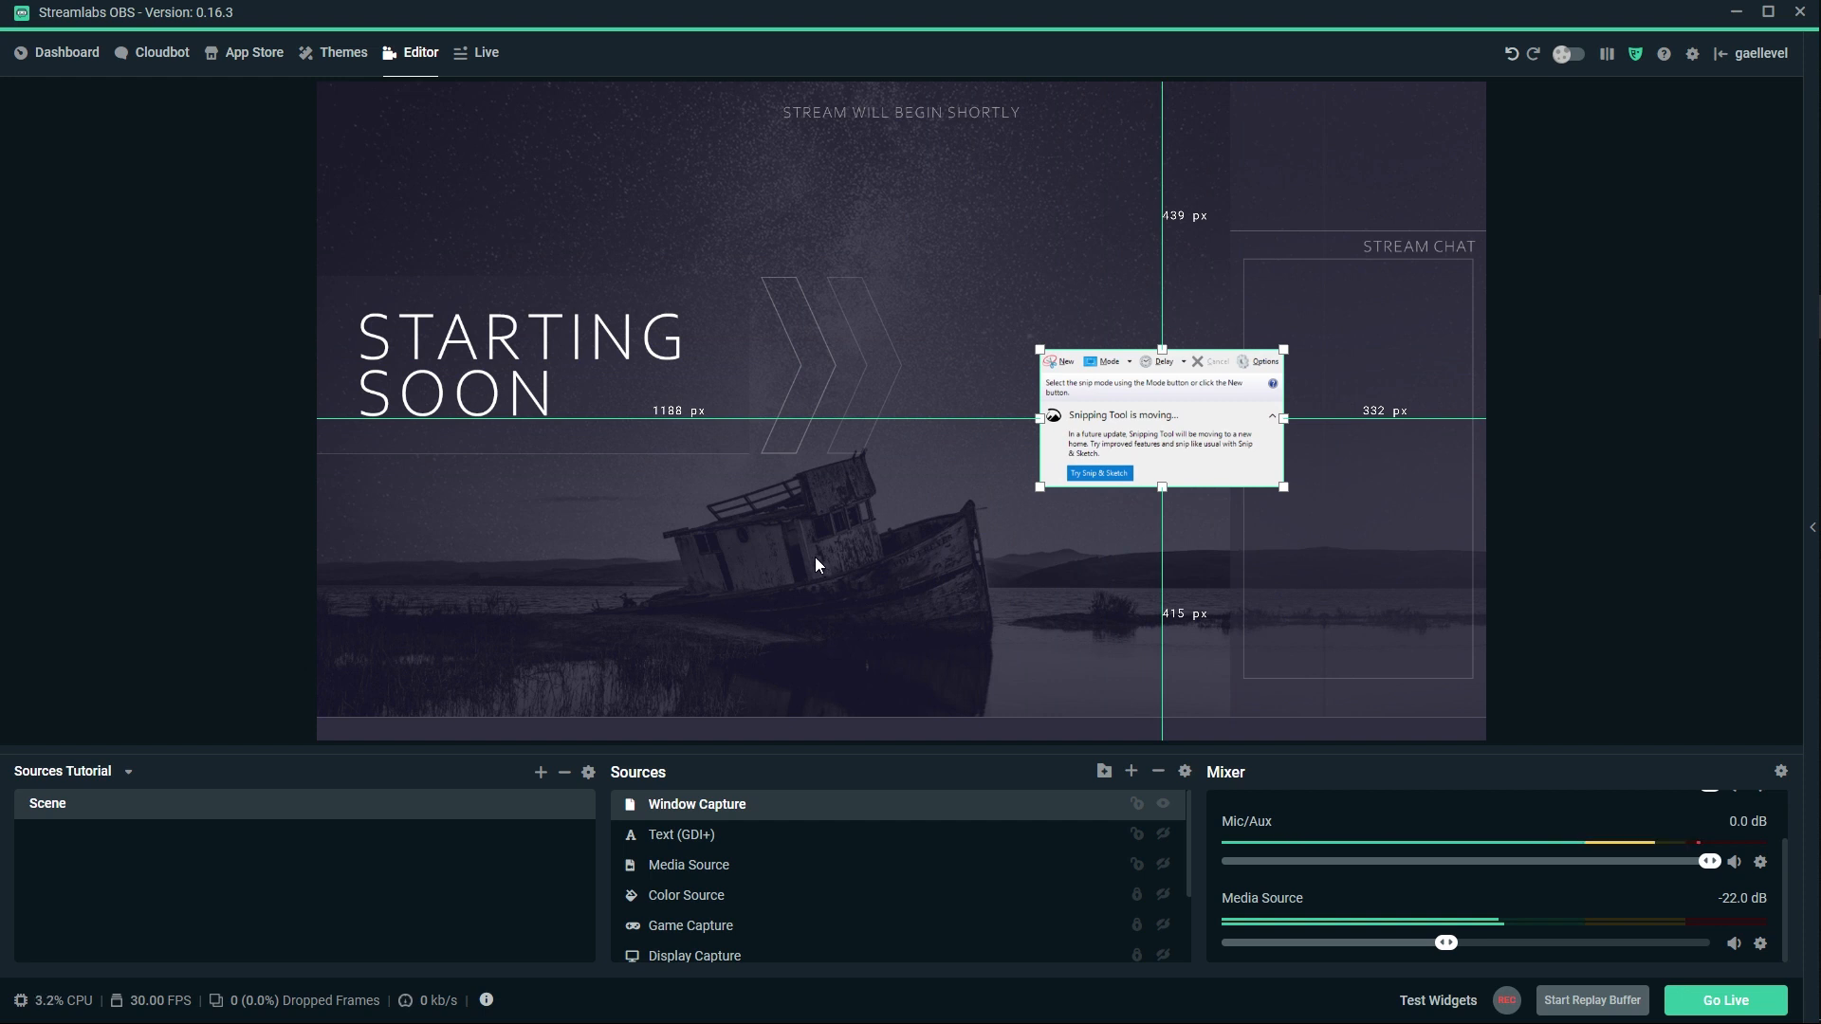
pyautogui.moveTo(1138, 440)
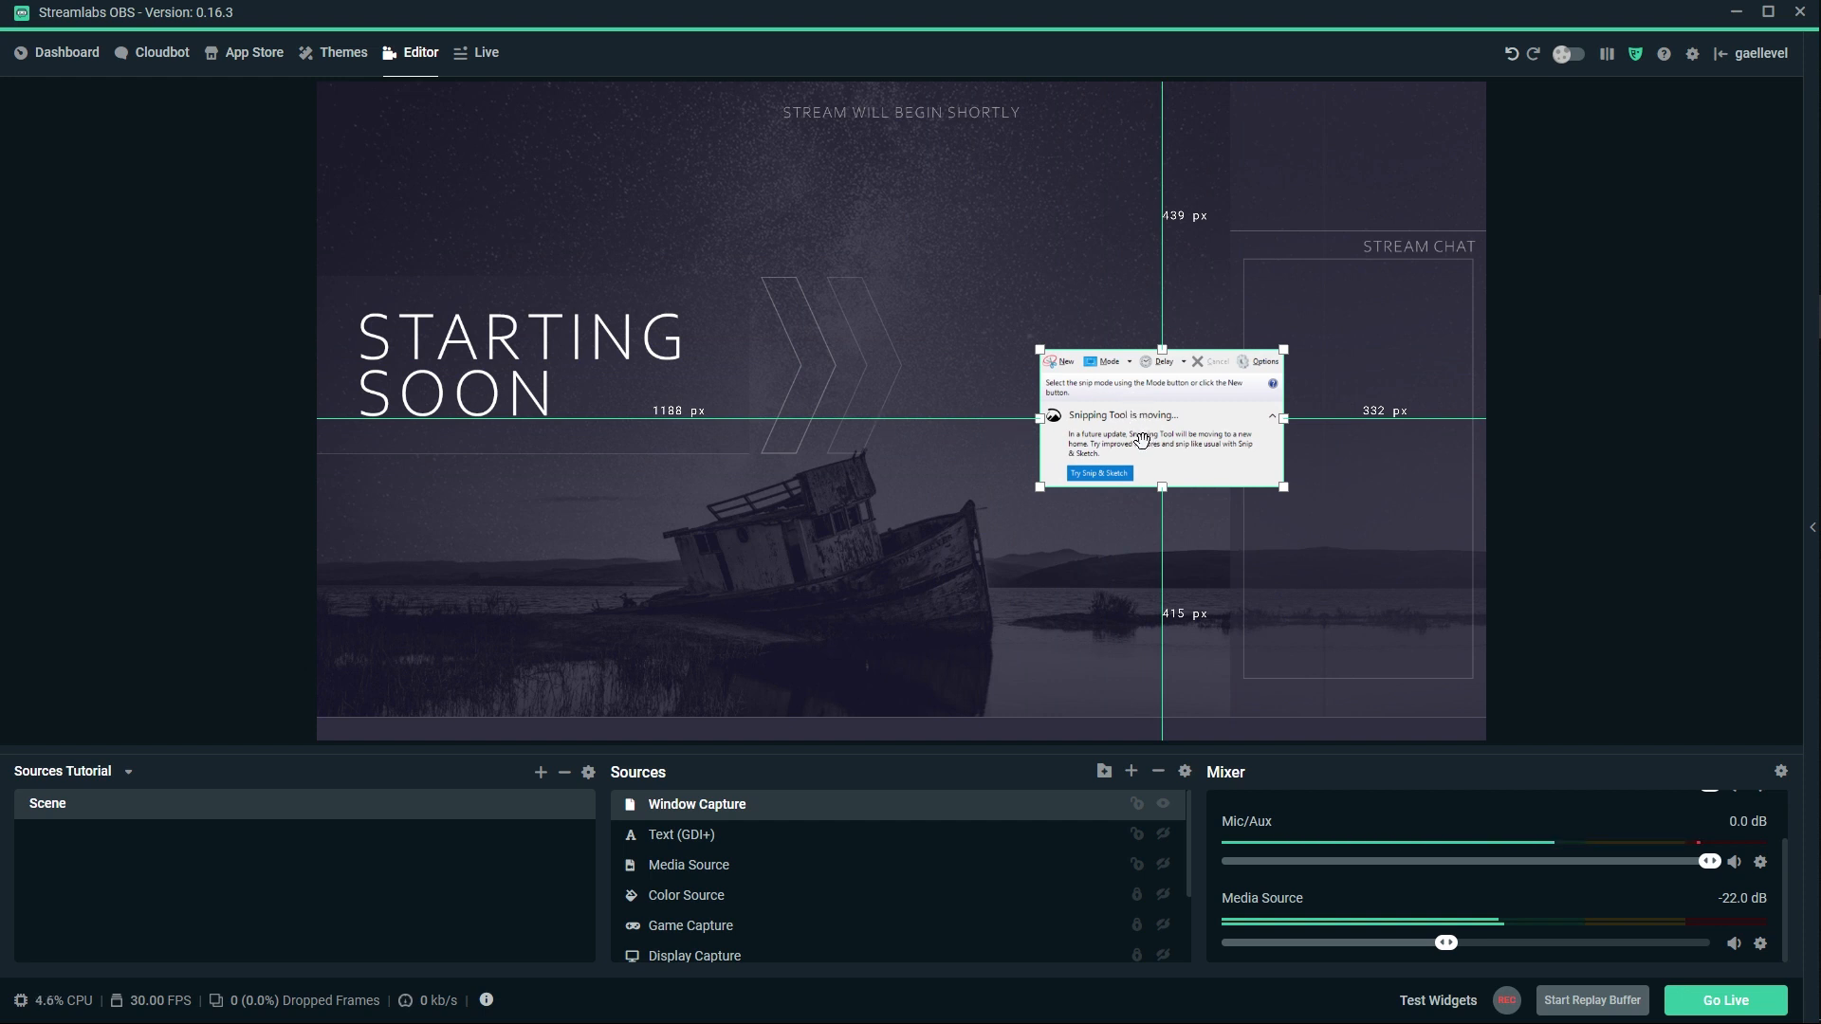
# Move the window capture to the scene's top-left corner and start adding another source.
pyautogui.moveTo(1159, 415); pyautogui.dragTo(467, 174)
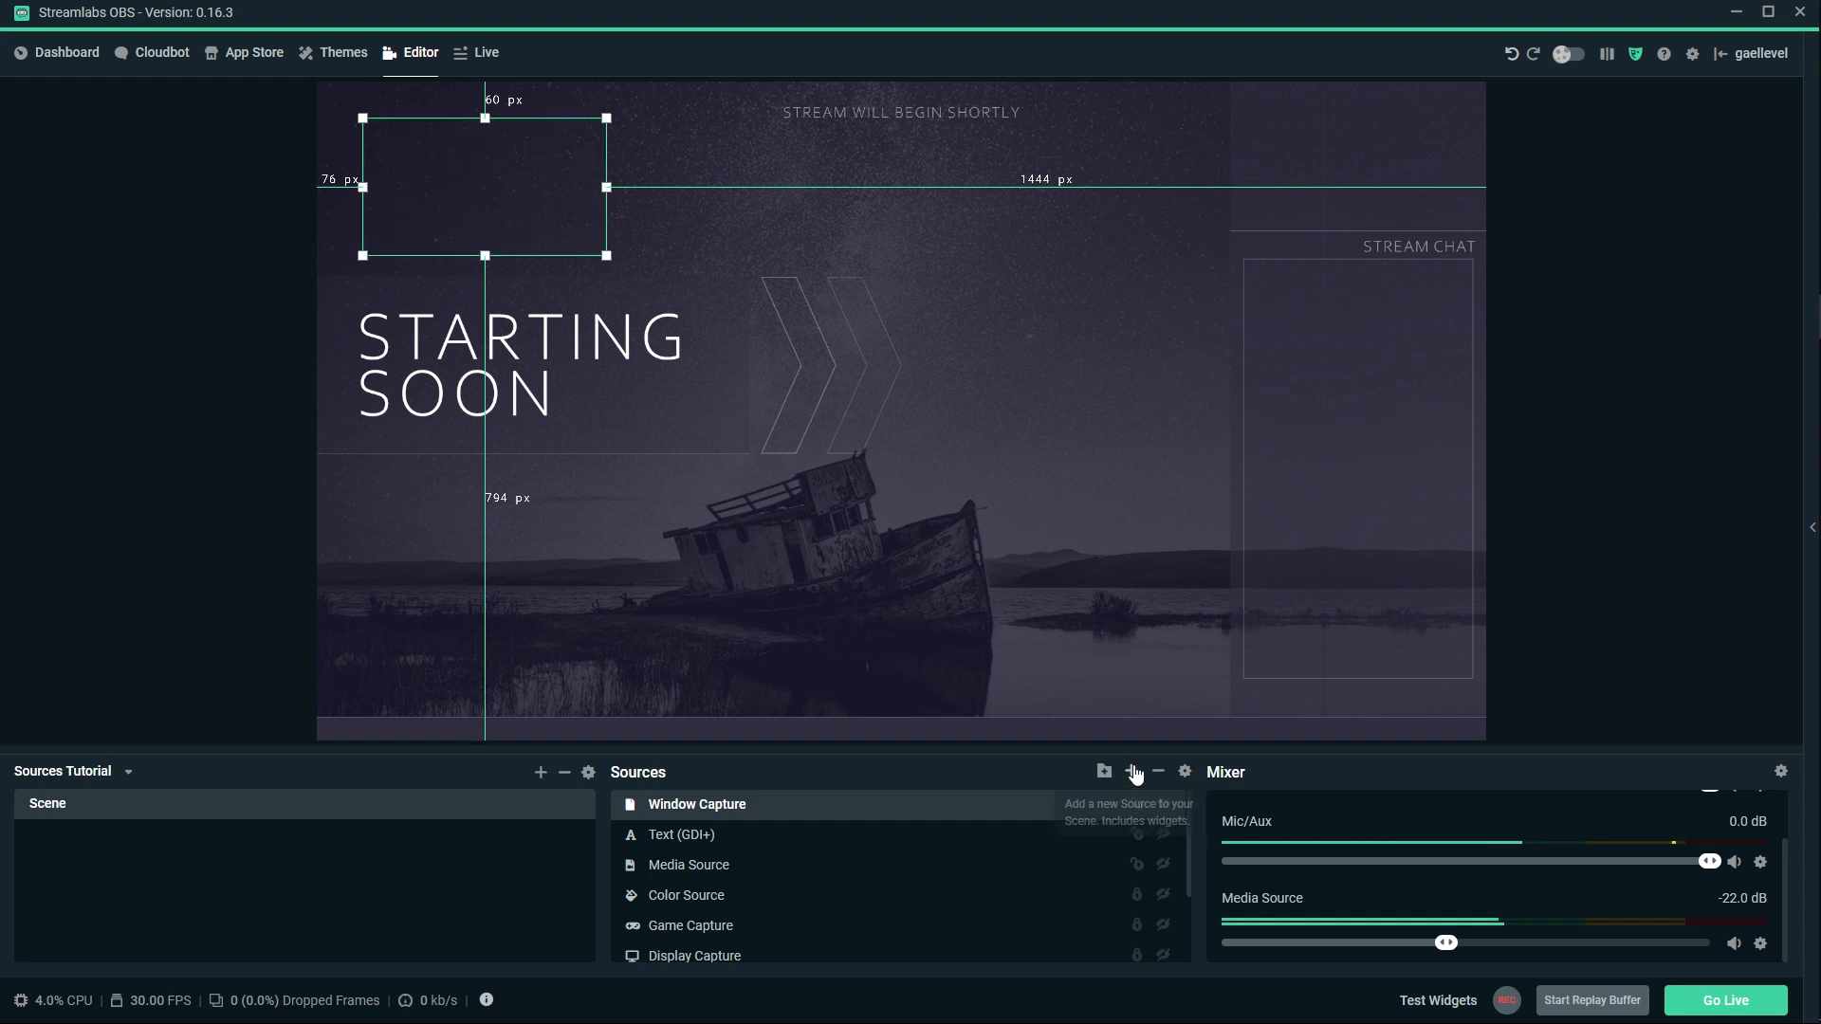
pyautogui.click(1130, 770)
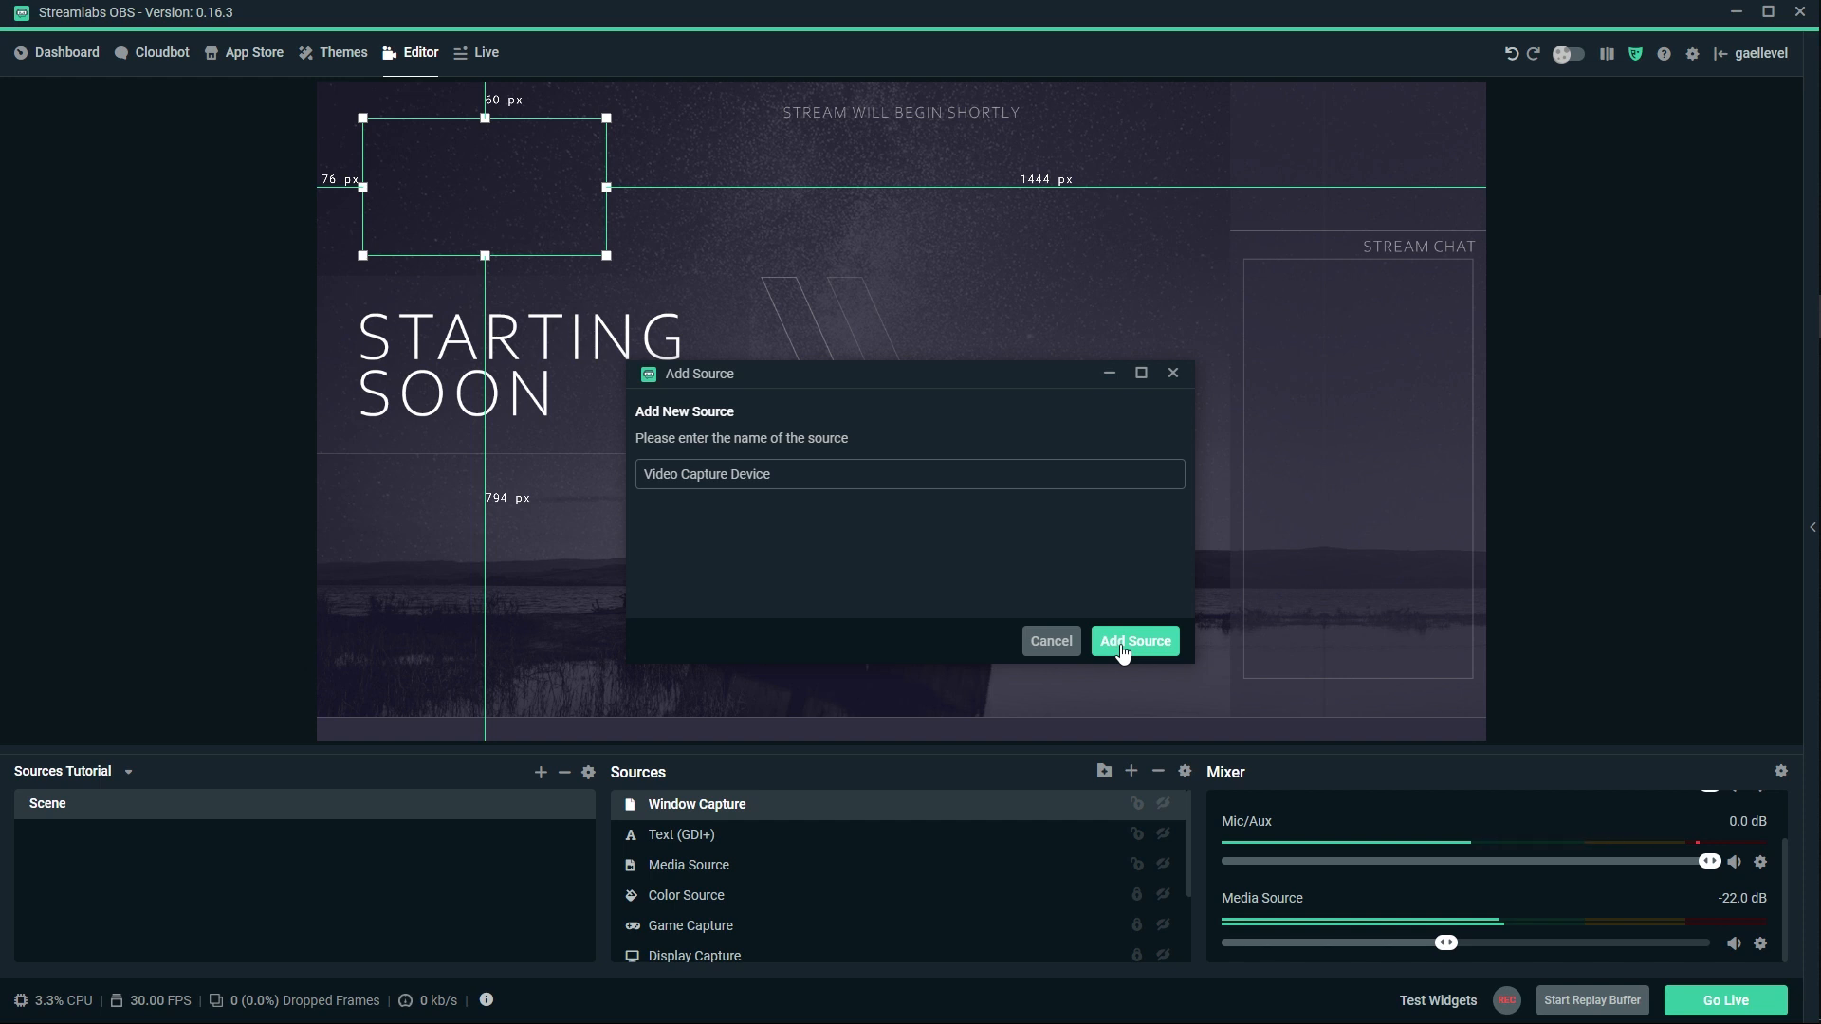
# Add the Video Capture Device using SparkoCam Virtual Webcam, then pick Audio Output Capture next.
pyautogui.click(1134, 641)
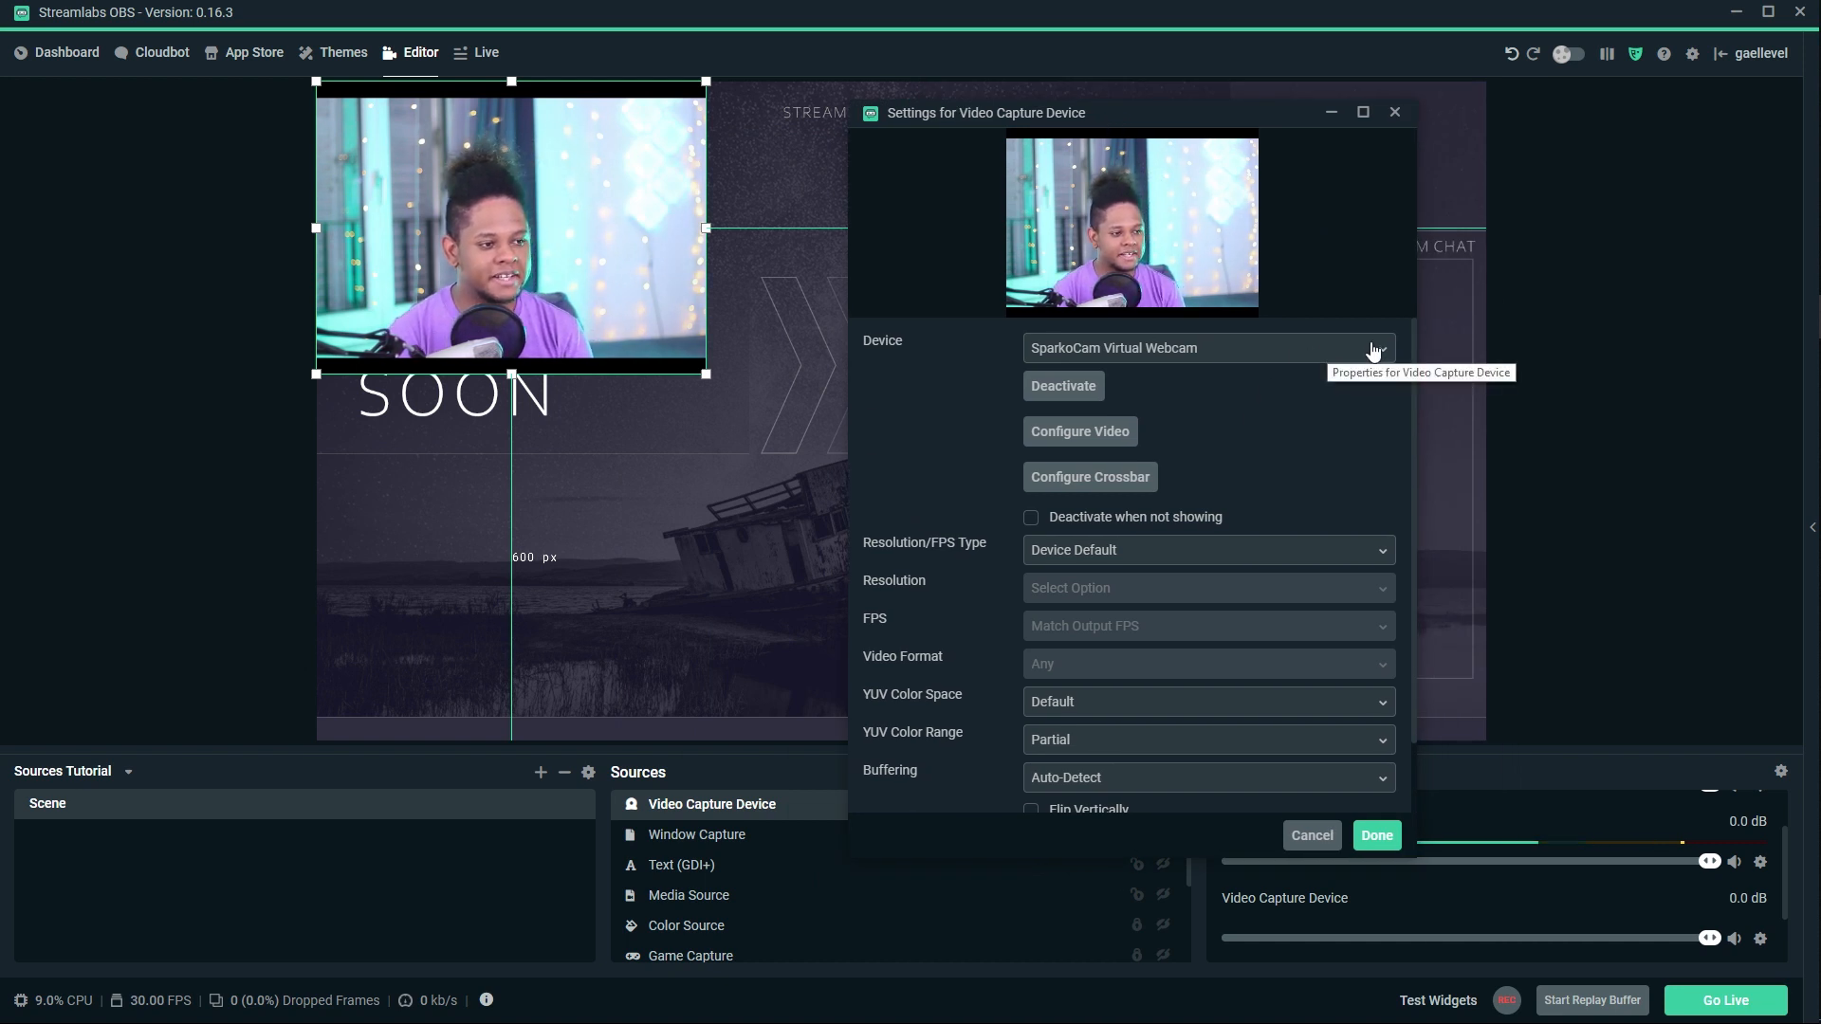
pyautogui.click(1208, 349)
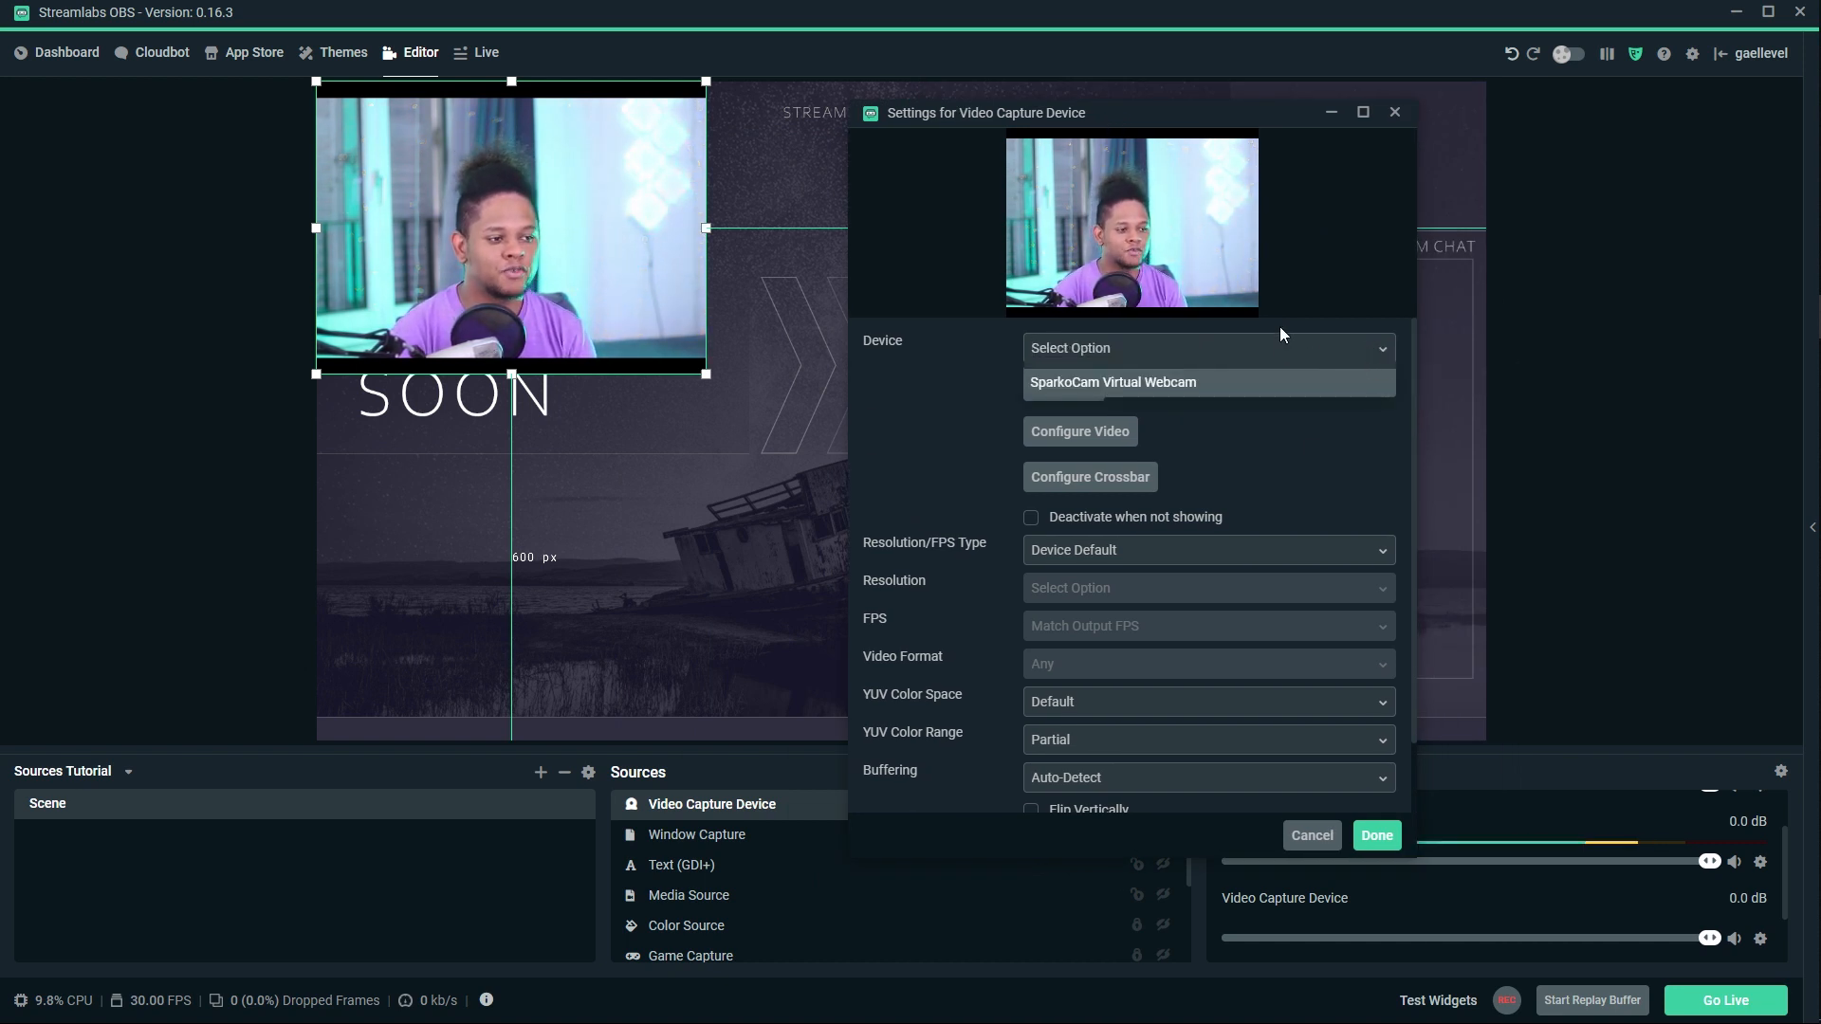
pyautogui.moveTo(1282, 451)
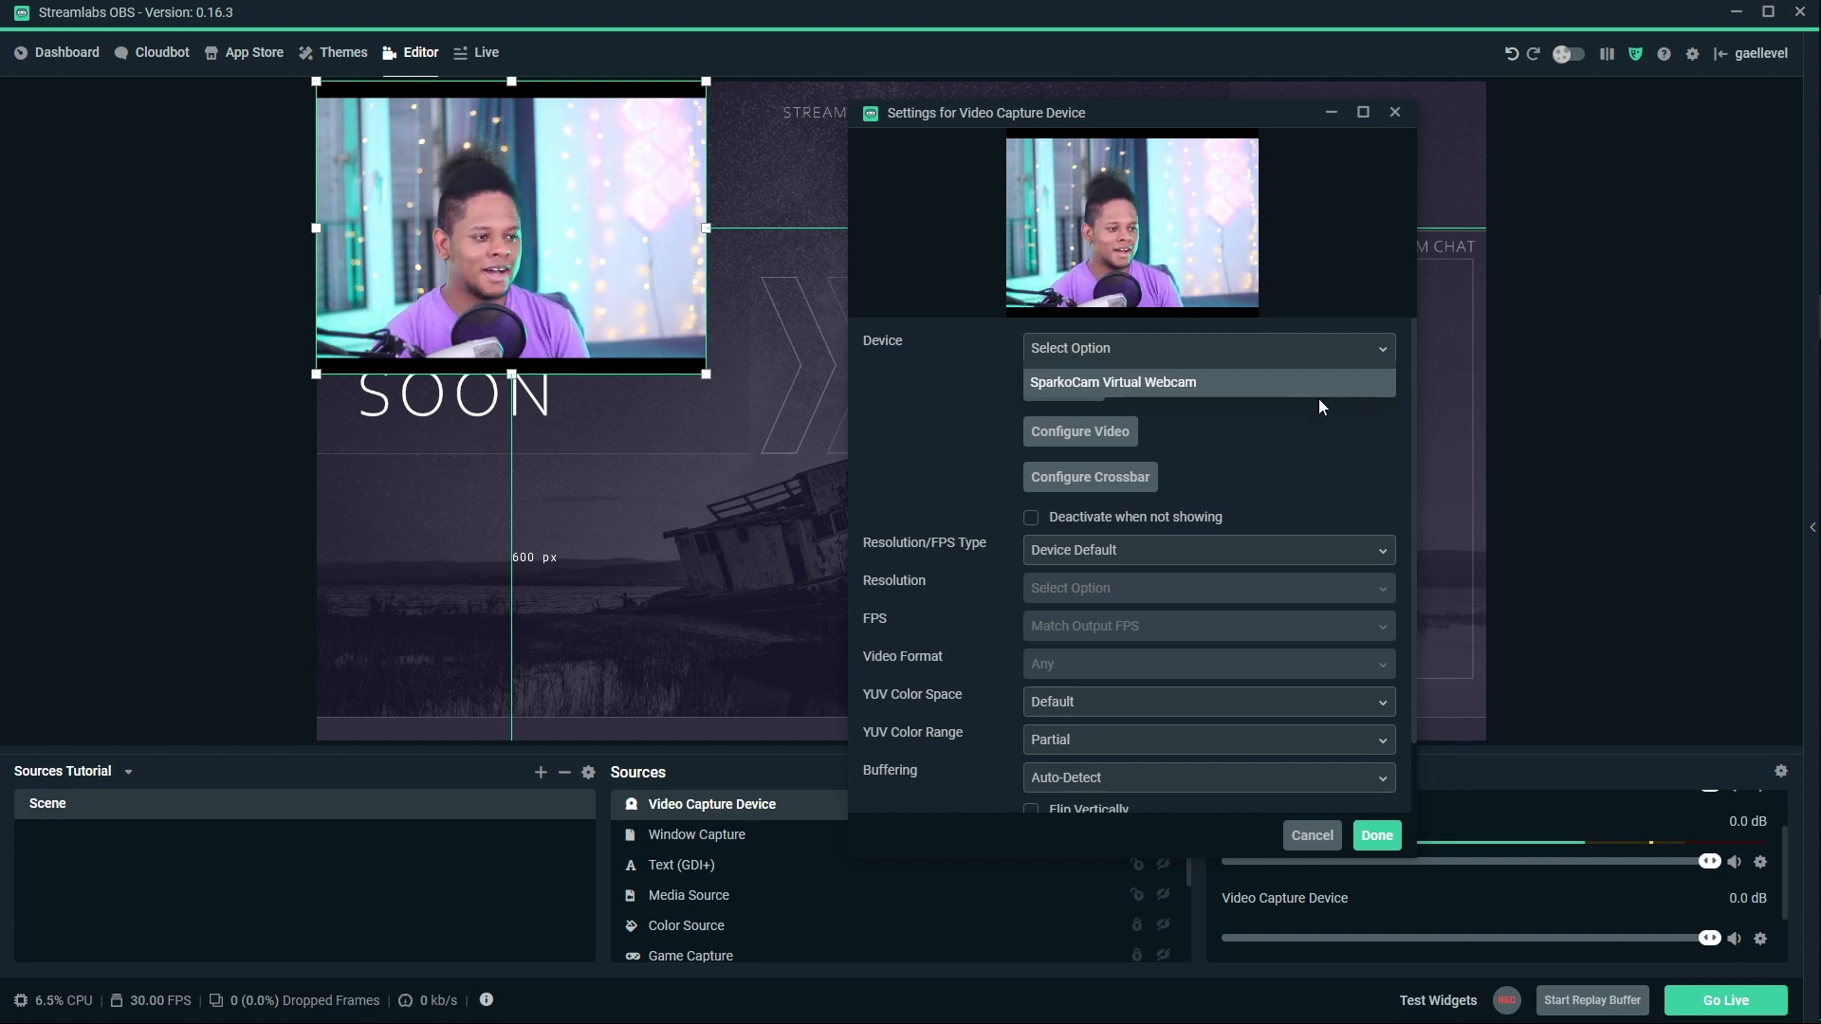
pyautogui.moveTo(1324, 353)
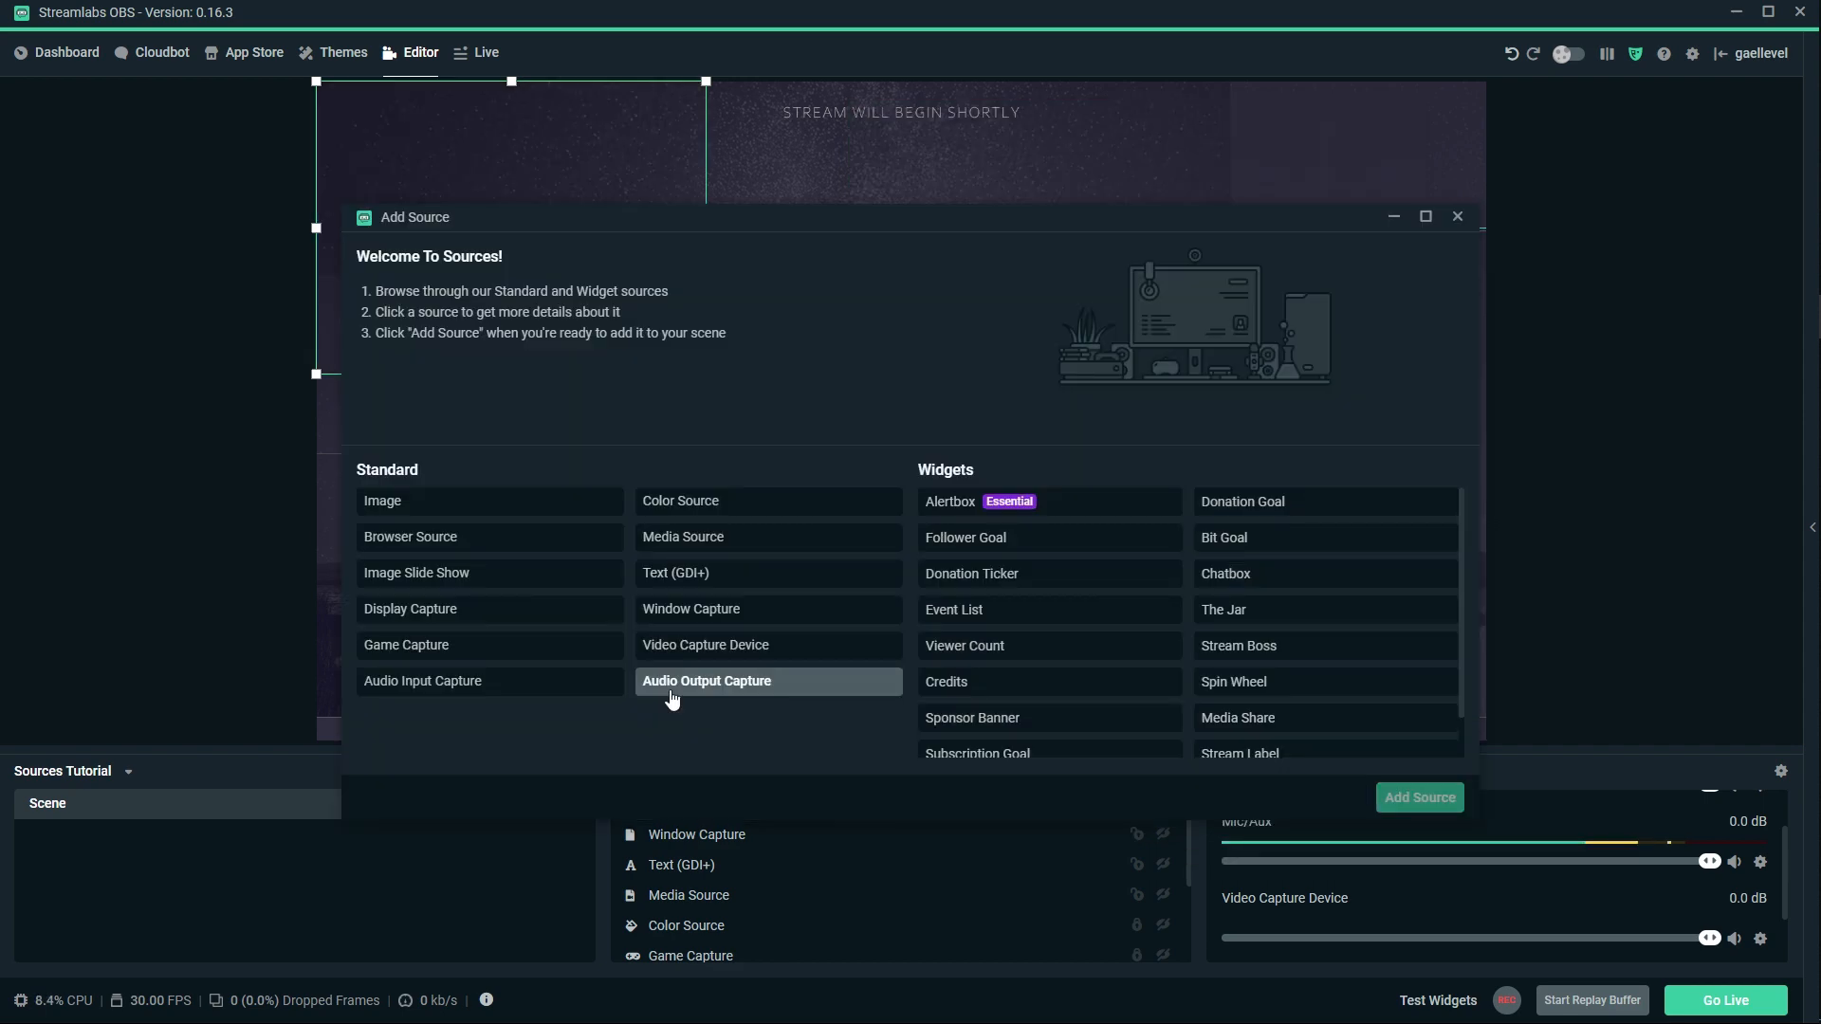
pyautogui.click(705, 681)
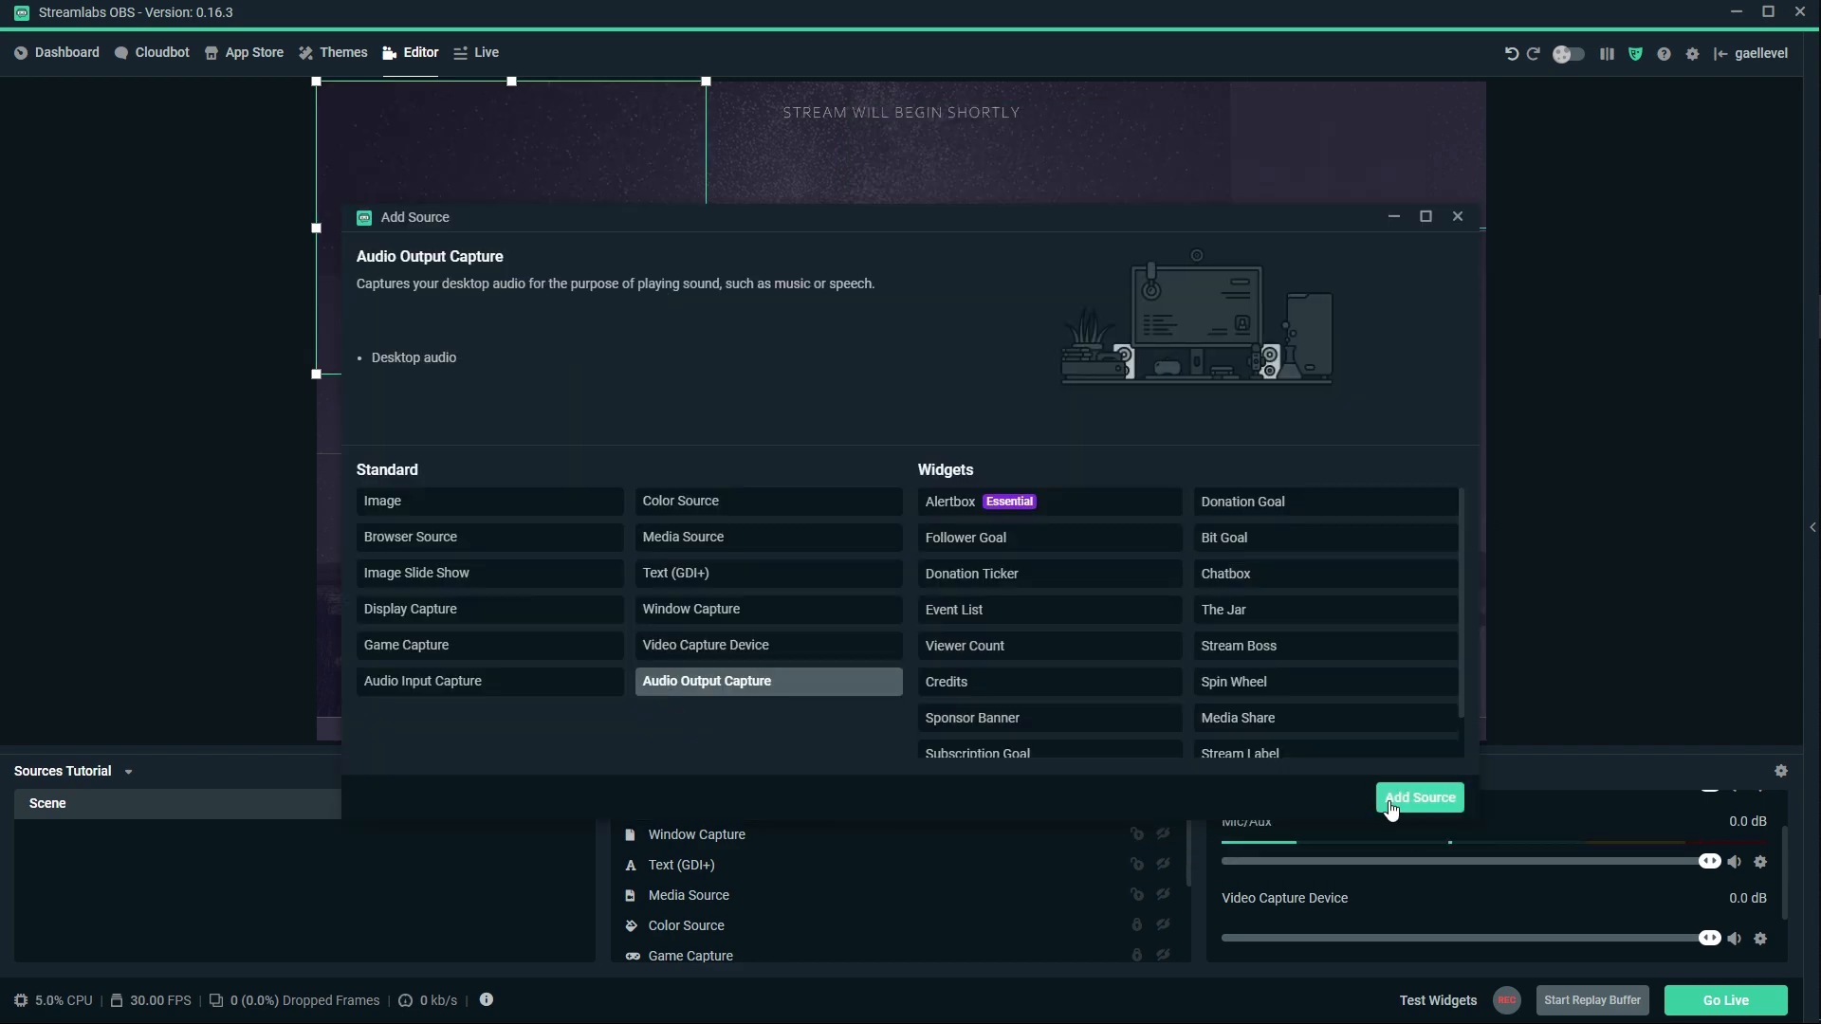
# Add the Audio Output Capture source, review its device settings and keep the Default device.
pyautogui.click(1419, 797)
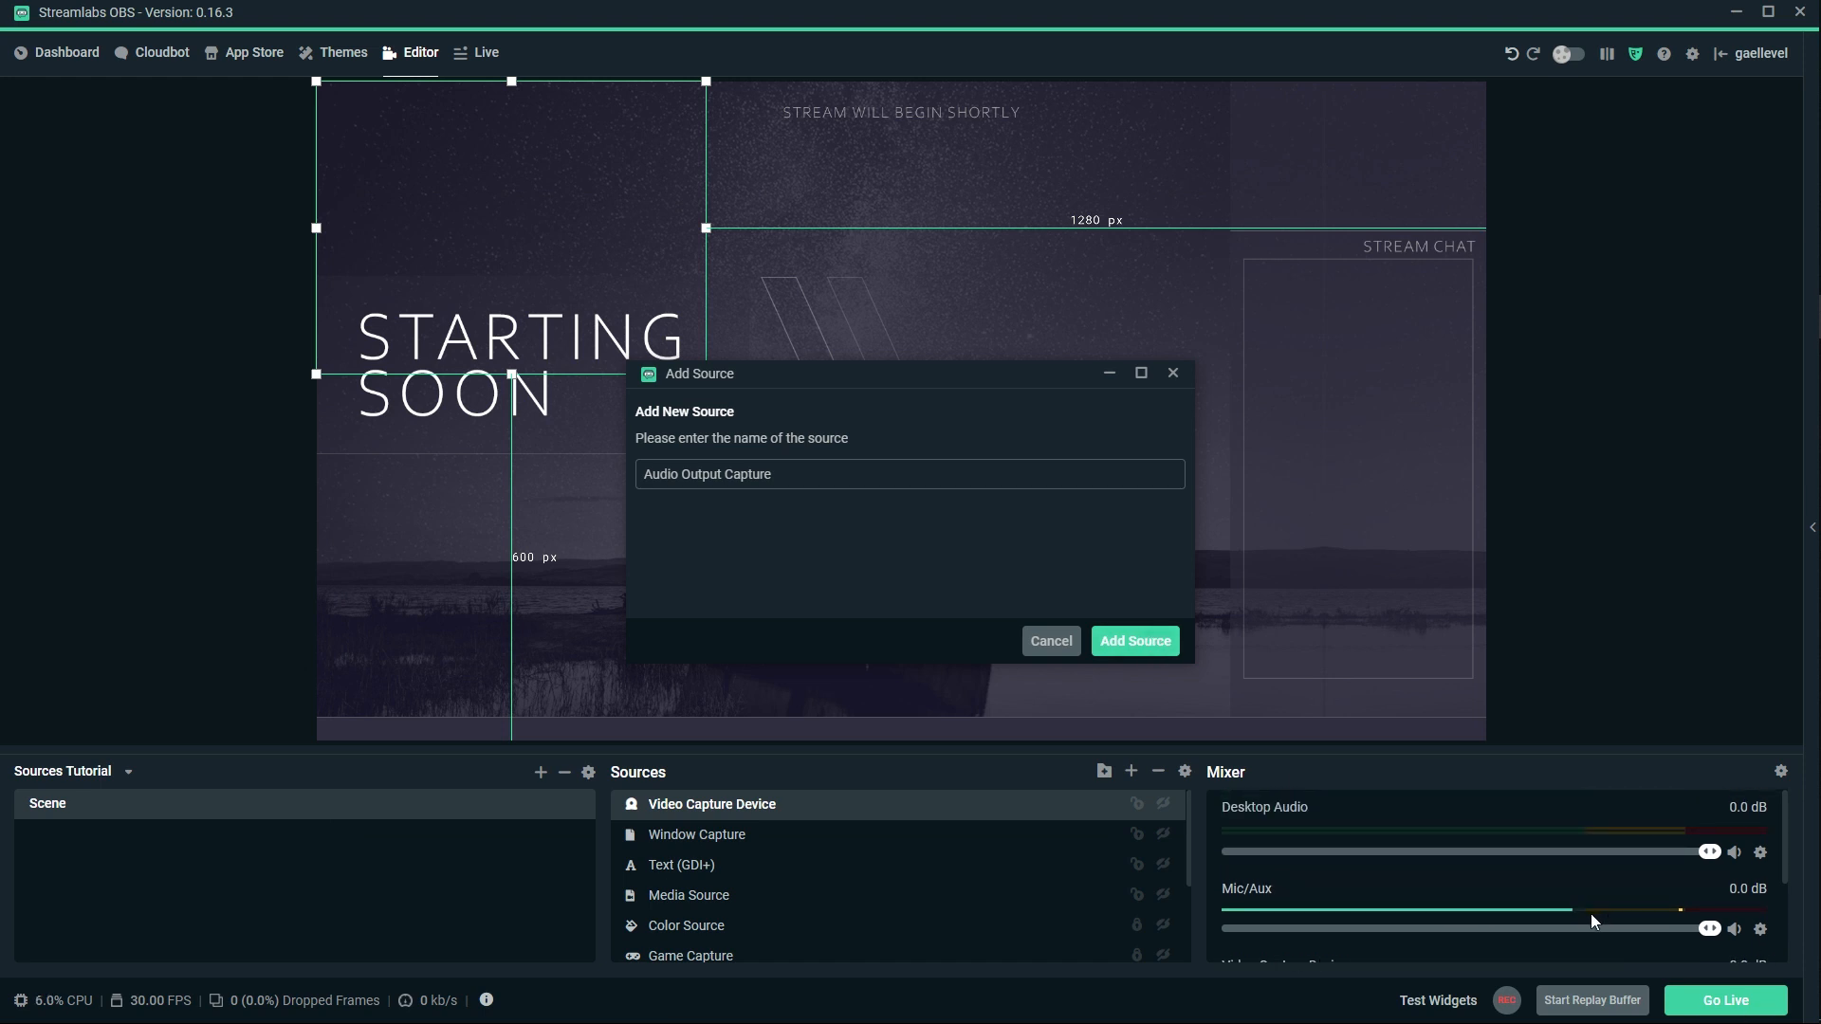
pyautogui.moveTo(1127, 657)
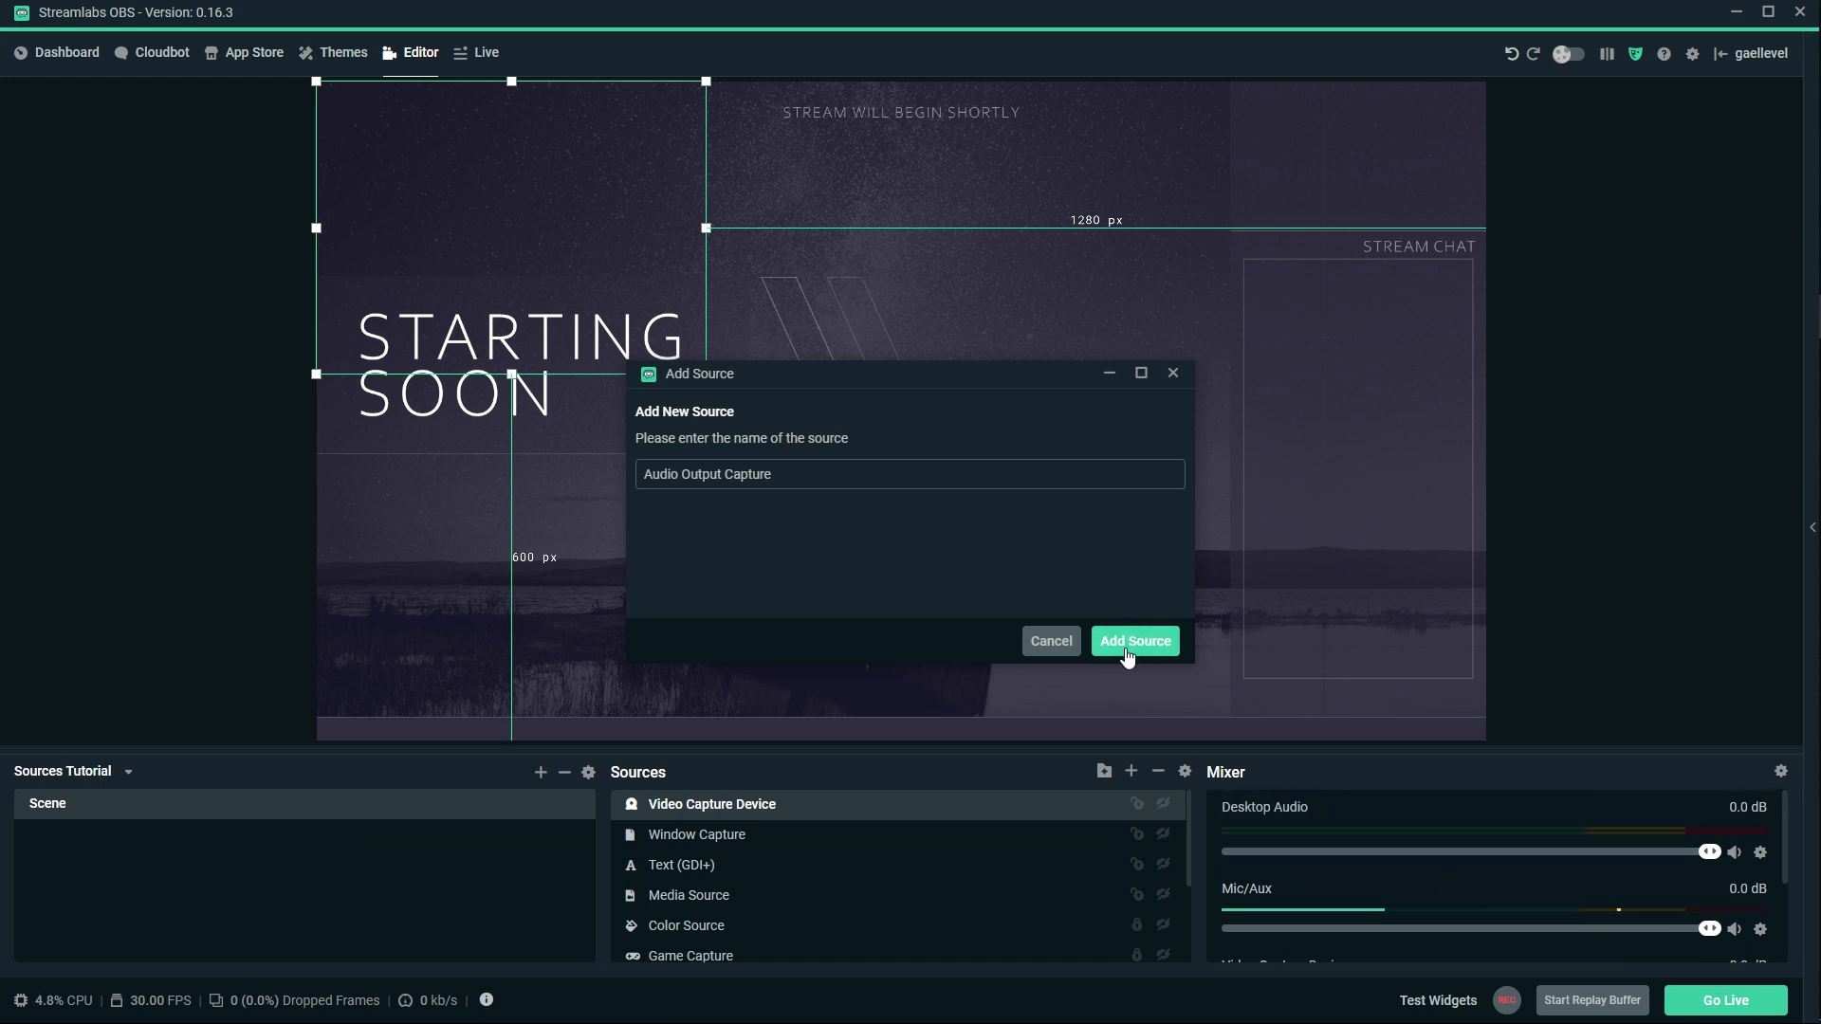
pyautogui.click(1134, 641)
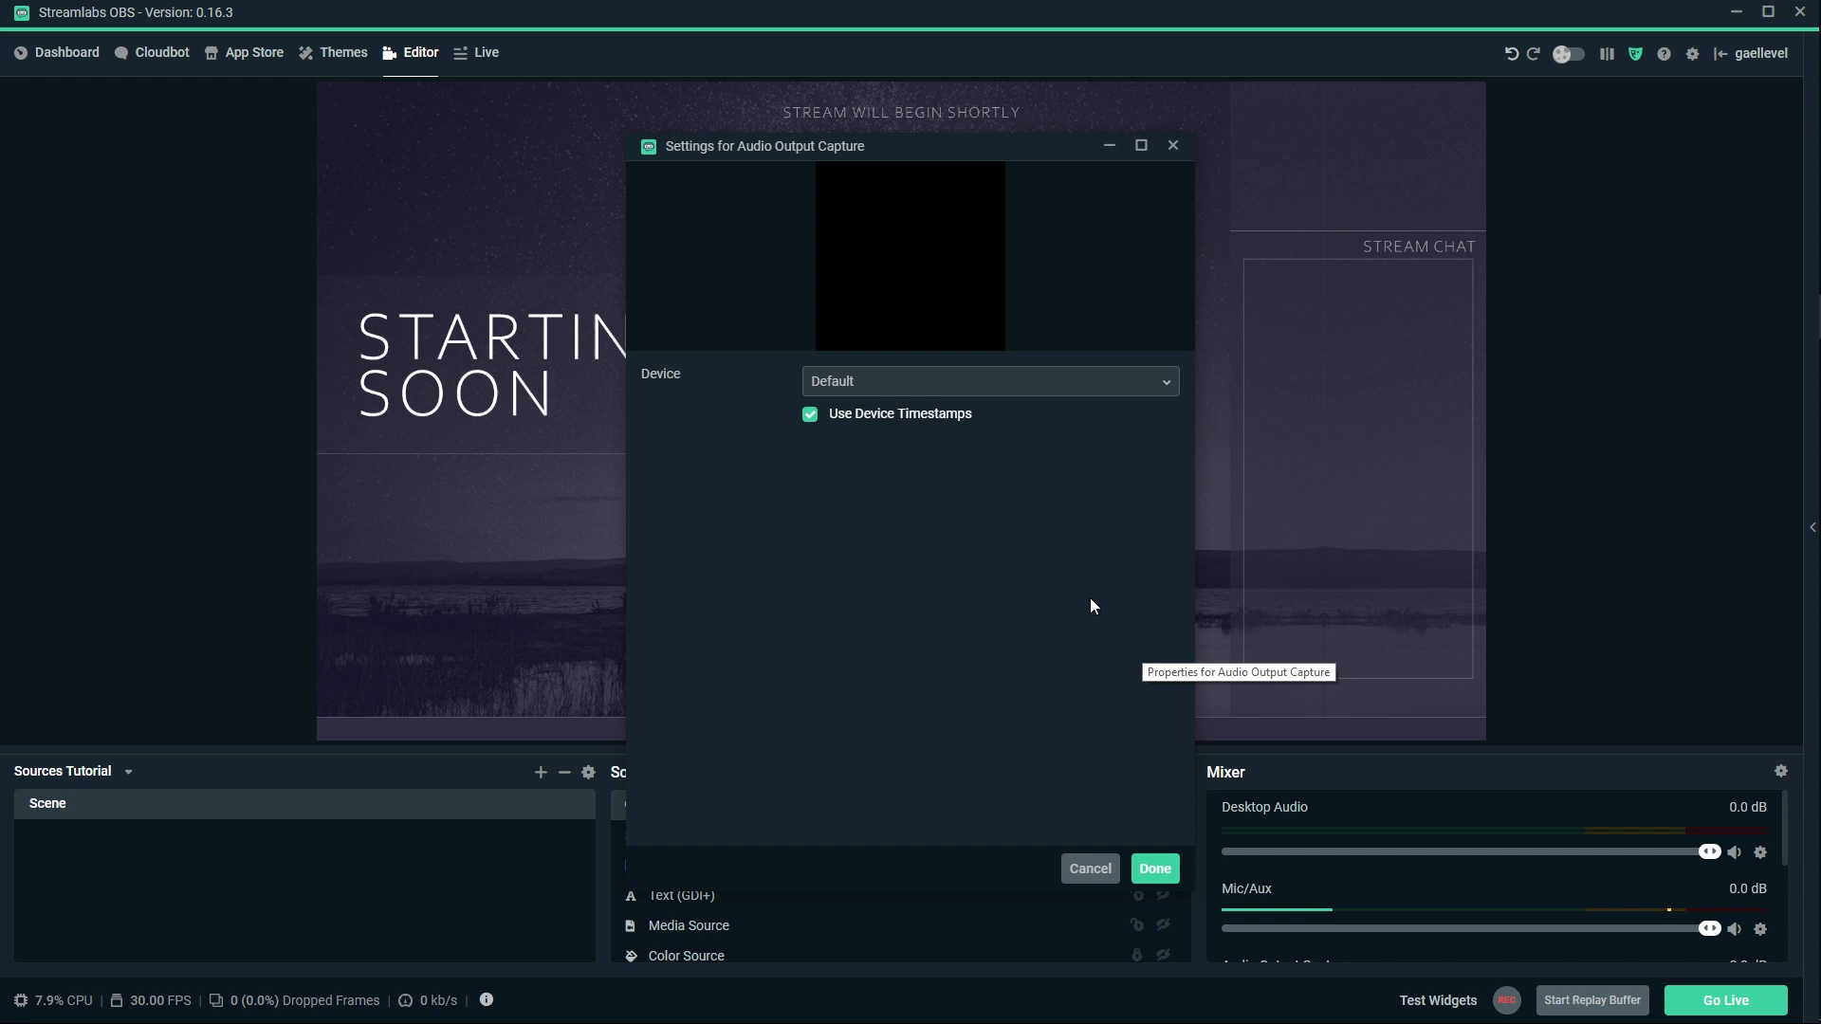
pyautogui.moveTo(1165, 353)
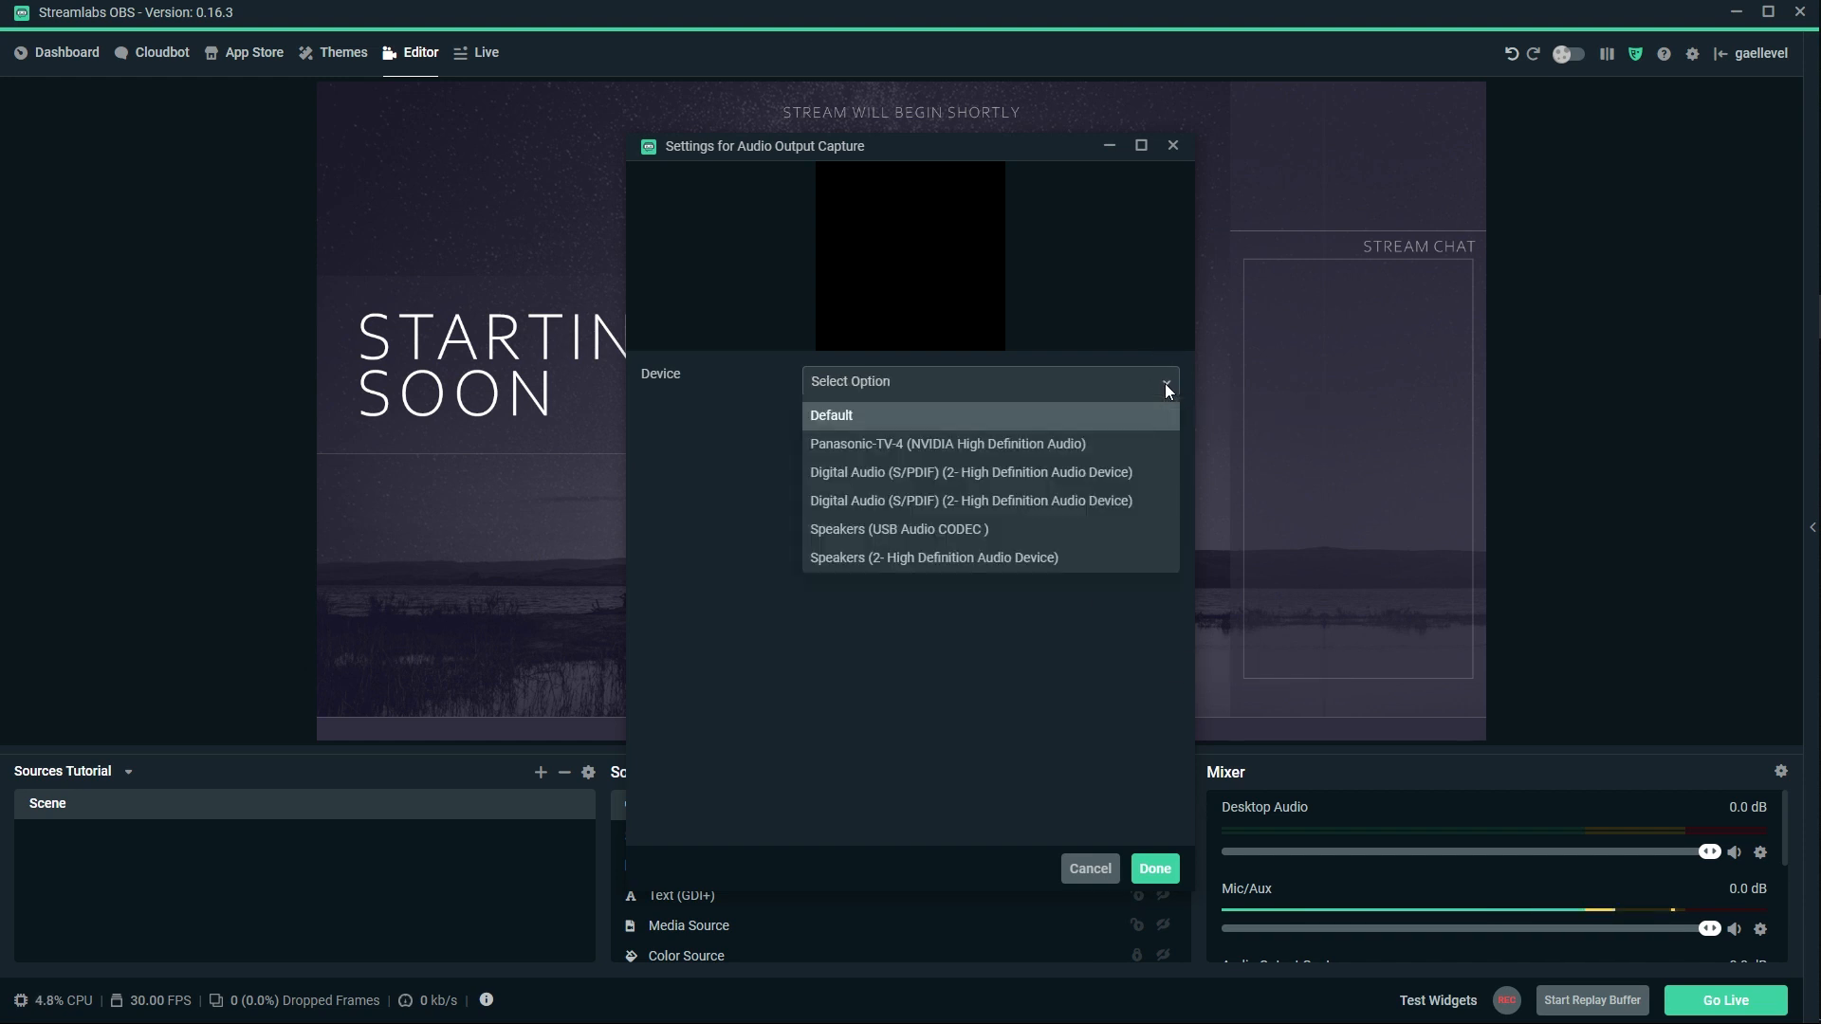
pyautogui.moveTo(916, 448)
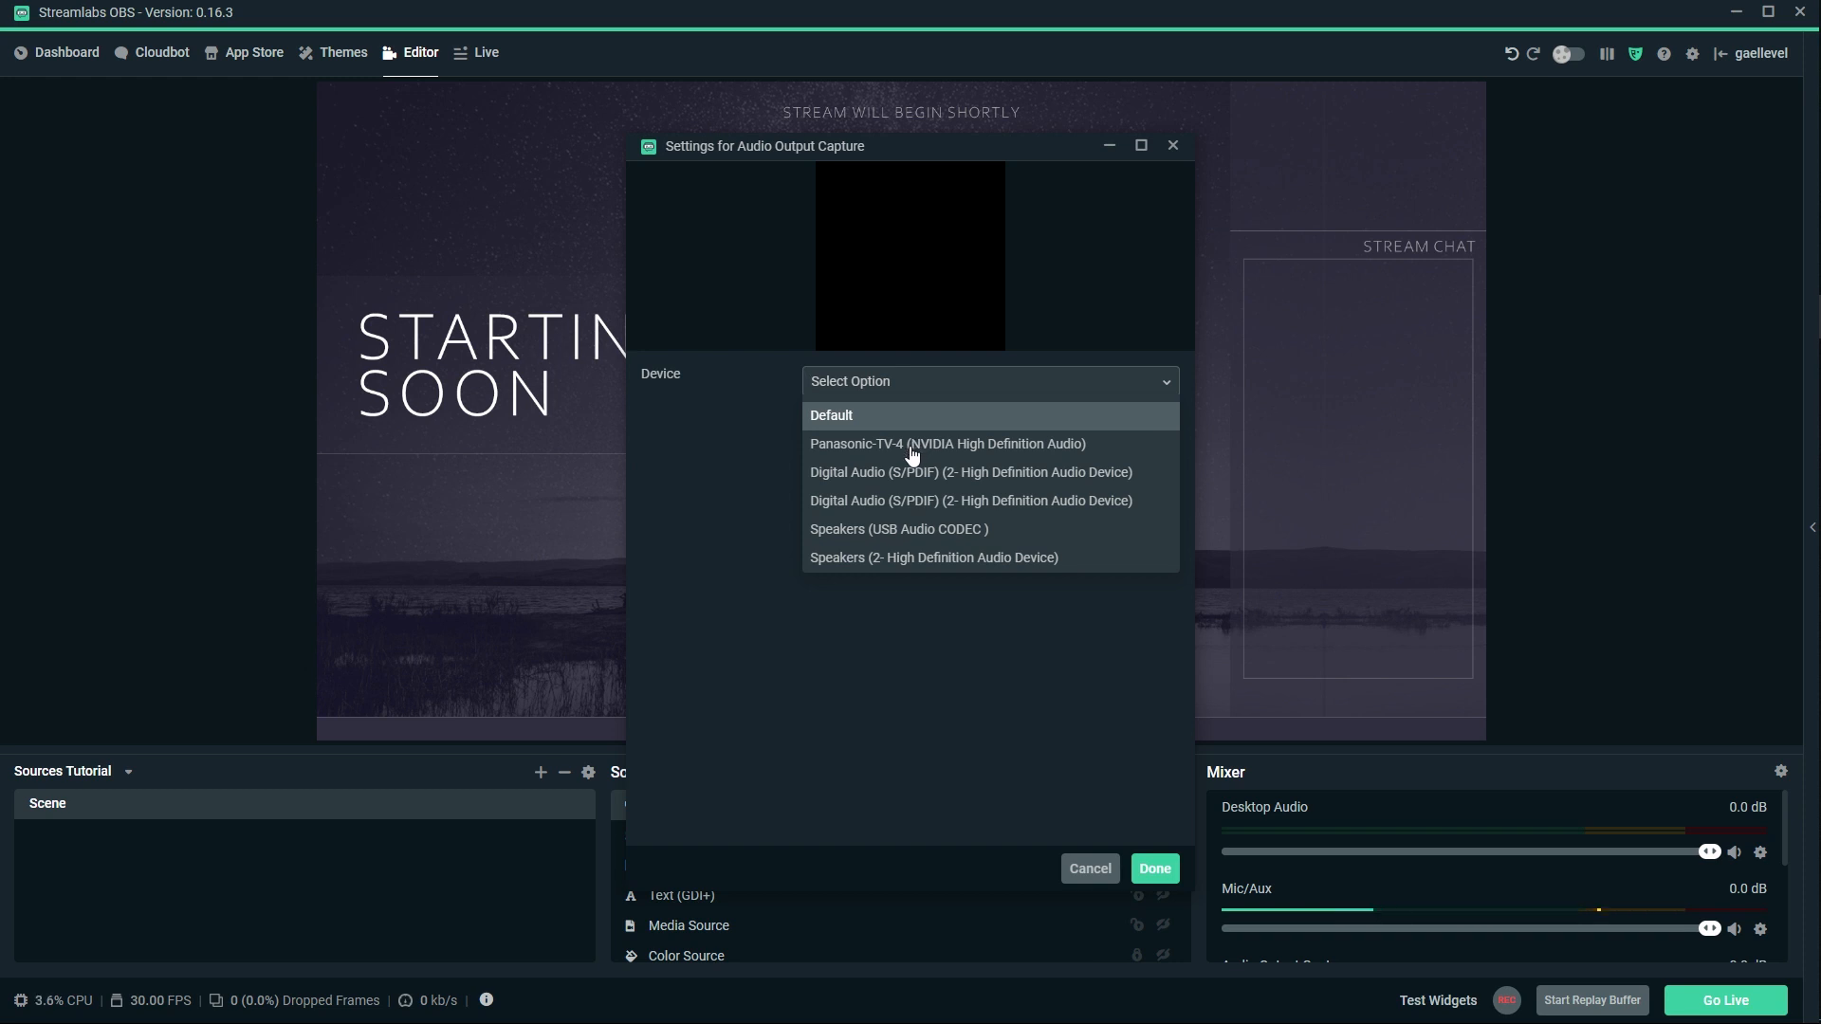
pyautogui.moveTo(842, 565)
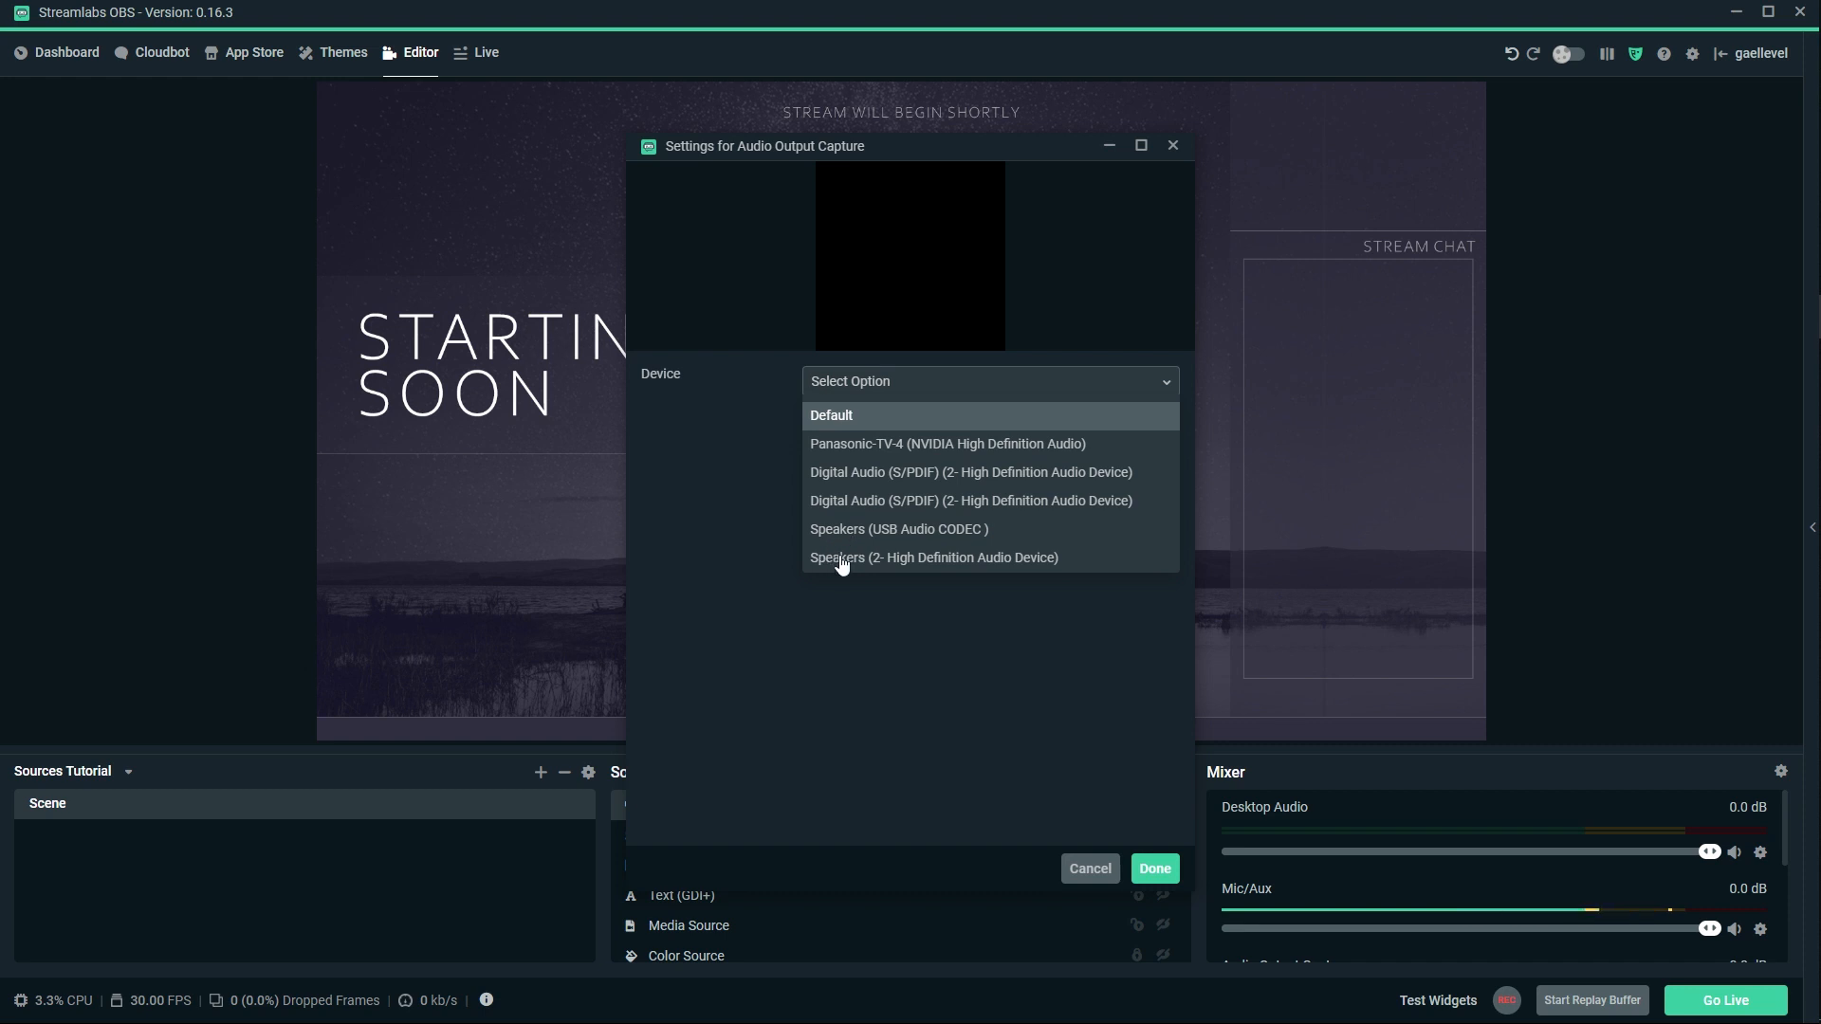
pyautogui.moveTo(878, 541)
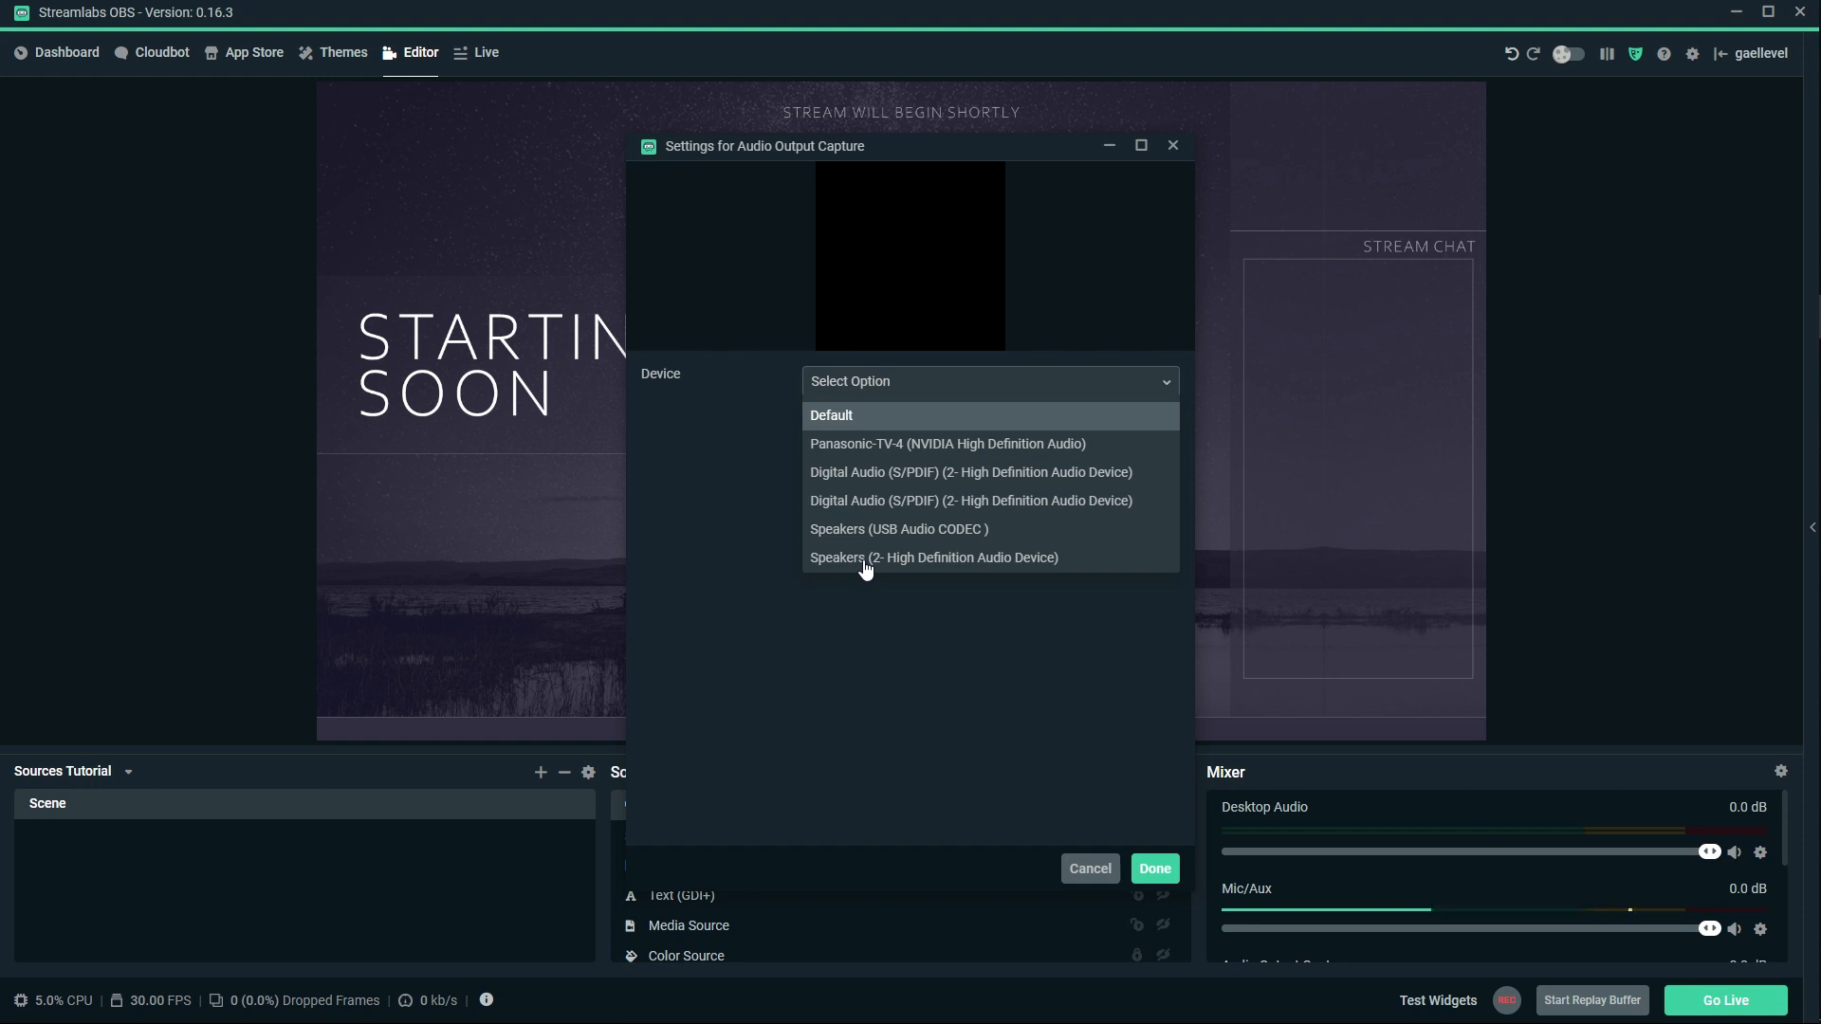
pyautogui.moveTo(877, 601)
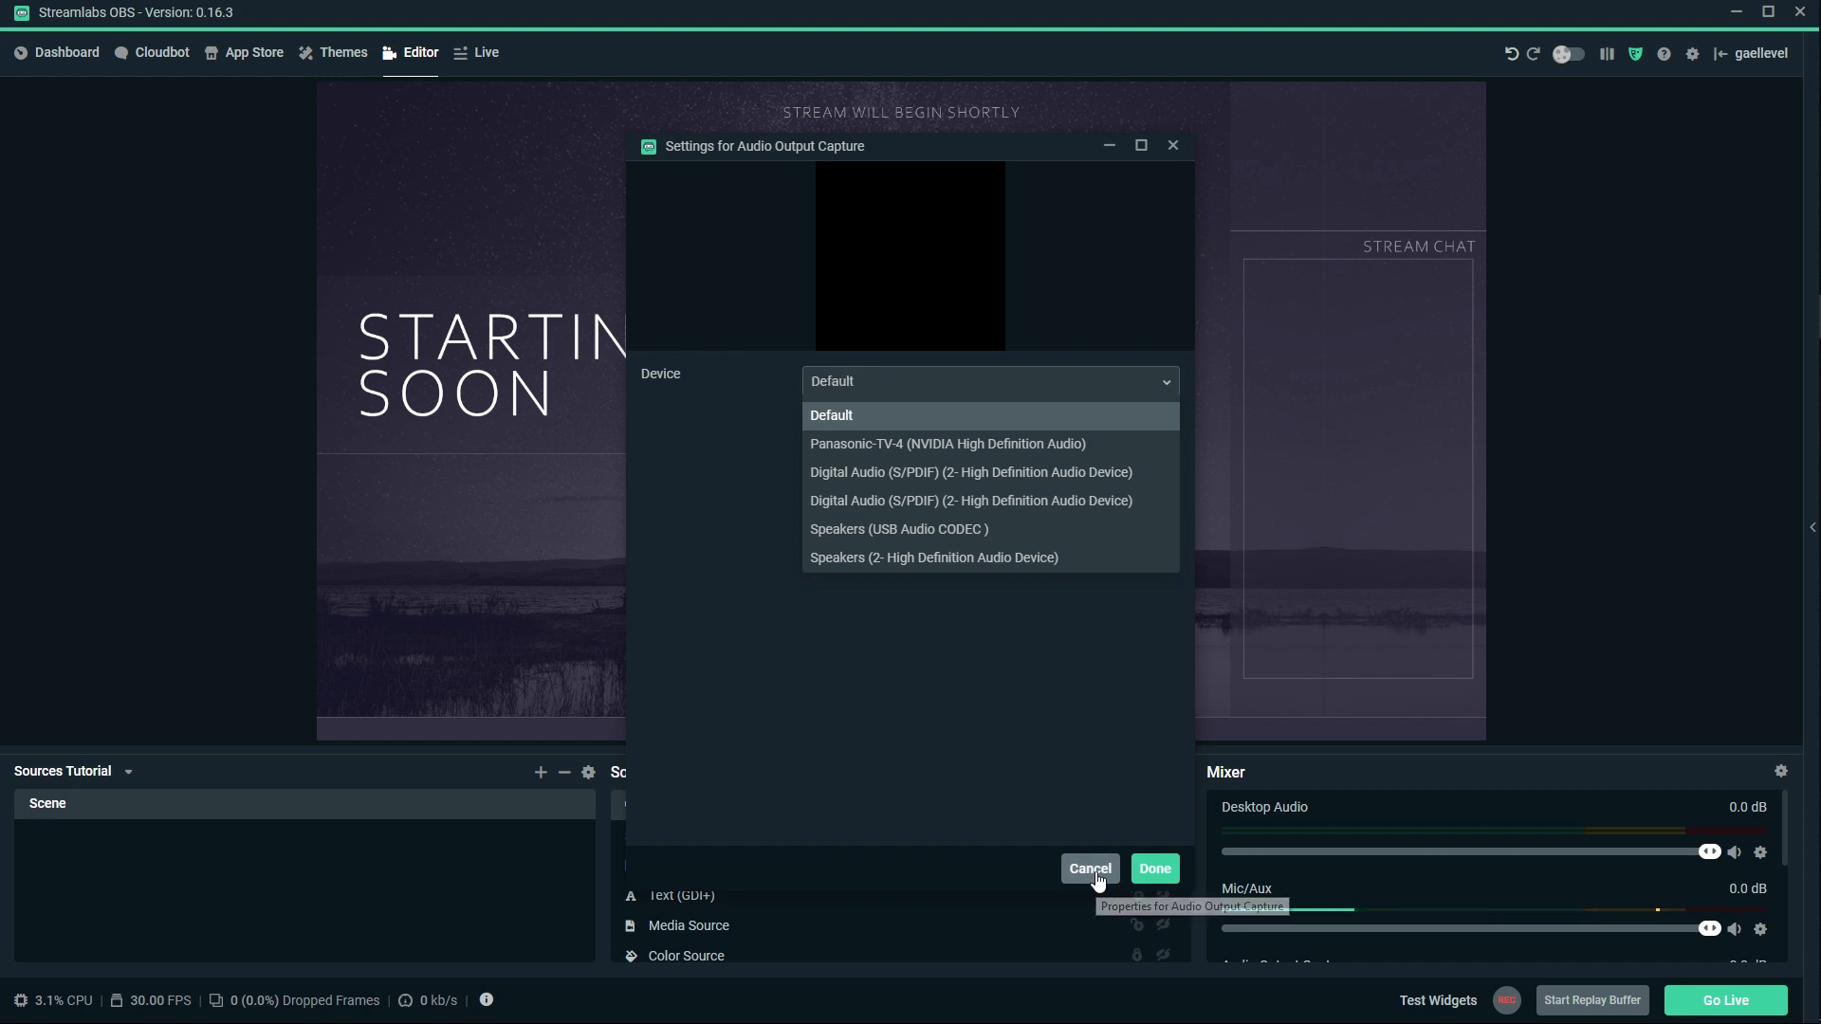
pyautogui.click(1090, 869)
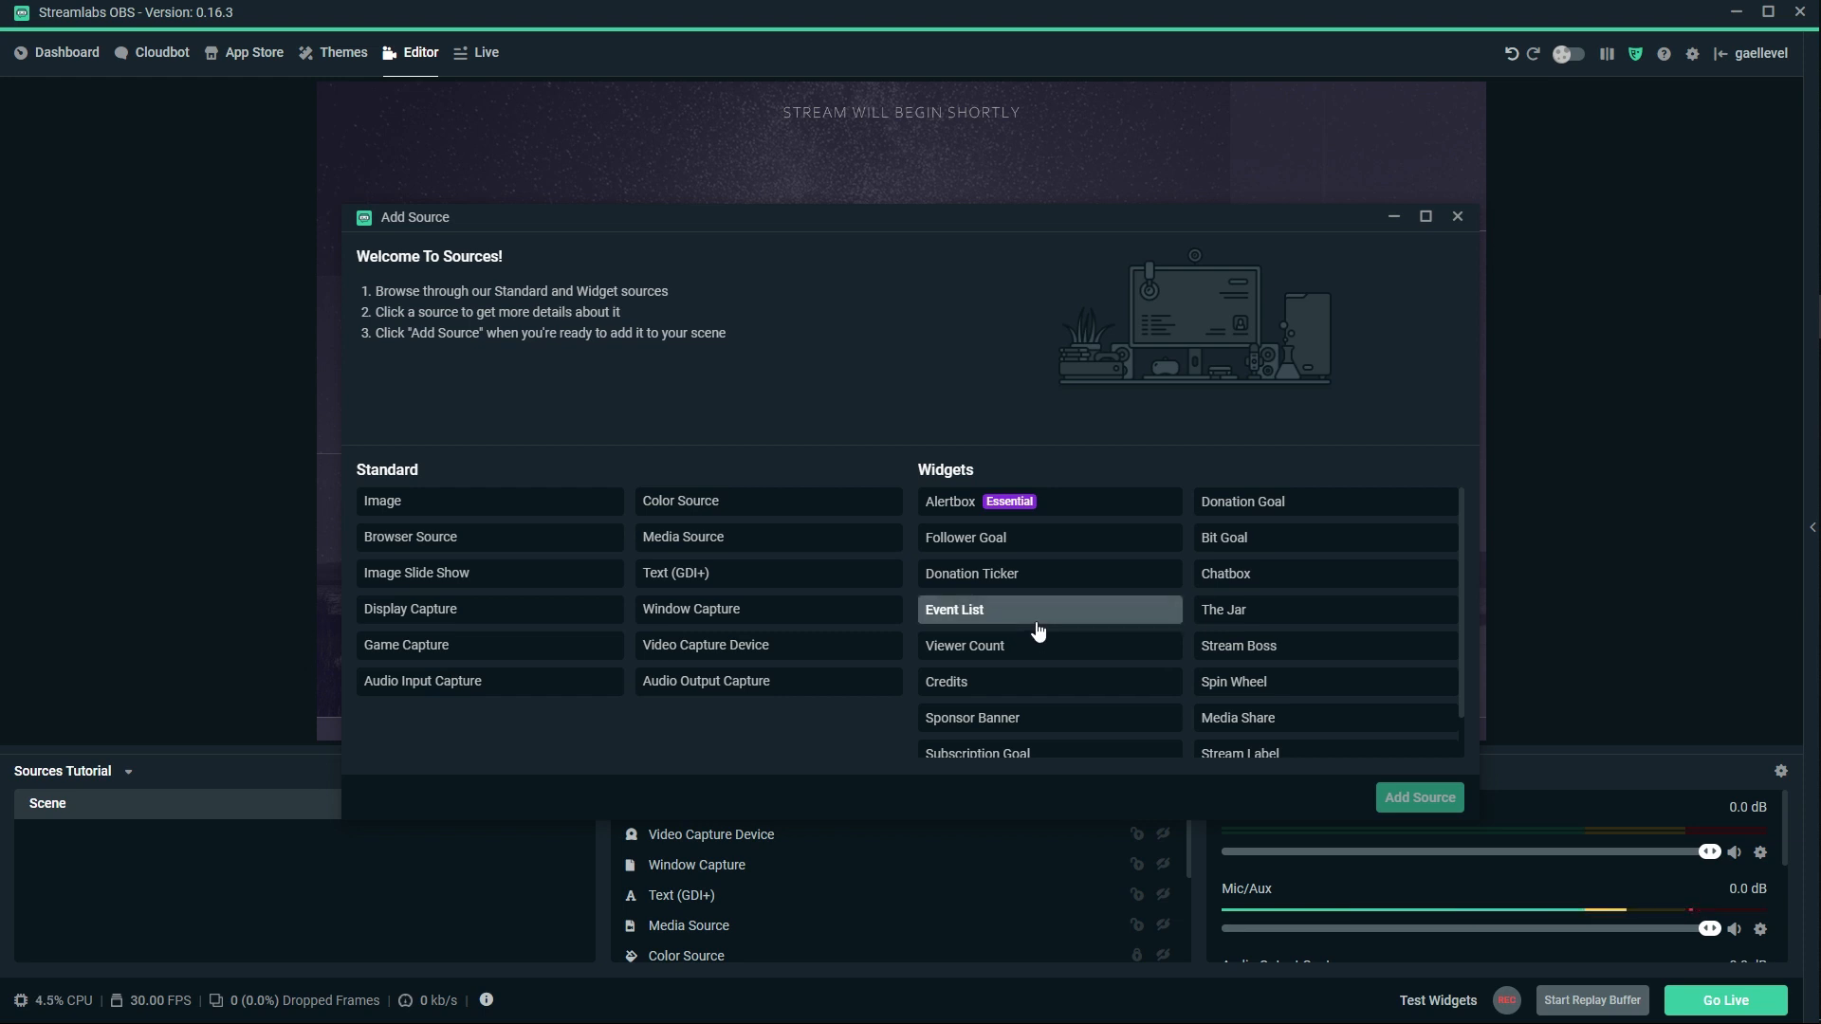
pyautogui.moveTo(1009, 539)
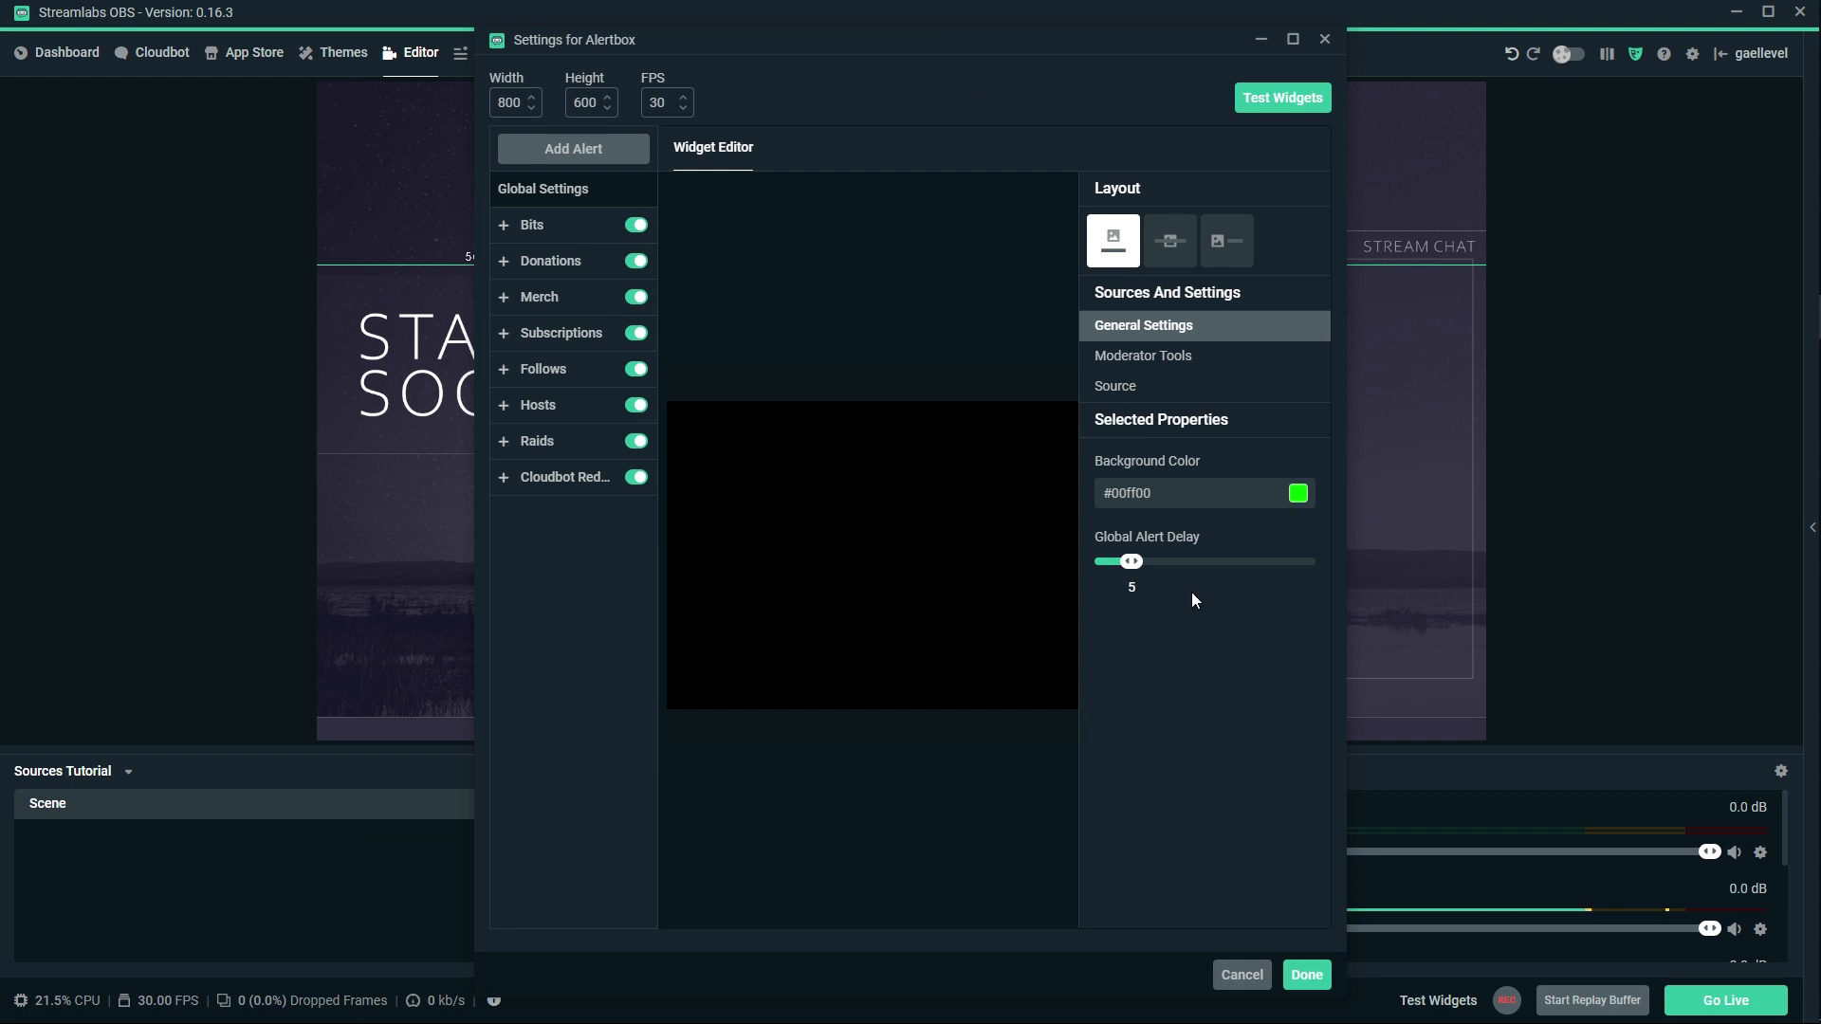
# Accept the Alert Box settings and fire a test Follow alert.
pyautogui.click(1307, 975)
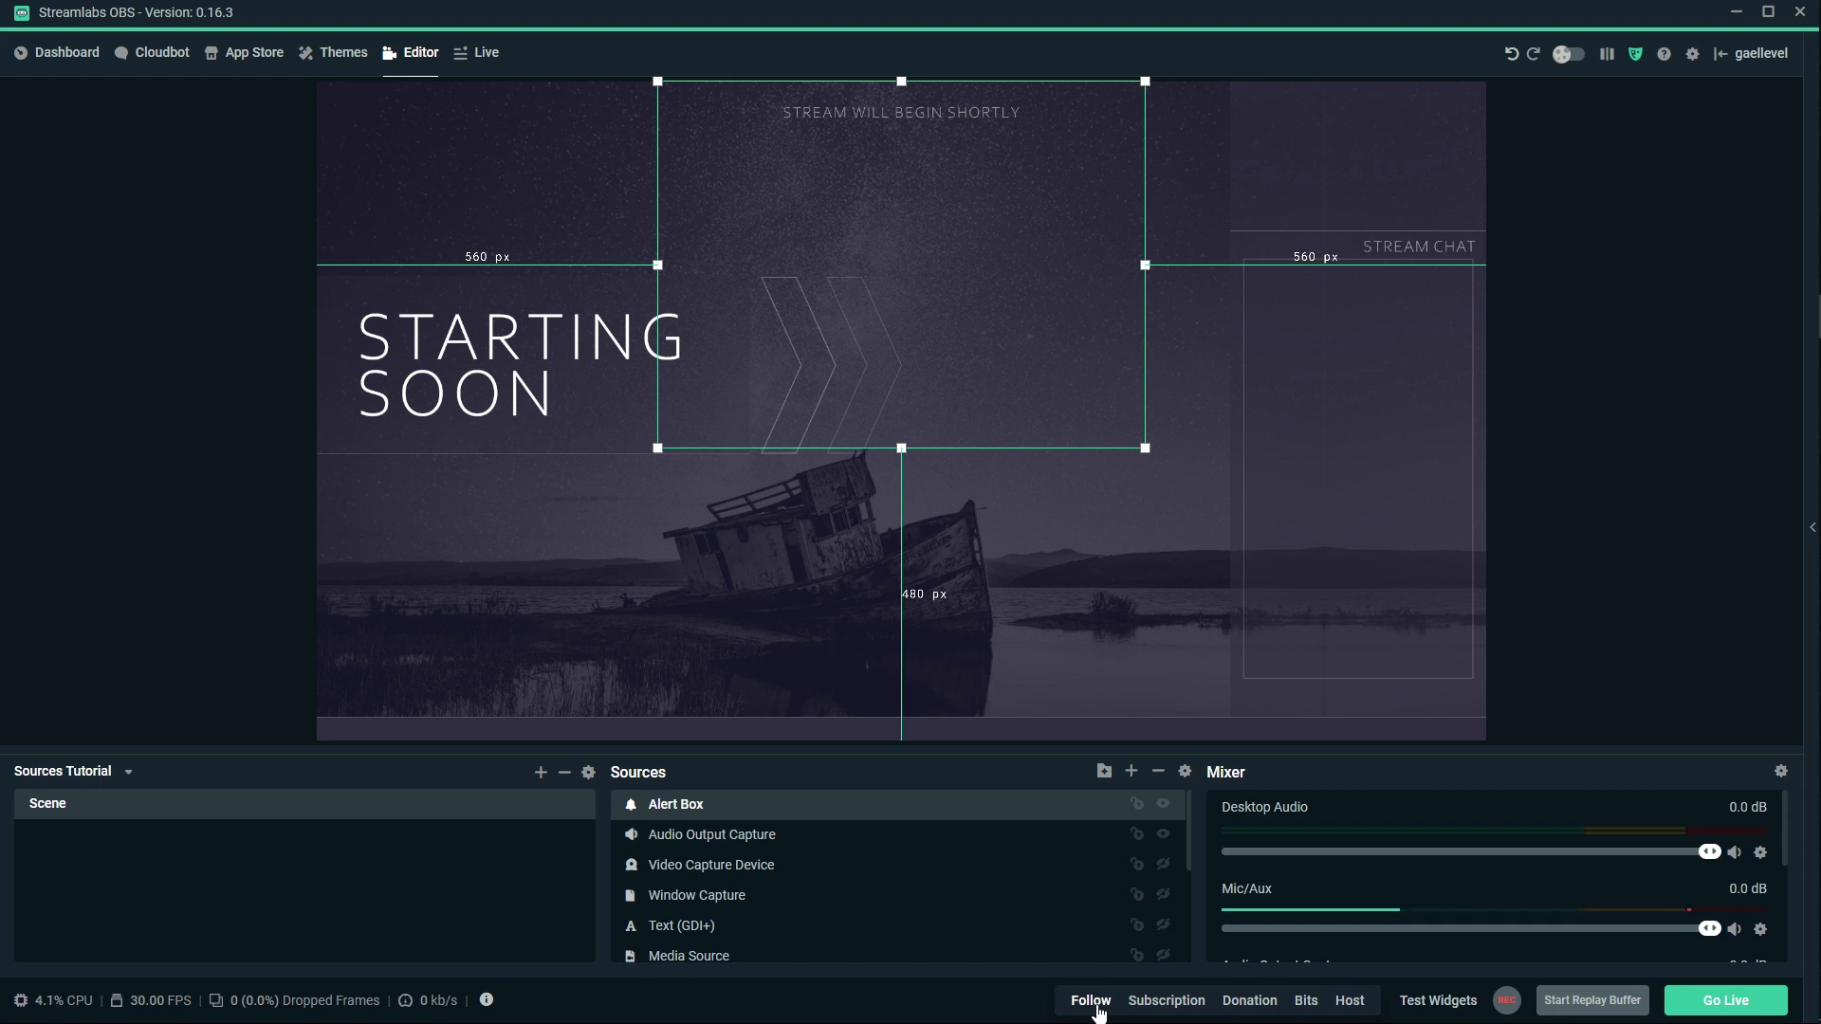
pyautogui.click(1090, 1001)
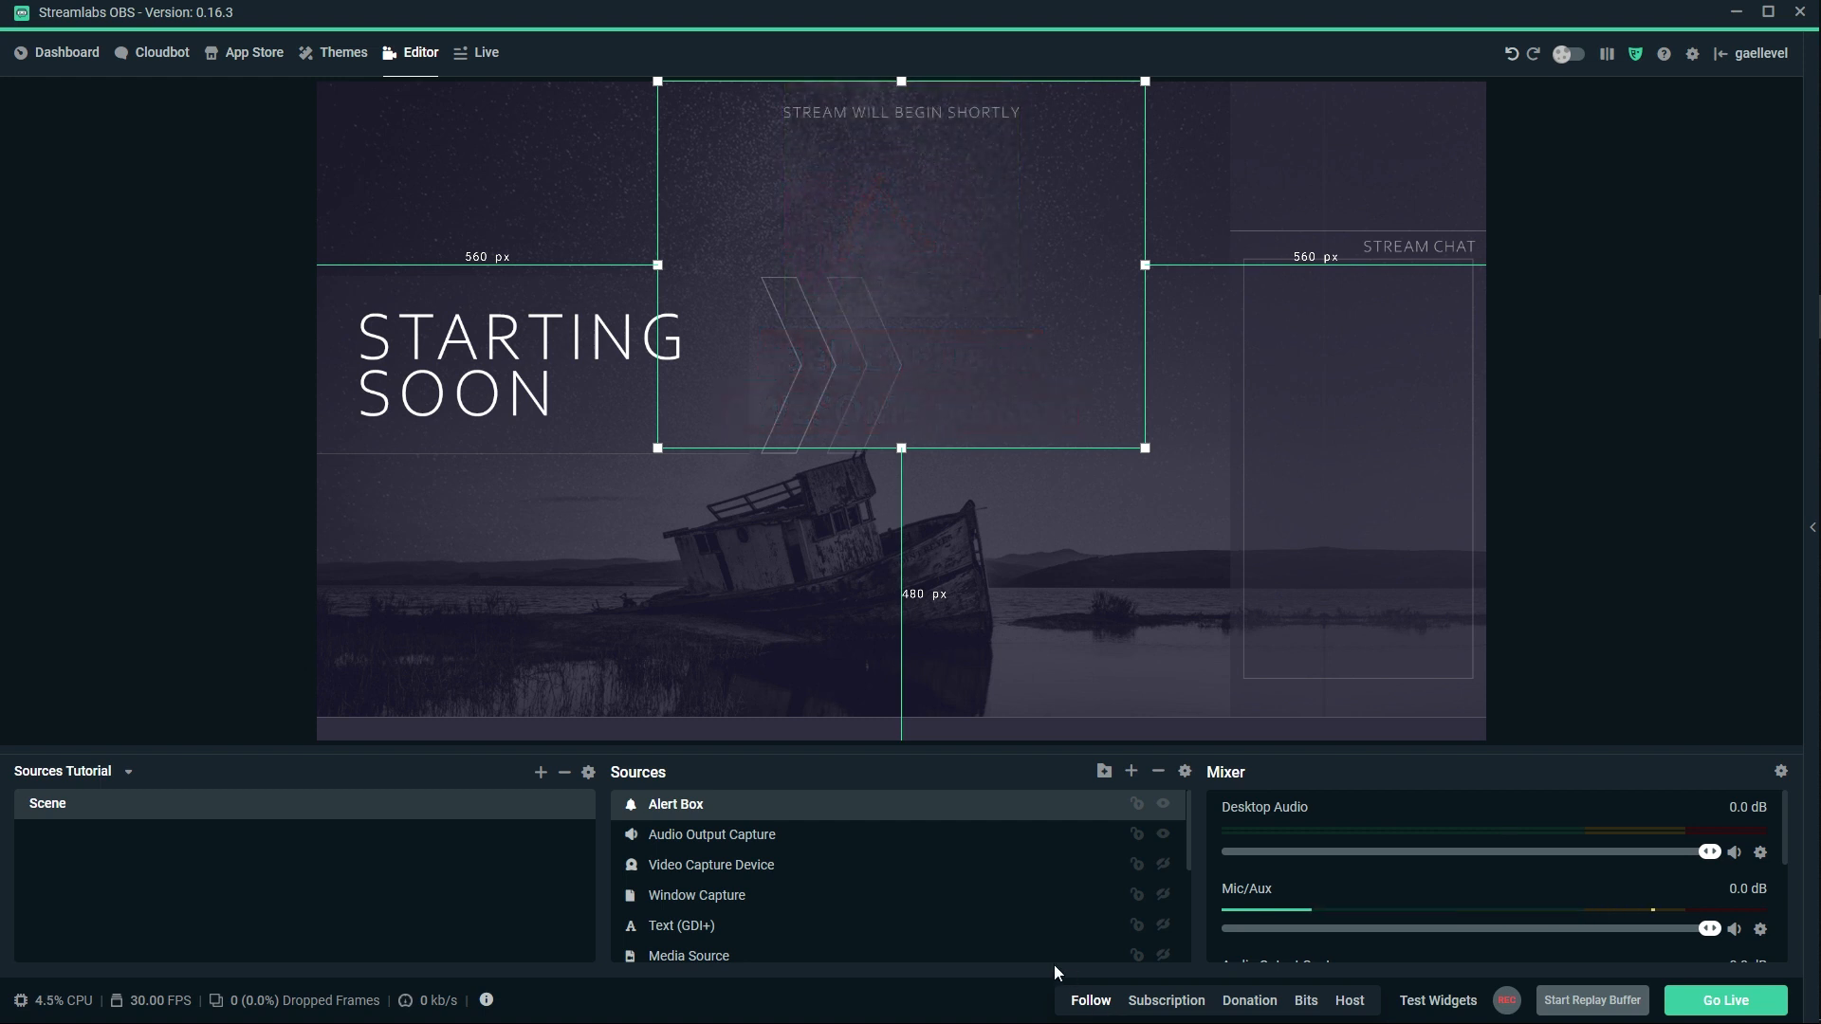
pyautogui.moveTo(1132, 773)
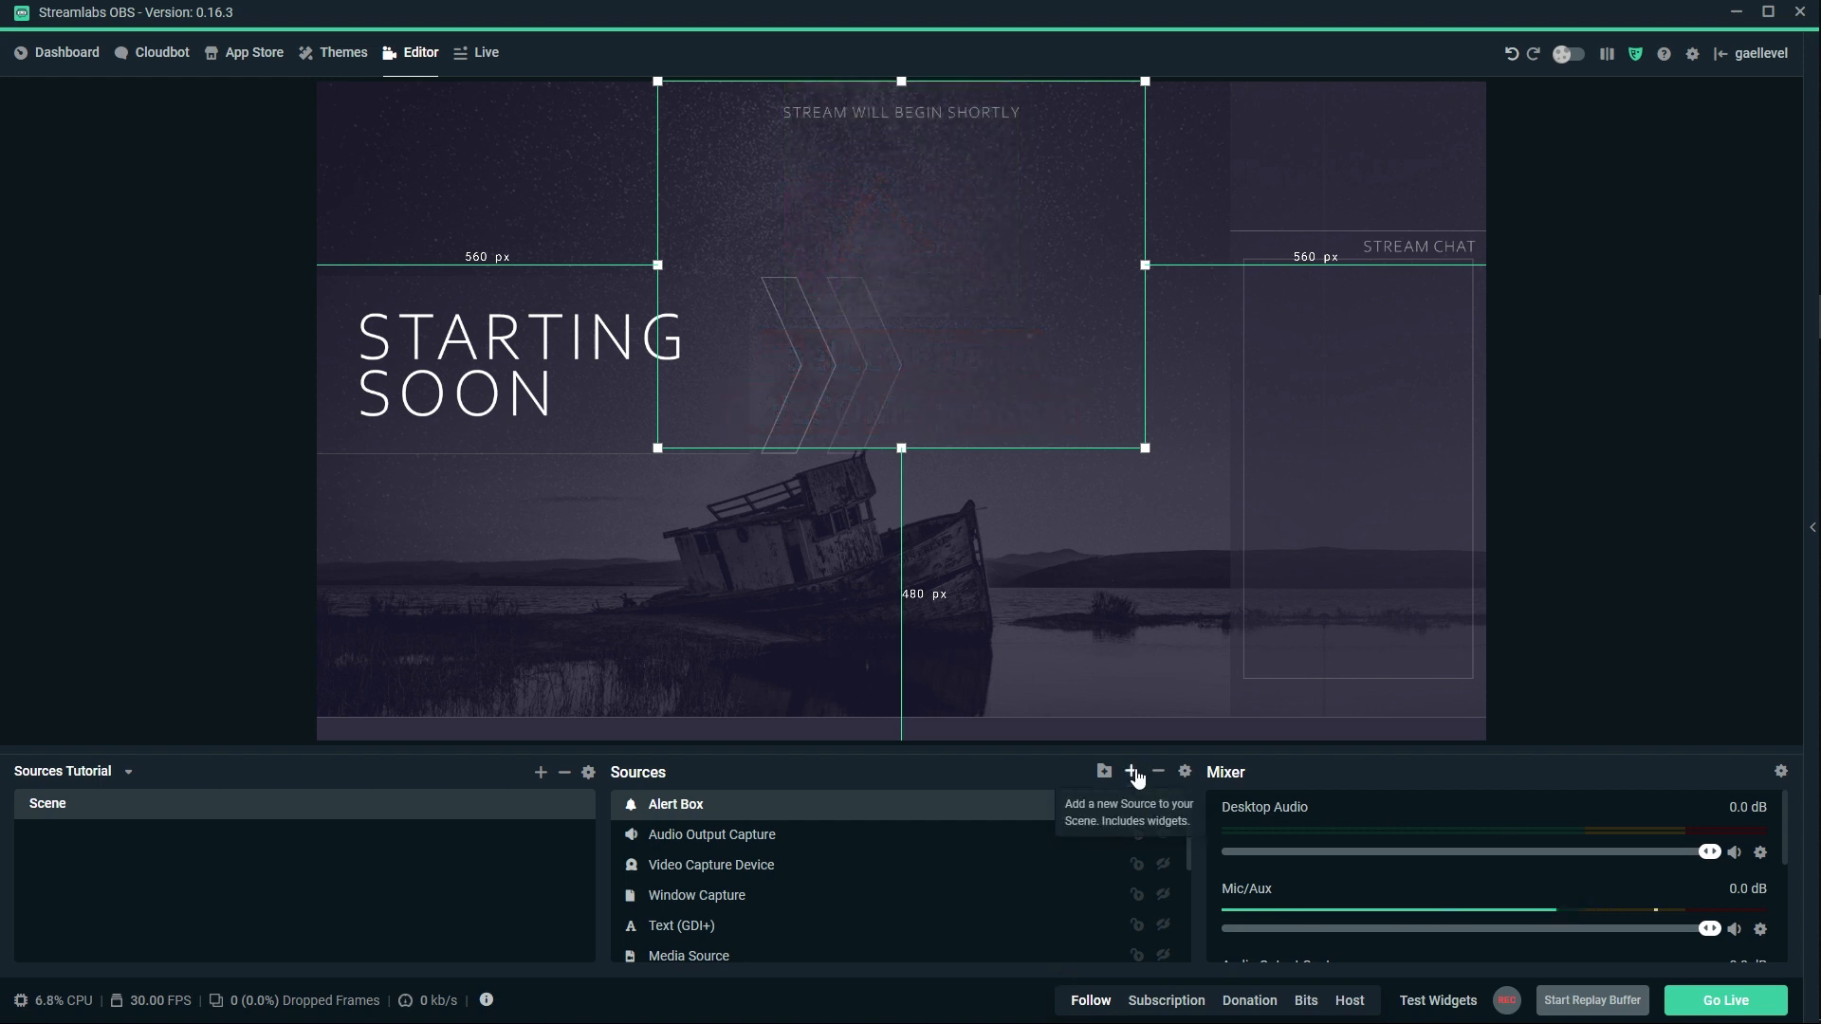
pyautogui.moveTo(772, 151)
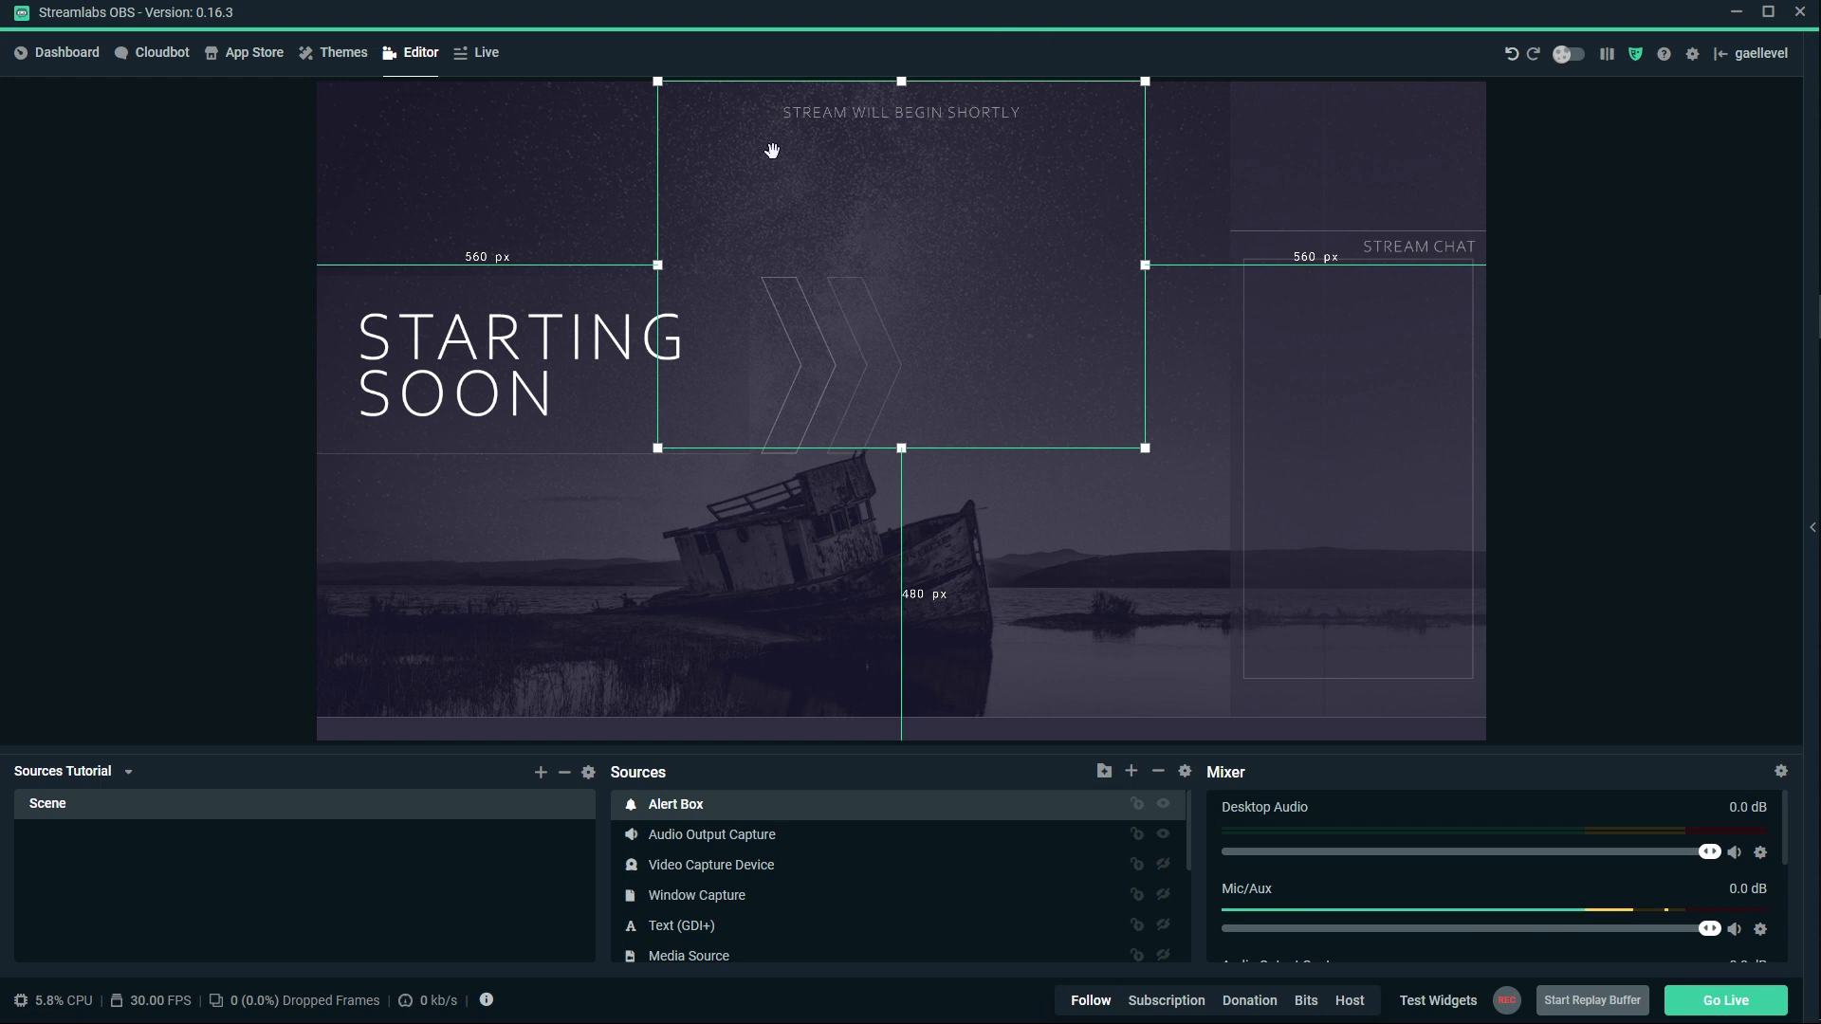
pyautogui.moveTo(1108, 820)
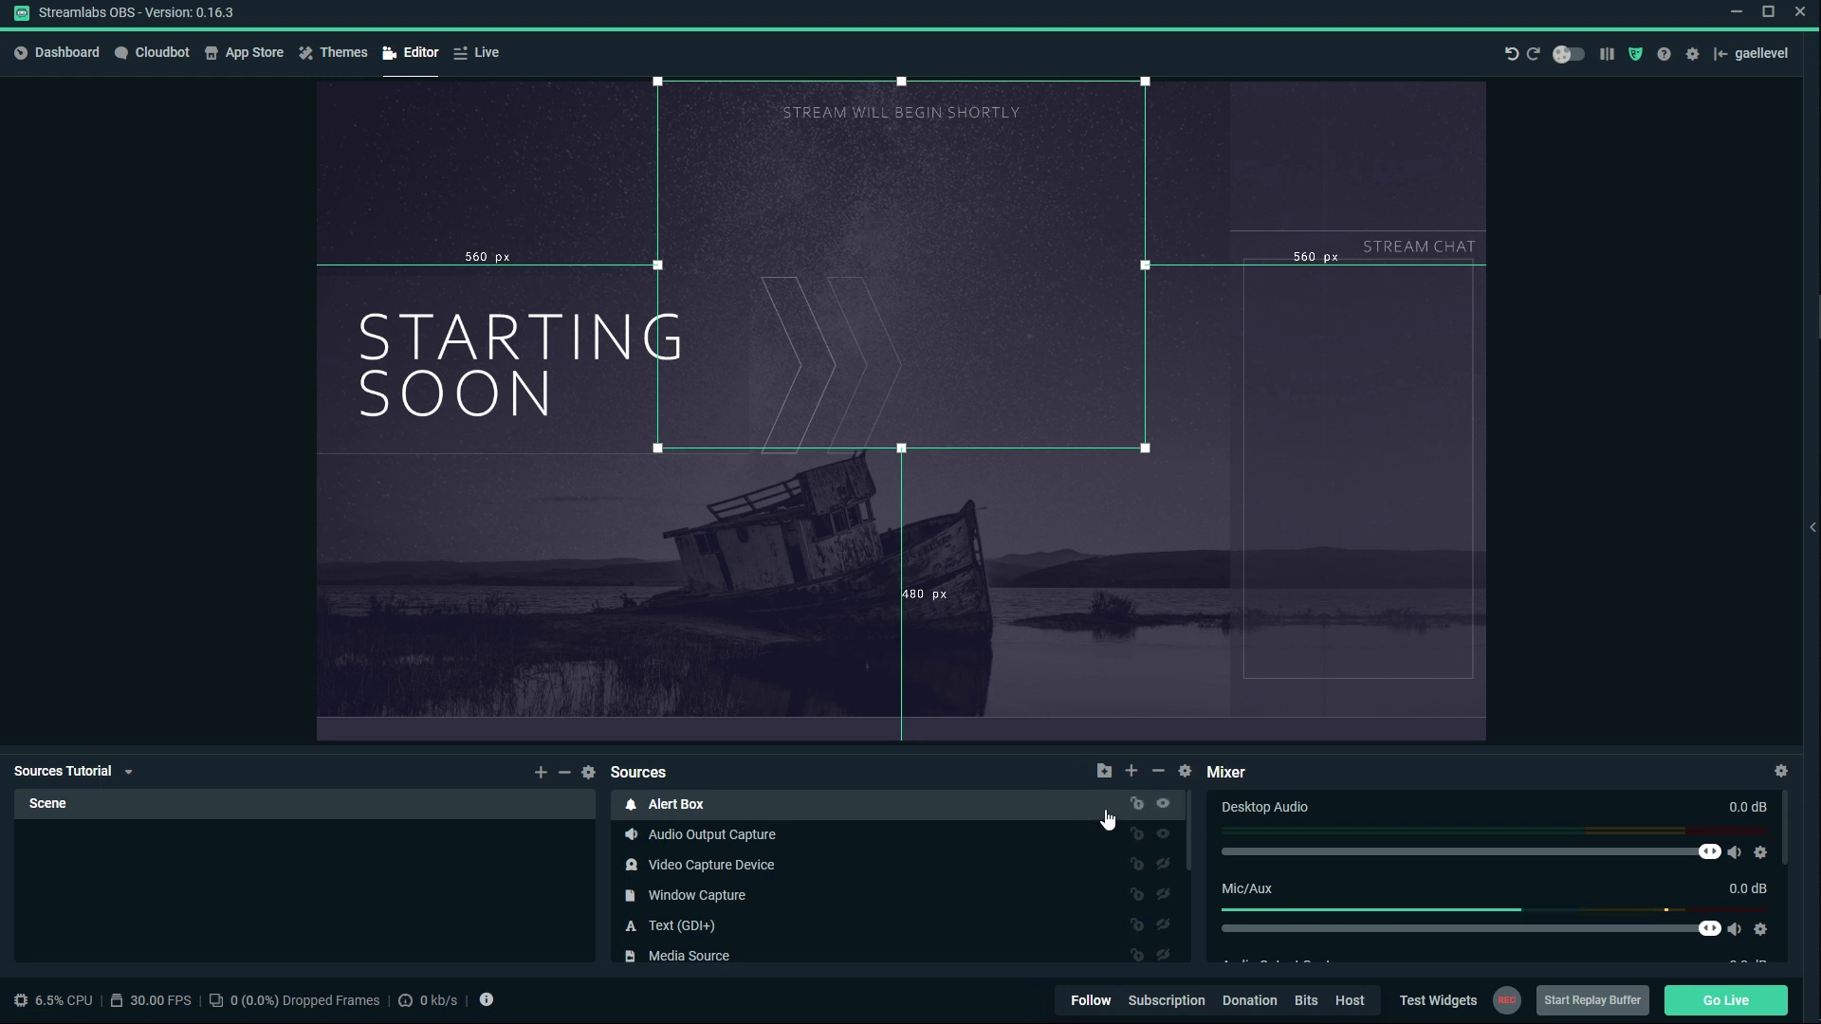
pyautogui.moveTo(1131, 775)
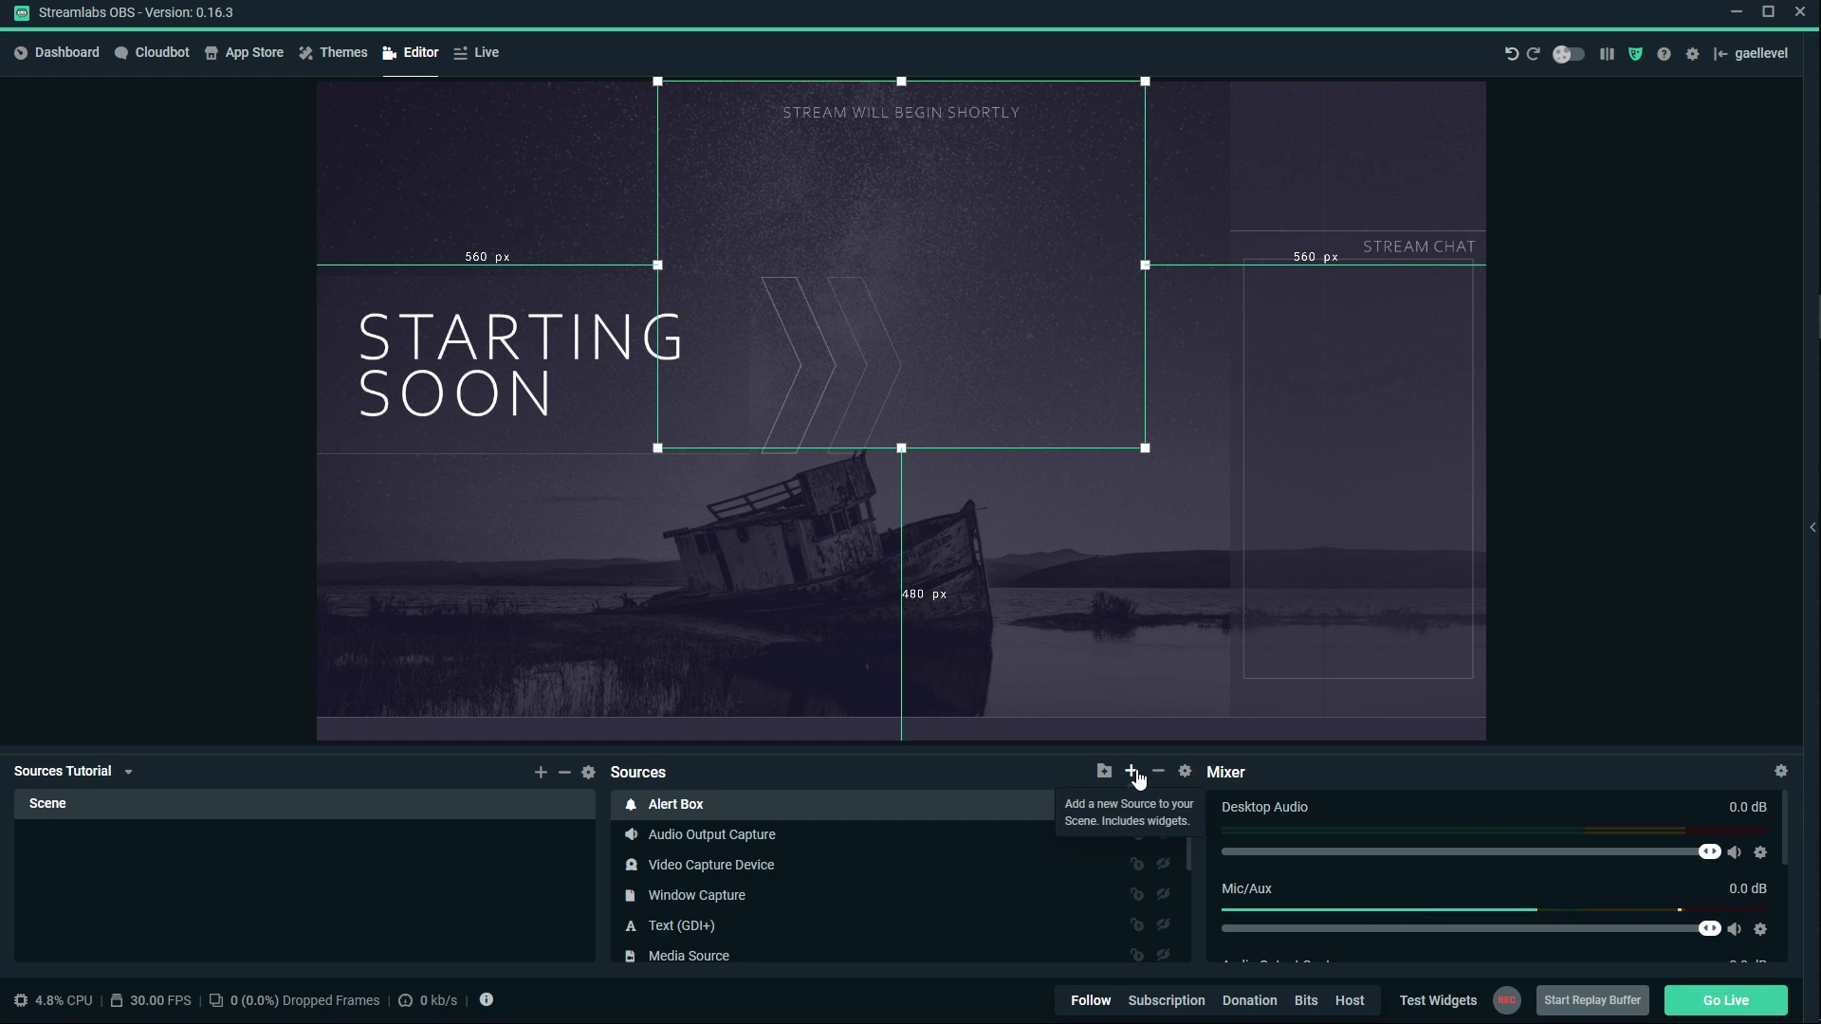
# Preview the Donation Ticker, Chatbox, Bit Goal, Donation Goal, Viewer Count, Stream Boss and Credits widgets.
pyautogui.click(1133, 770)
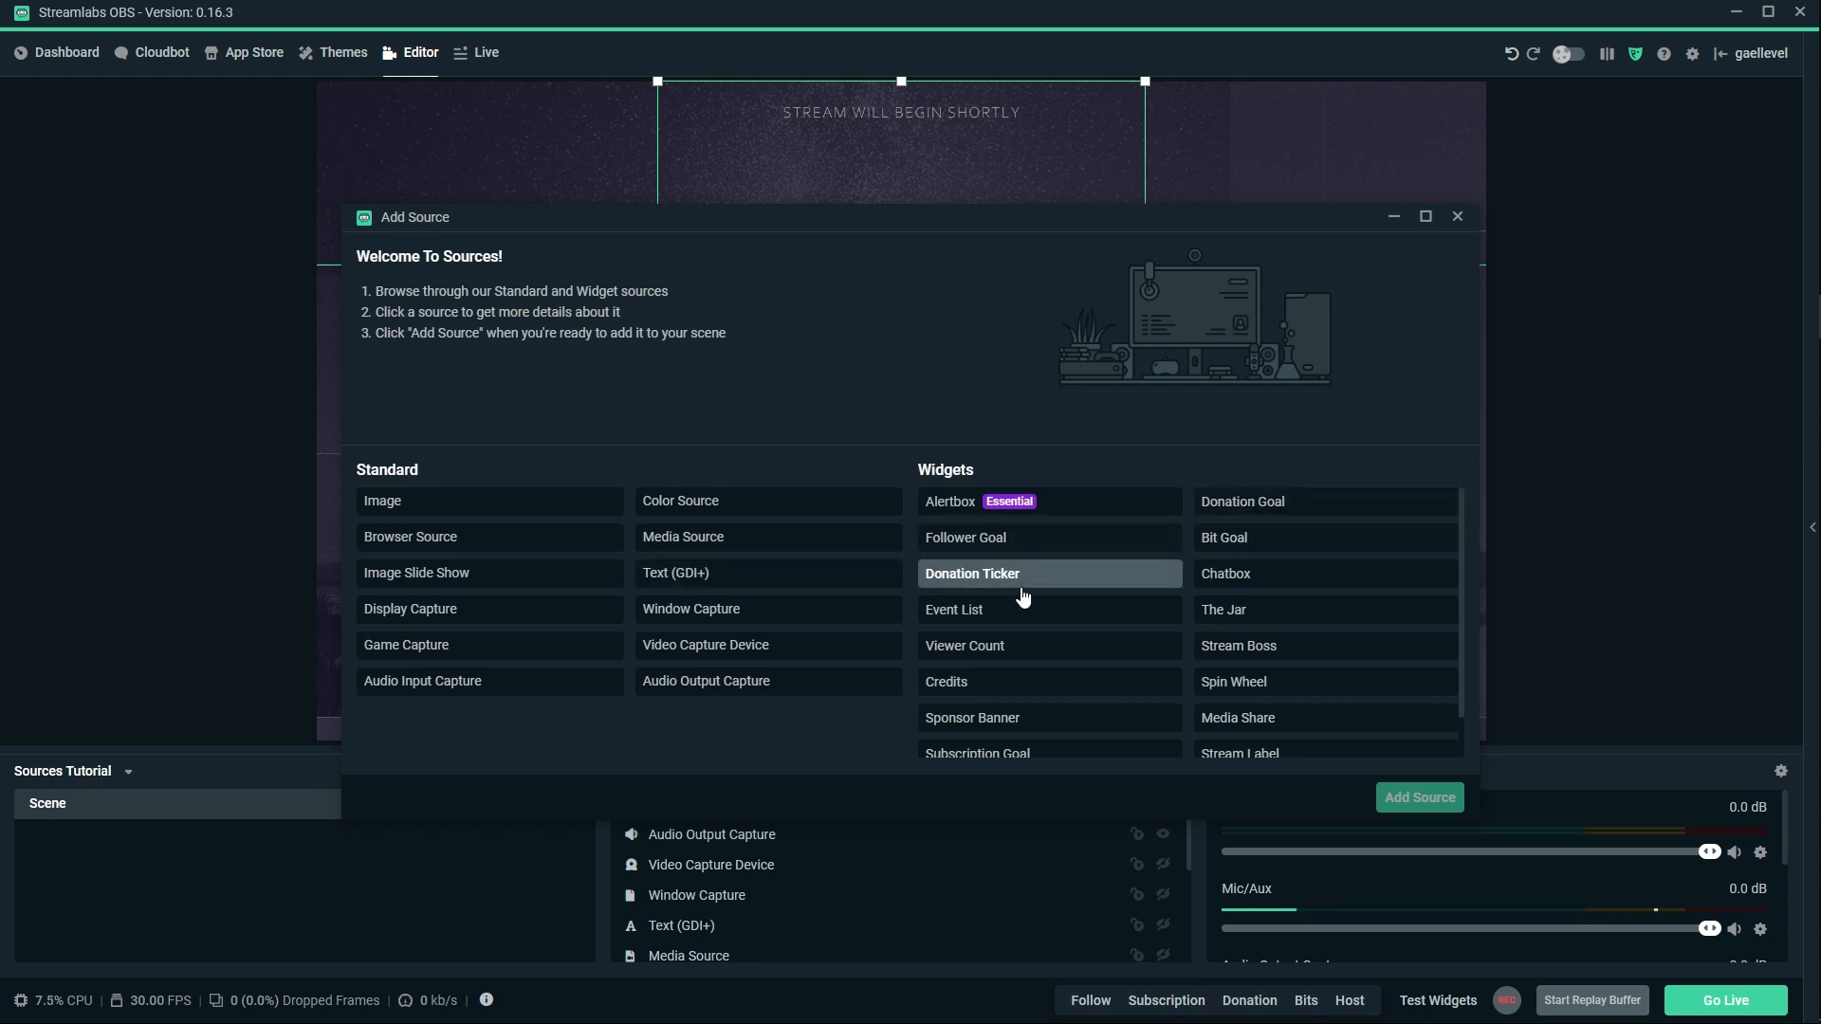
pyautogui.click(971, 573)
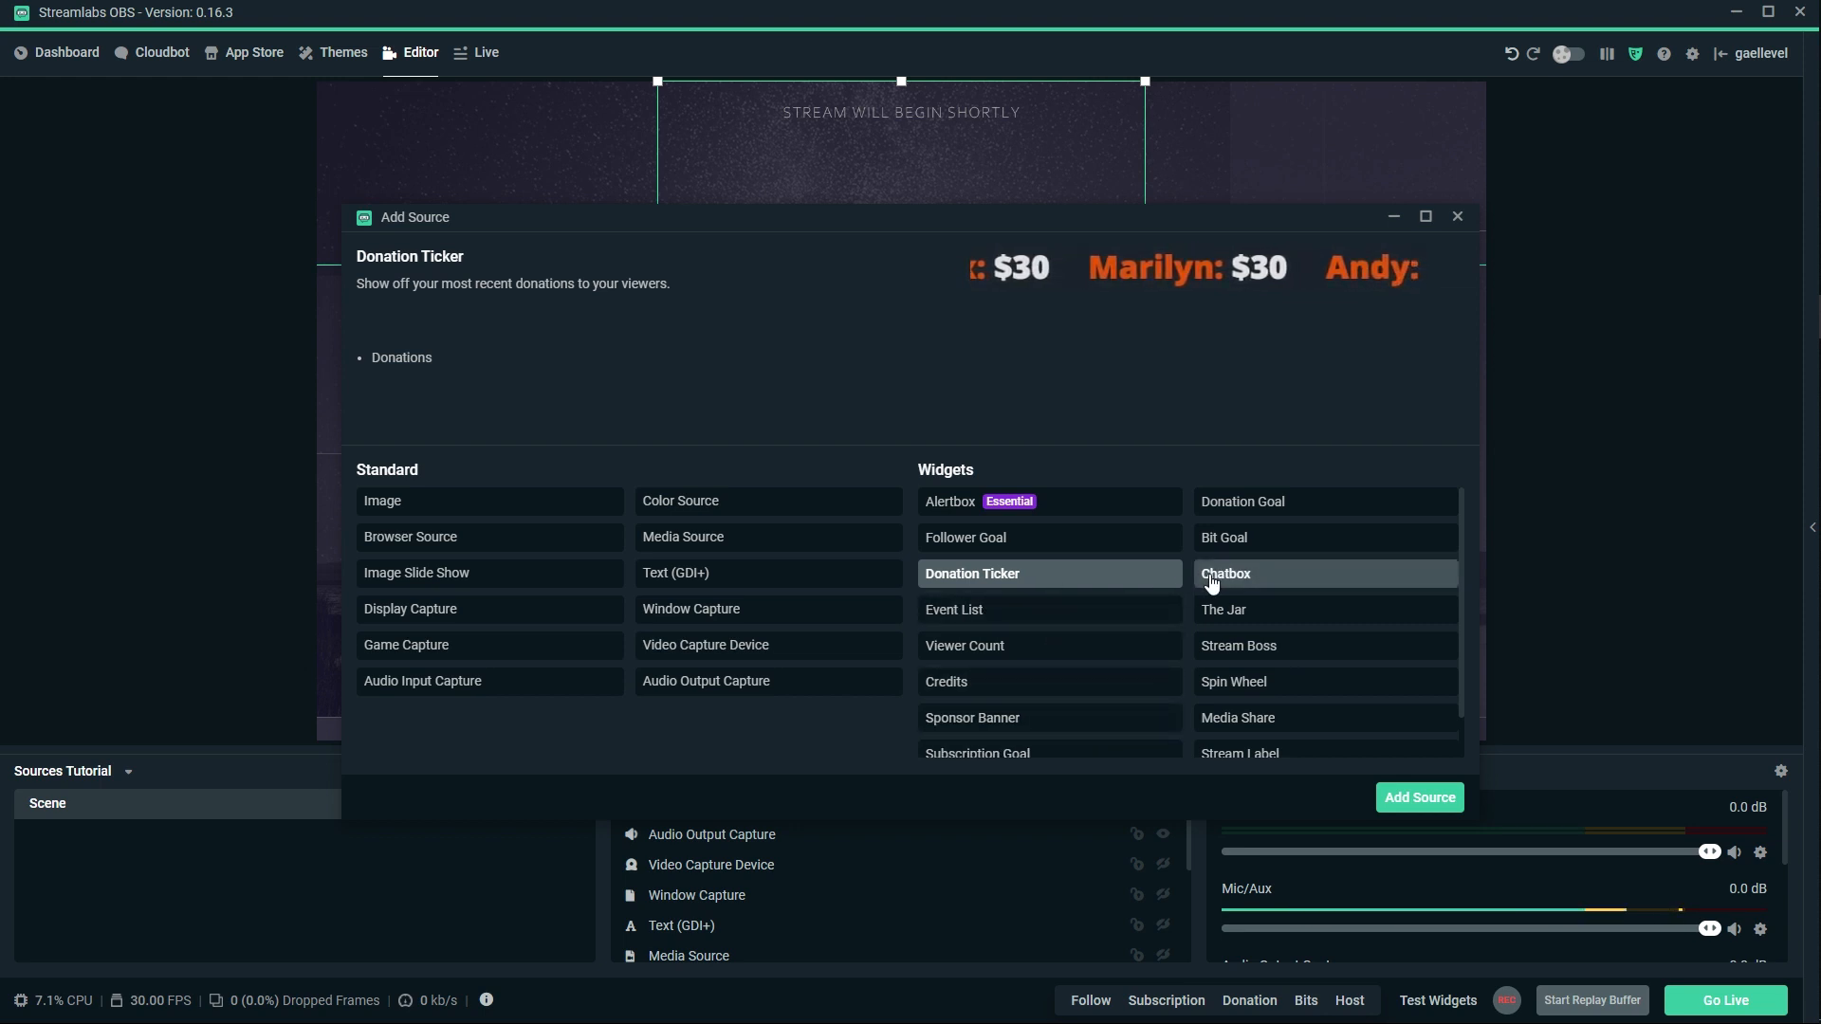
pyautogui.click(1226, 573)
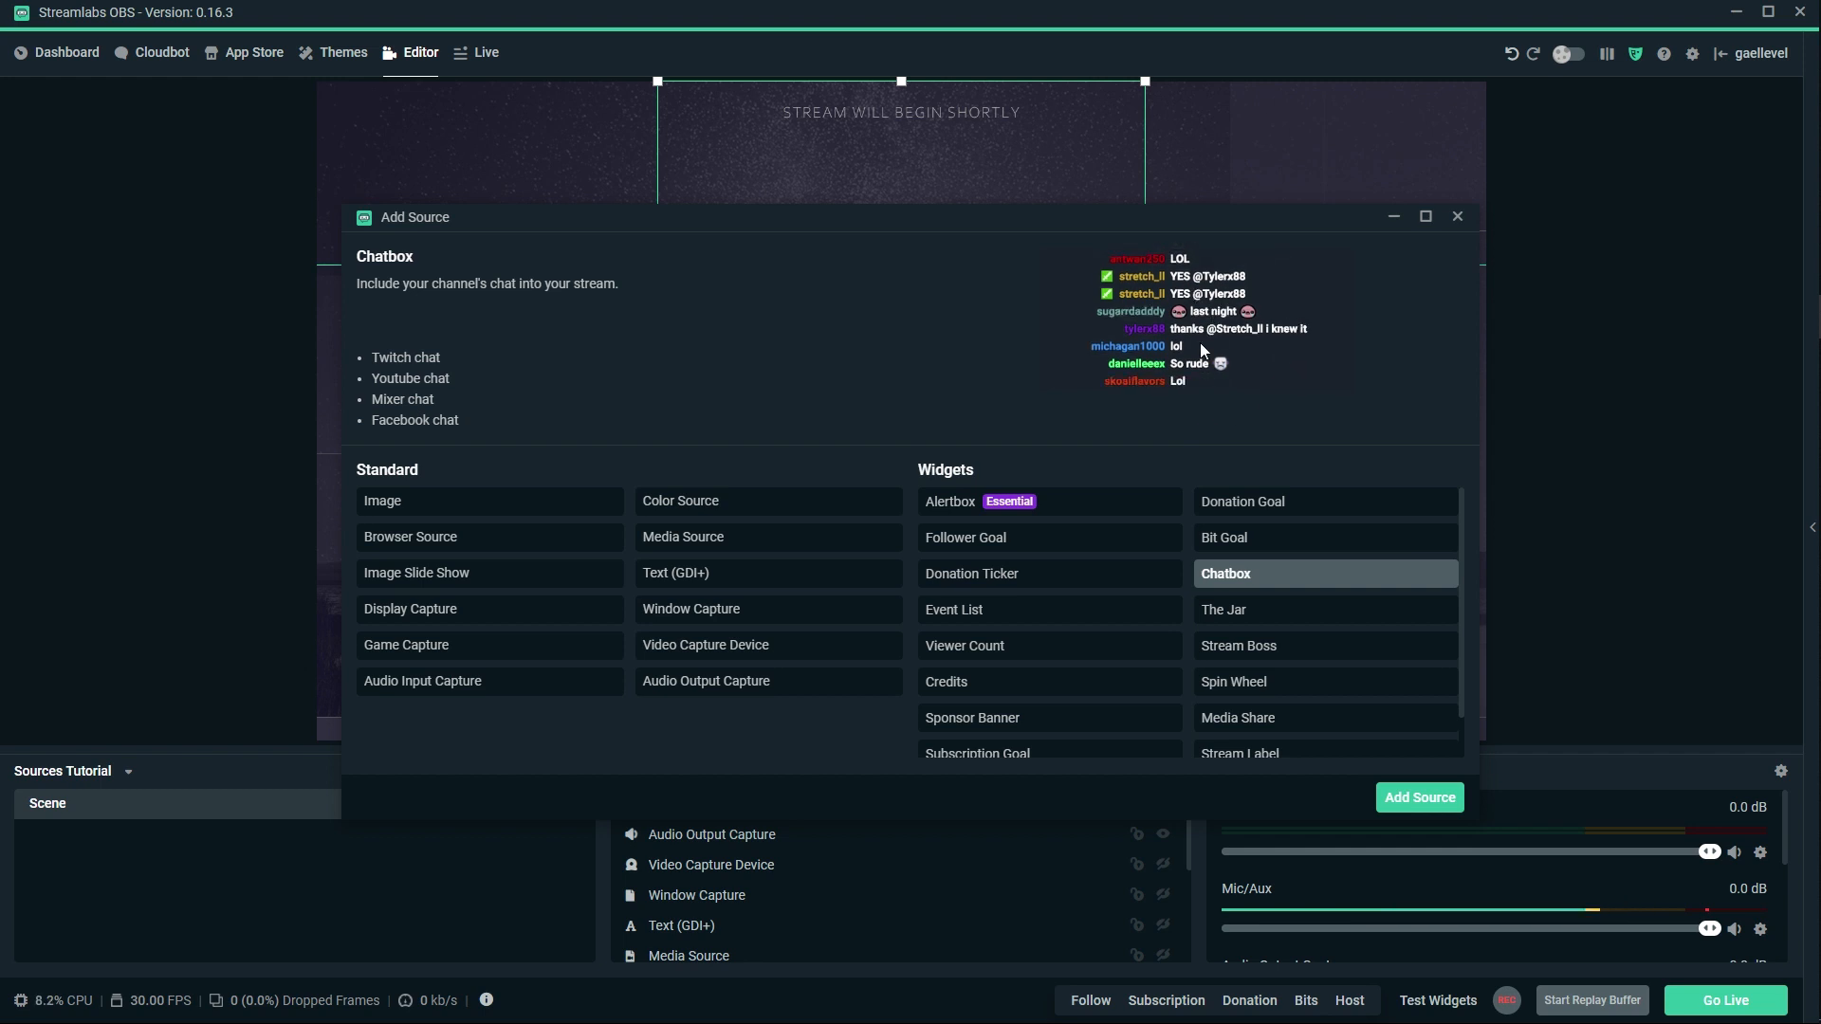
pyautogui.click(1224, 539)
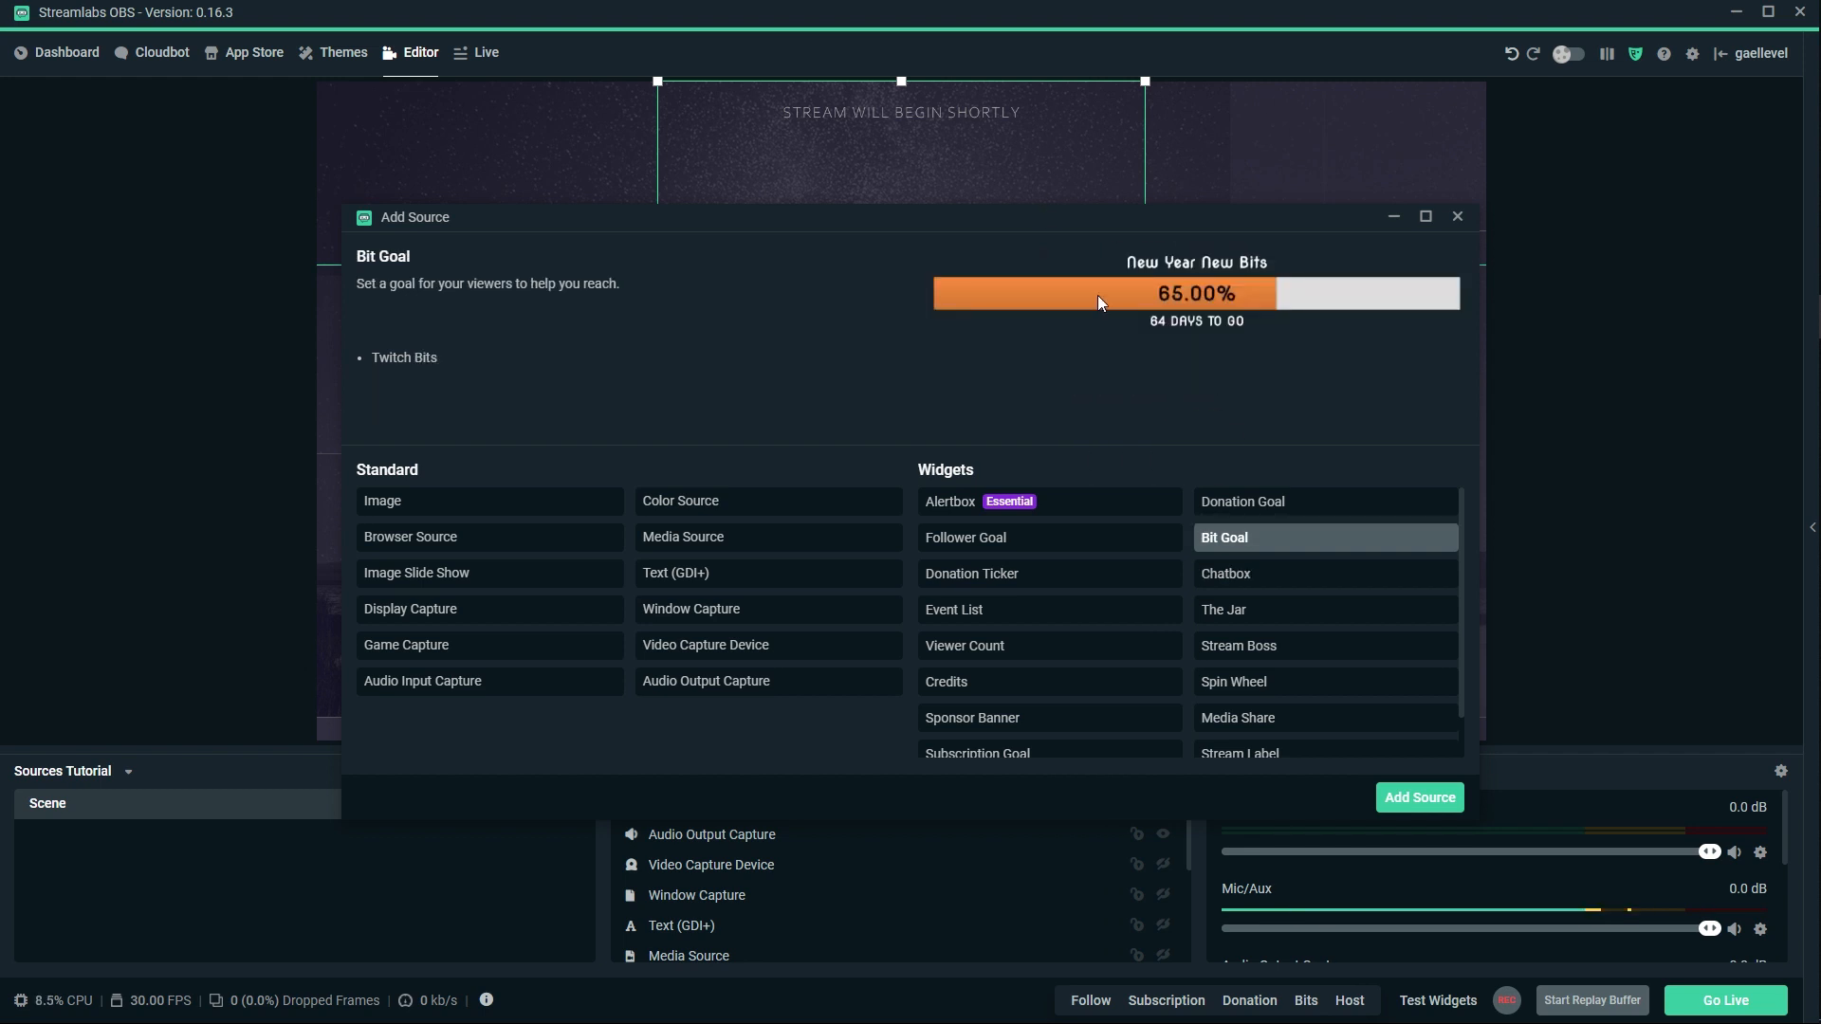
pyautogui.click(1243, 501)
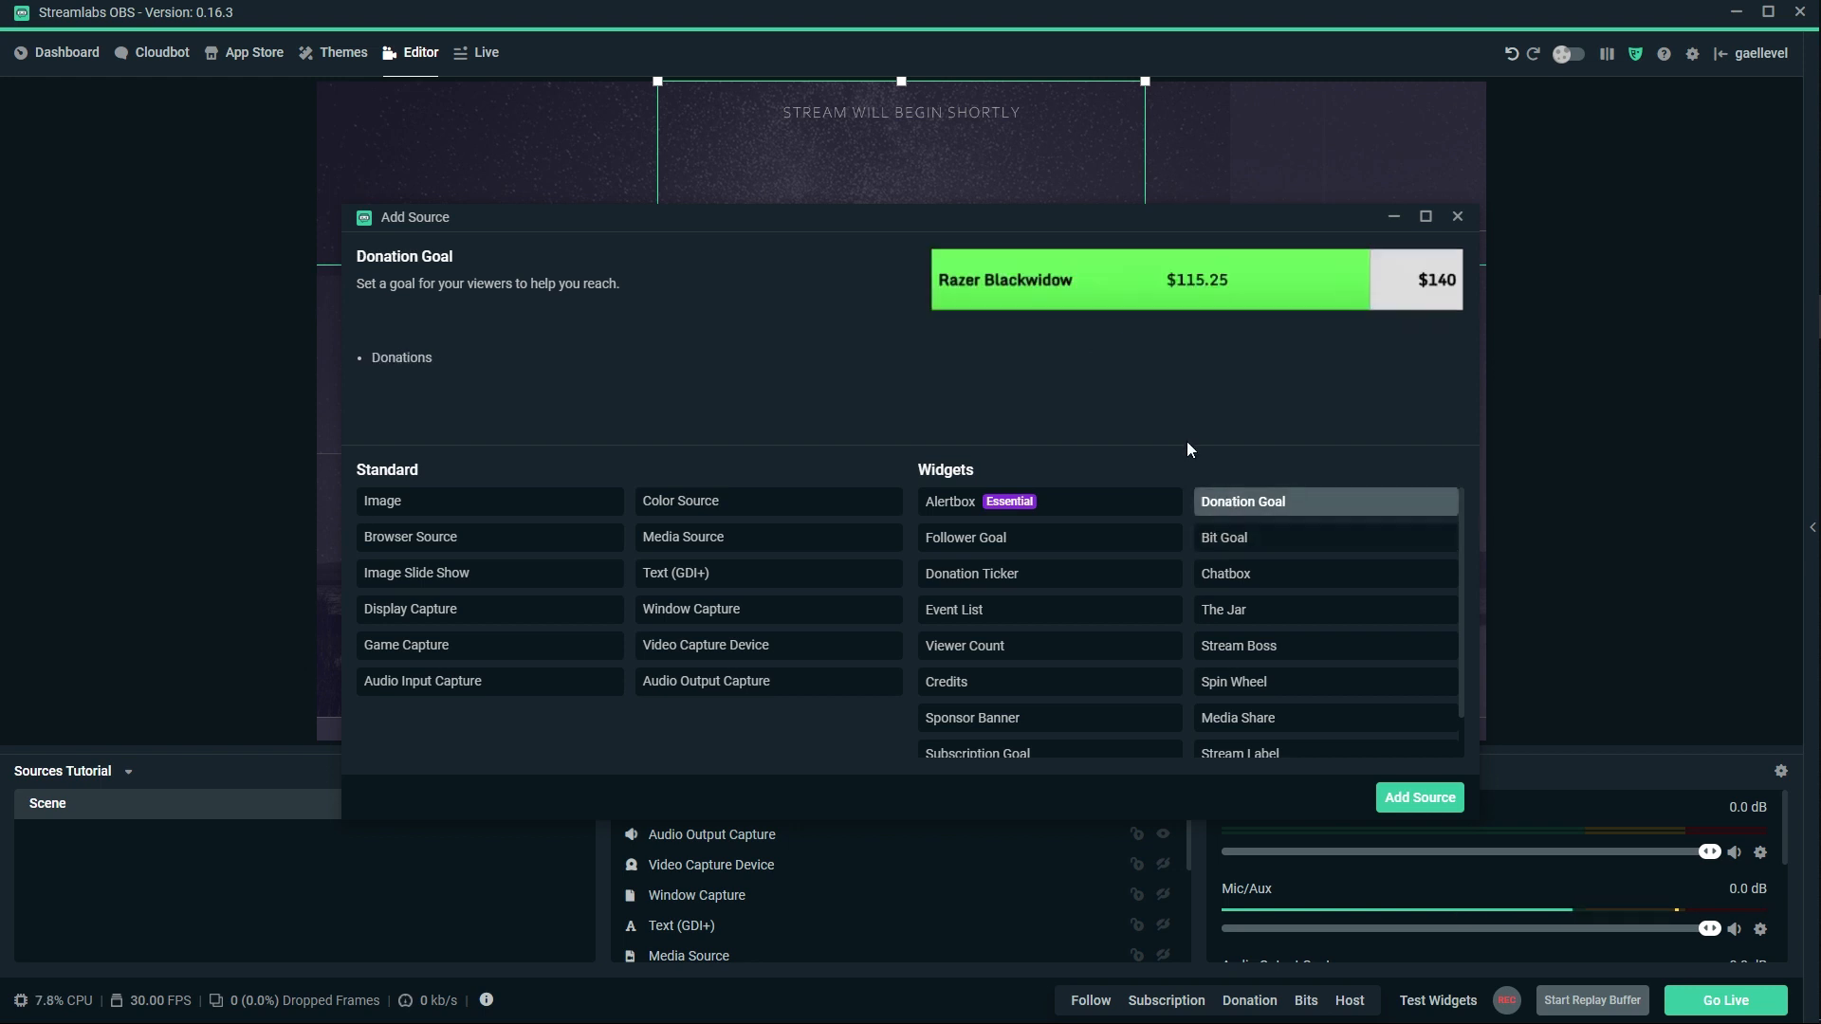
pyautogui.click(1229, 611)
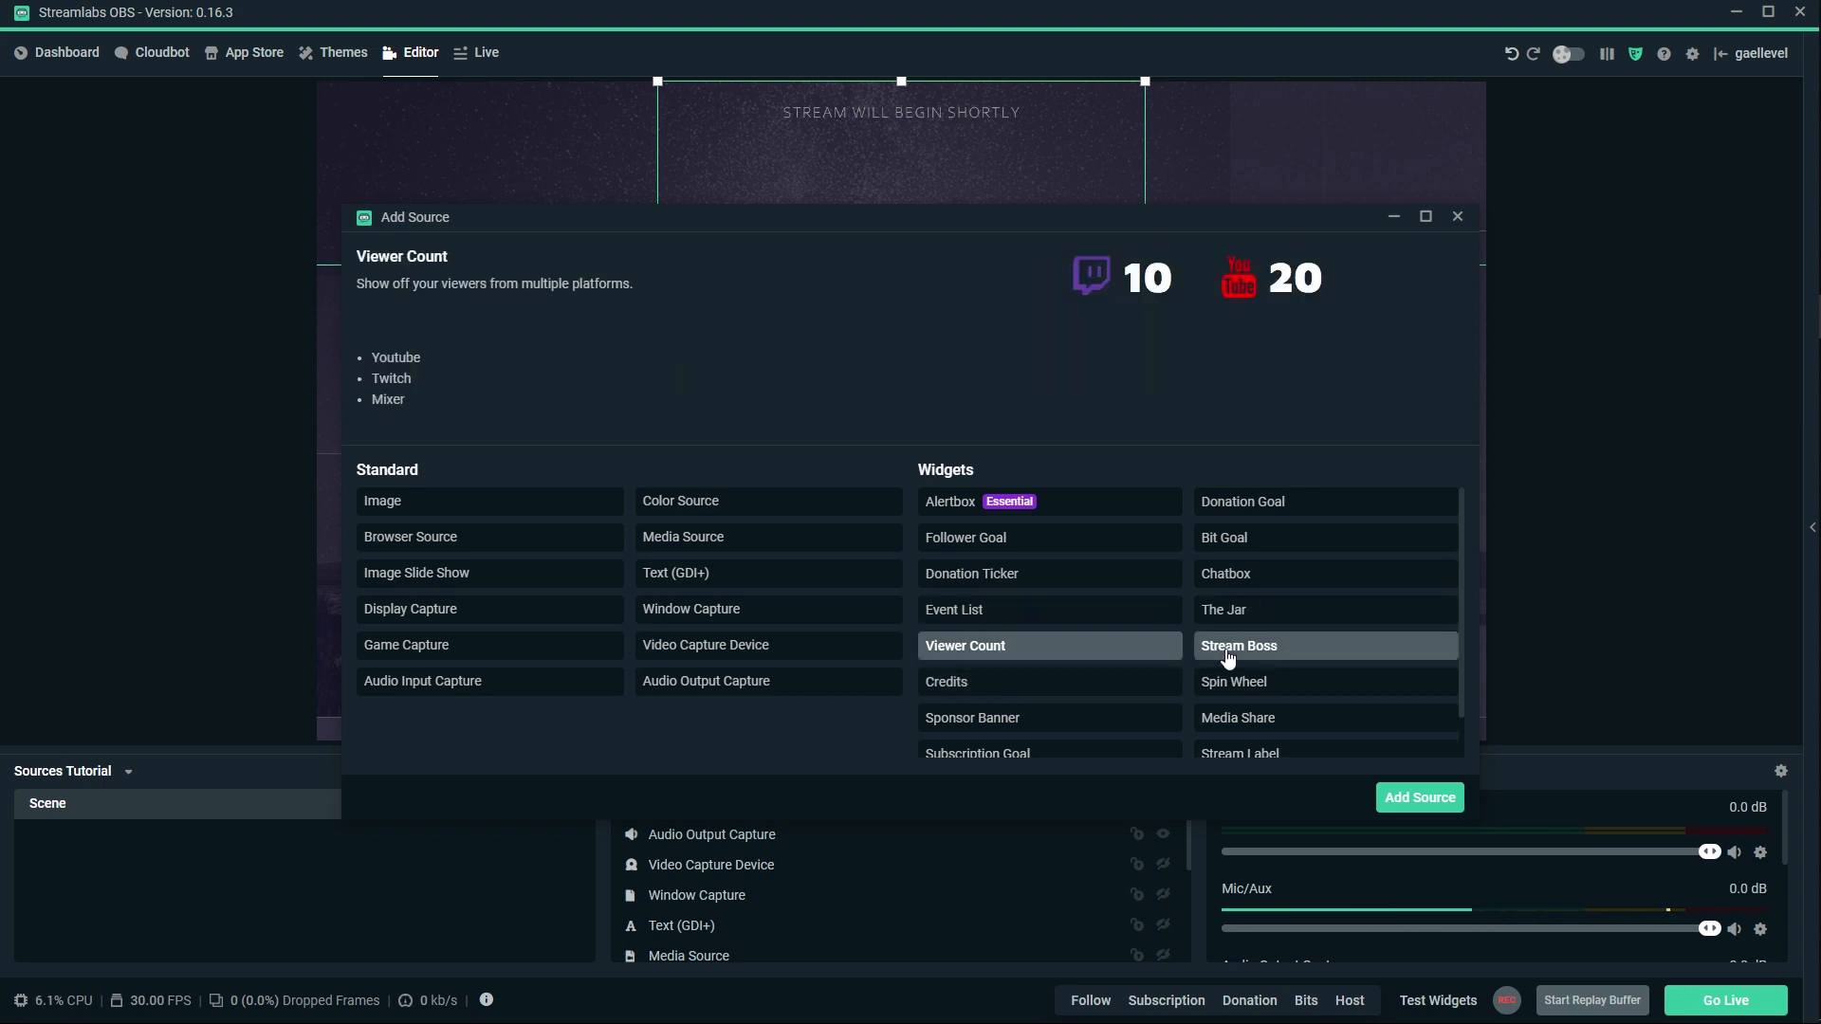
pyautogui.click(1239, 645)
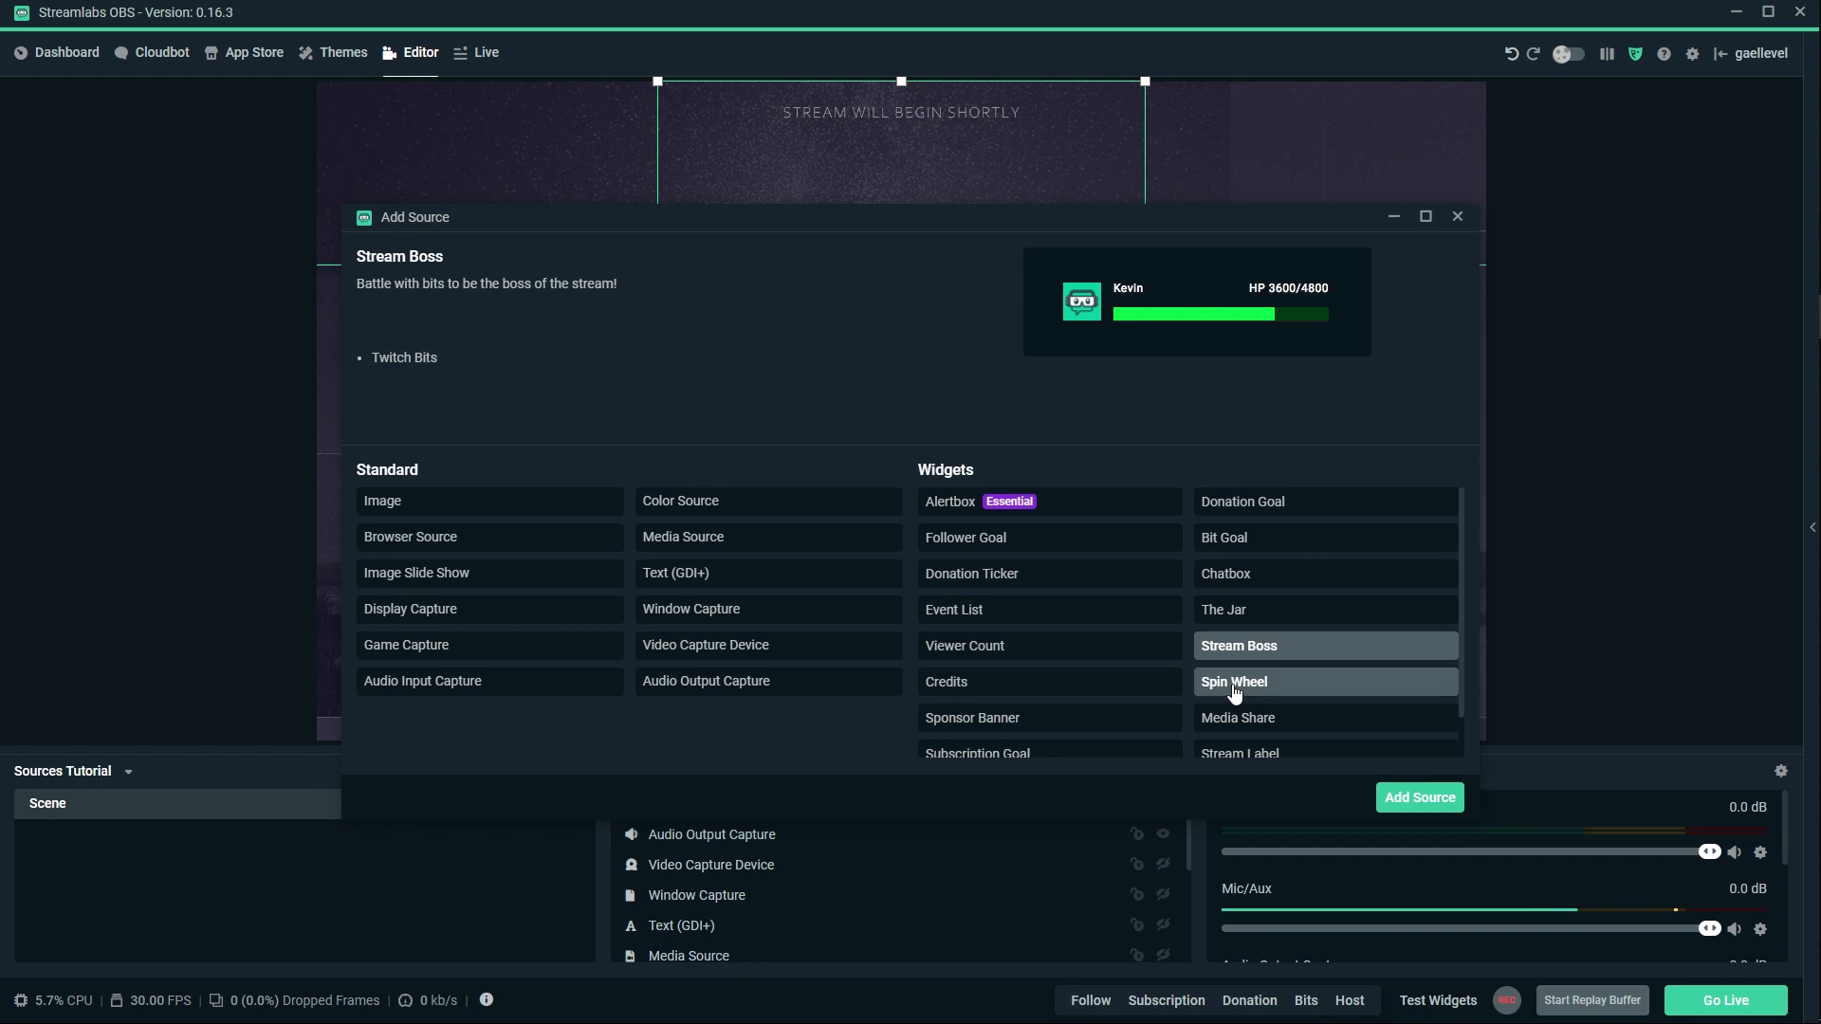
pyautogui.click(1049, 681)
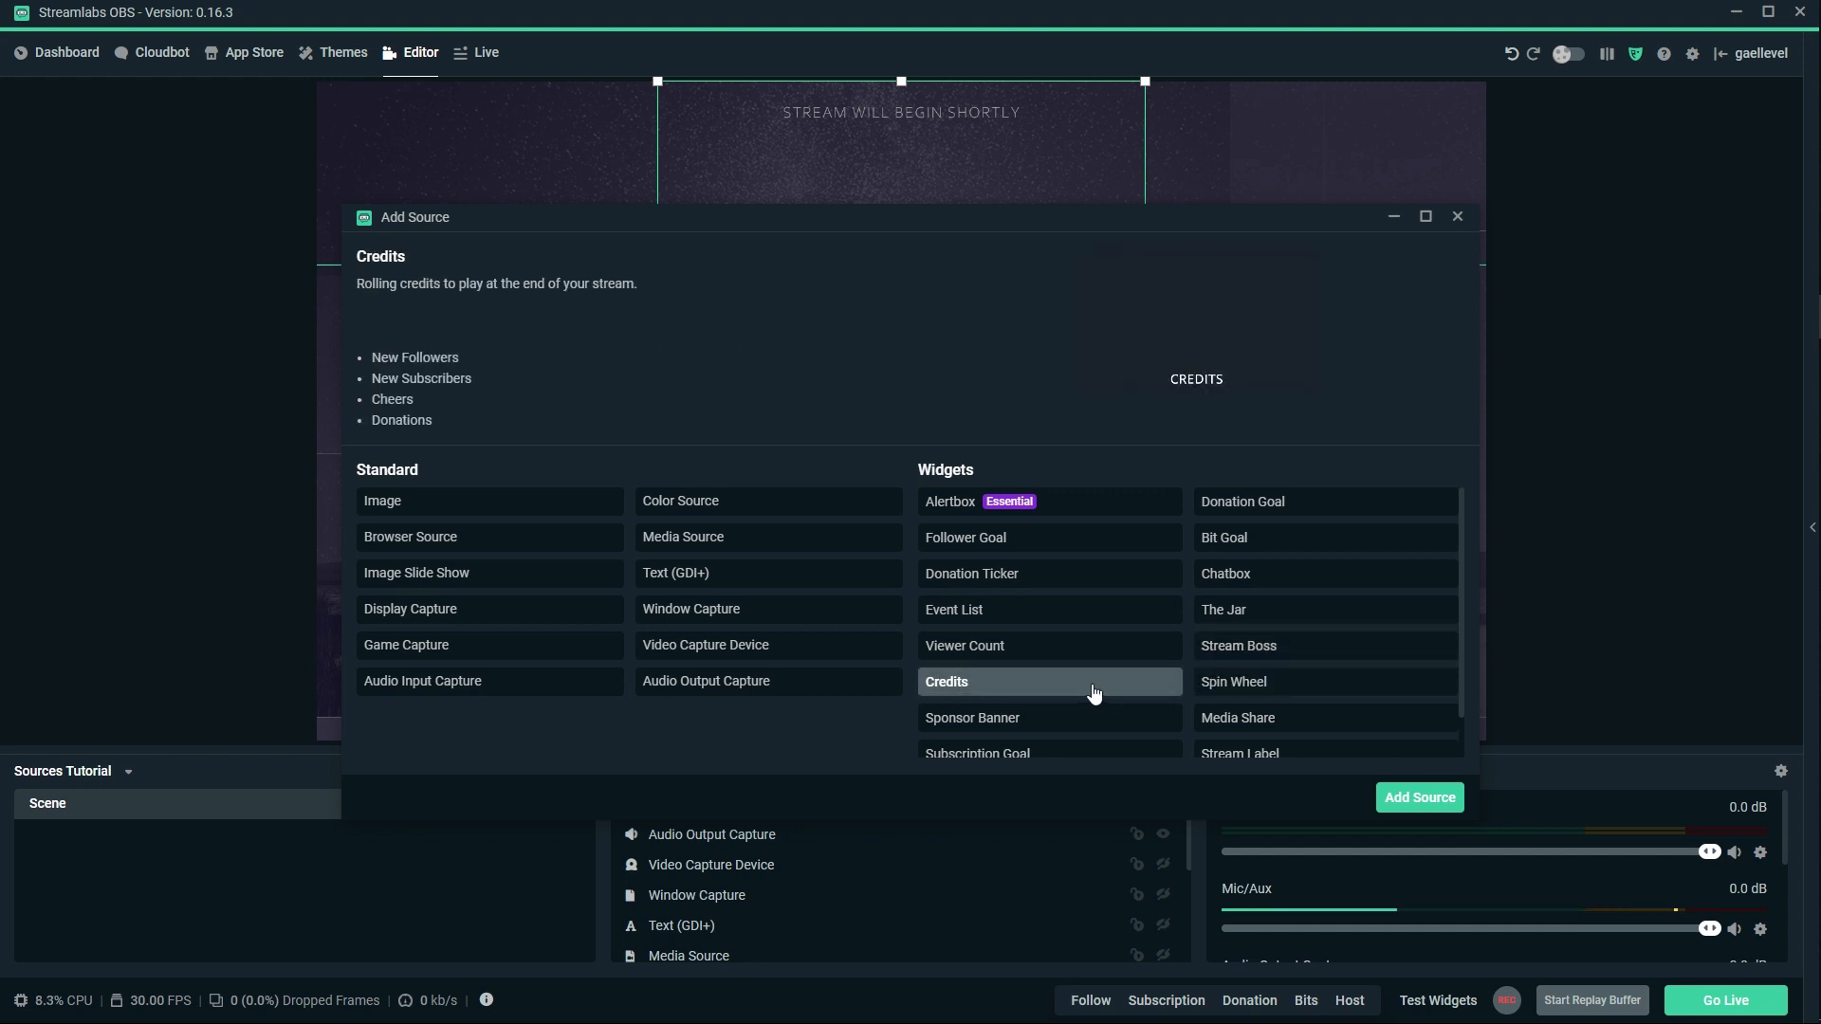
# Preview the Sponsor Banner, Stream Label and Instant Replay widgets further down the list.
pyautogui.scroll(-3)
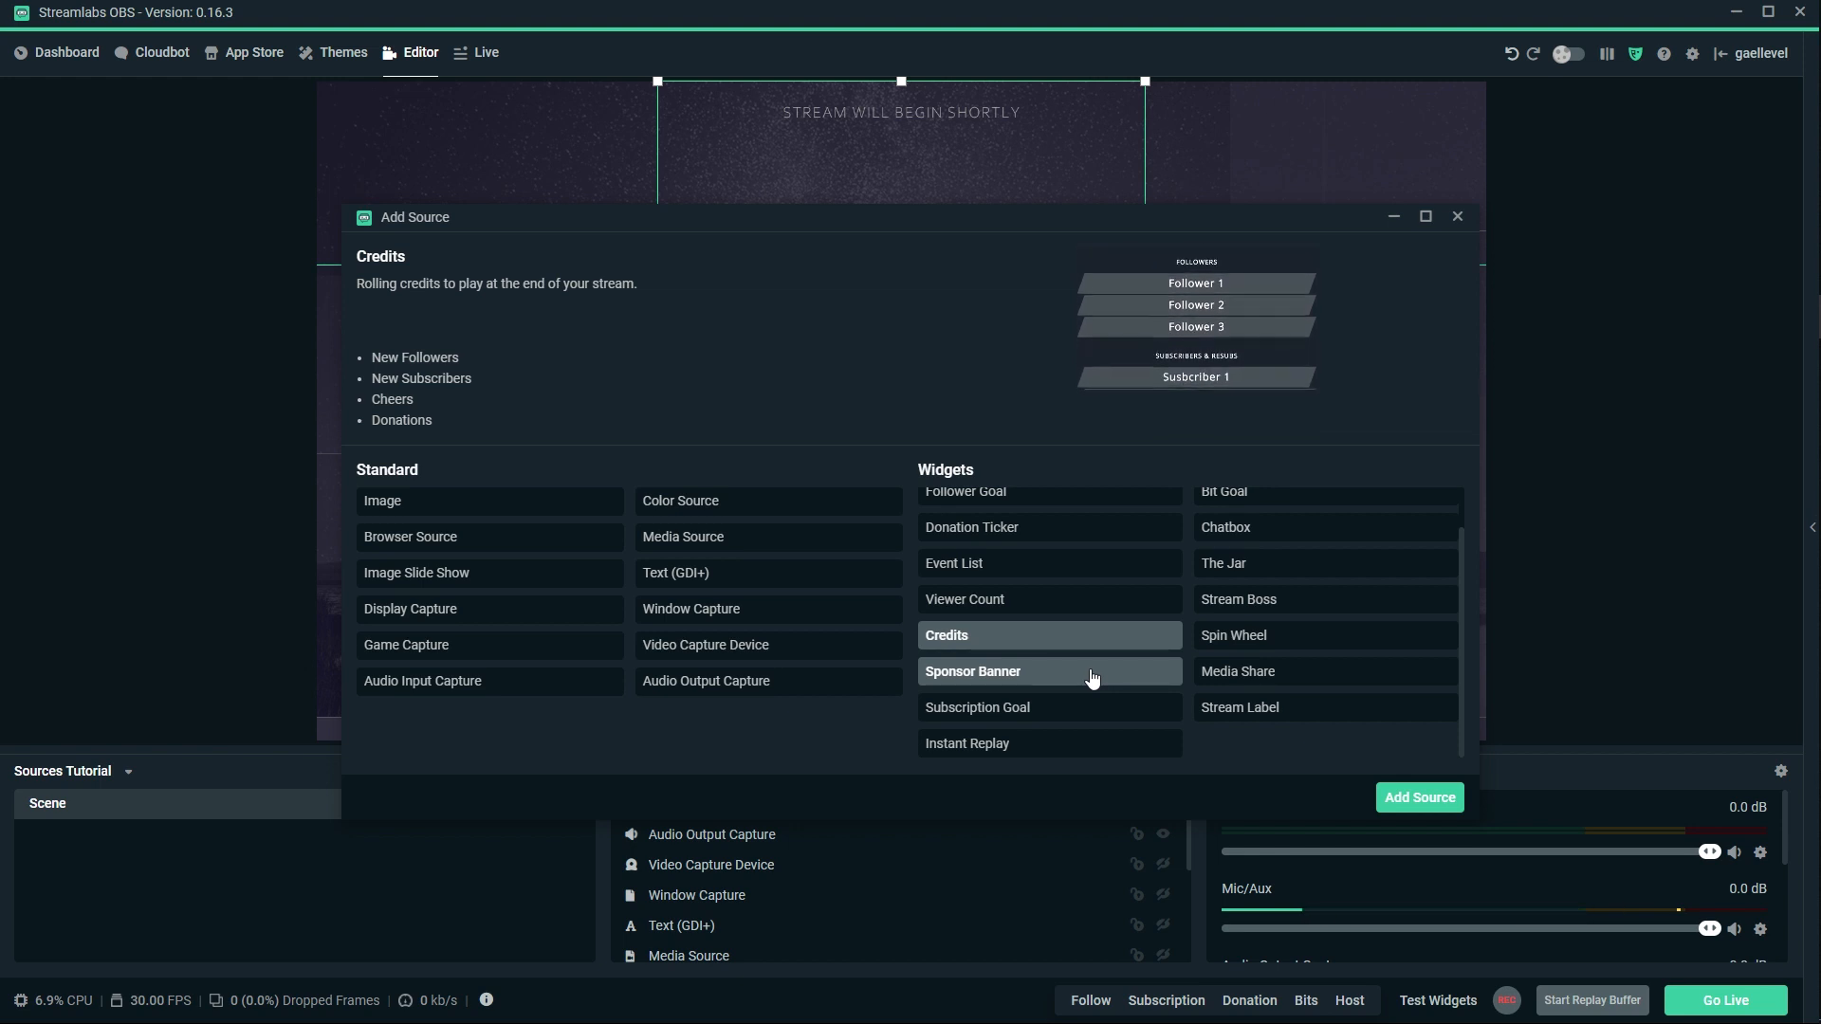
pyautogui.click(973, 671)
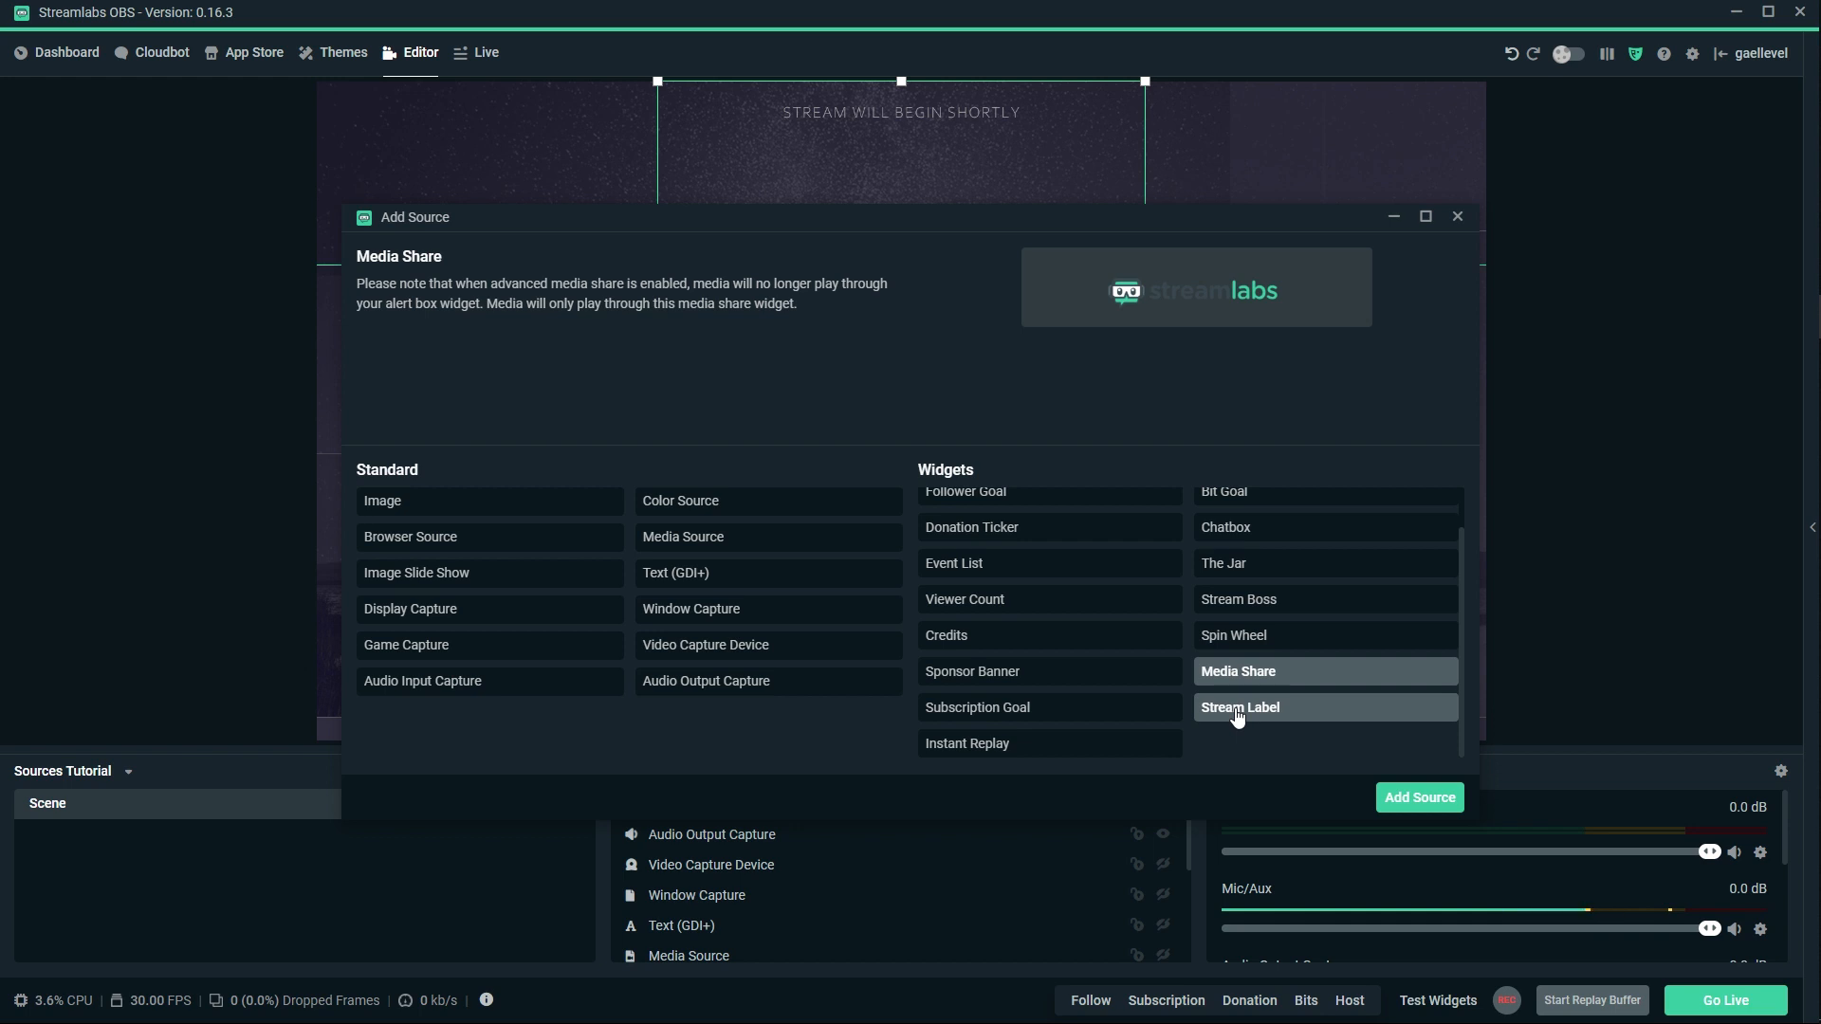
pyautogui.click(1240, 707)
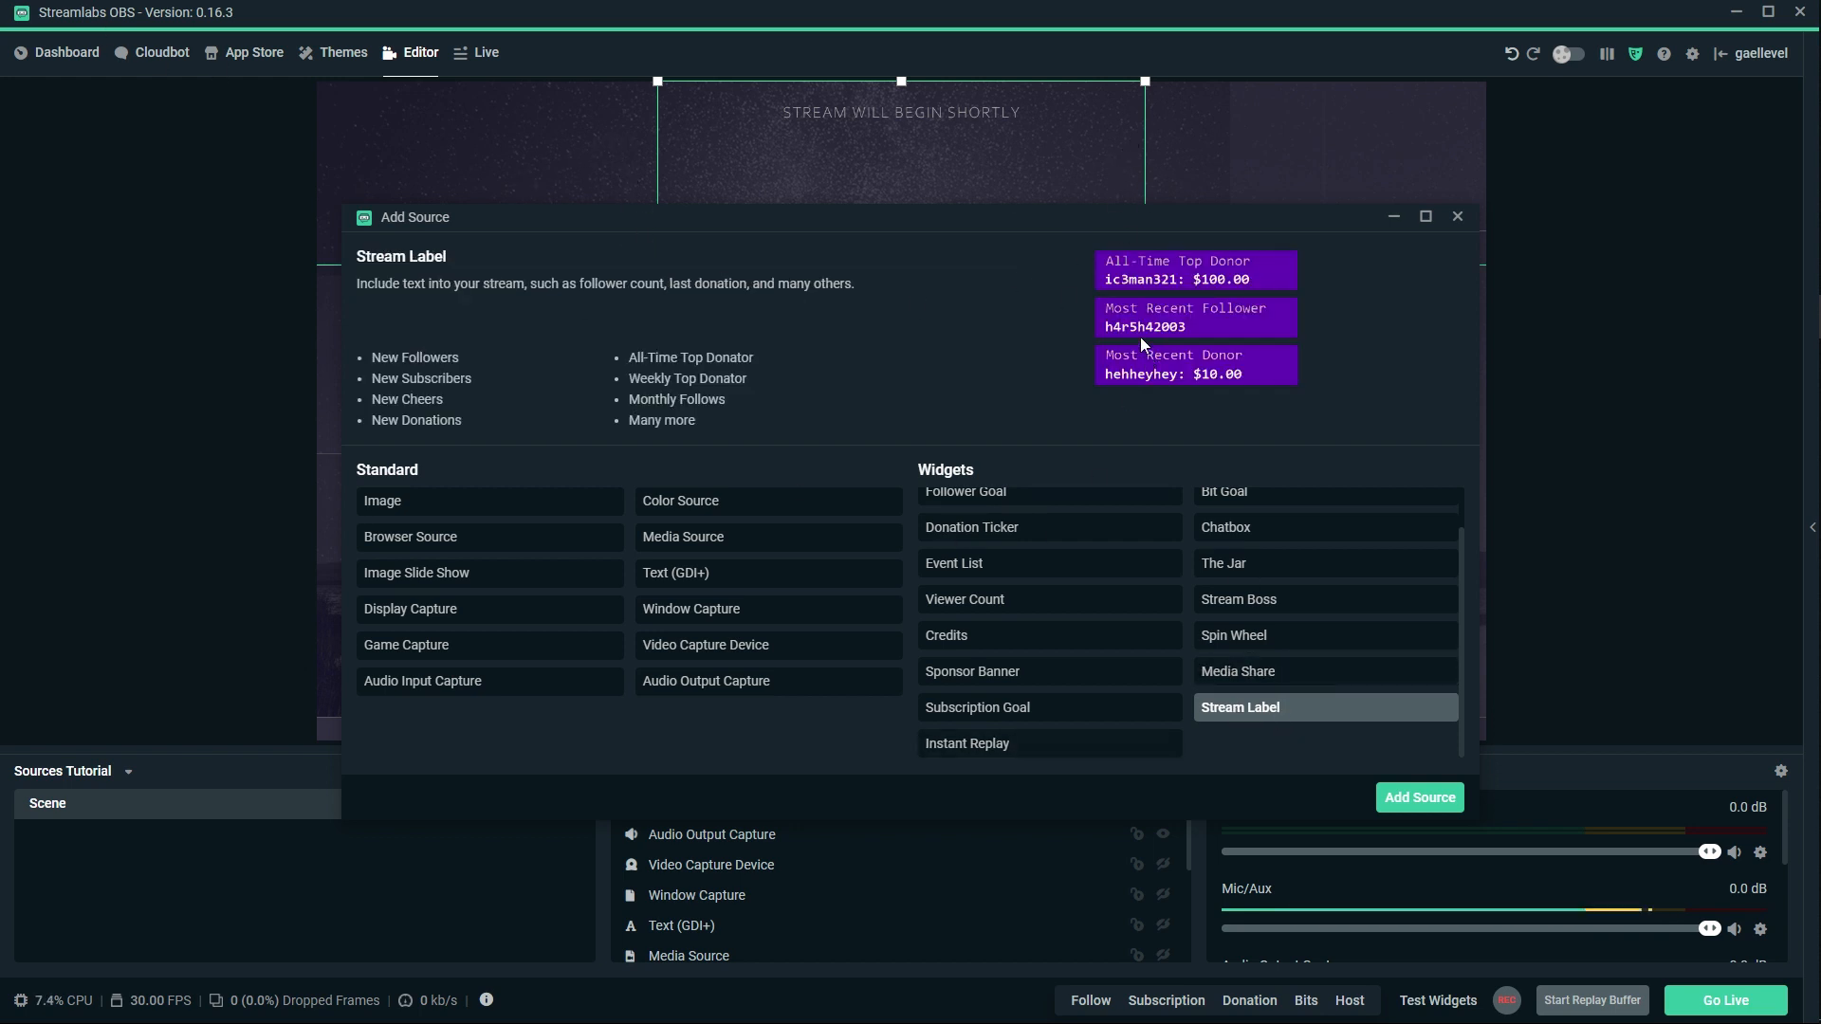
pyautogui.moveTo(994, 755)
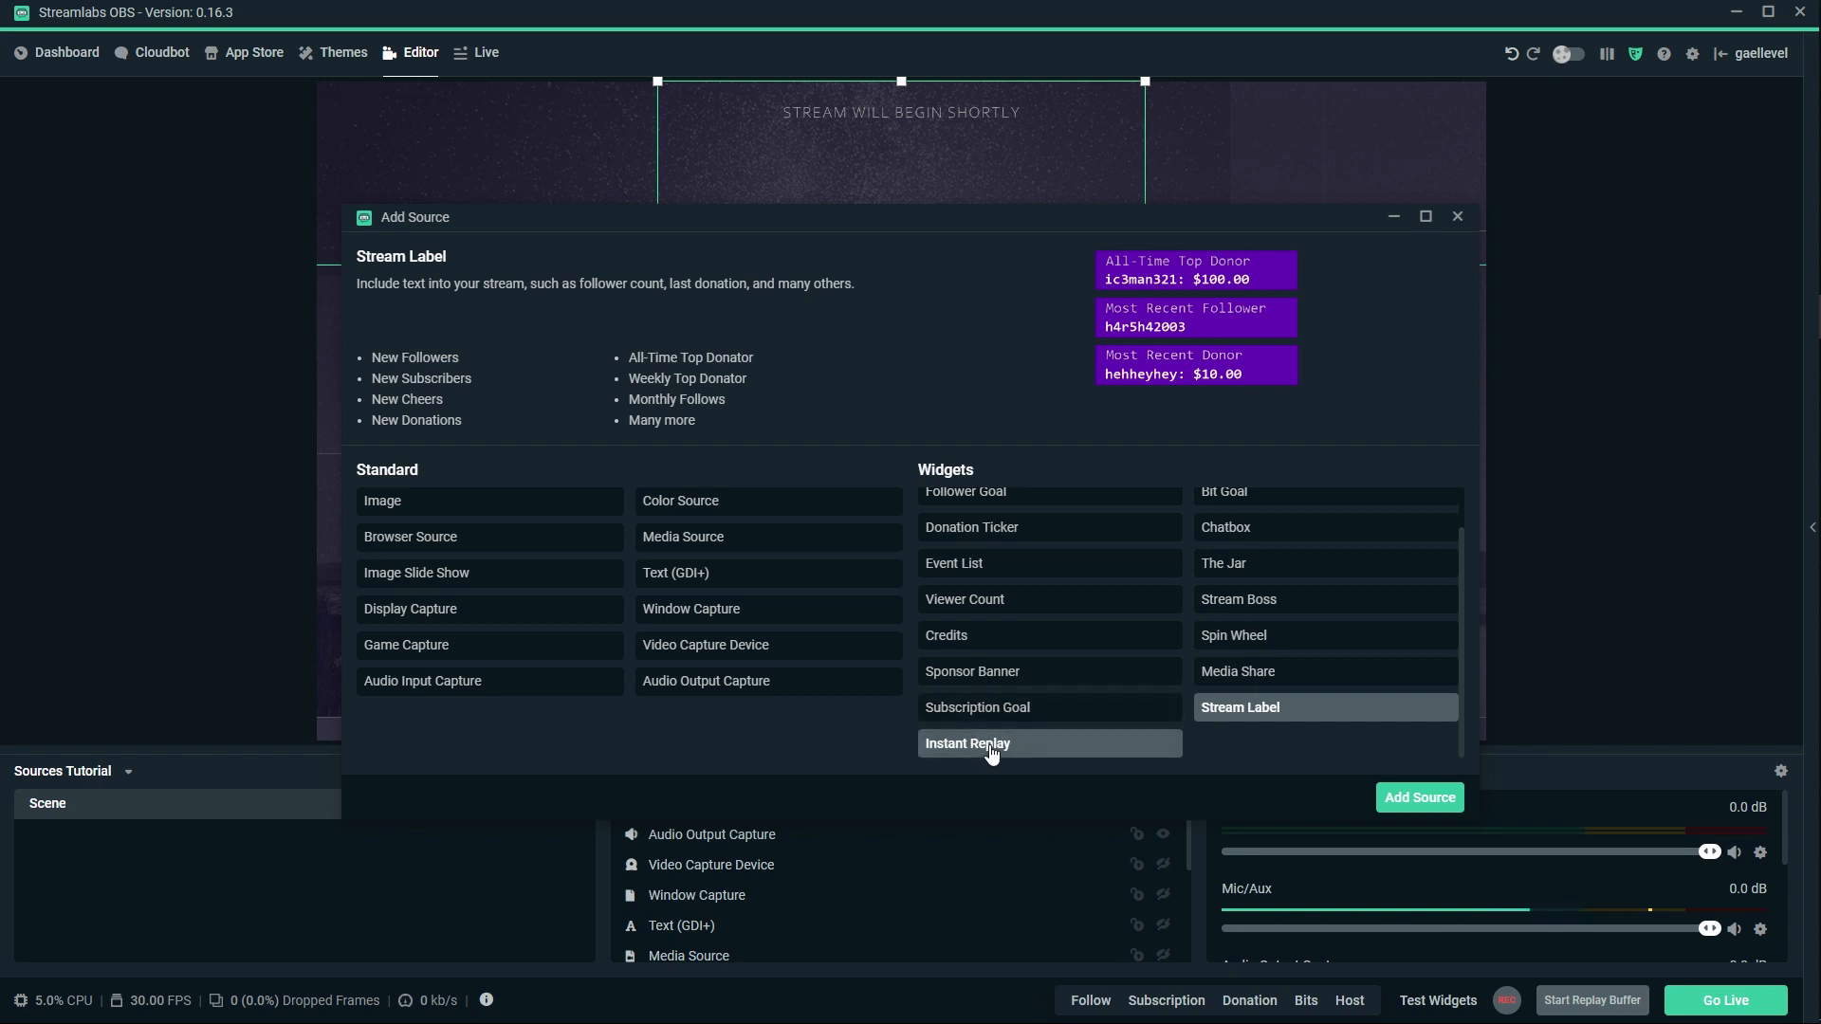
pyautogui.click(990, 743)
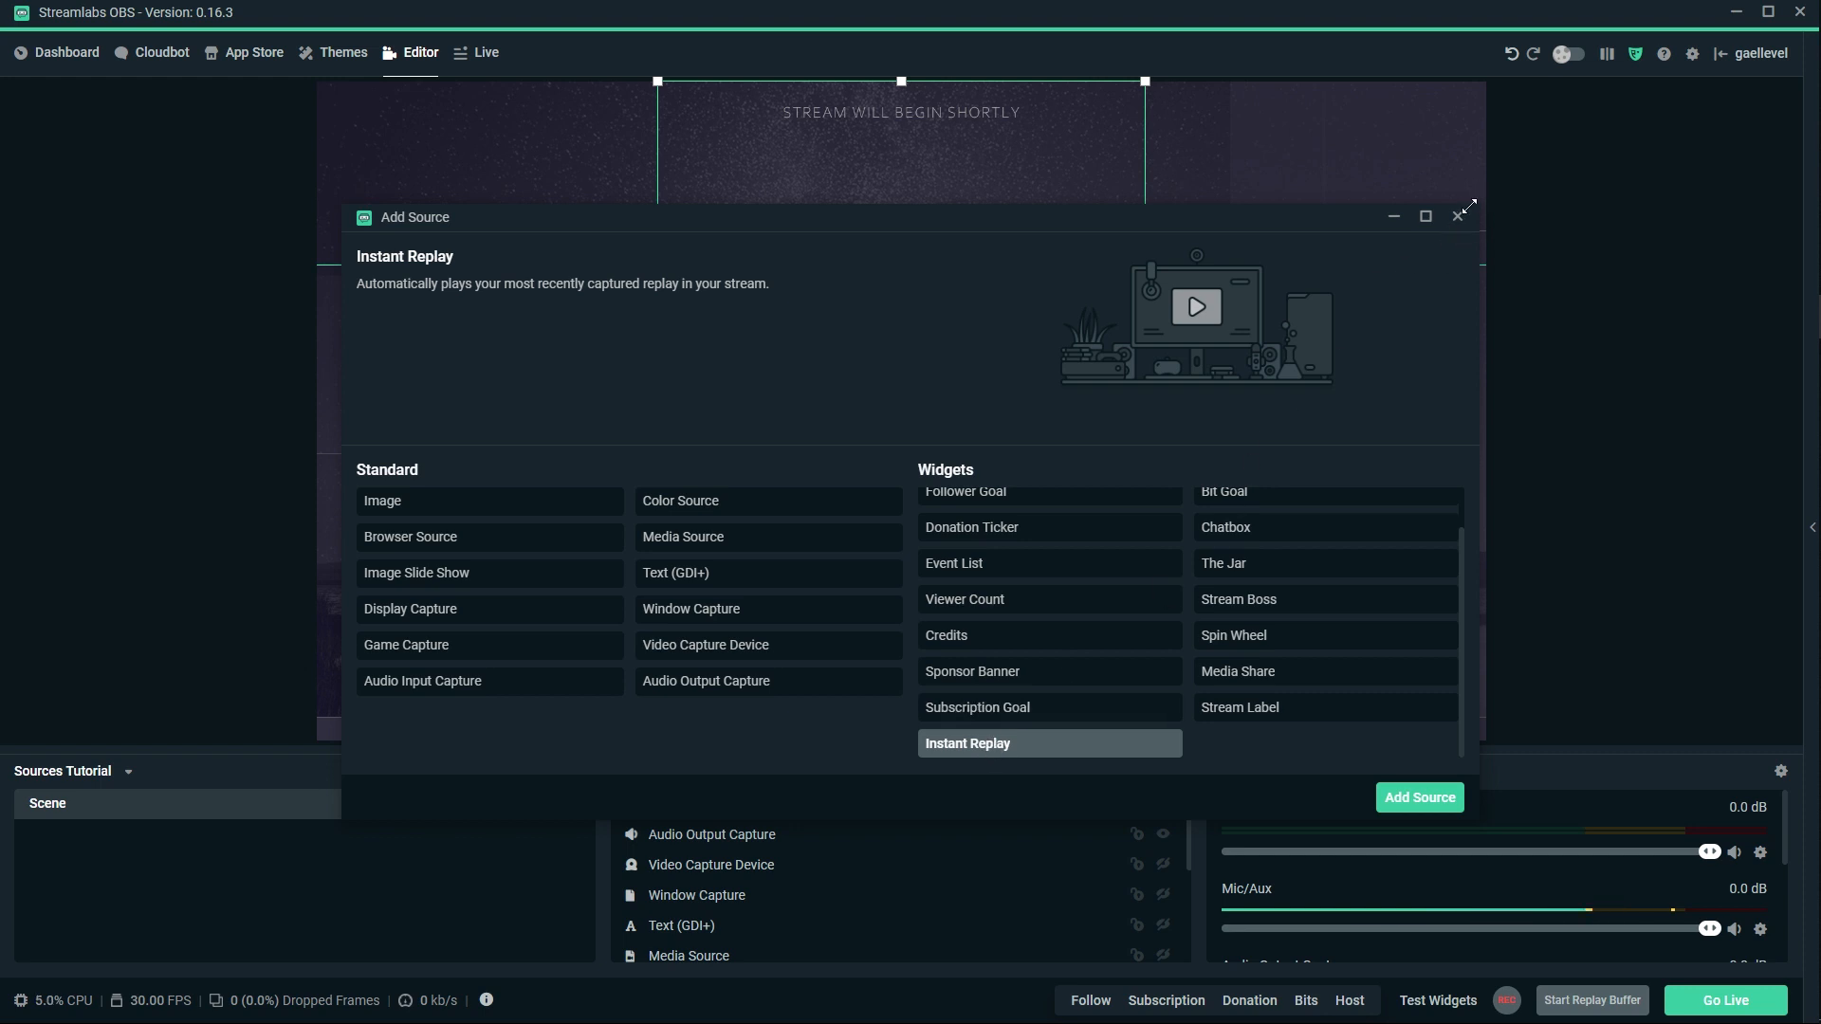
pyautogui.moveTo(1457, 214)
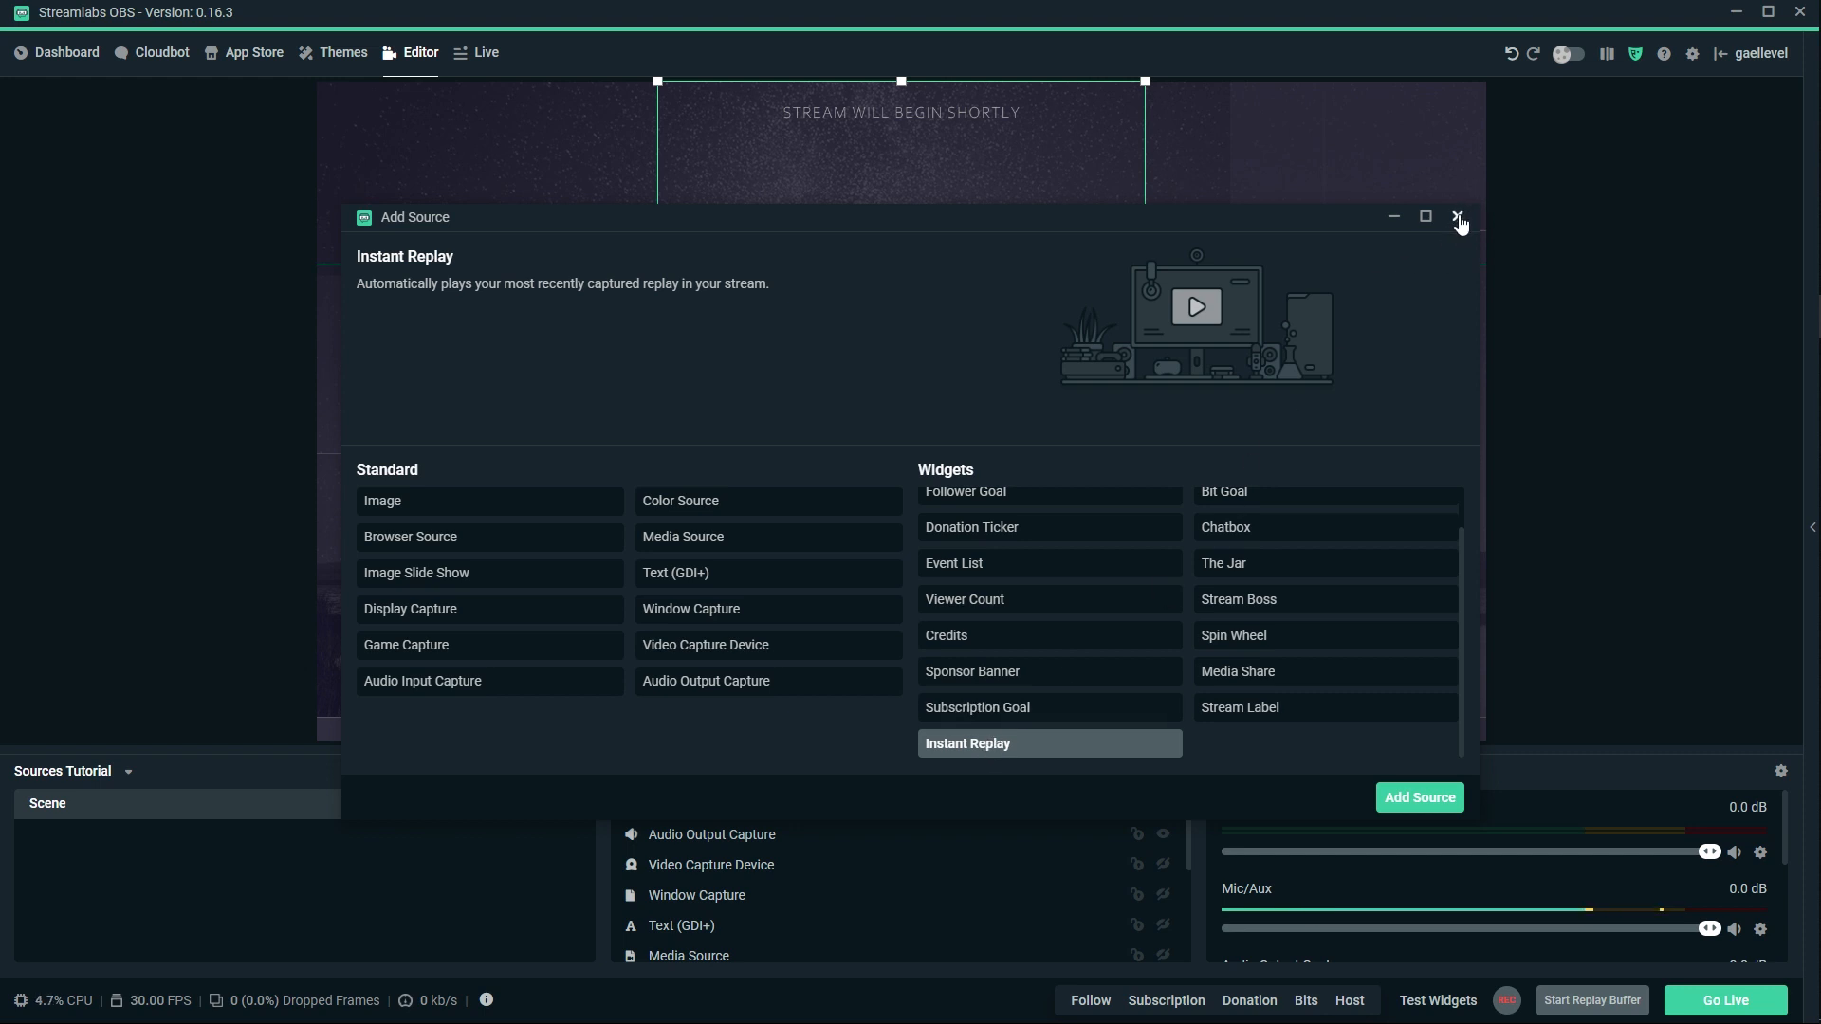